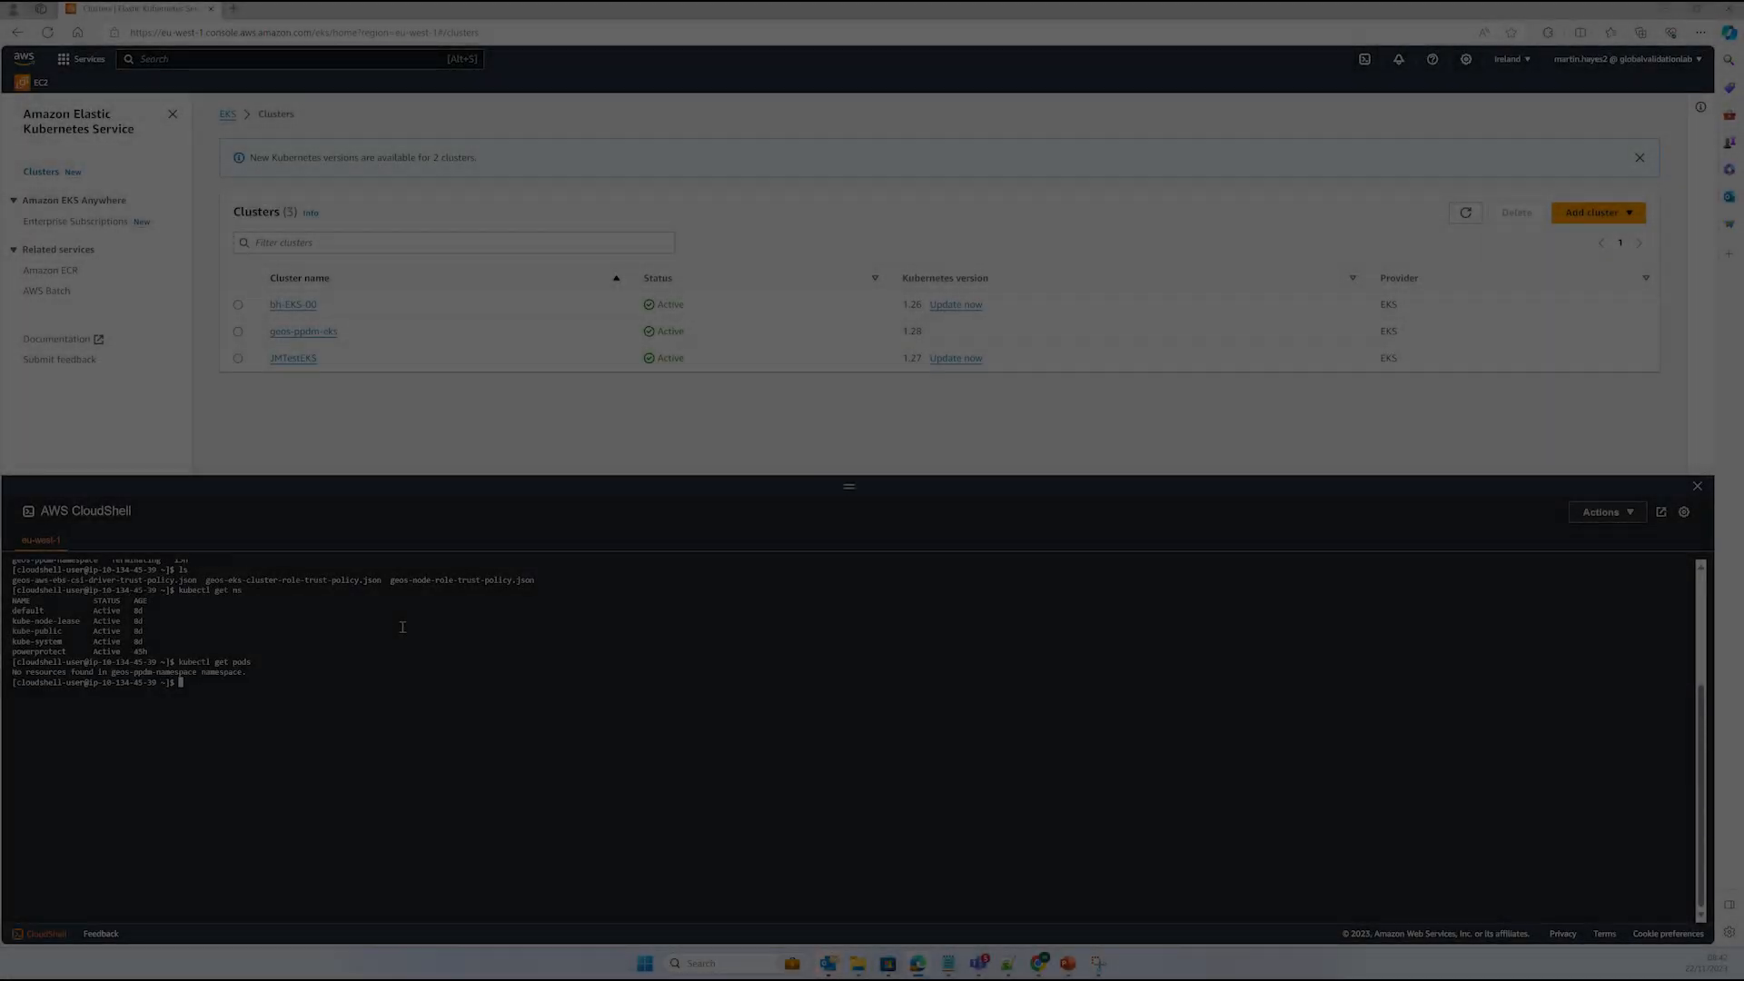
# - Query pods, PVCs, storage classes and the ebs-sc storage class with kubectl
pyautogui.write('kubectl get pvc')
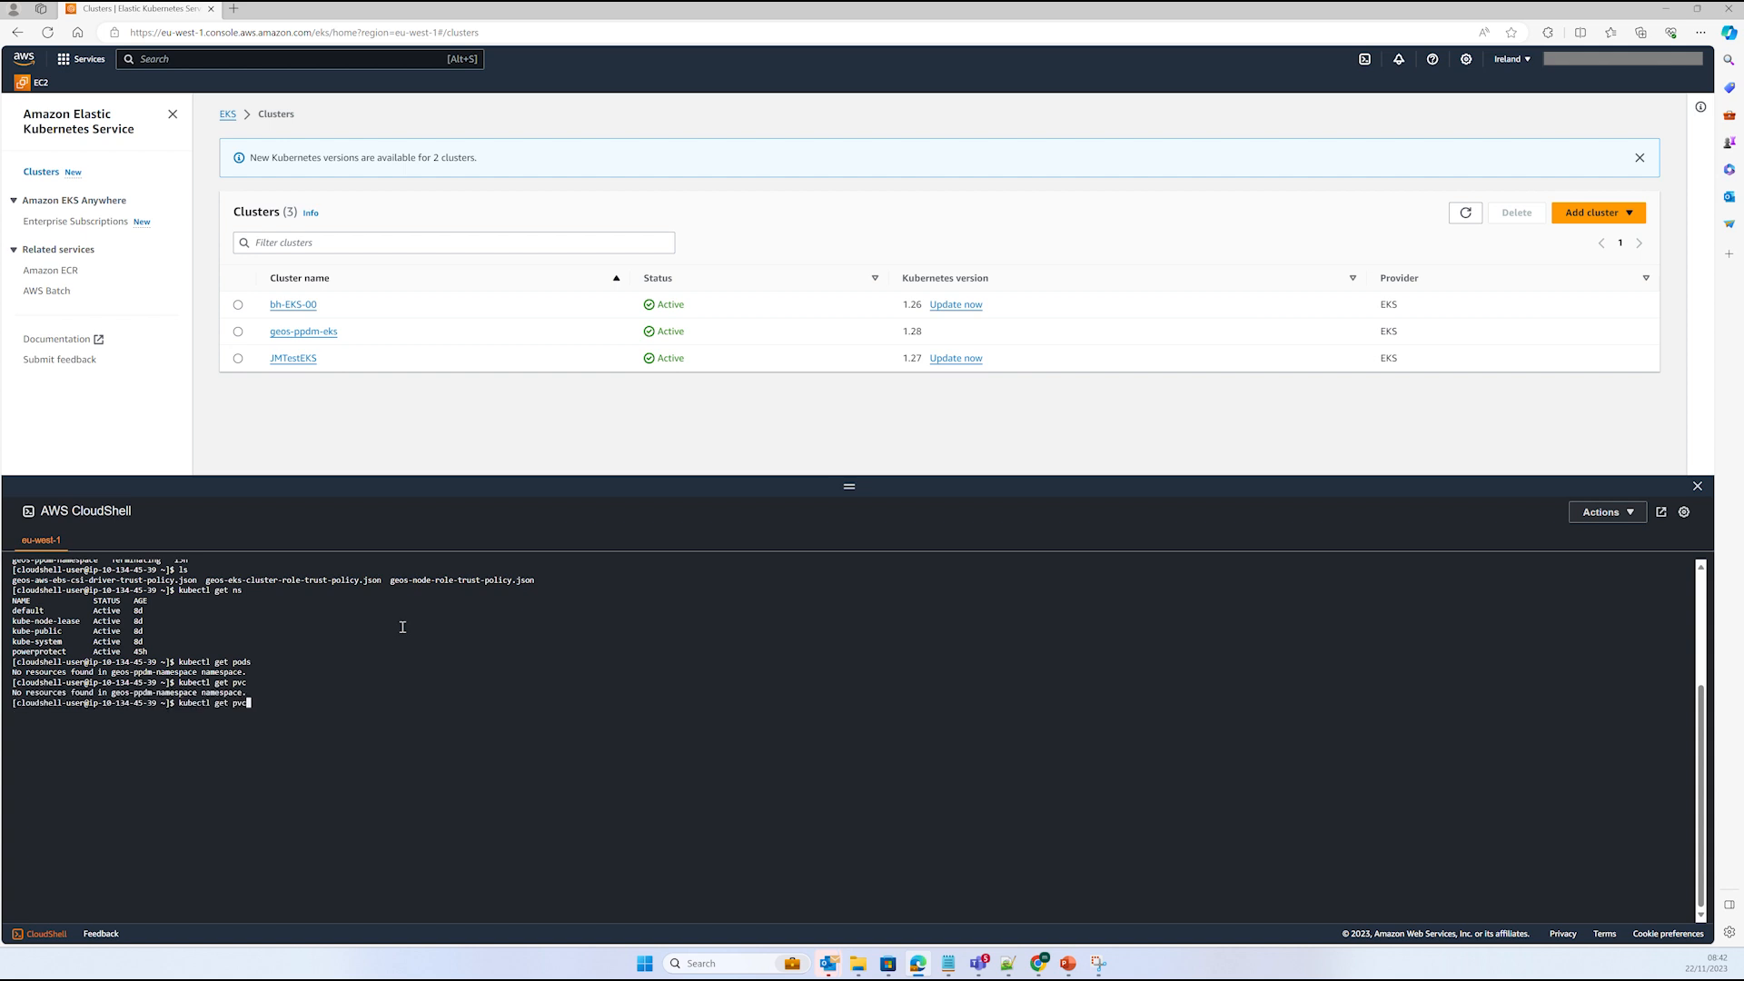
pyautogui.press('Backspace')
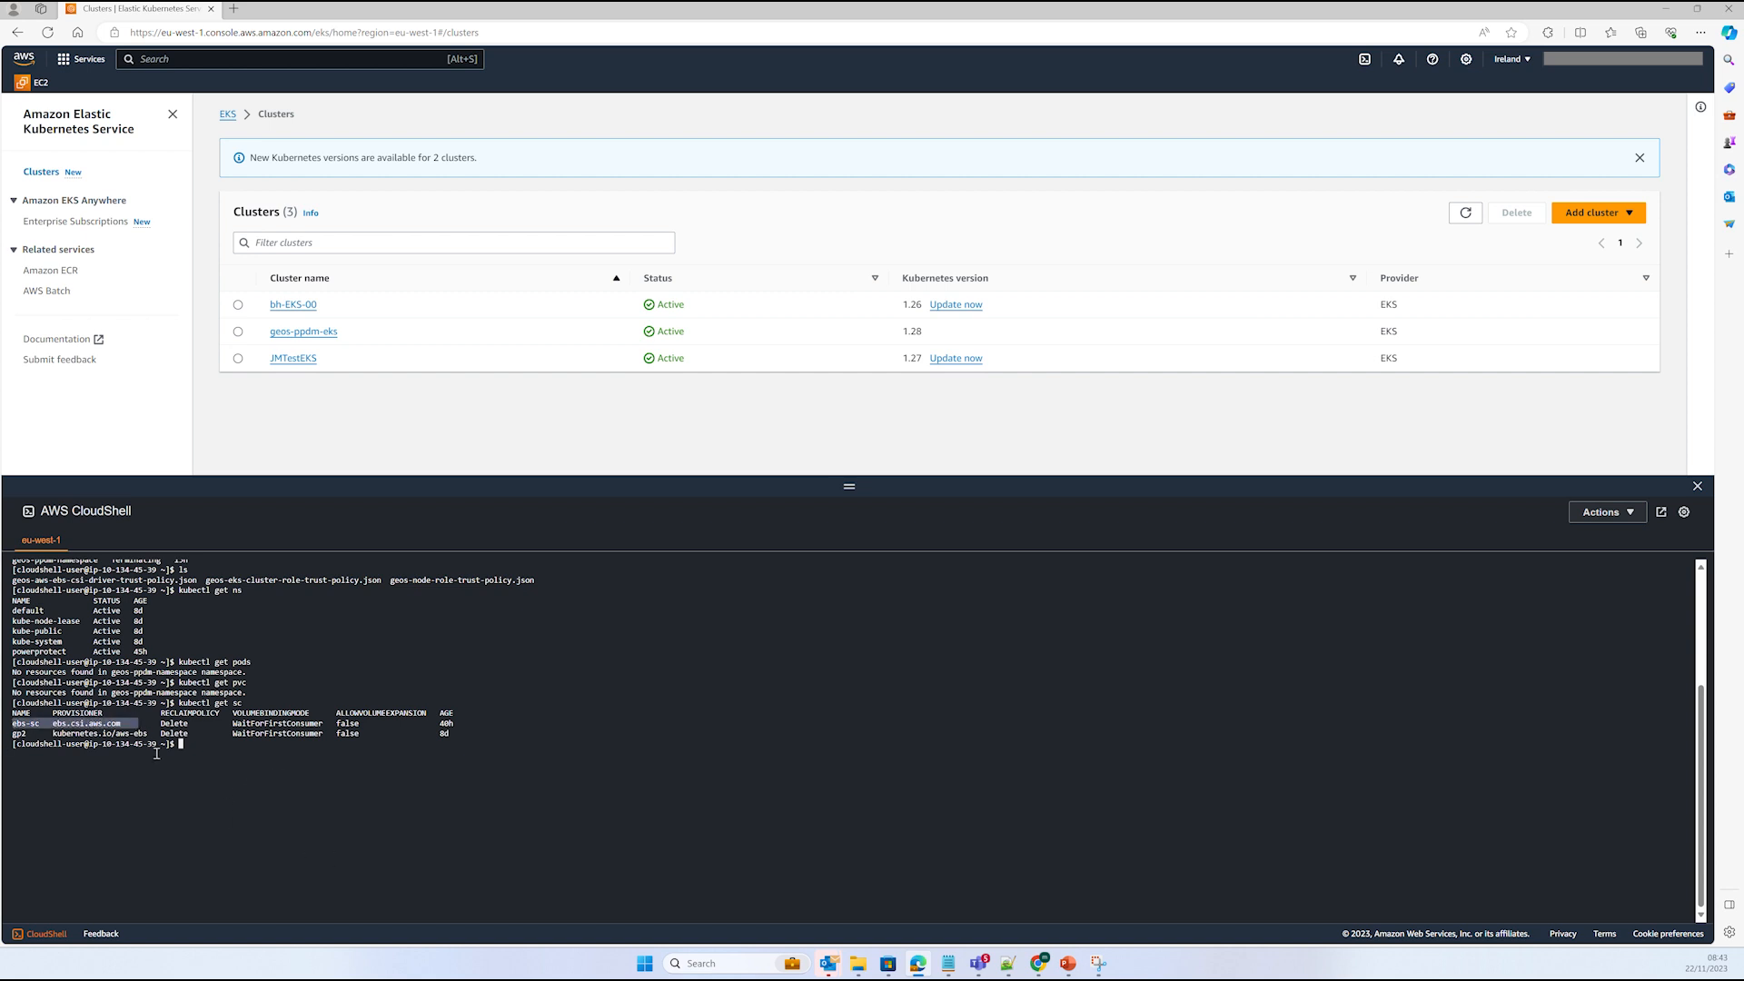
pyautogui.write('kubectl get sc')
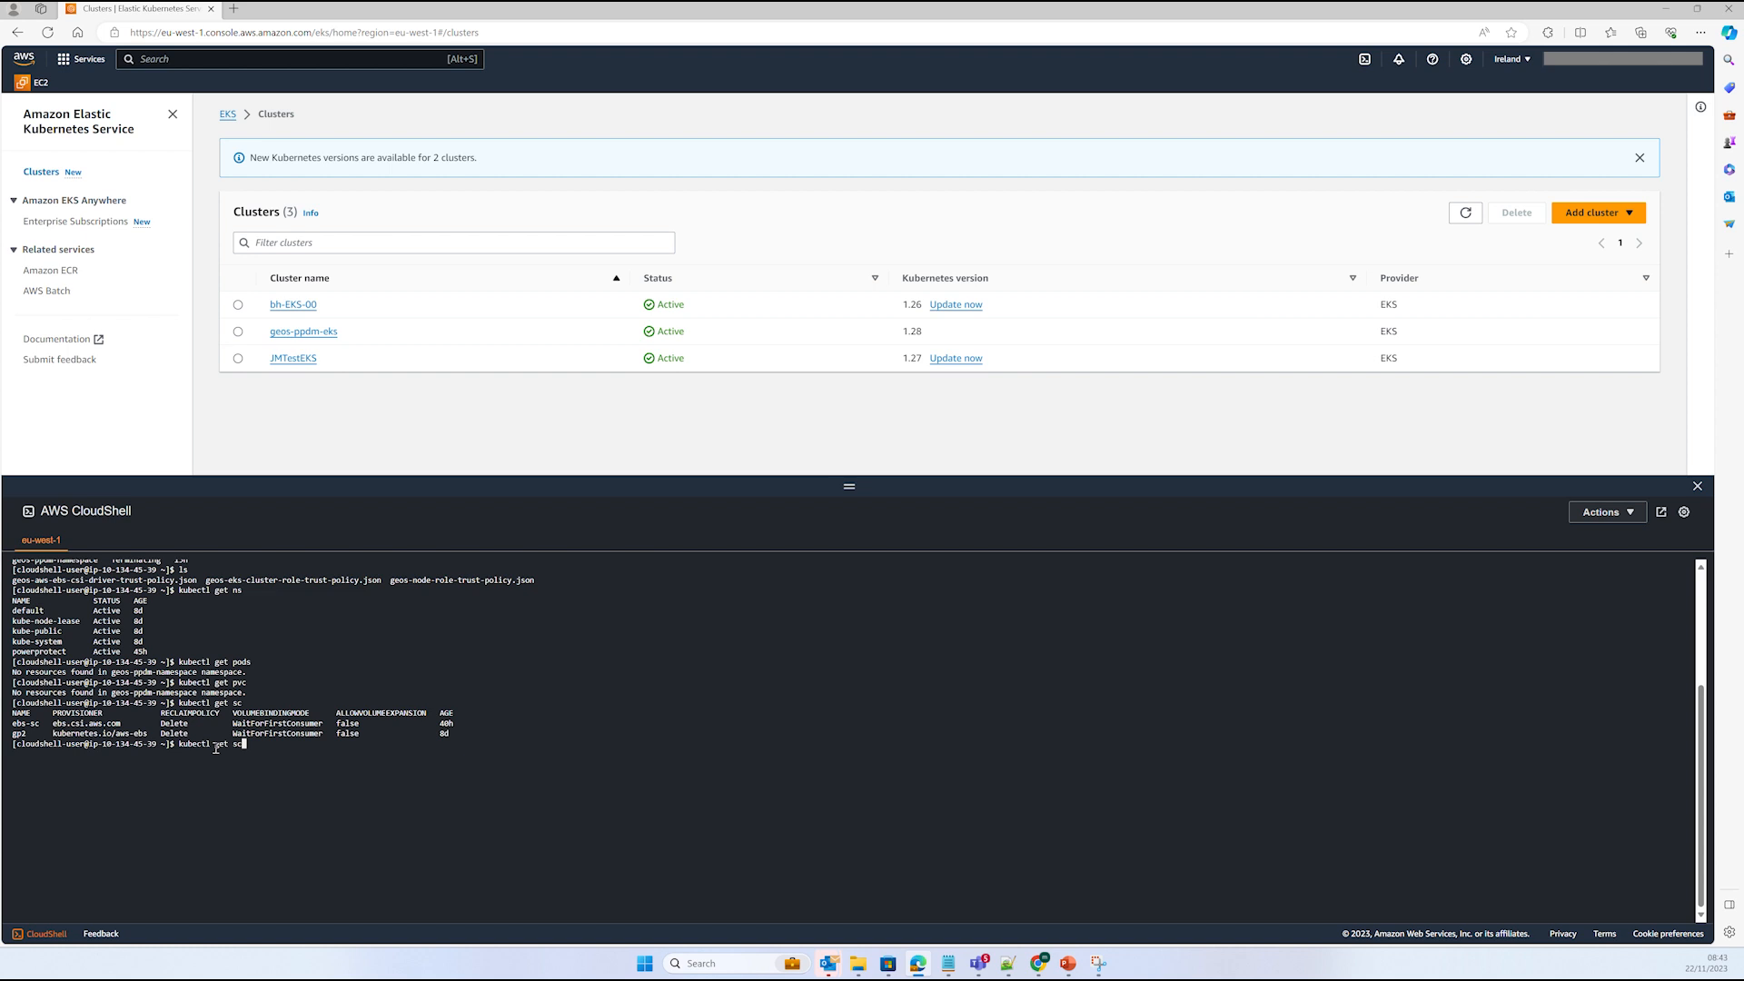
pyautogui.write('s')
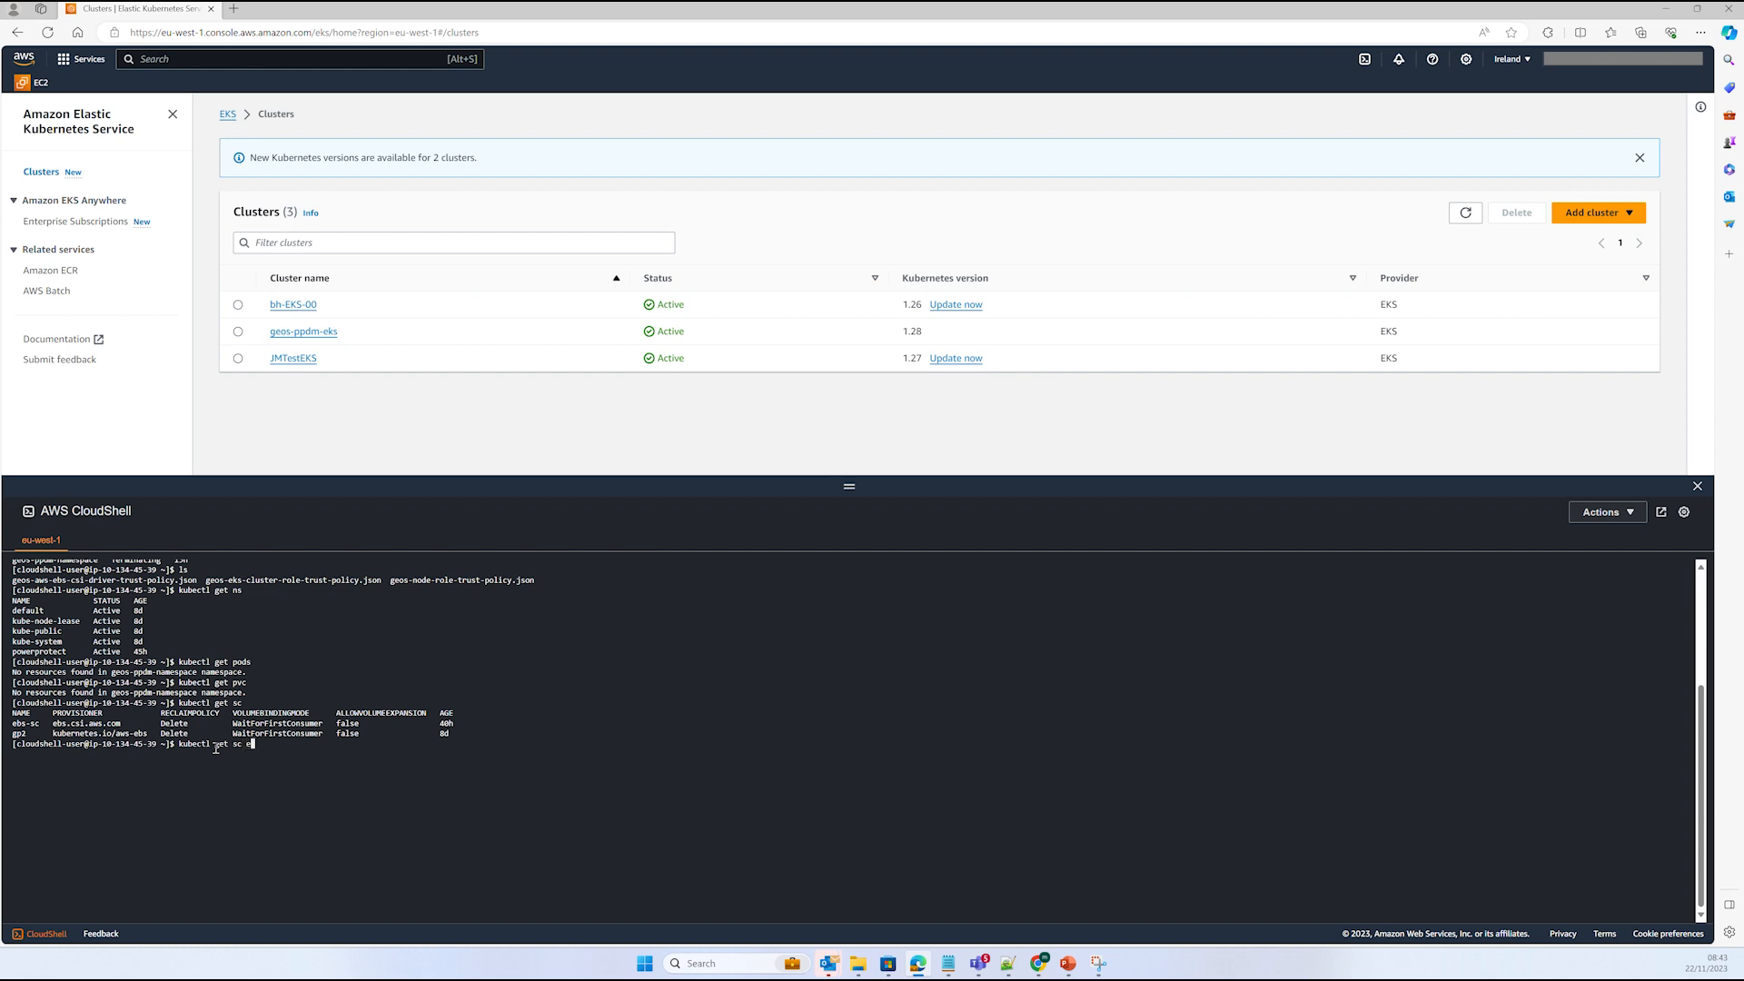
pyautogui.write('ebs-sc')
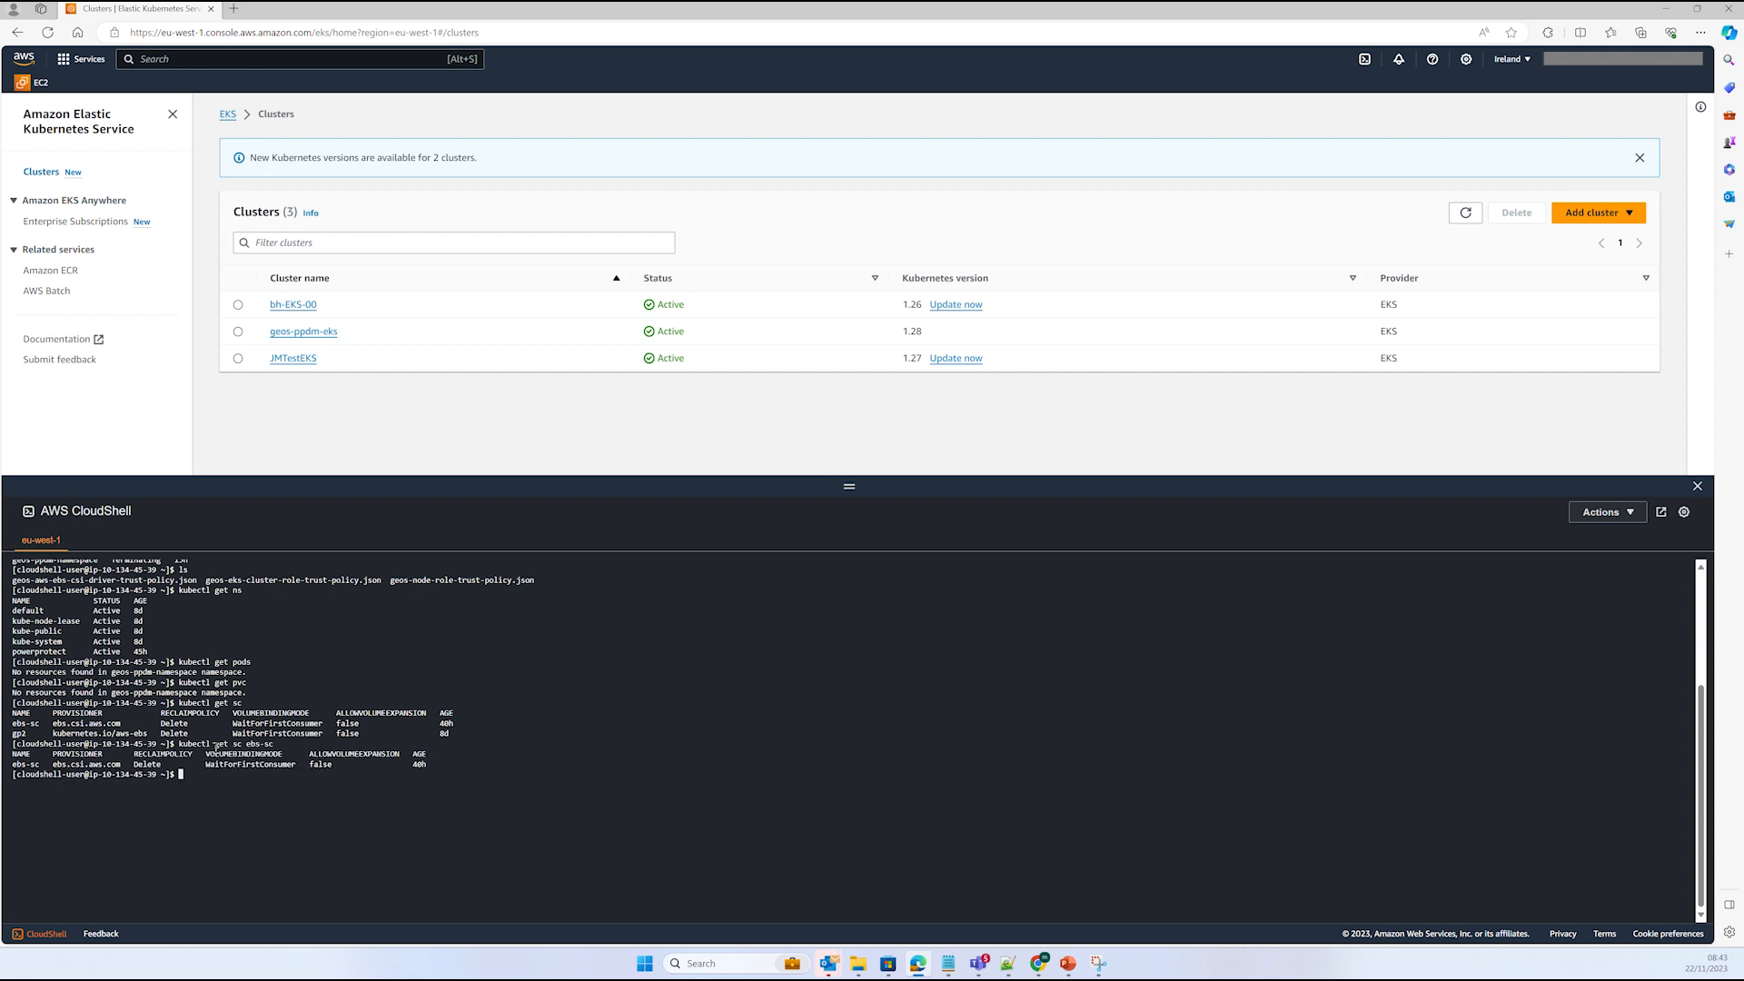
pyautogui.moveTo(442, 665)
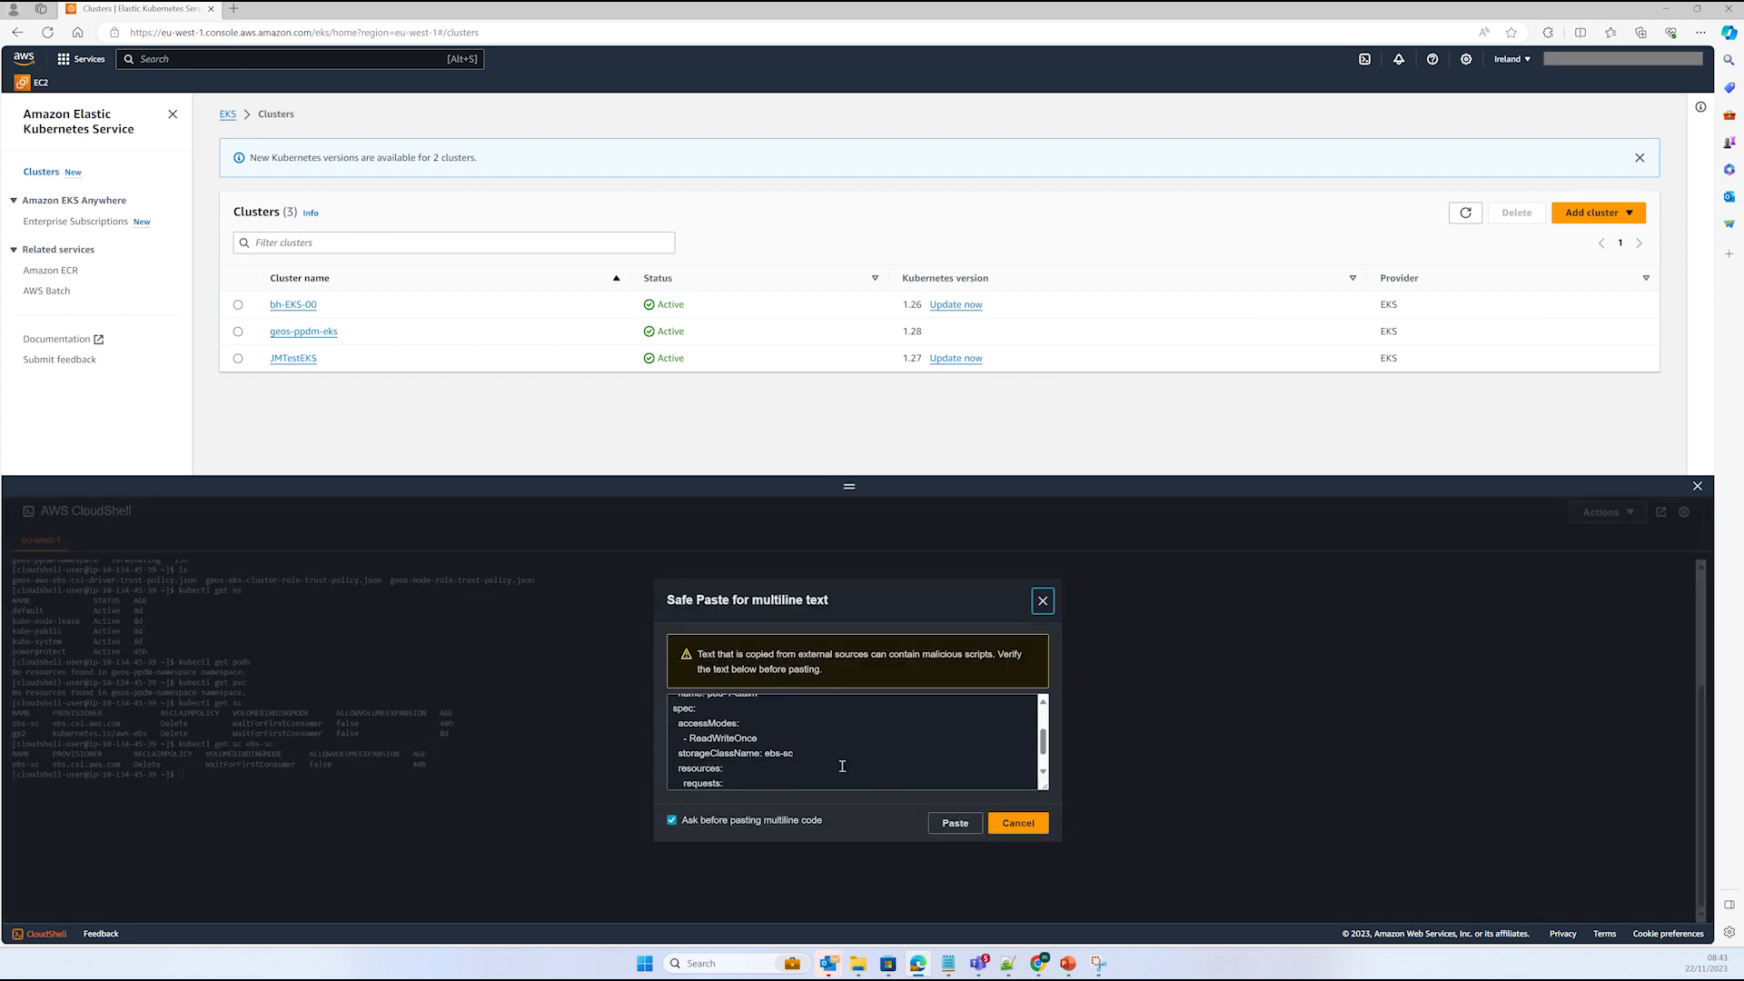
# - Paste the heredoc to write the pod-1-claim manifest to ppdm-demo-pvc.yaml and list the directory
pyautogui.click(953, 822)
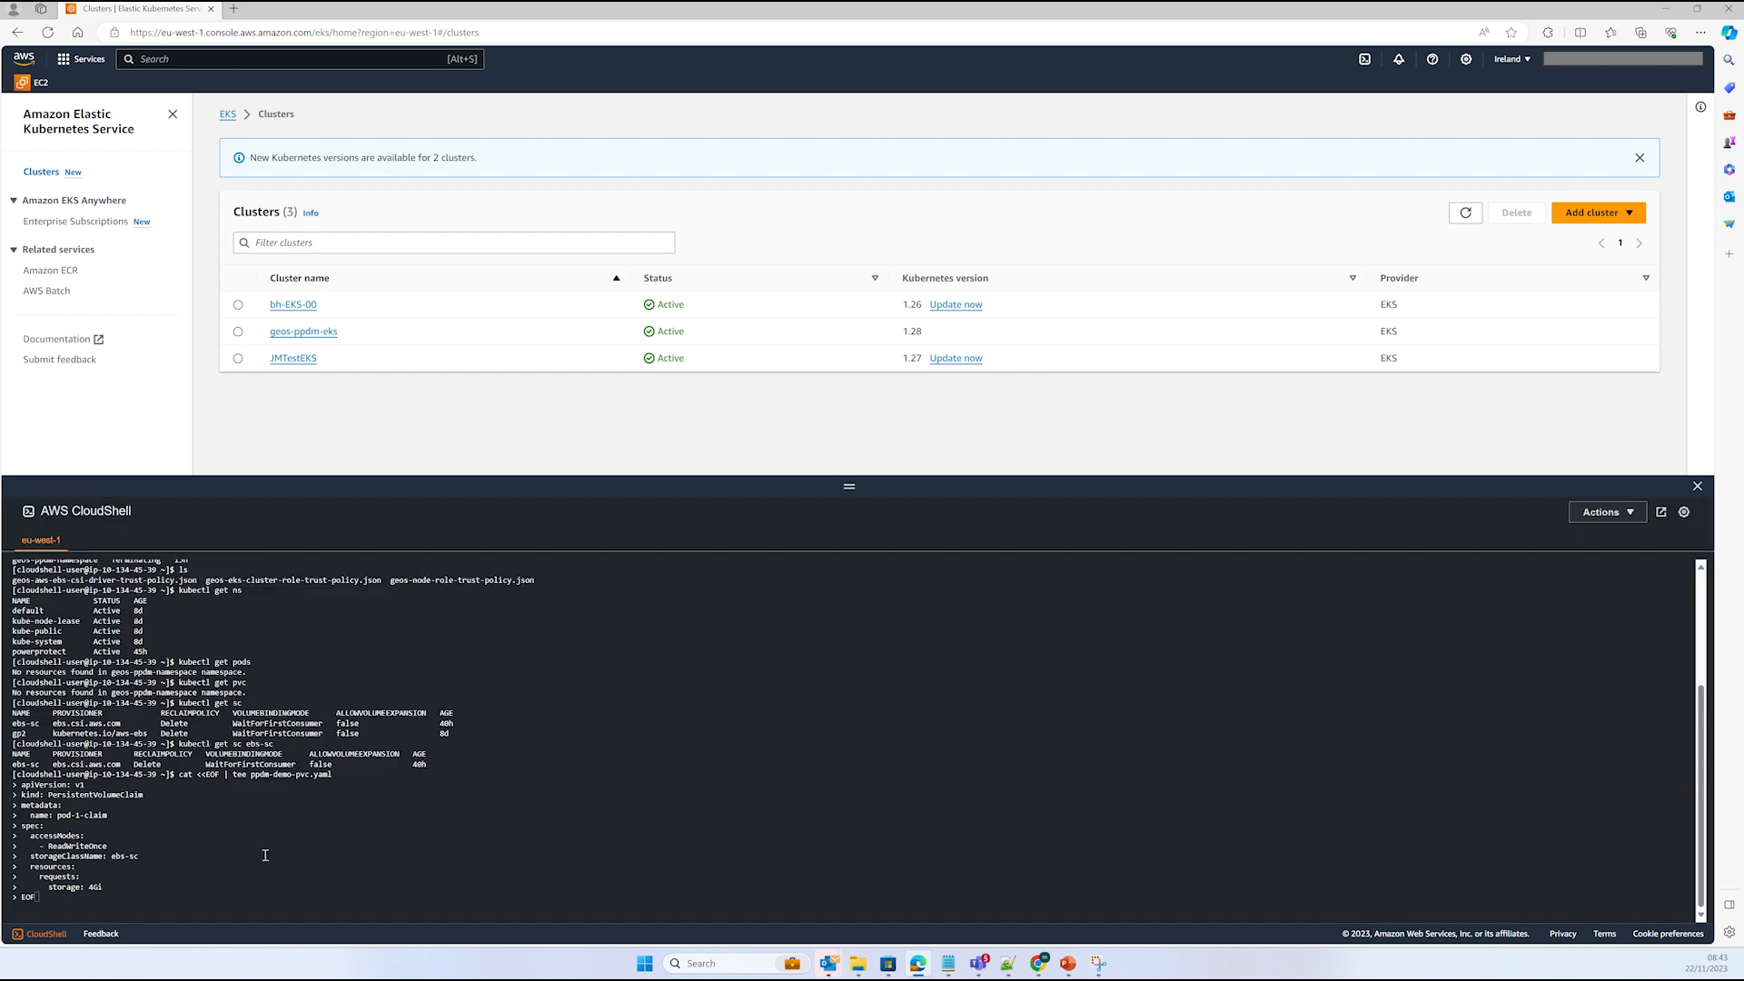
pyautogui.press('Enter')
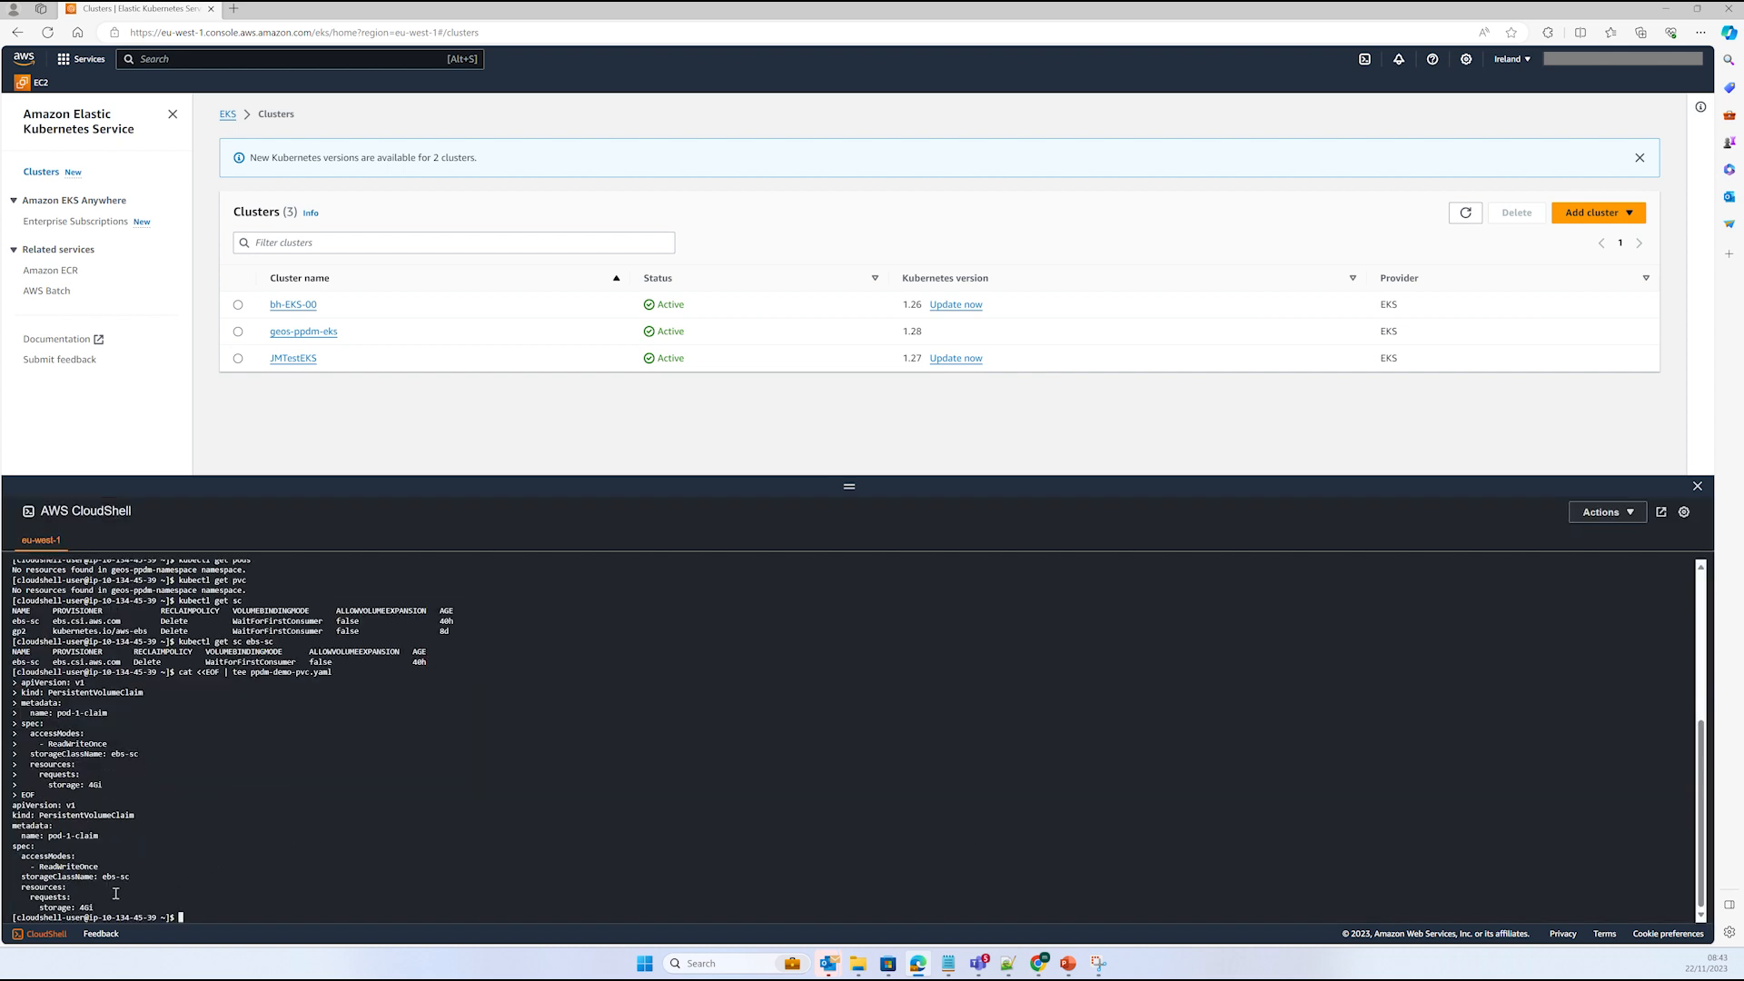
pyautogui.write('ls')
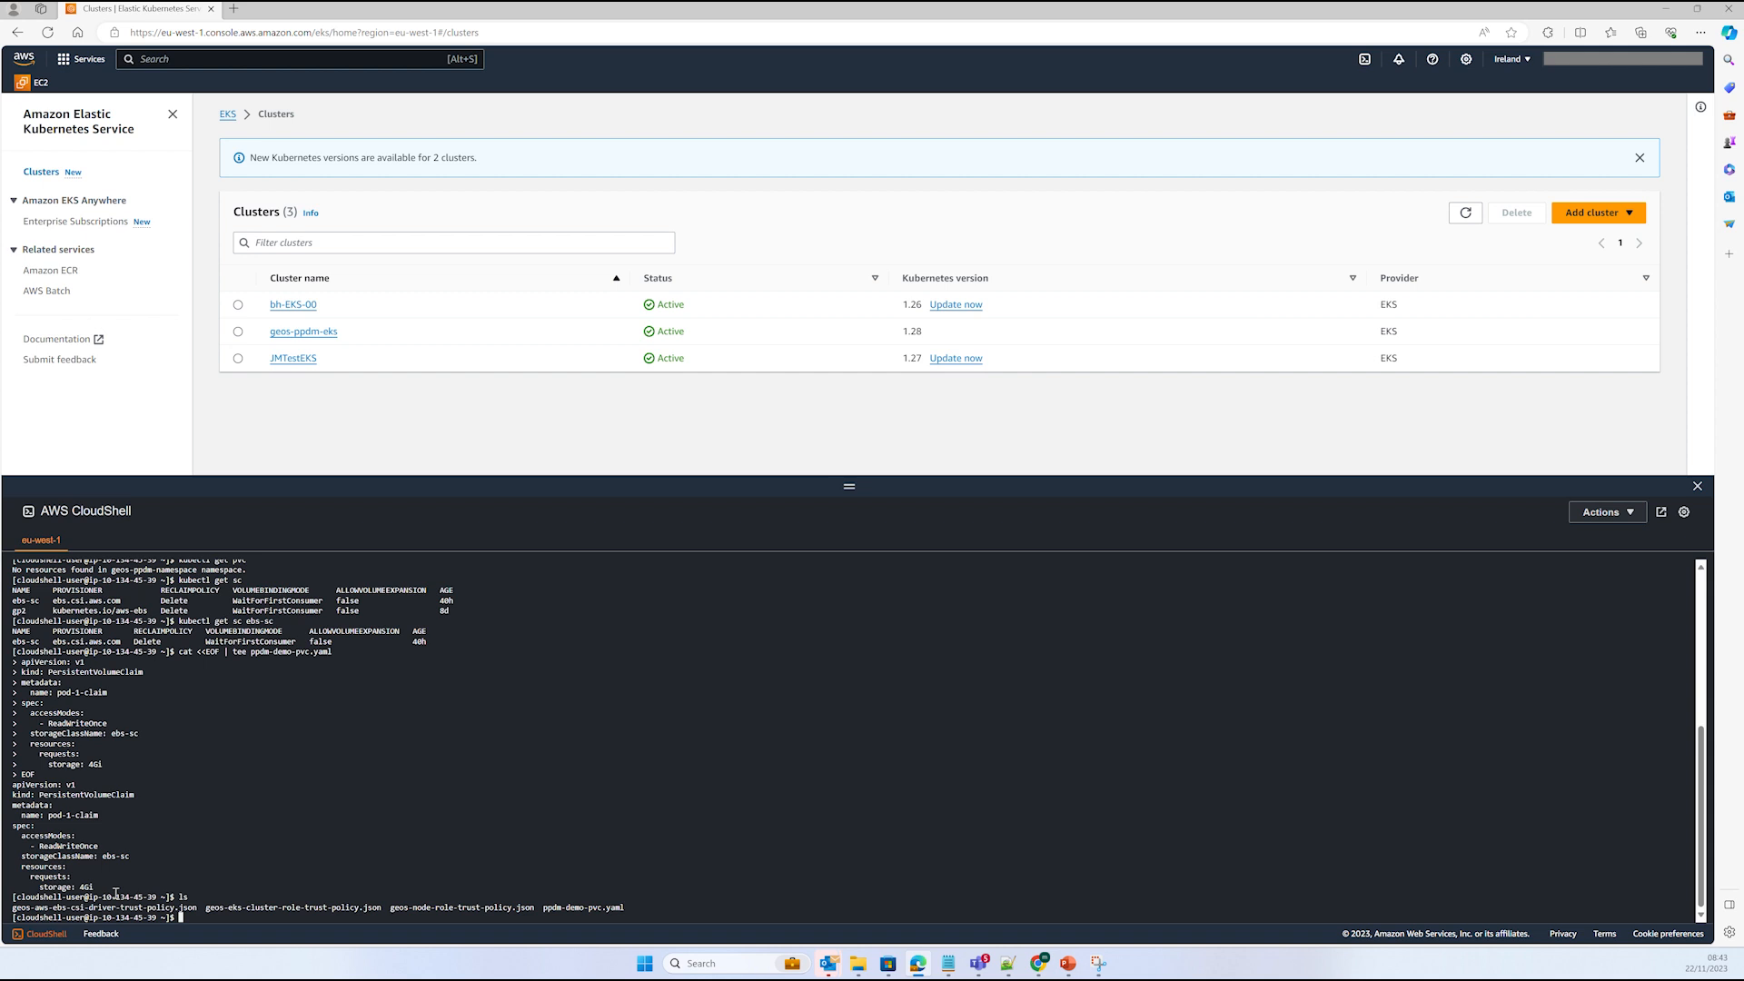
pyautogui.write('ls')
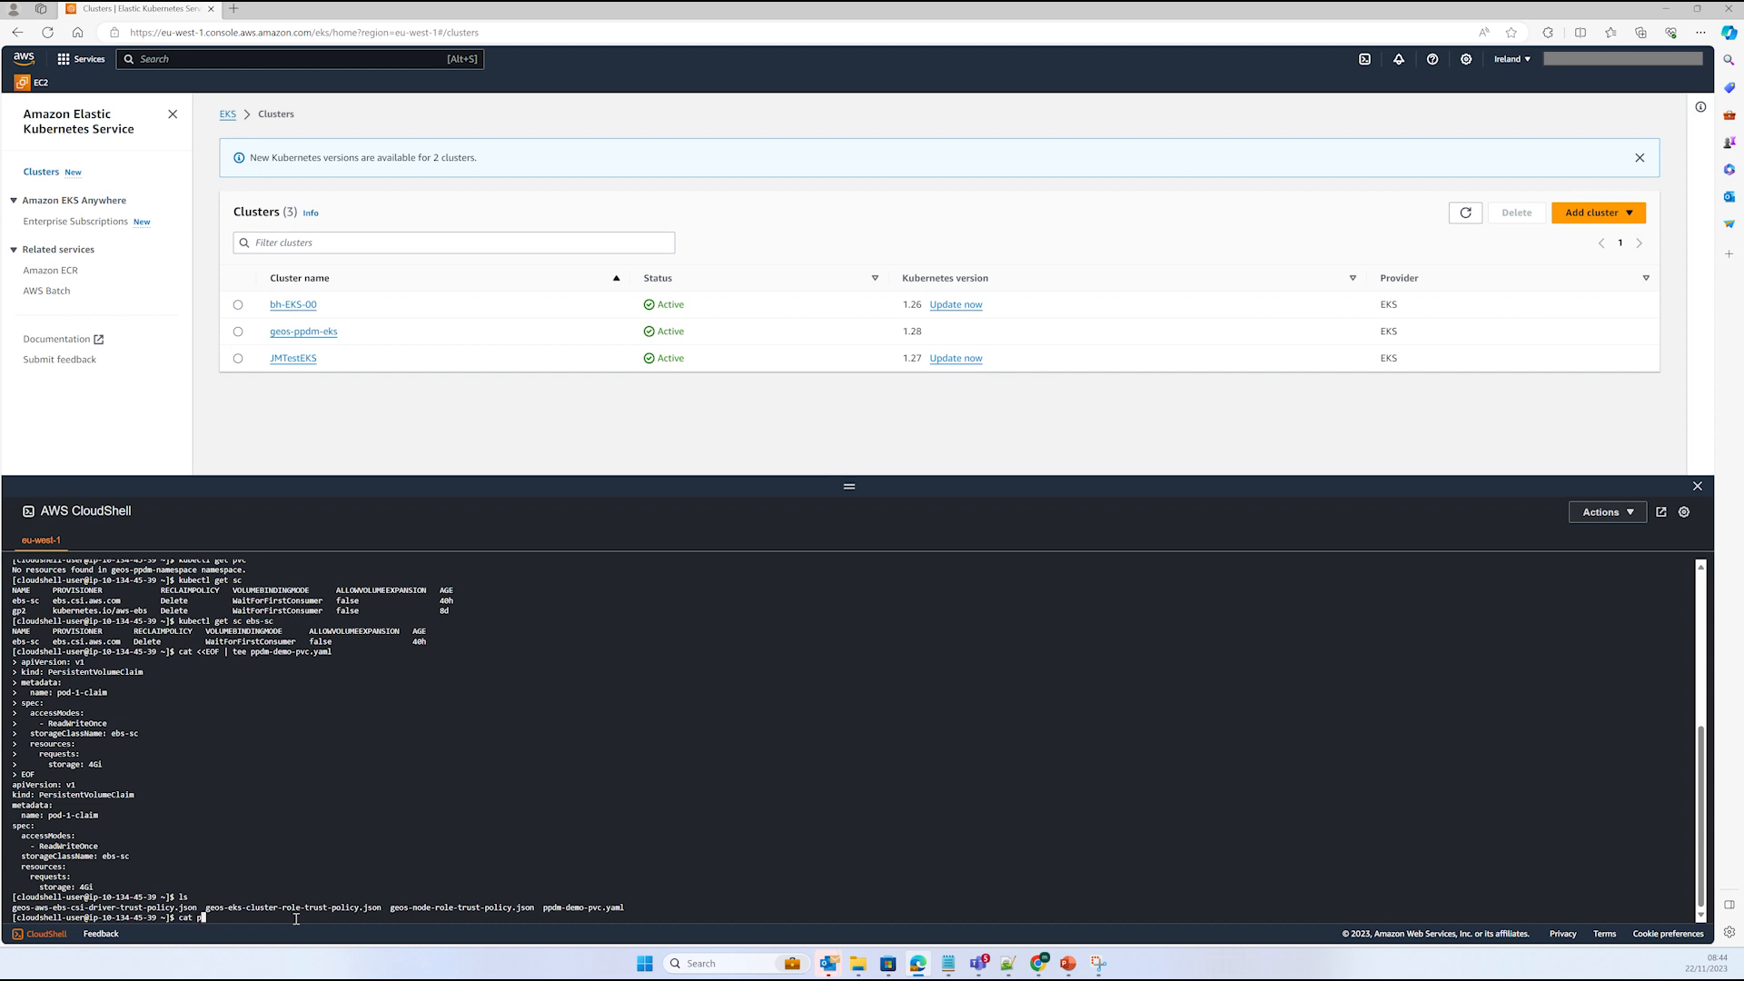
# - Print the claim manifest back and check the pod-1-claim name and 4Gi storage request
pyautogui.write('pdm-demo-')
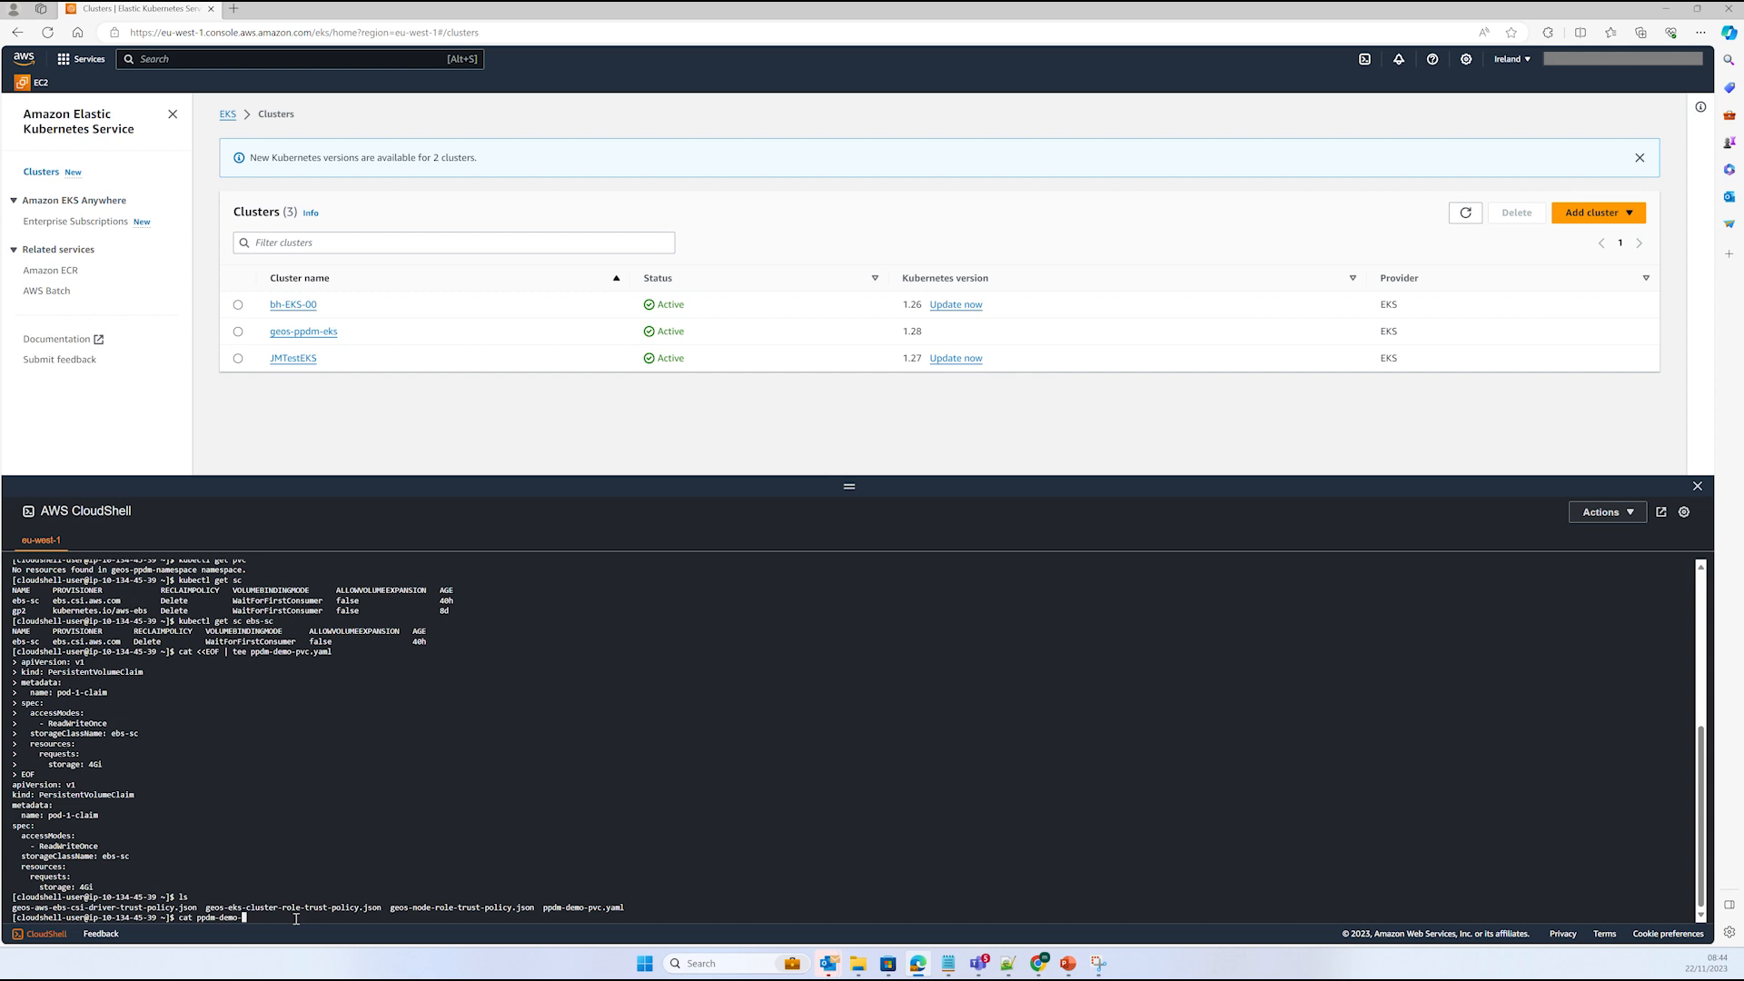
pyautogui.write('pvc.yaml')
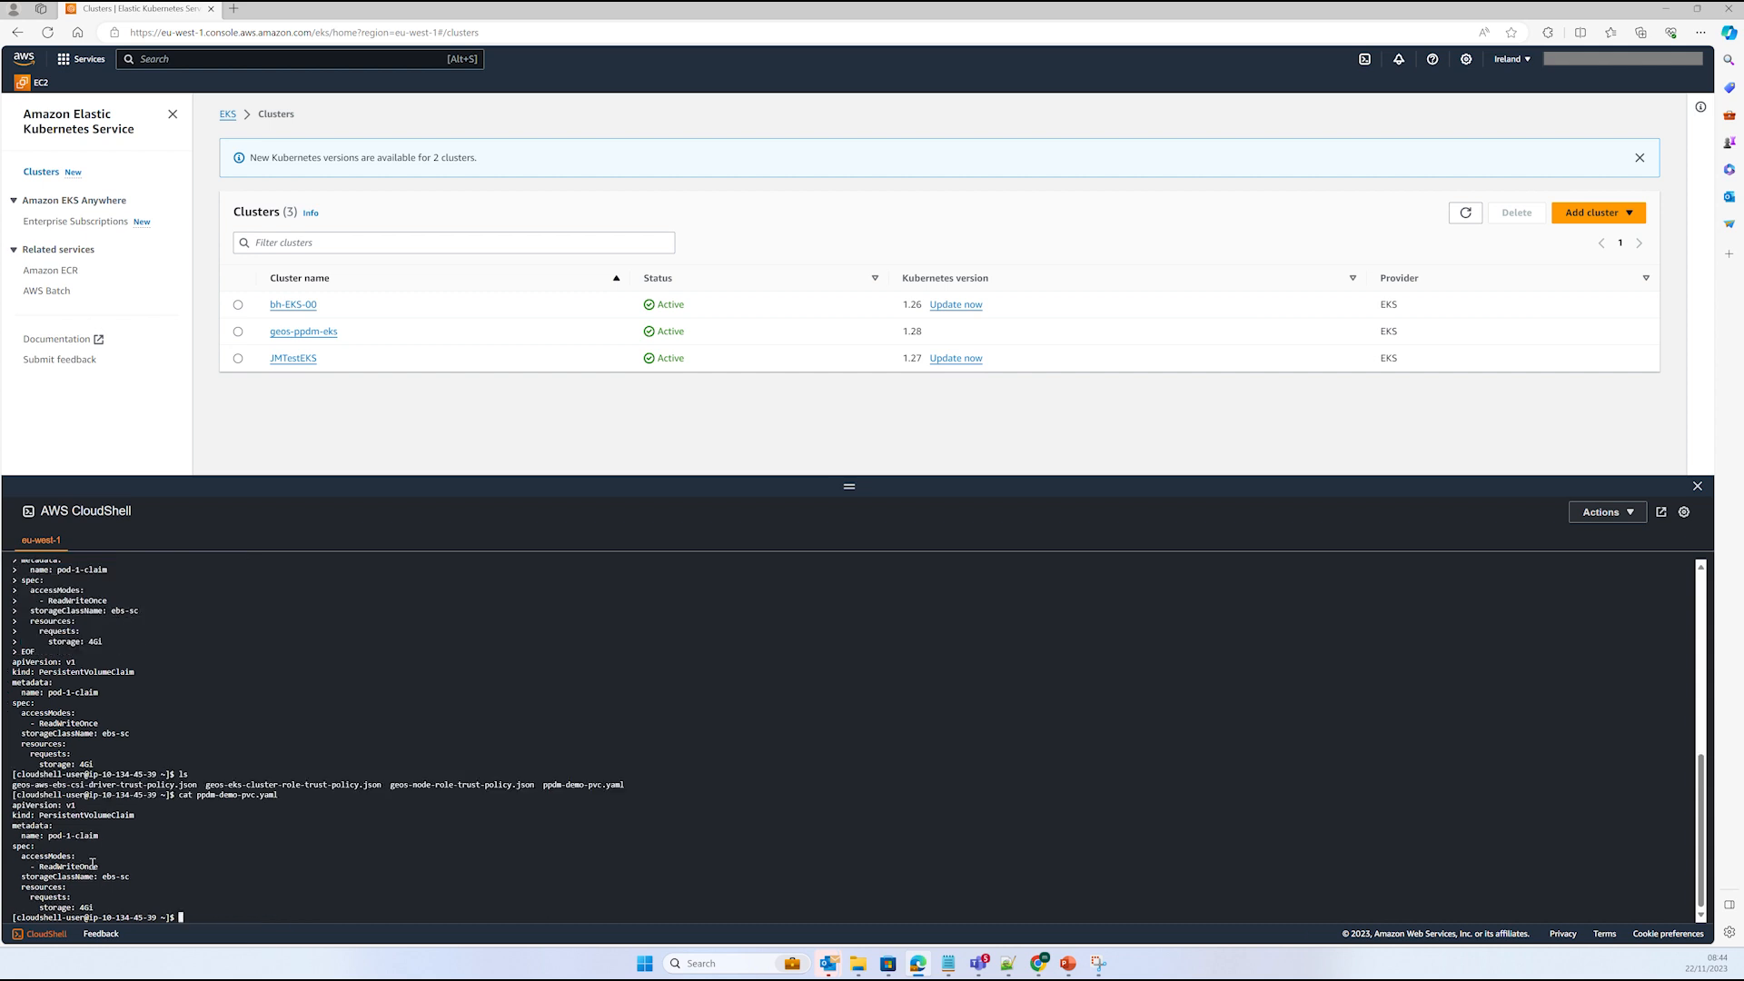
pyautogui.doubleClick(65, 836)
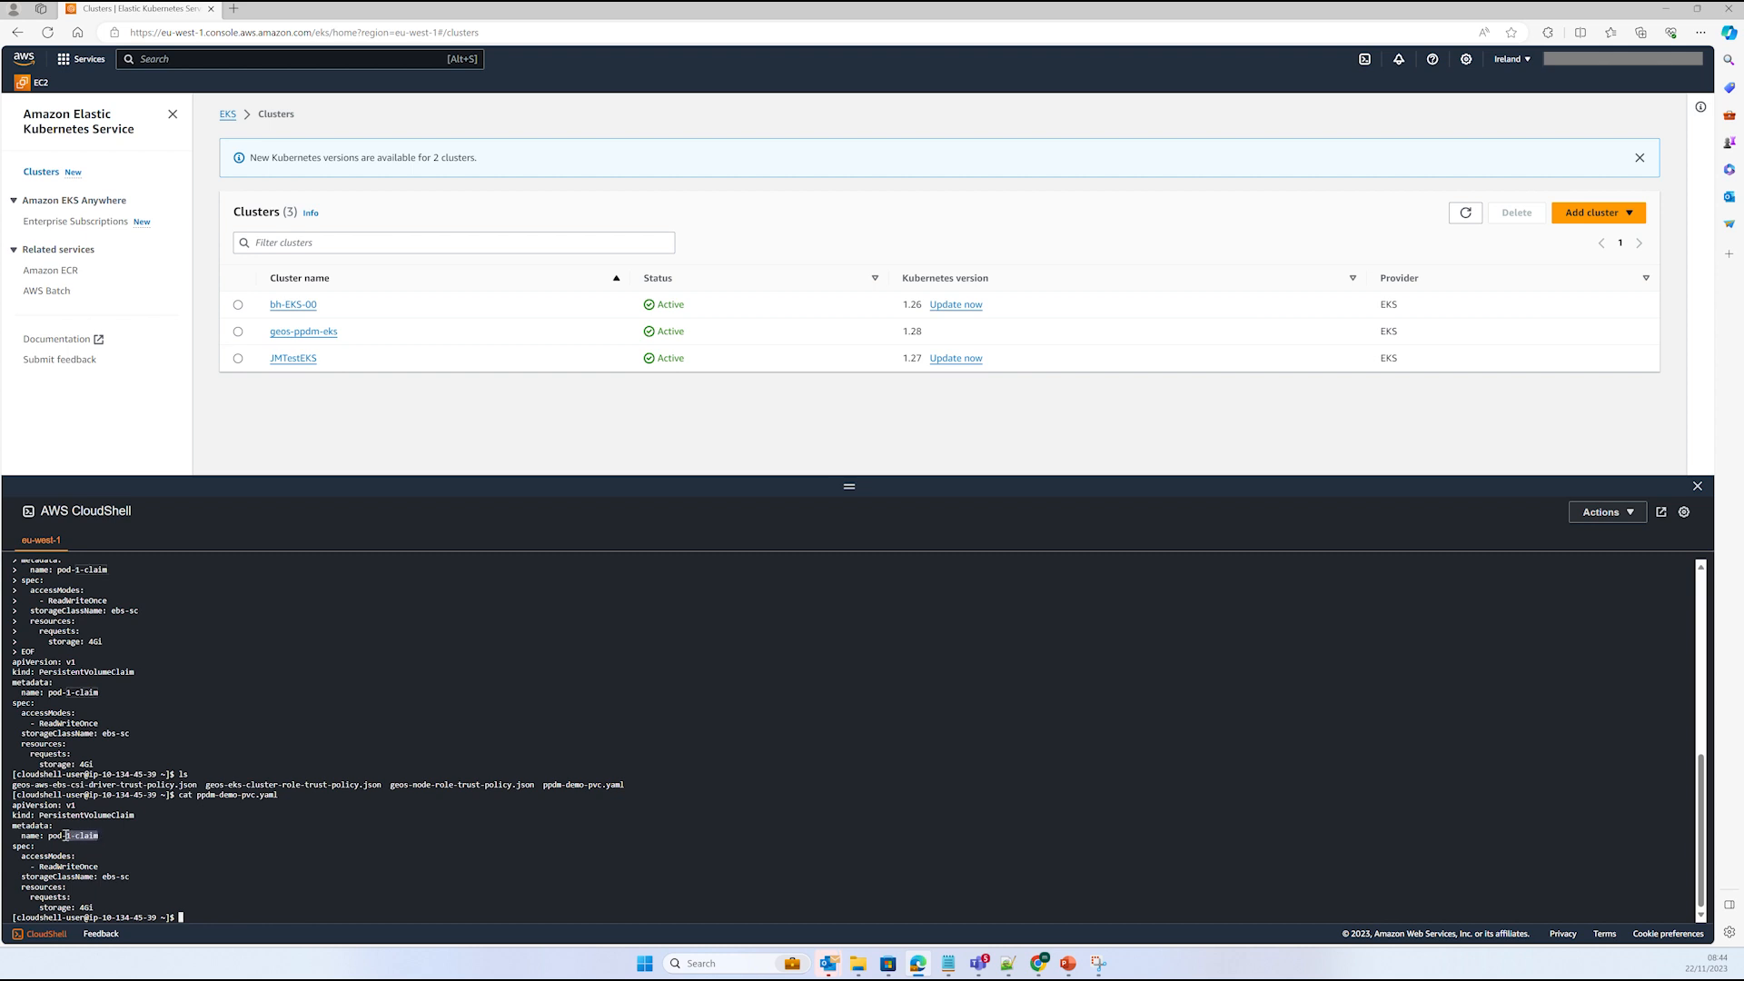
pyautogui.doubleClick(72, 835)
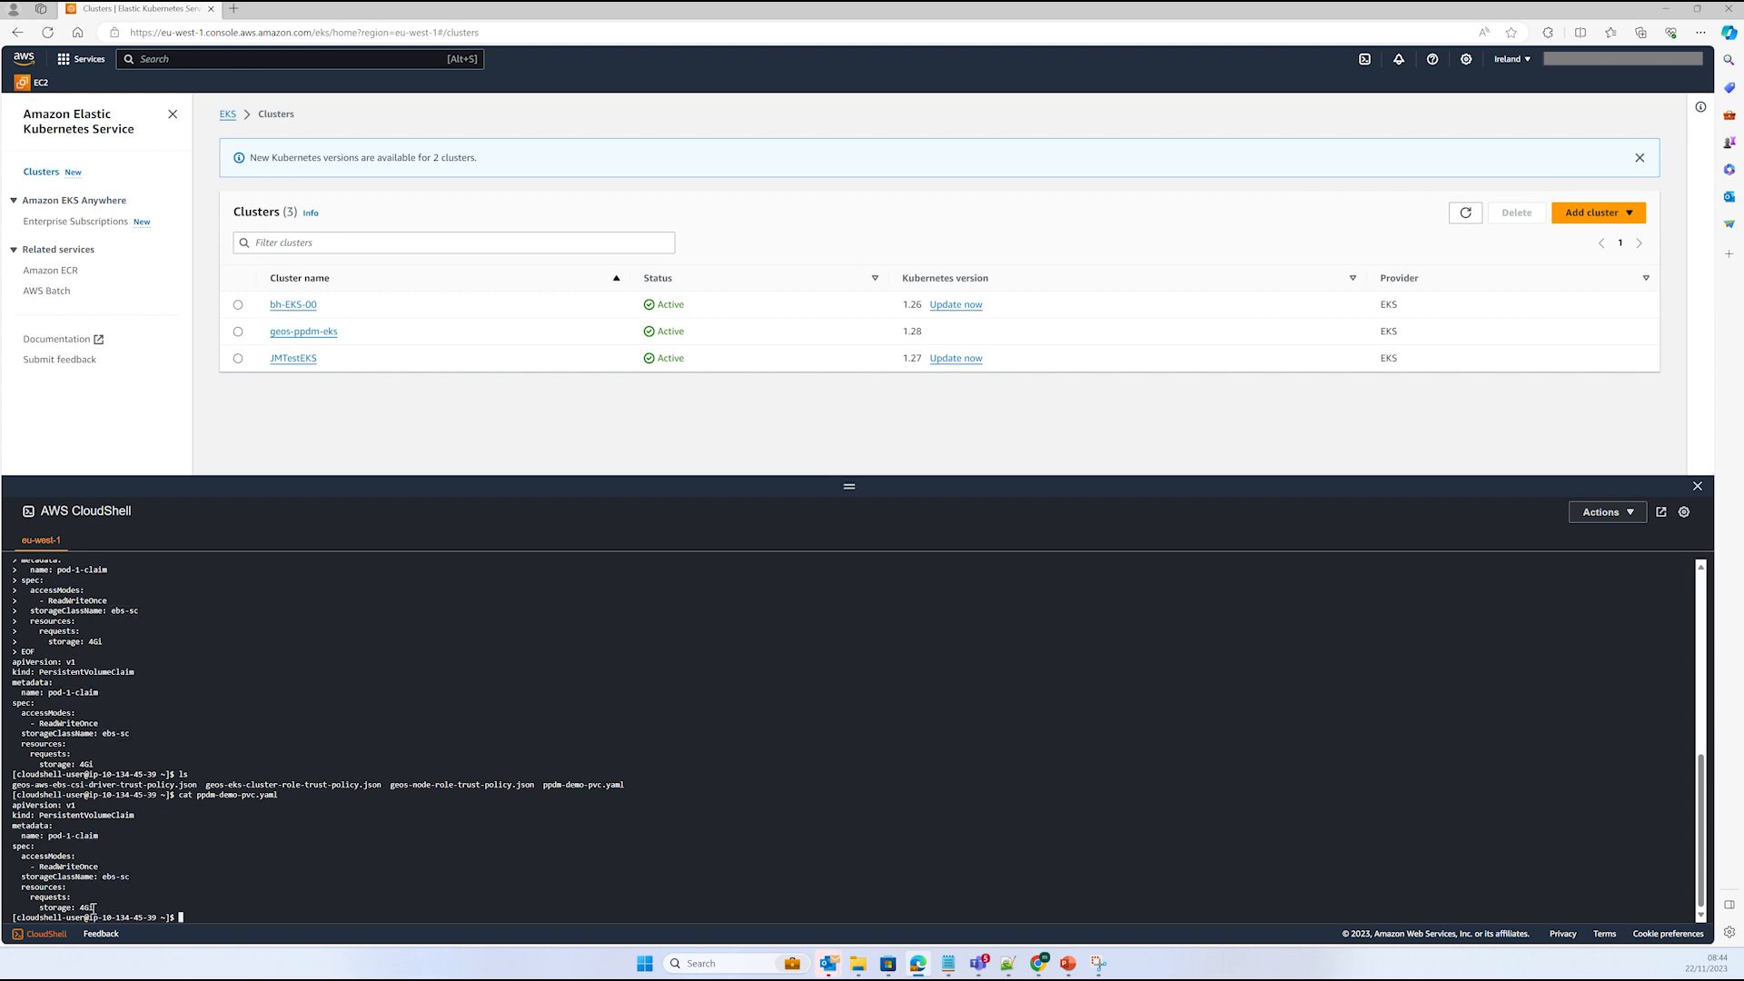
pyautogui.moveTo(244, 911)
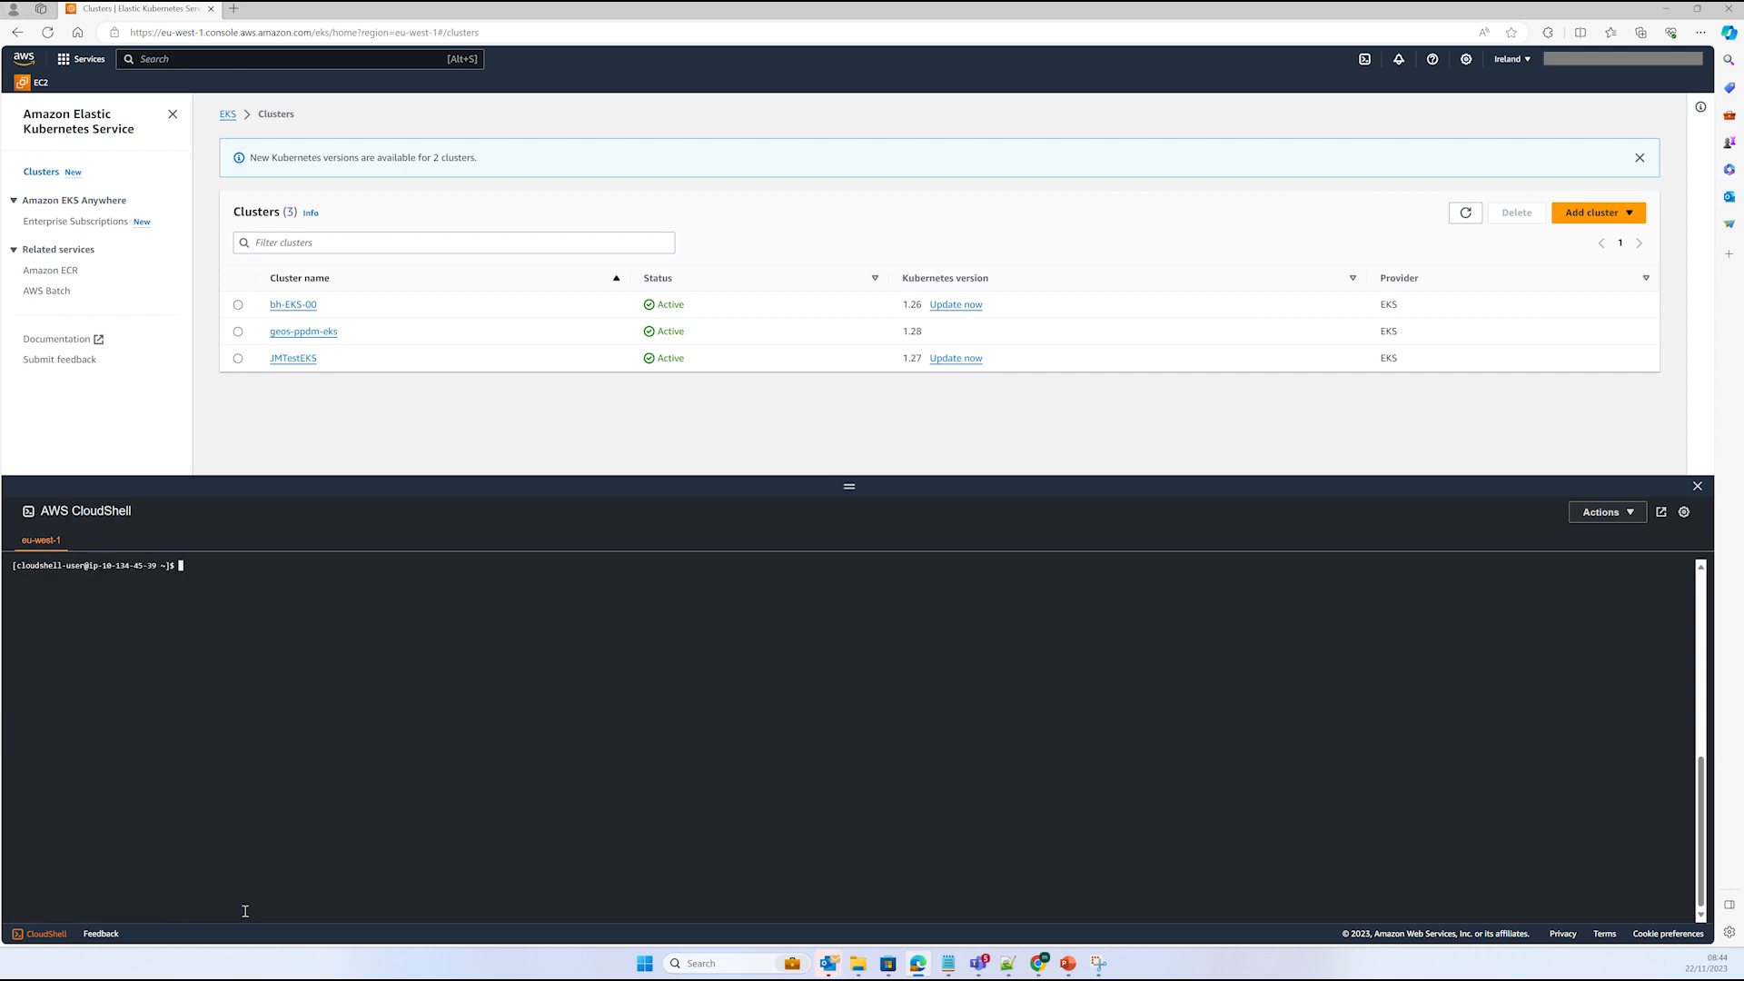
# - Check the PVC, paste the pod-1 manifest into ppdm-demo-pod-1.yaml and confirm the file is listed
pyautogui.write('kubectl get pvc')
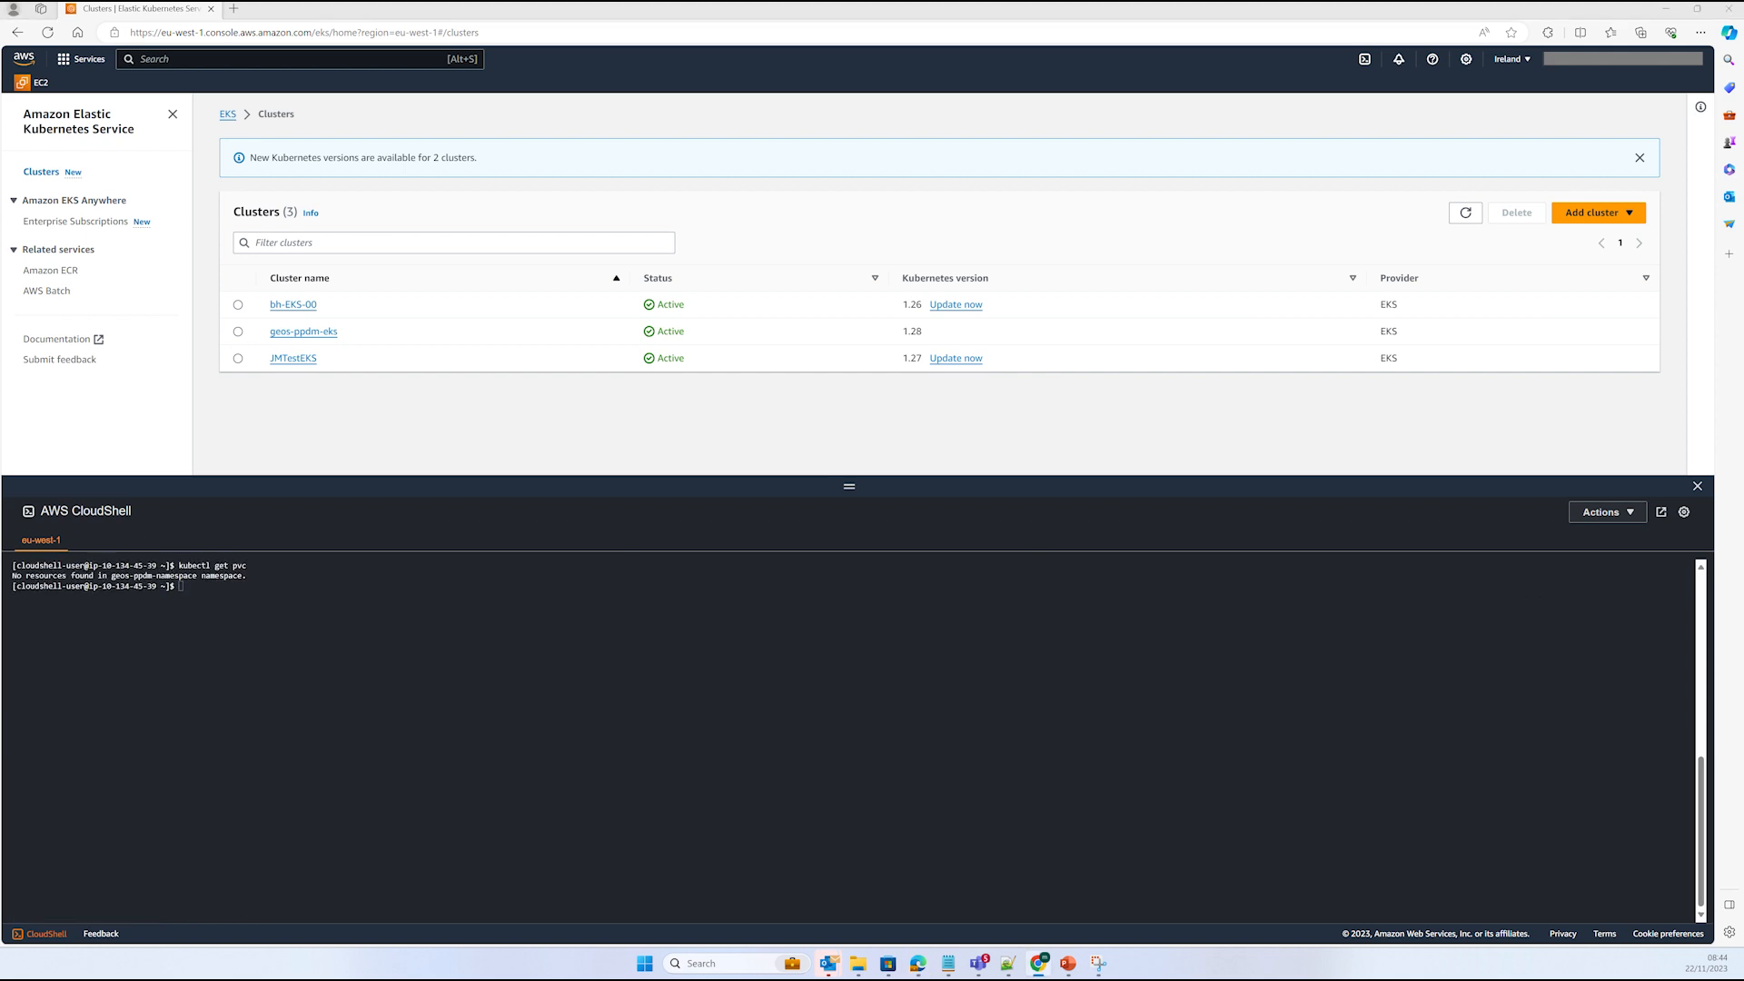
pyautogui.moveTo(357, 580)
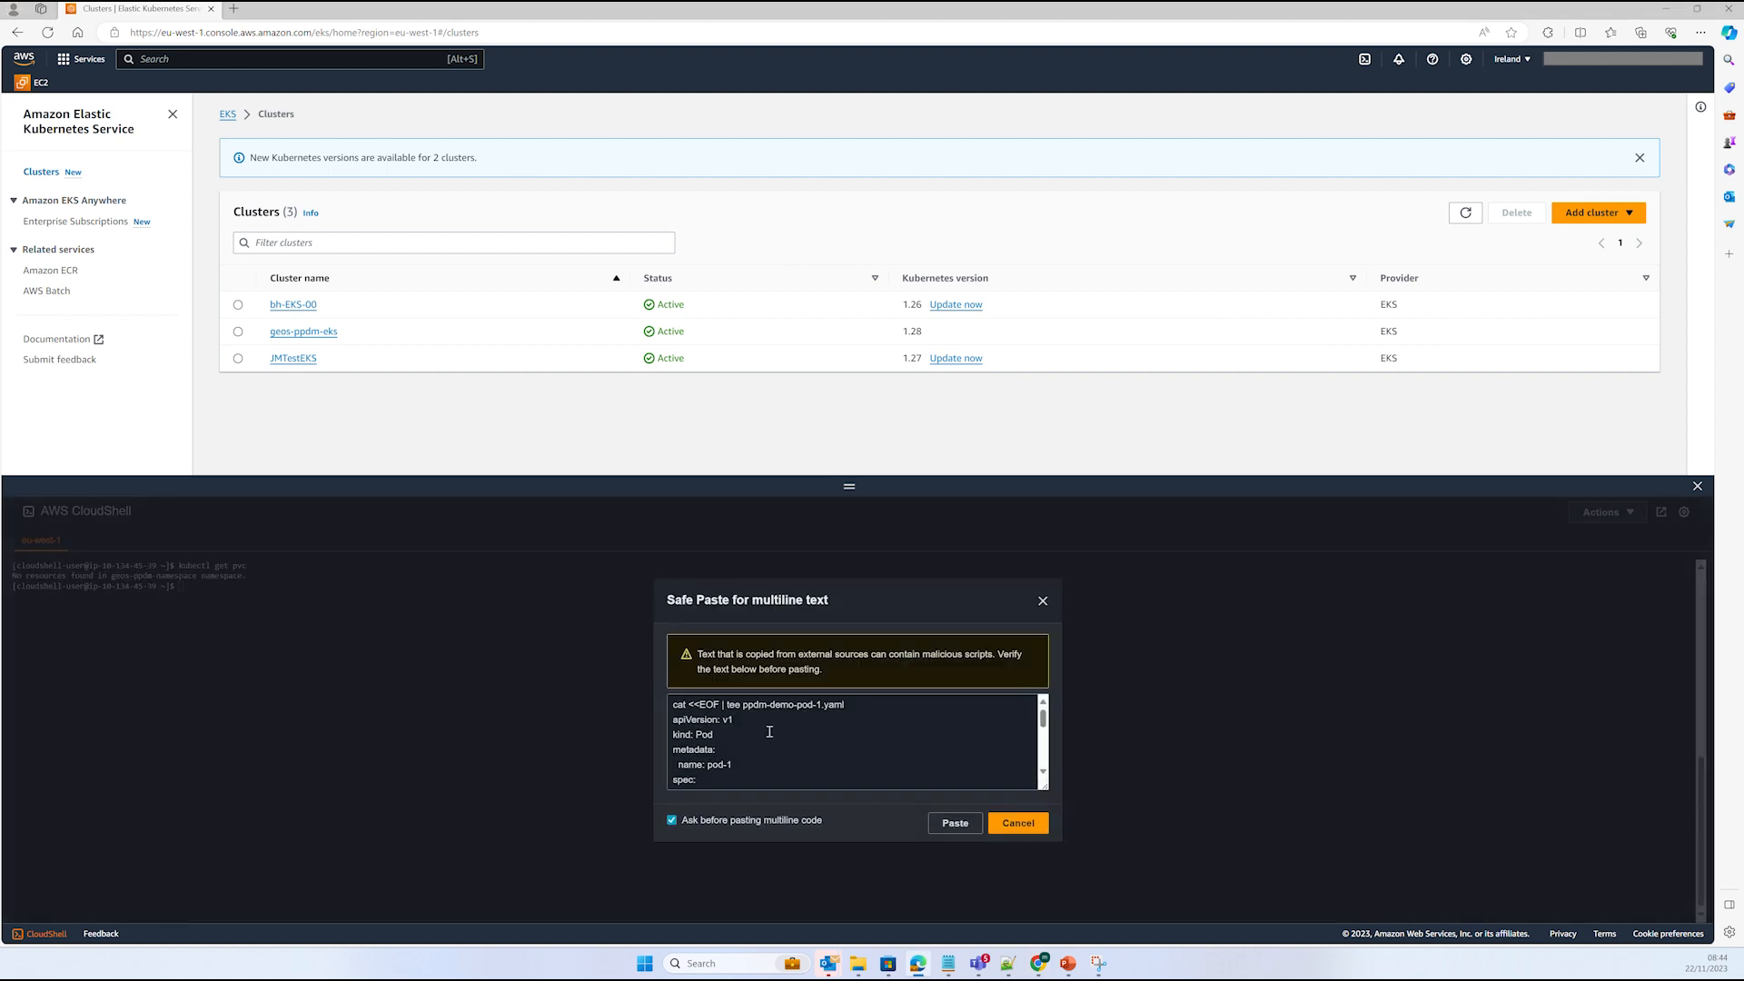
pyautogui.click(953, 822)
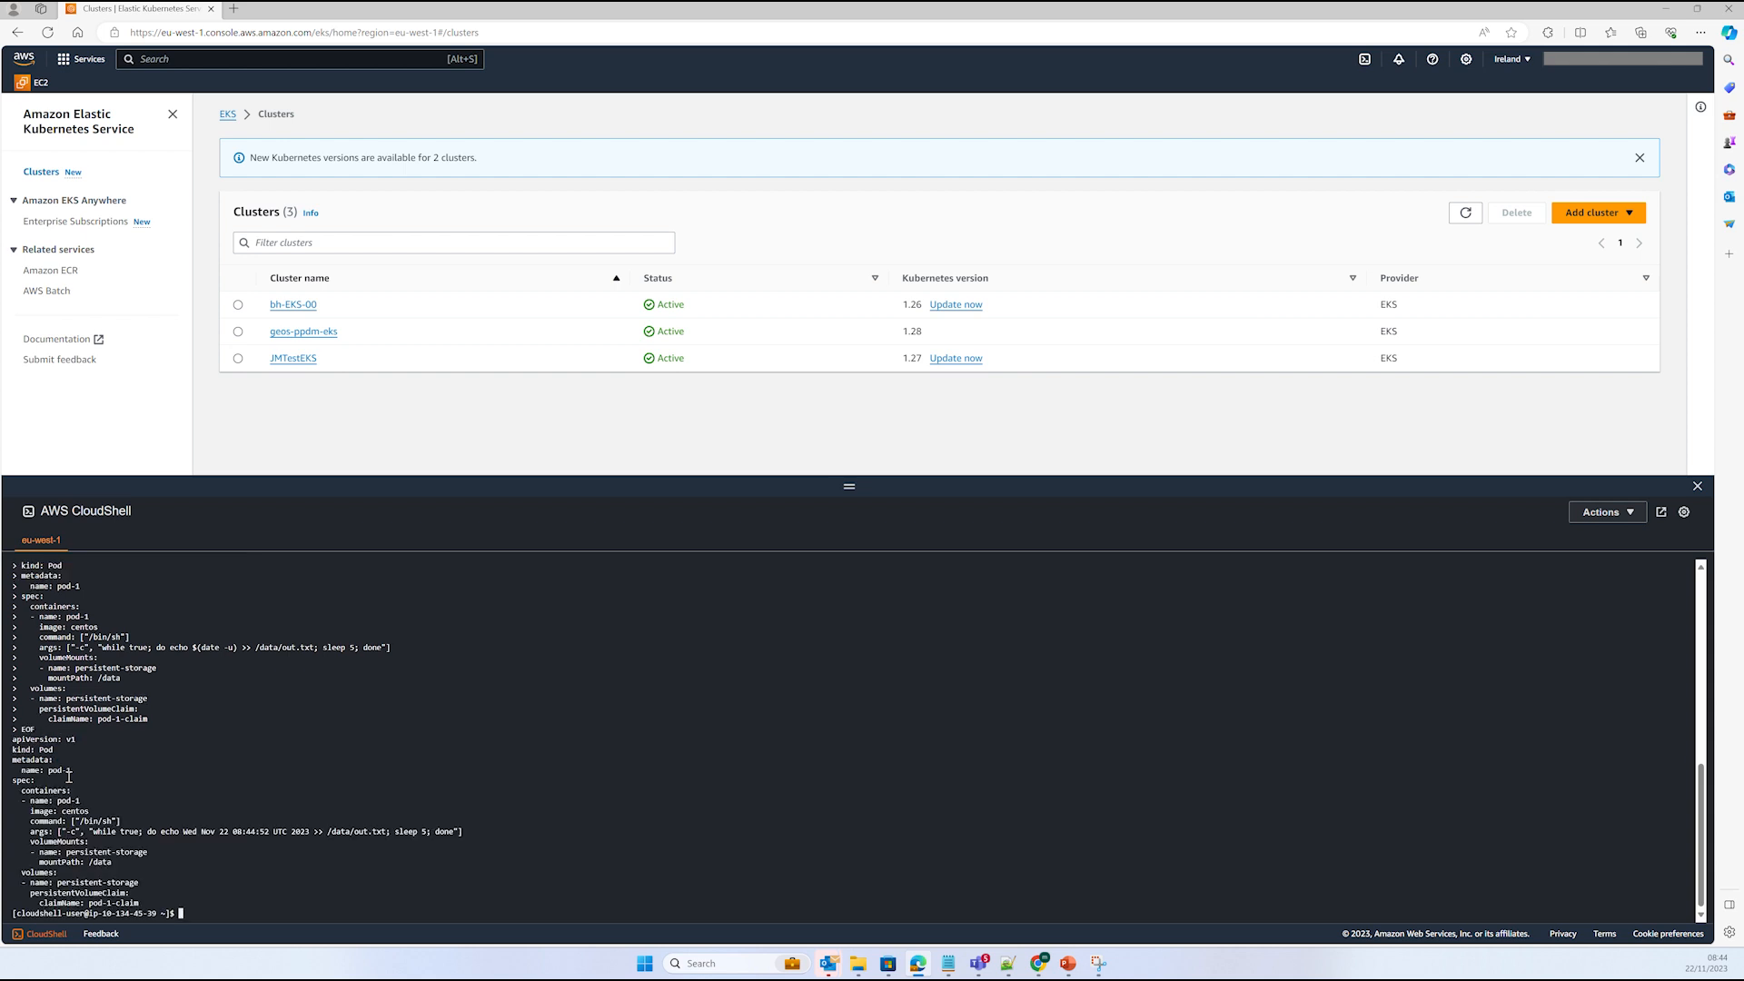
pyautogui.write('ls')
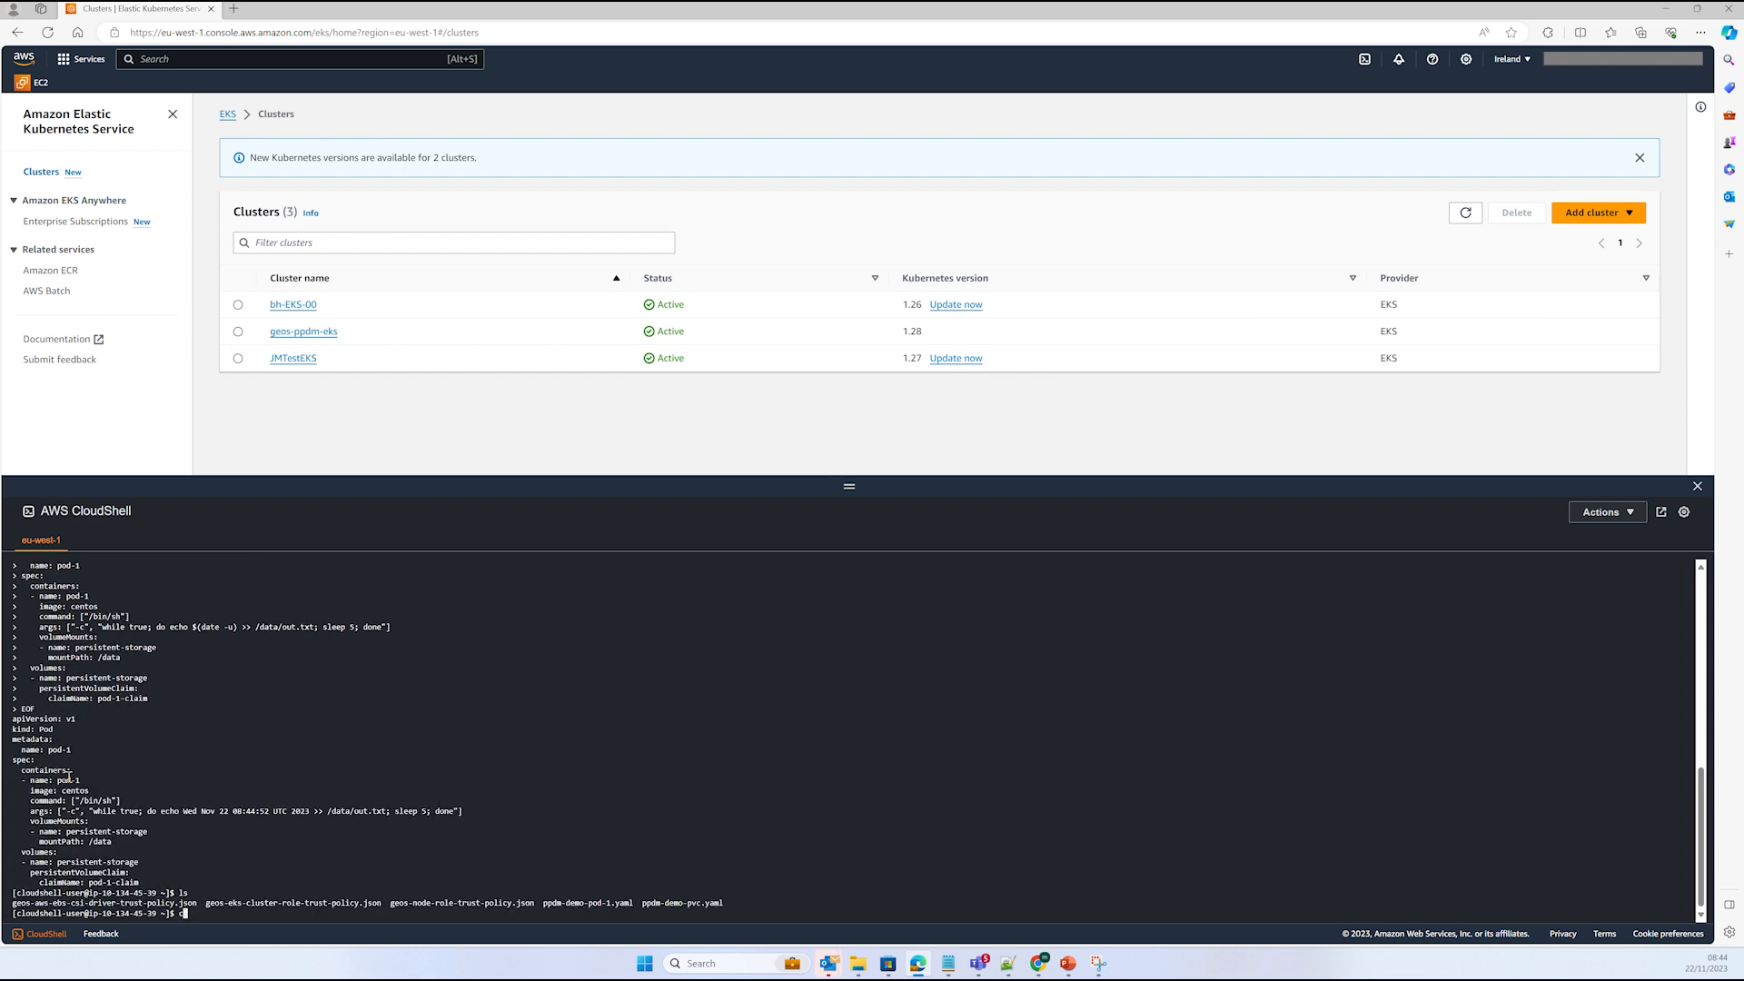
pyautogui.write('clear')
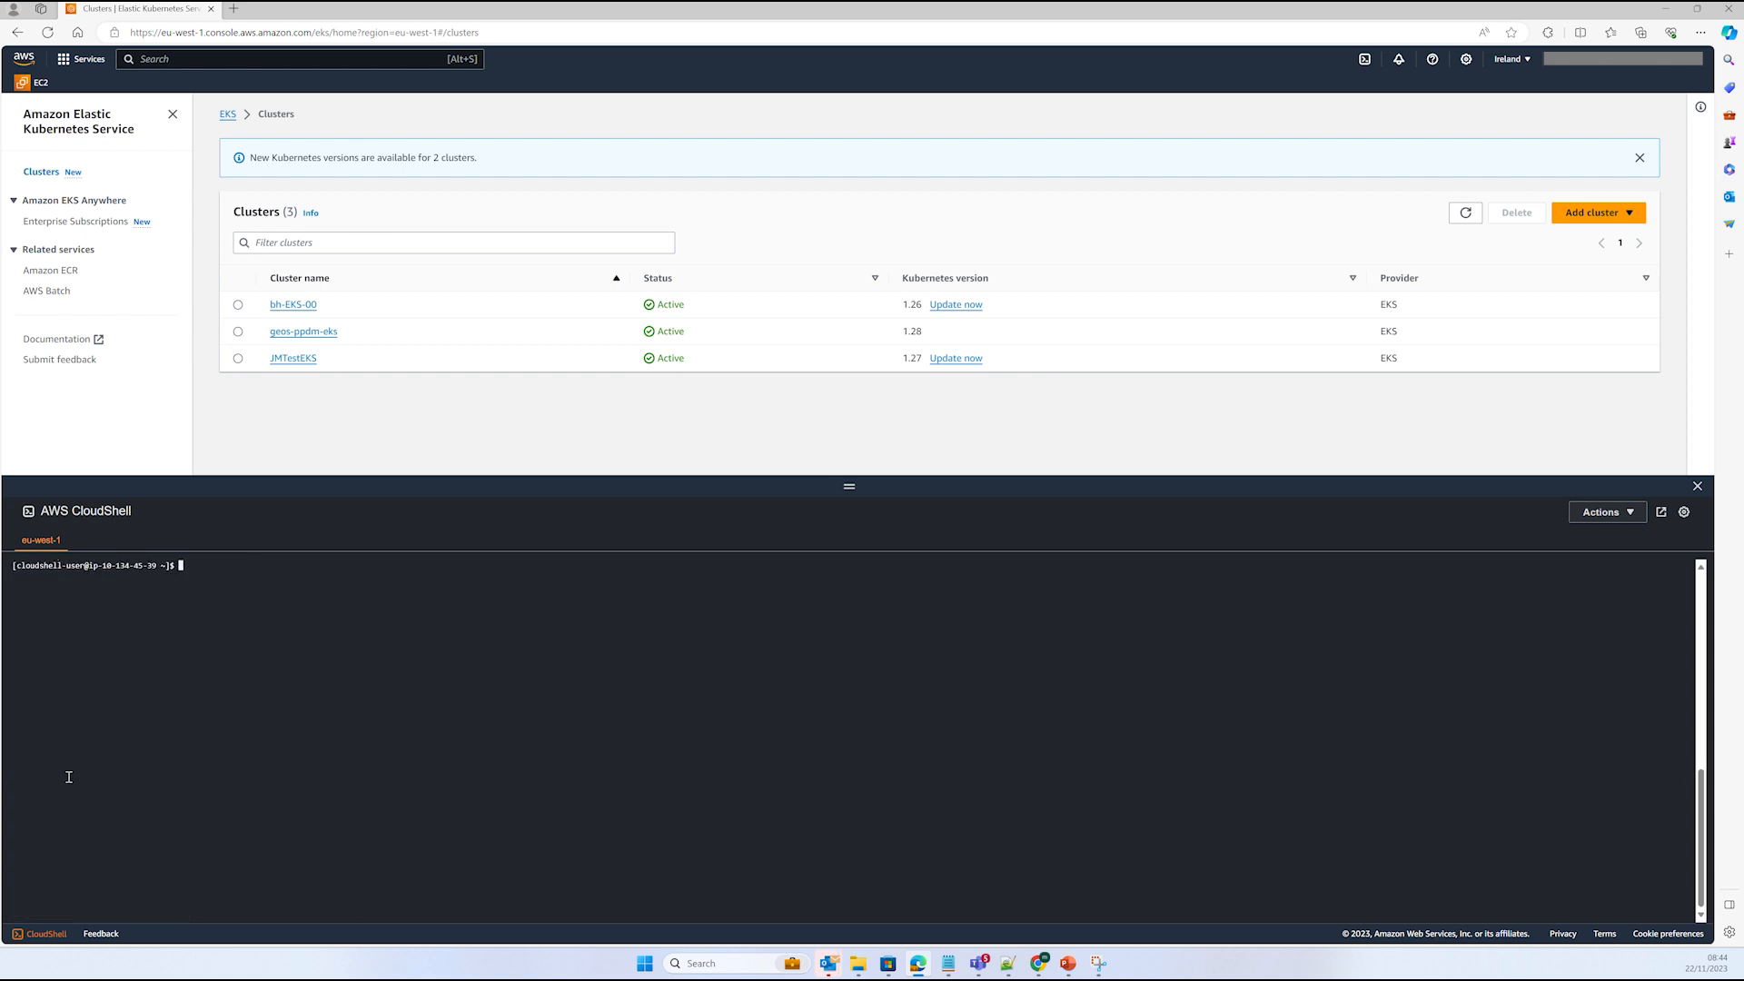
pyautogui.write('ls')
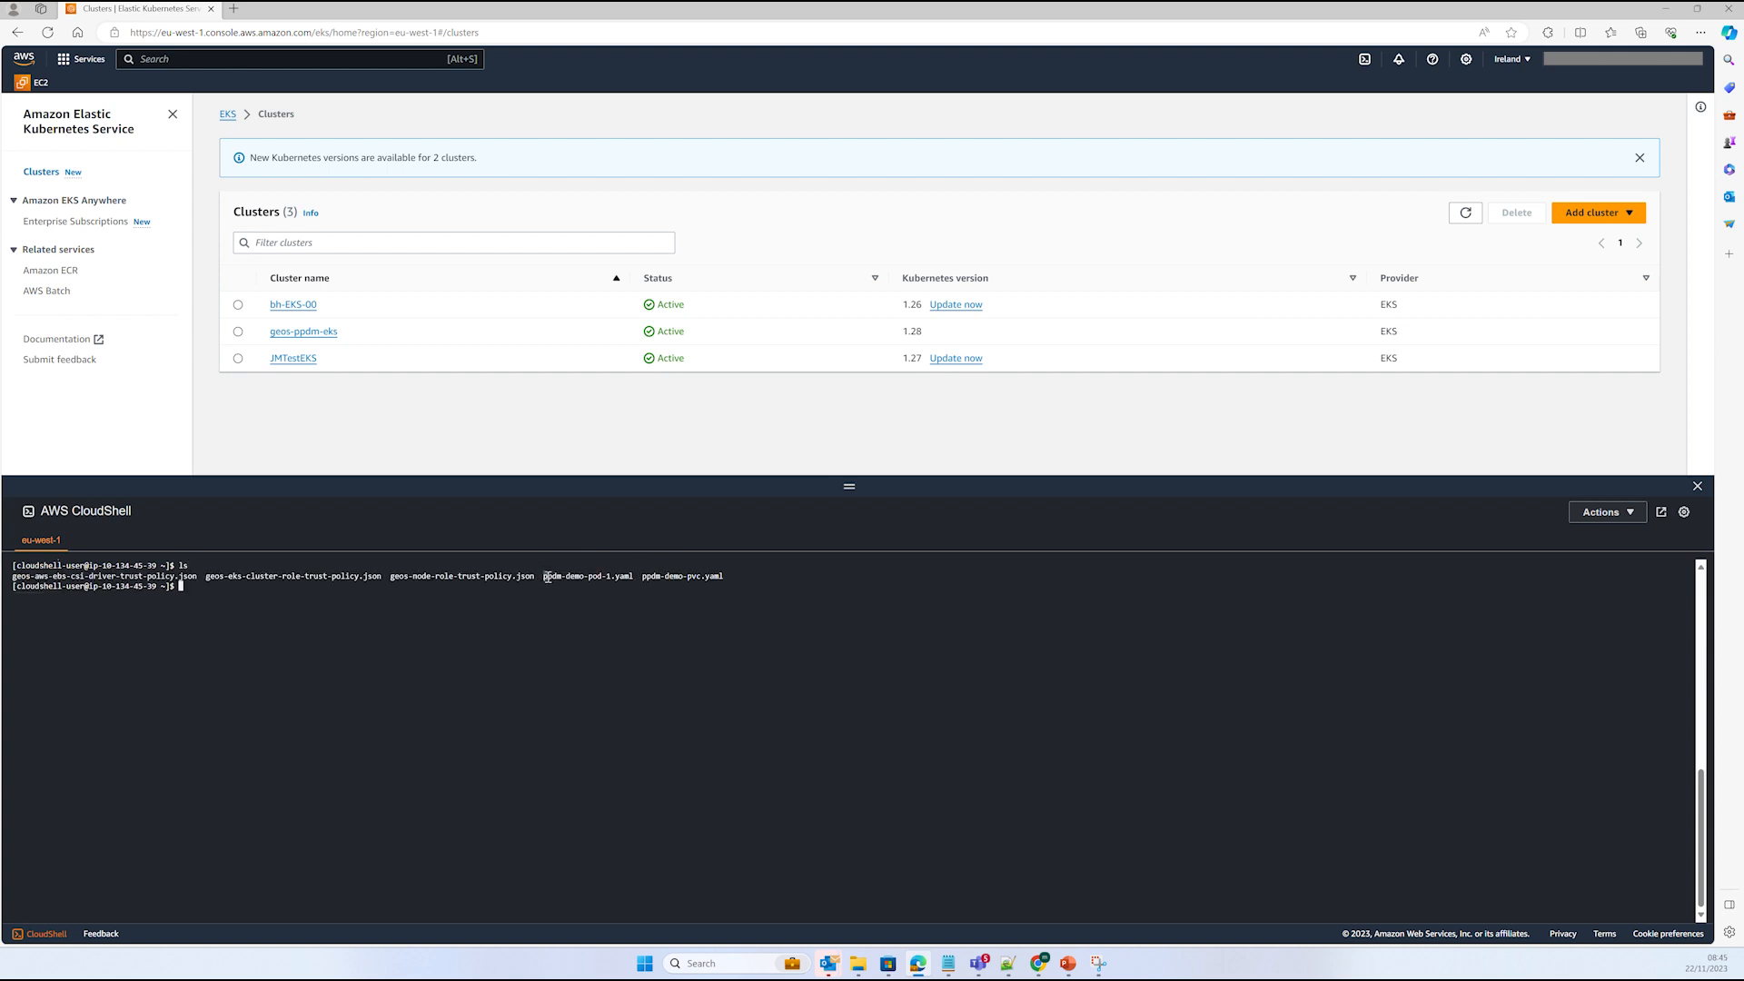
pyautogui.doubleClick(586, 575)
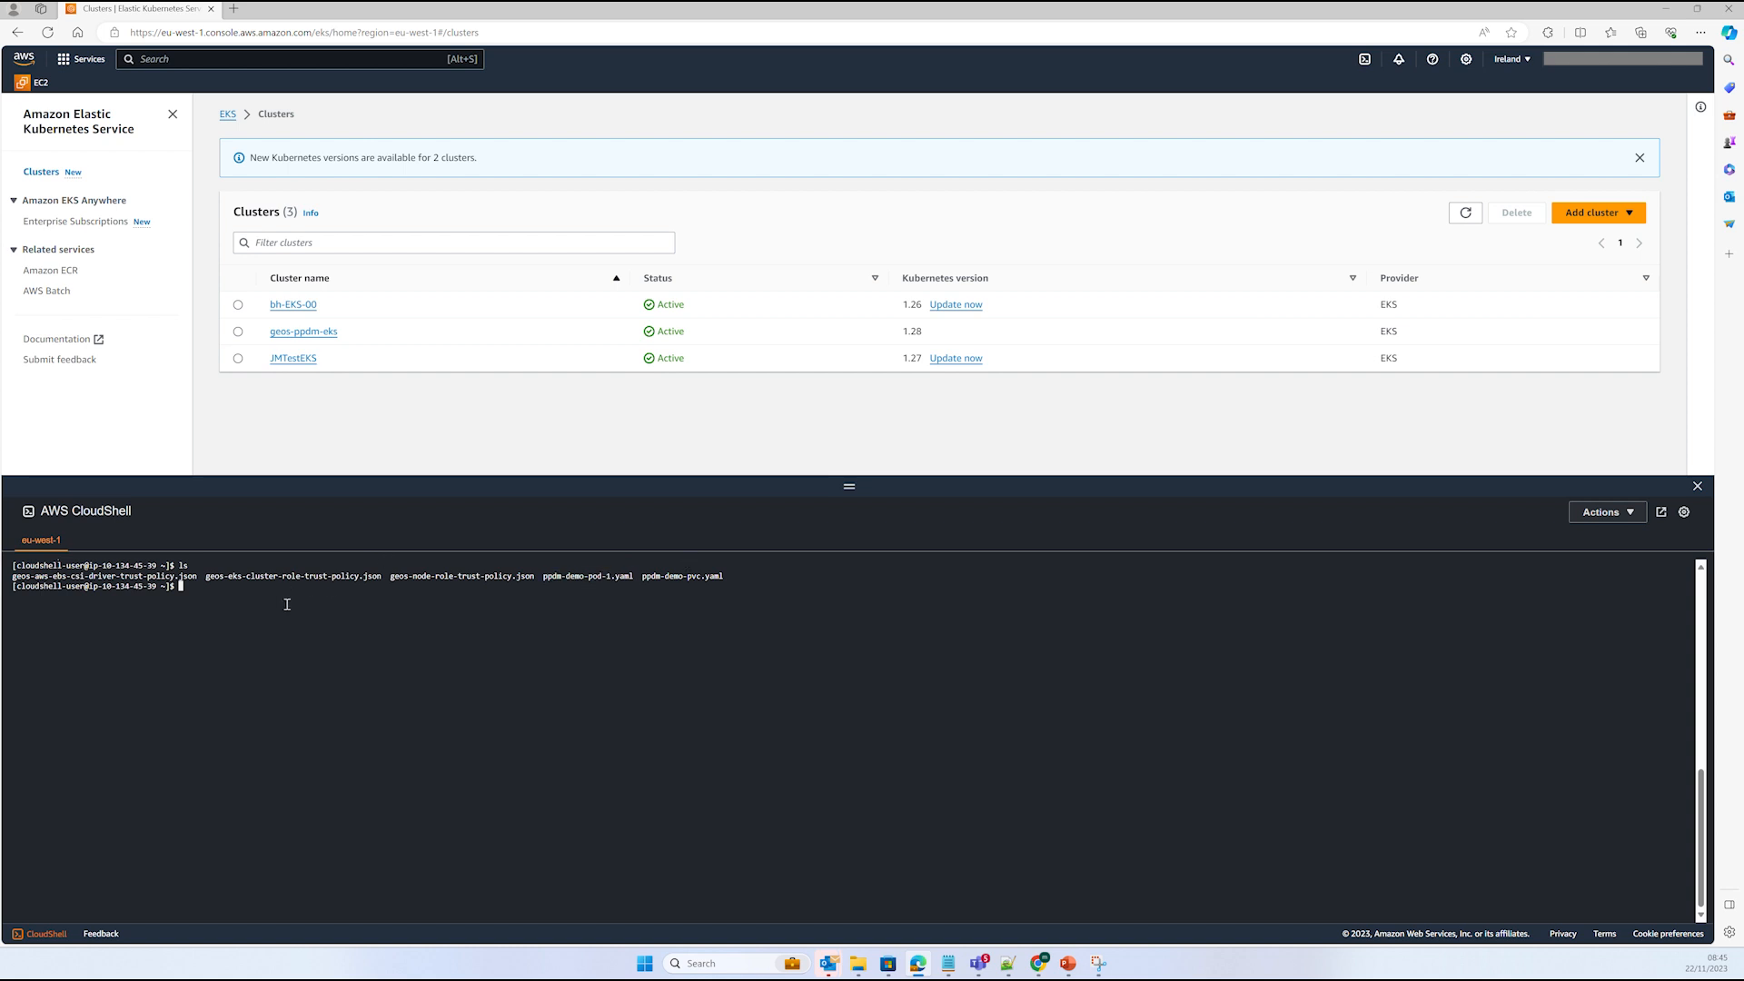
# - Print ppdm-demo-pod-1.yaml and check its date-logging loop and mounted pod-1-claim
pyautogui.write('cat ppdm-demo-pod-1.yaml')
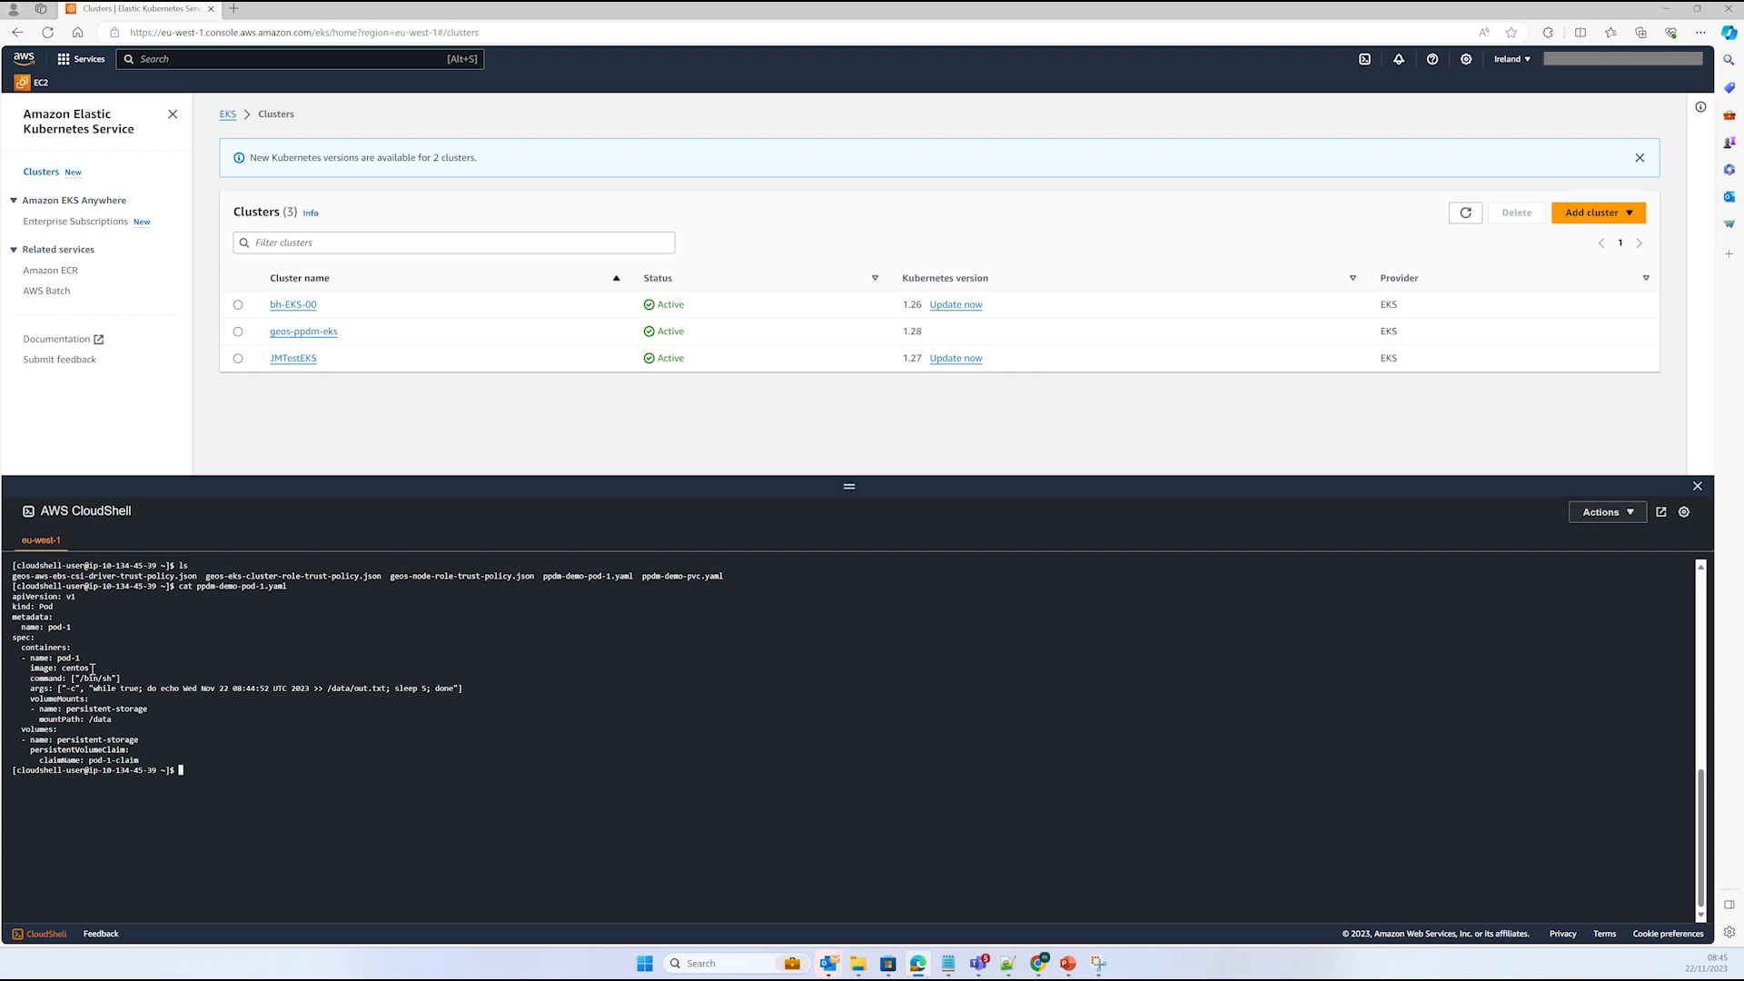
pyautogui.doubleClick(70, 666)
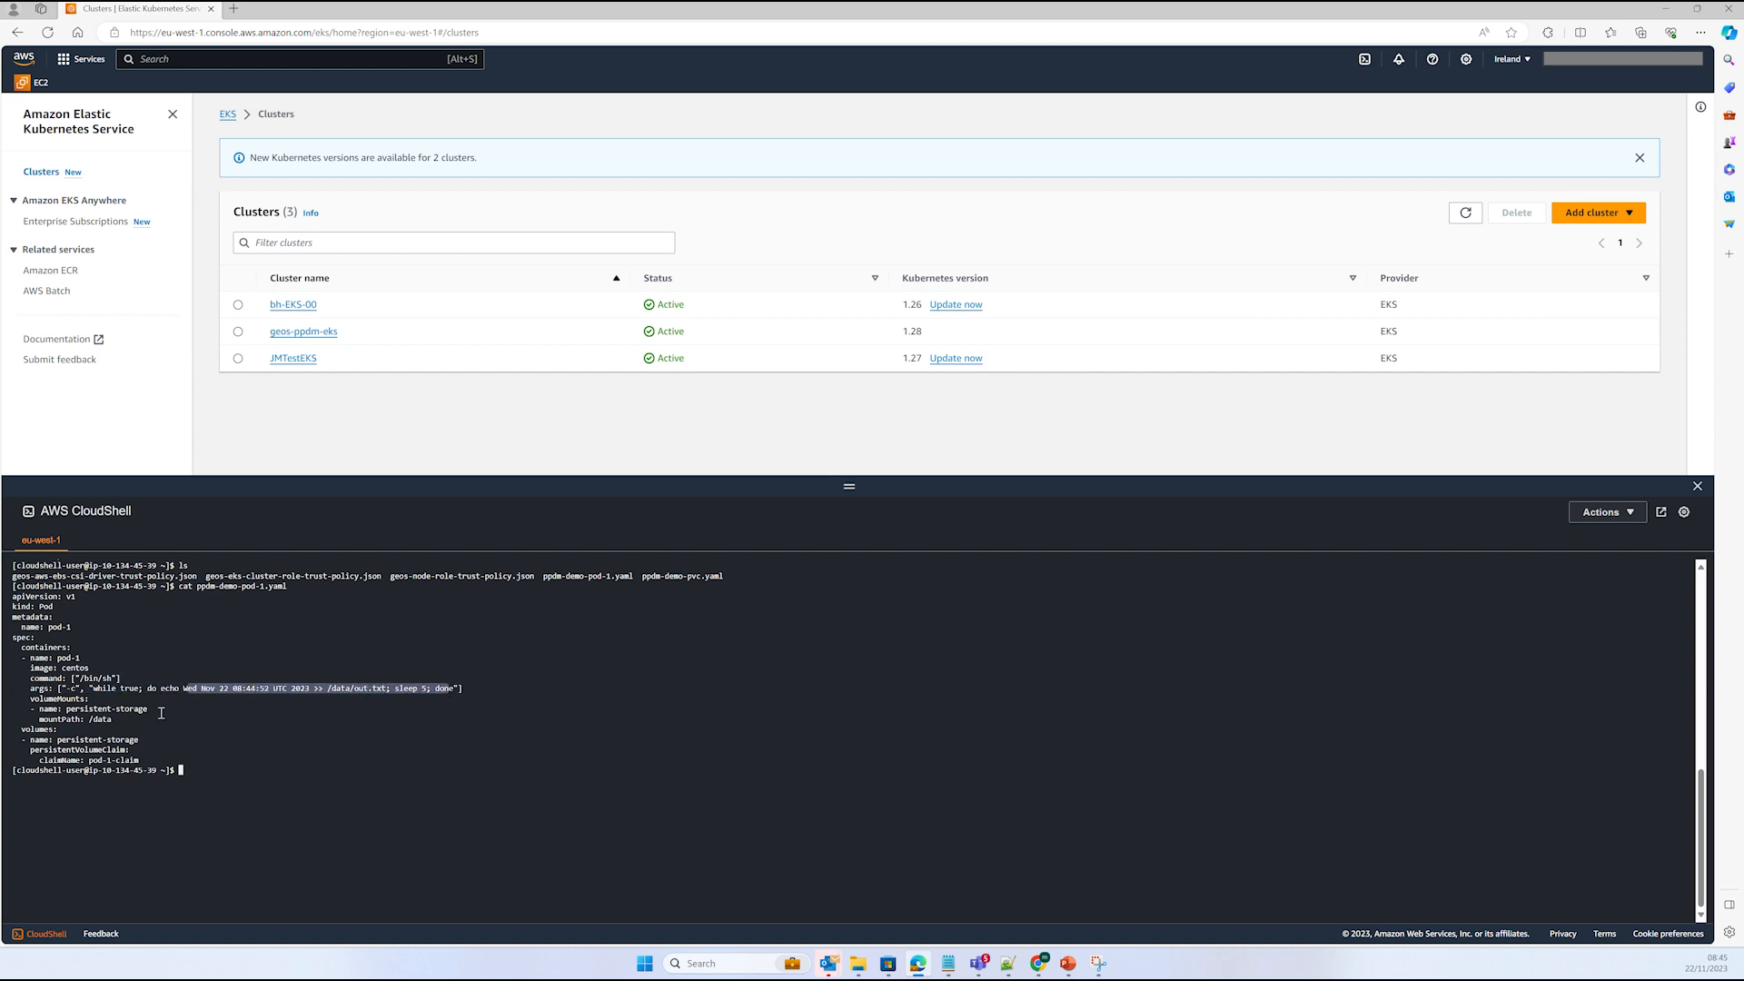
pyautogui.doubleClick(106, 709)
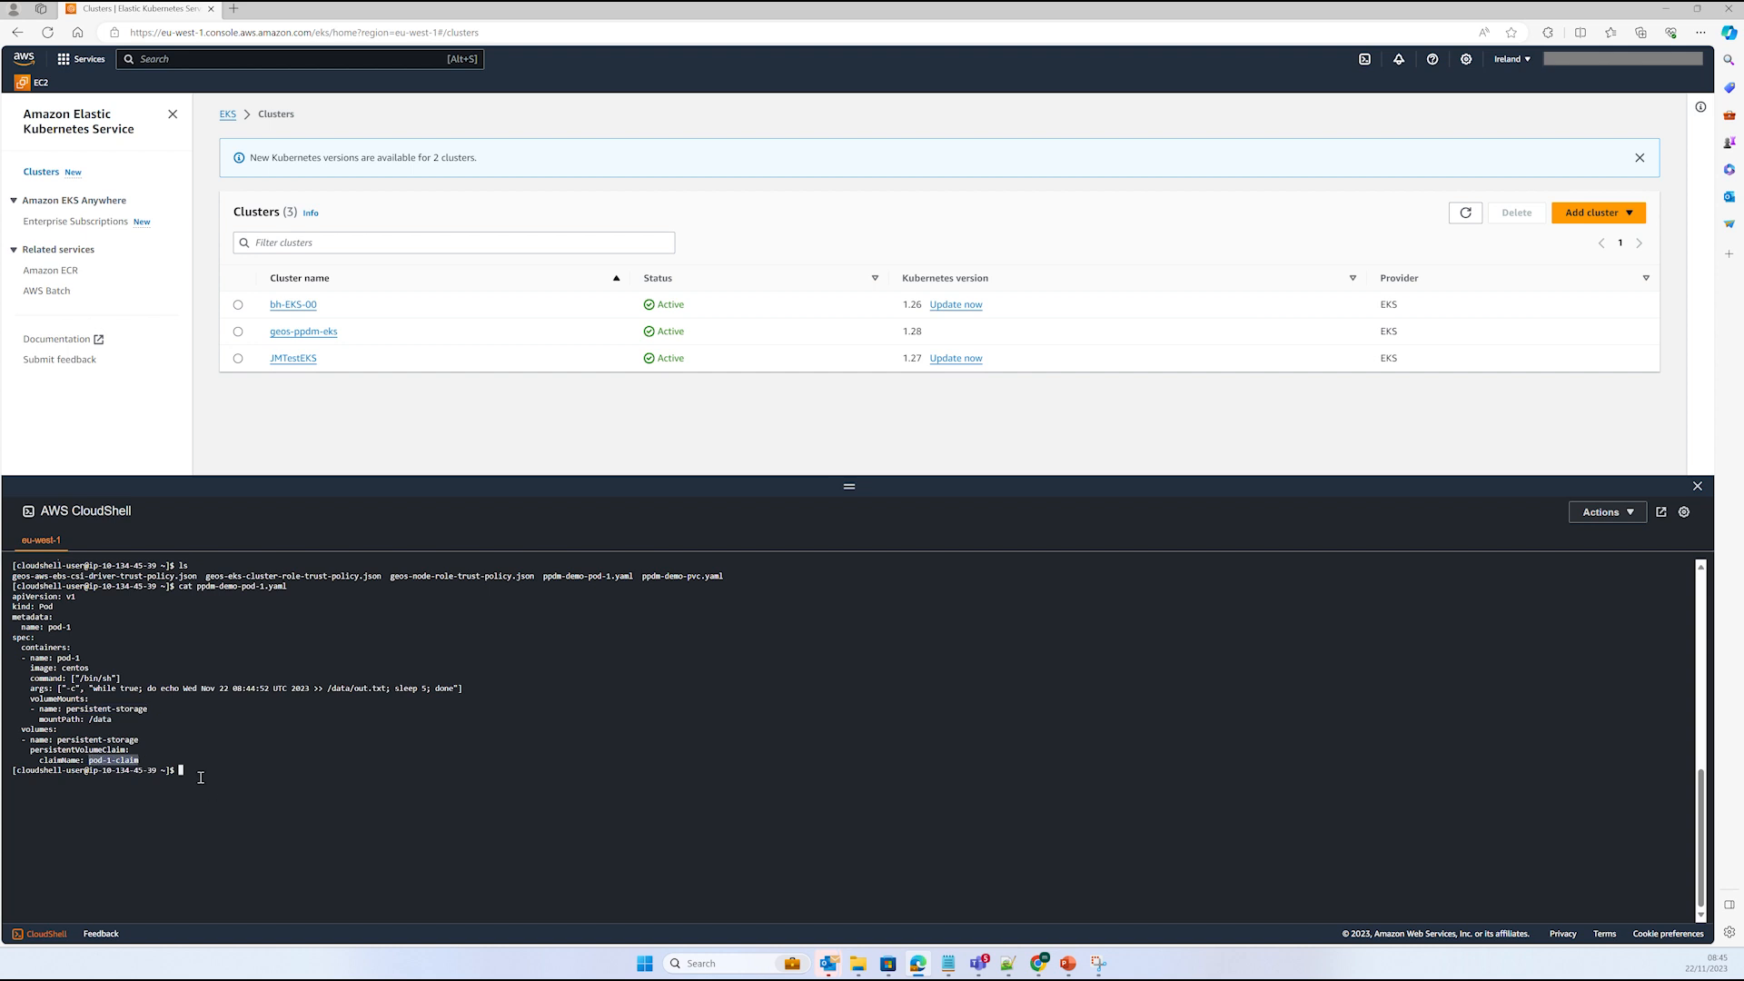
# - Create geos-ppdm-namespace with kubectl and confirm it in the namespace list
pyautogui.write('kubectl create namespace geos-ppdm-namespace')
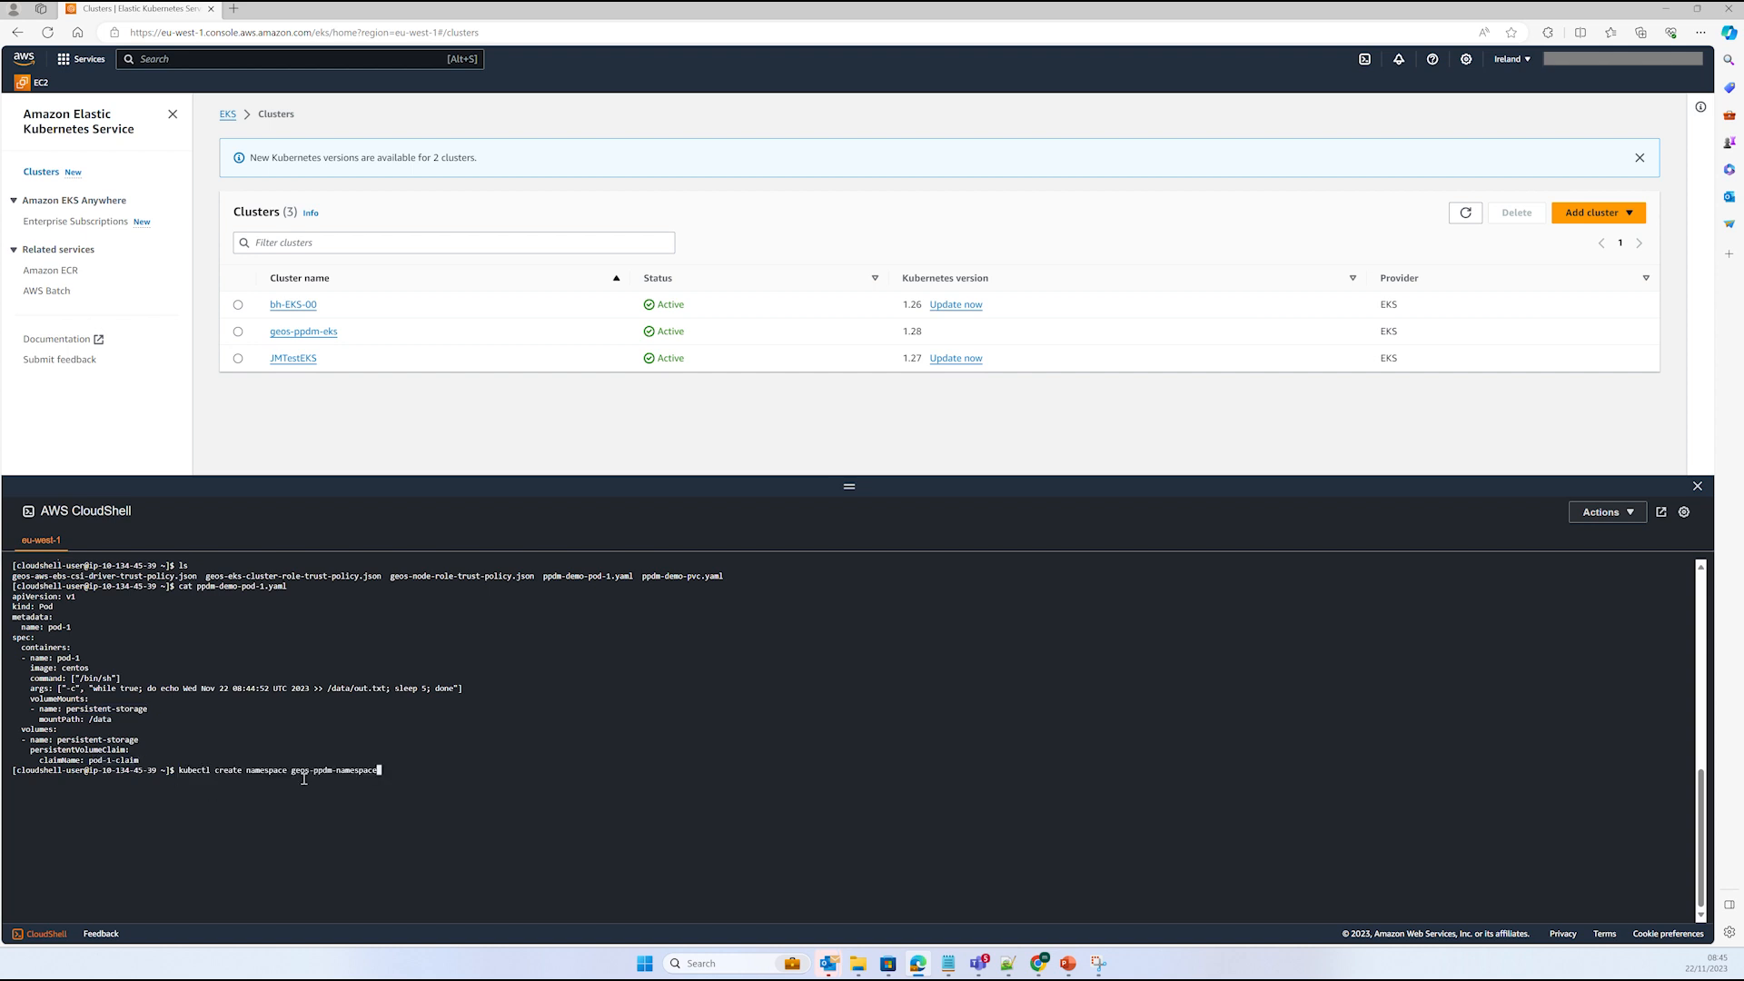
pyautogui.press('Enter')
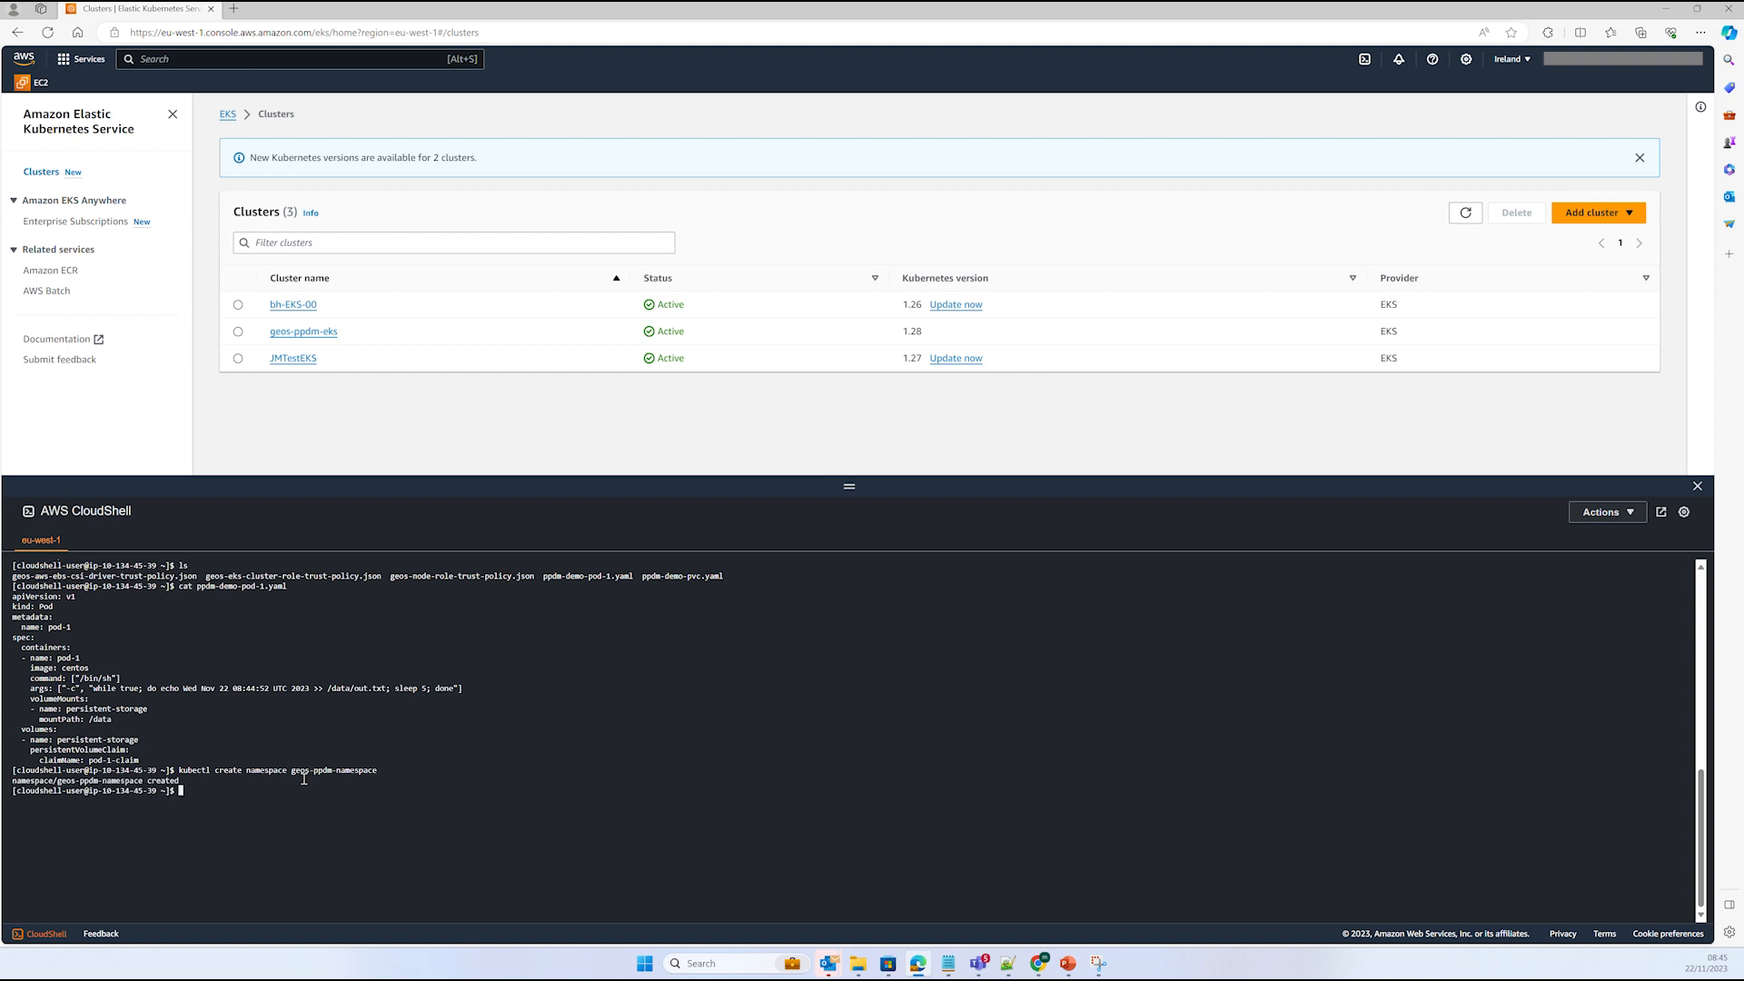
pyautogui.write('kubectl get ns')
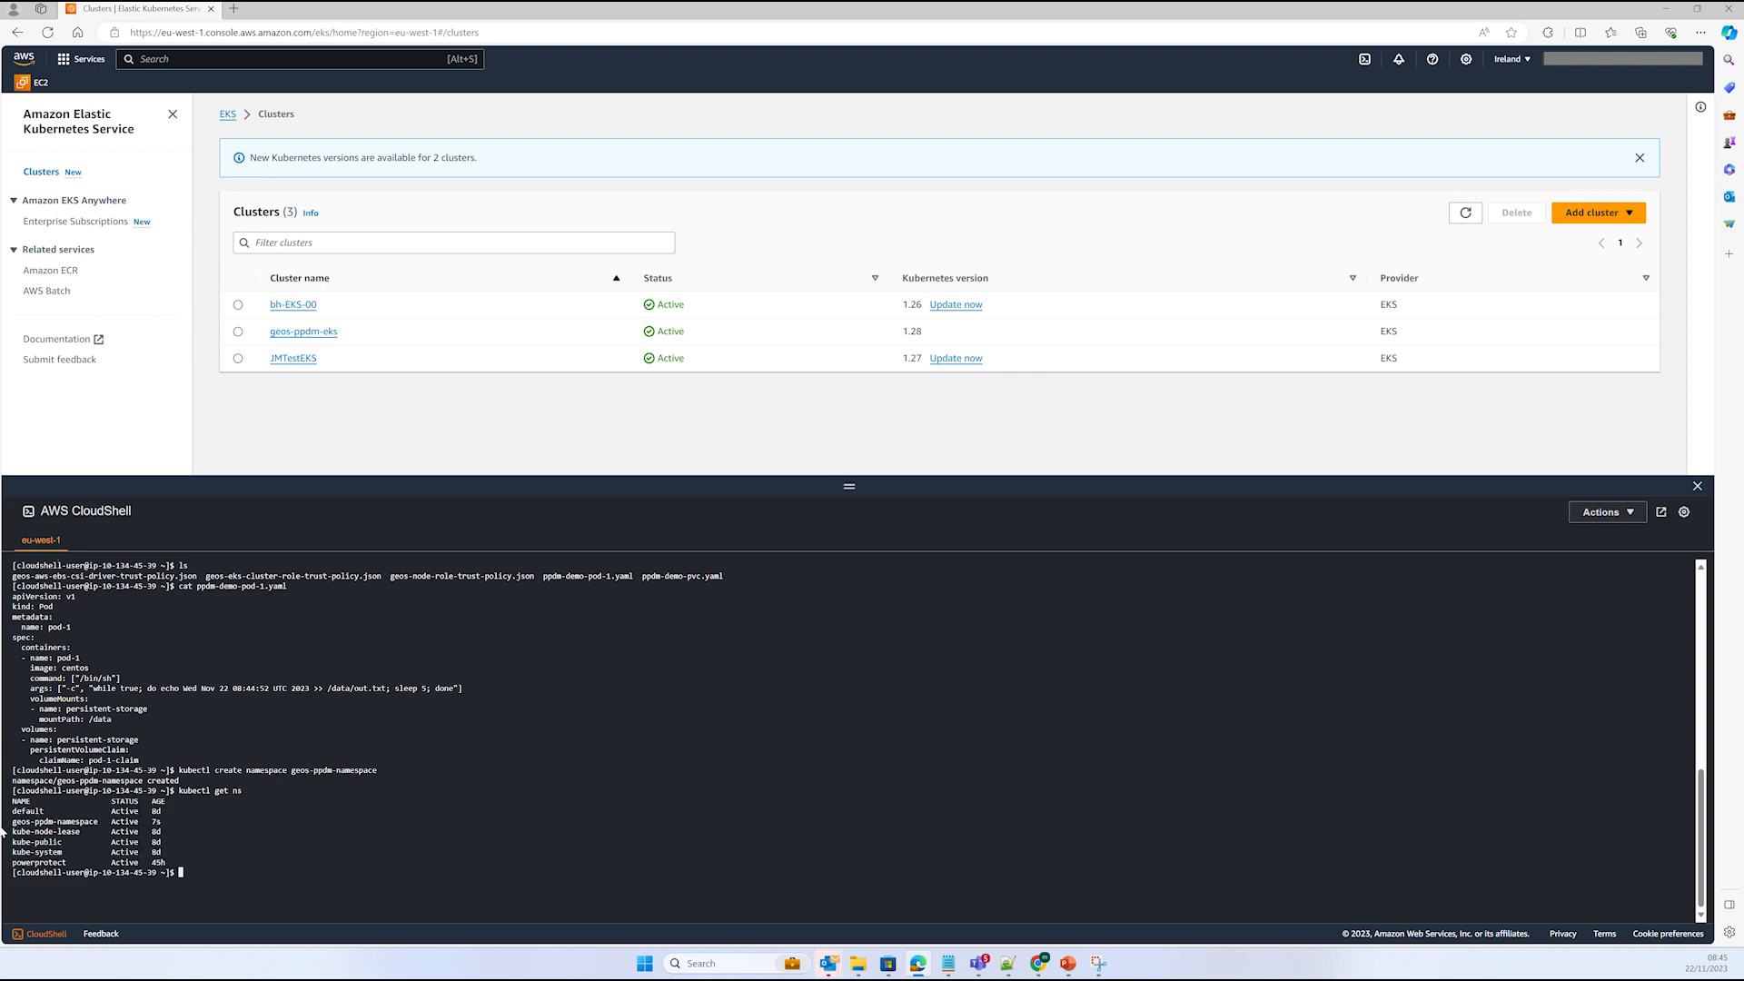
pyautogui.doubleClick(56, 821)
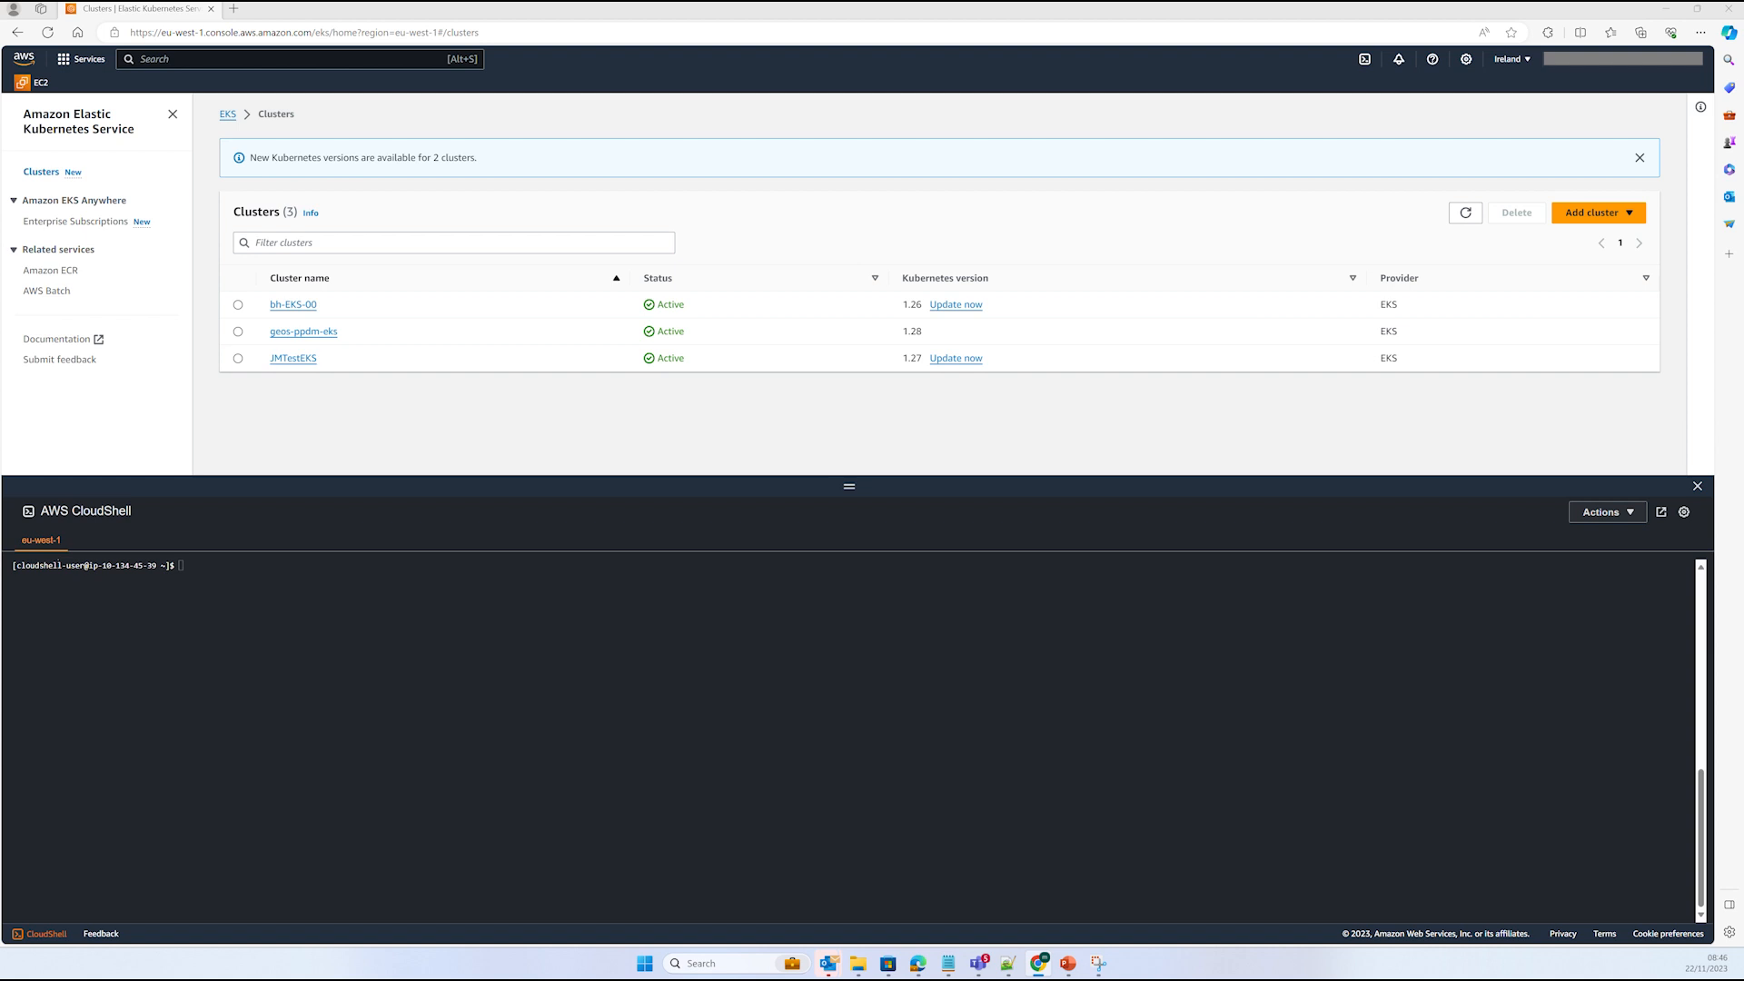
# - Apply ppdm-demo-pvc.yaml into geos-ppdm-namespace and check the pod-1-claim PVC
pyautogui.write('kubectl apply -f ppdm-demo-pvc.yaml -n geos-ppdm-namespace')
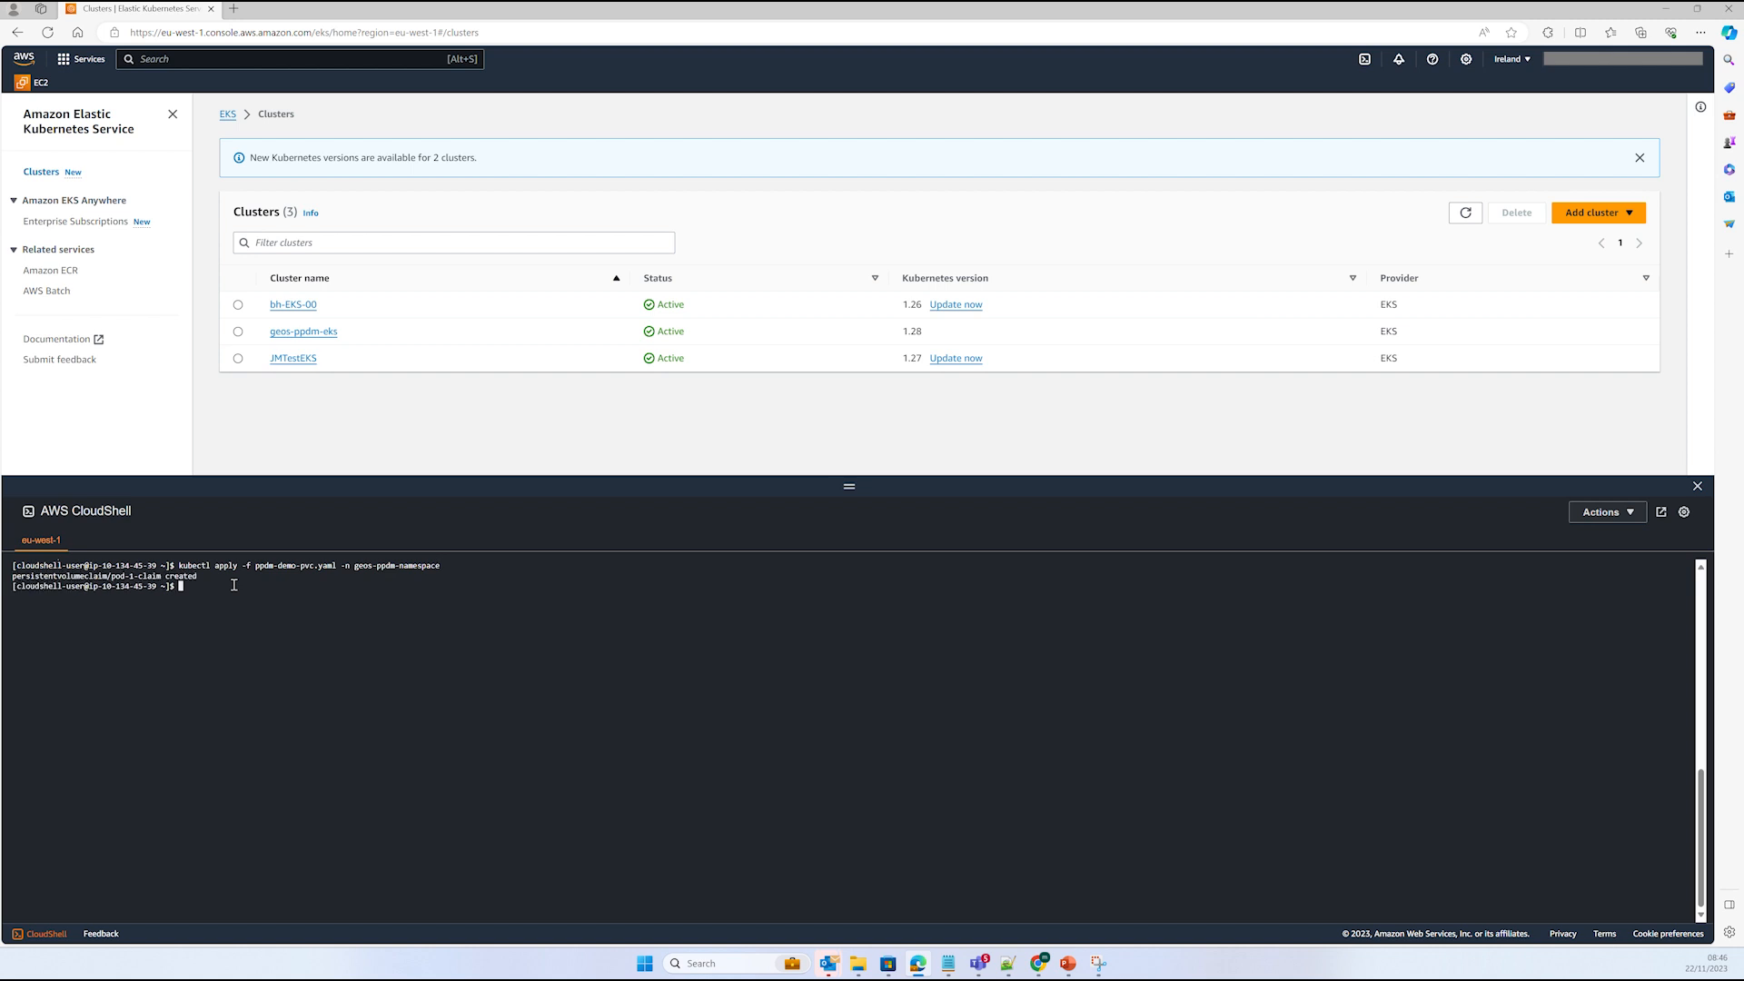
pyautogui.write('kubectl')
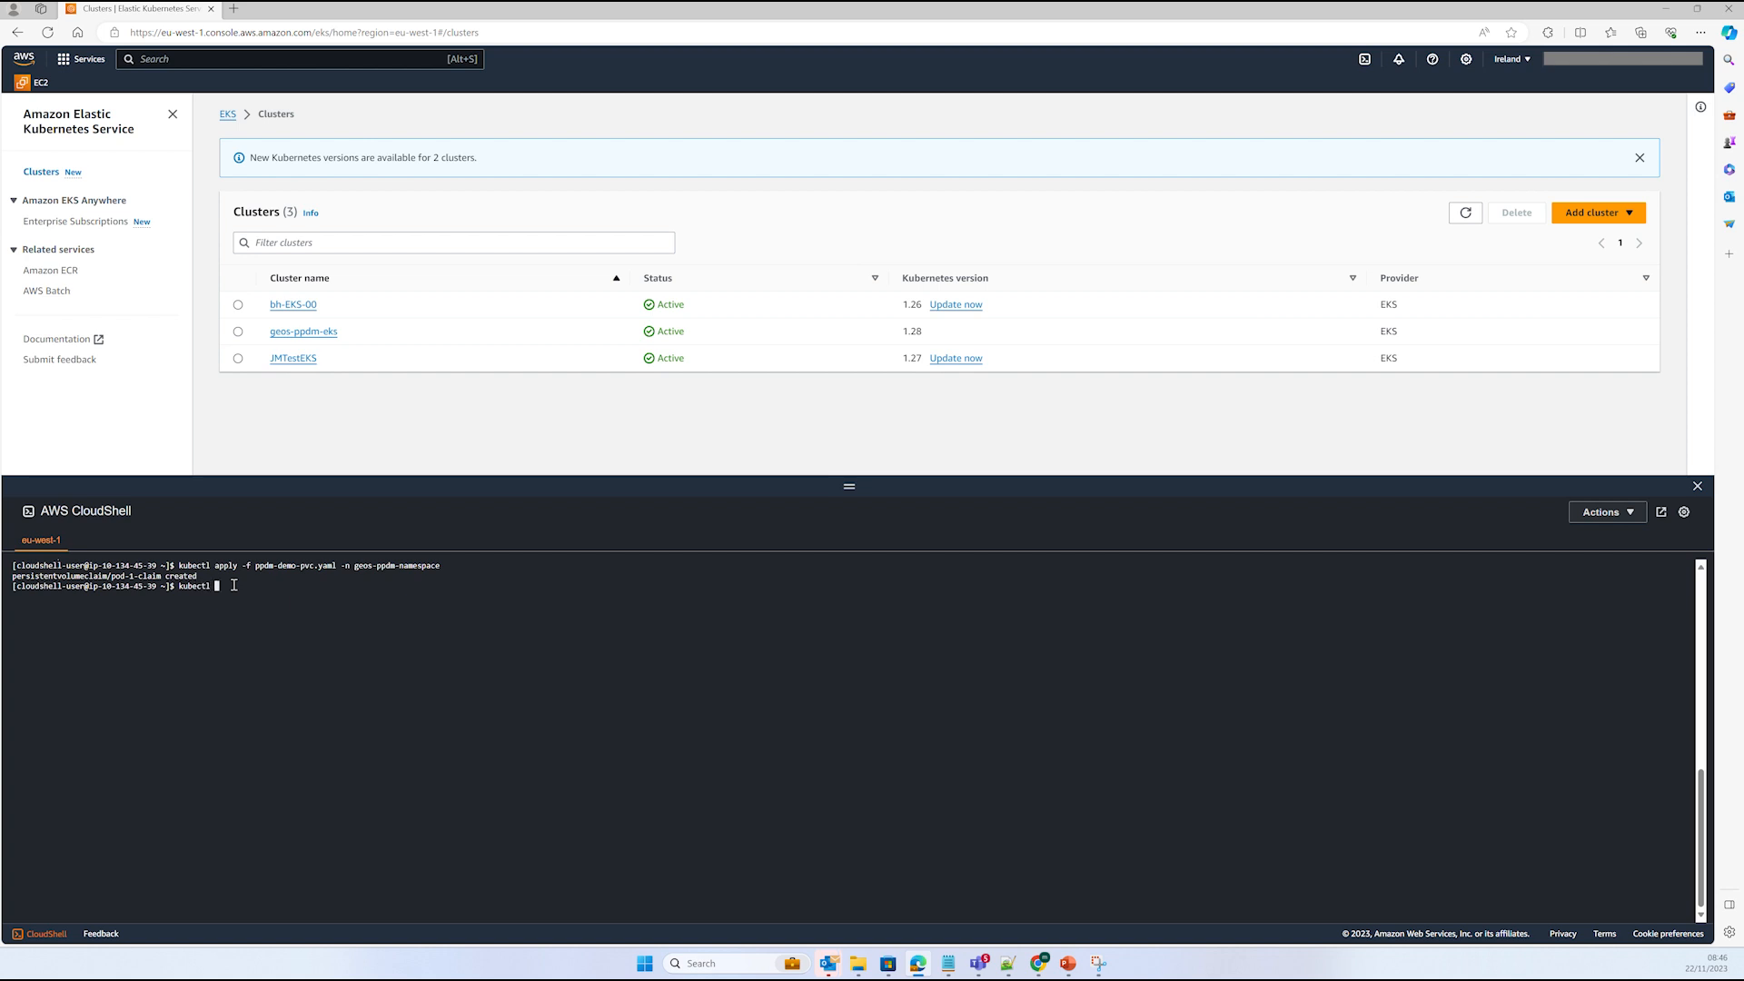
pyautogui.write('get pvc')
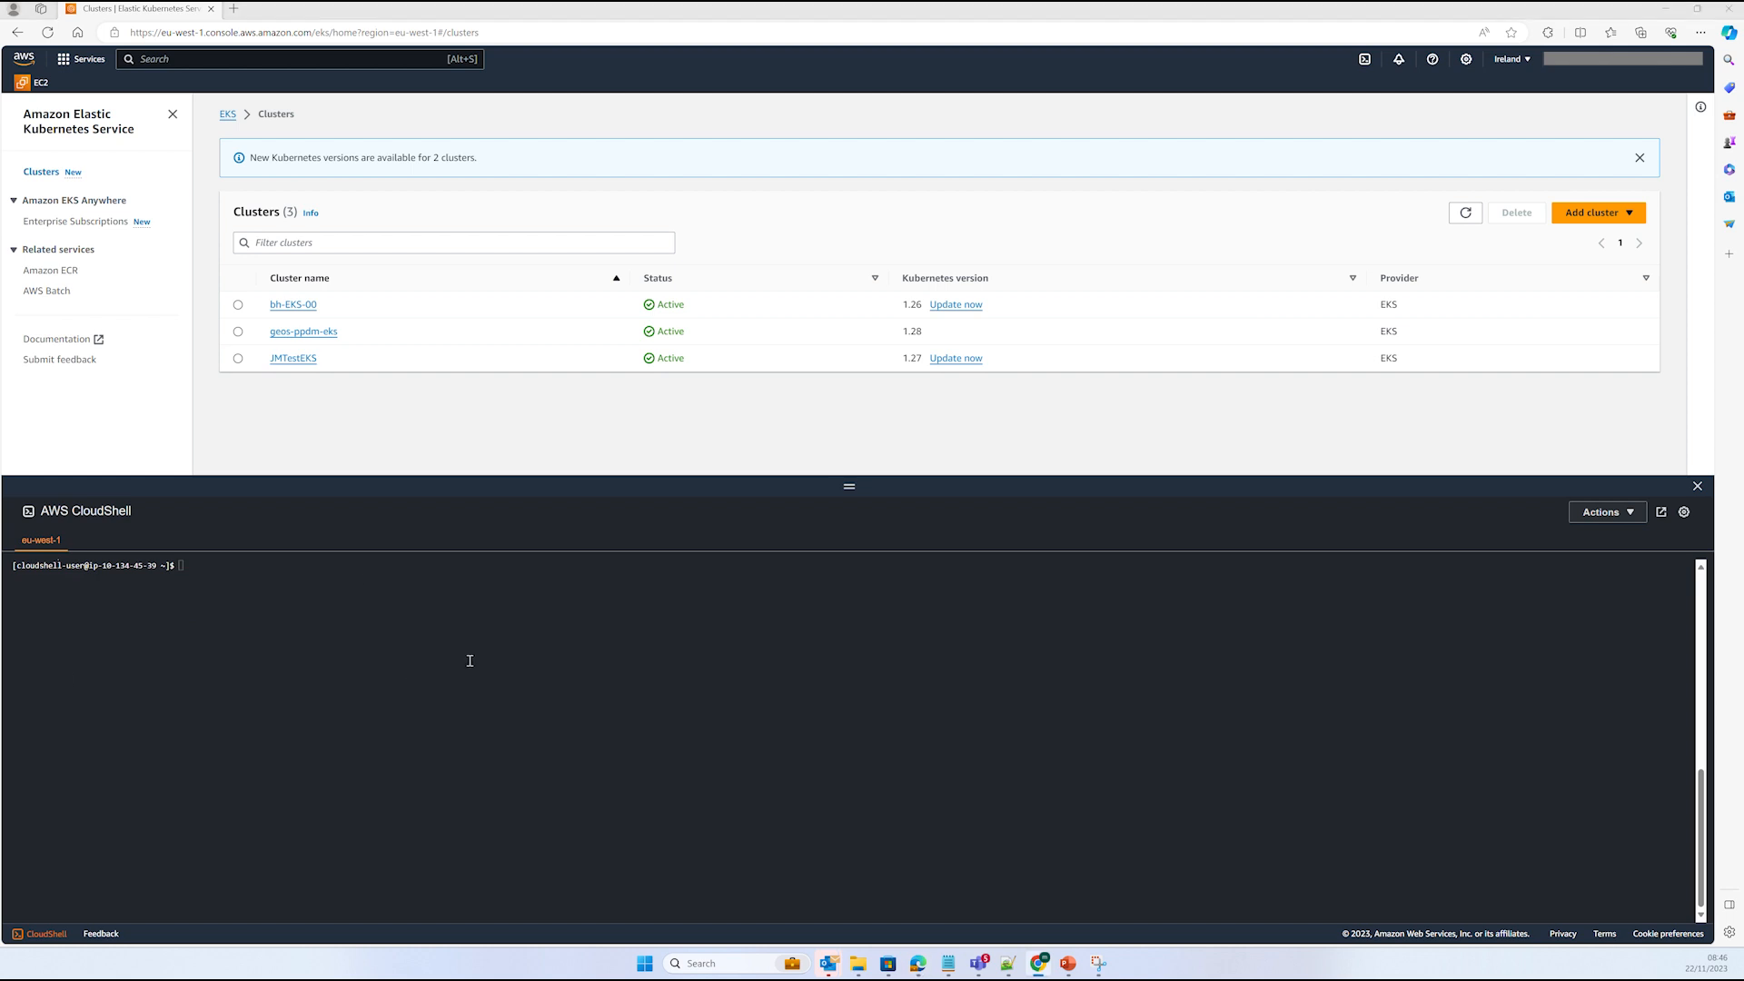
# - Apply ppdm-demo-pod-1.yaml into geos-ppdm-namespace and list its pods to see pod-1 running
pyautogui.write('kubectl apply -f ppdm-demo-pod-1.yaml -n geos-ppdm-namespace')
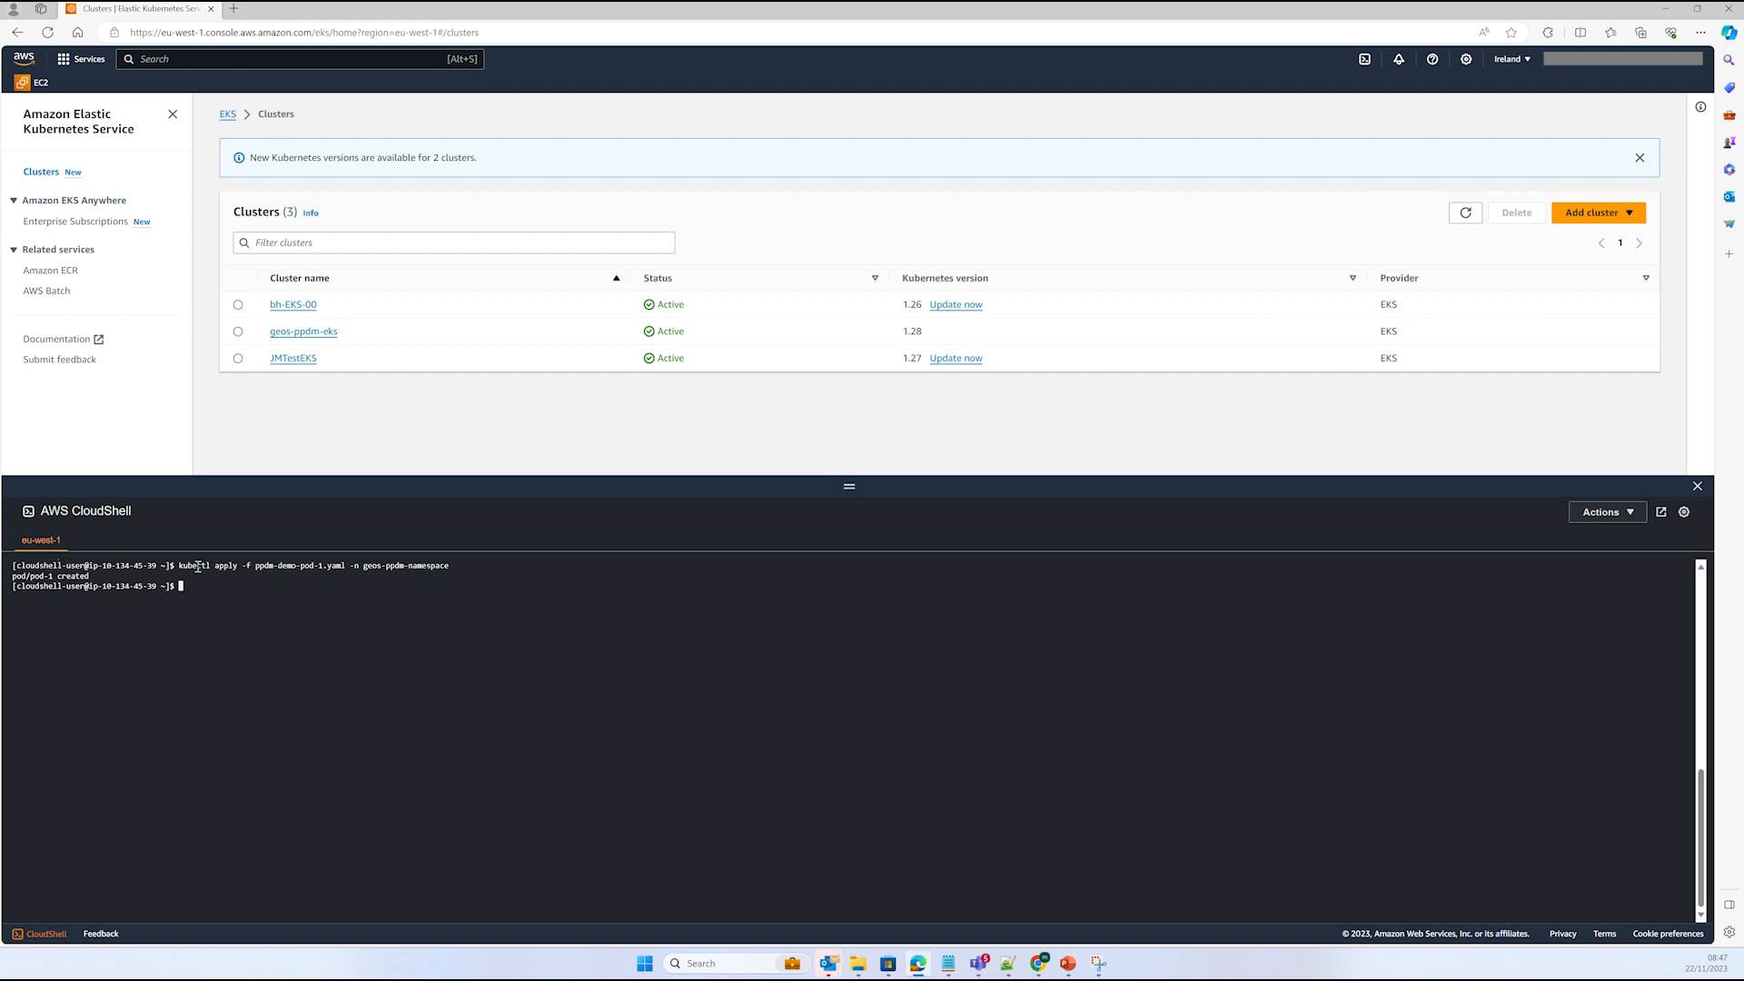
pyautogui.write('kubectl apply -f ppdm-demo-pod-1.yaml -n geos-ppdm-namespace')
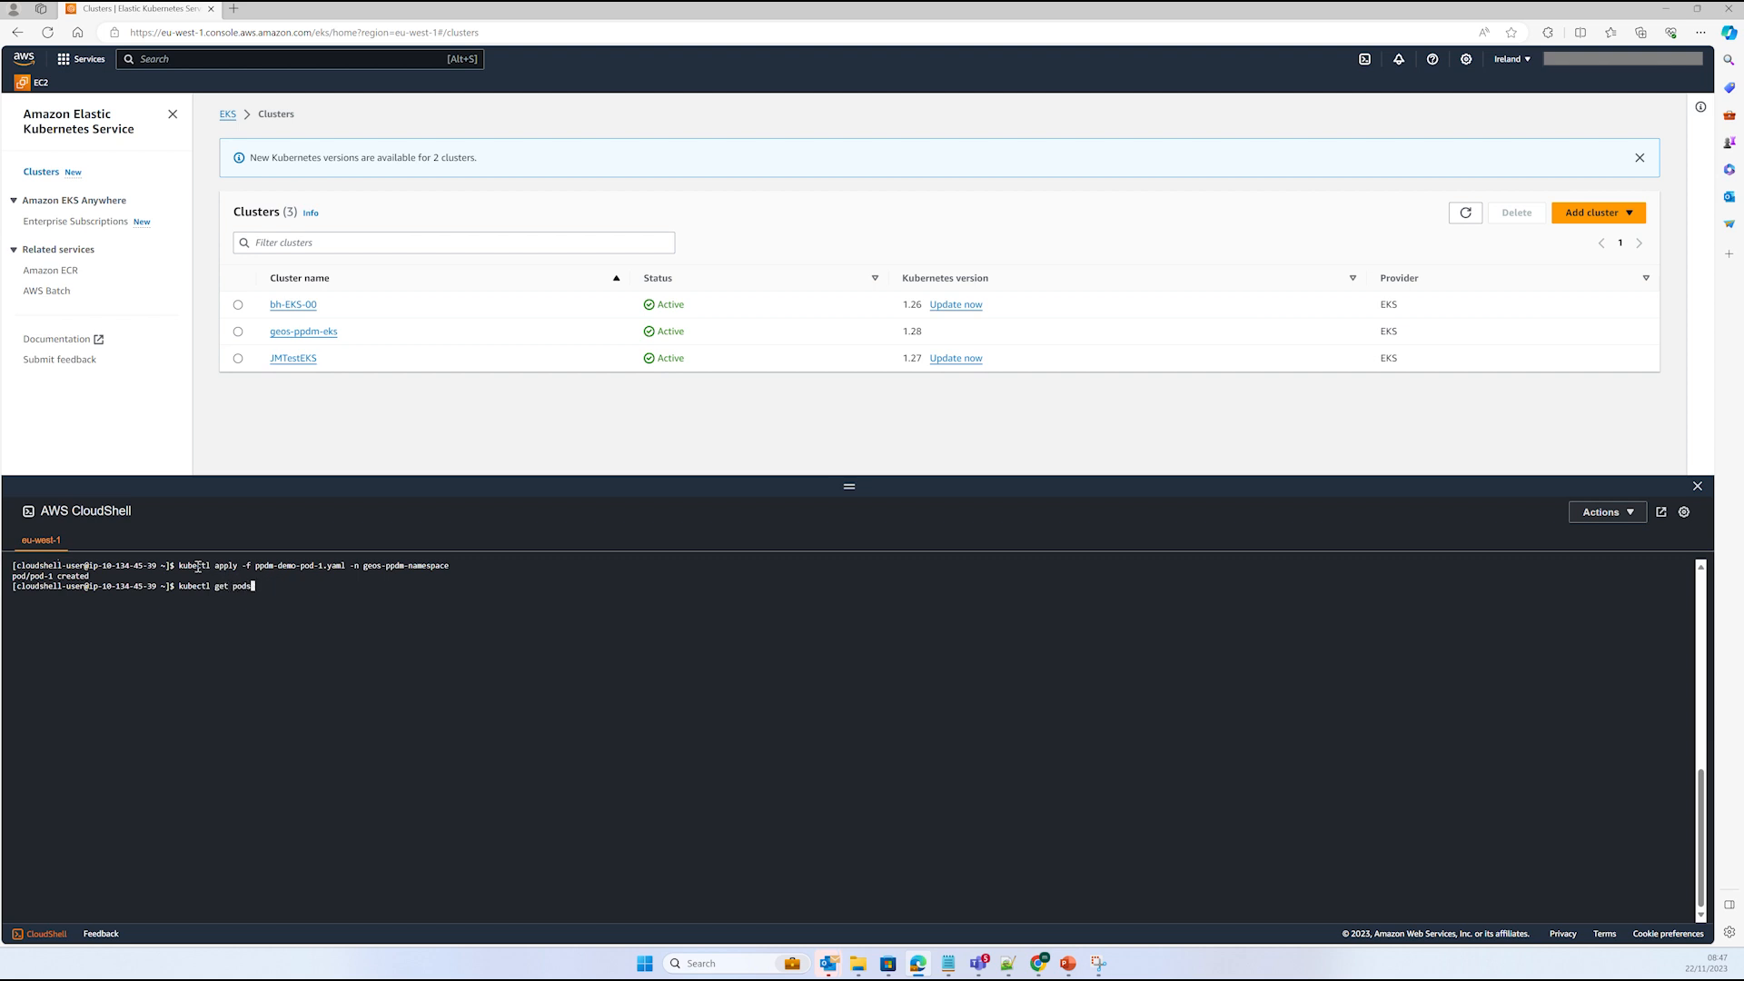
pyautogui.write('-n')
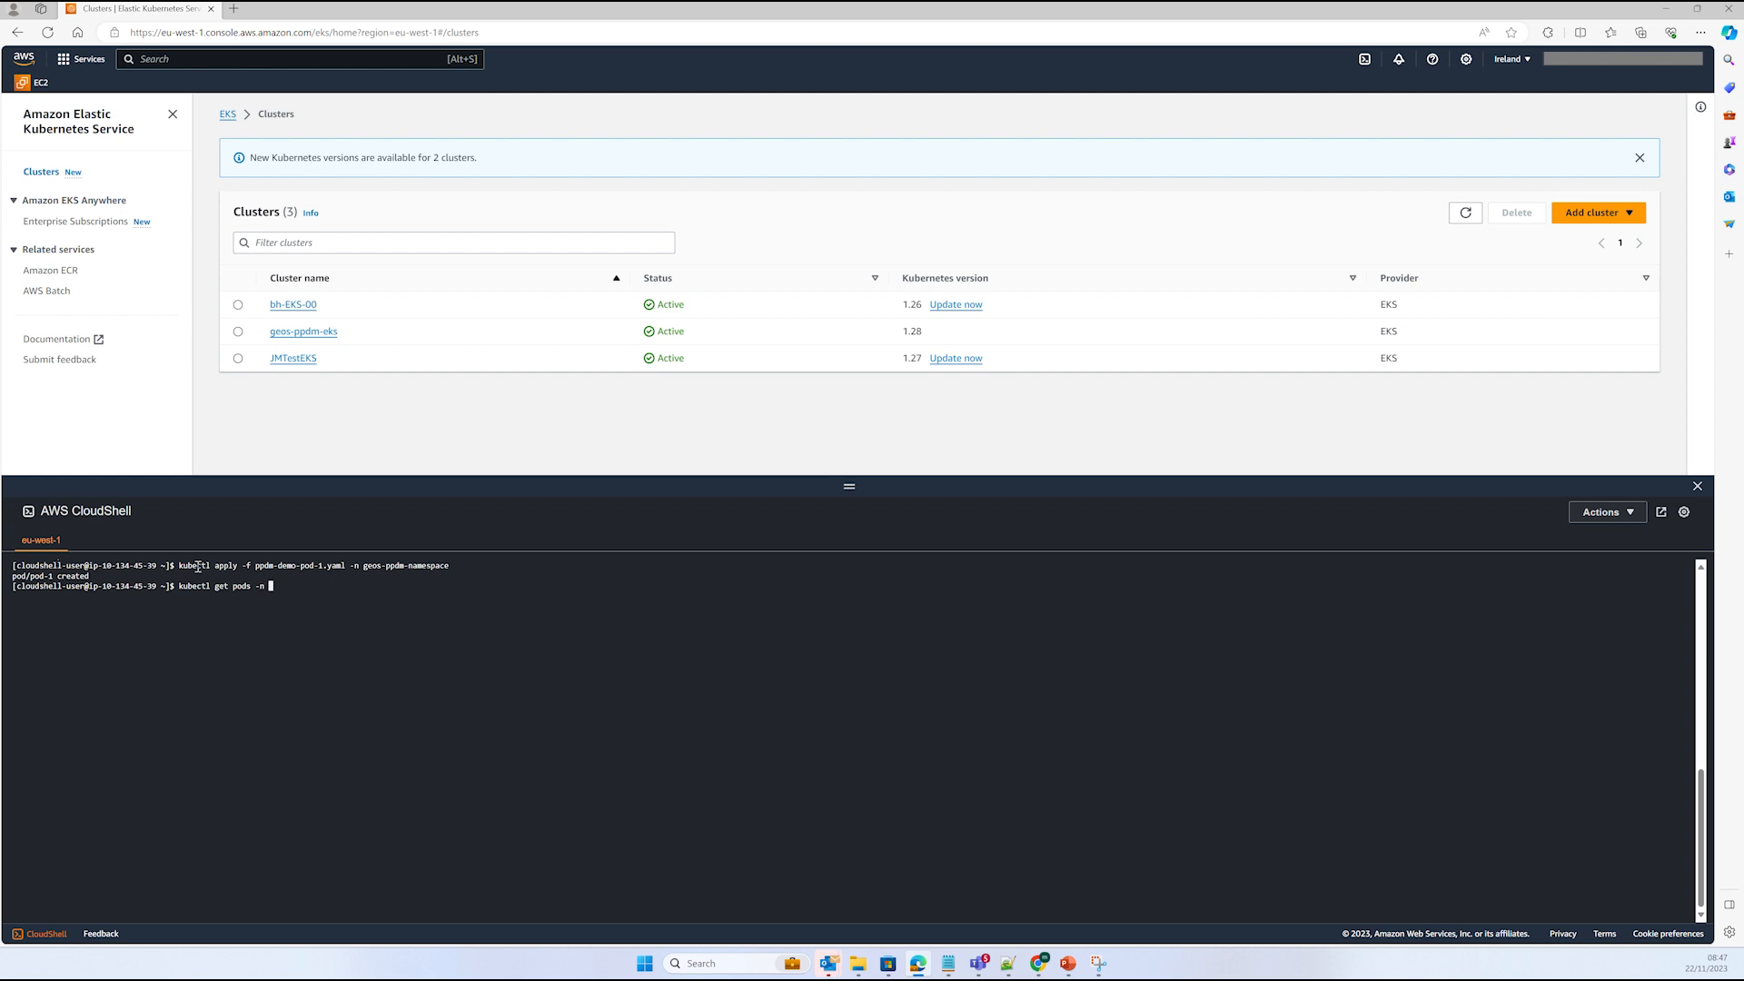
pyautogui.write('geos-ppd')
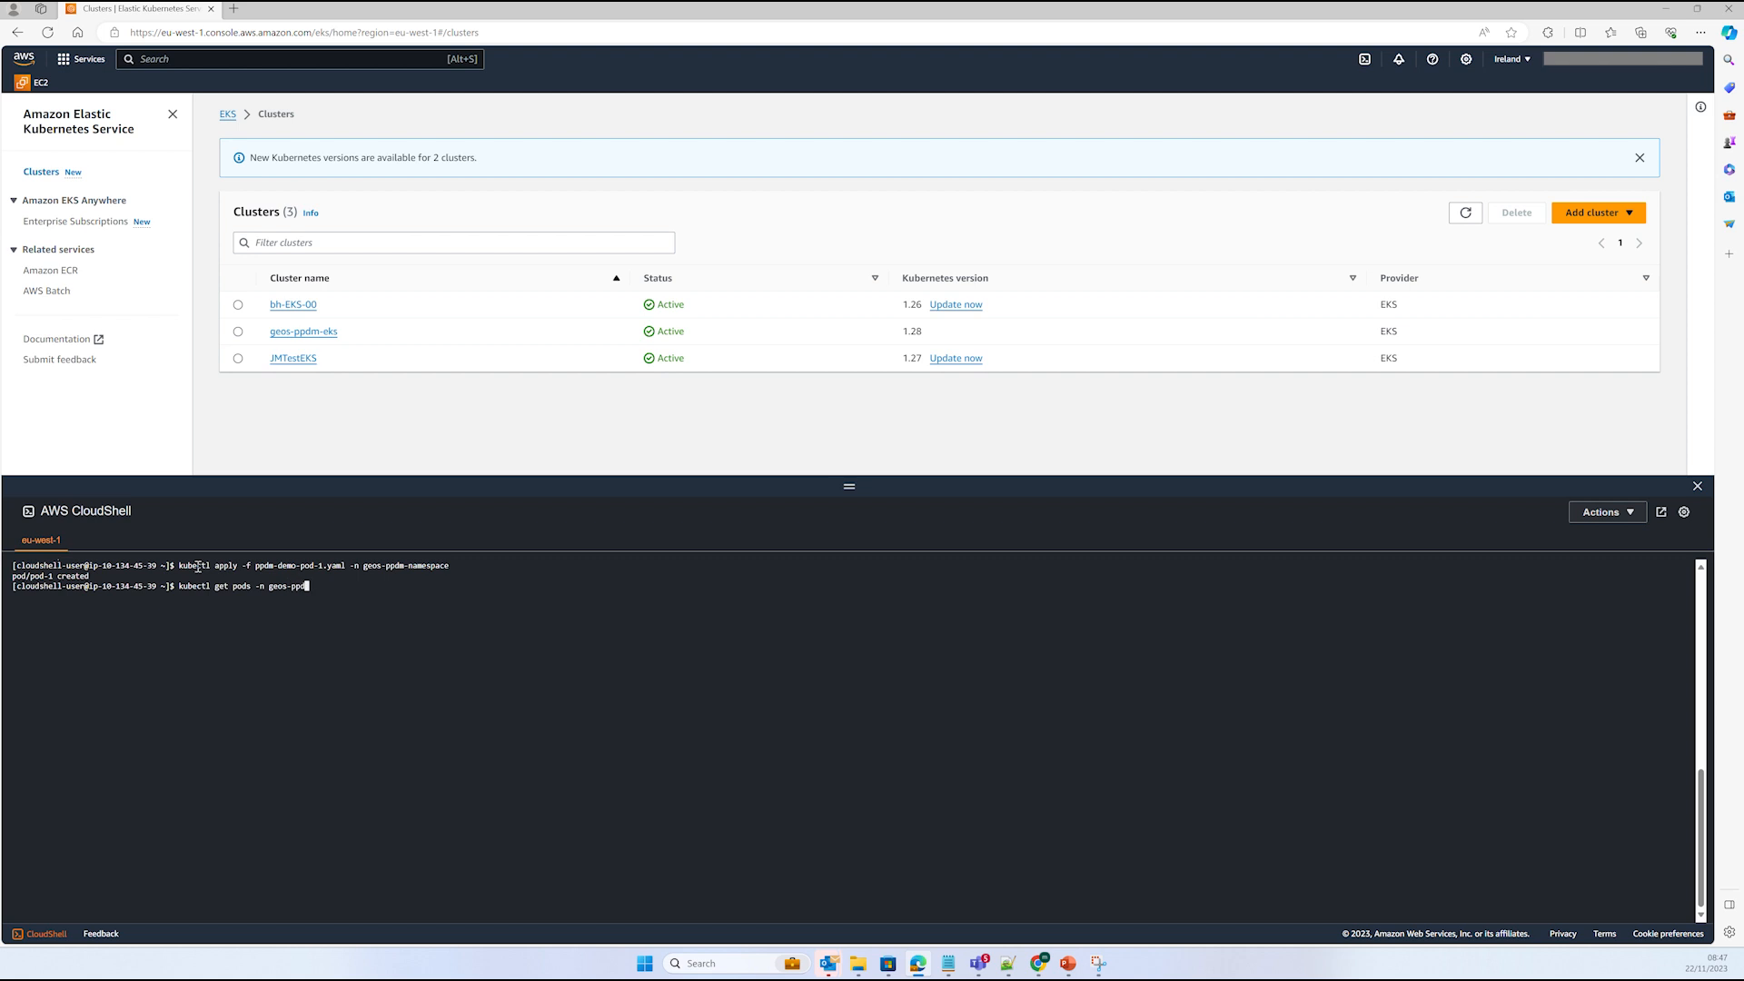
pyautogui.write('namespace')
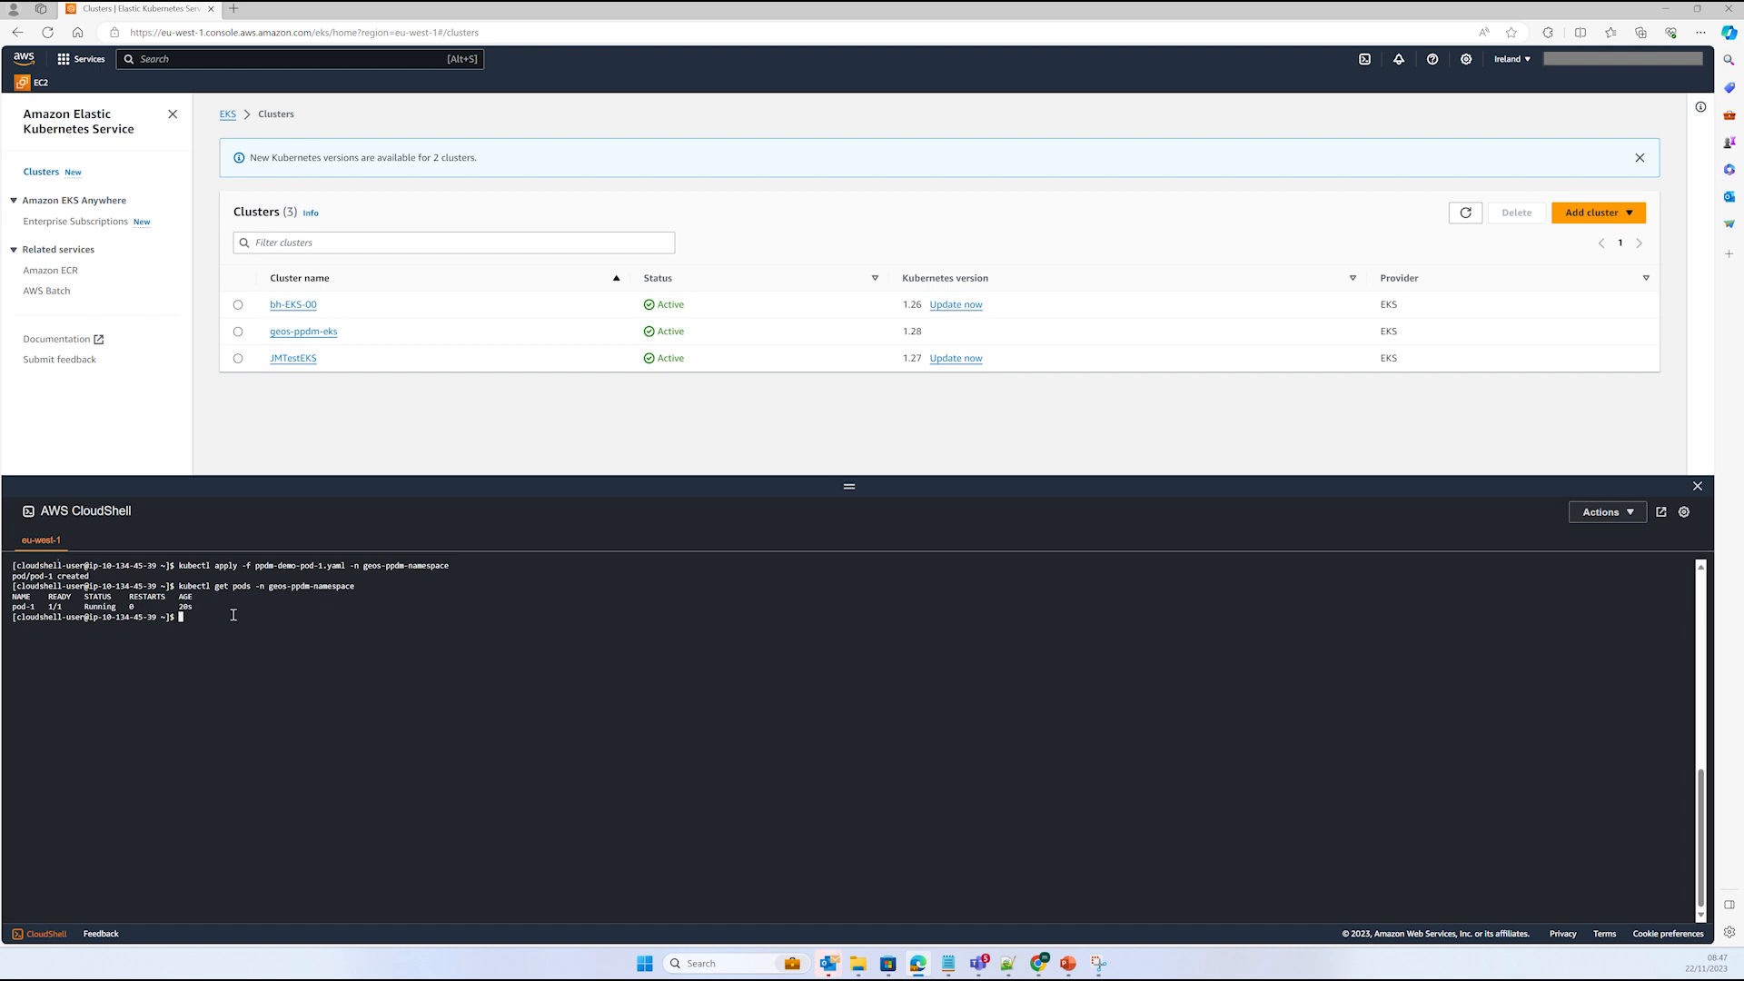
# - Confirm pod-1-claim is Bound in geos-ppdm-namespace and paste the pod-2 manifest command
pyautogui.write('kubectl get pvc -n geos-ppdm-namespace')
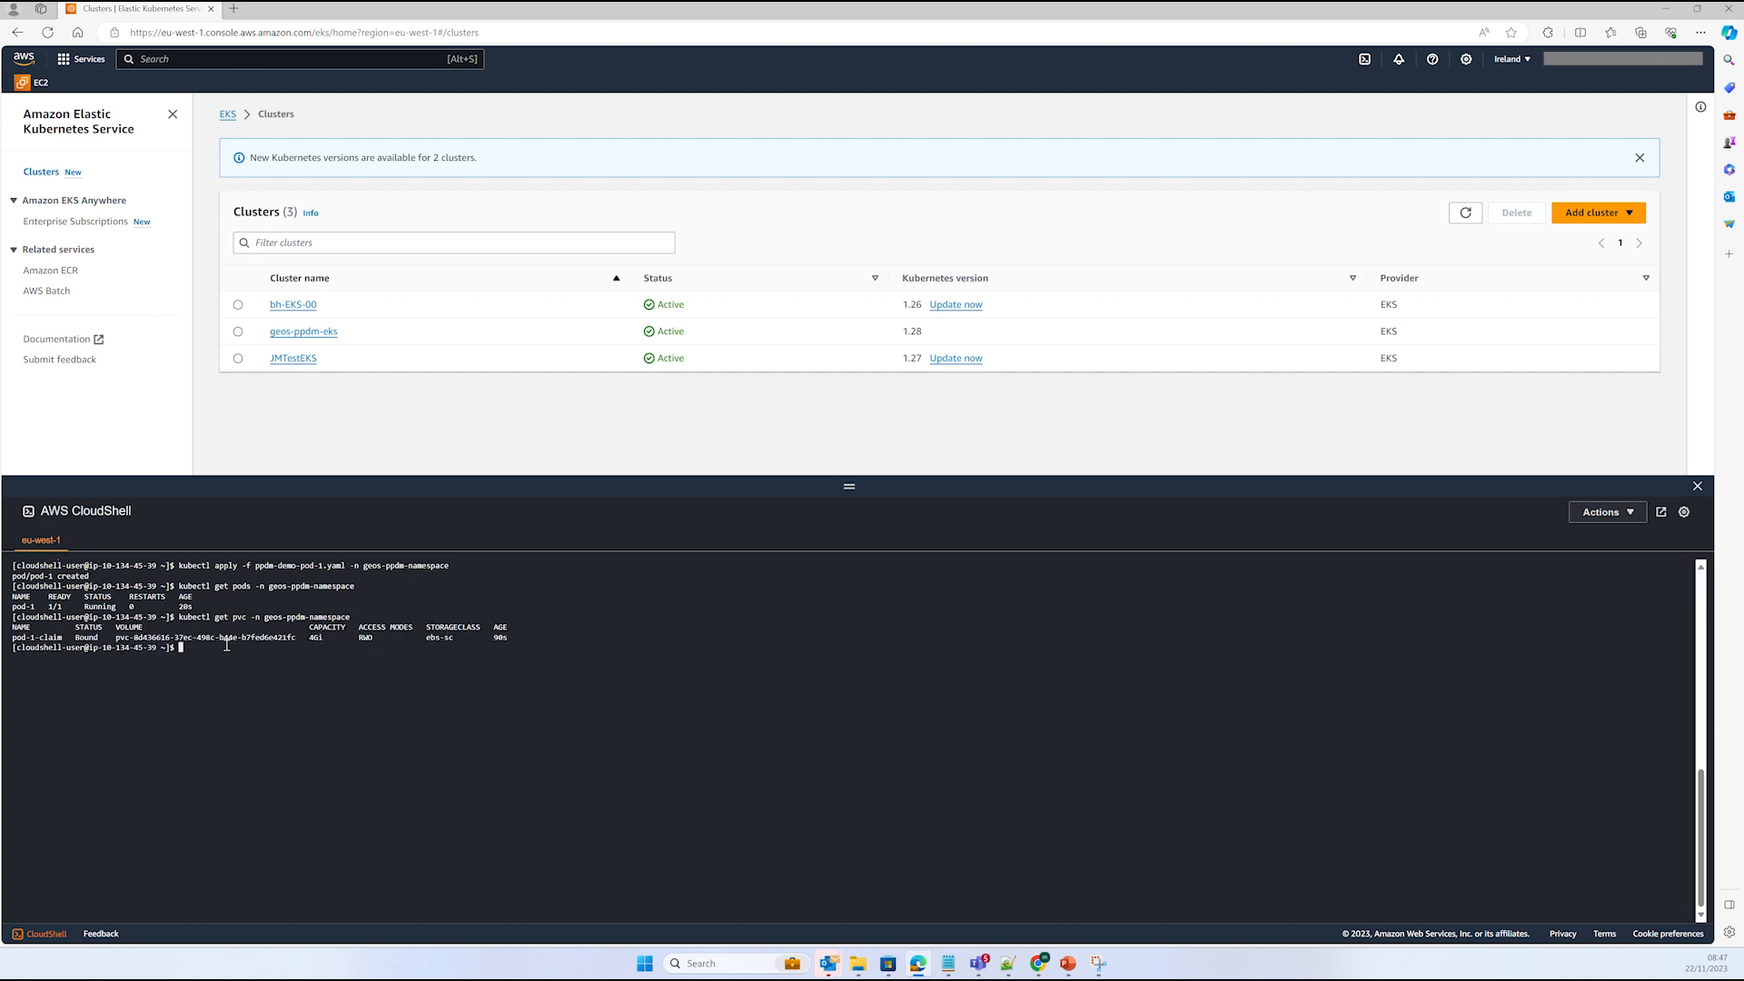
pyautogui.rightClick(224, 648)
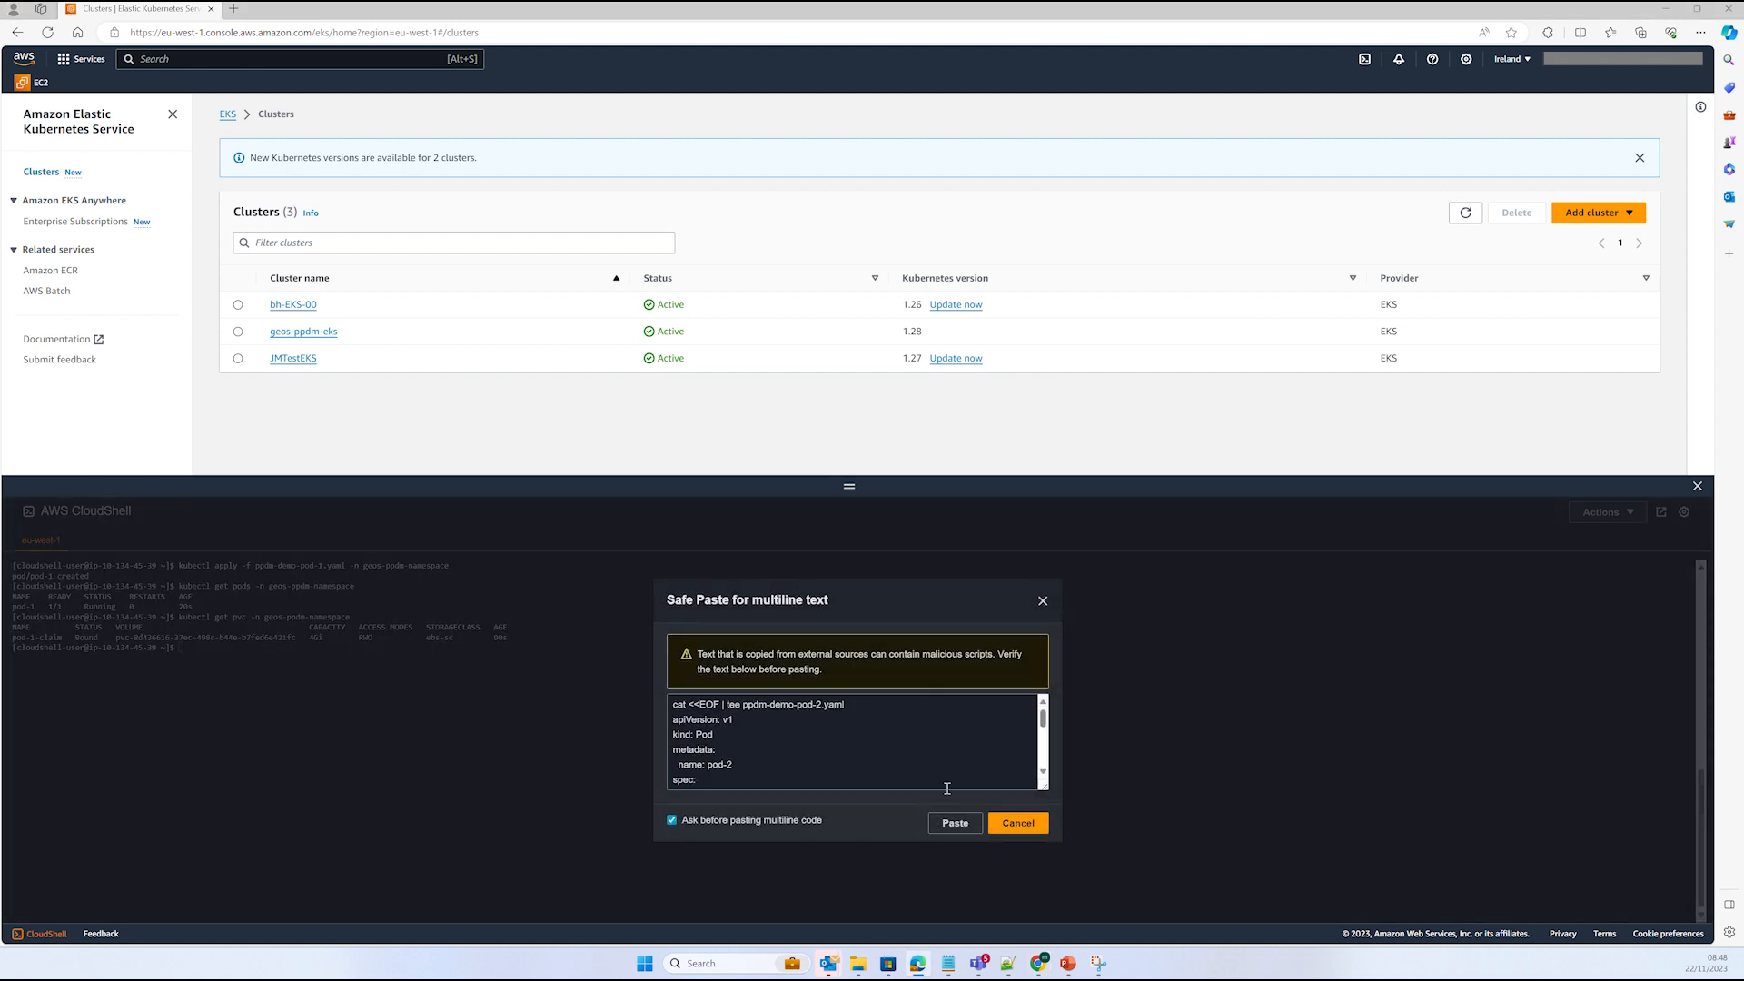
# - Paste the pod-2 heredoc into ppdm-demo-pod-2.yaml, print it to check the pod-2 name, then clear
pyautogui.click(953, 823)
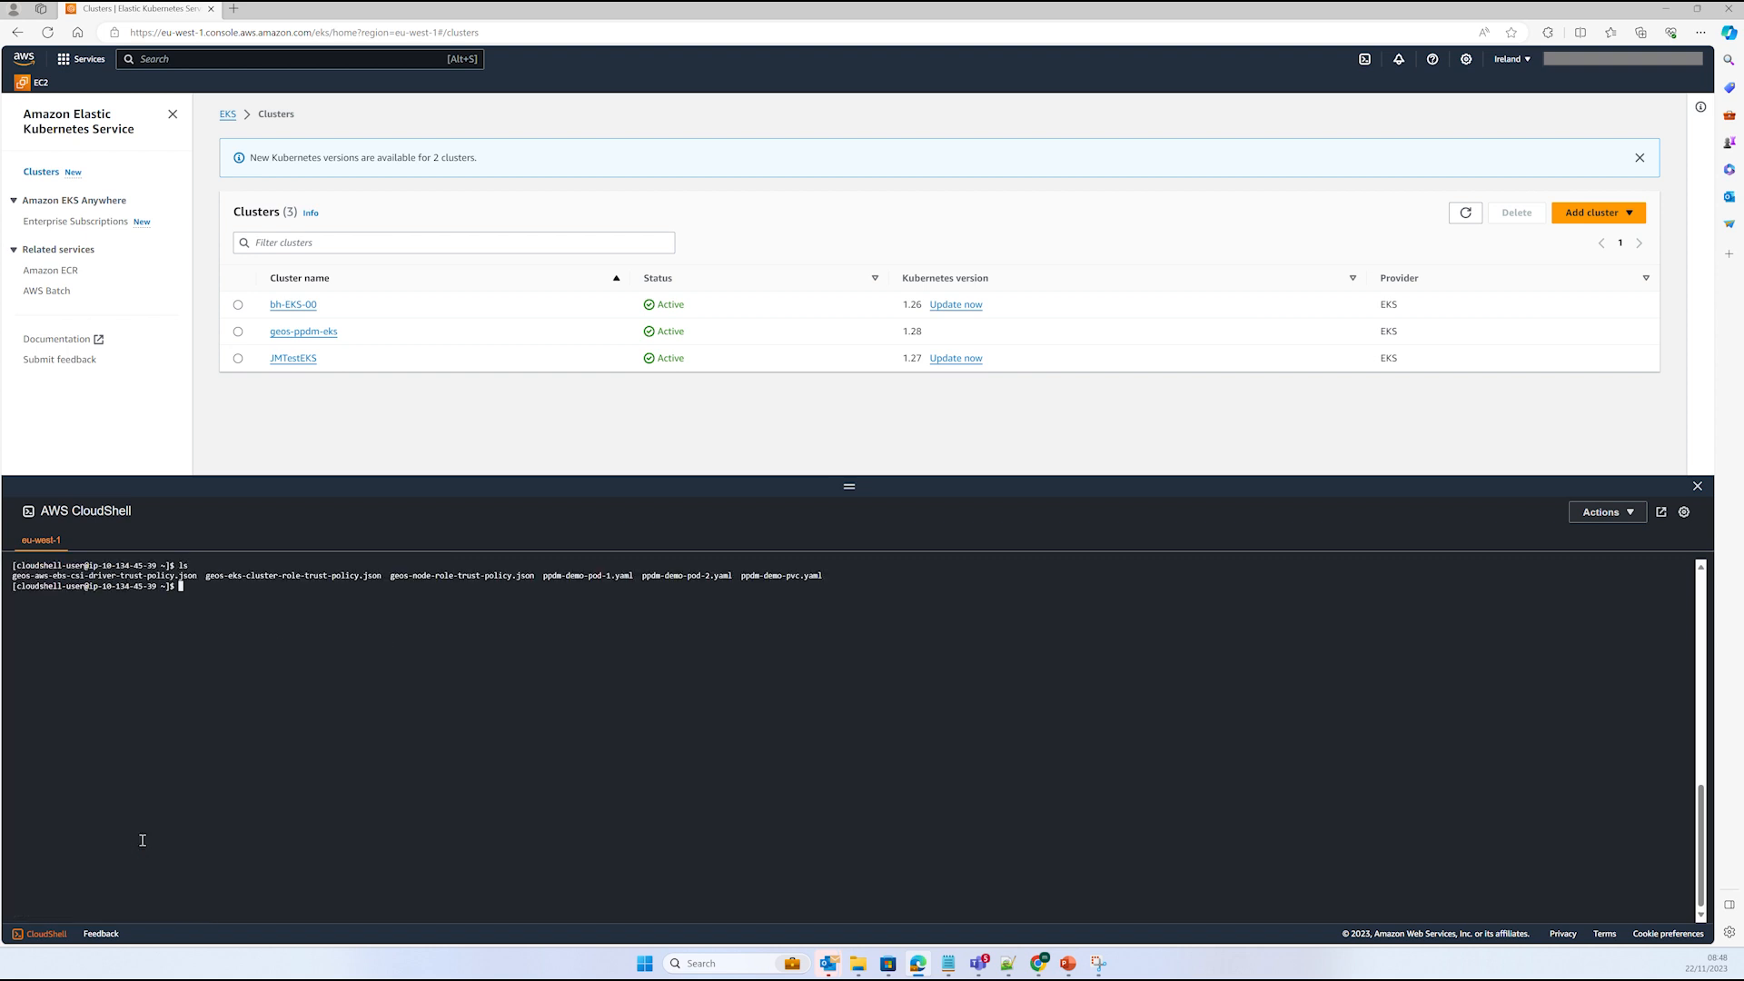
pyautogui.moveTo(643, 576)
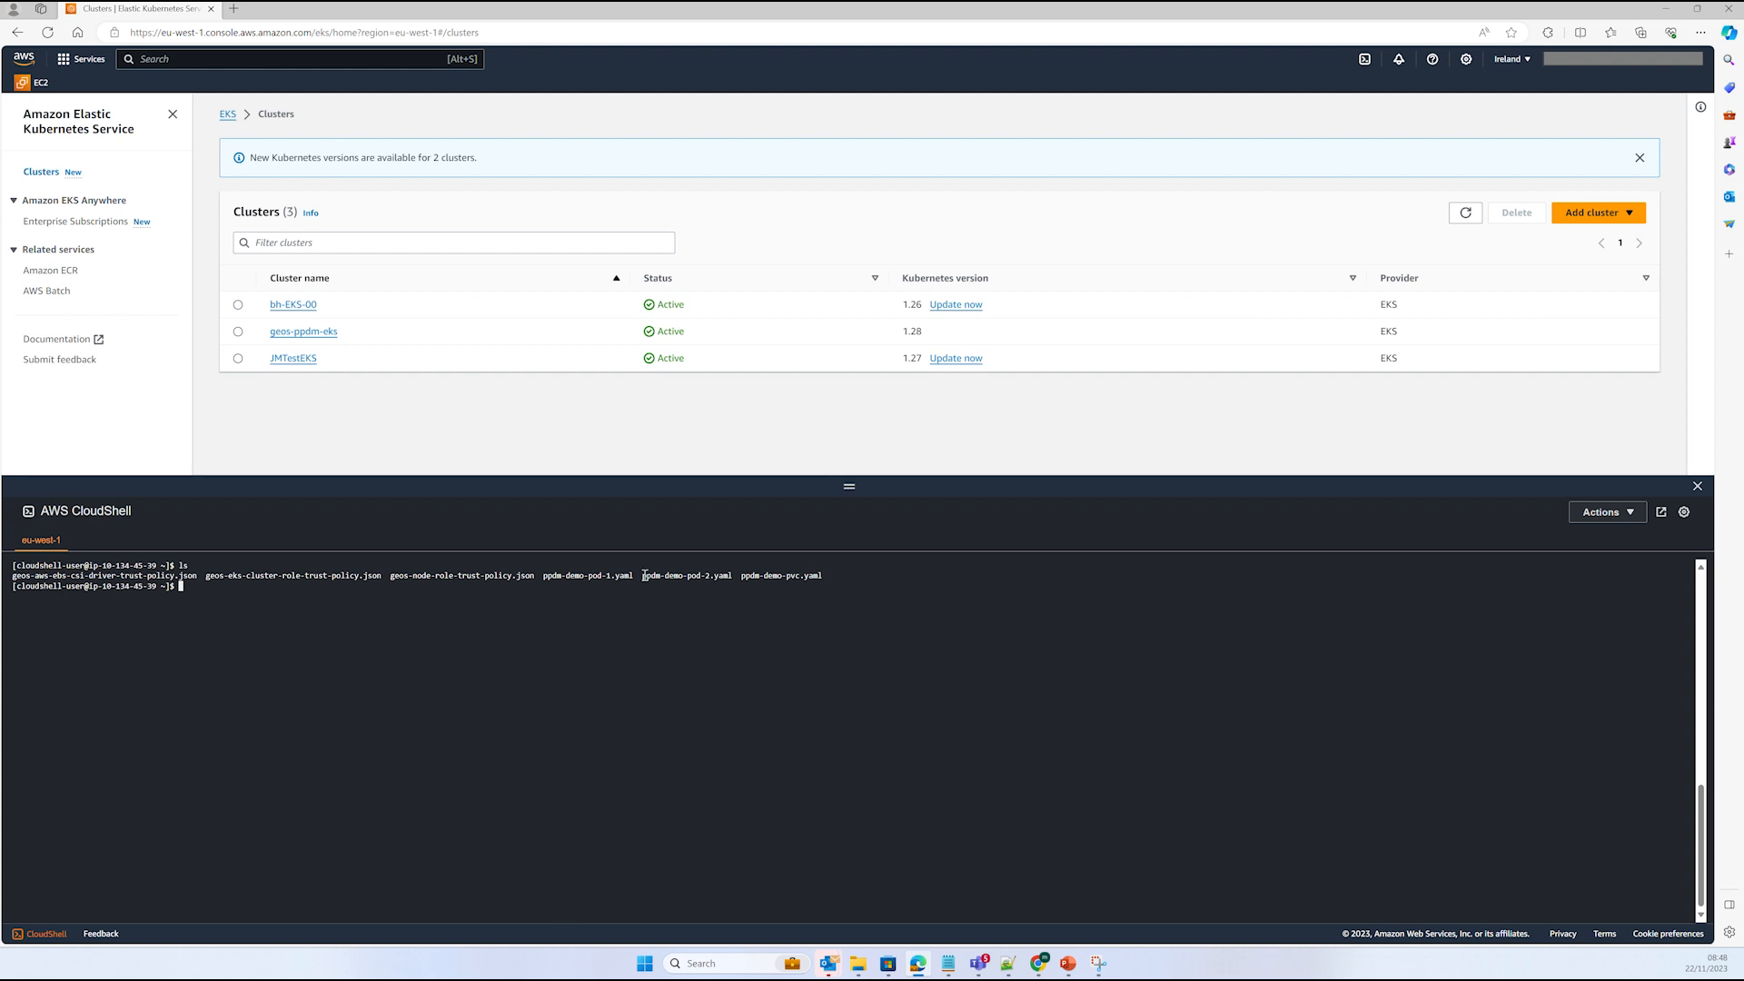
pyautogui.doubleClick(685, 575)
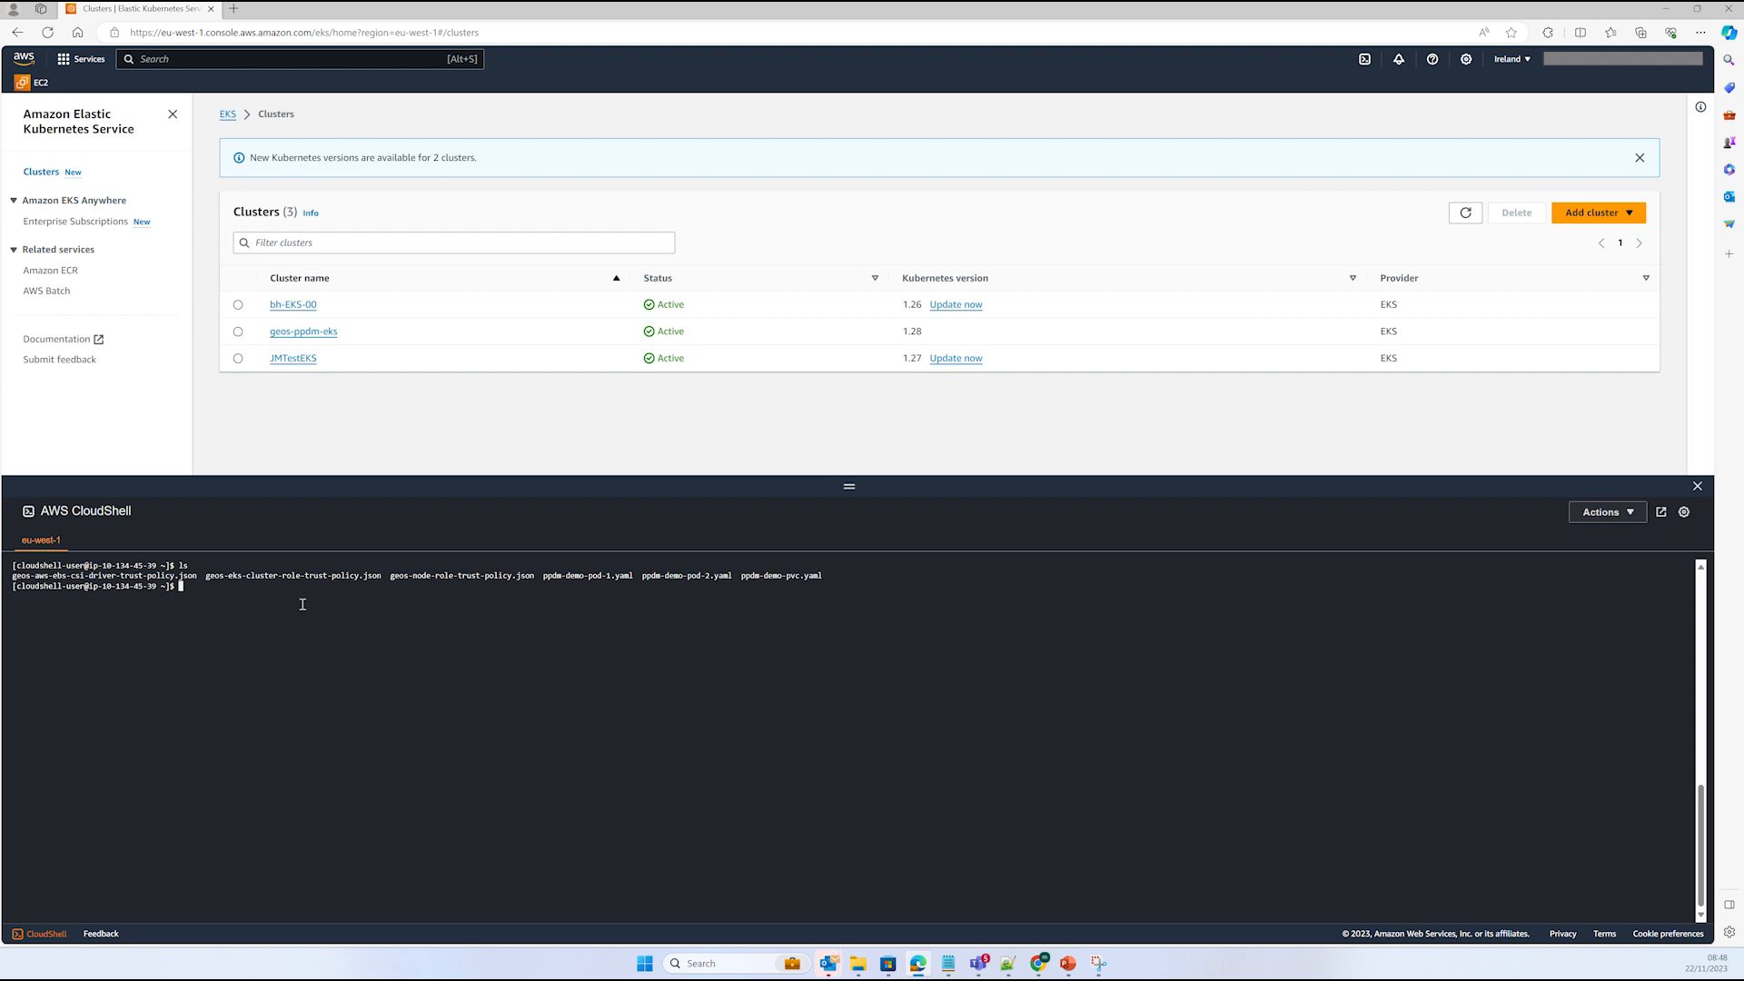
pyautogui.write('cat ppdm-demo-pod-2.yaml')
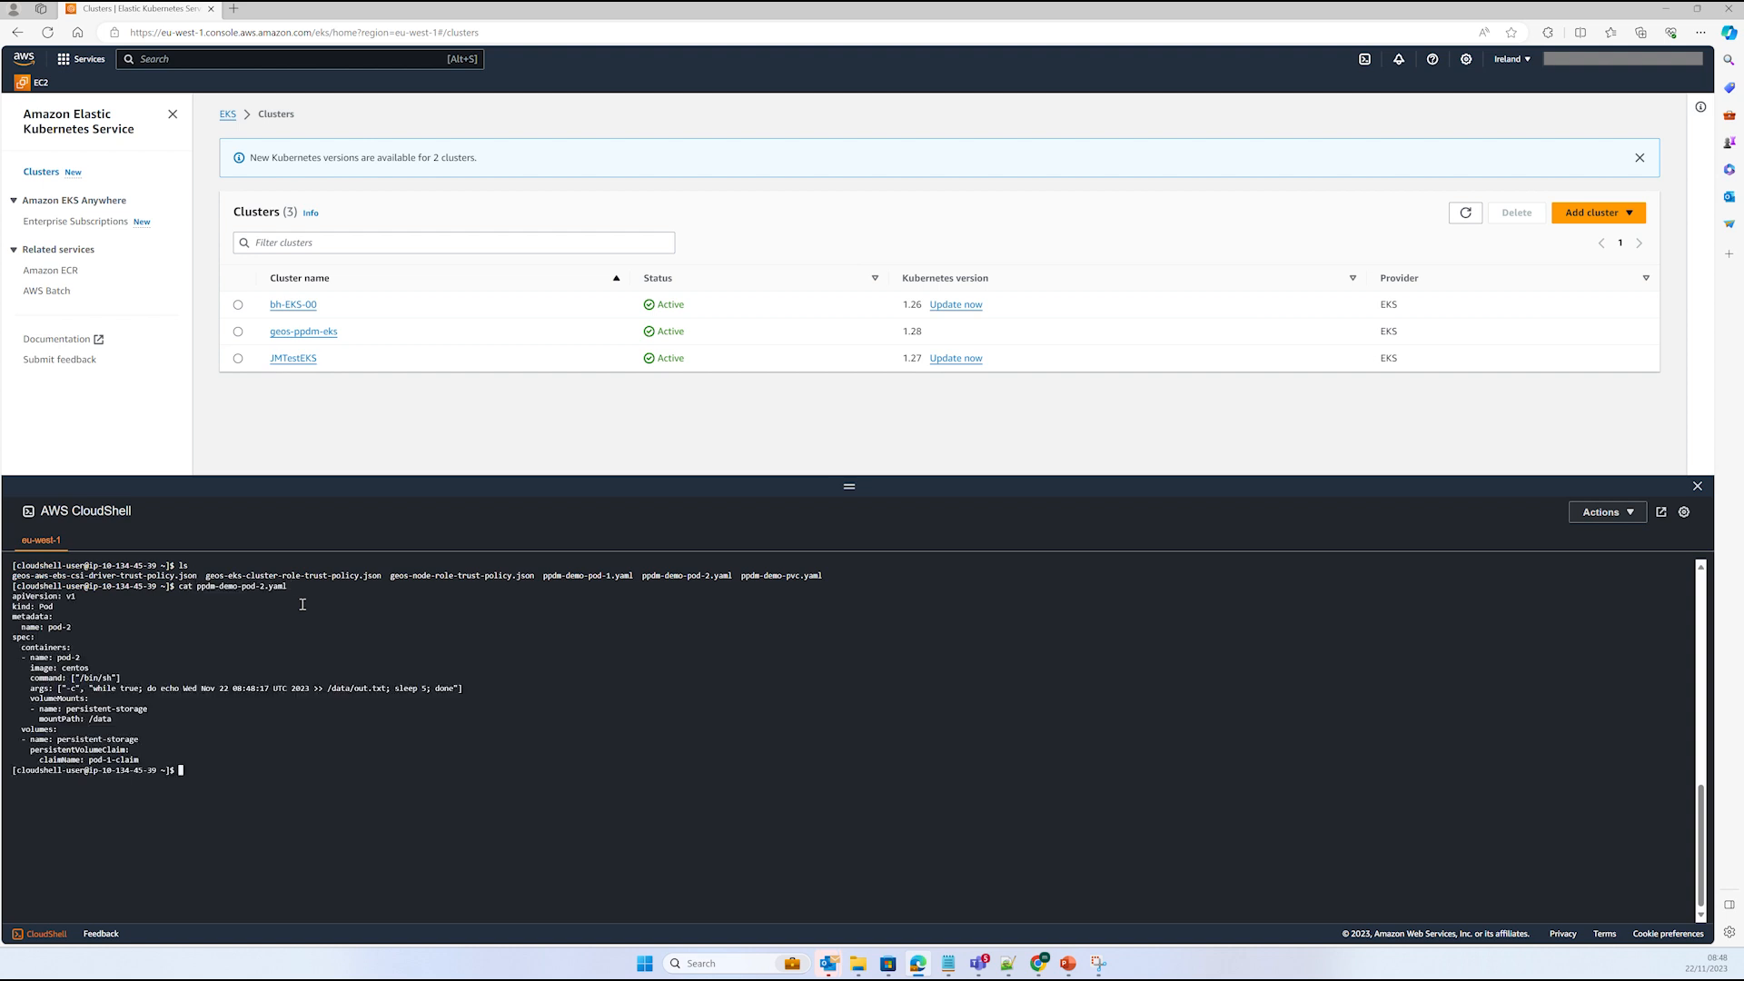
pyautogui.moveTo(109, 656)
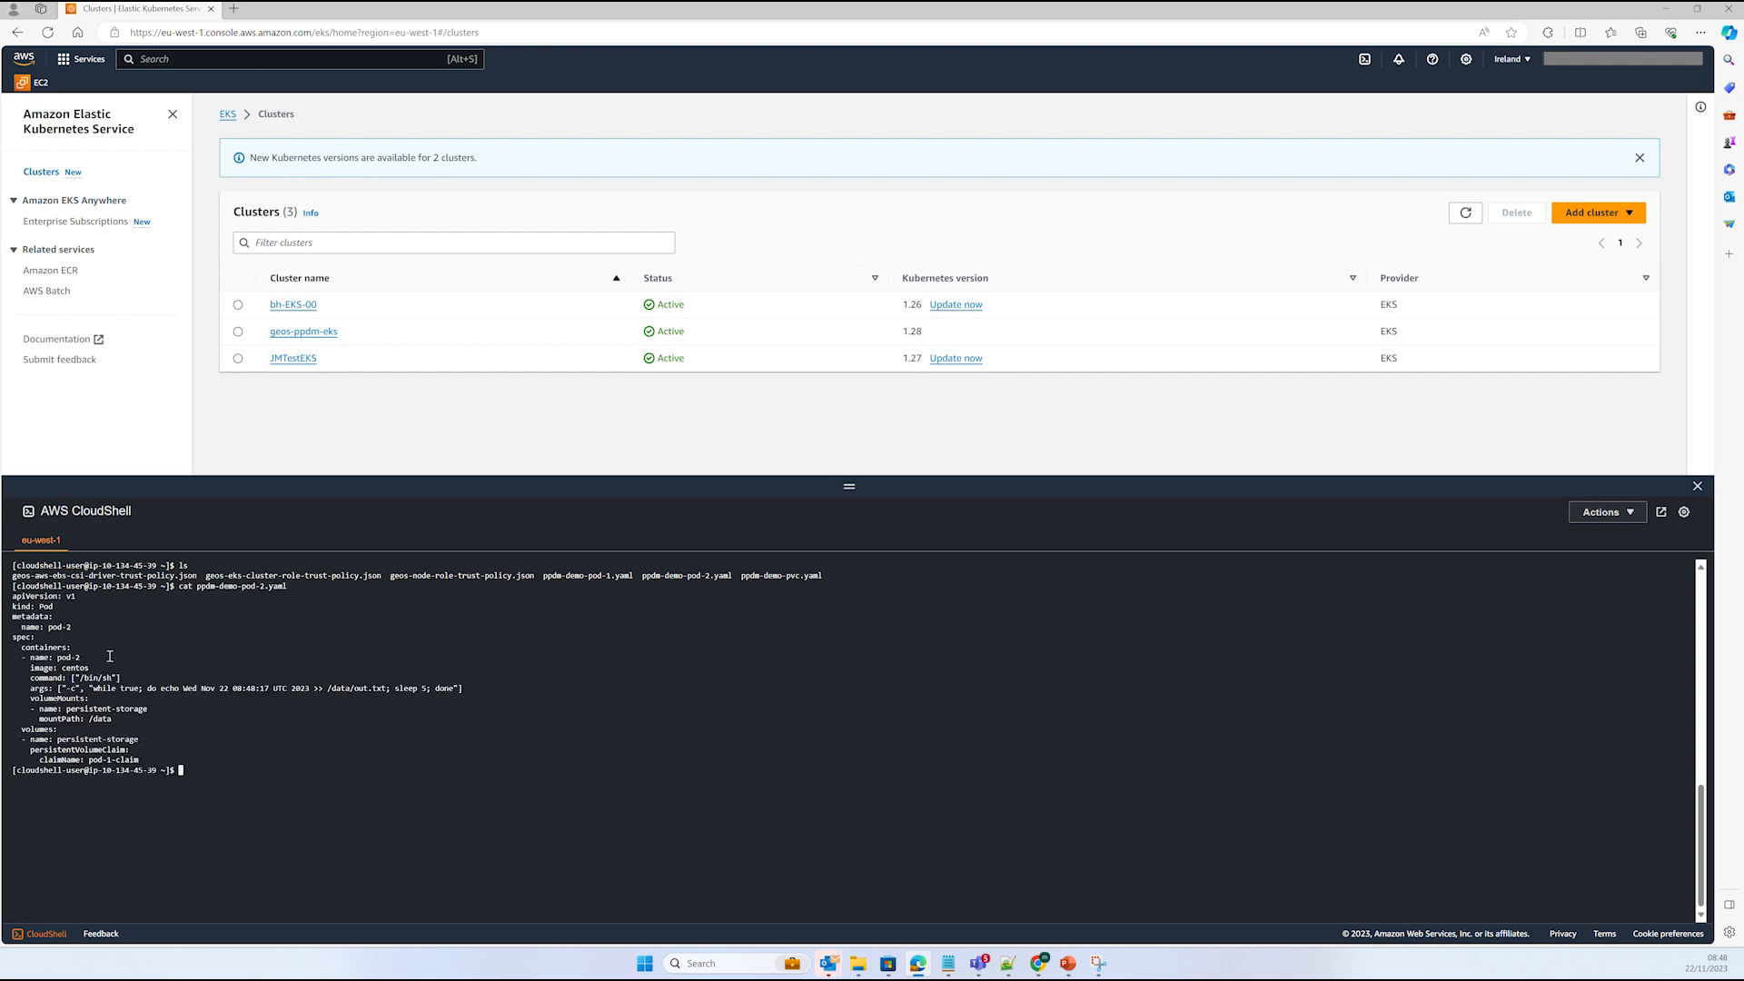
pyautogui.doubleClick(113, 759)
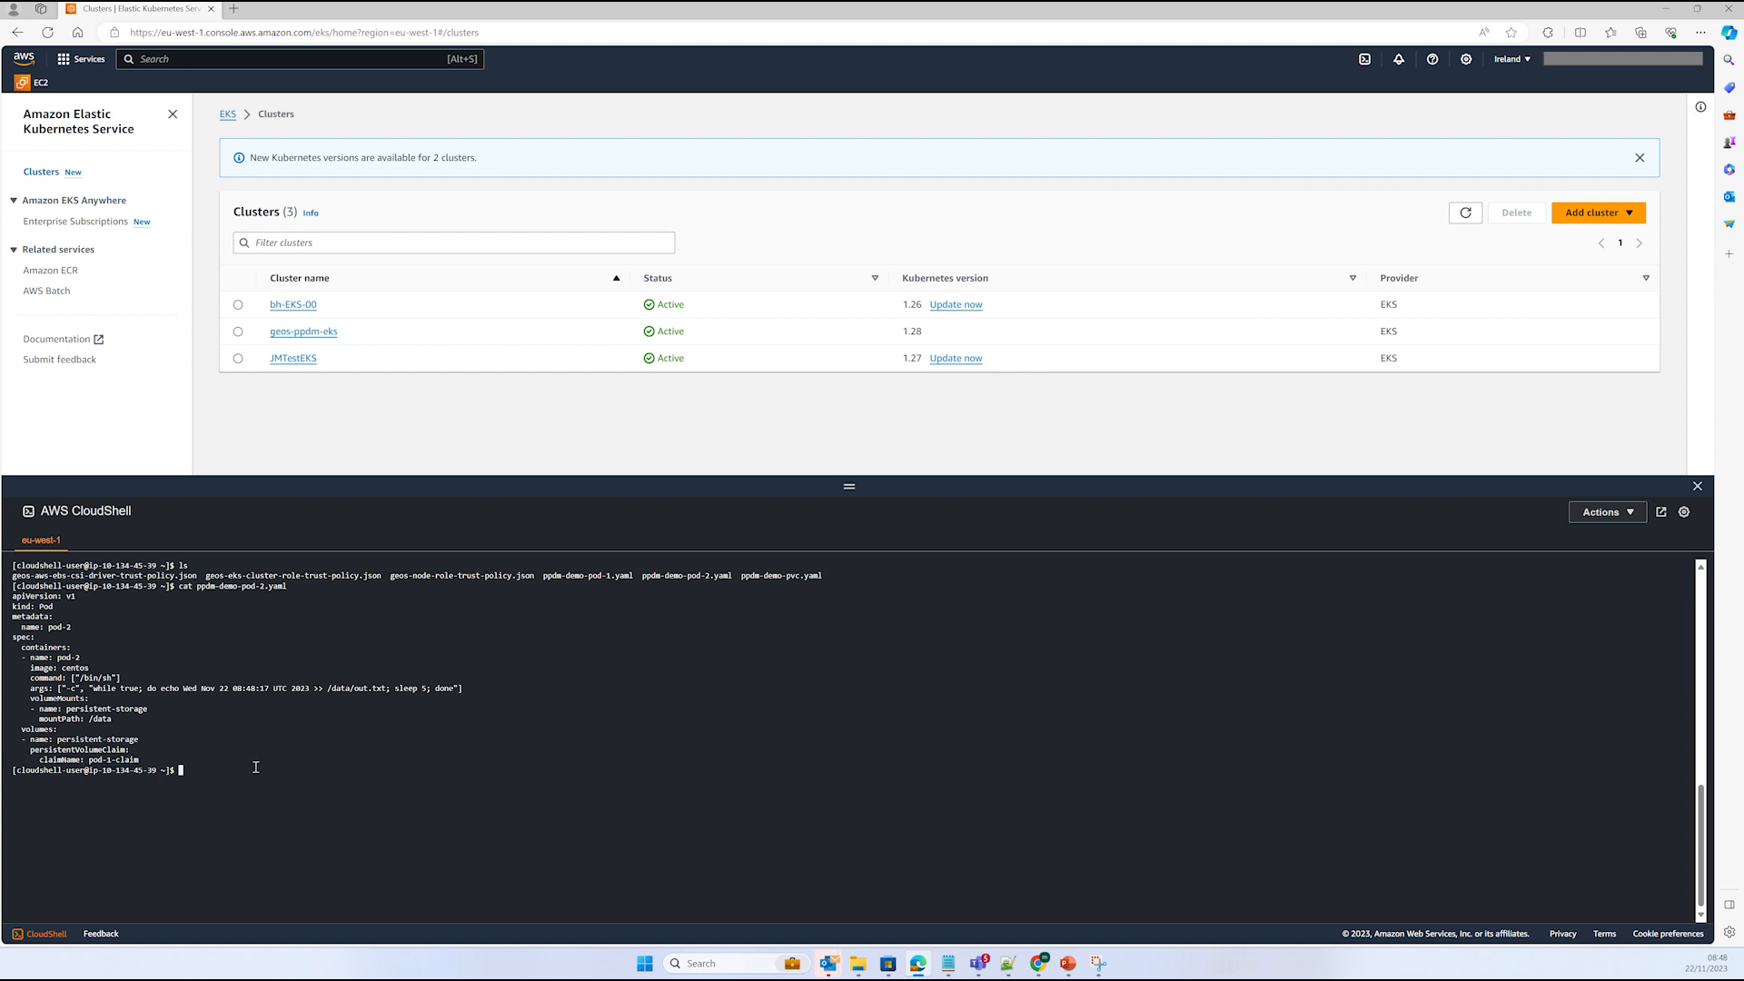
pyautogui.write('clear')
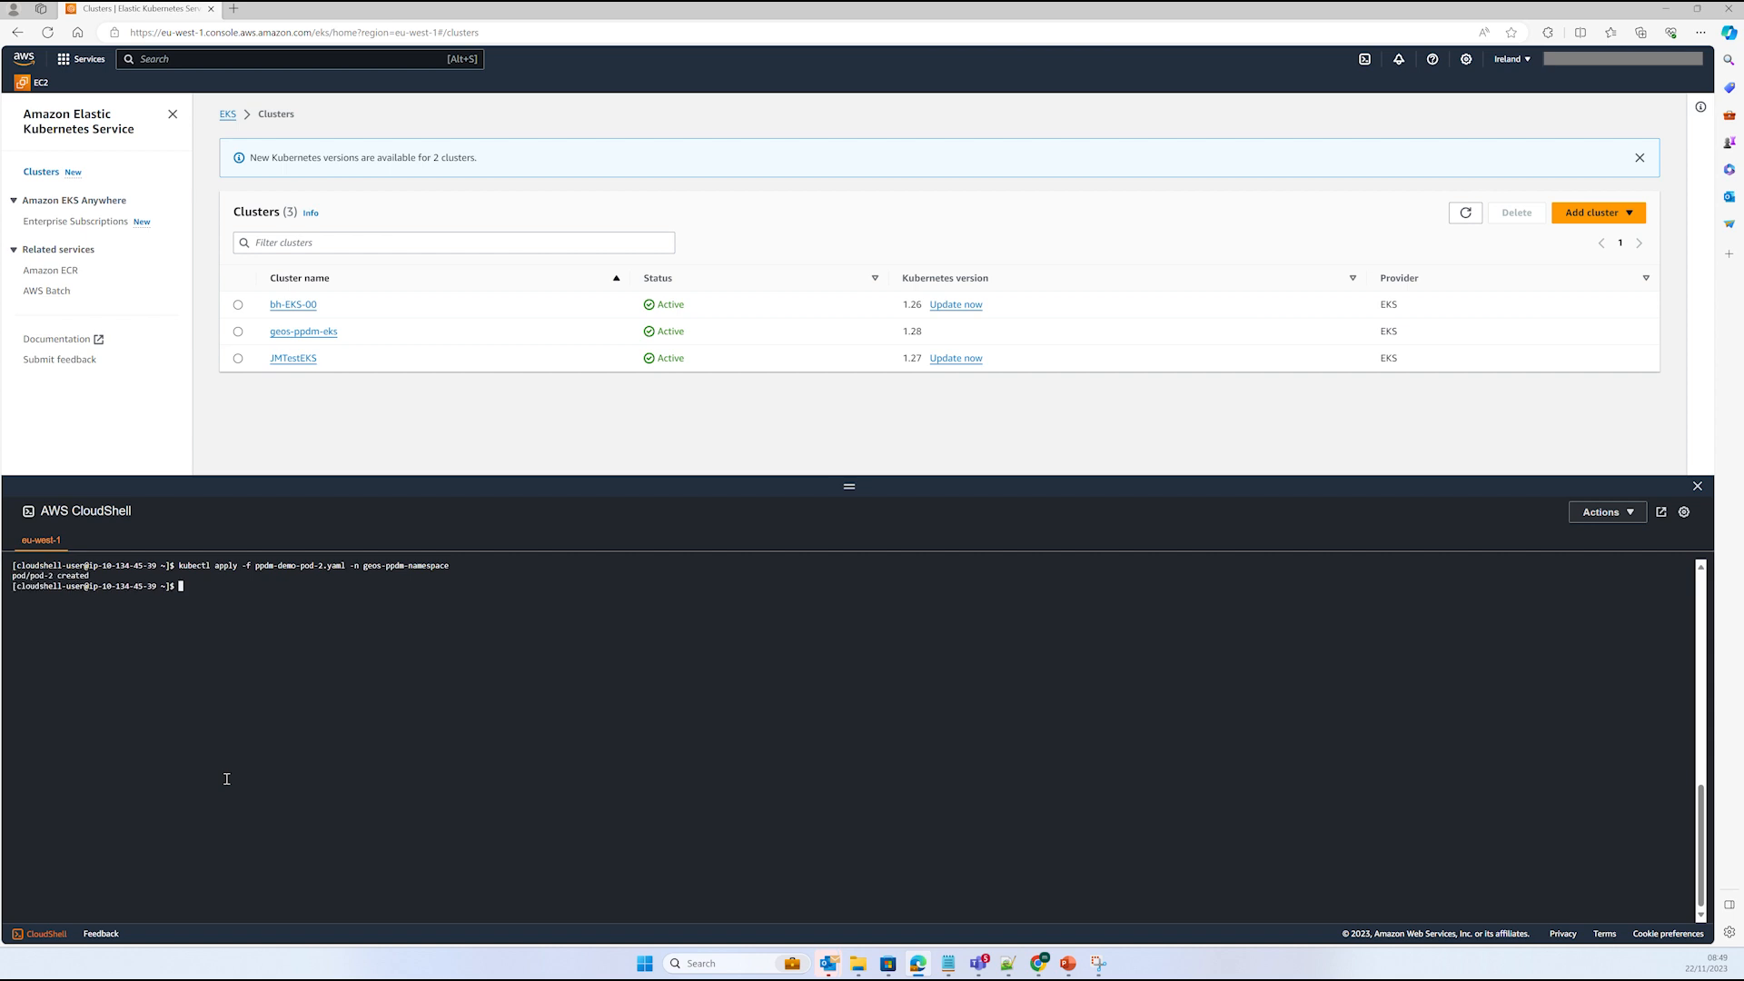
# - Apply ppdm-demo-pod-2.yaml into geos-ppdm-namespace and list pod-1 and pod-2 running
pyautogui.write('kubectl get pods -n geos-ppdm-namespace')
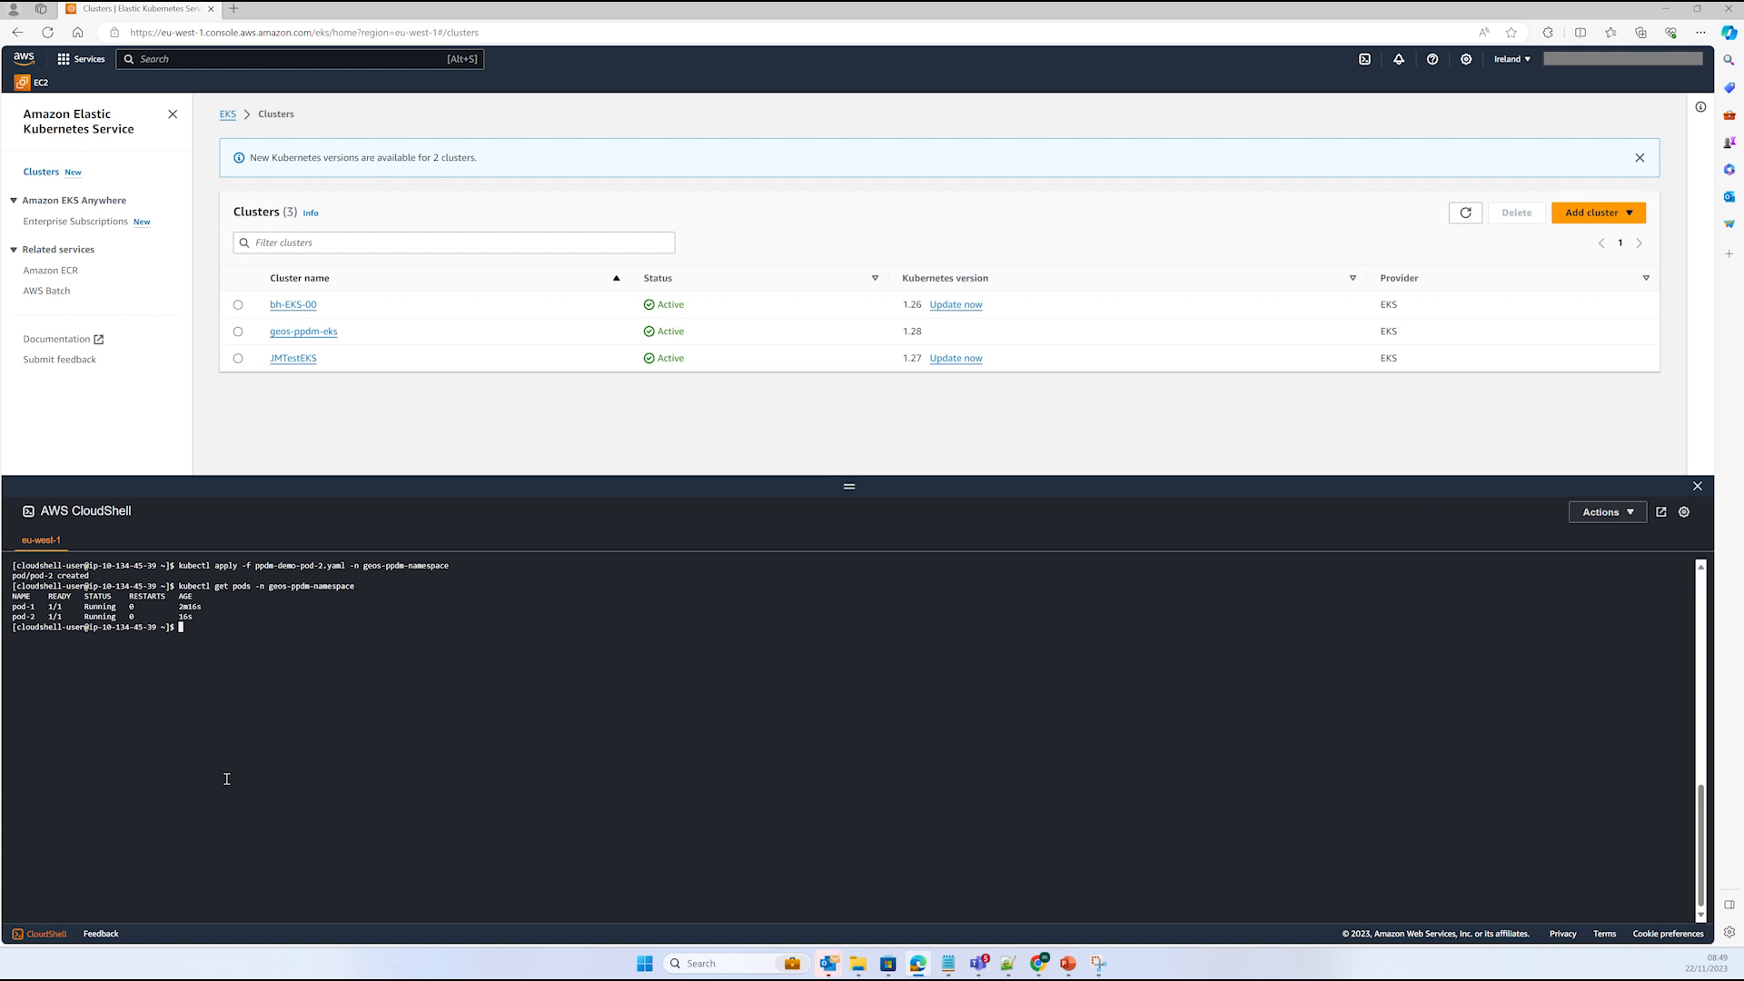
pyautogui.write('we got ;)')
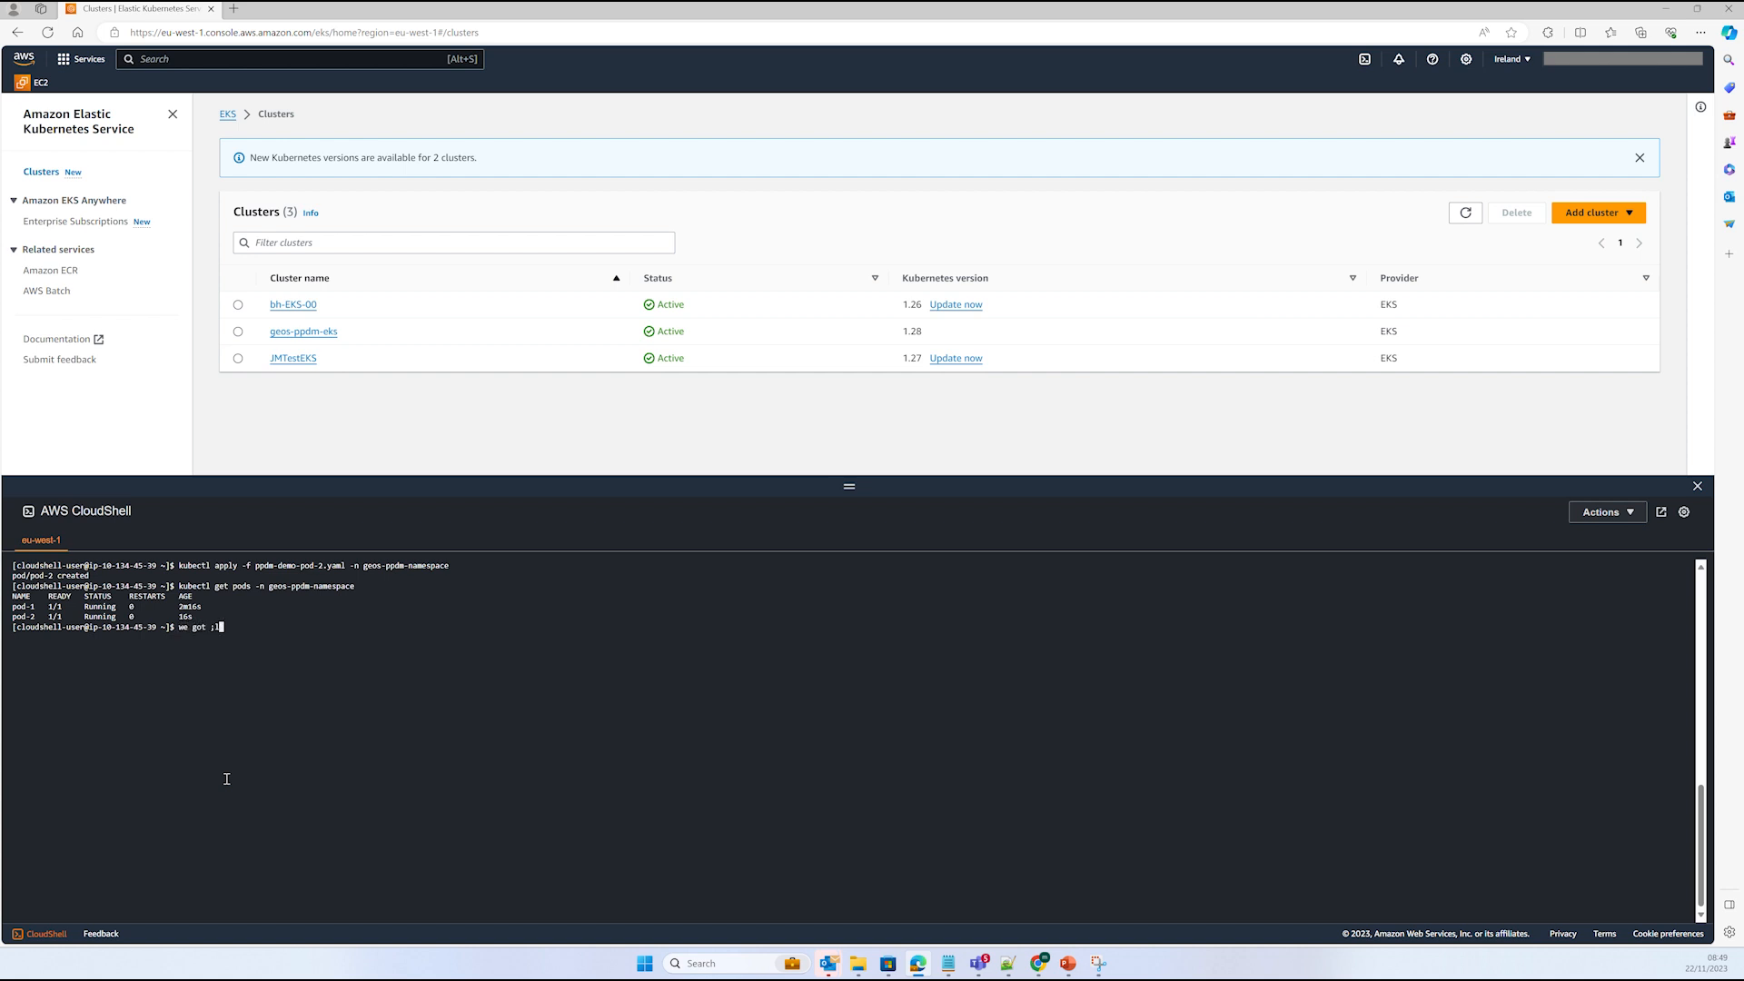
pyautogui.write('lucky !')
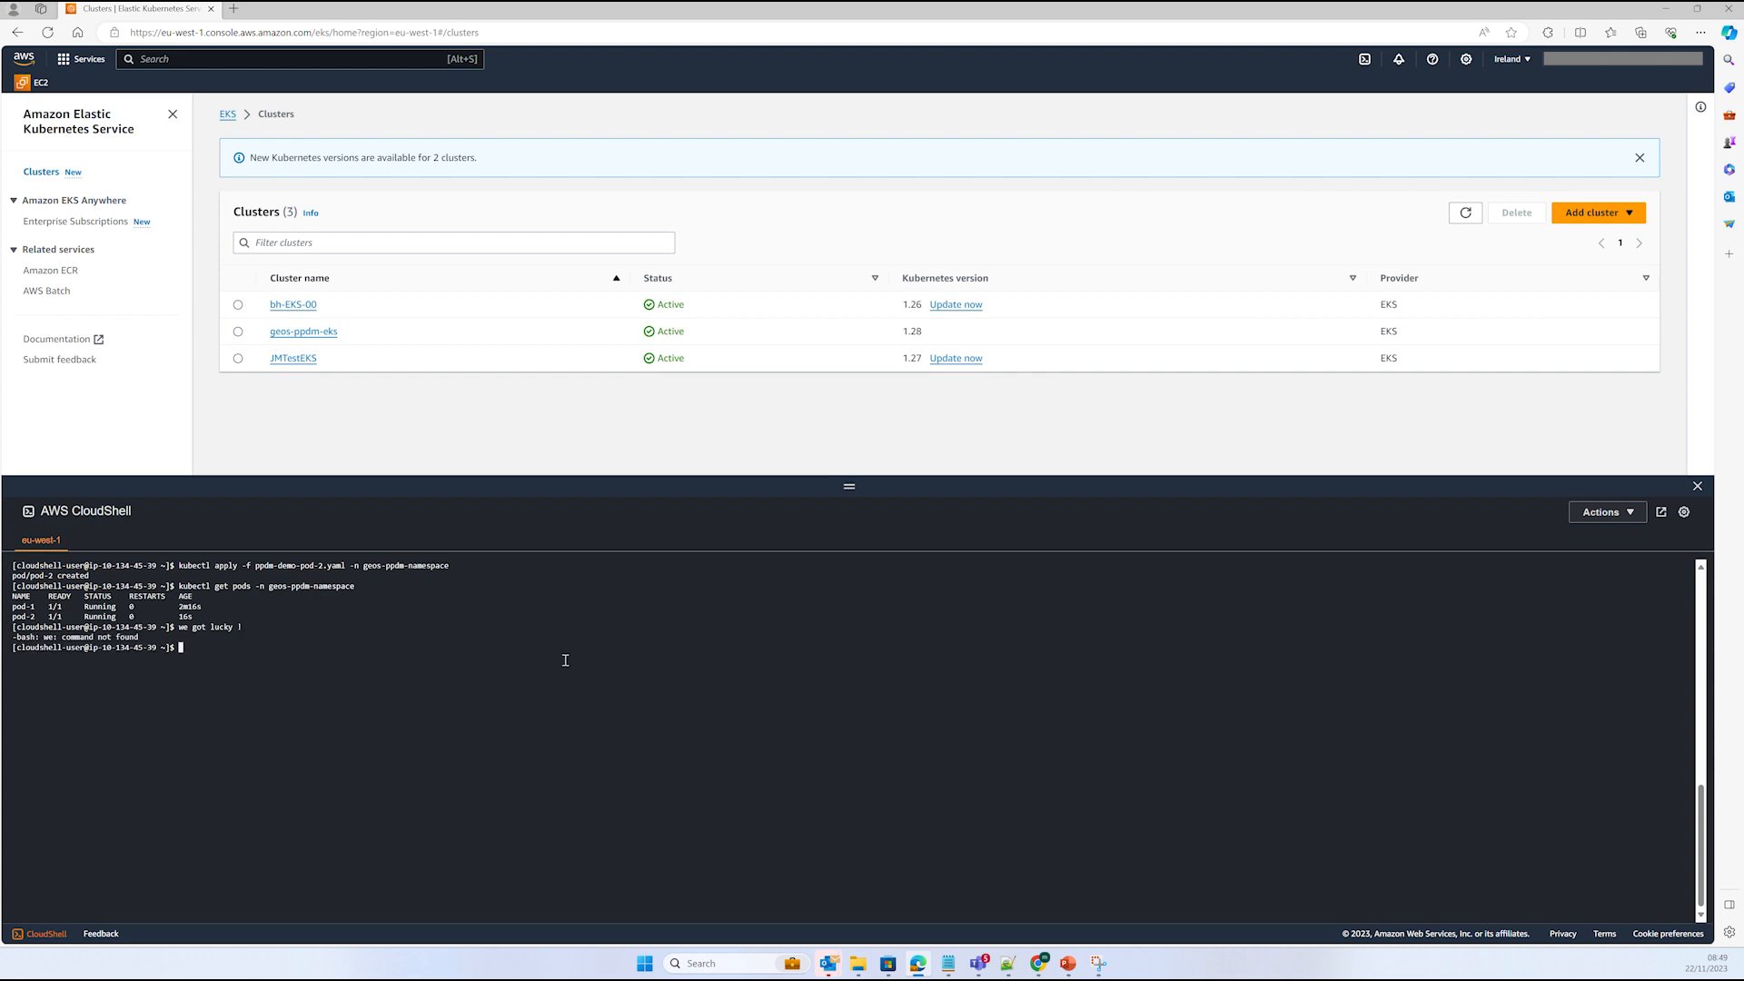
# - Set the current kubectl context's default namespace to geos-ppdm-namespace and list the pods
pyautogui.write('kubectl config set-context --current --namespace=geos-ppdm-namespace')
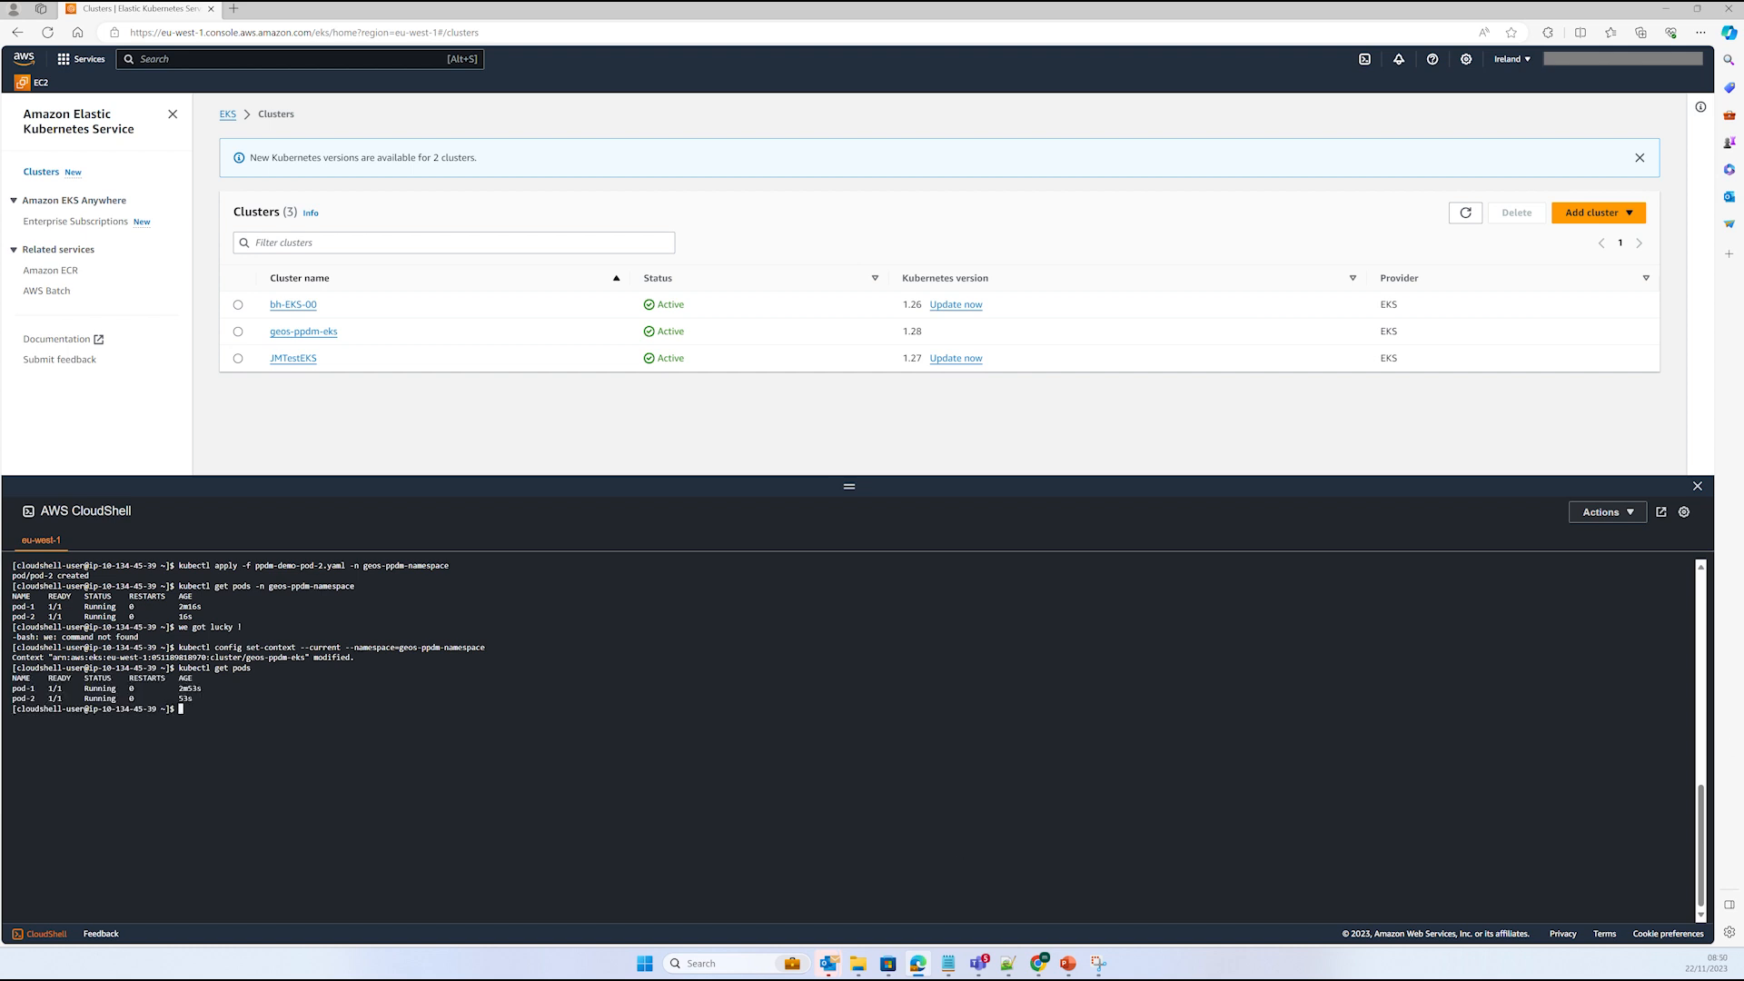
pyautogui.moveTo(357, 695)
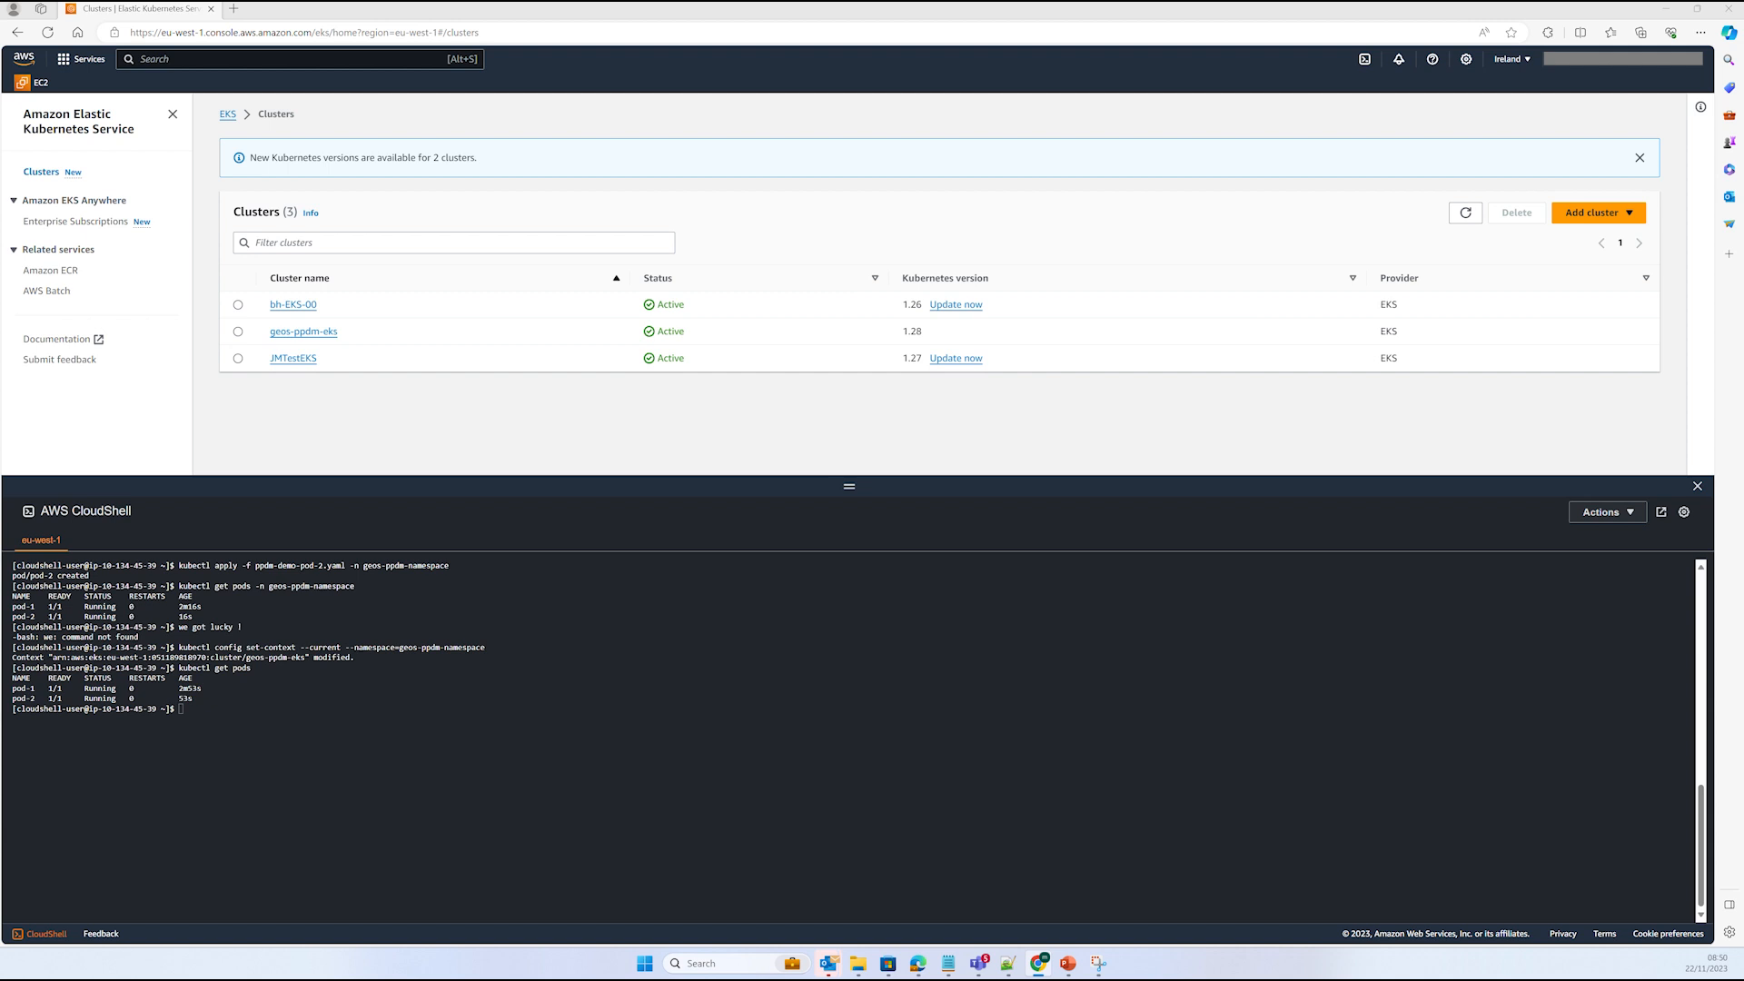
pyautogui.moveTo(124, 803)
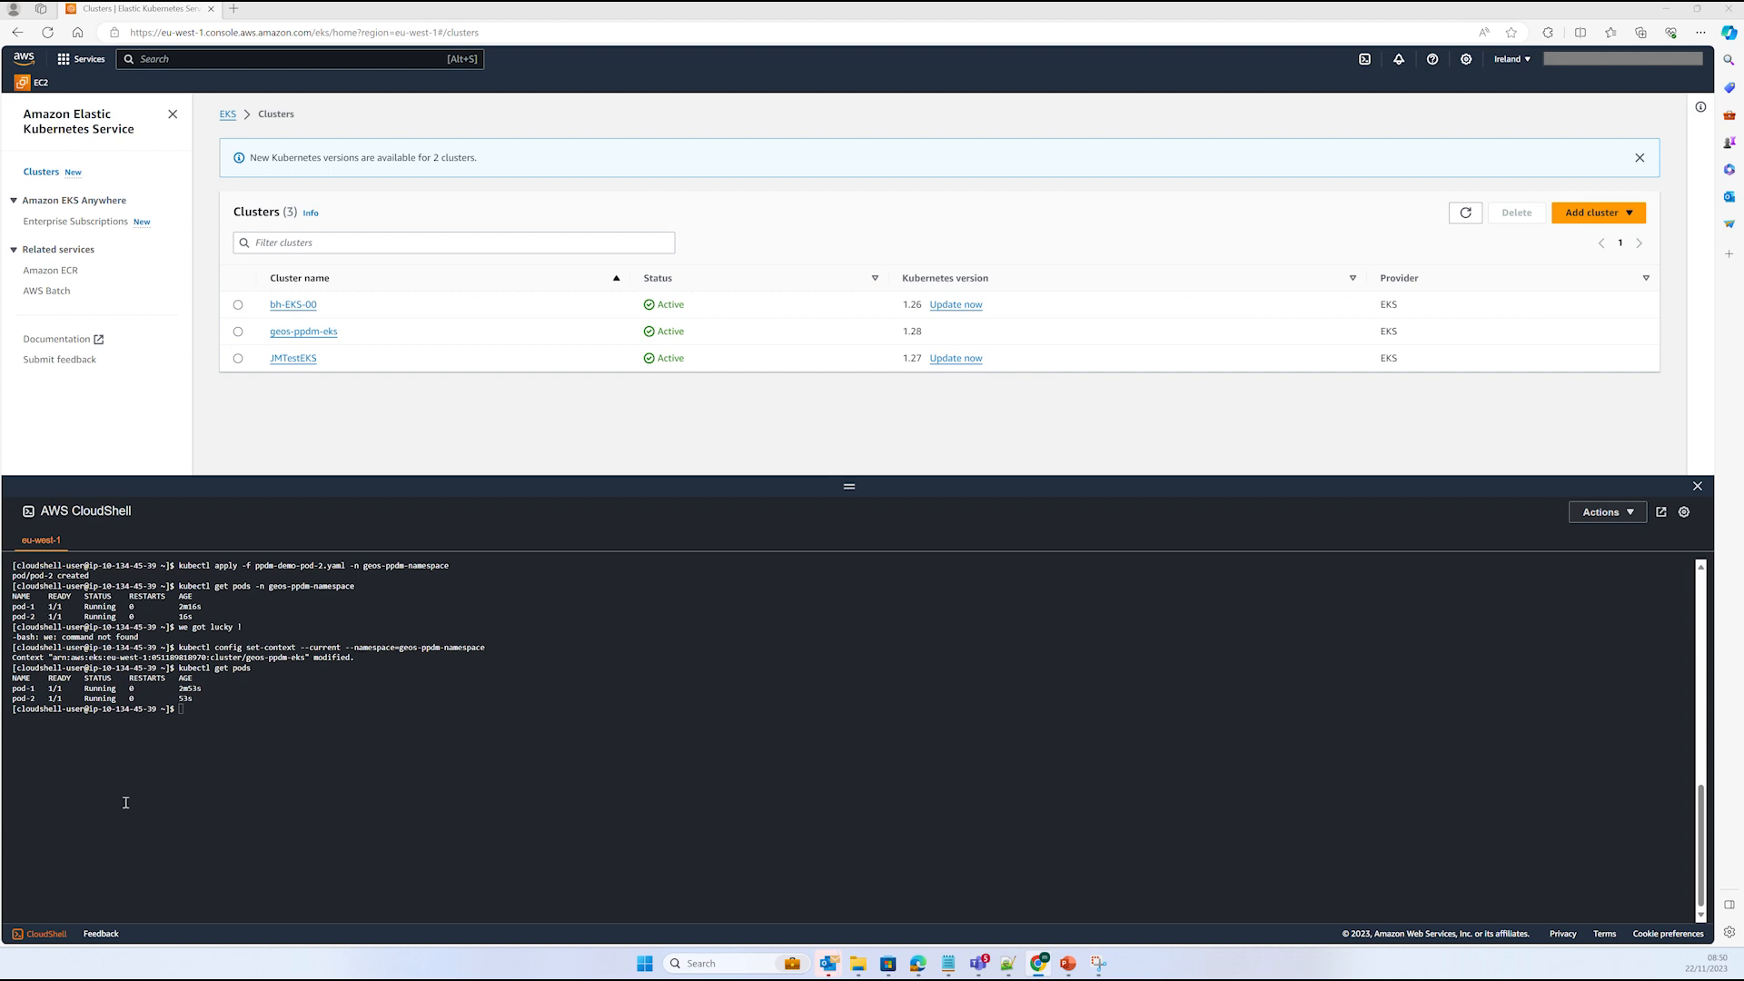
# - Print /data/out.txt from pod-1 and pod-2 to see both pods' shared timestamp log
pyautogui.write('kubectl exec pod-1 -- cat /data/out.txt')
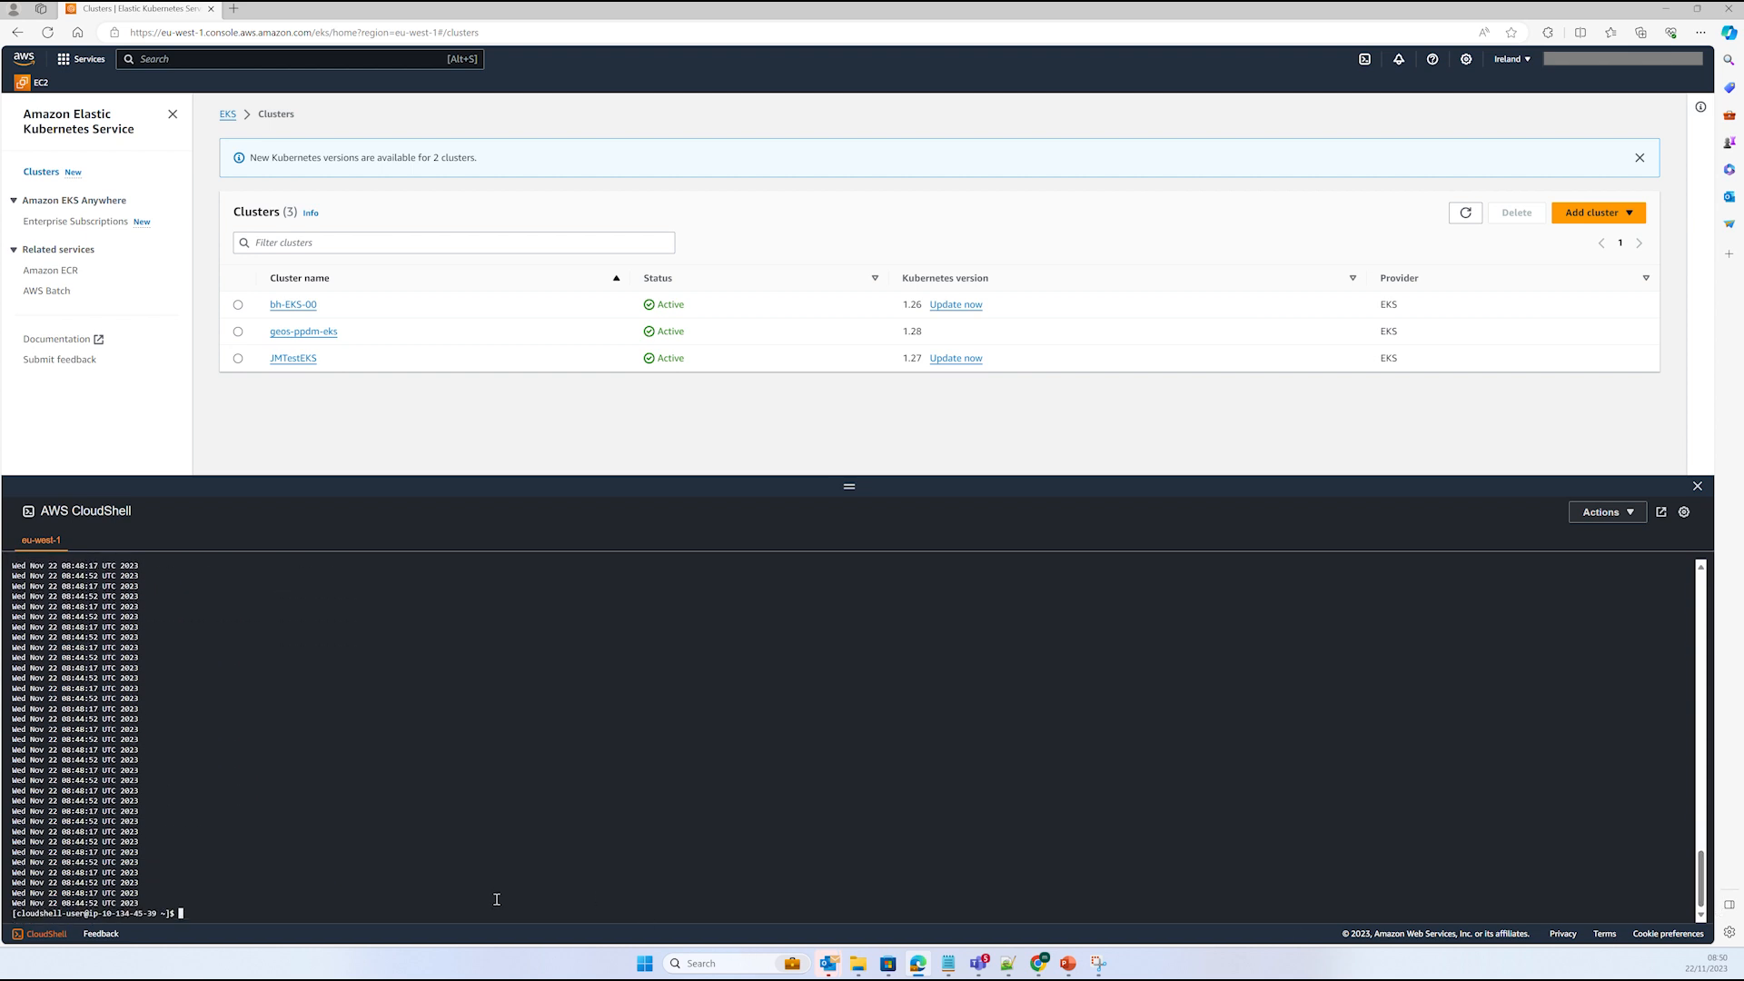
pyautogui.write('kubectl exec pod-2 -- cat /data/out.txt')
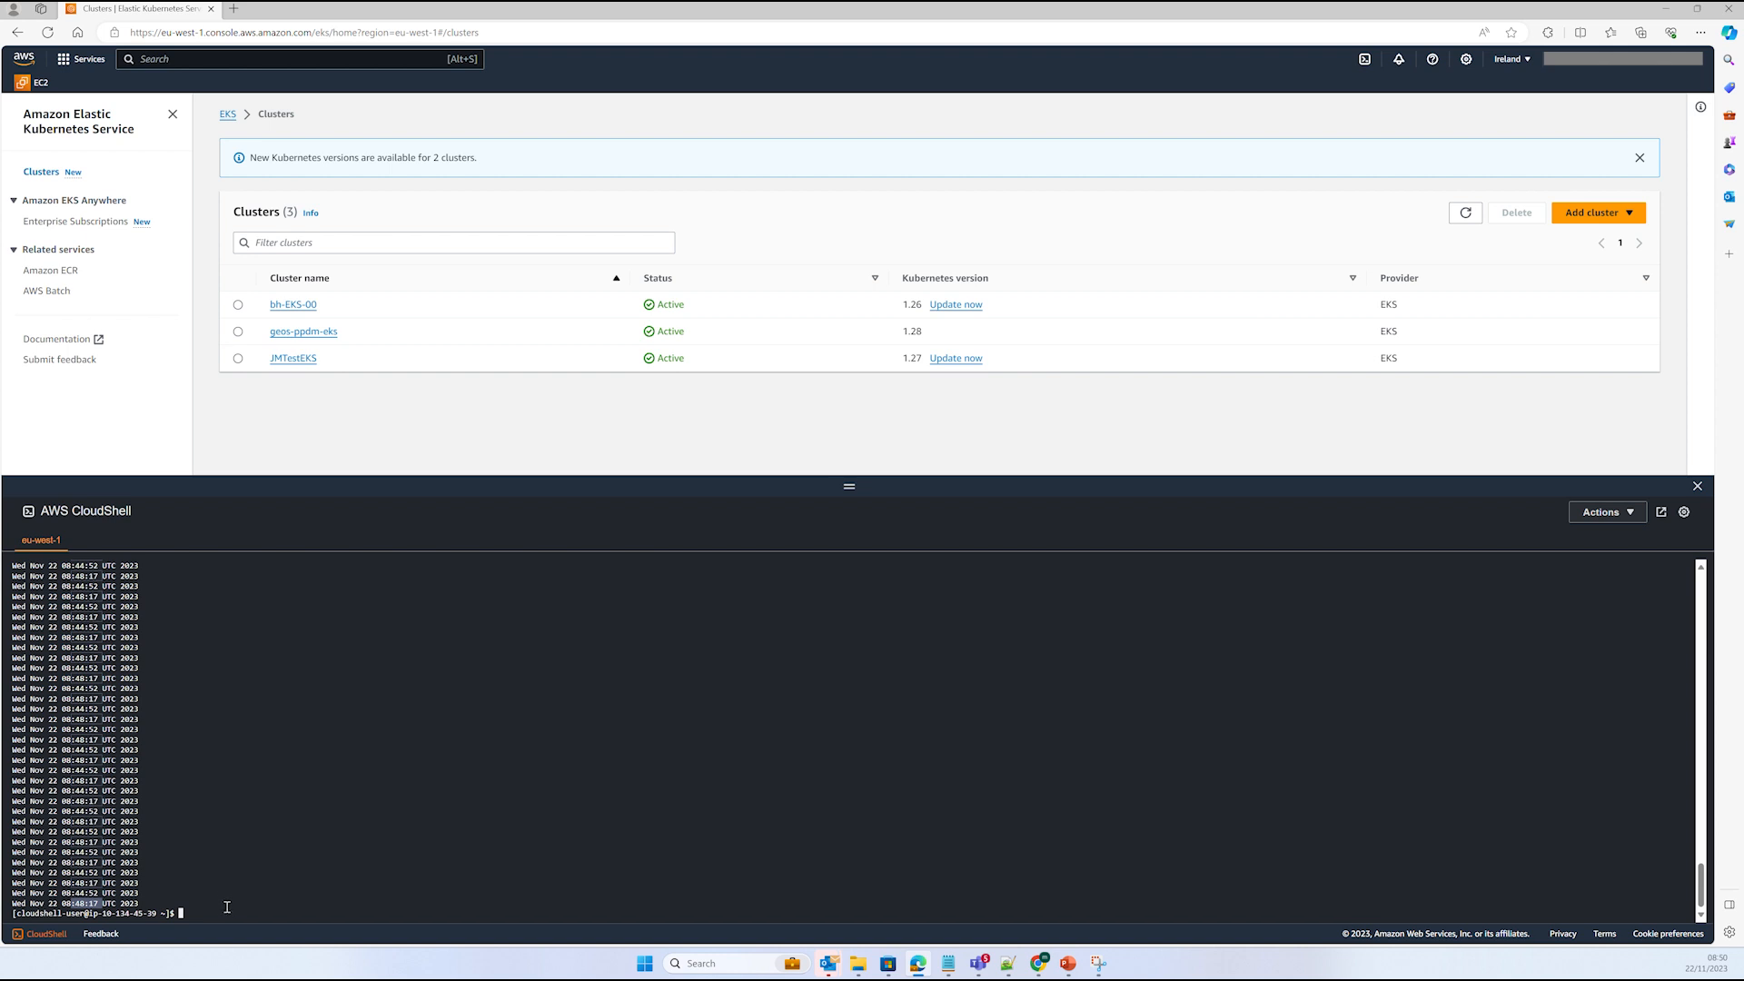
pyautogui.write('kubectl exec pod-2 -- cat /data/out.txt')
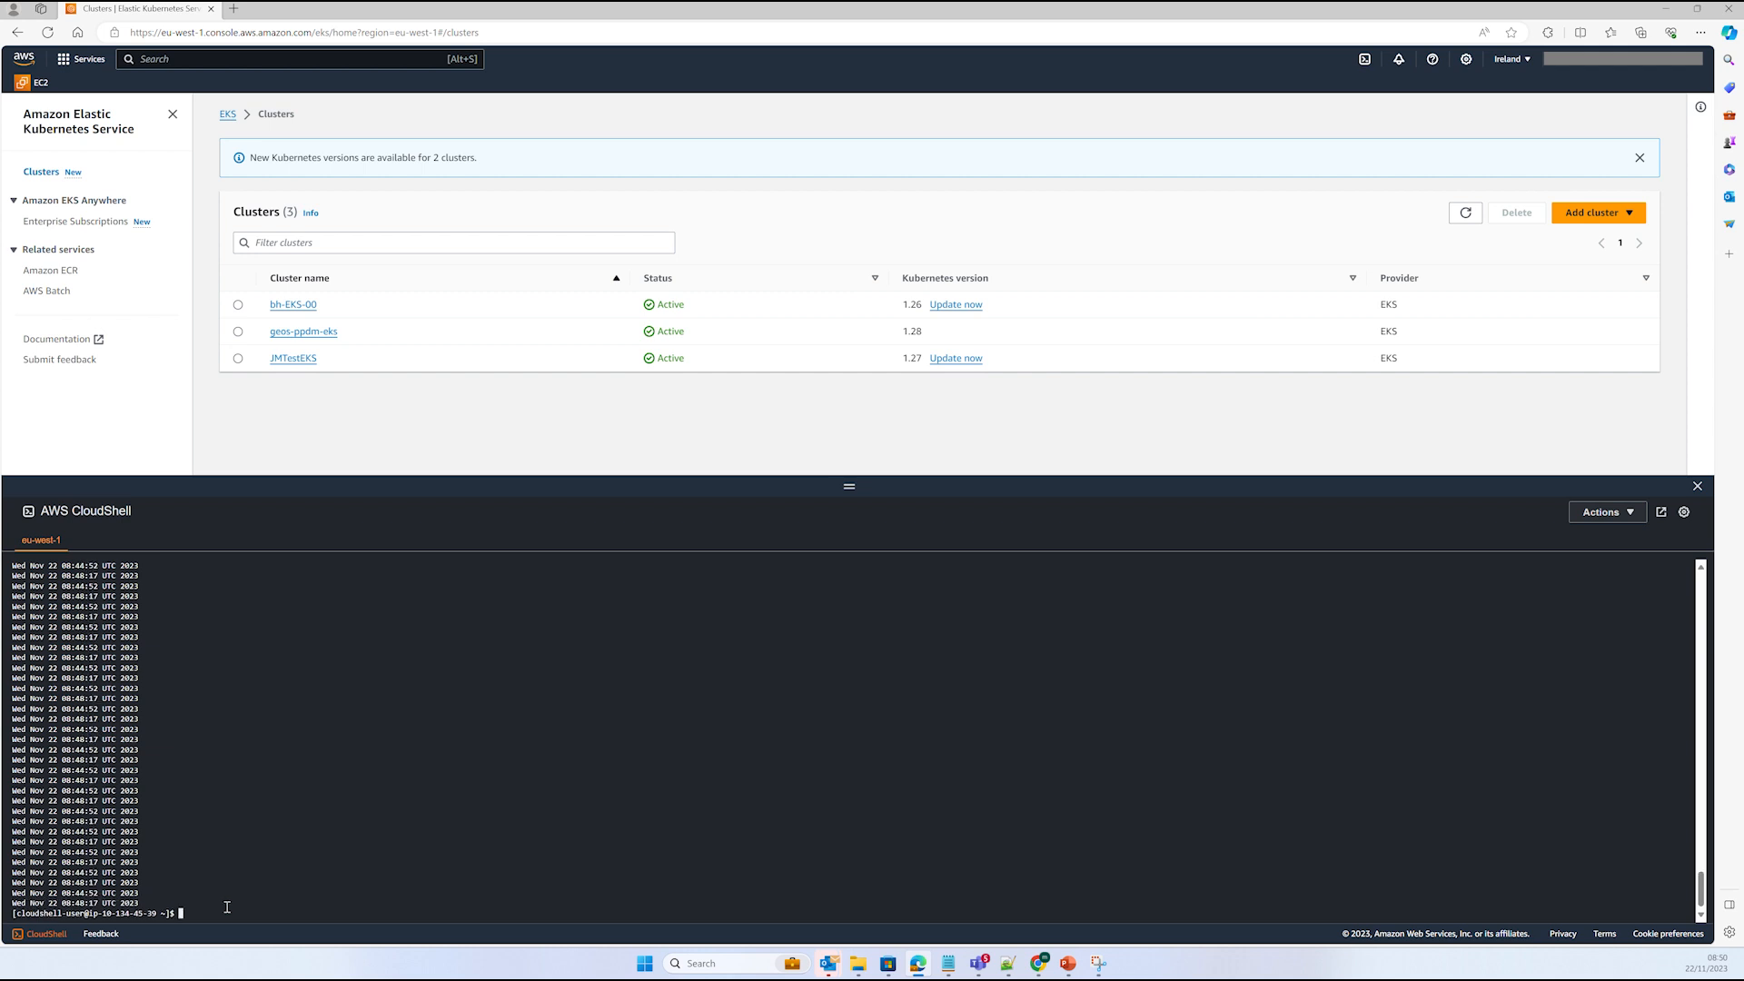
pyautogui.write('kubectl exec pod-2 -- cat /data/out.txt')
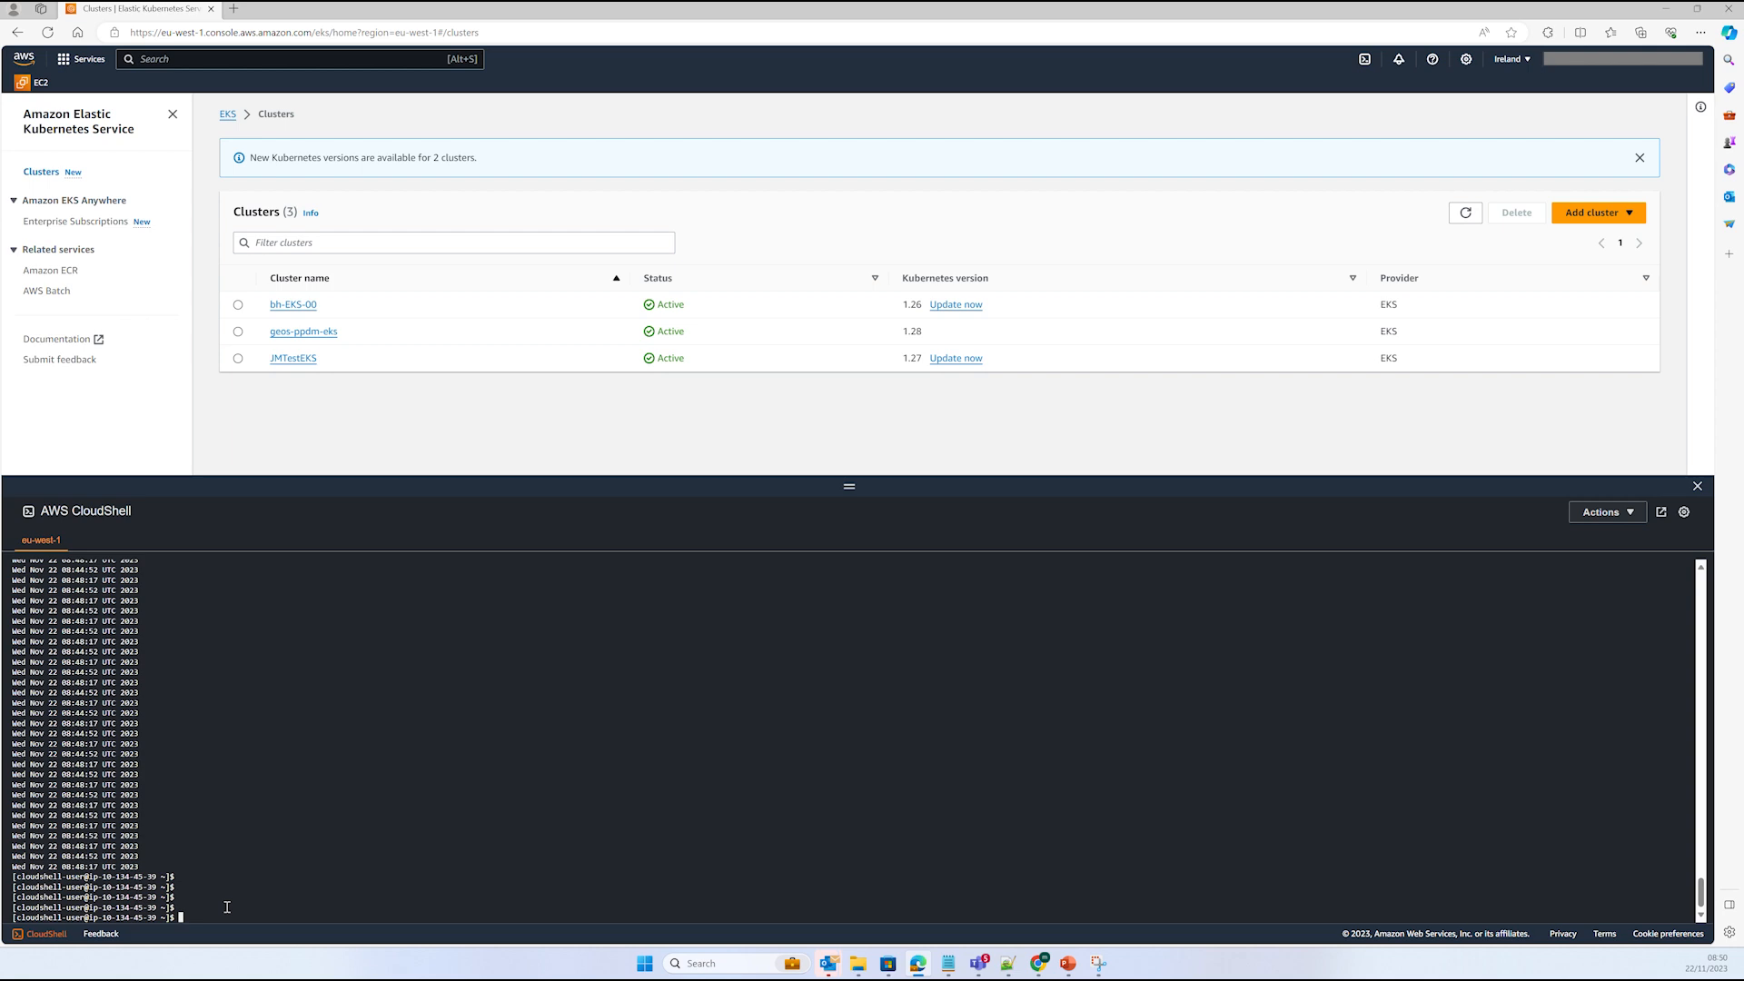
pyautogui.click(557, 14)
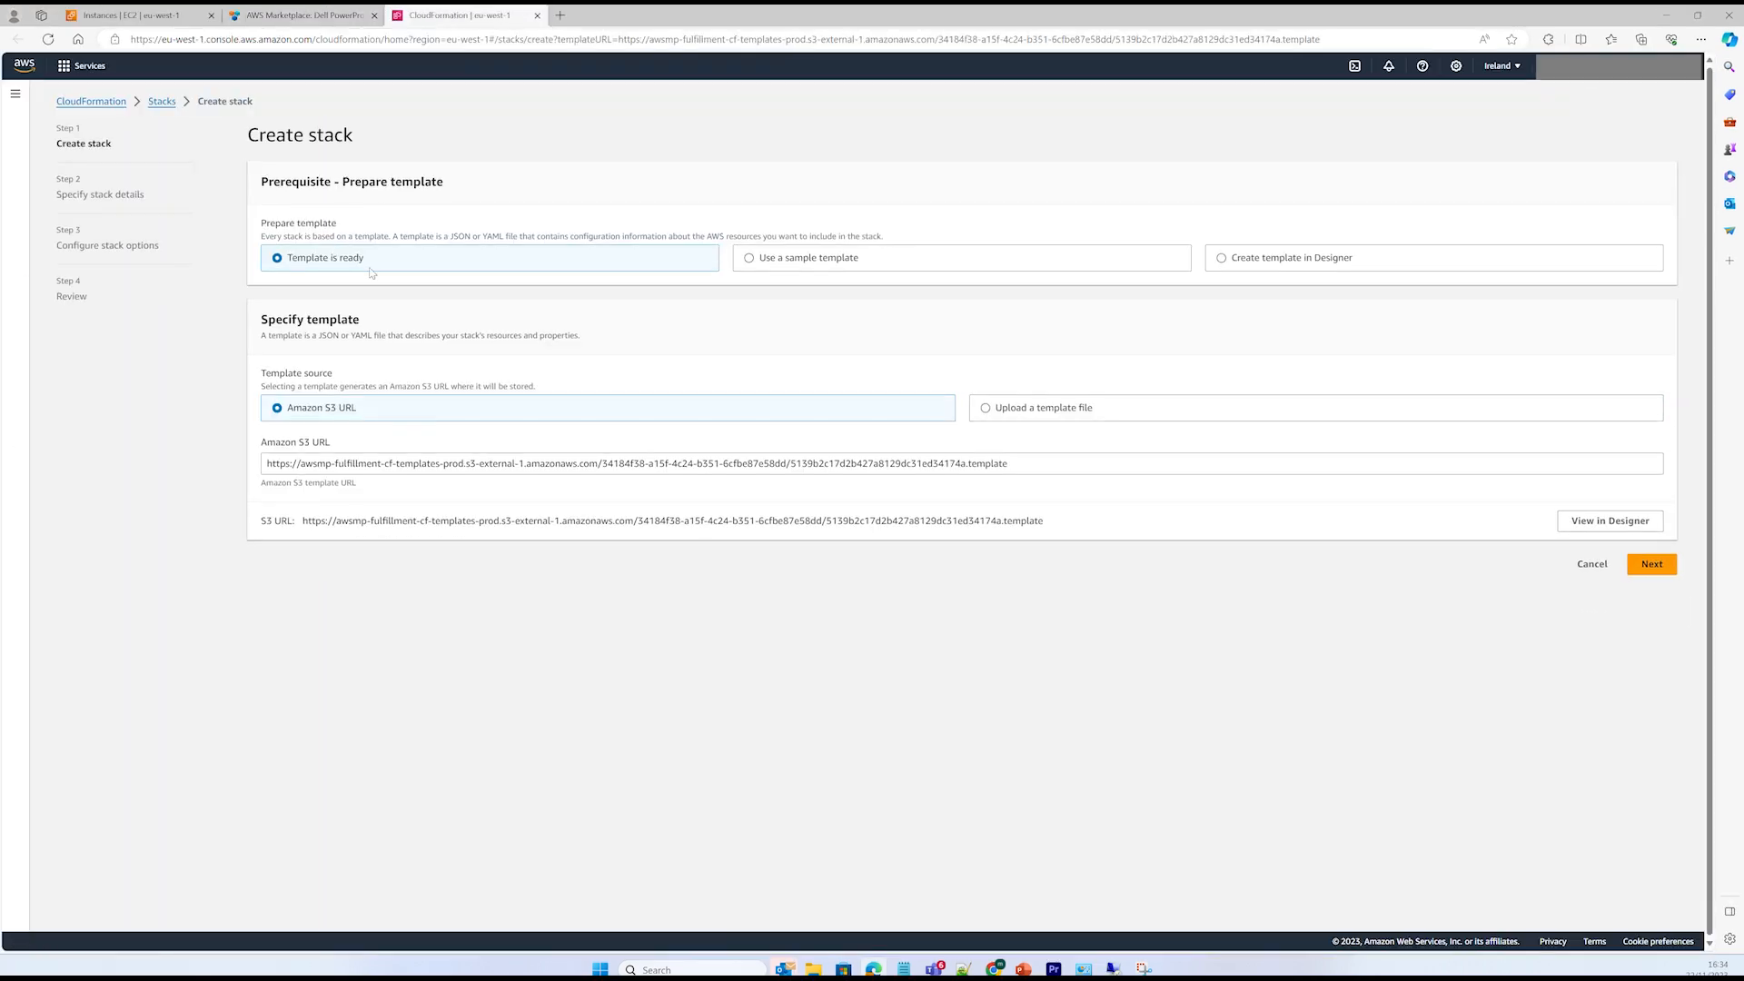
# - Name the stack geos-ppdm-demo-1 and choose the AWS-Equinix-3AZ-vpc network and its subnet
pyautogui.click(1651, 564)
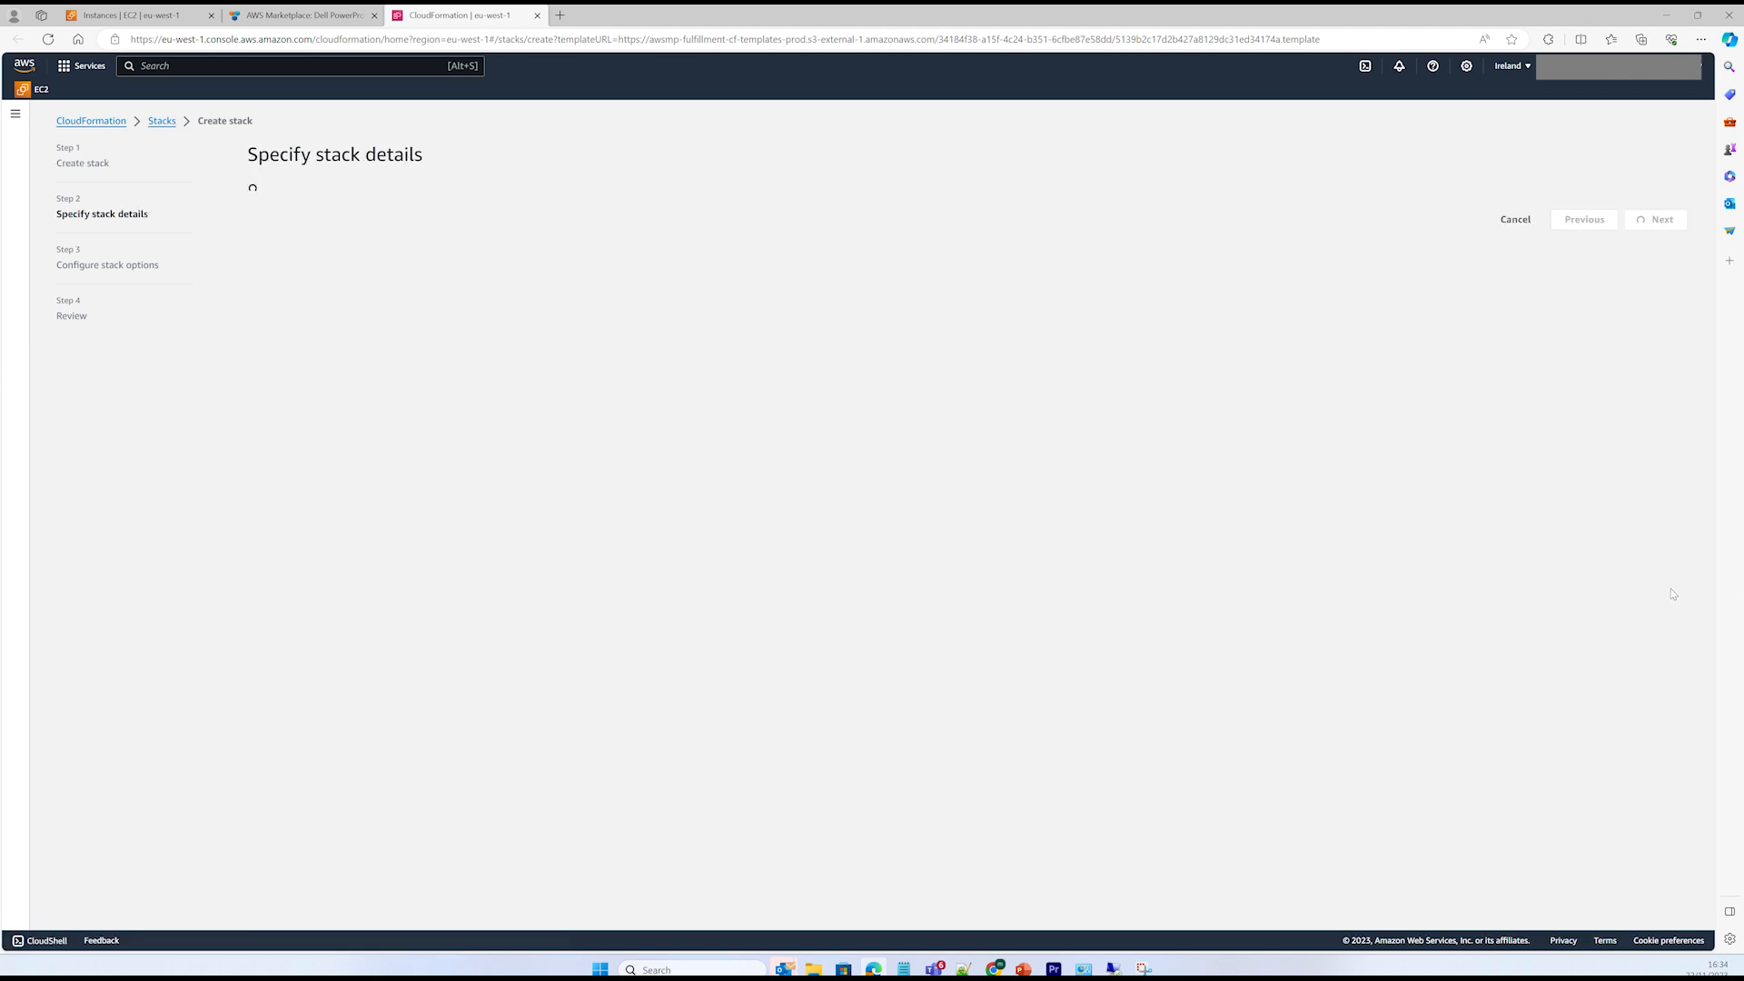
pyautogui.click(956, 264)
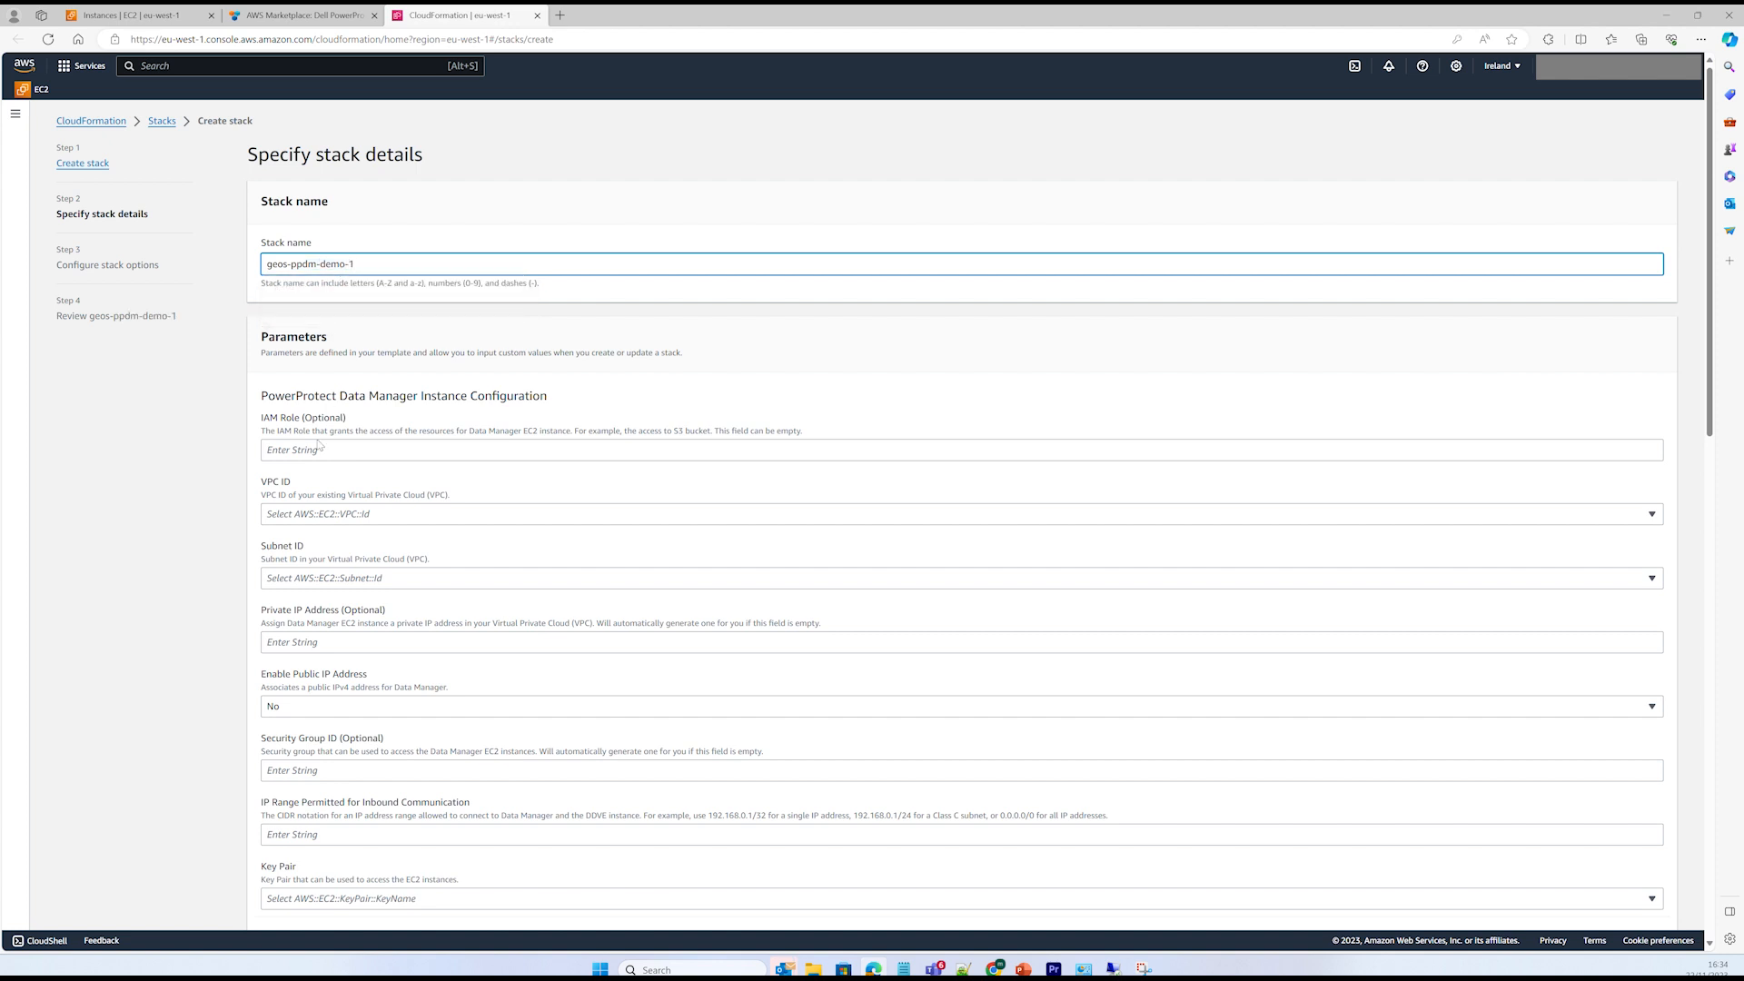
pyautogui.click(957, 513)
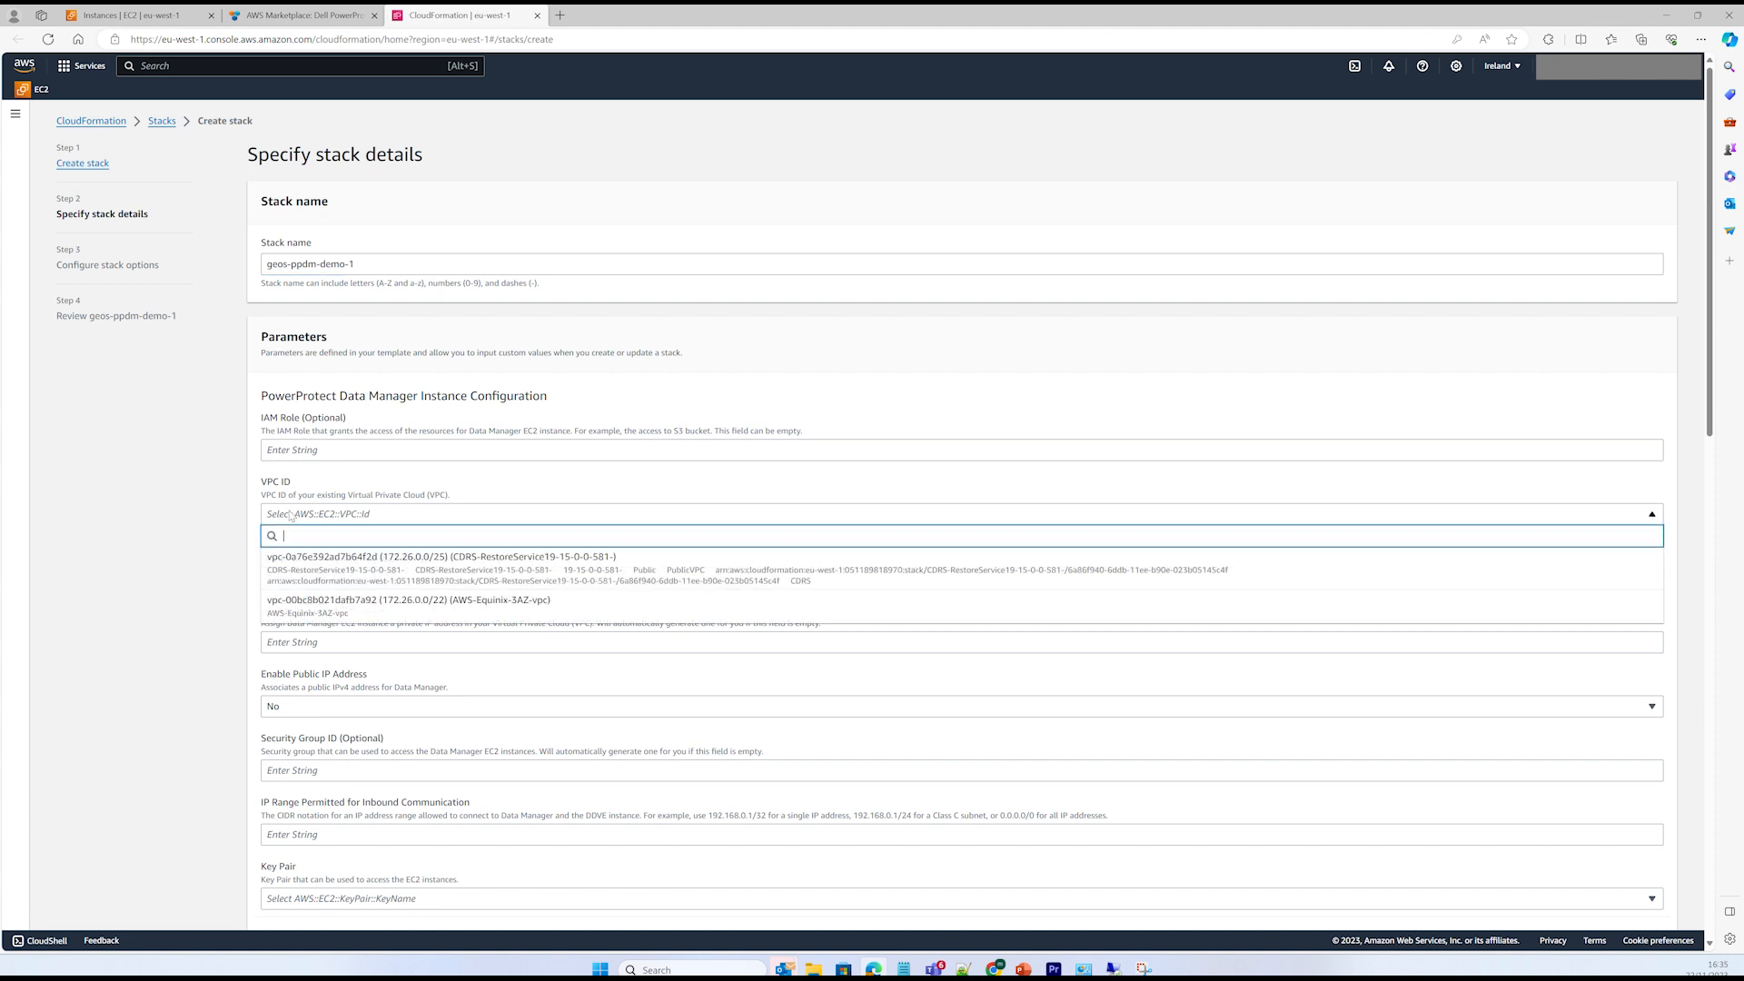
pyautogui.click(411, 601)
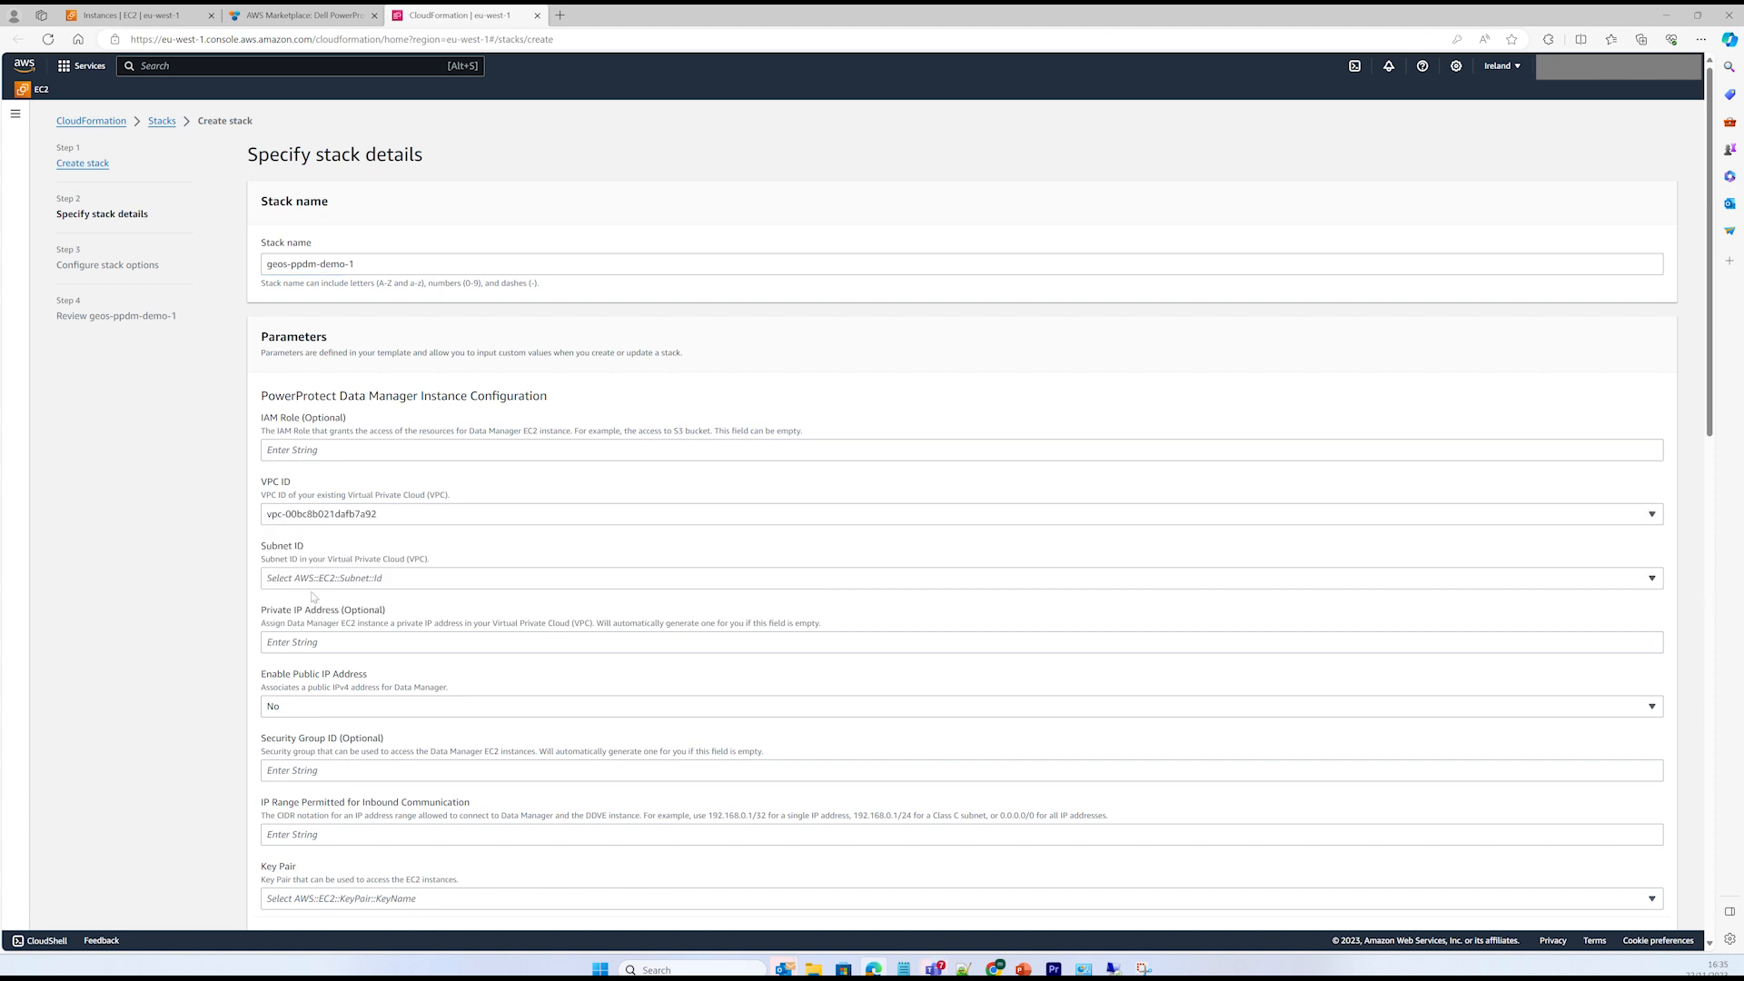
pyautogui.click(957, 578)
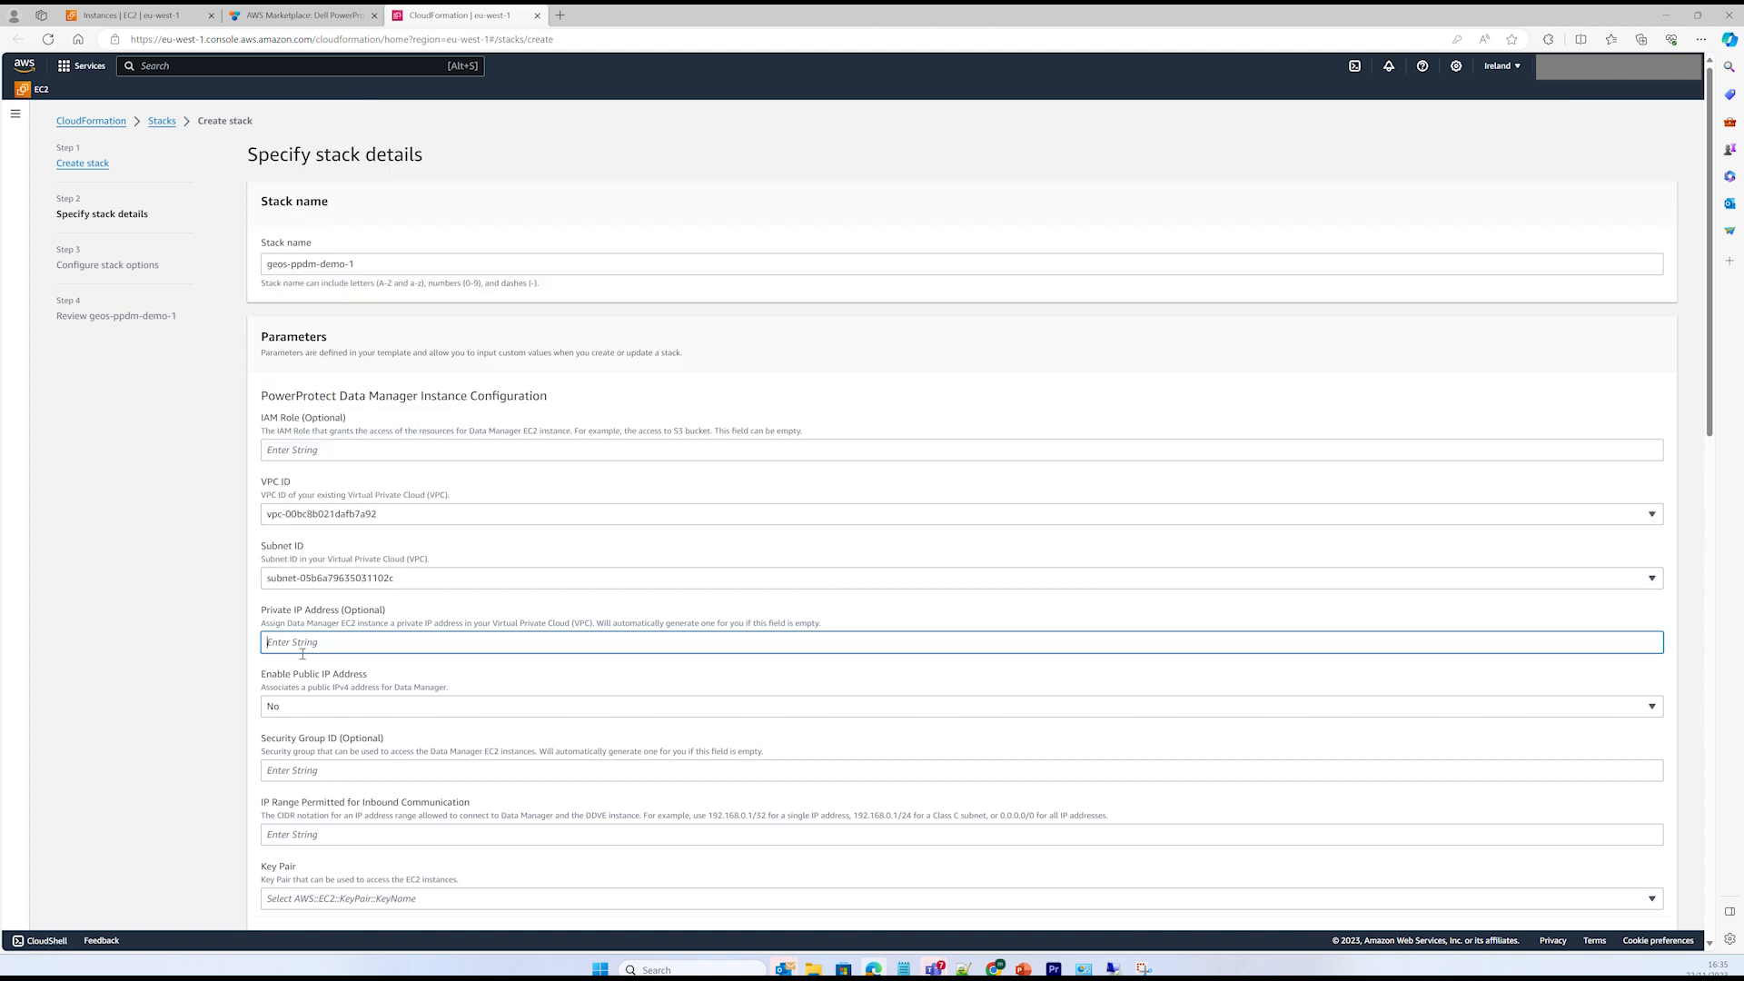
# - Keep public IP at No, set inbound range 0.0.0.0/0 and key pair geos-ppdm-demo
pyautogui.click(956, 573)
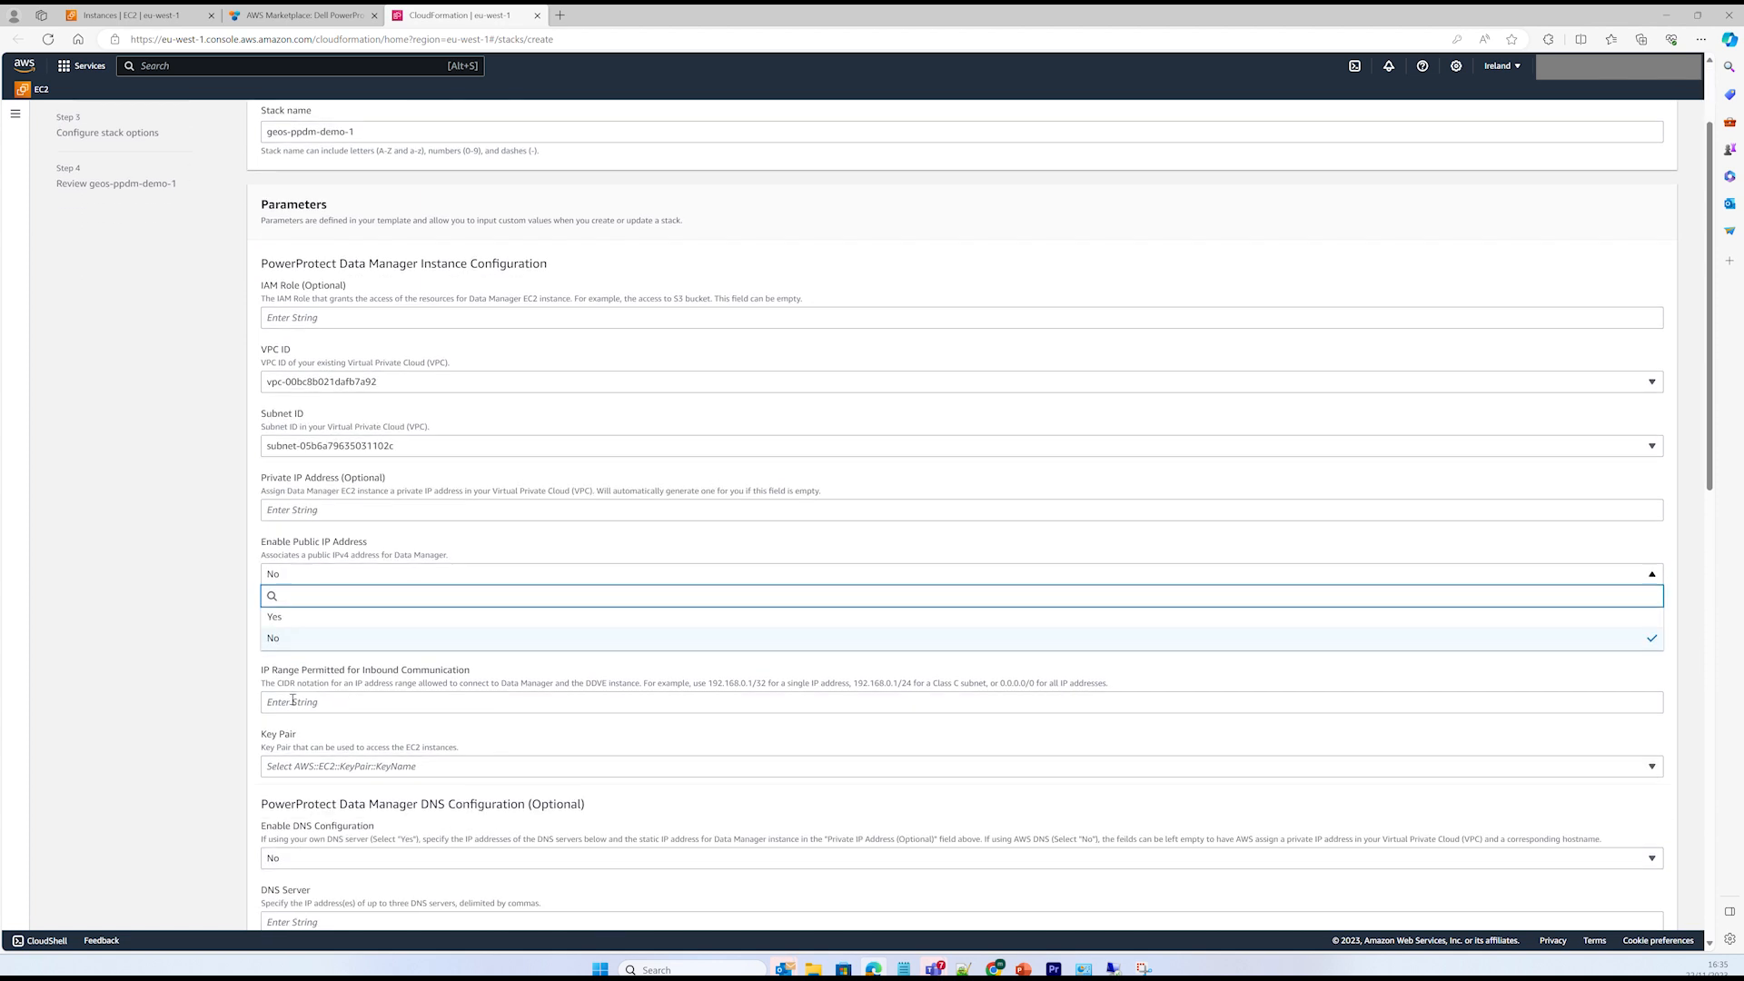
pyautogui.click(273, 638)
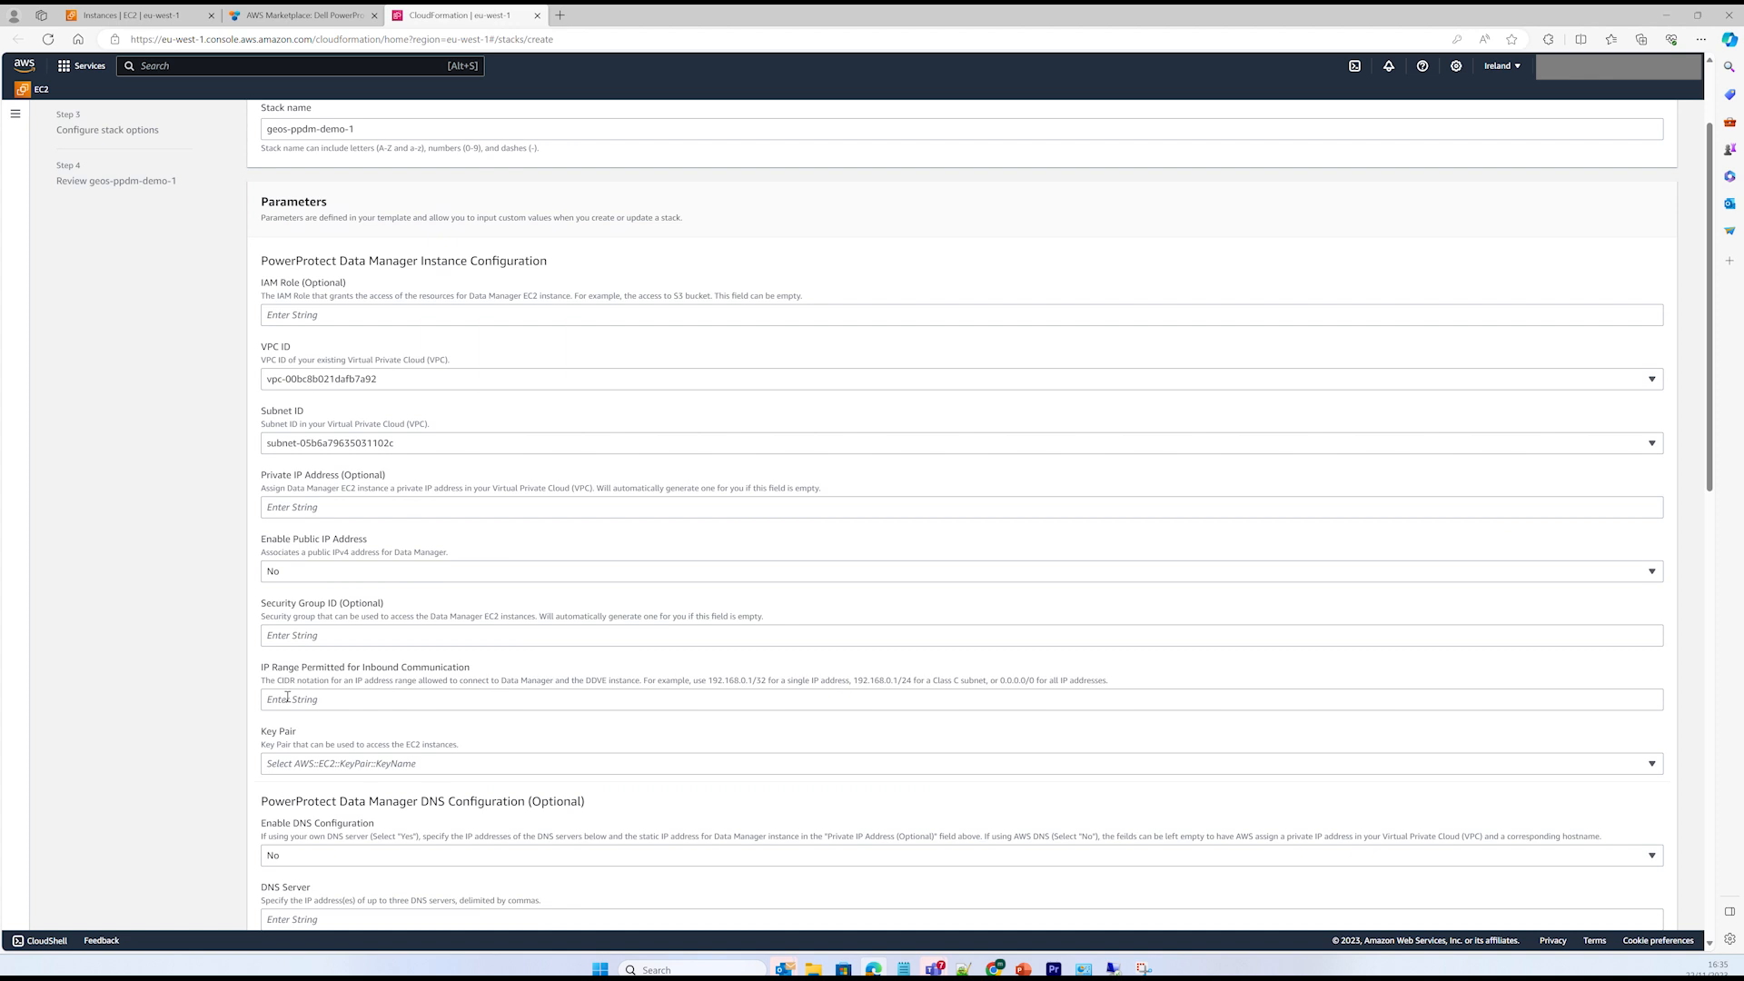
pyautogui.write('0.0.0.0/0')
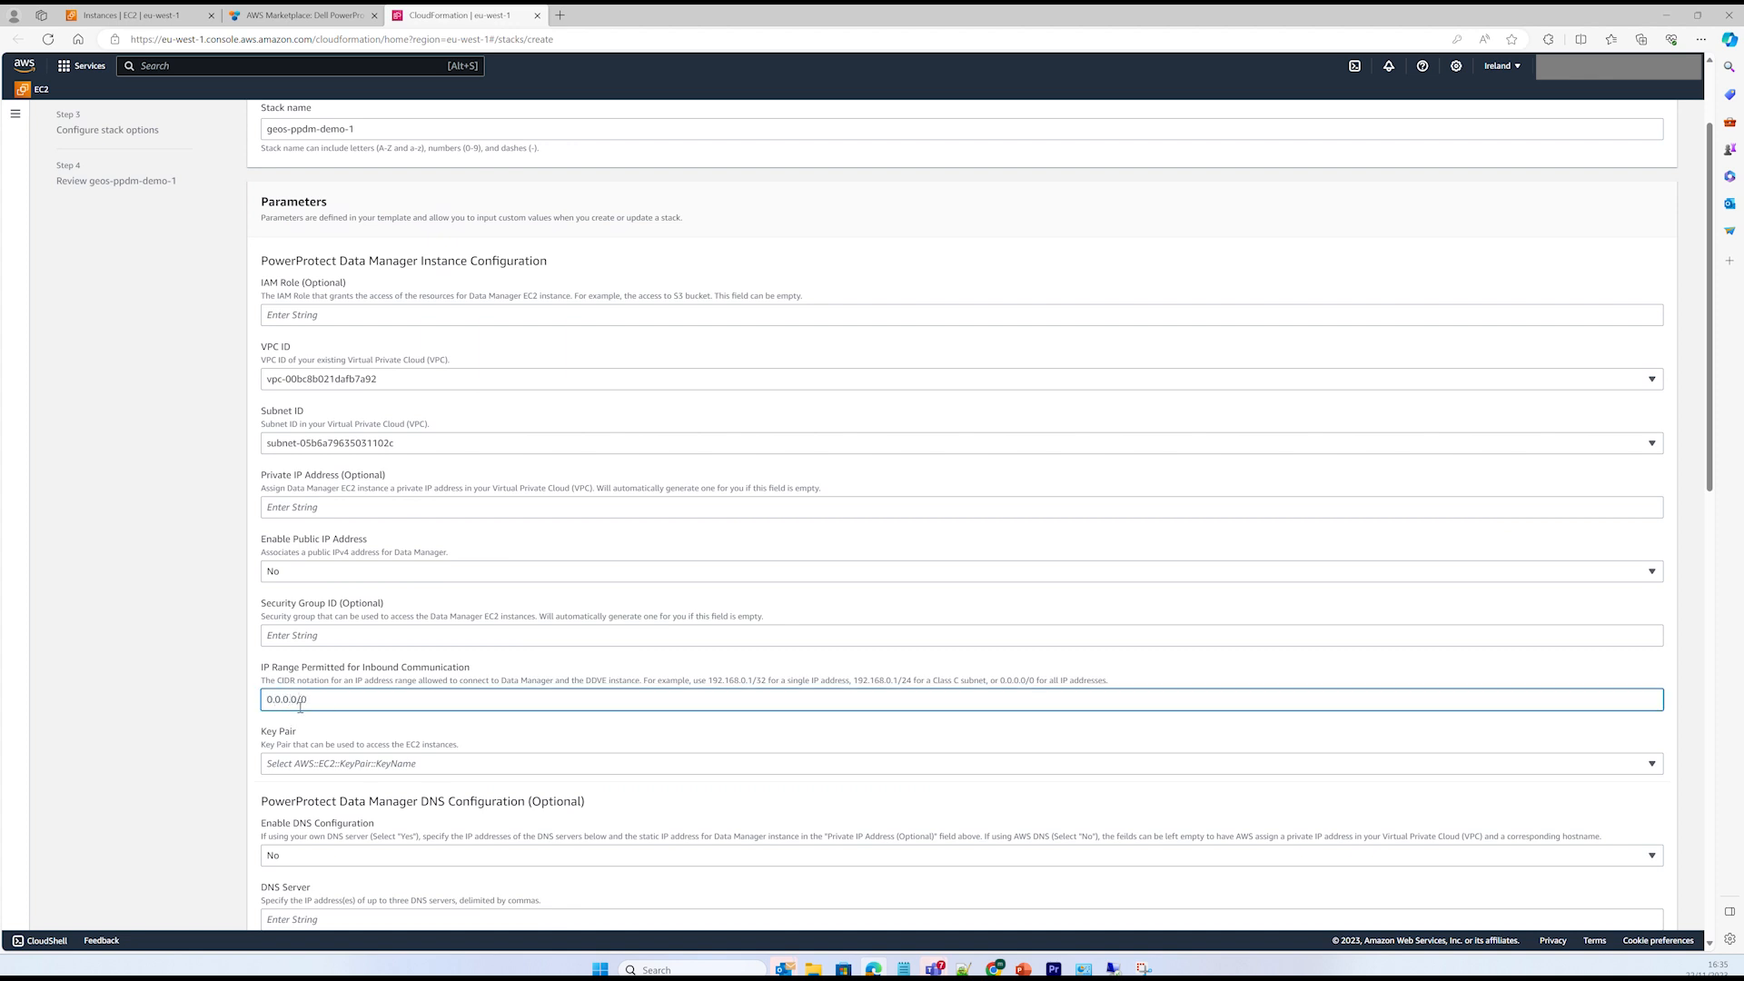
pyautogui.click(962, 763)
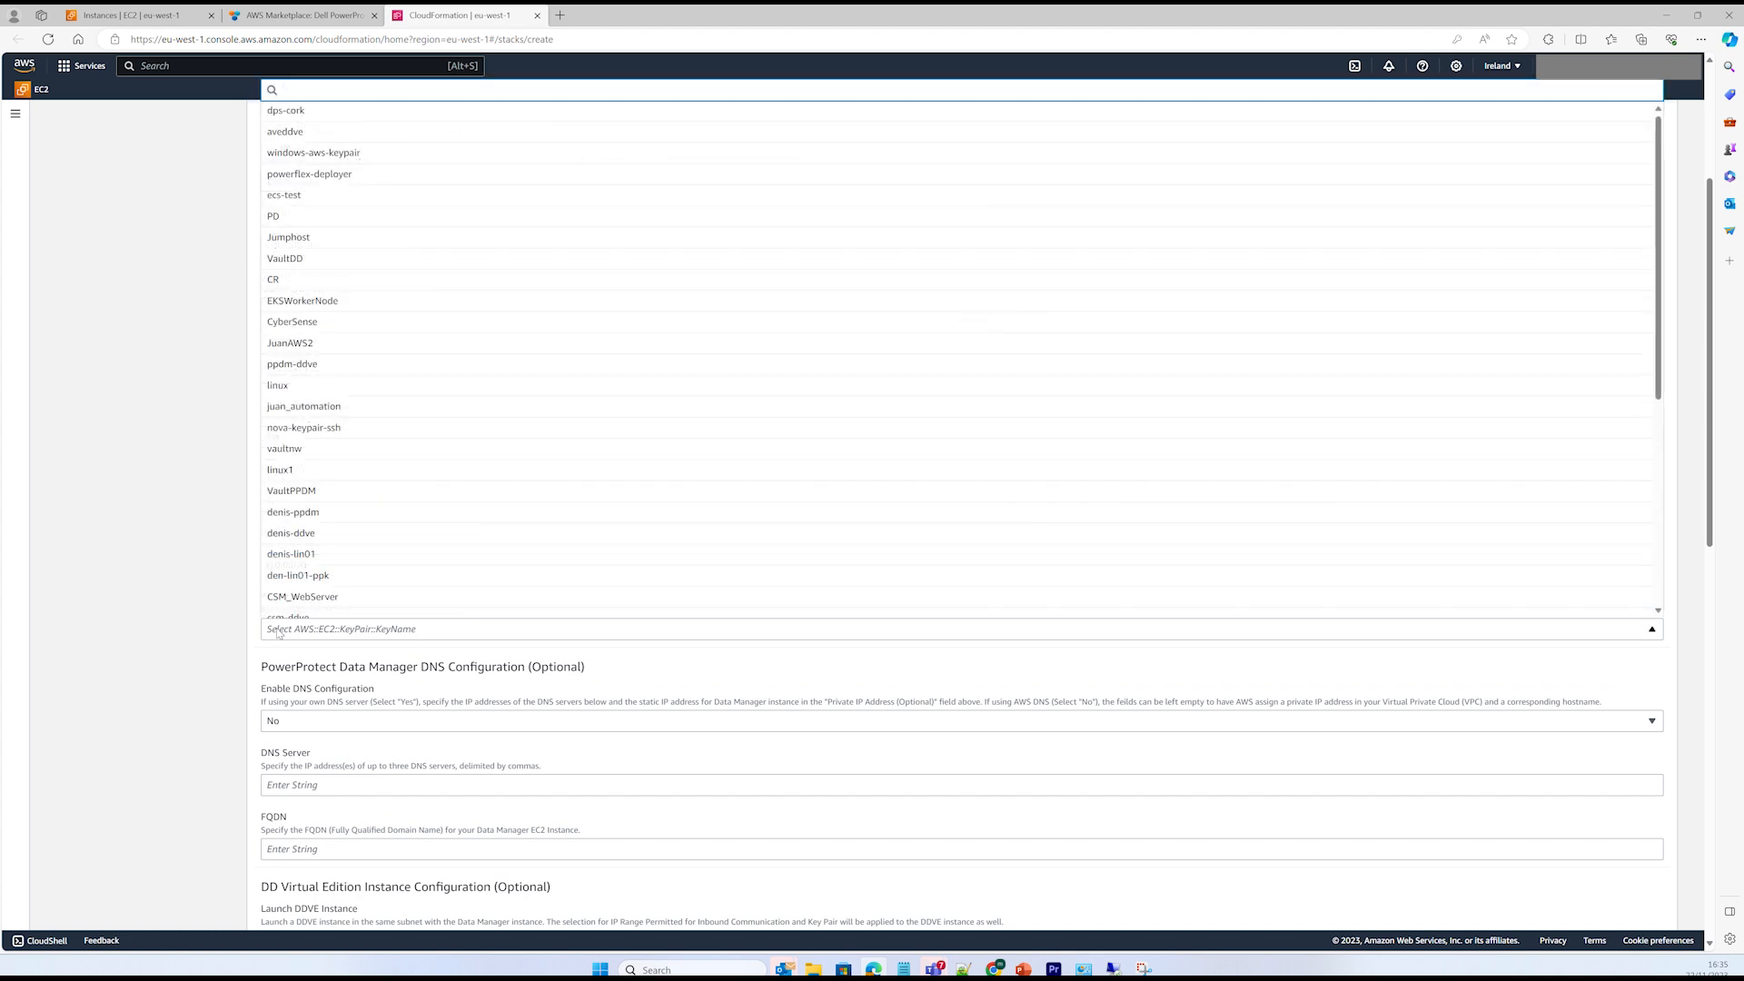
pyautogui.write('geos')
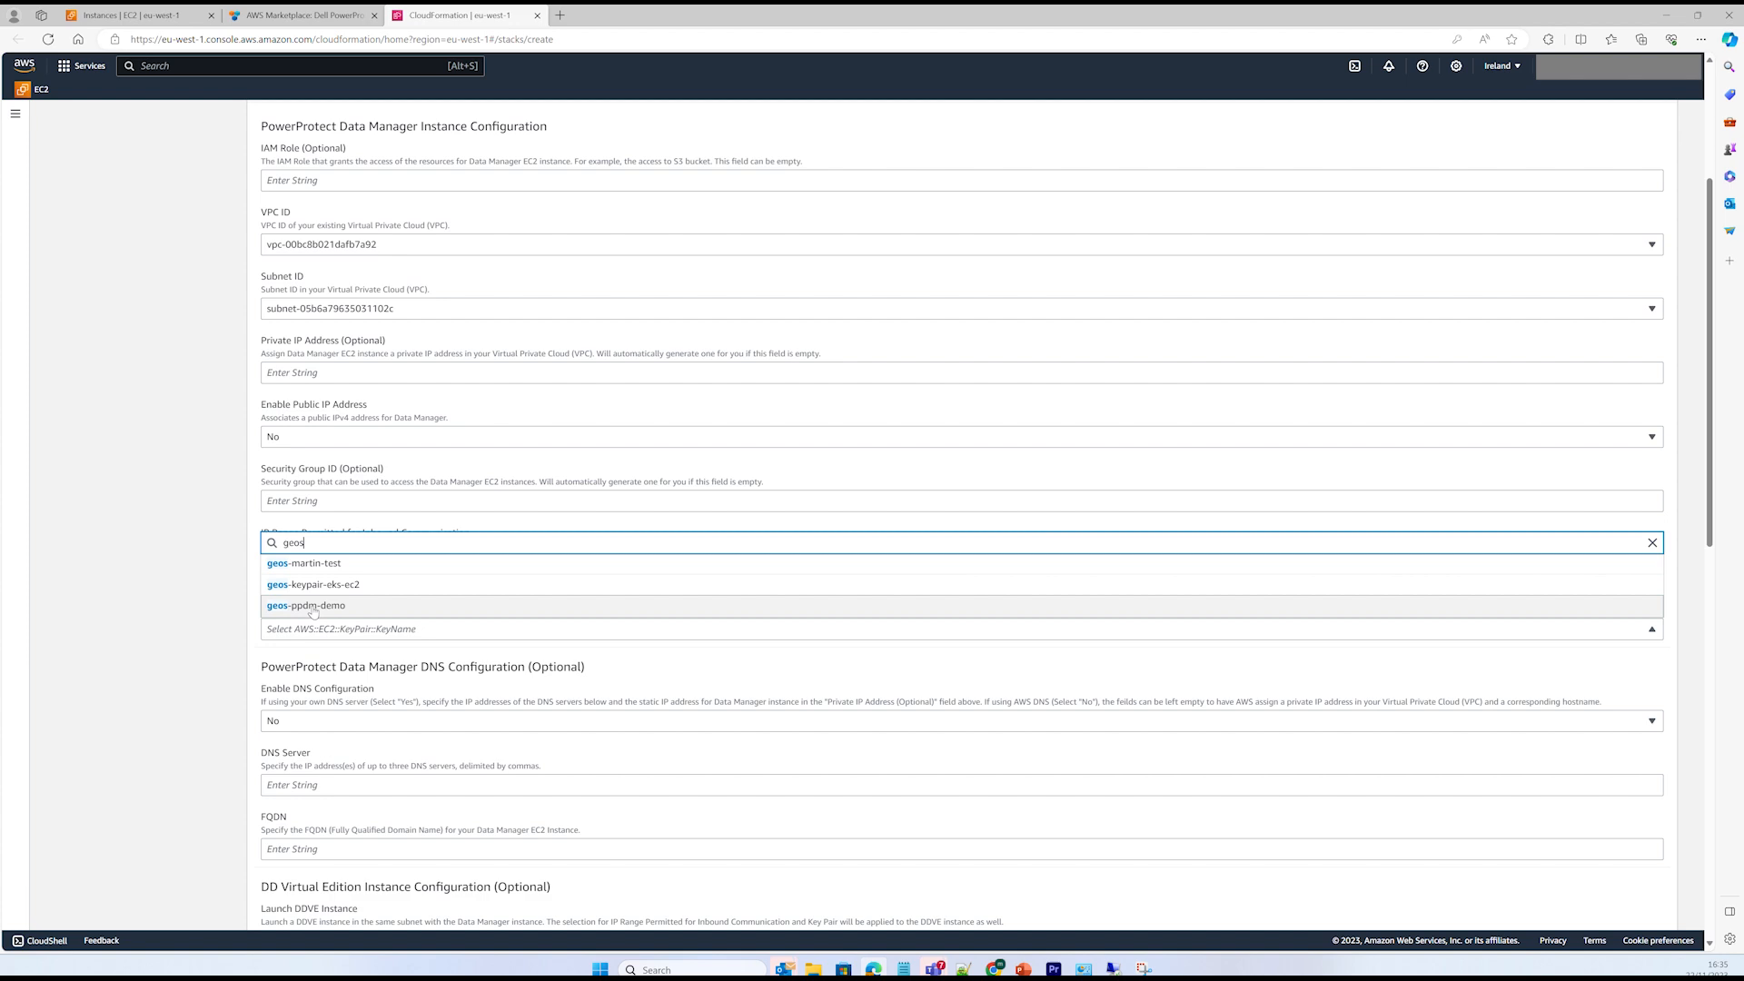
pyautogui.click(305, 605)
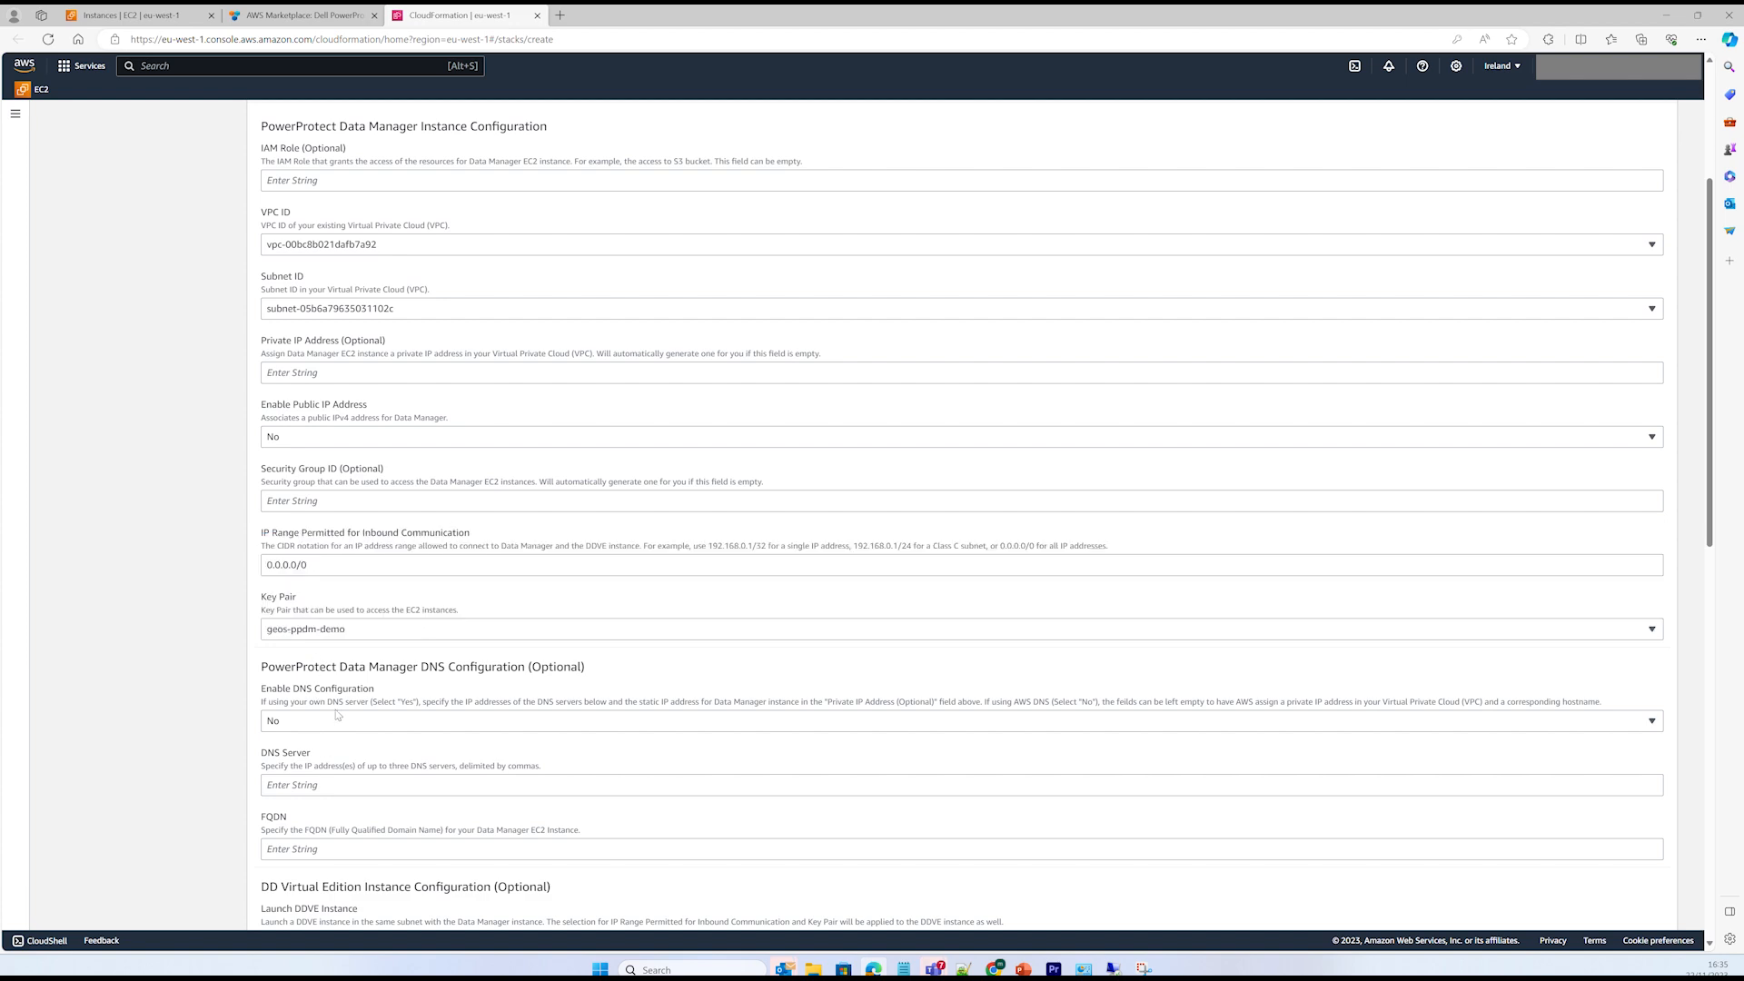
# - Set Launch DDVE Instance to Yes in the stack parameters
pyautogui.scroll(-3)
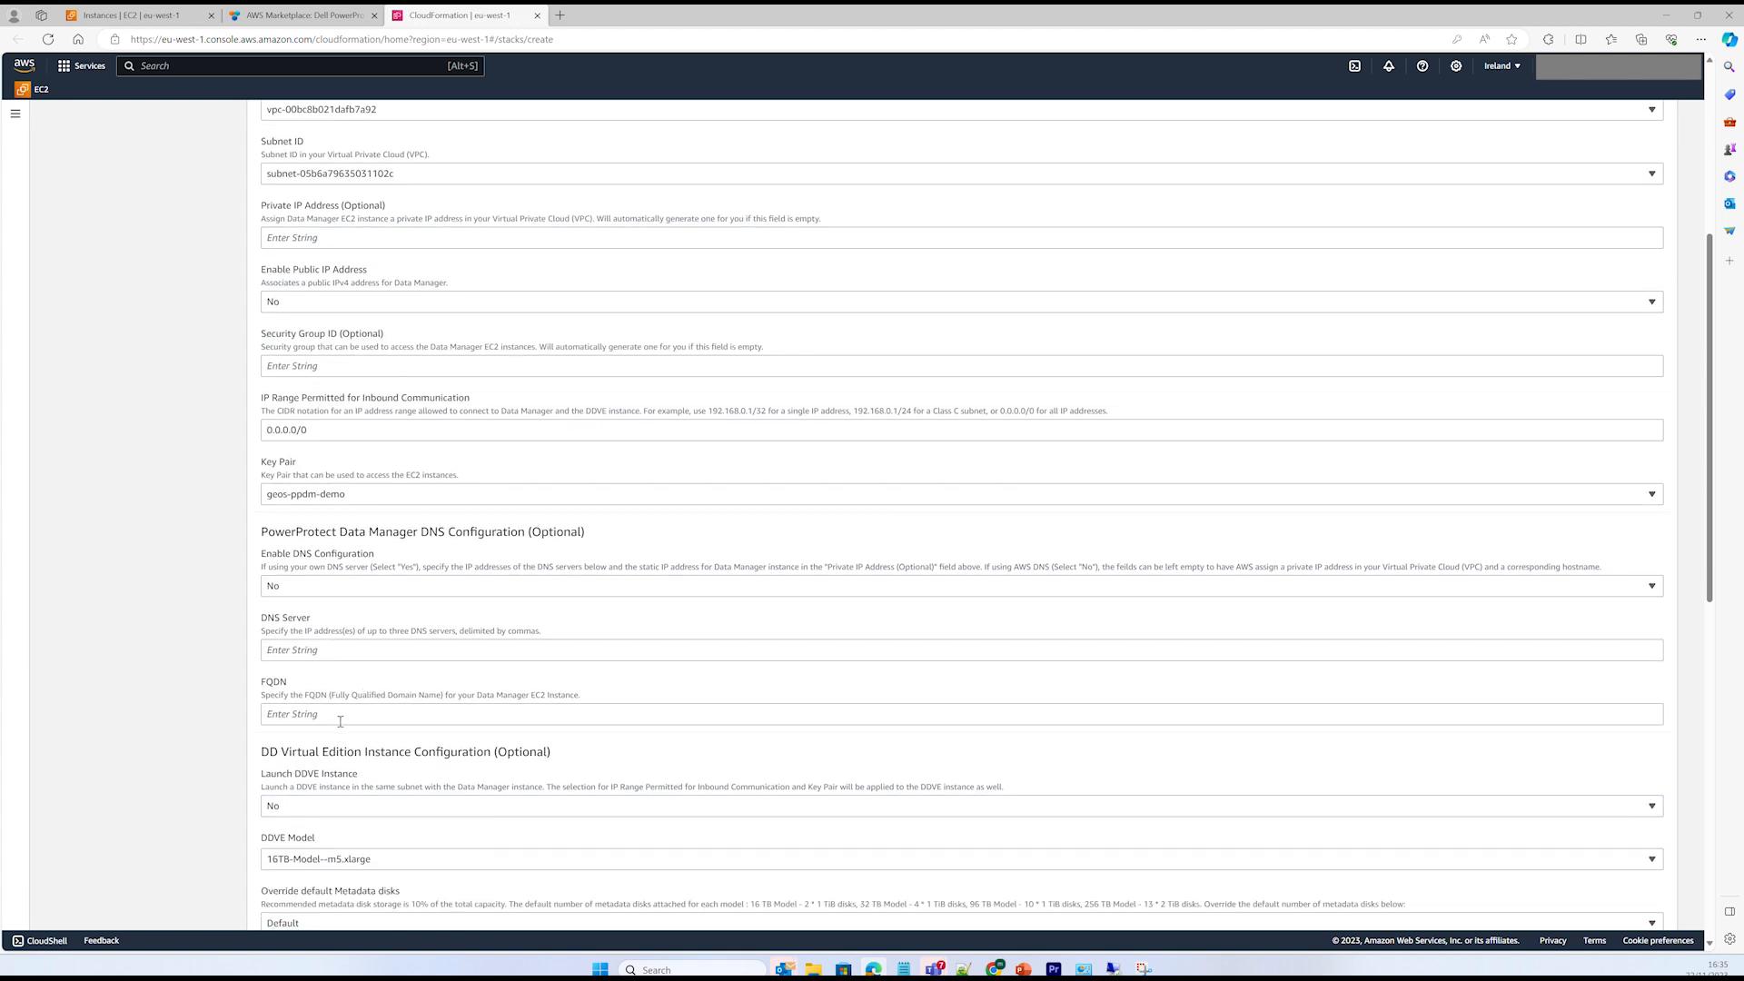
pyautogui.scroll(-3)
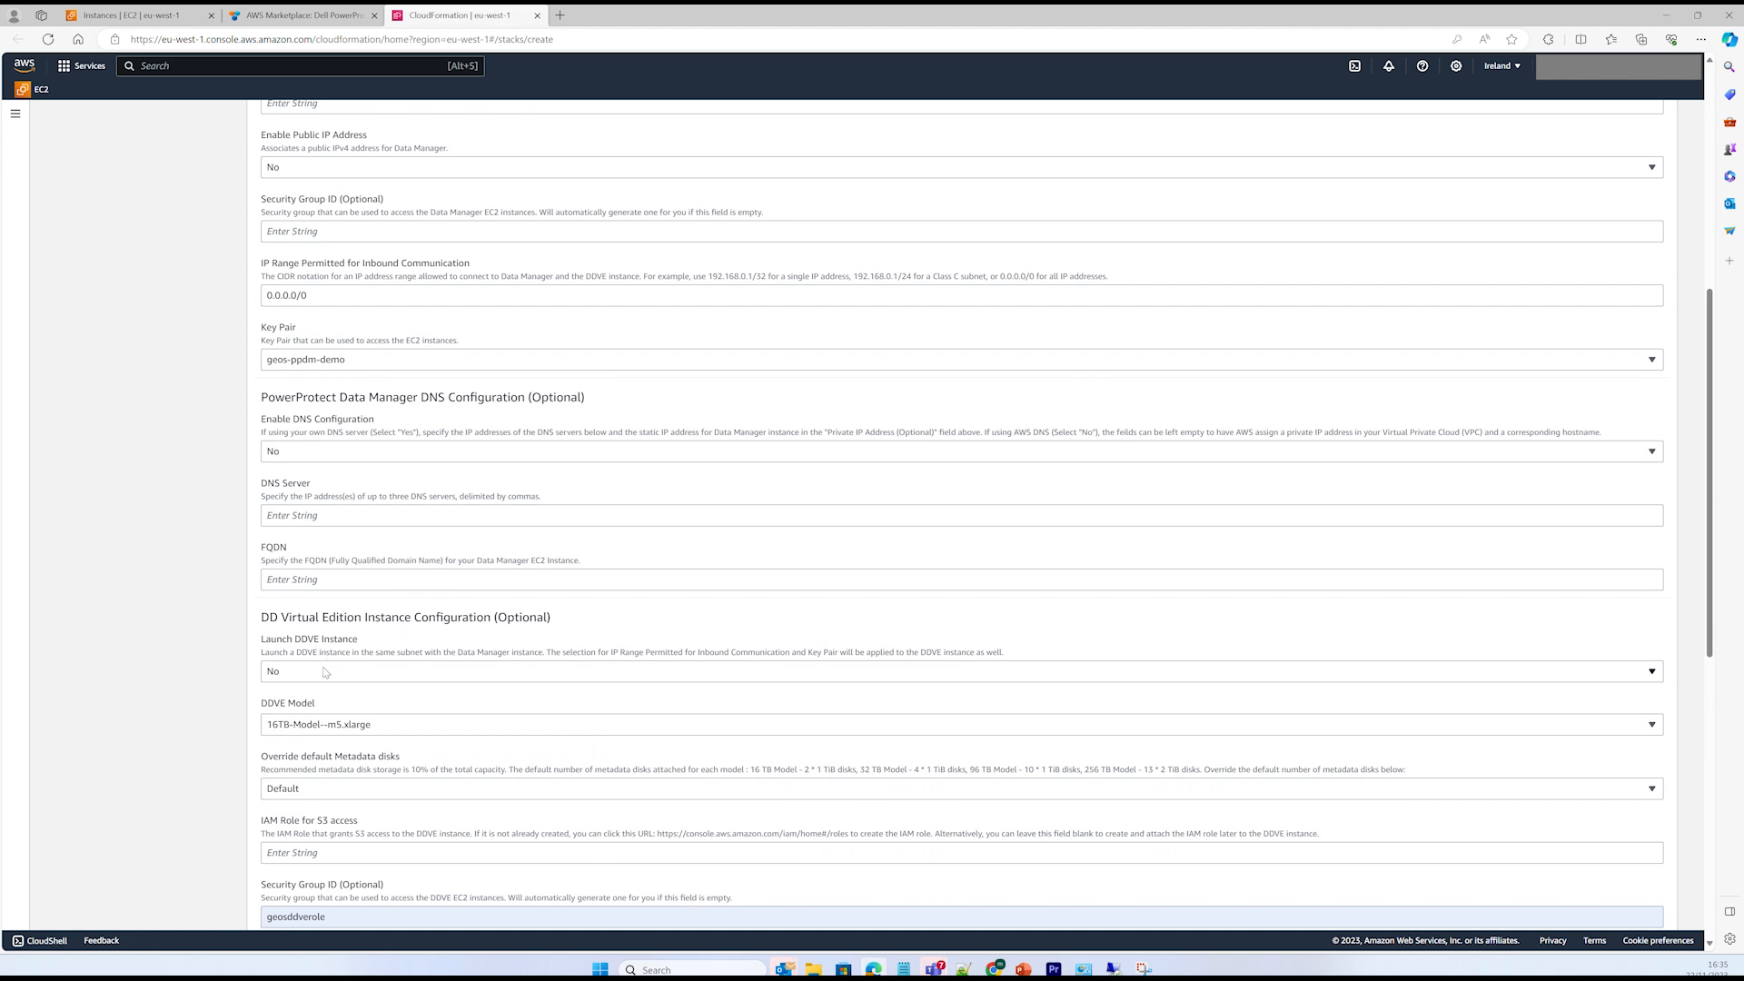
pyautogui.click(956, 671)
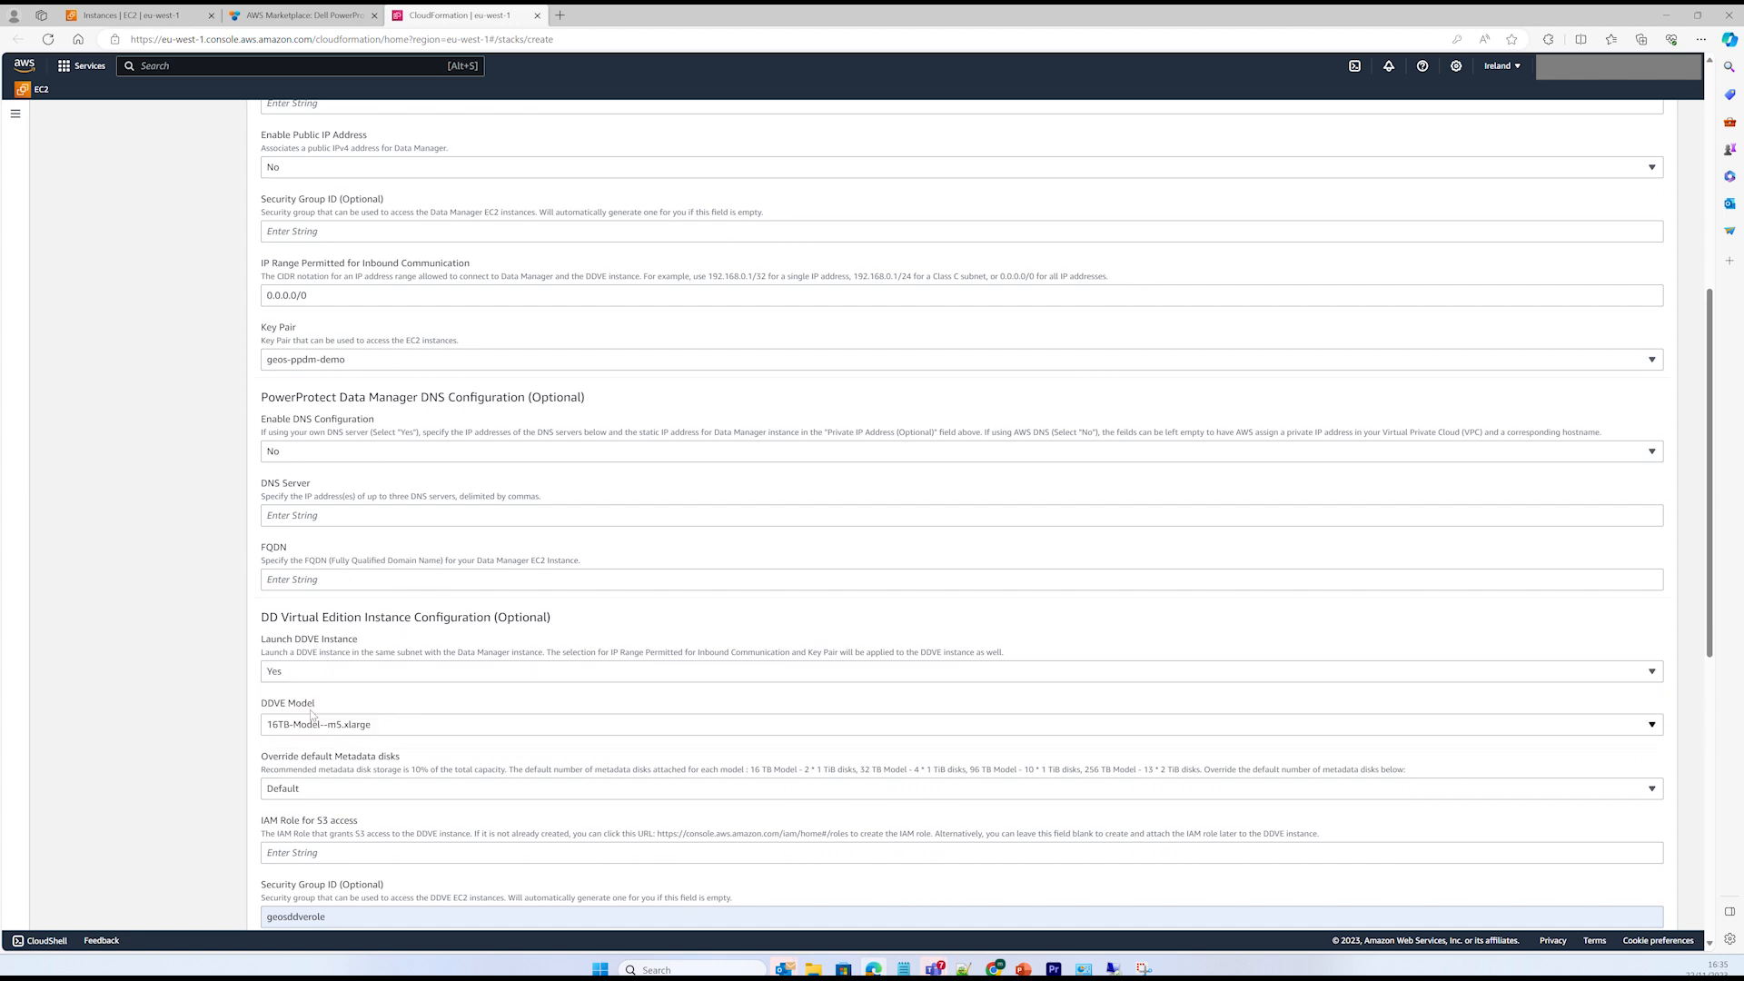
pyautogui.scroll(-3)
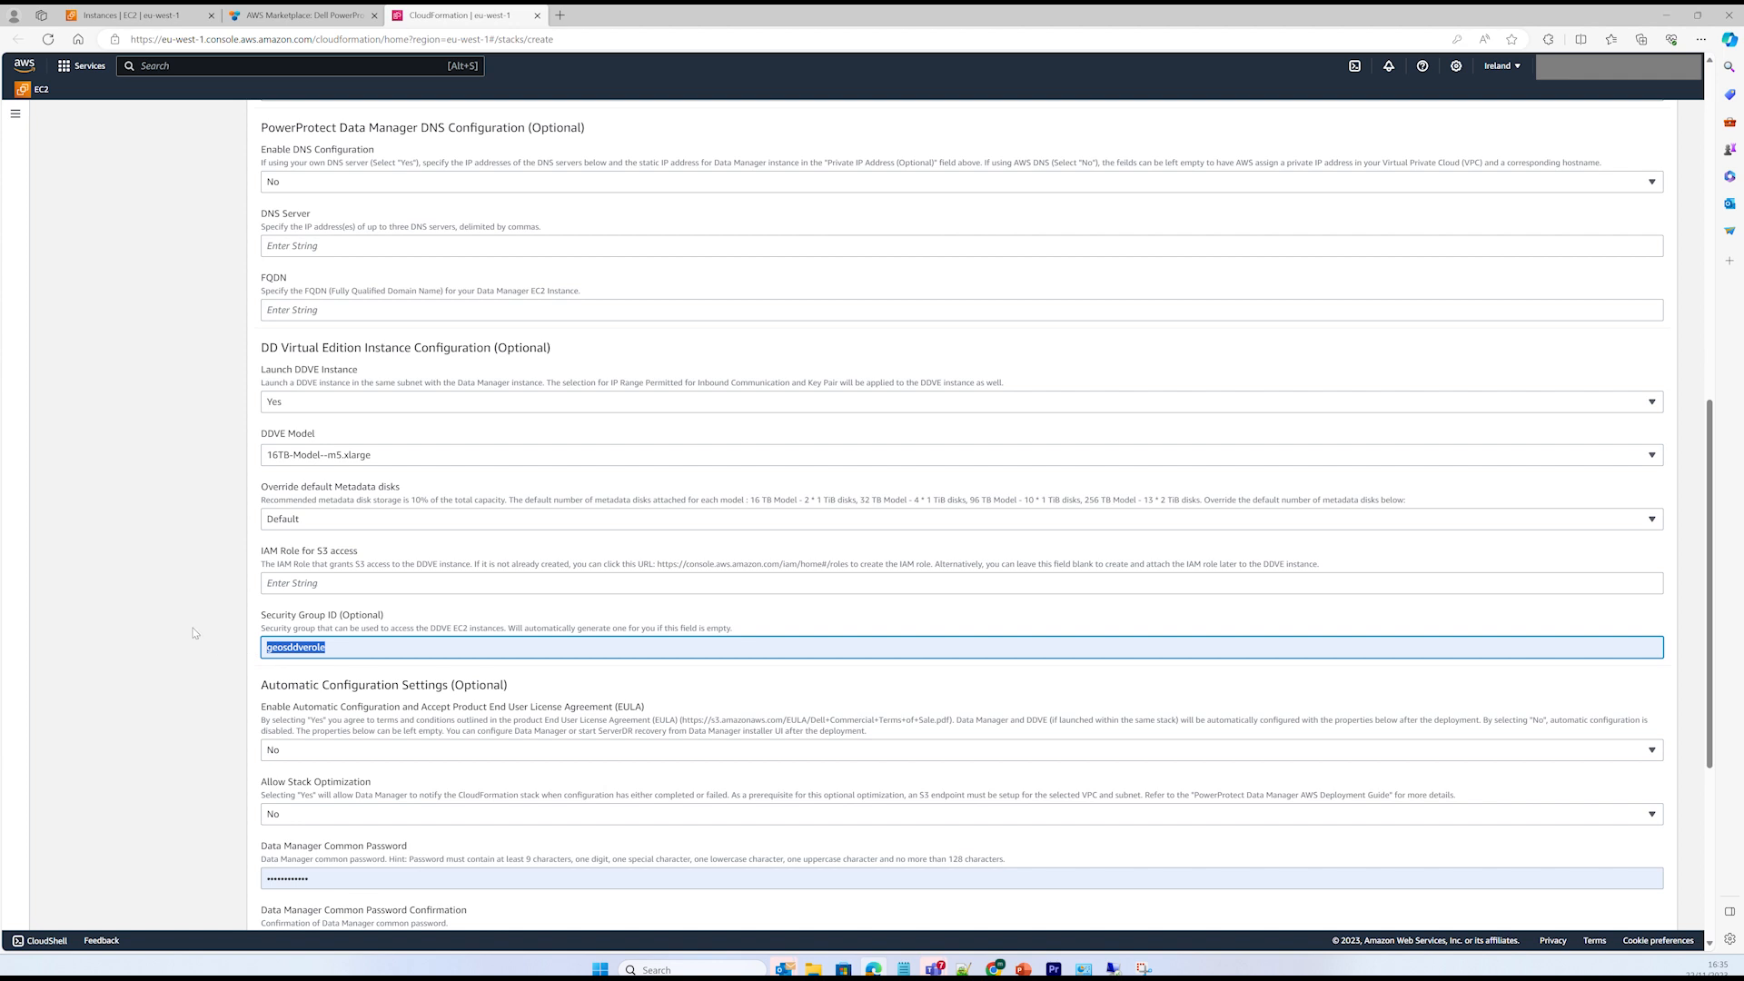
# - Set DDVE S3 role geosddverole, clear the security group, accept the EULA and enter the common password twice
pyautogui.click(962, 583)
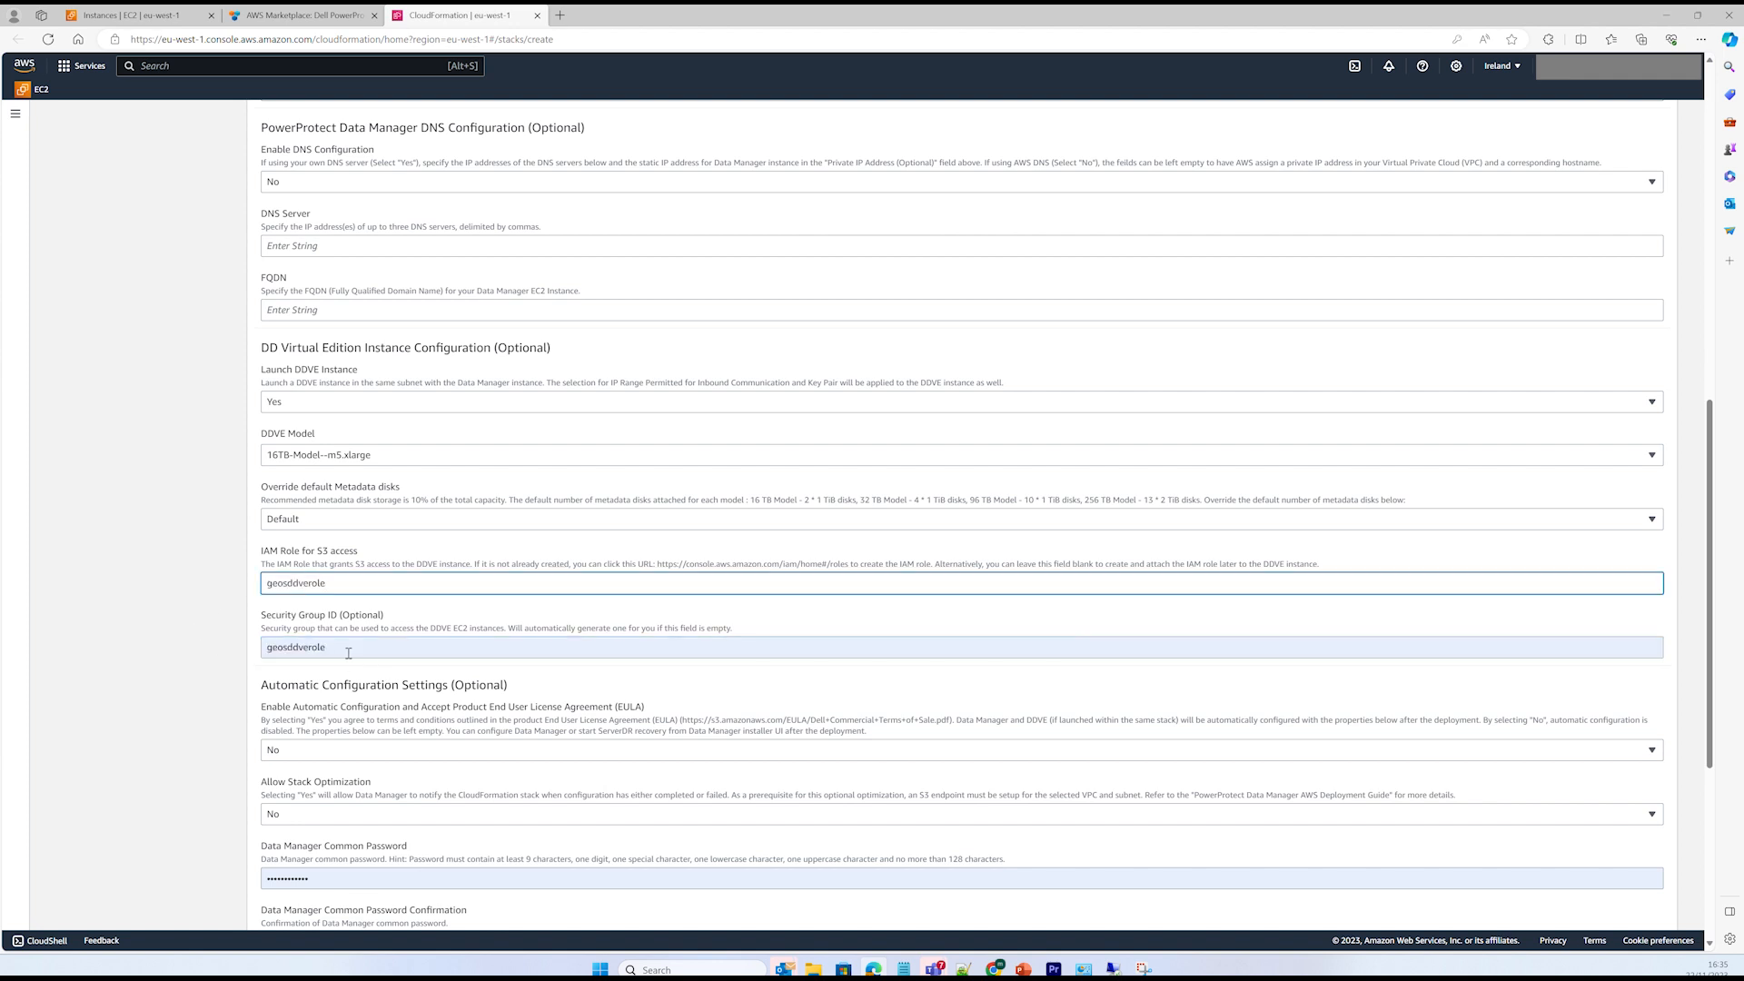
pyautogui.click(348, 648)
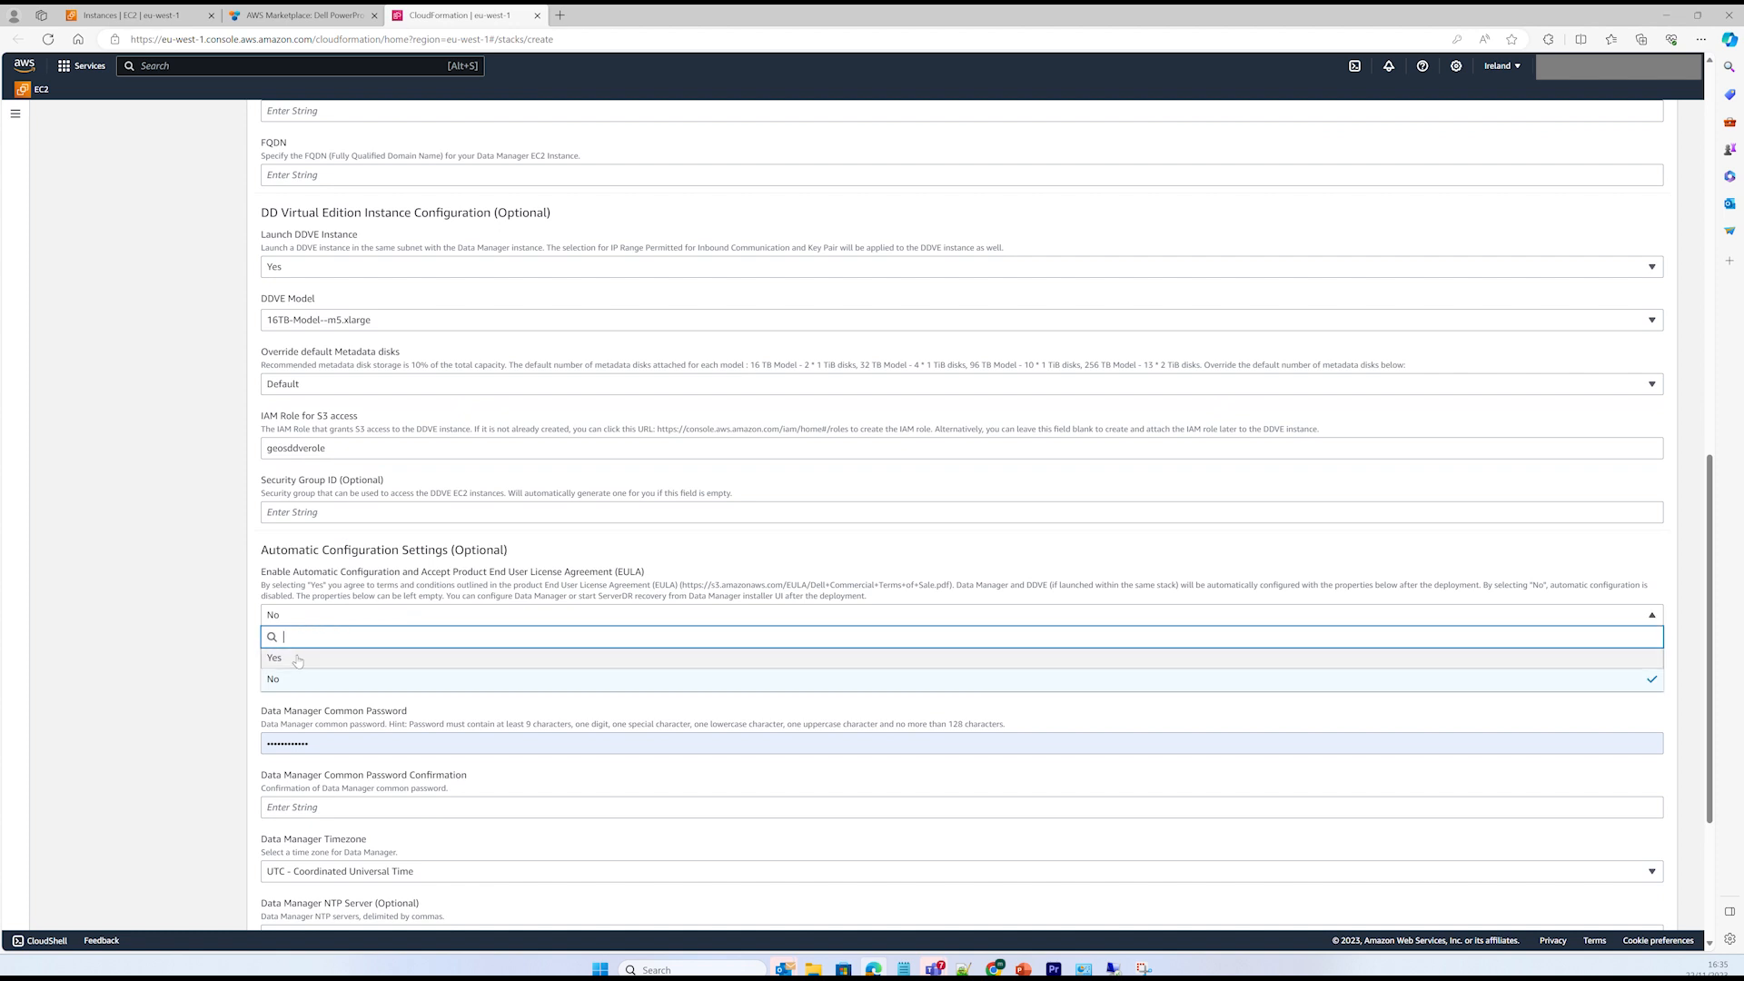
pyautogui.click(274, 658)
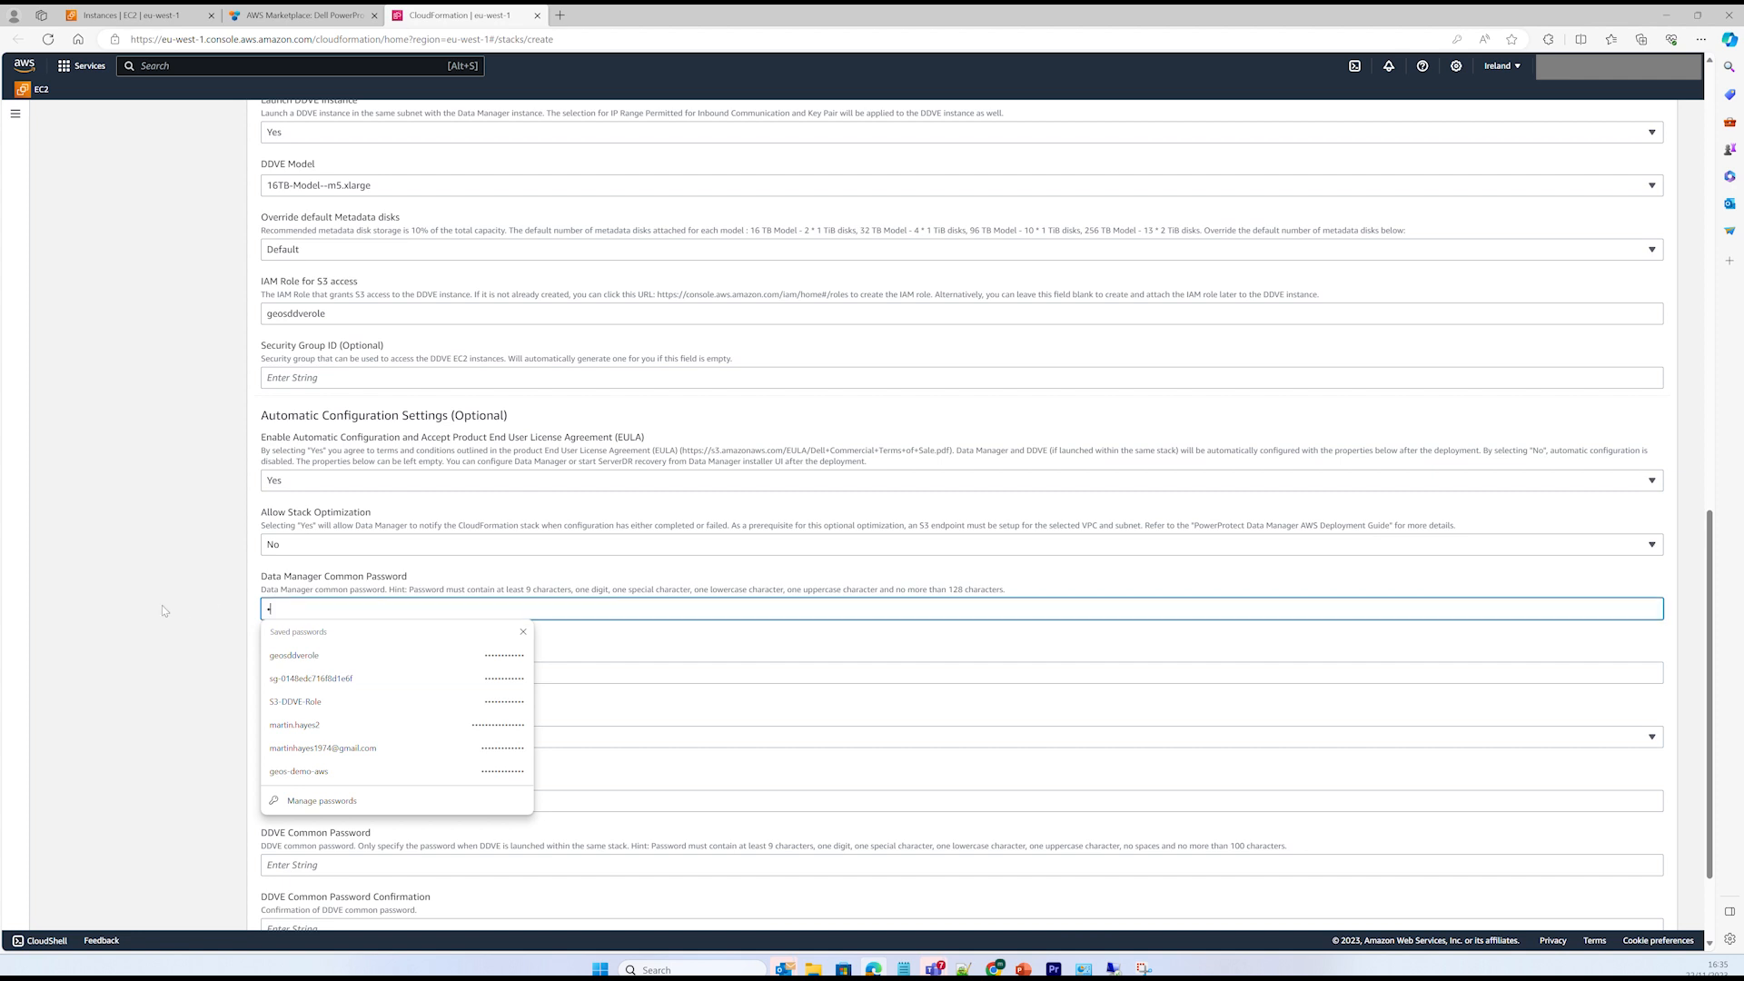
pyautogui.write('password')
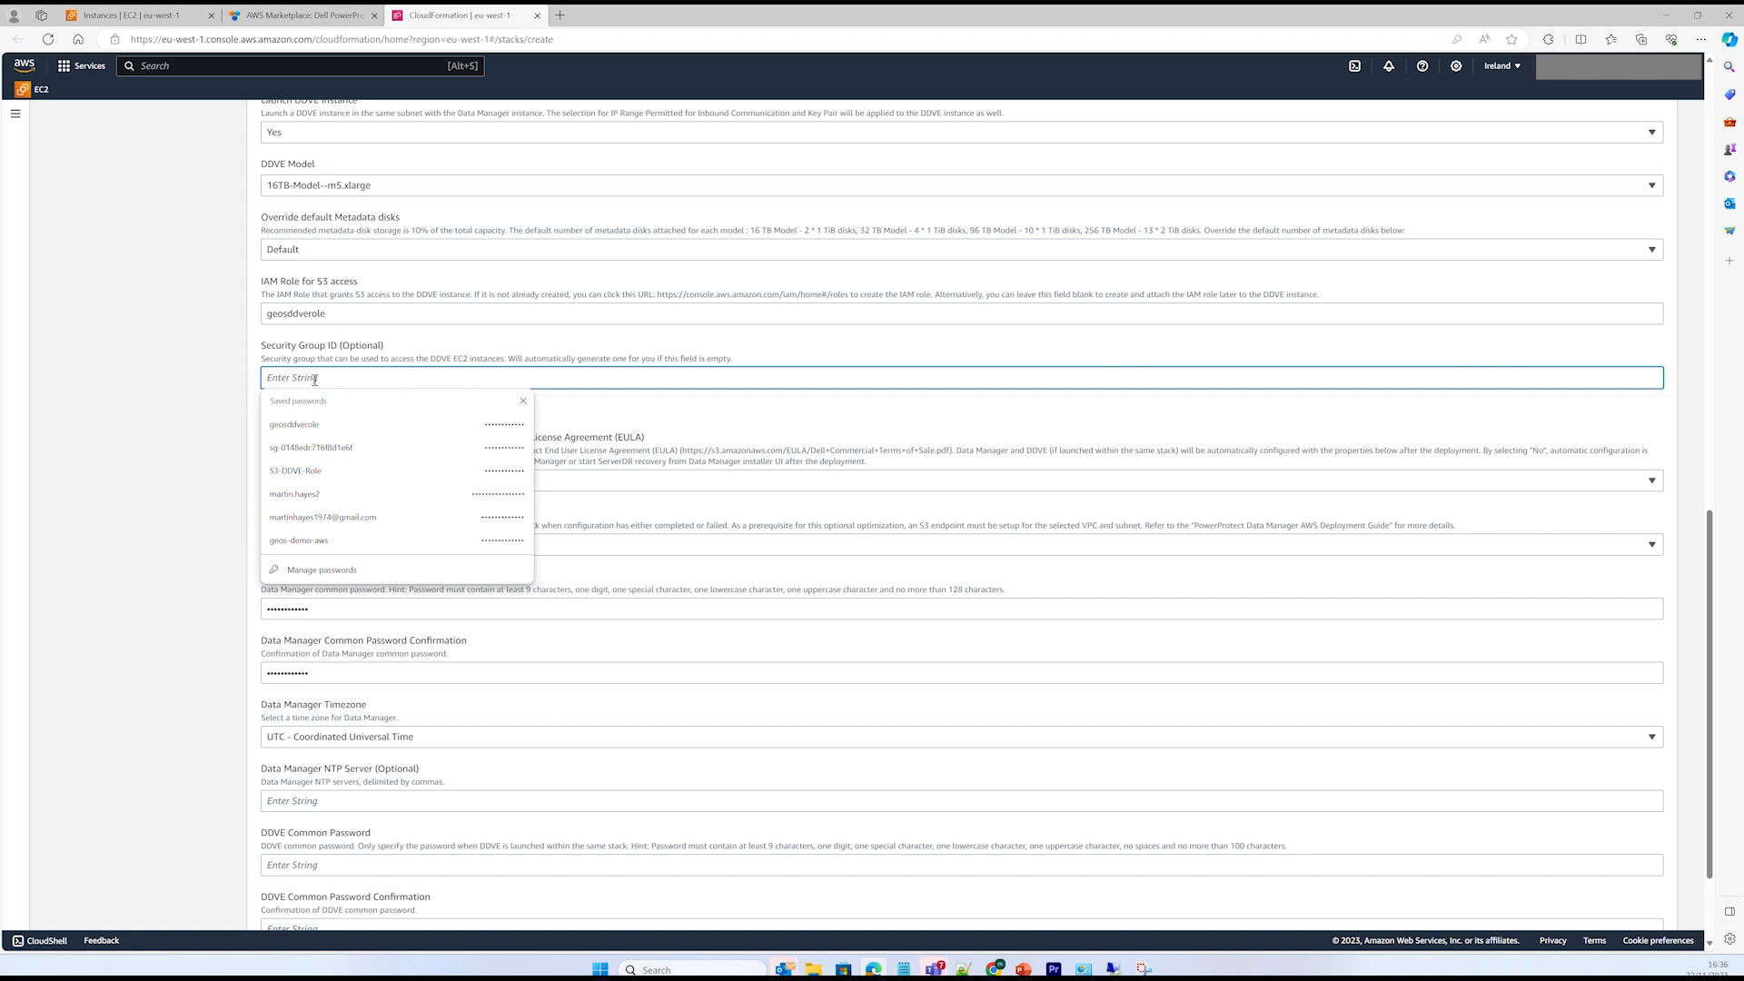
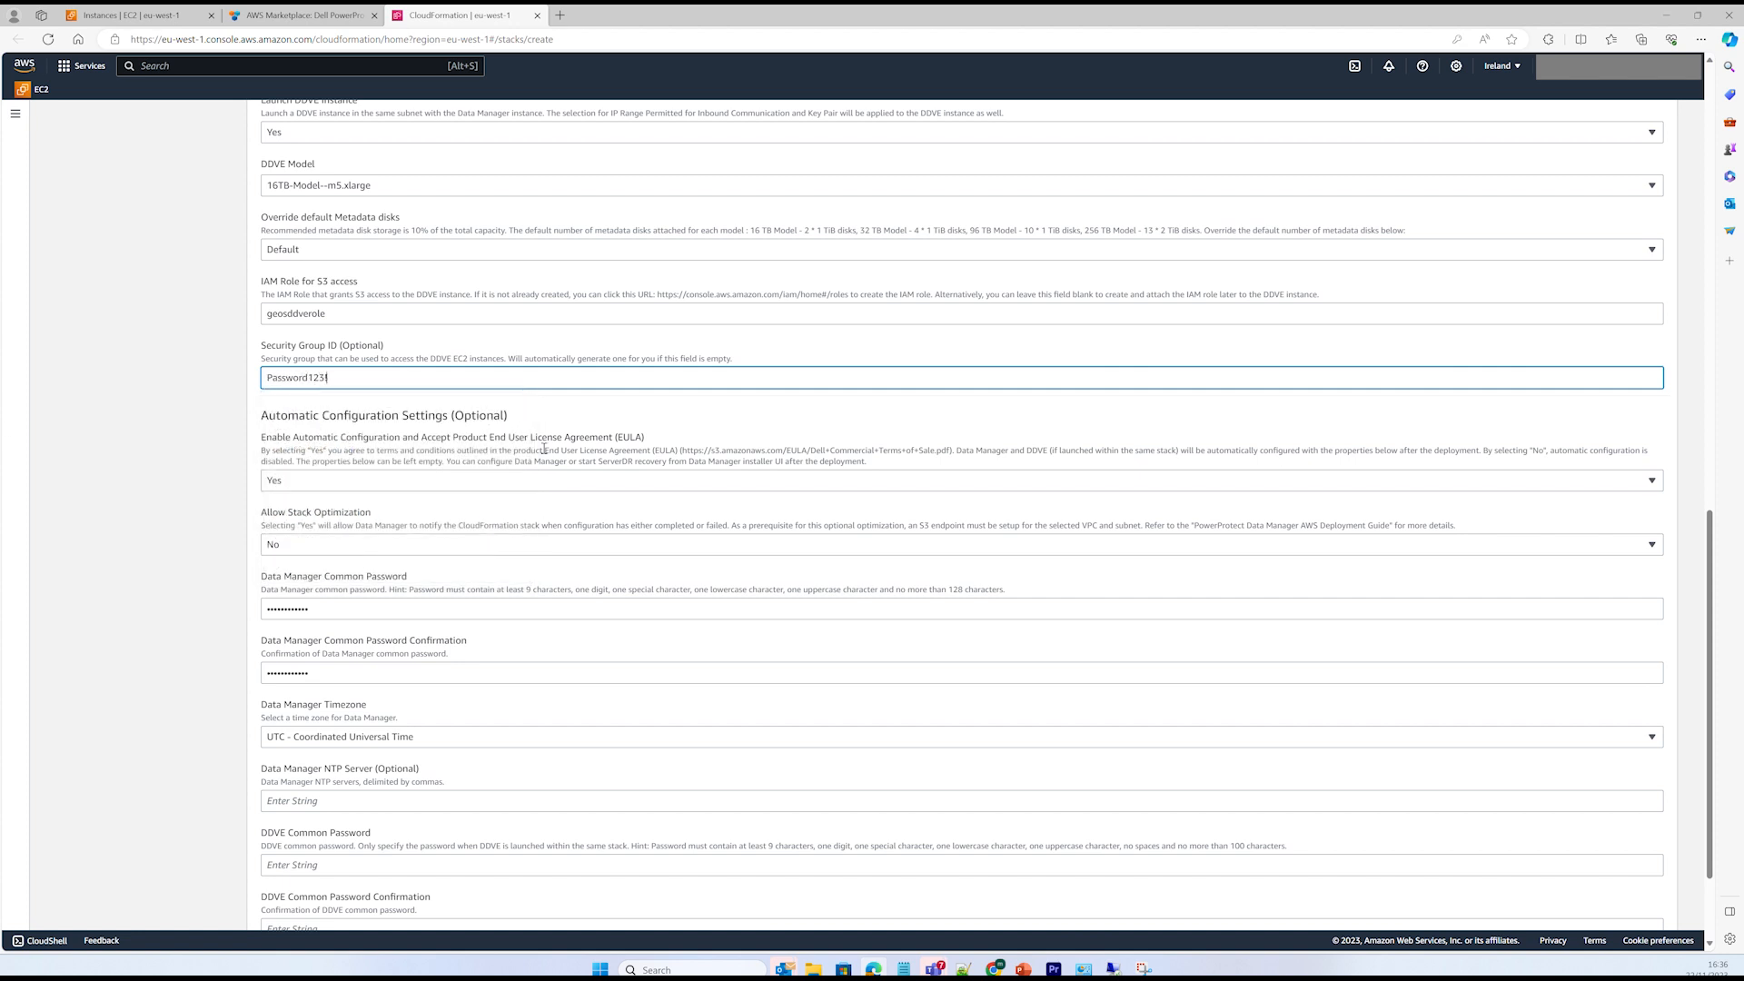
pyautogui.click(961, 377)
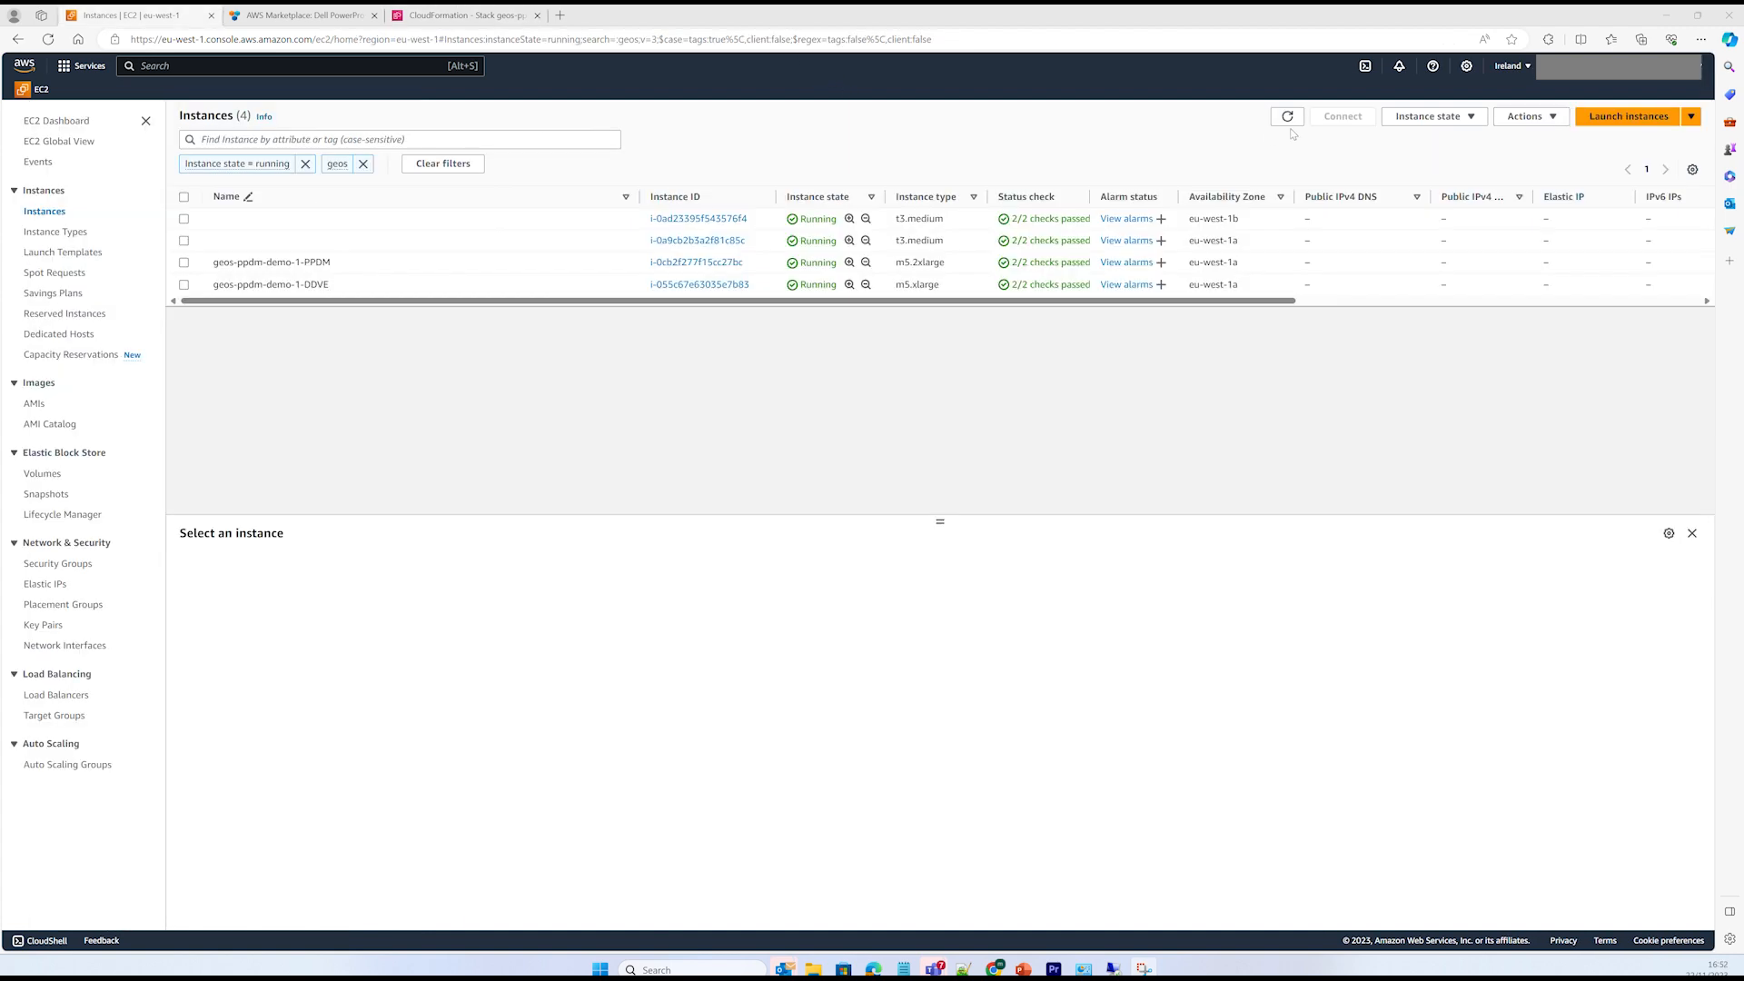
# - Copy the PPDM instance's private IP 172.26.2.29, then view the DDVE instance details
pyautogui.click(1288, 116)
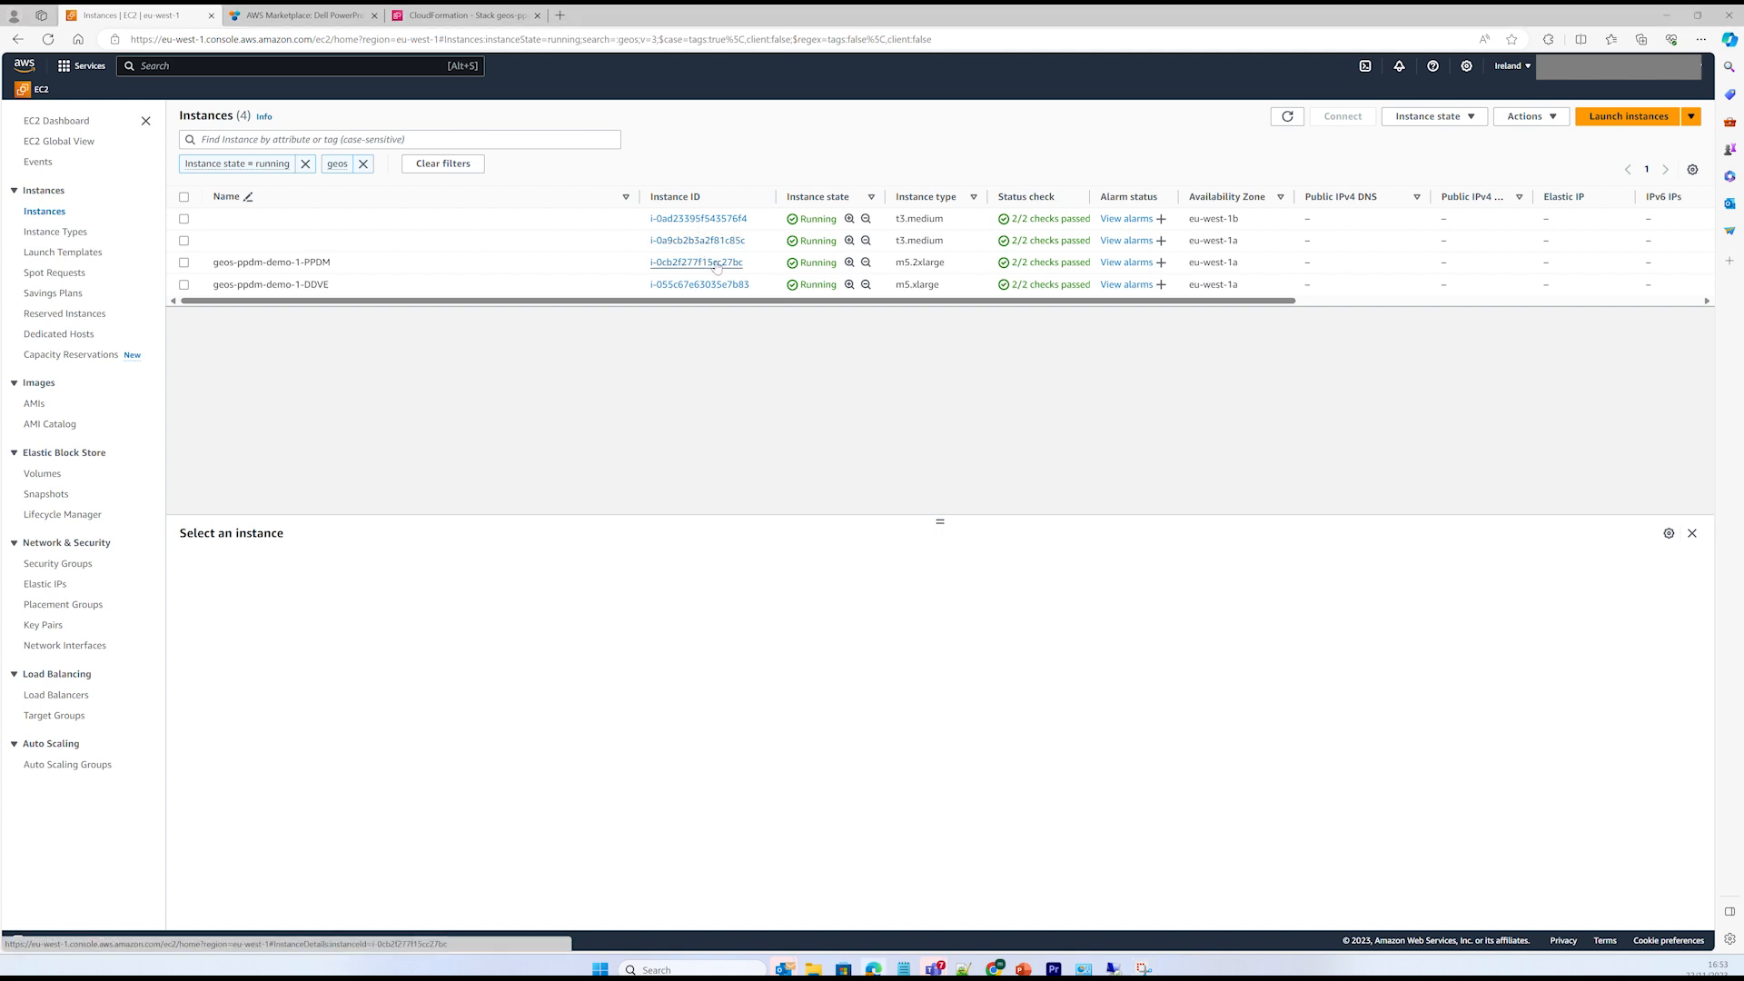
pyautogui.click(697, 261)
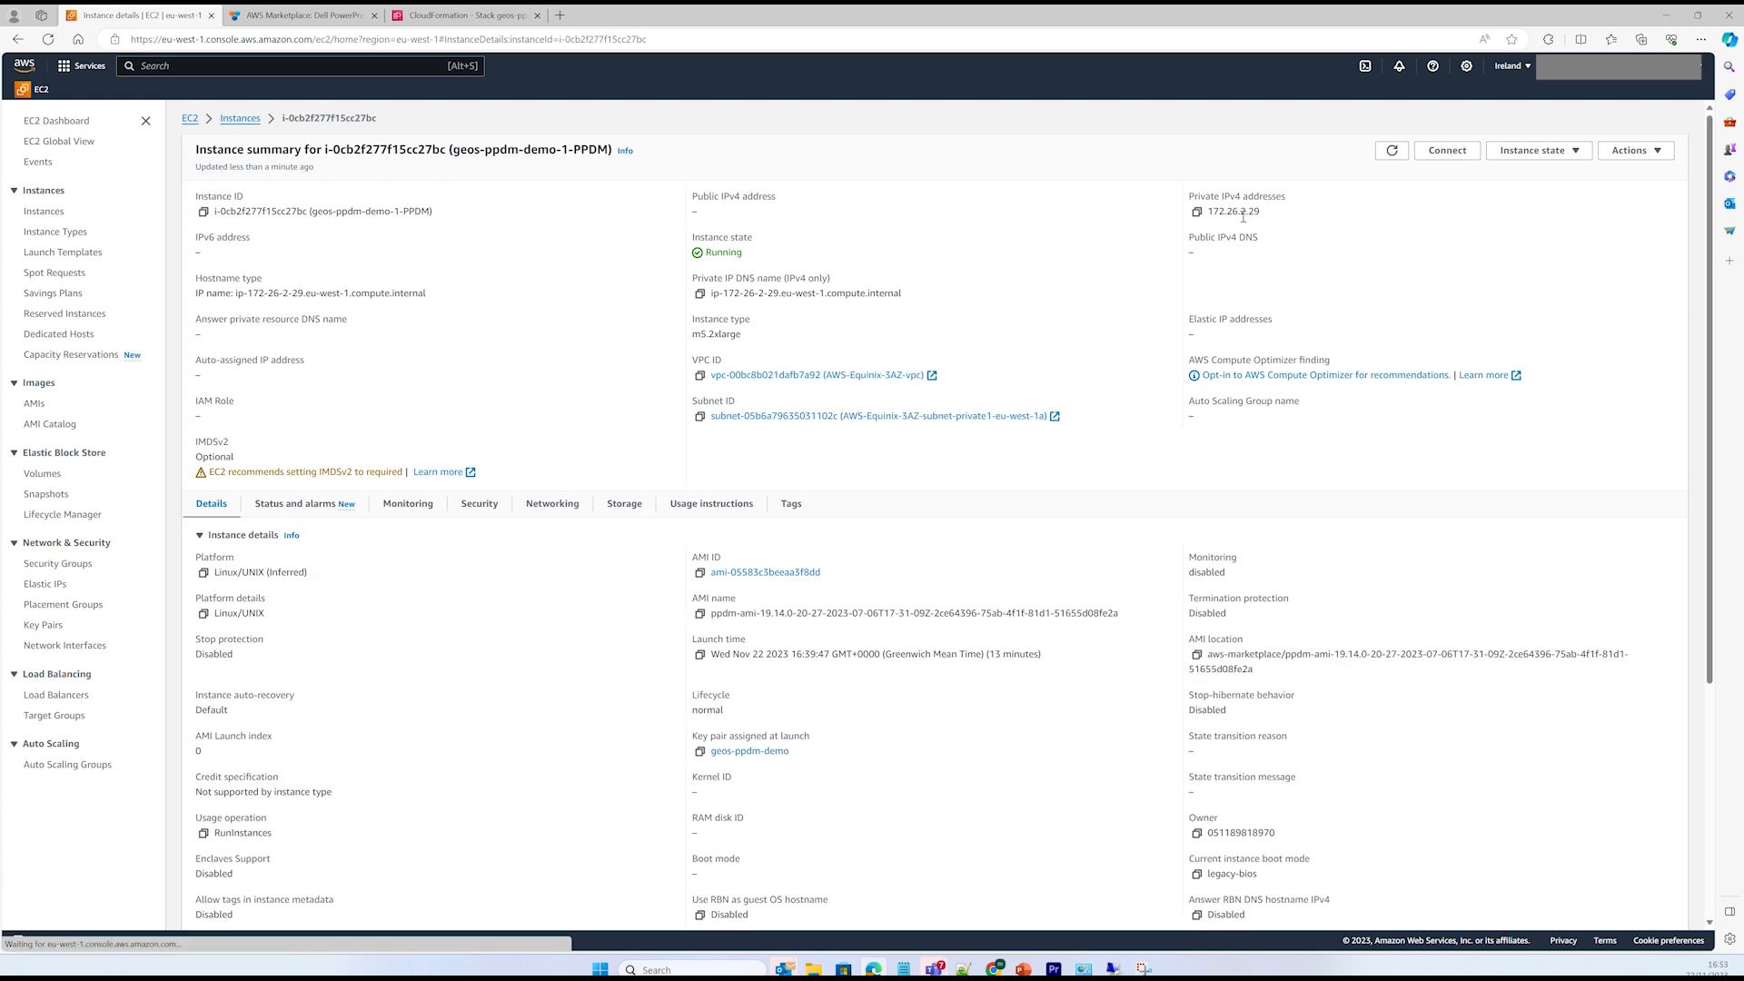
pyautogui.doubleClick(1233, 212)
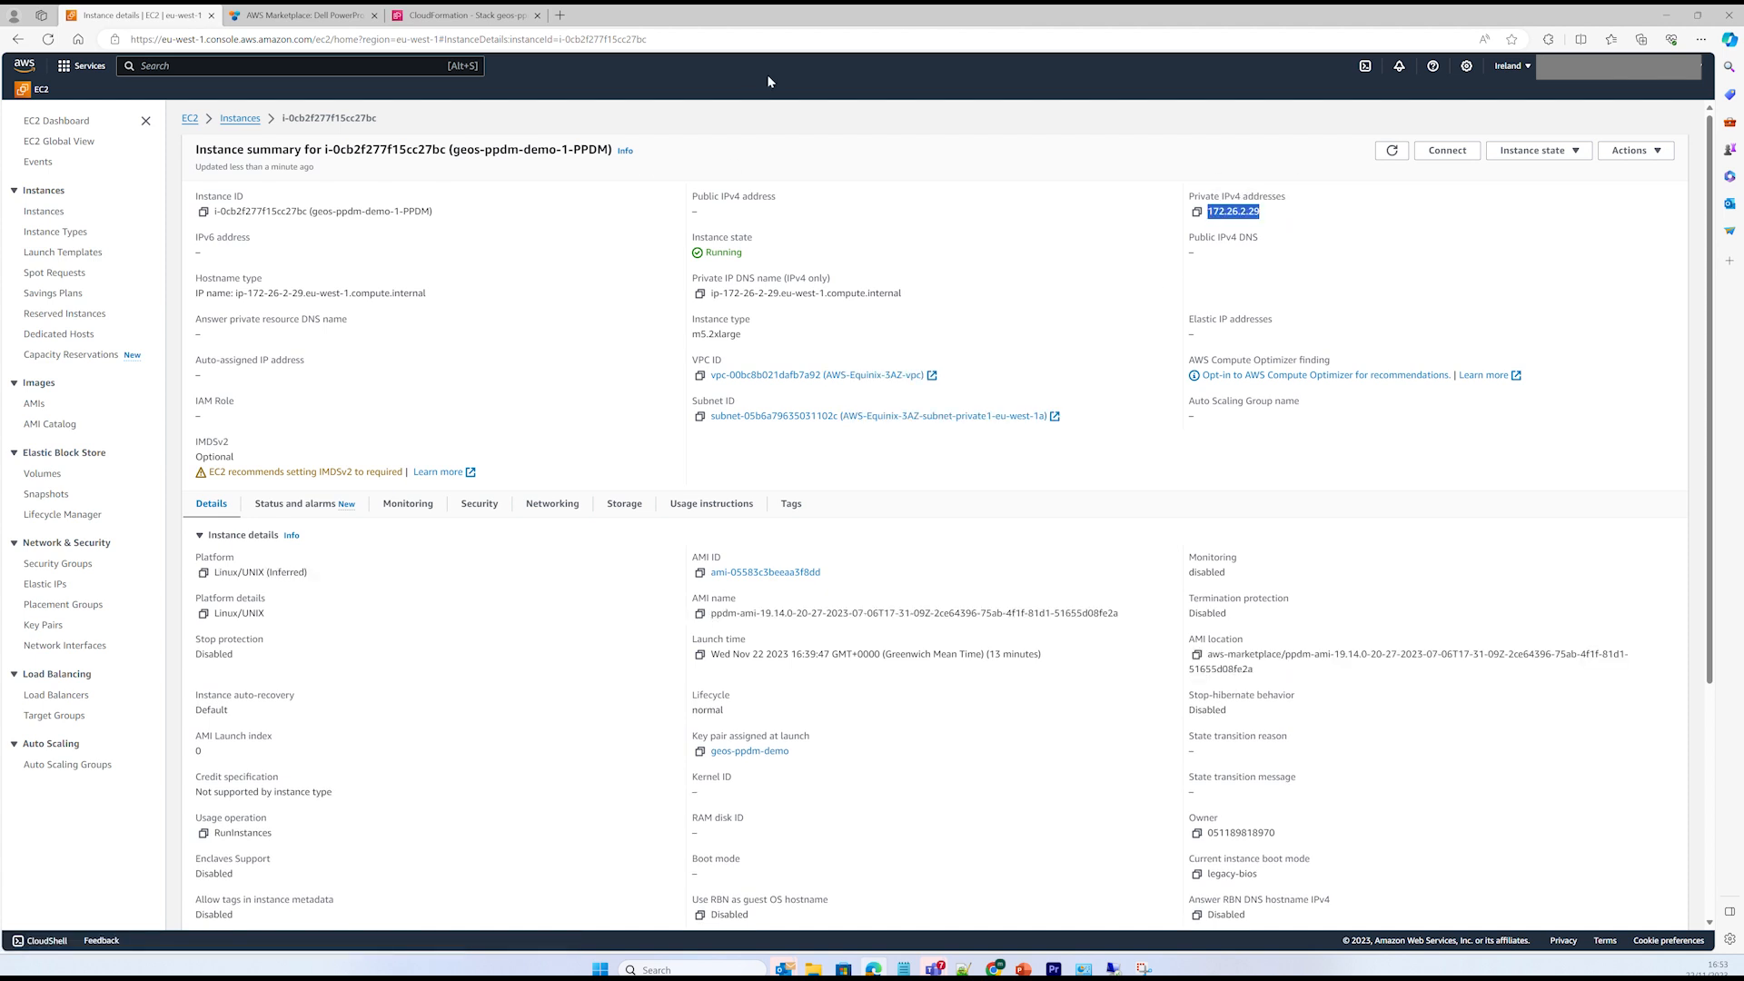
pyautogui.click(239, 118)
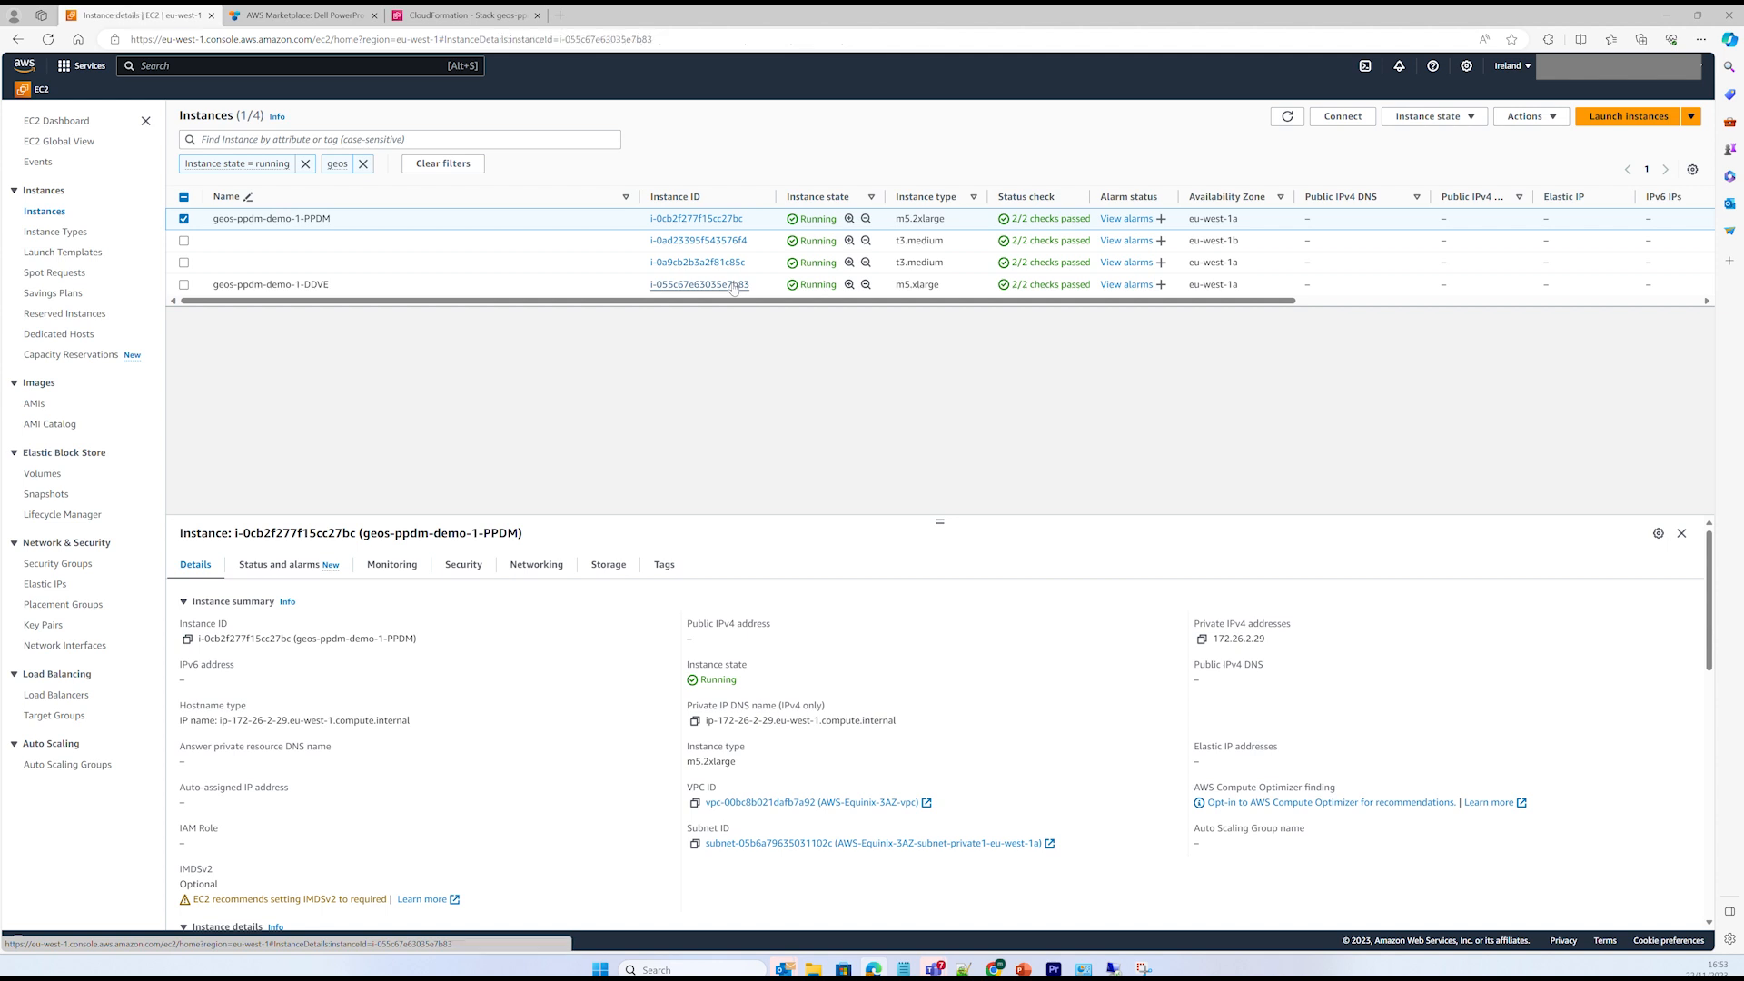
pyautogui.click(699, 283)
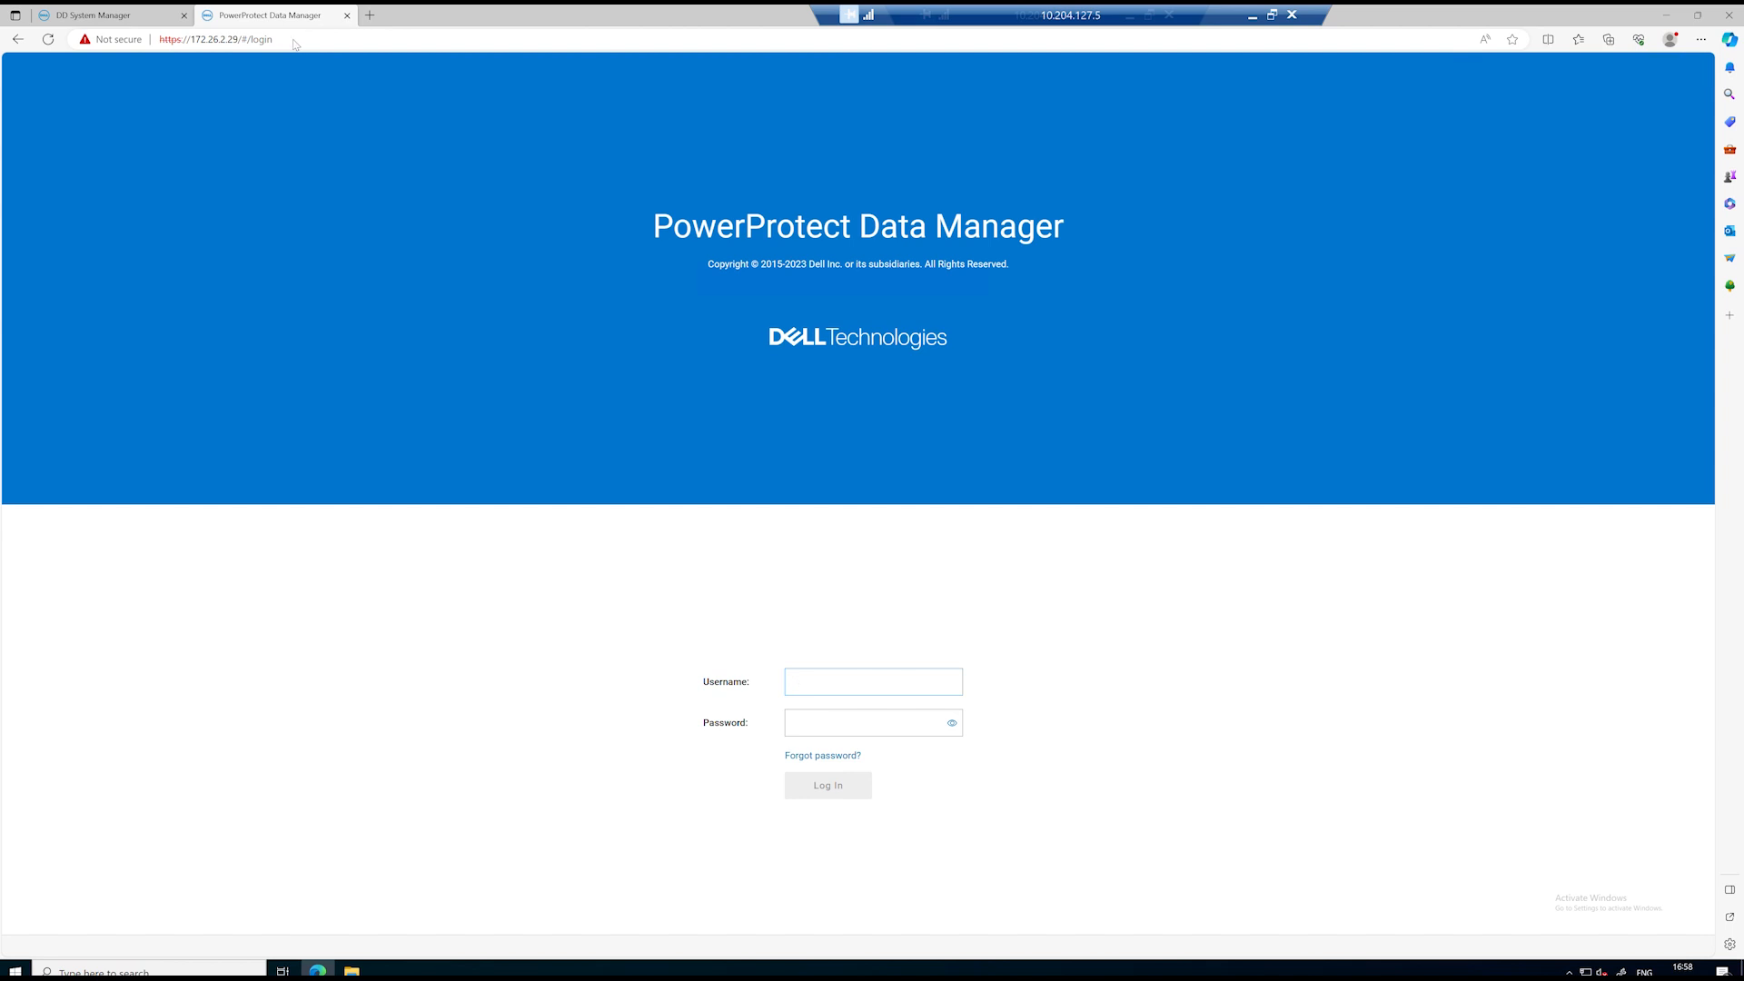
# - Sign in to PowerProtect Data Manager as admin
pyautogui.click(214, 39)
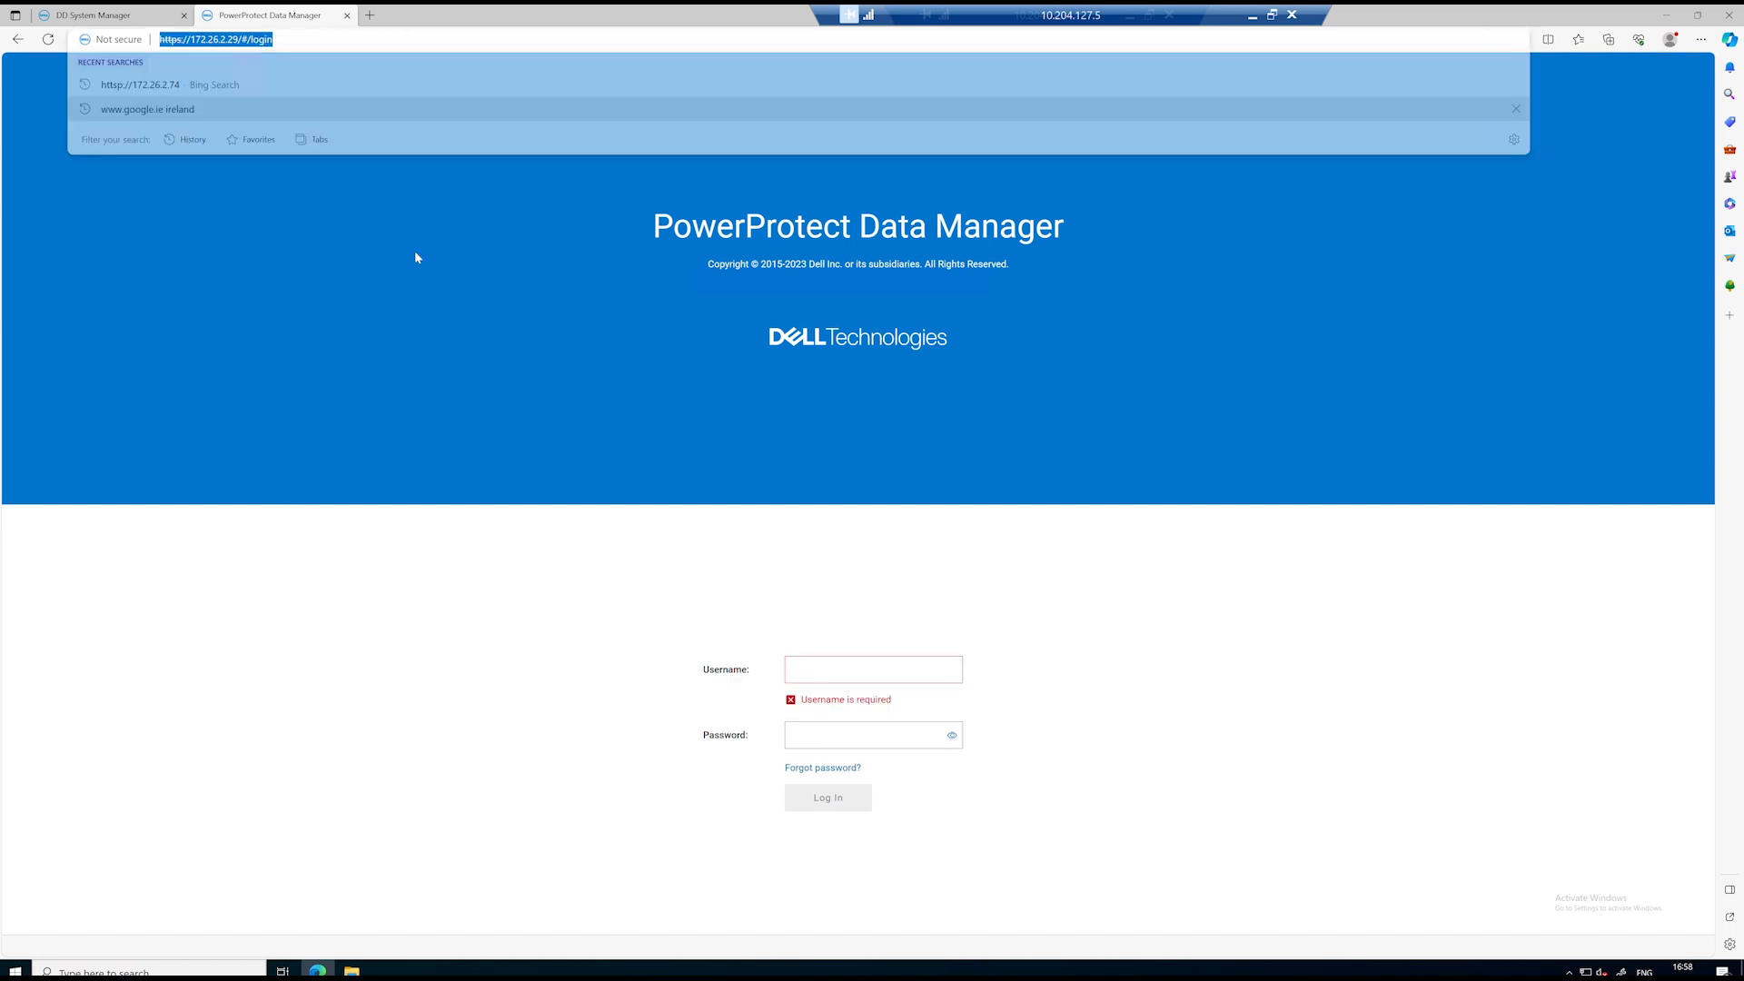
pyautogui.click(873, 669)
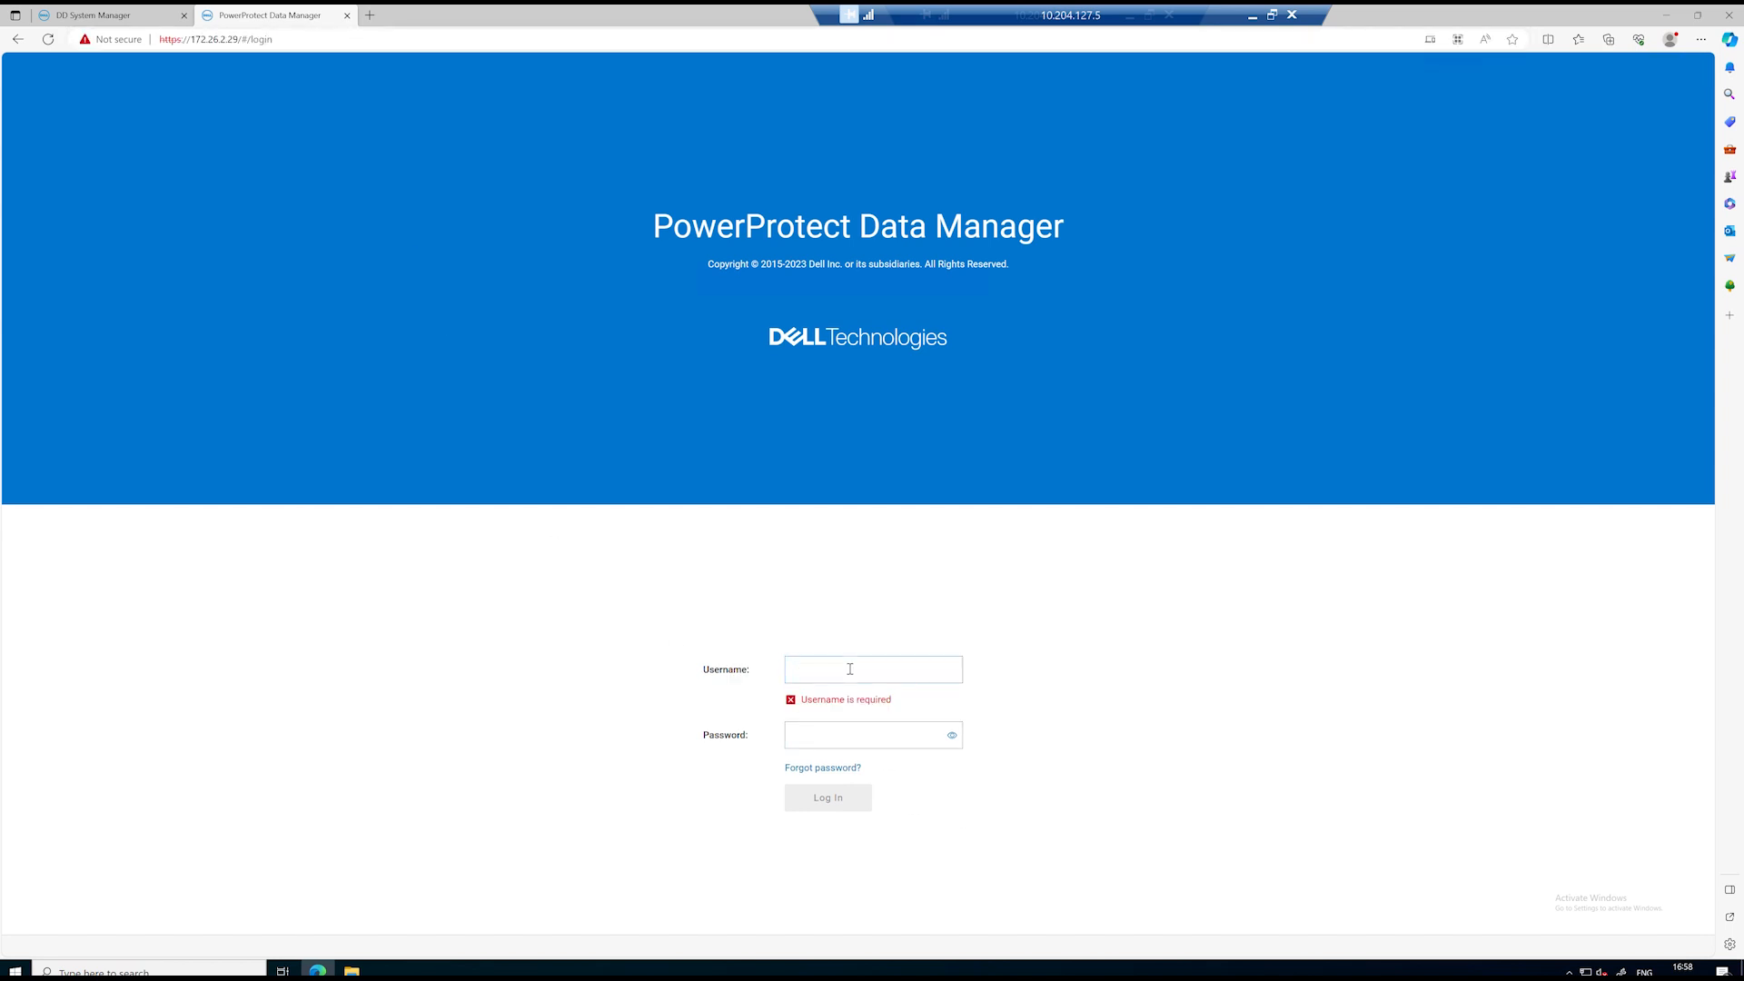
pyautogui.write('admin')
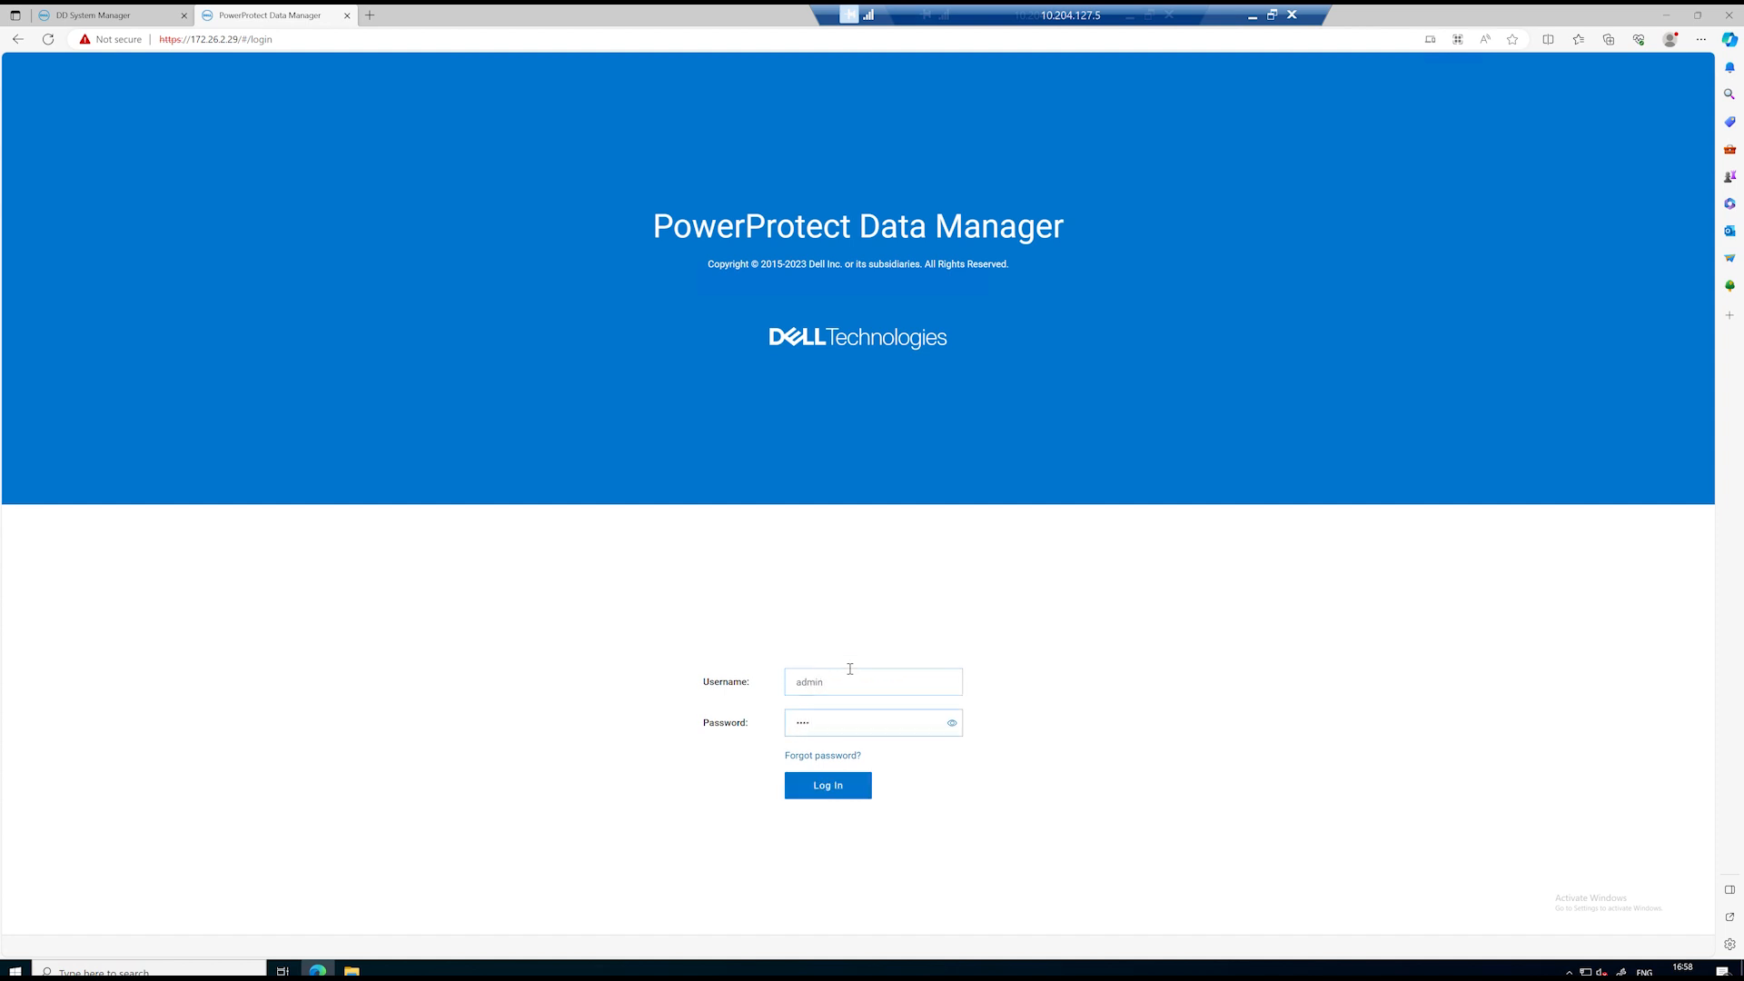
pyautogui.write('••••')
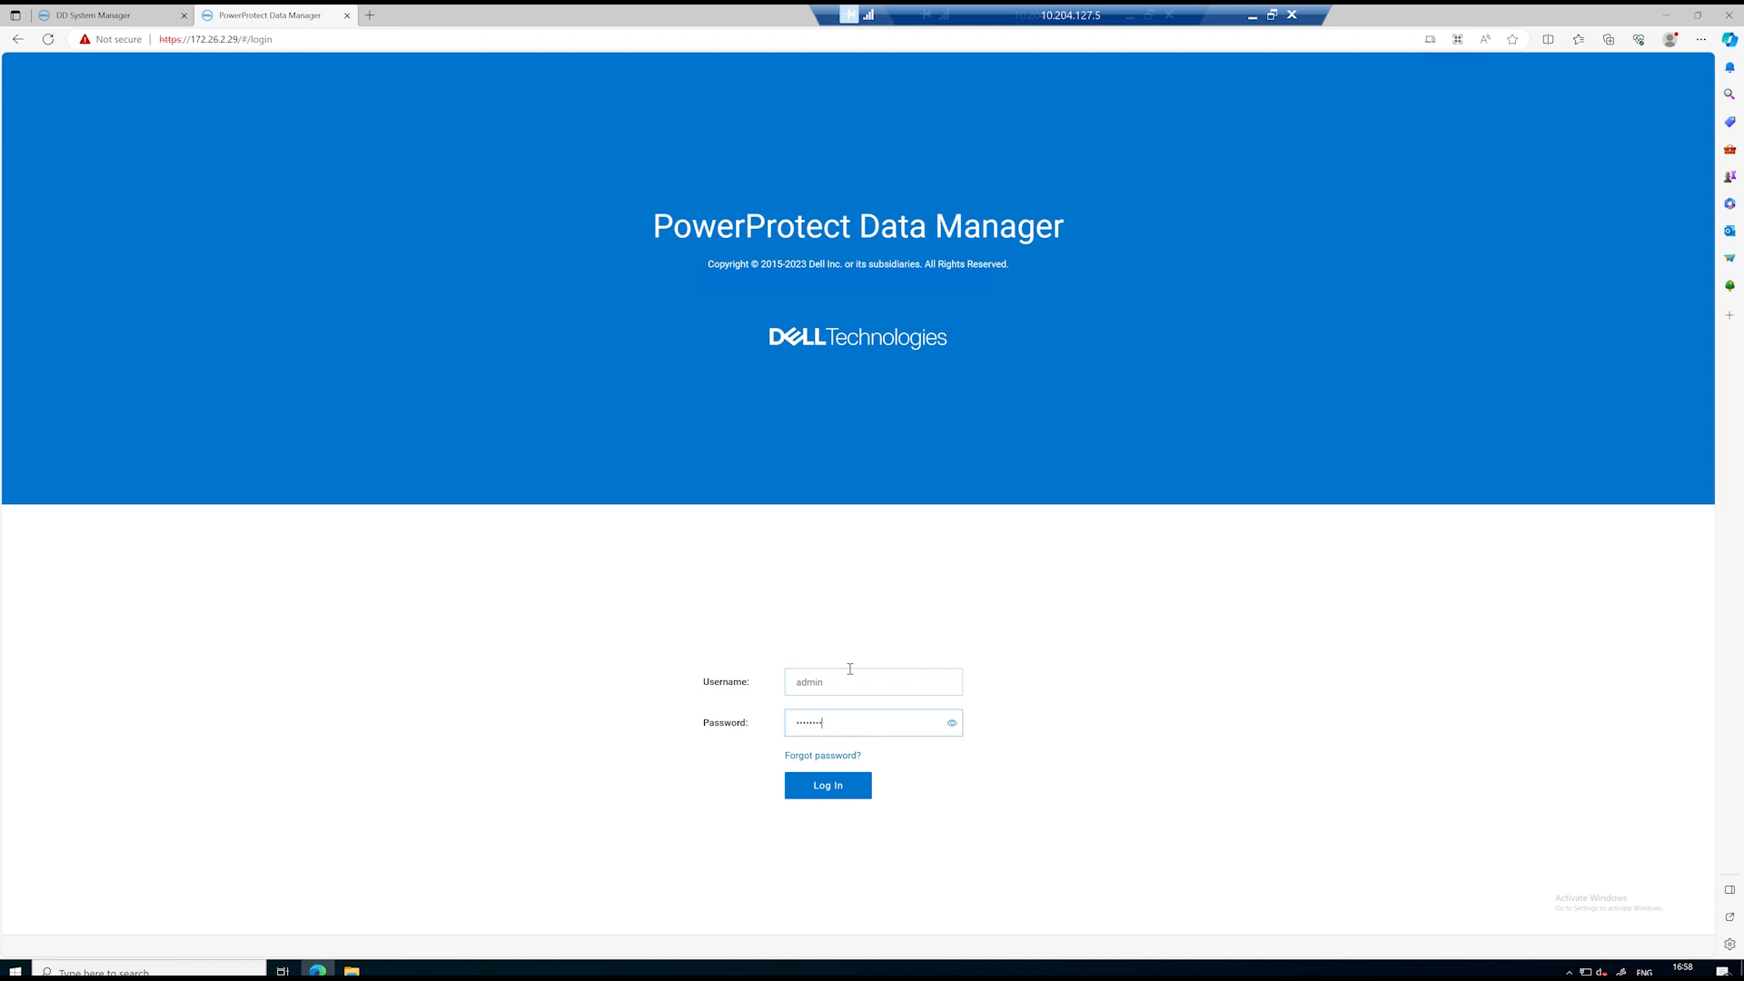
pyautogui.click(828, 785)
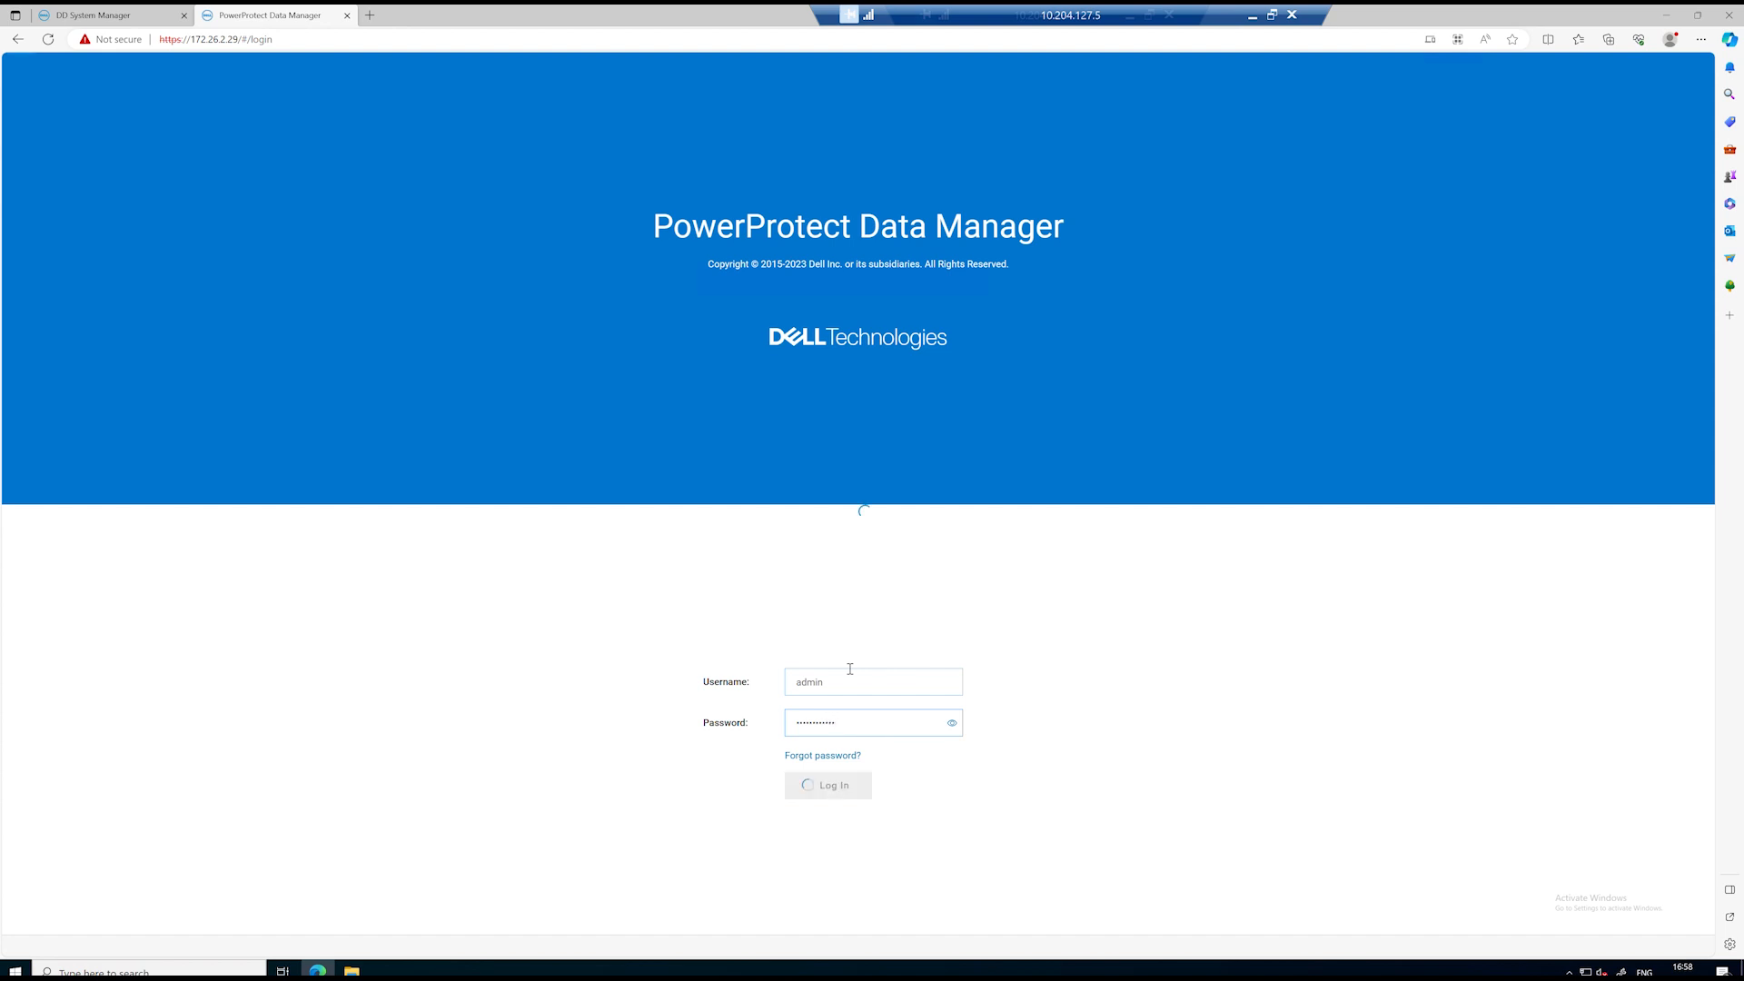
pyautogui.click(827, 784)
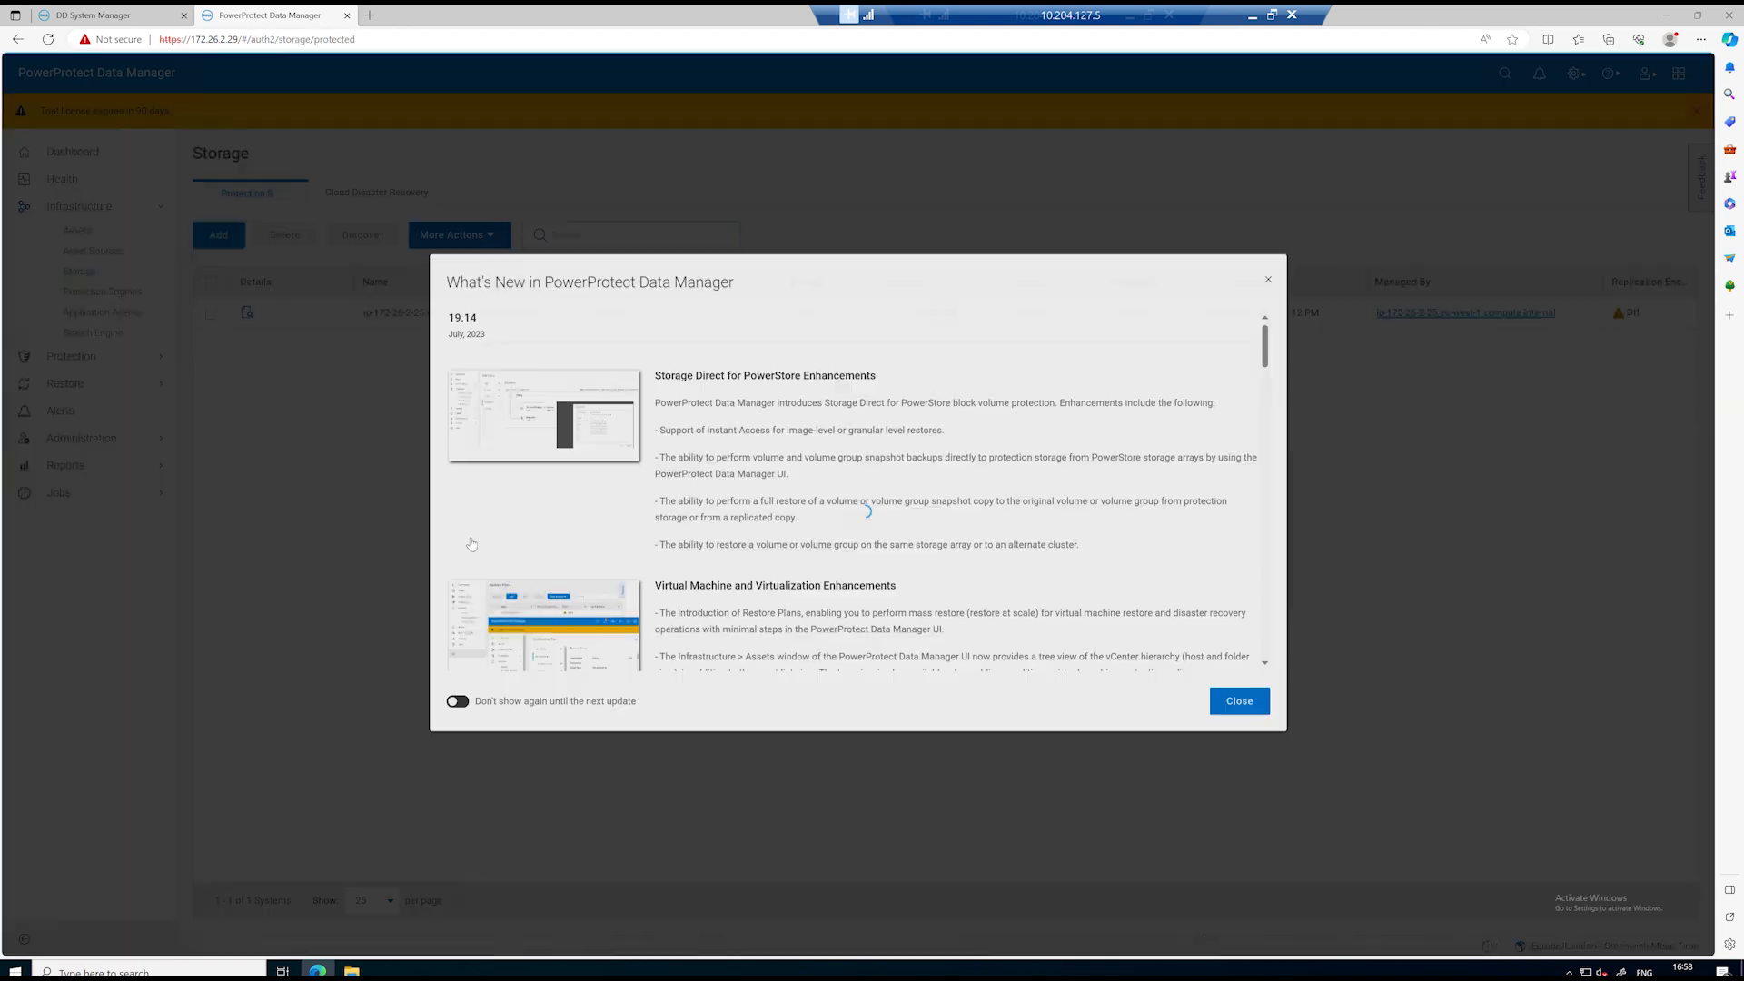
# - Dismiss the What's New notice and switch to DD System Manager
pyautogui.click(1239, 700)
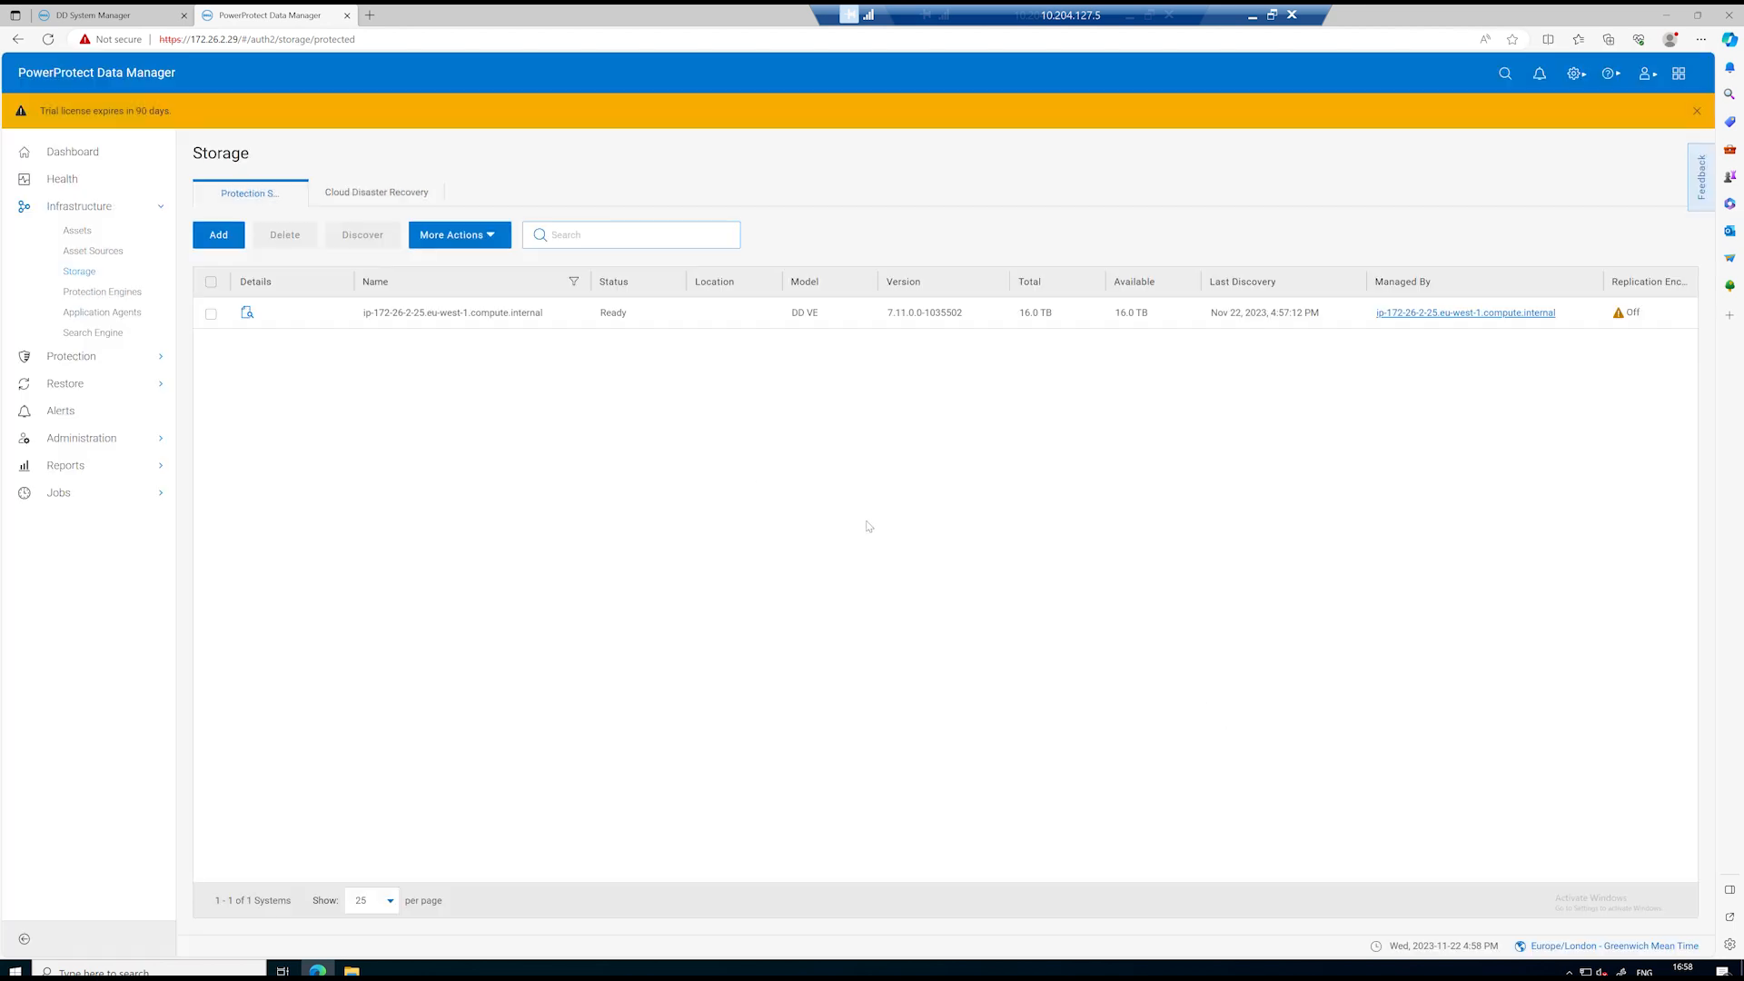
pyautogui.click(375, 281)
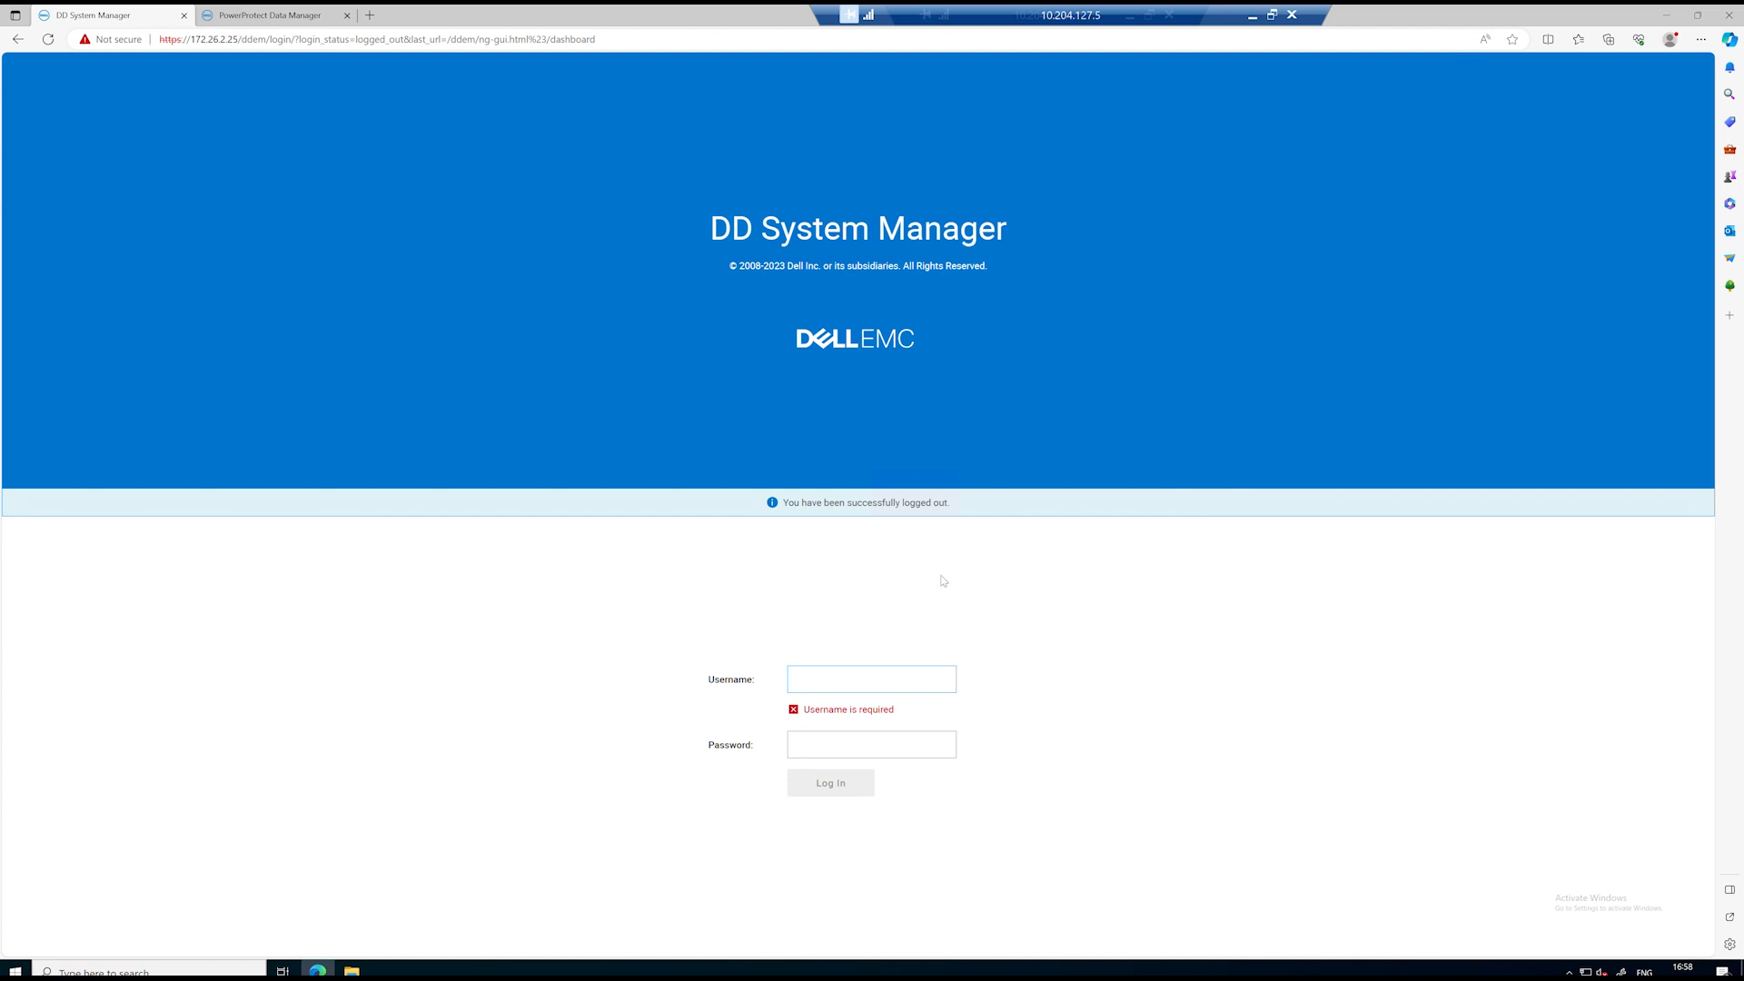
# - Sign in to DD System Manager as sysadmin
pyautogui.write('sysadmin')
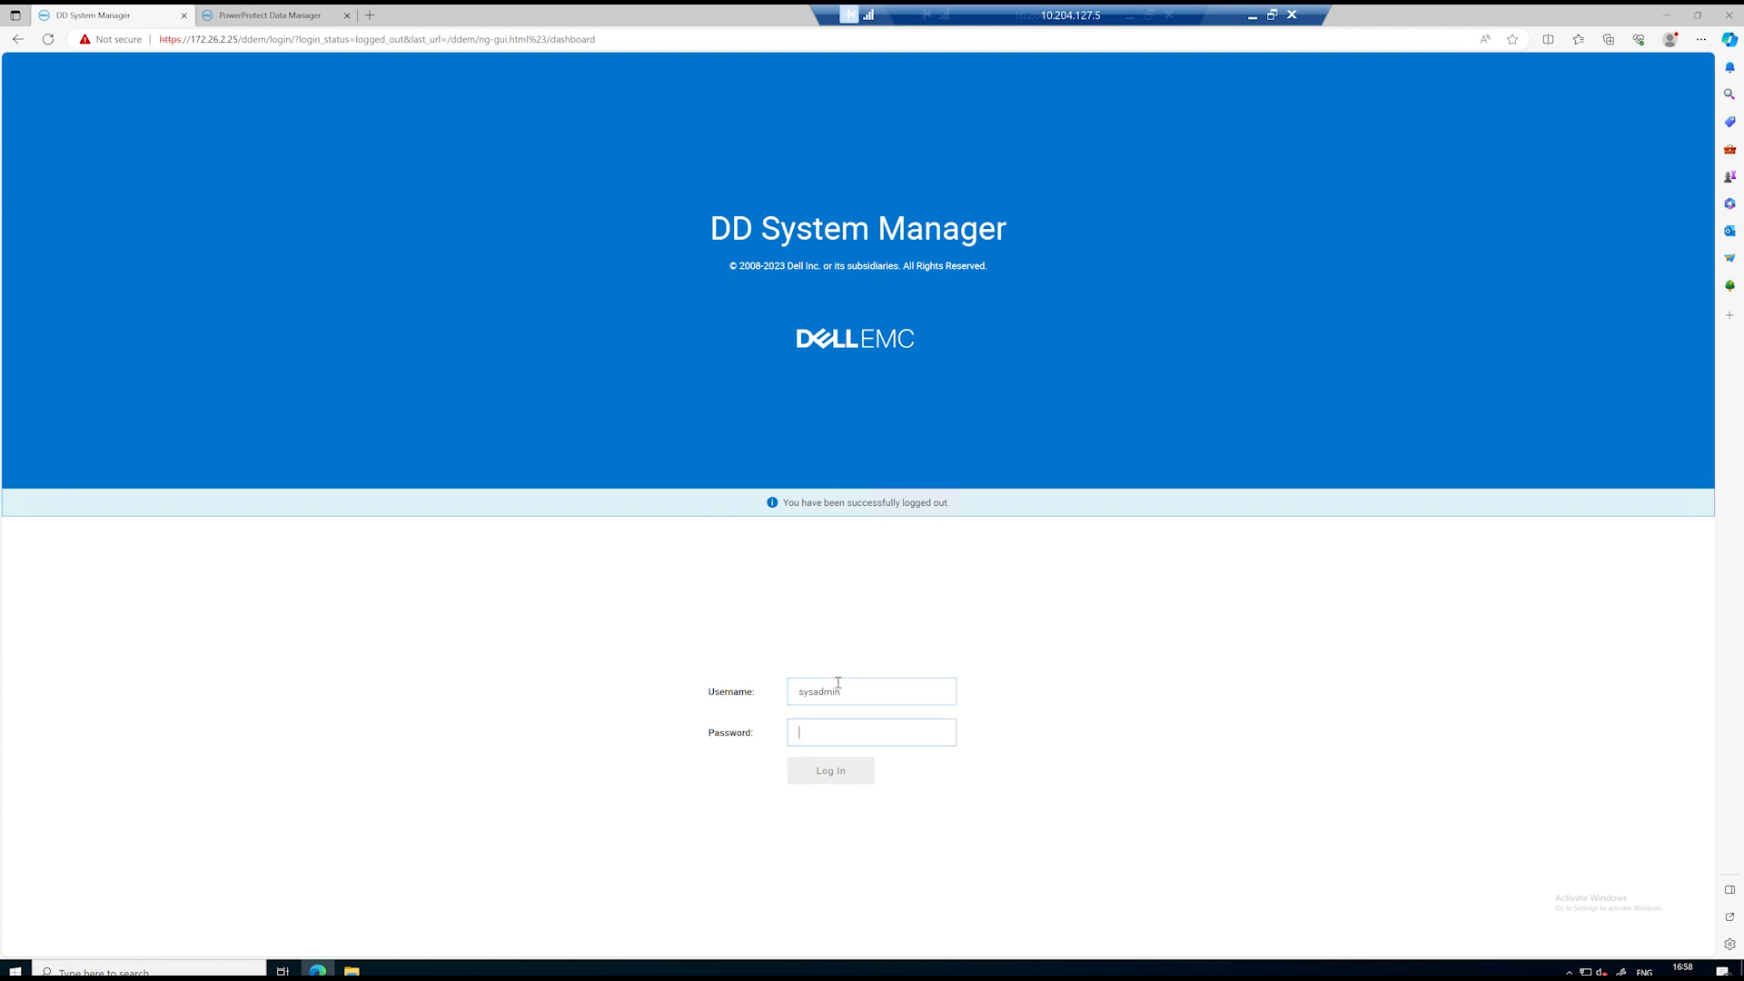
pyautogui.write('••••••')
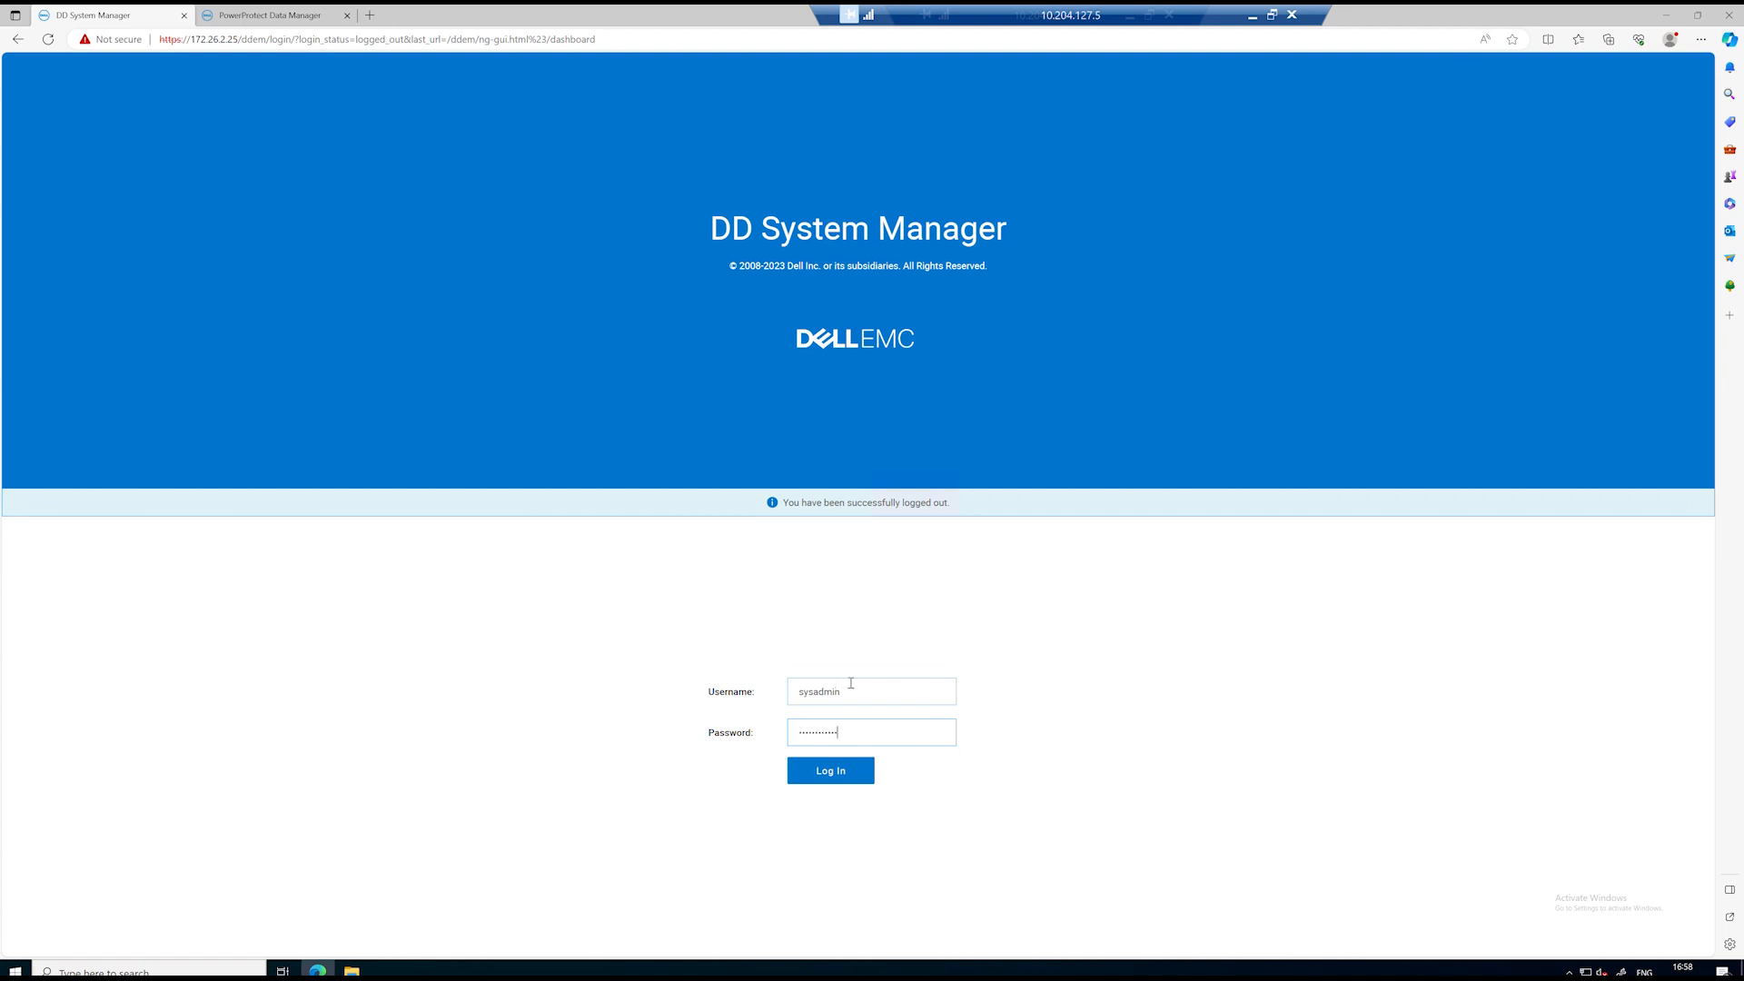
pyautogui.click(829, 769)
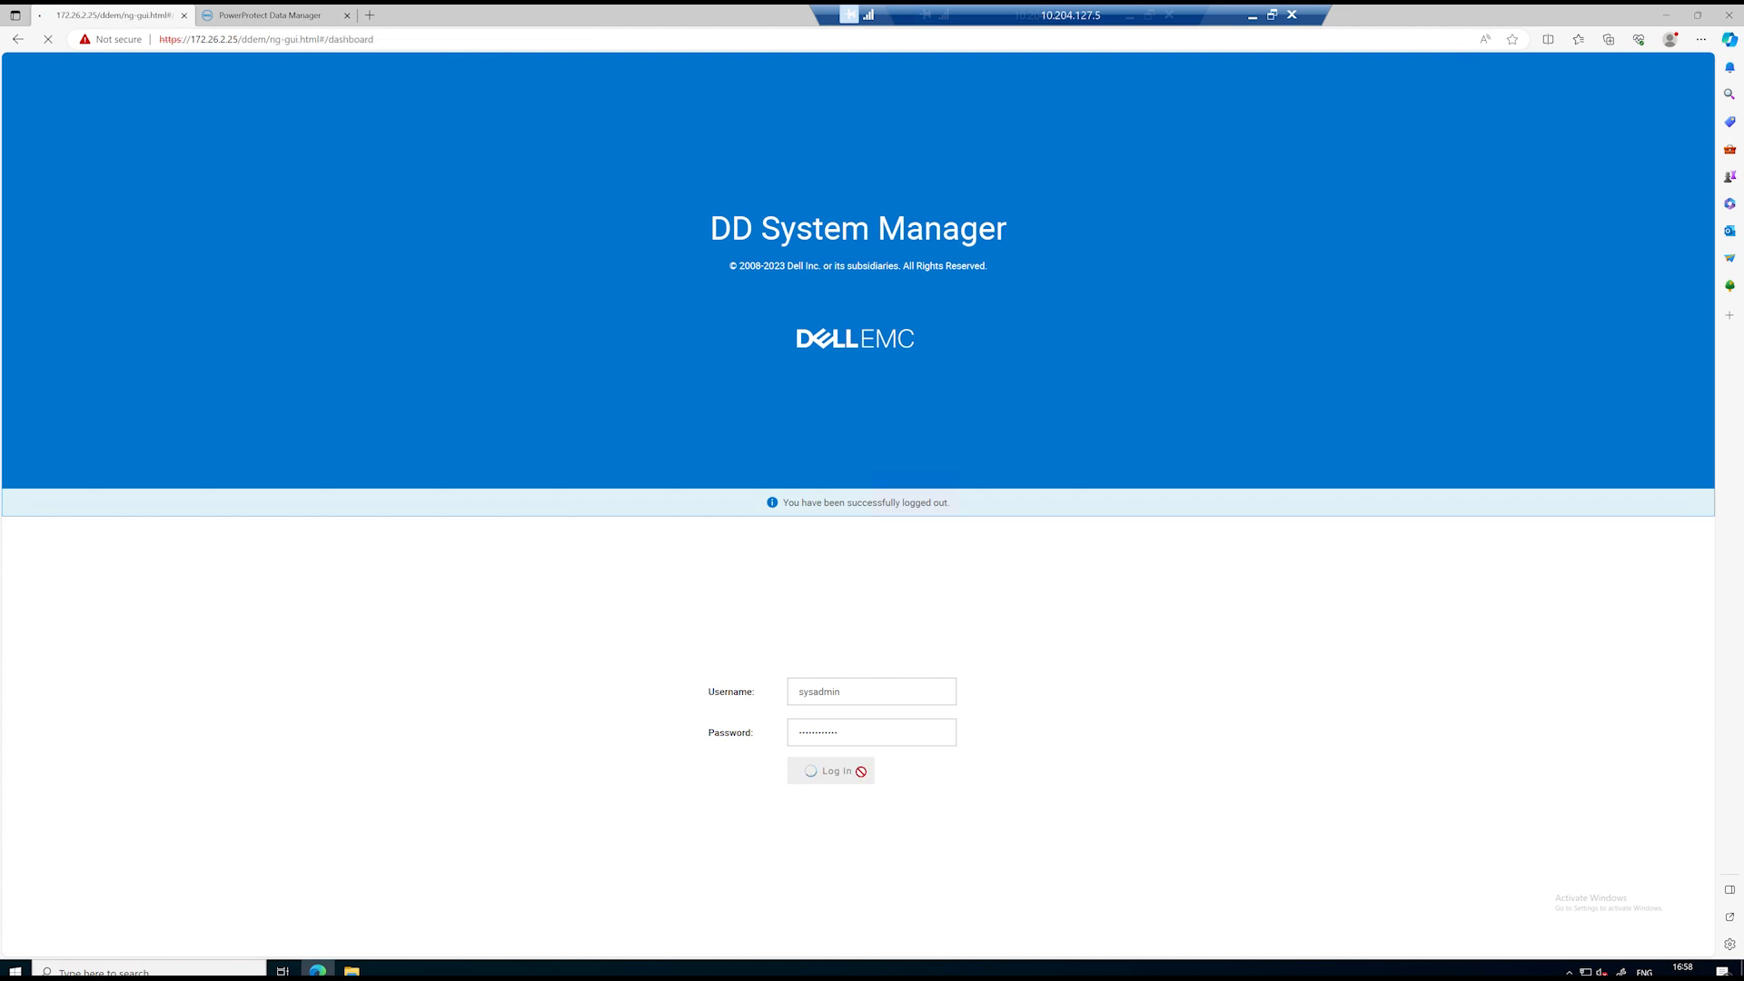
pyautogui.click(829, 771)
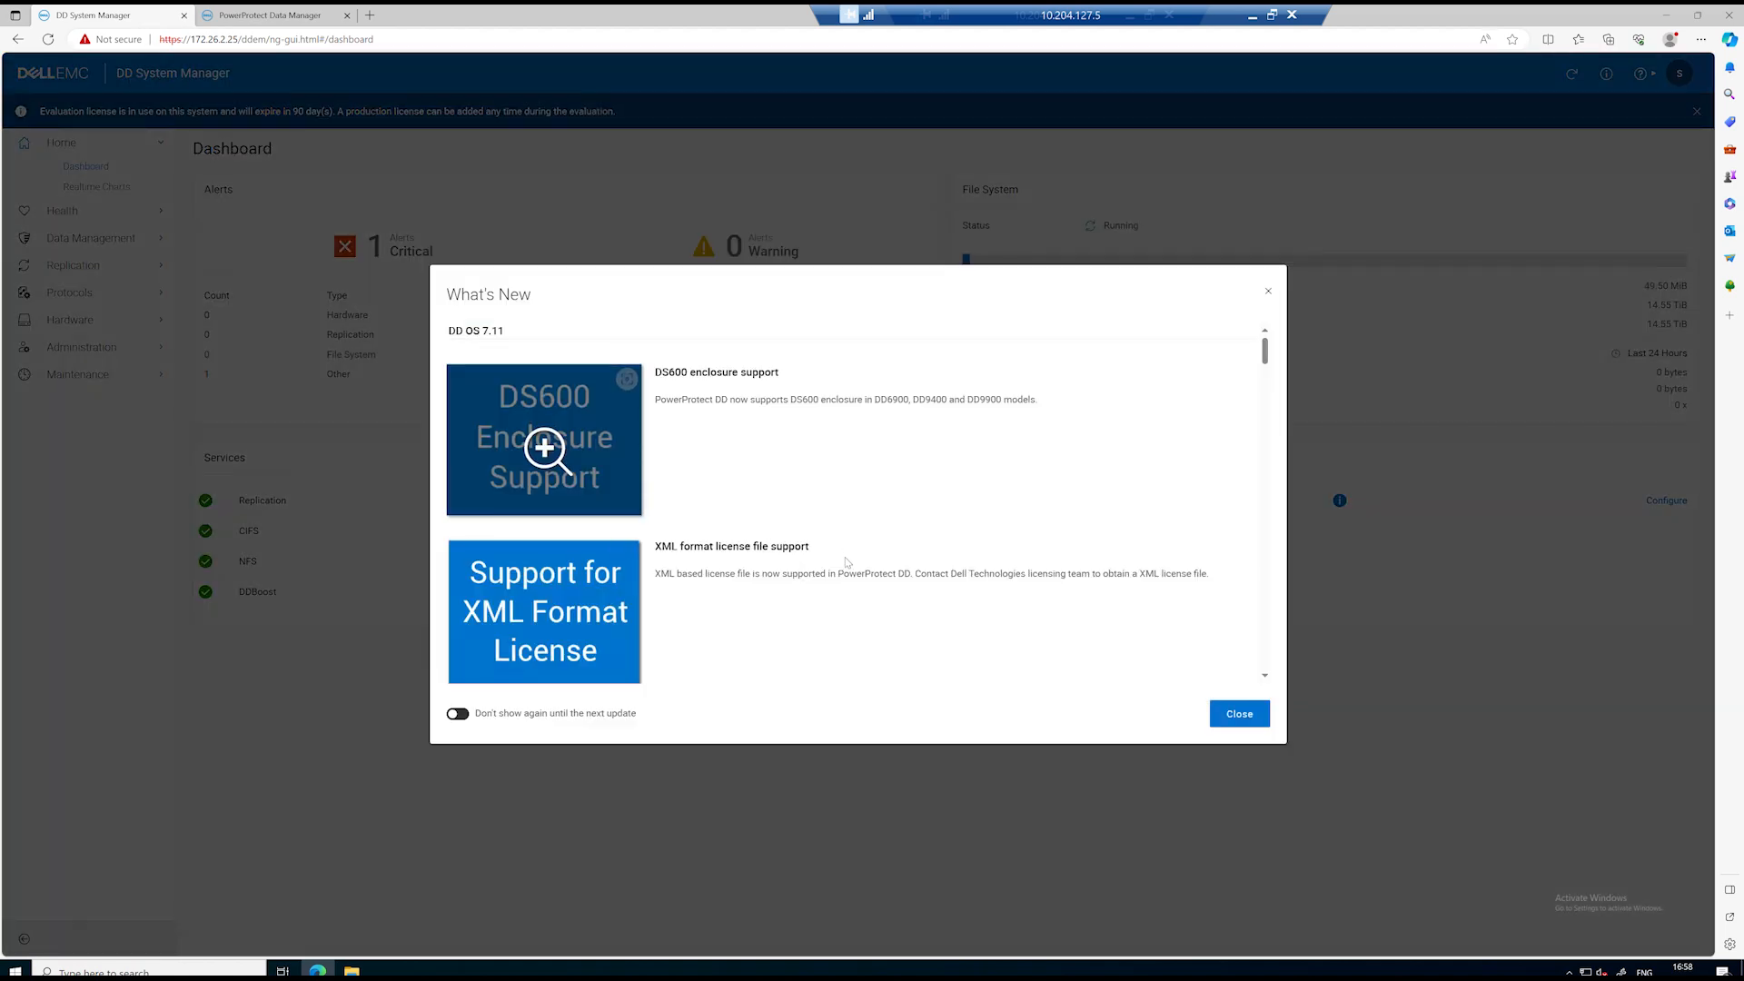
# - Dismiss What's New, expand Health and view the File System summary
pyautogui.click(1238, 713)
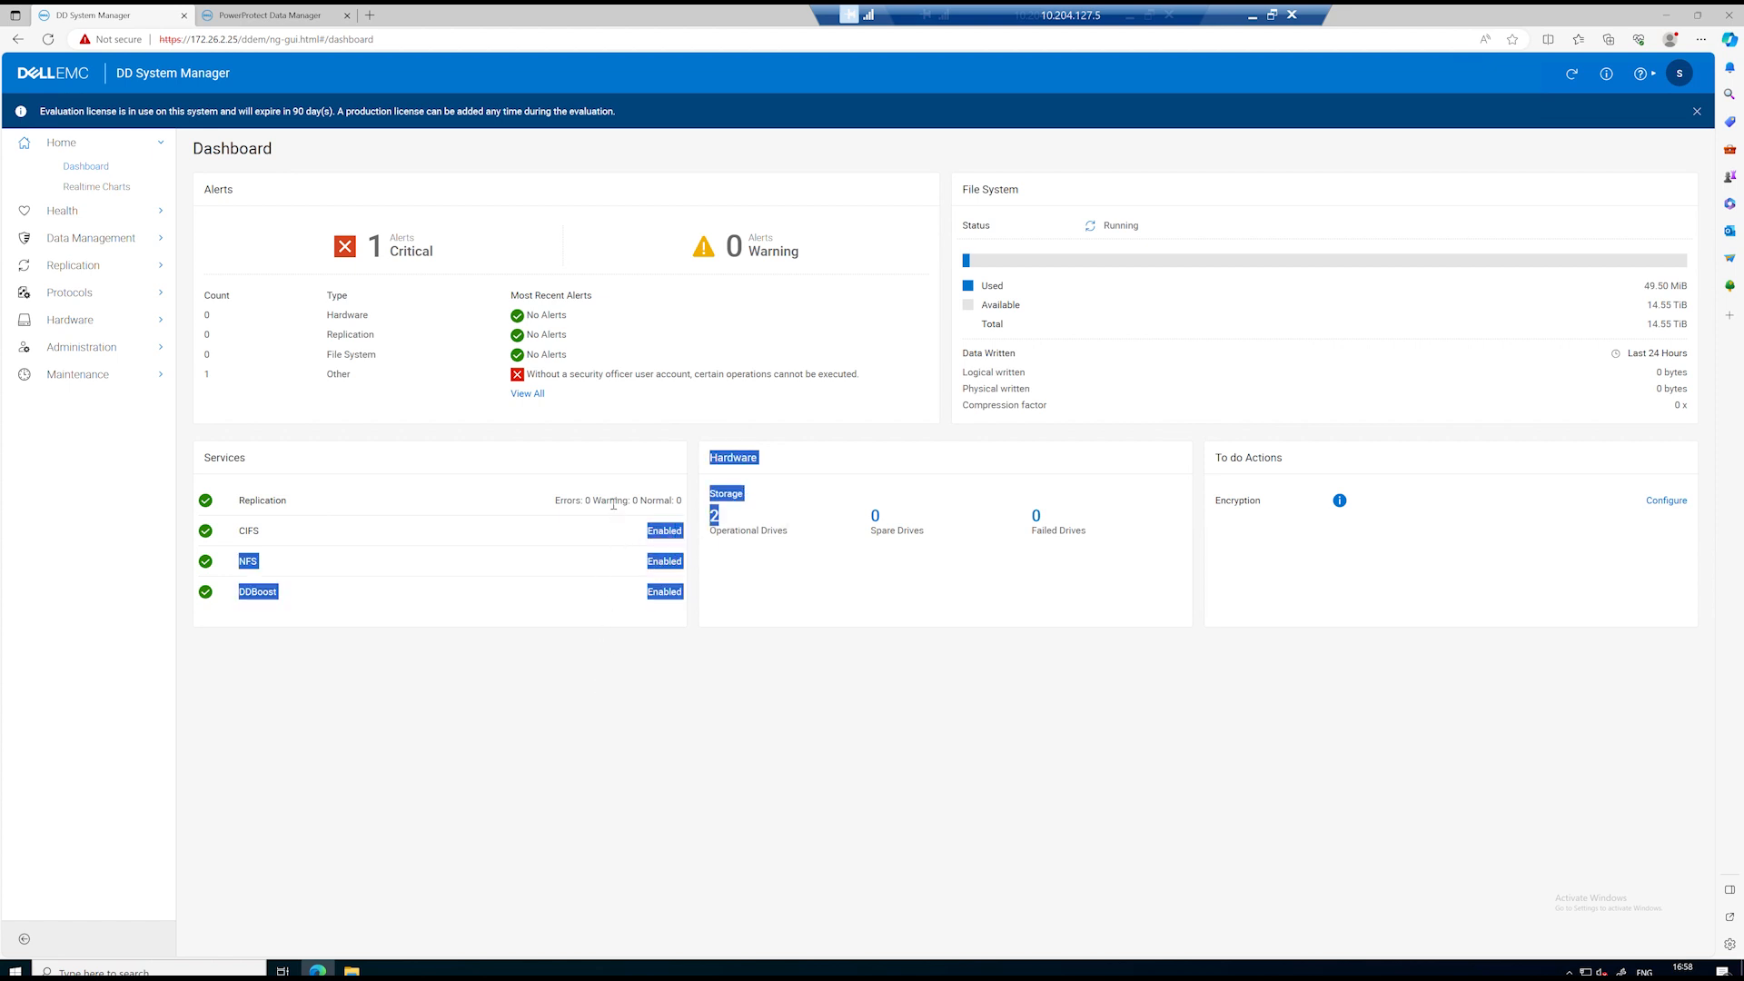
pyautogui.click(61, 210)
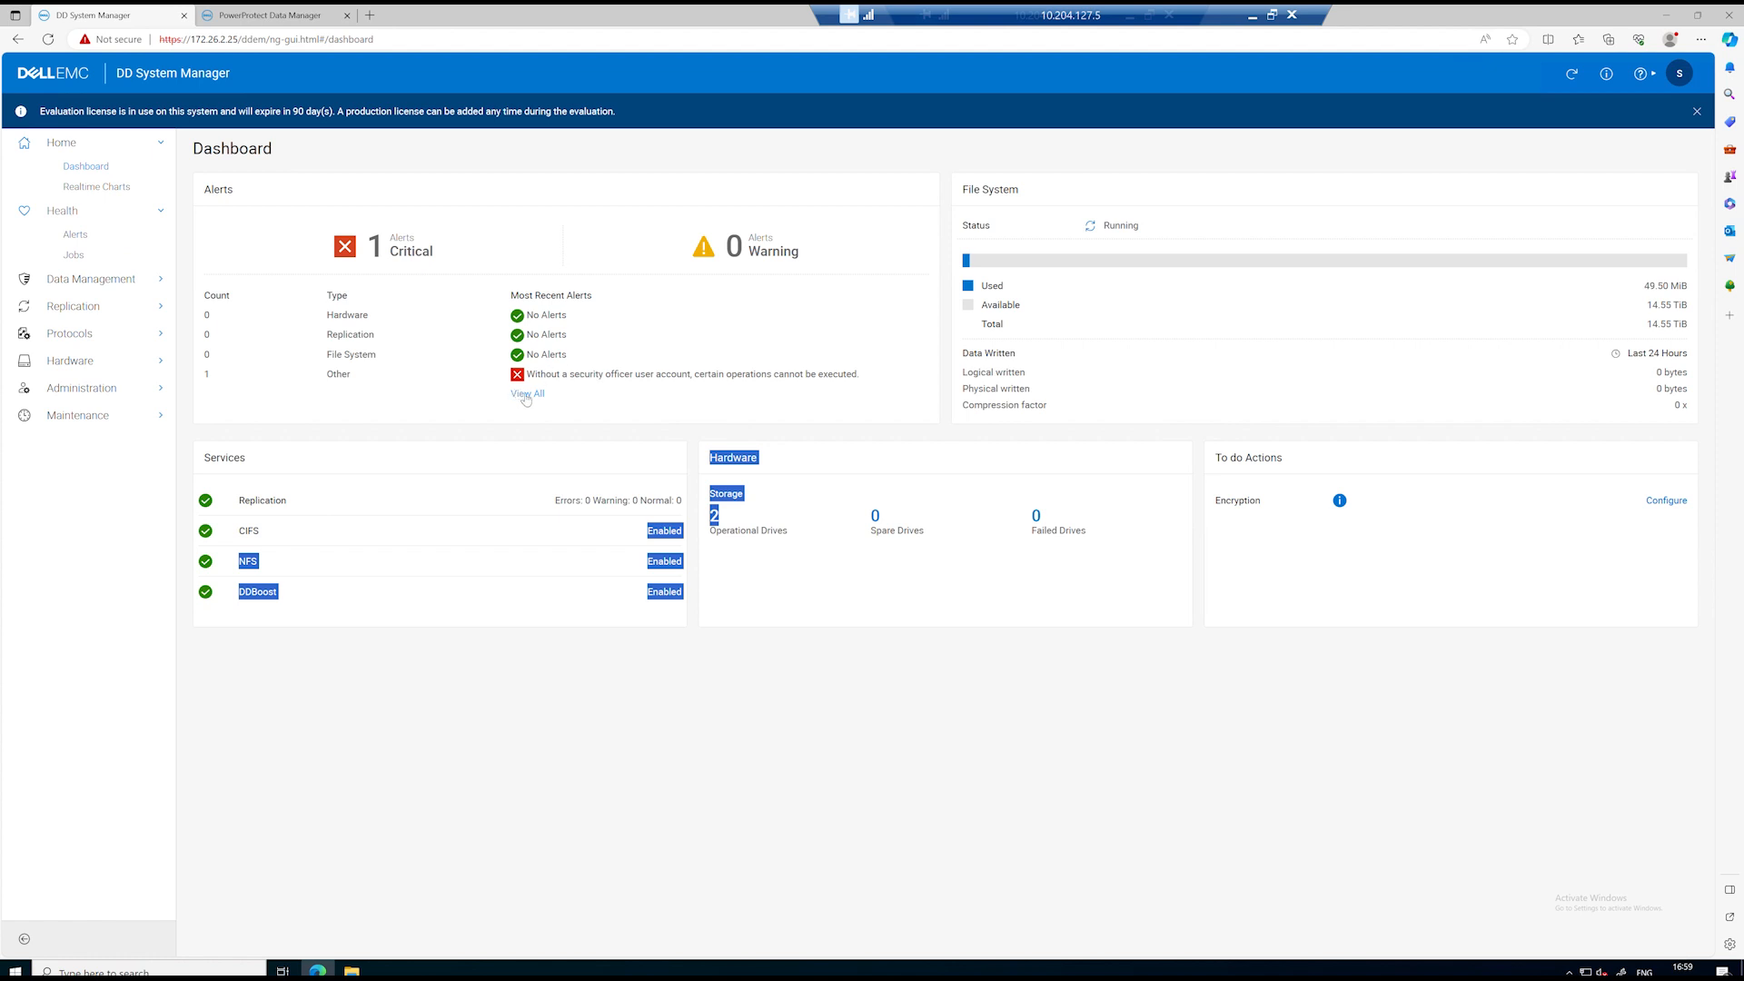
pyautogui.moveTo(91, 279)
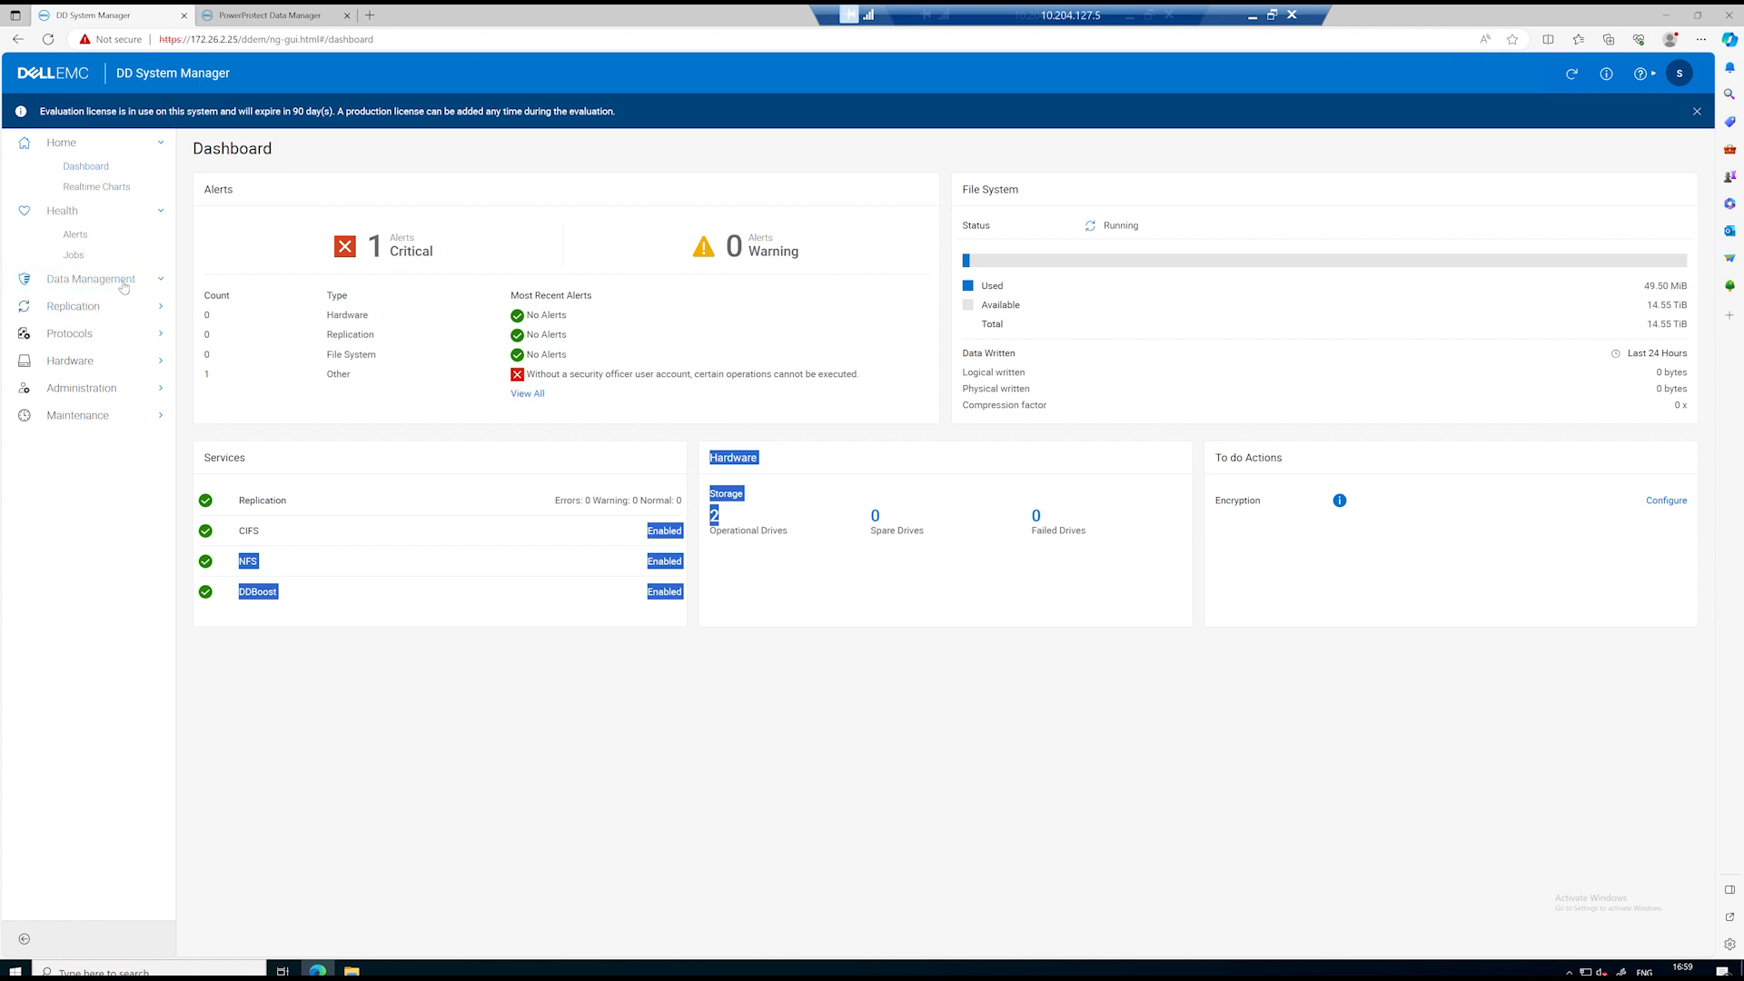
pyautogui.click(87, 266)
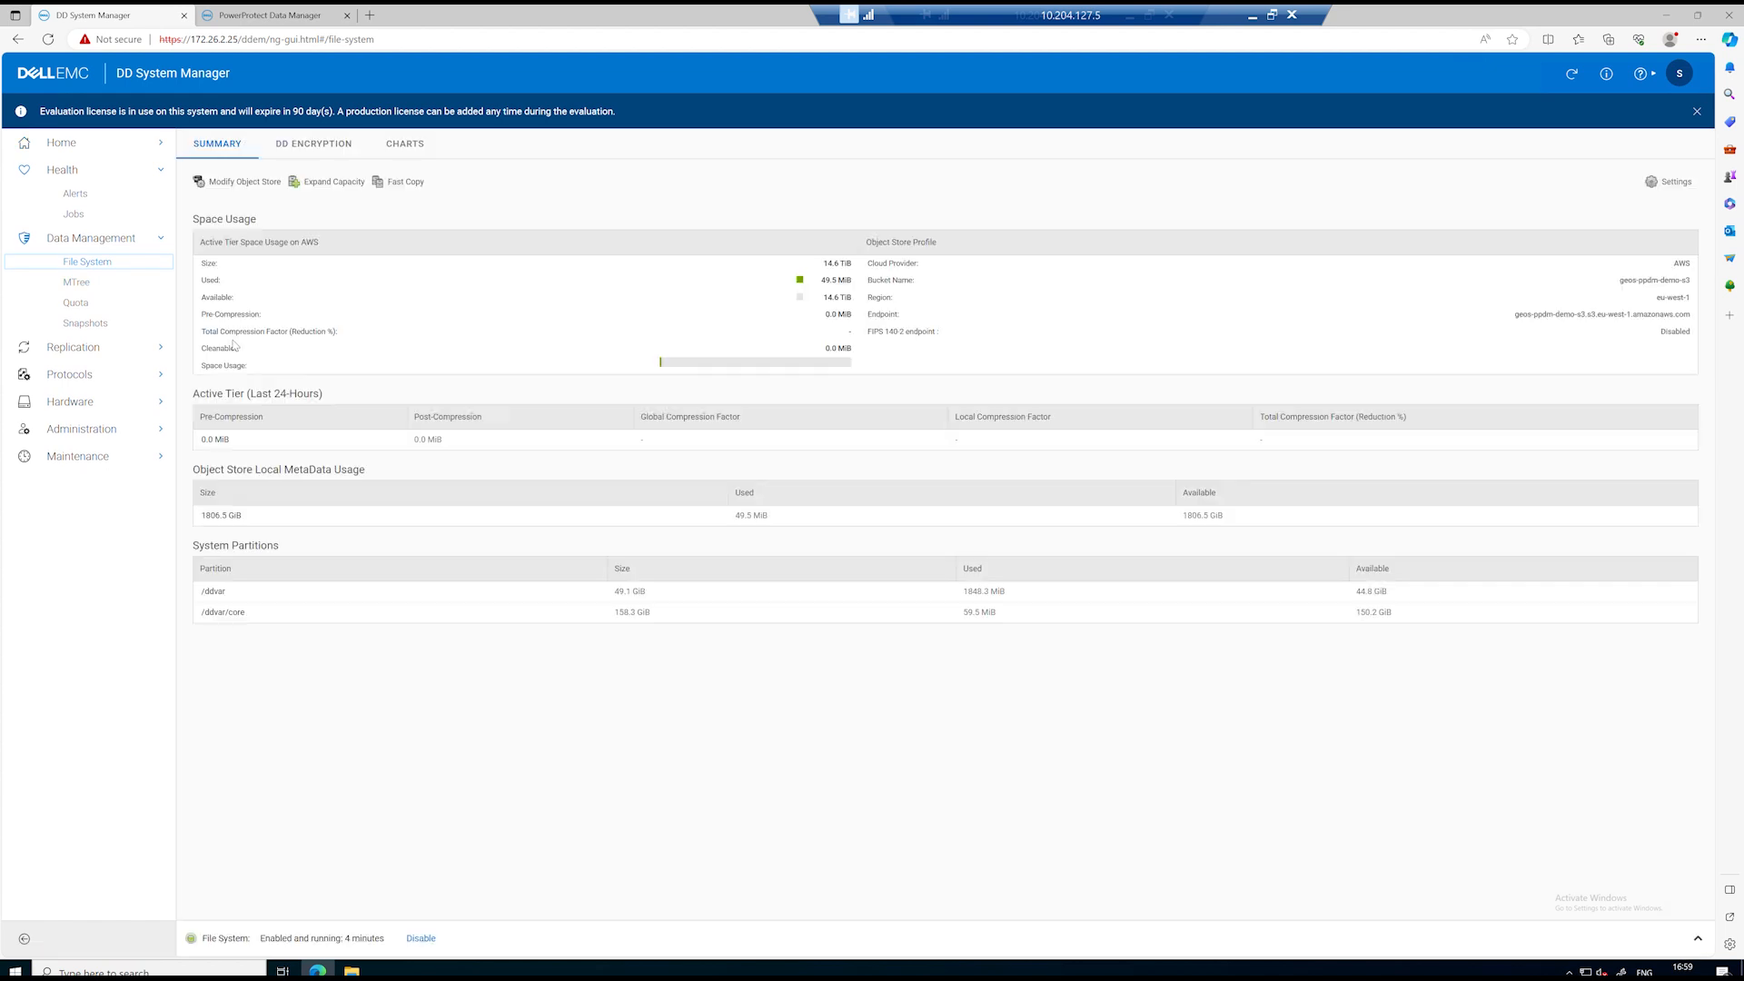
pyautogui.moveTo(879, 291)
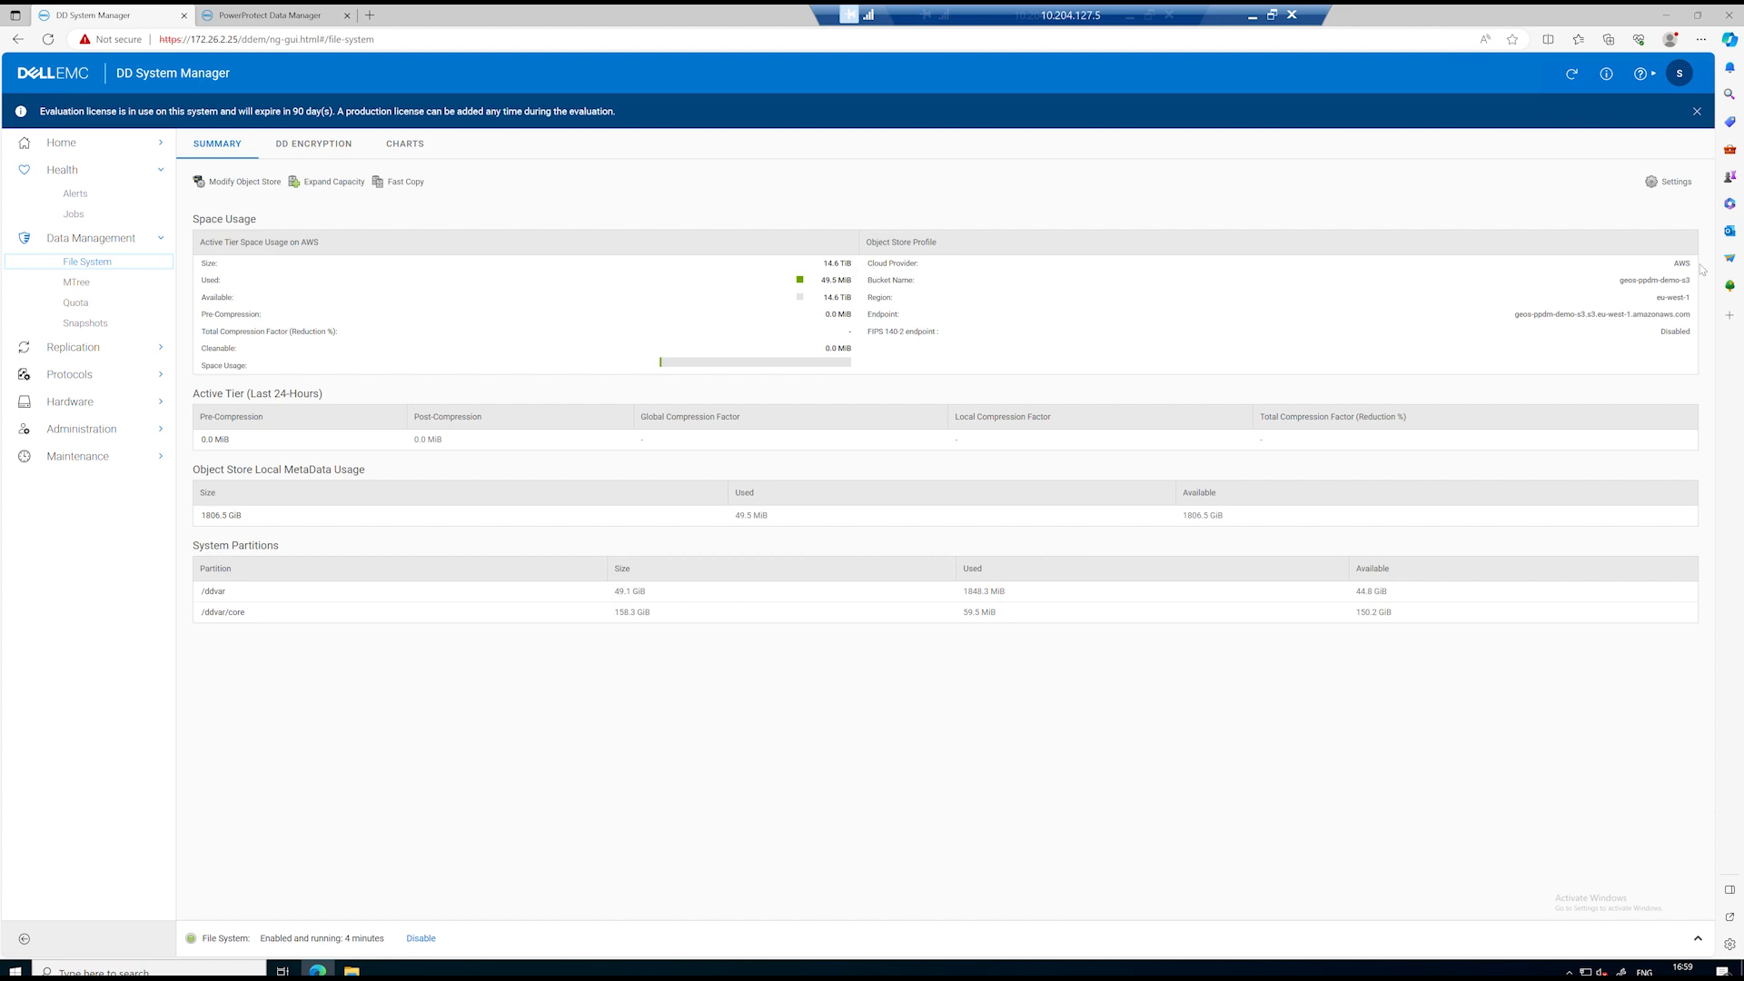
# - Note the object store bucket name, then review the MTree and DD Boost pages
pyautogui.doubleClick(1656, 281)
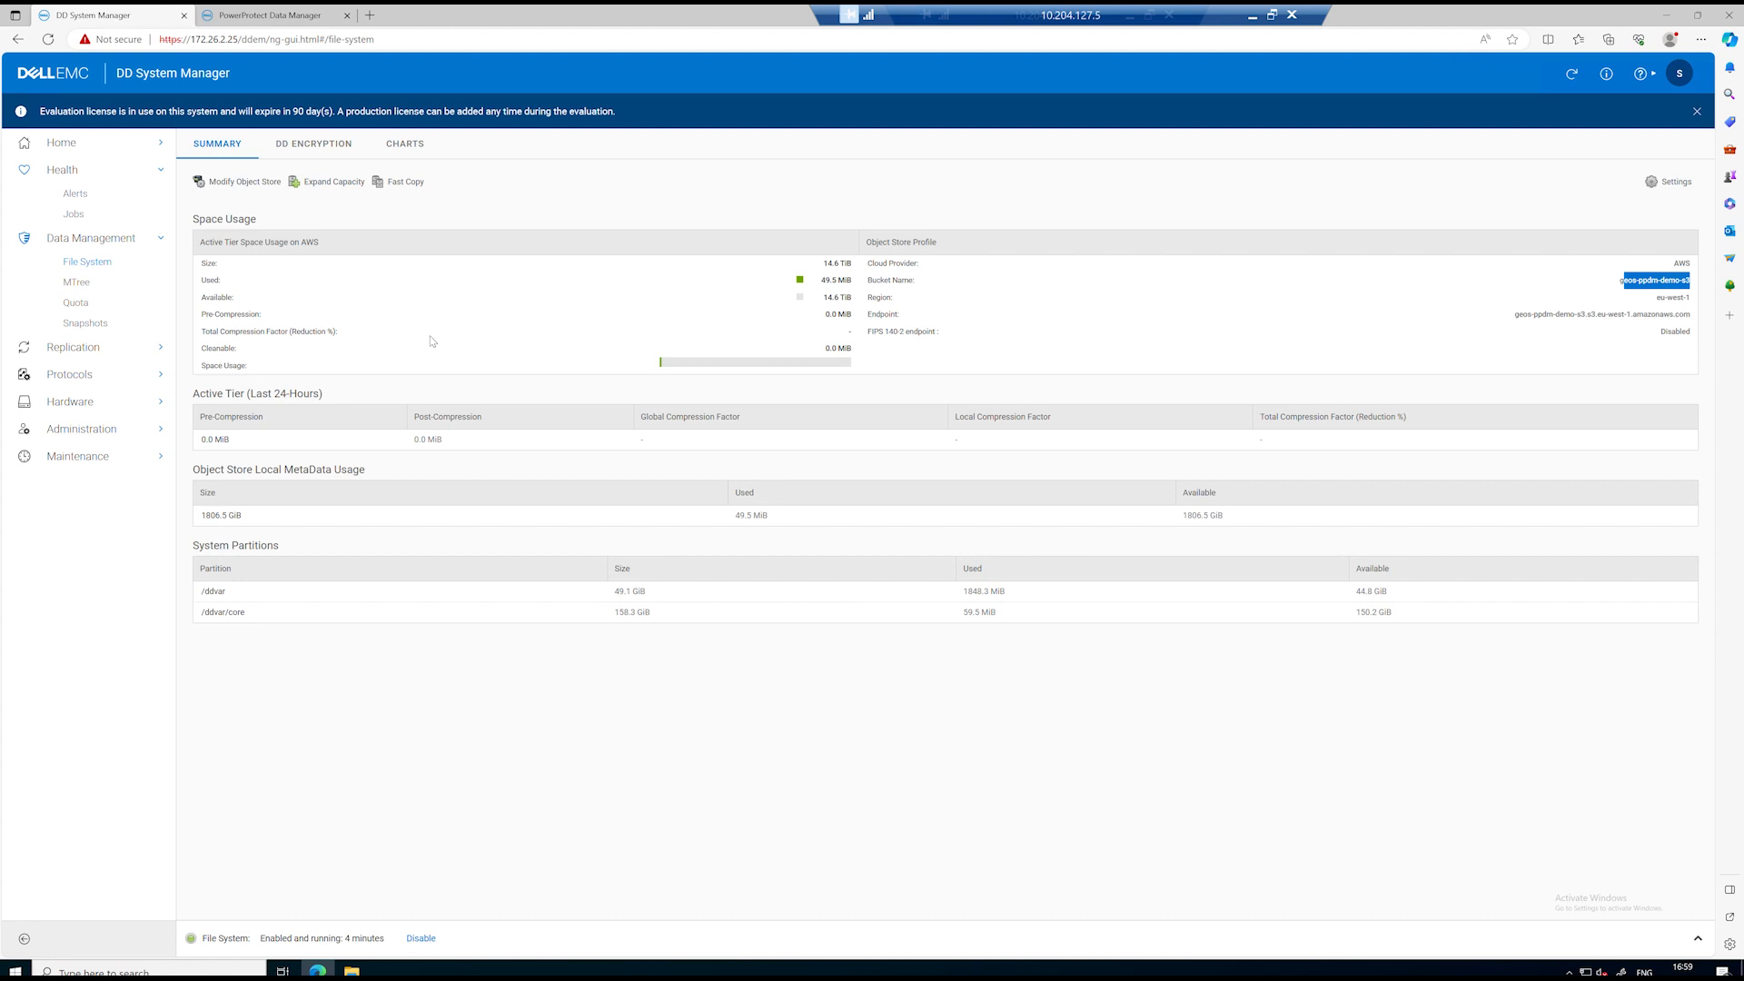
pyautogui.moveTo(231, 218)
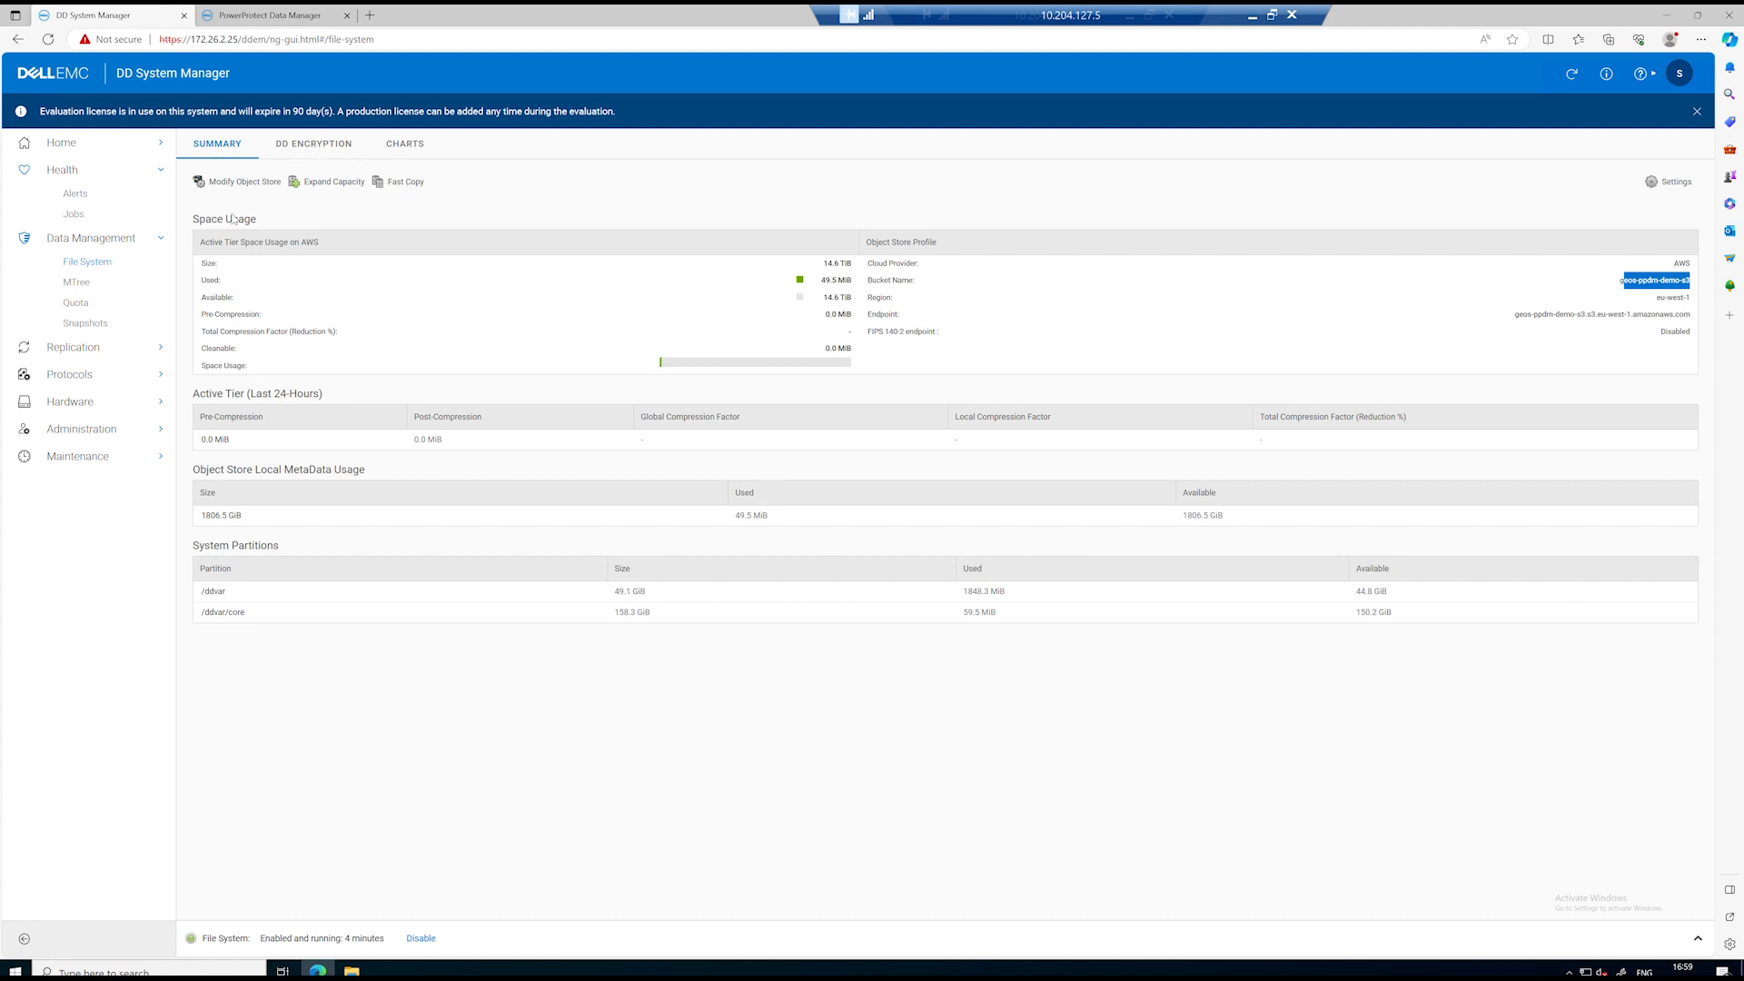
pyautogui.click(76, 281)
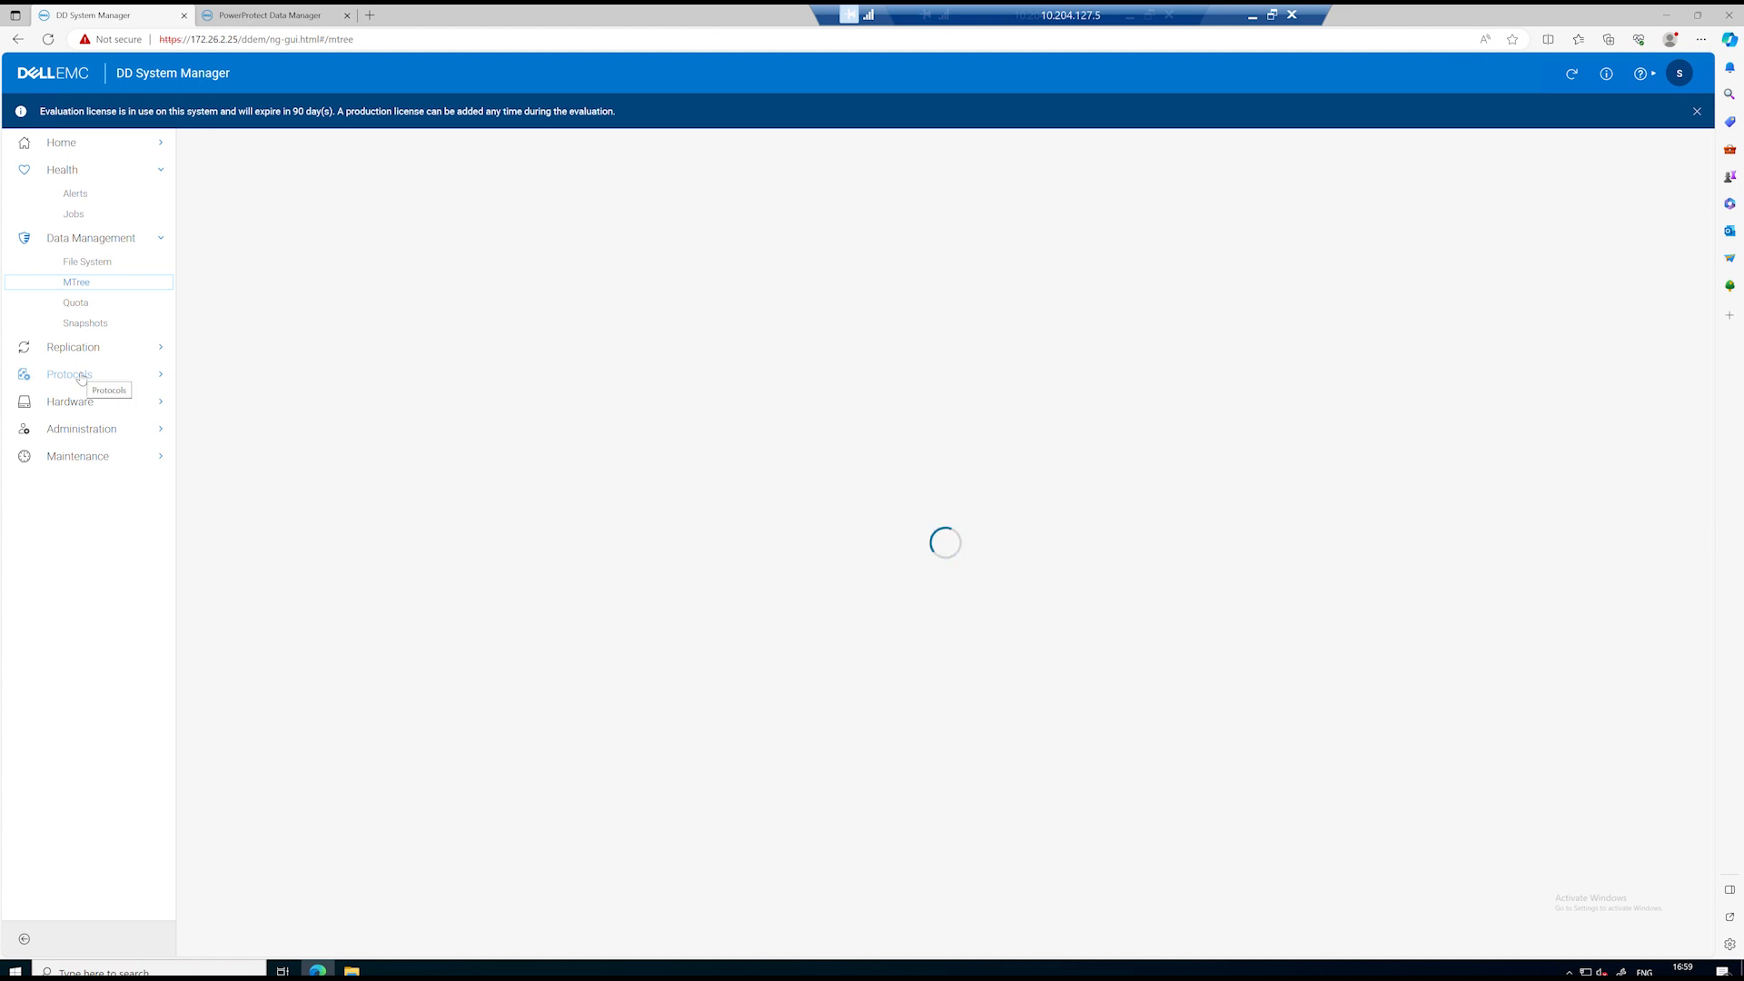
pyautogui.click(69, 374)
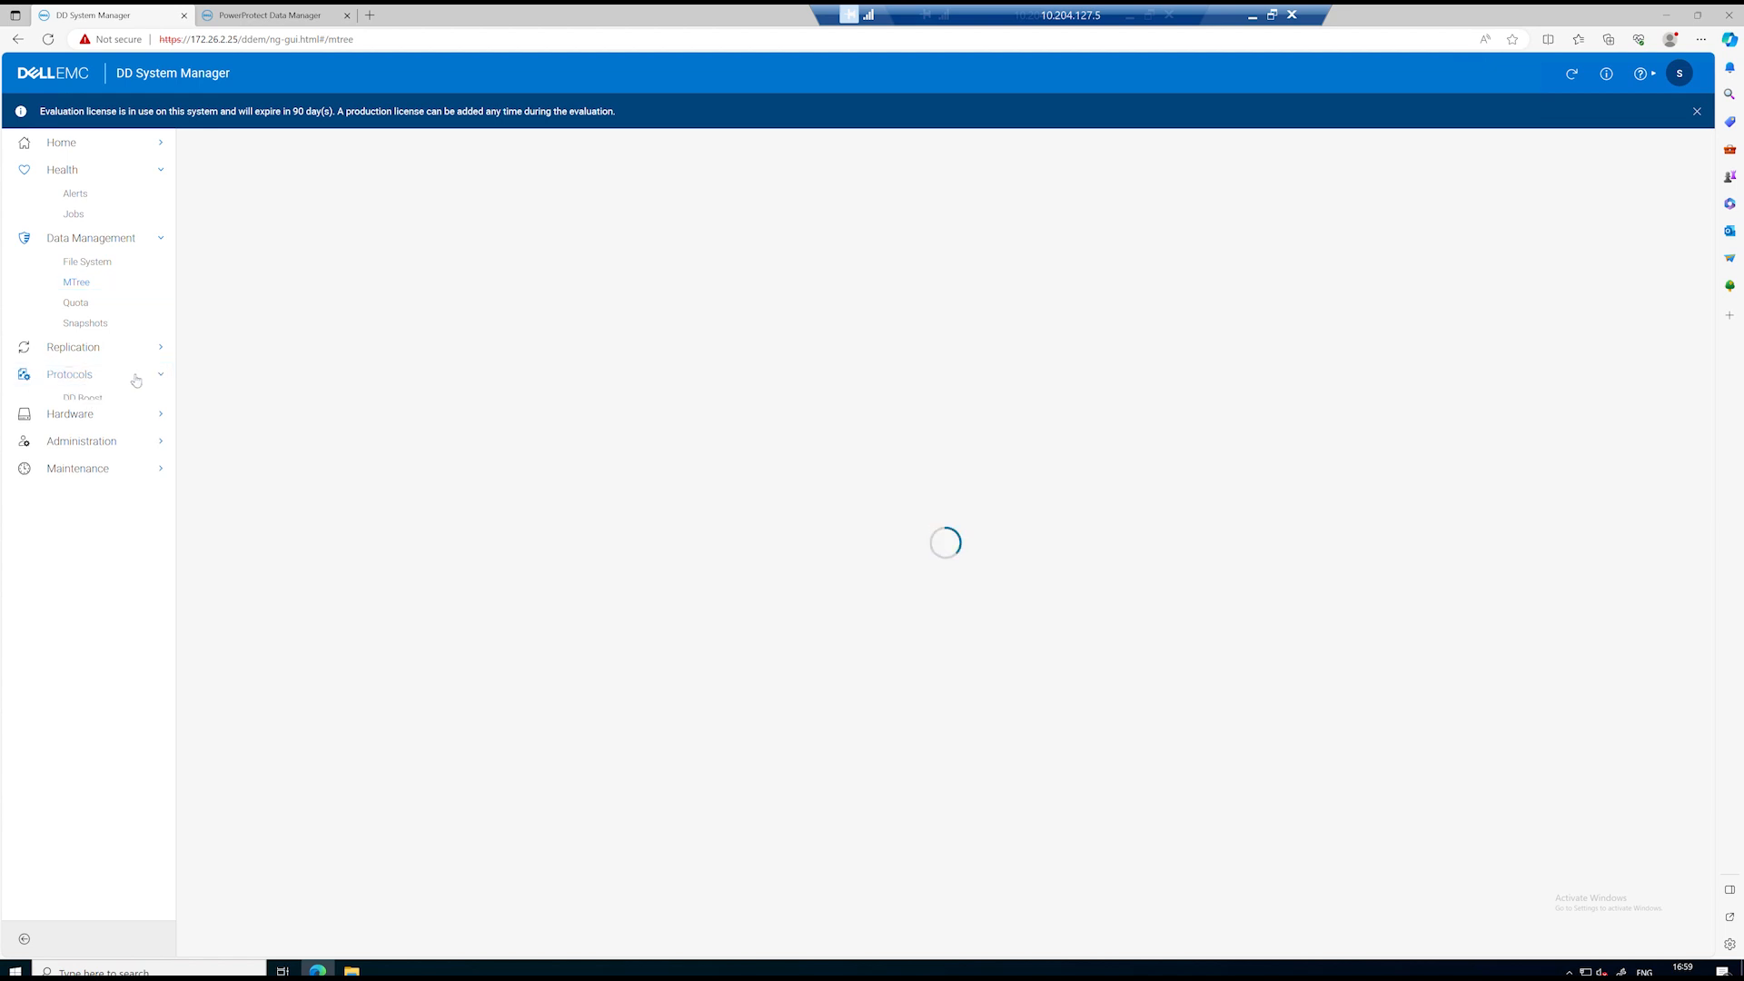
pyautogui.click(83, 397)
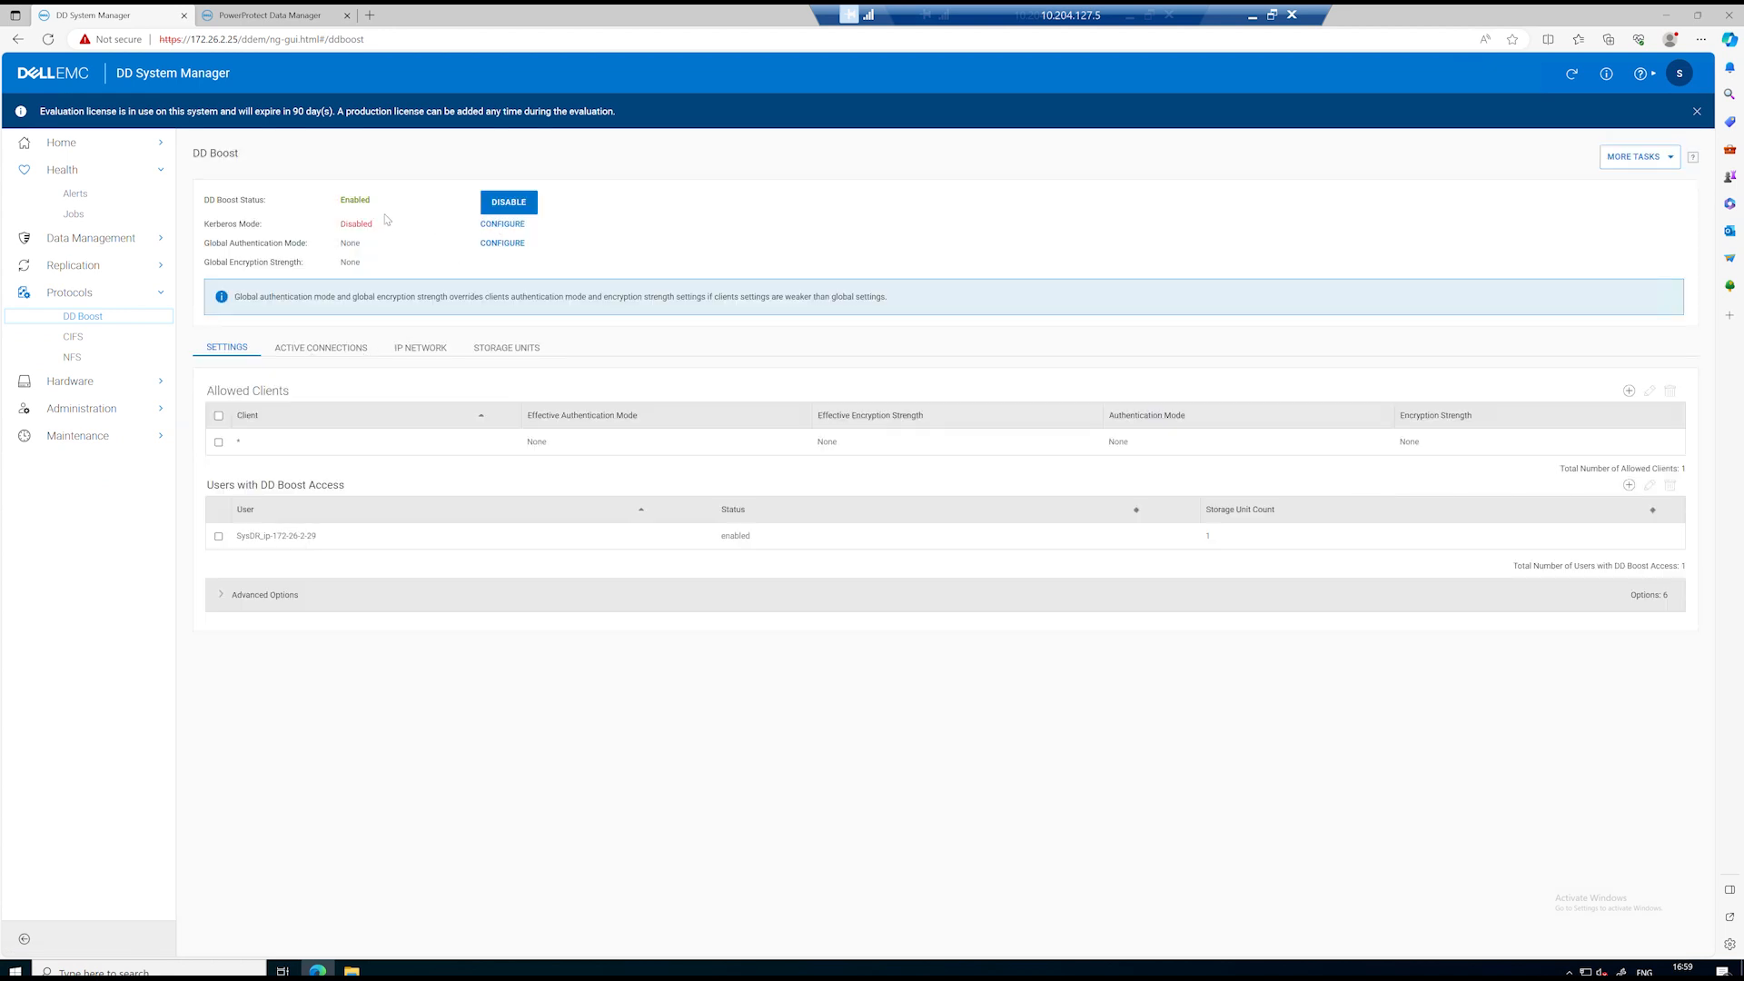
# - Review CIFS settings and the hardware storage devices list, then return to PowerProtect Data Manager
pyautogui.click(72, 336)
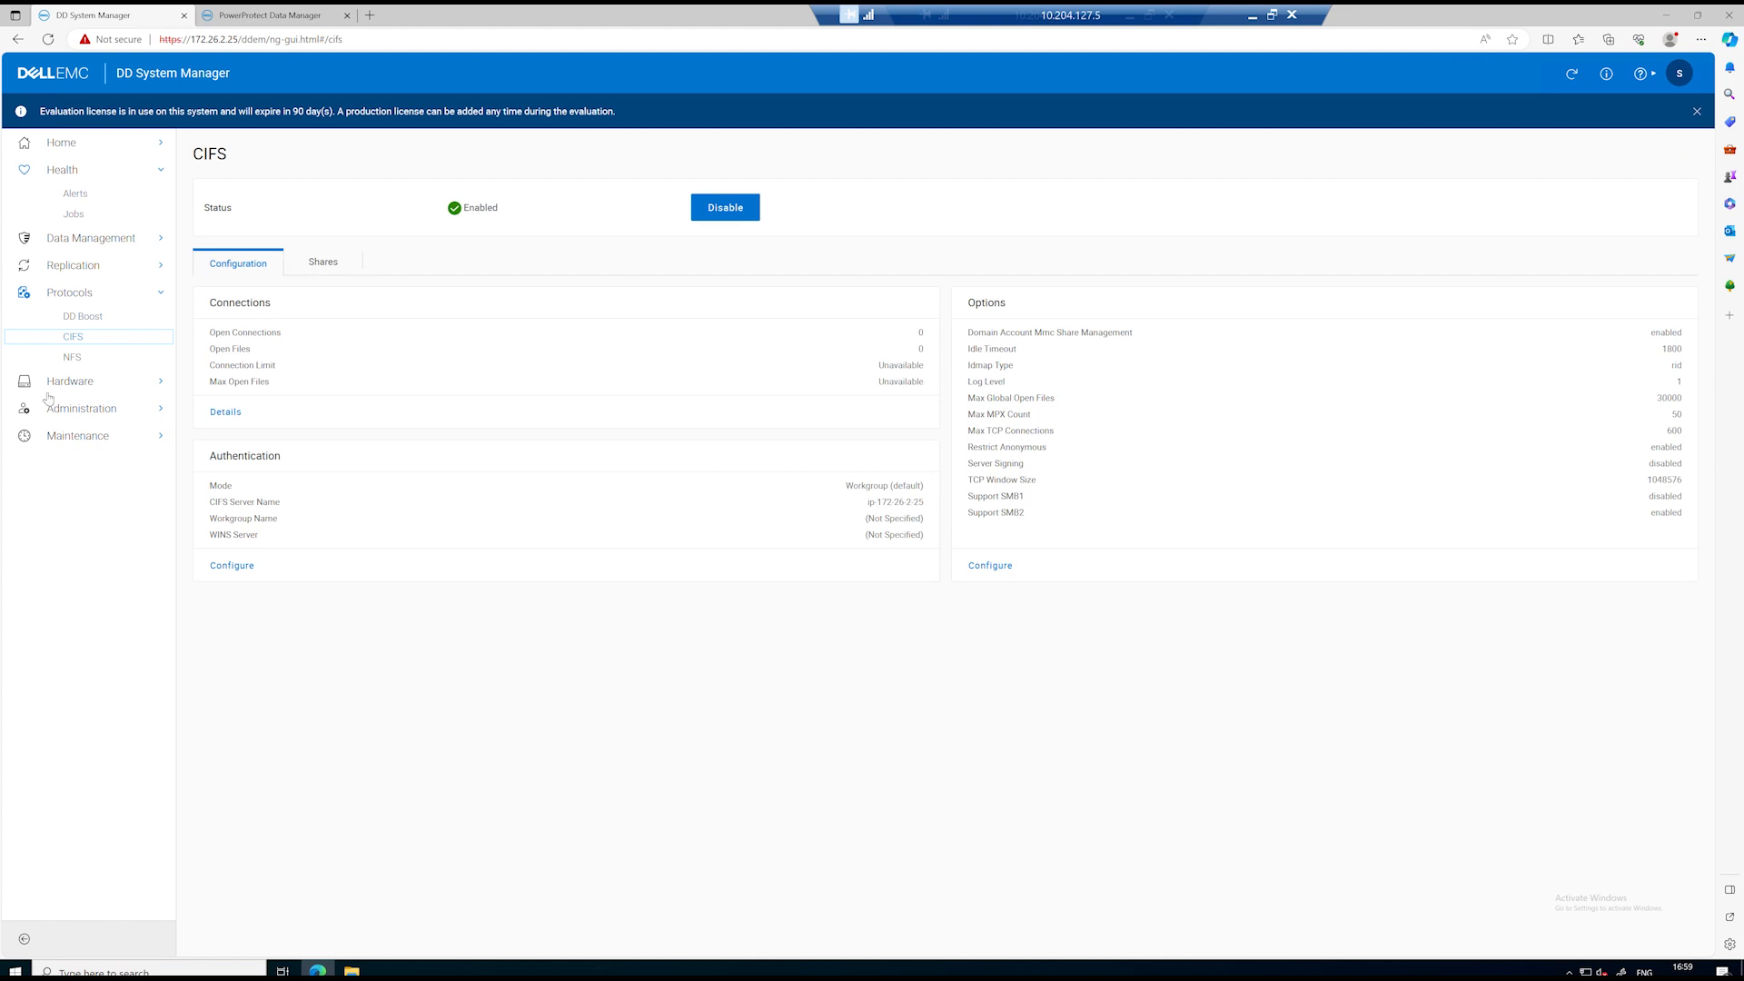
pyautogui.click(71, 357)
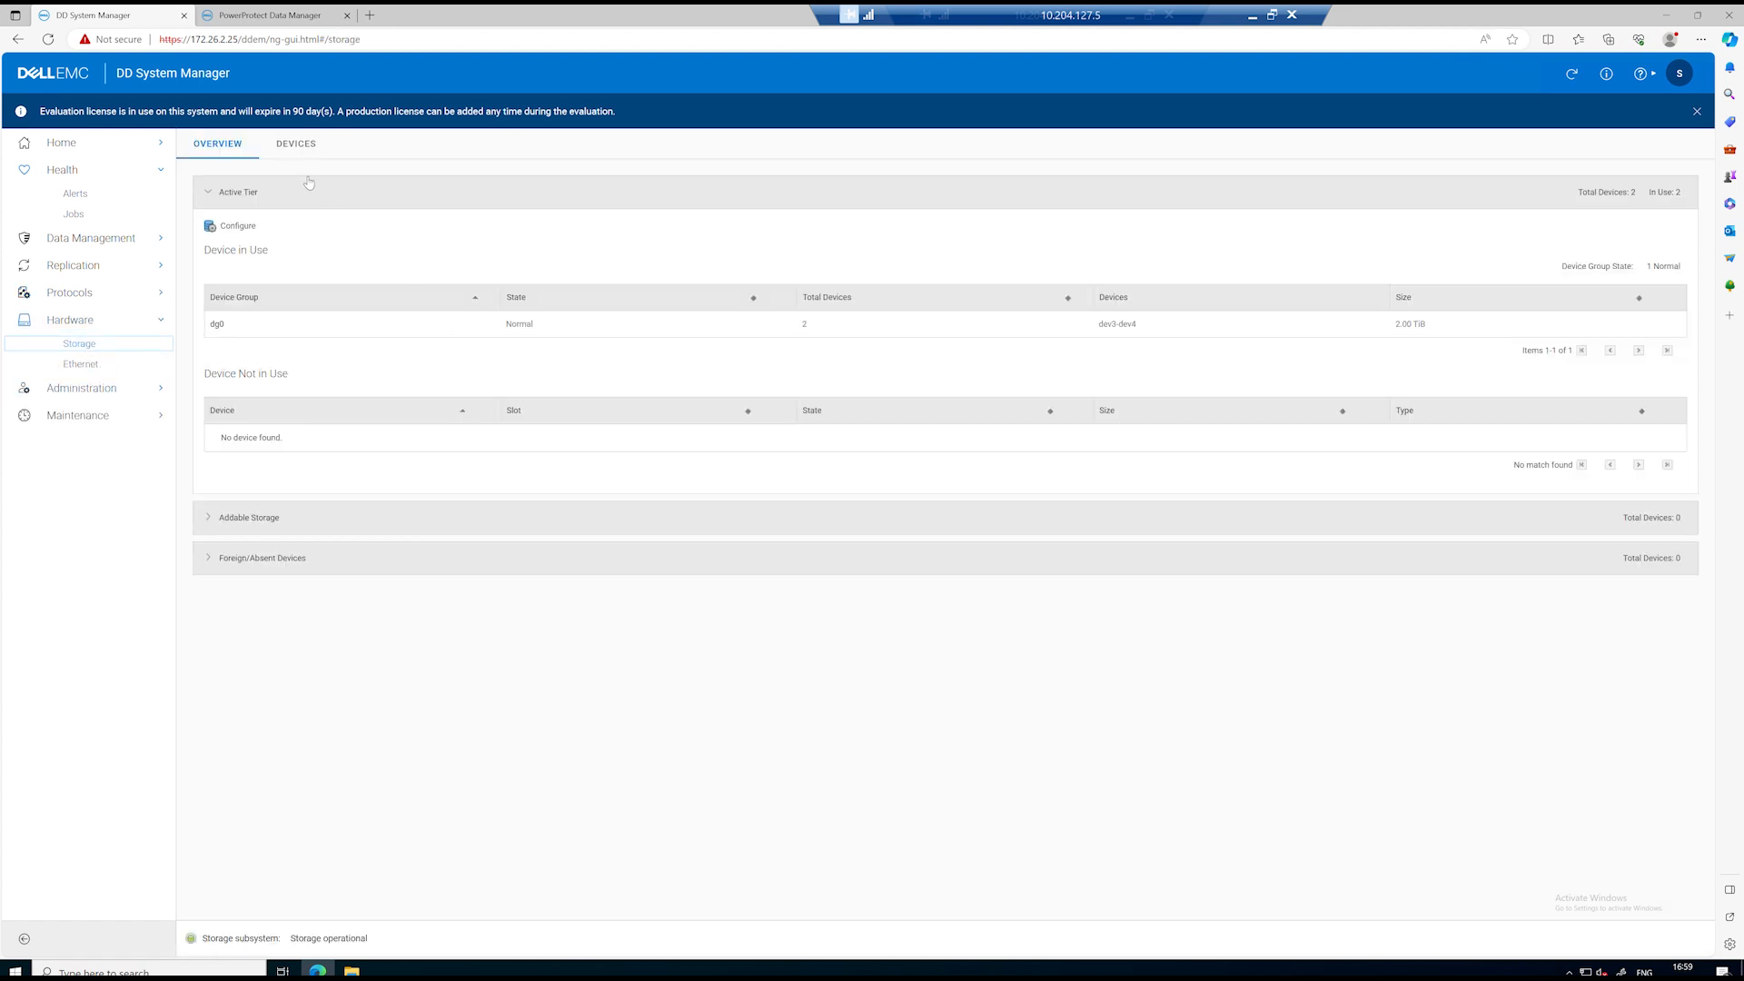
pyautogui.click(294, 143)
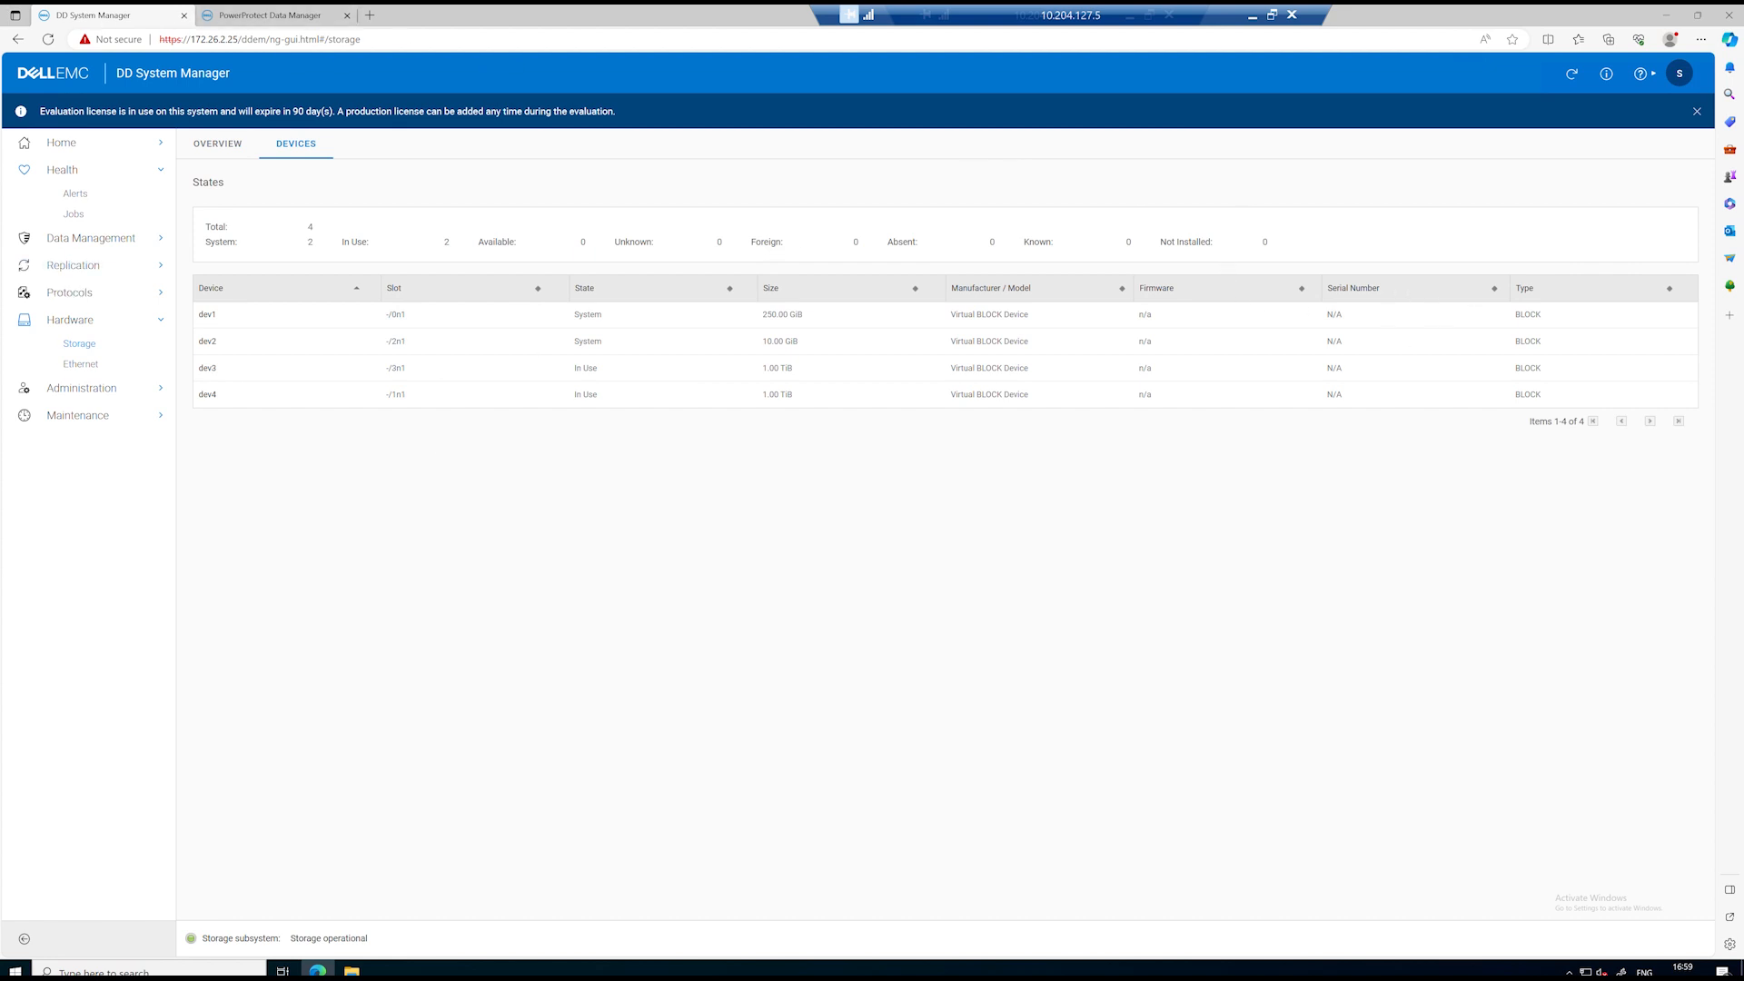
pyautogui.click(276, 15)
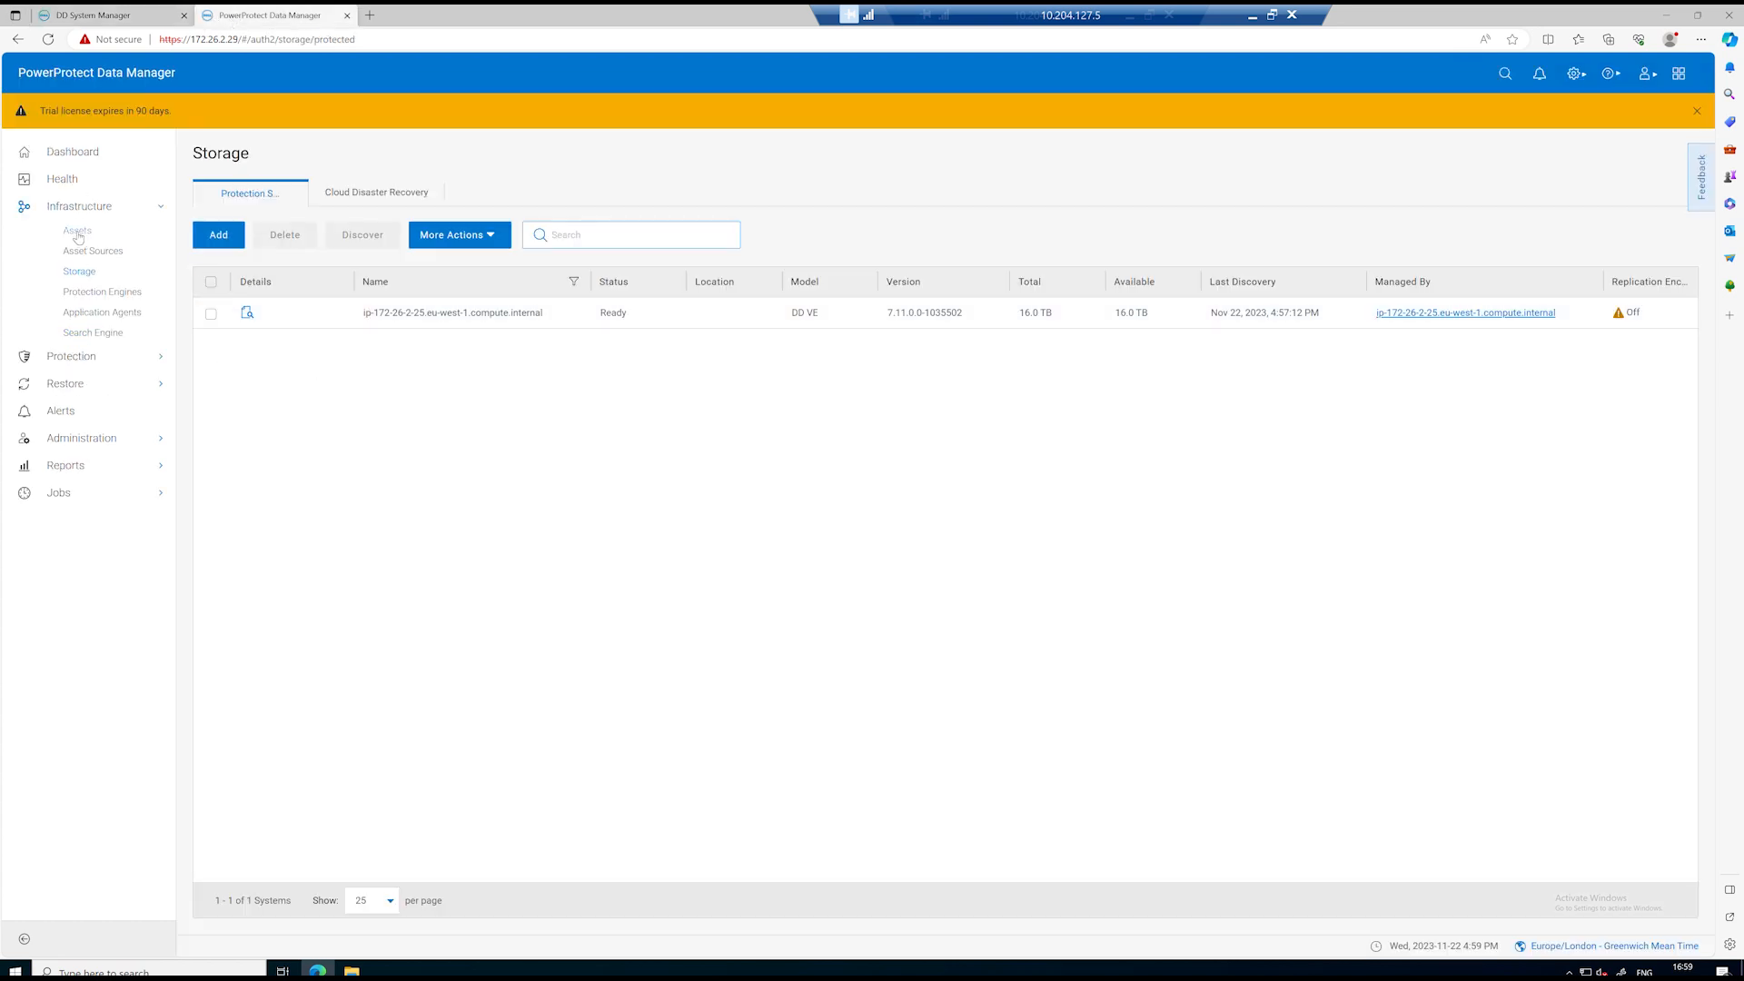
# - Browse the Assets and Asset Sources pages under Infrastructure
pyautogui.click(76, 230)
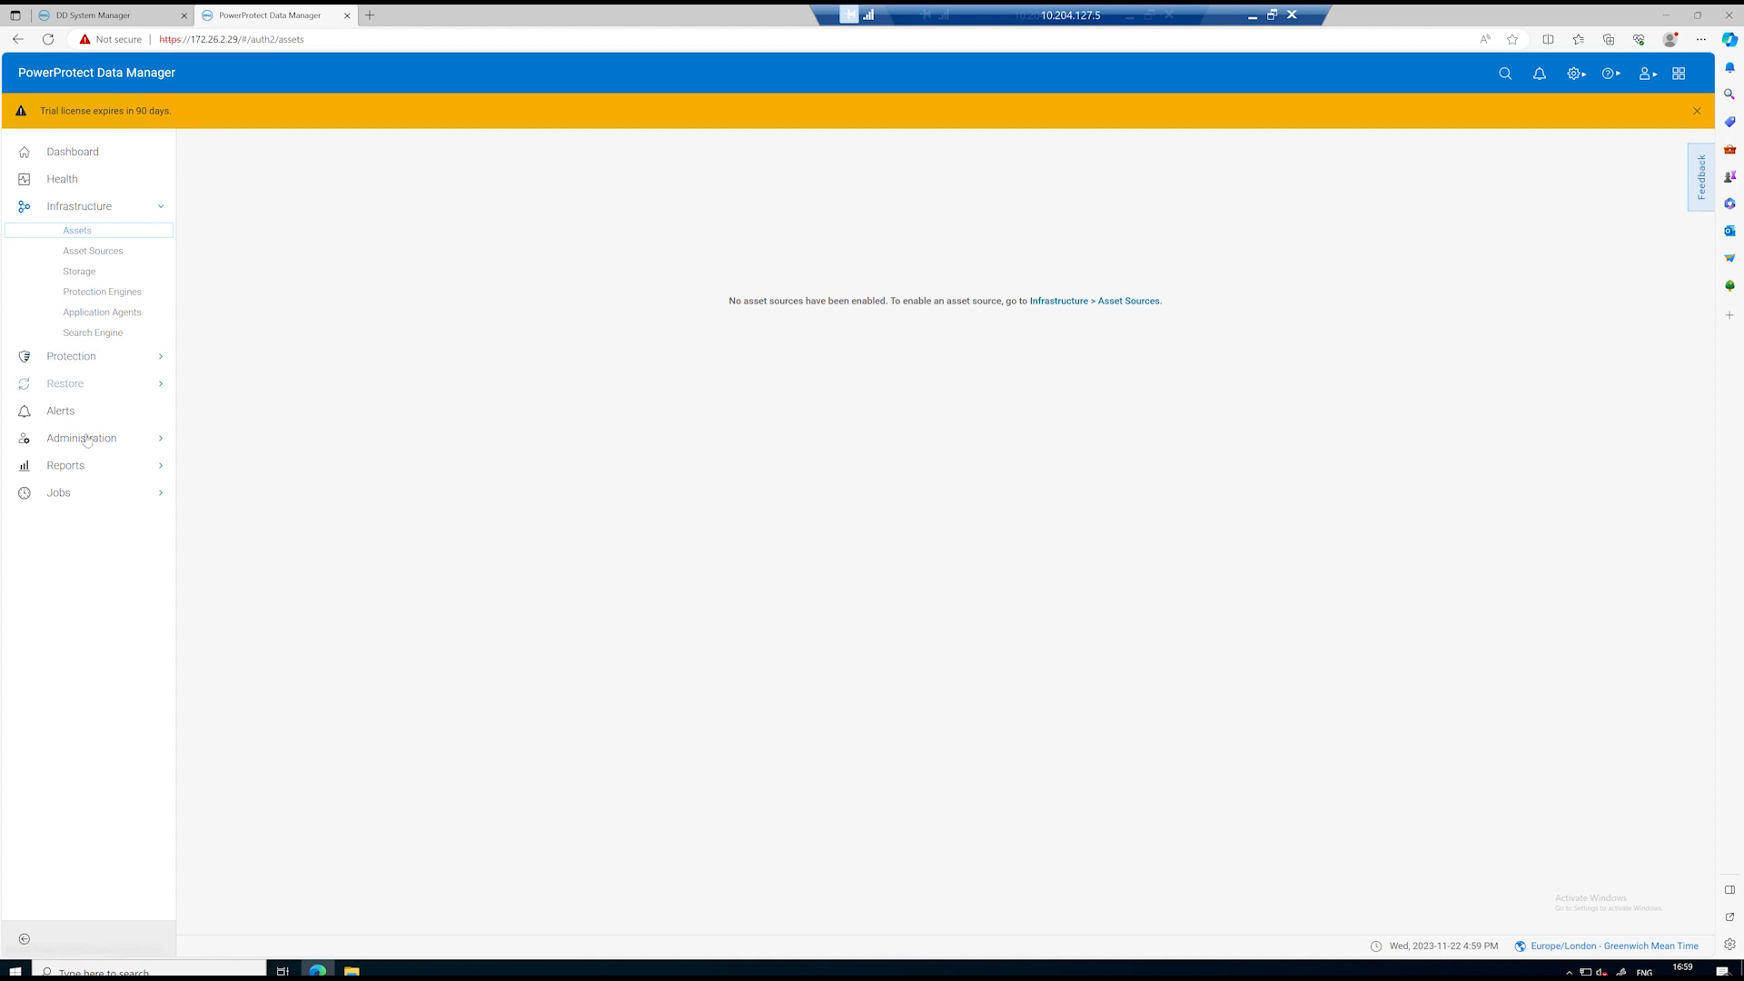
pyautogui.click(71, 356)
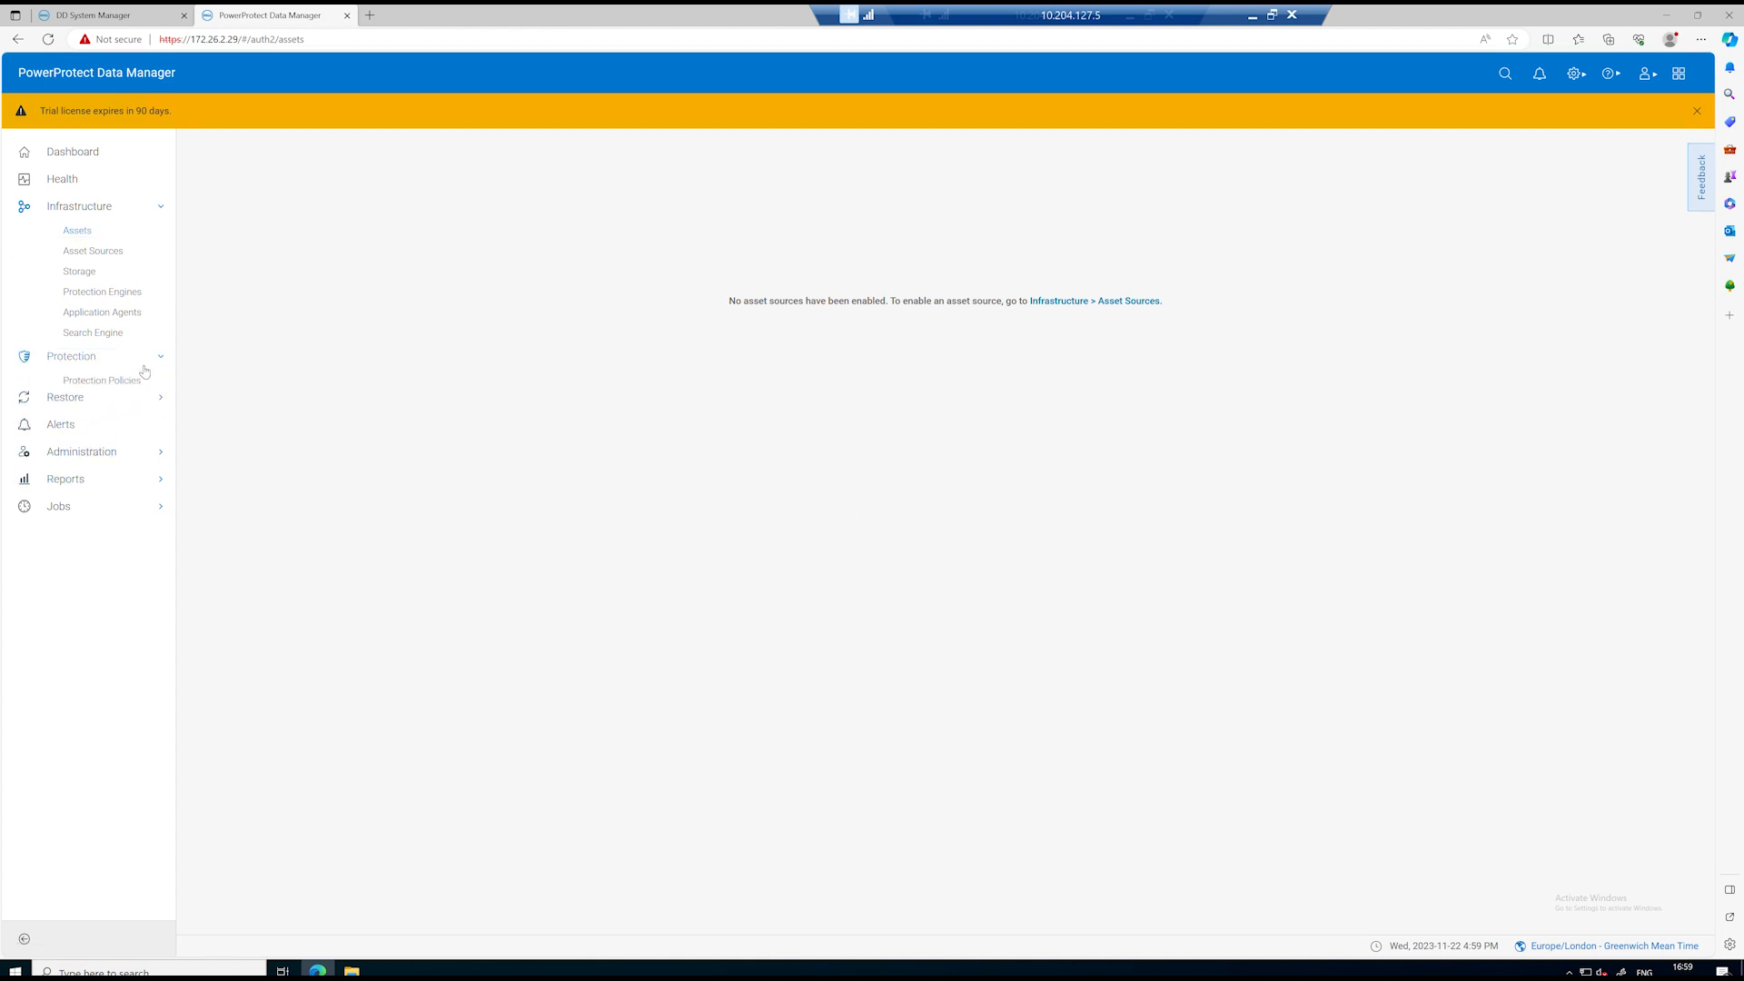
pyautogui.click(70, 356)
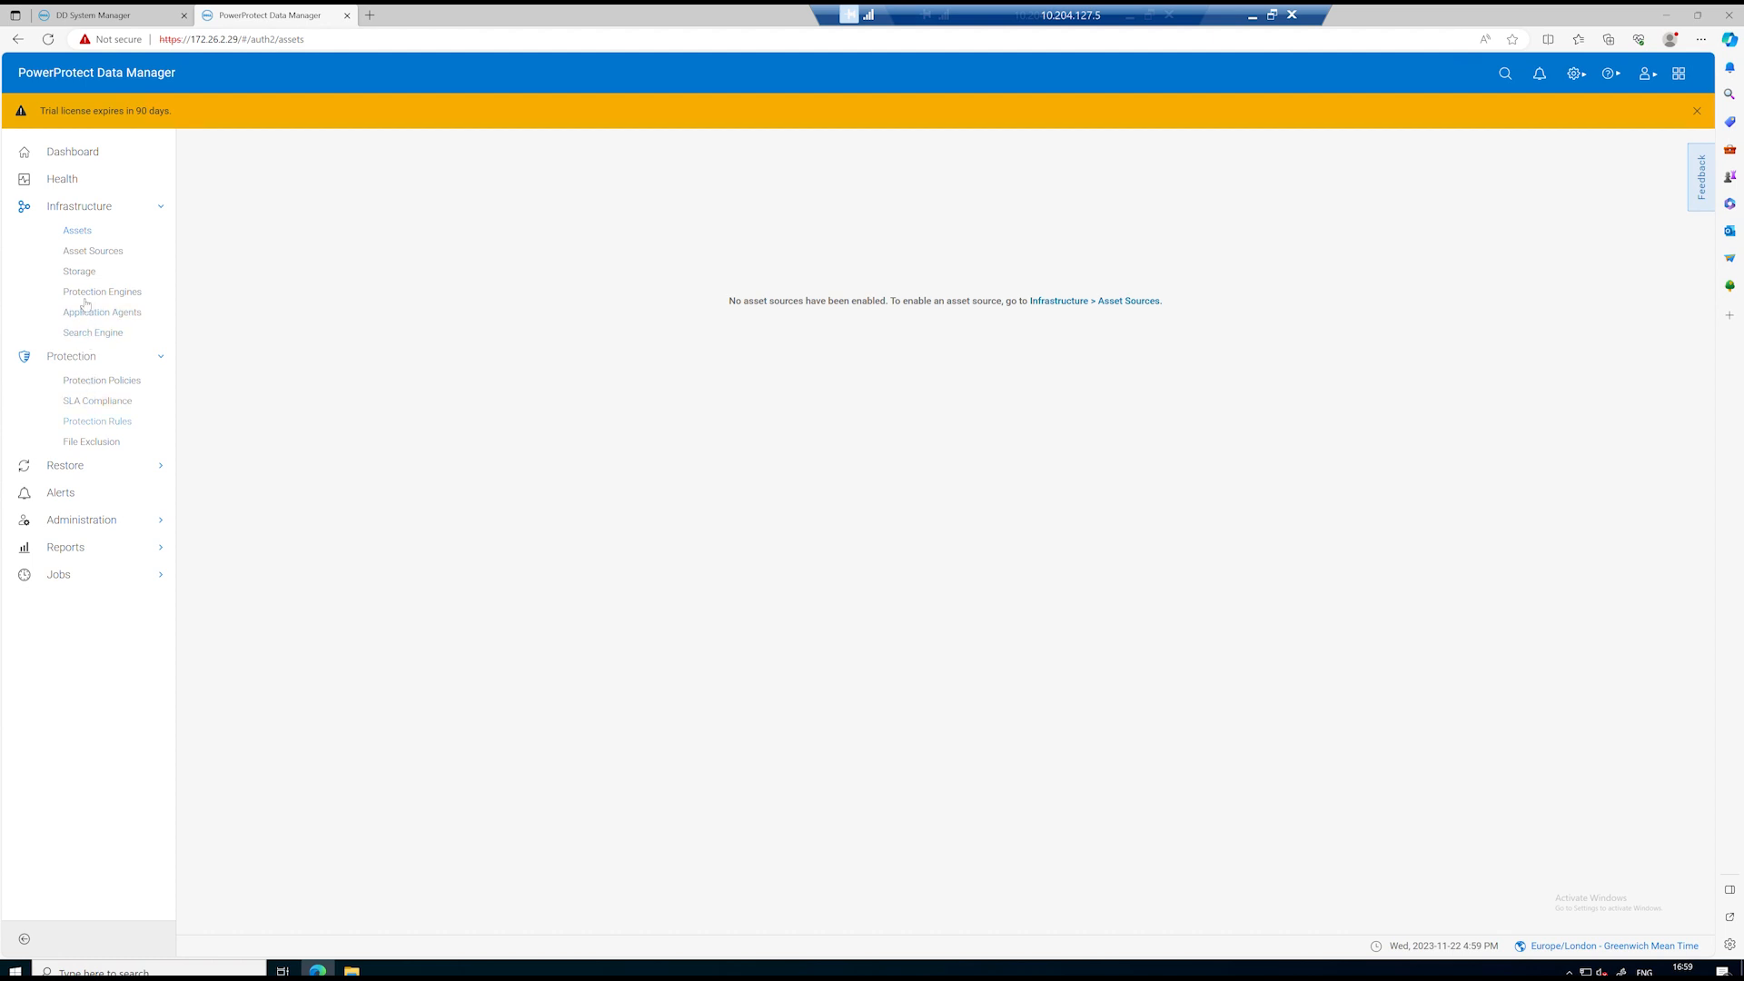
pyautogui.click(94, 251)
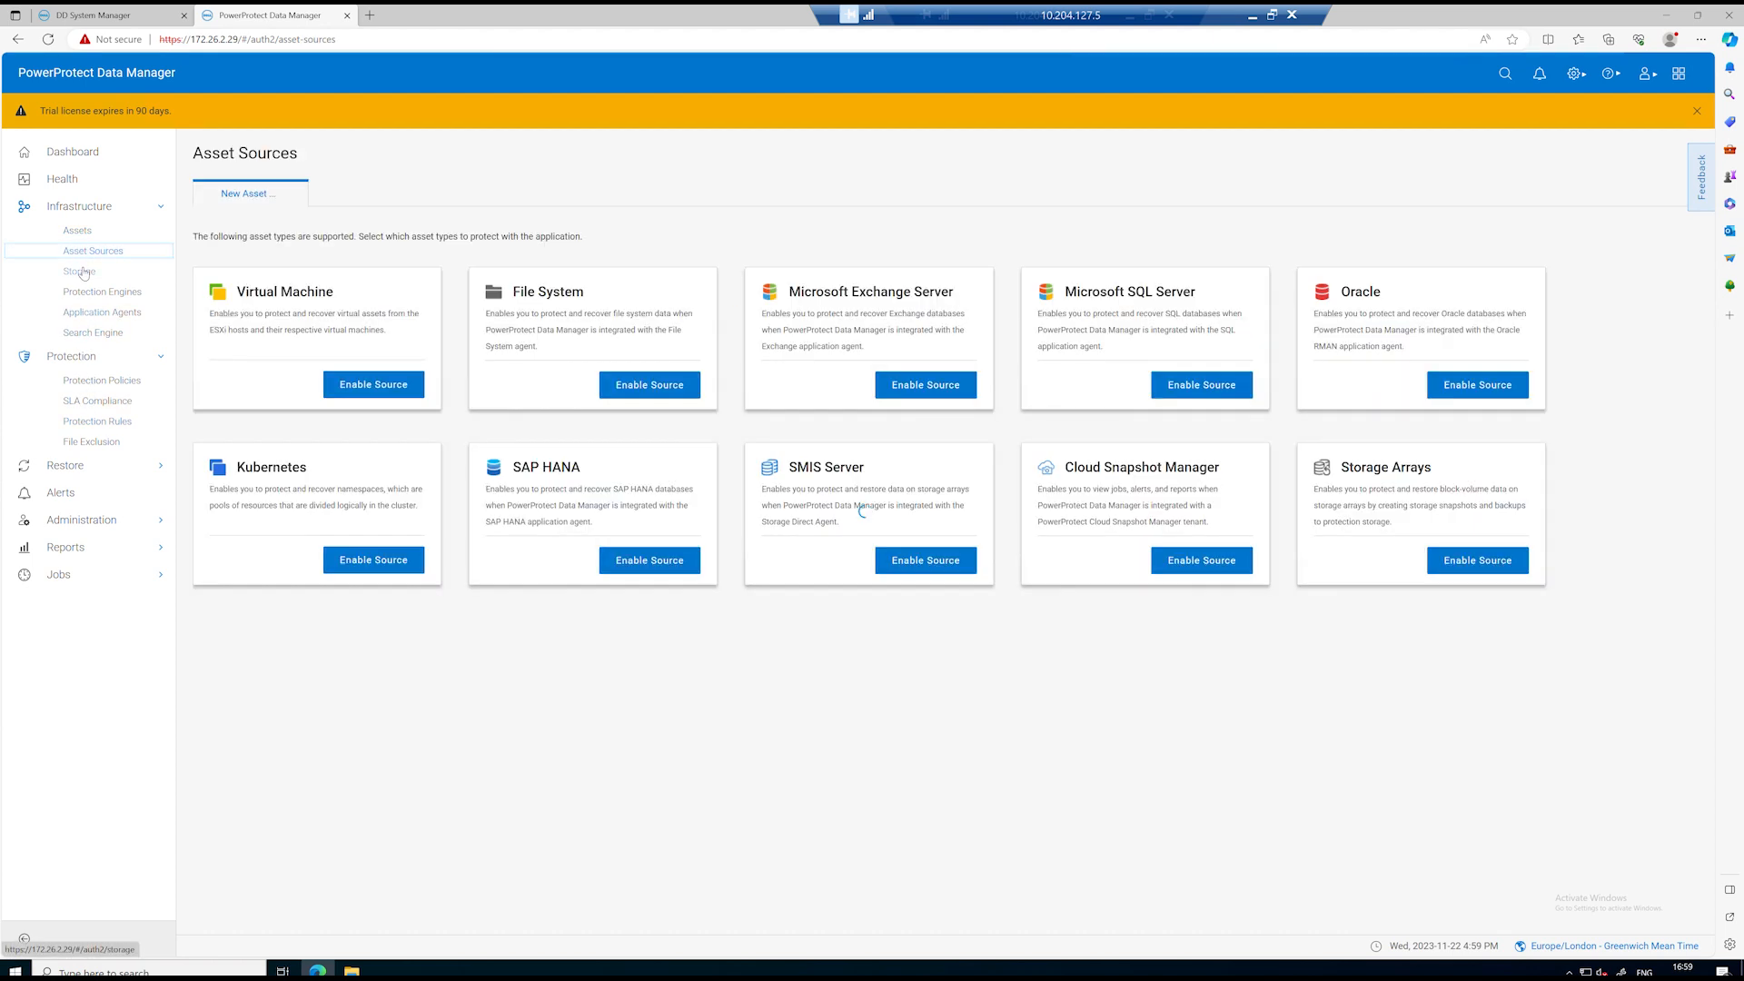
# - View the DD VE protection storage details, then switch back to the AWS console
pyautogui.click(79, 272)
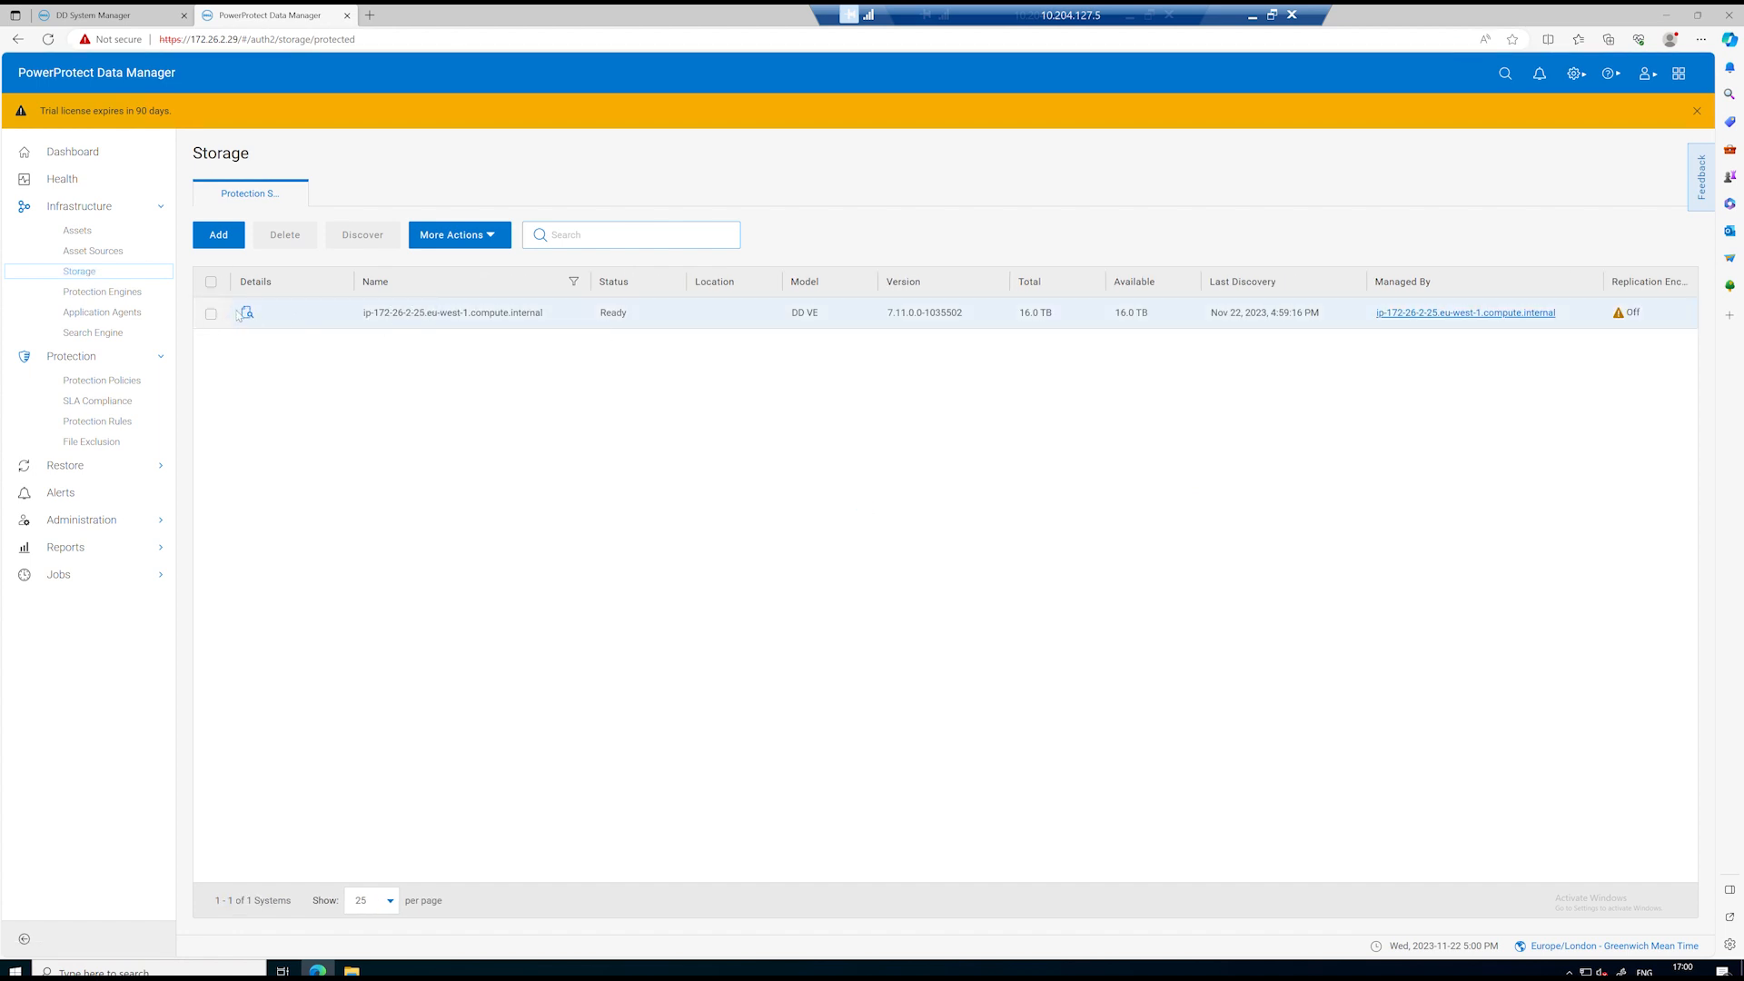
pyautogui.click(244, 313)
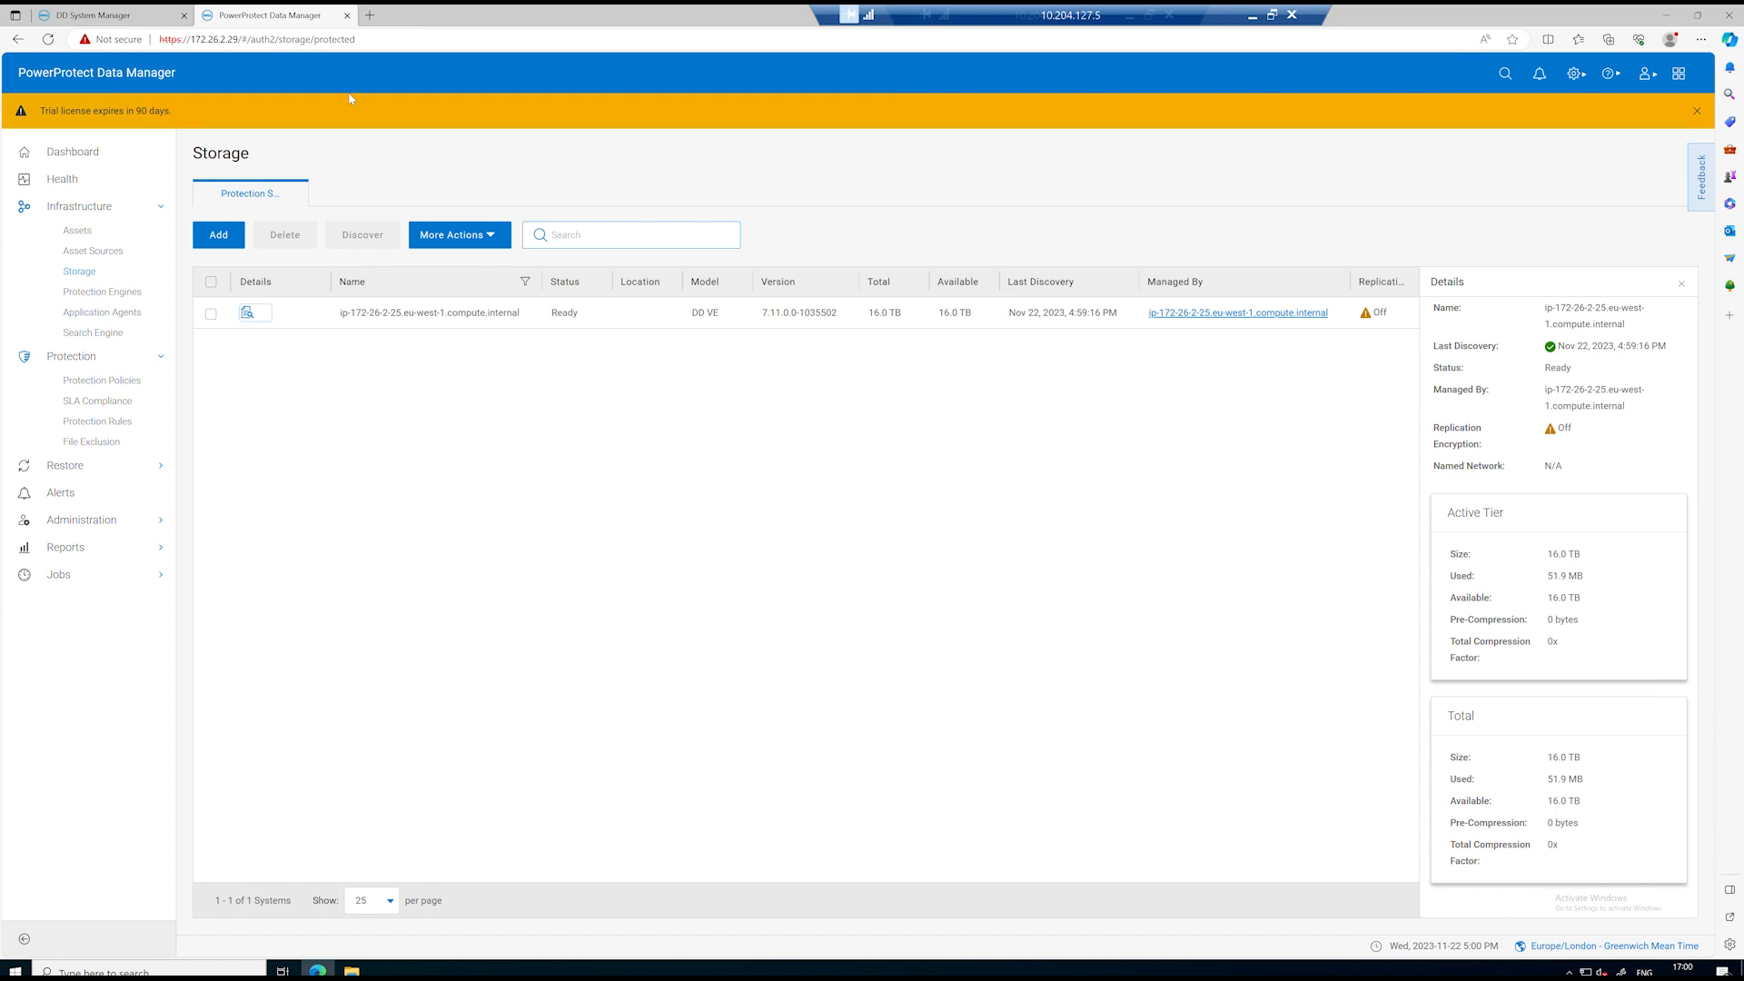
pyautogui.moveTo(823, 64)
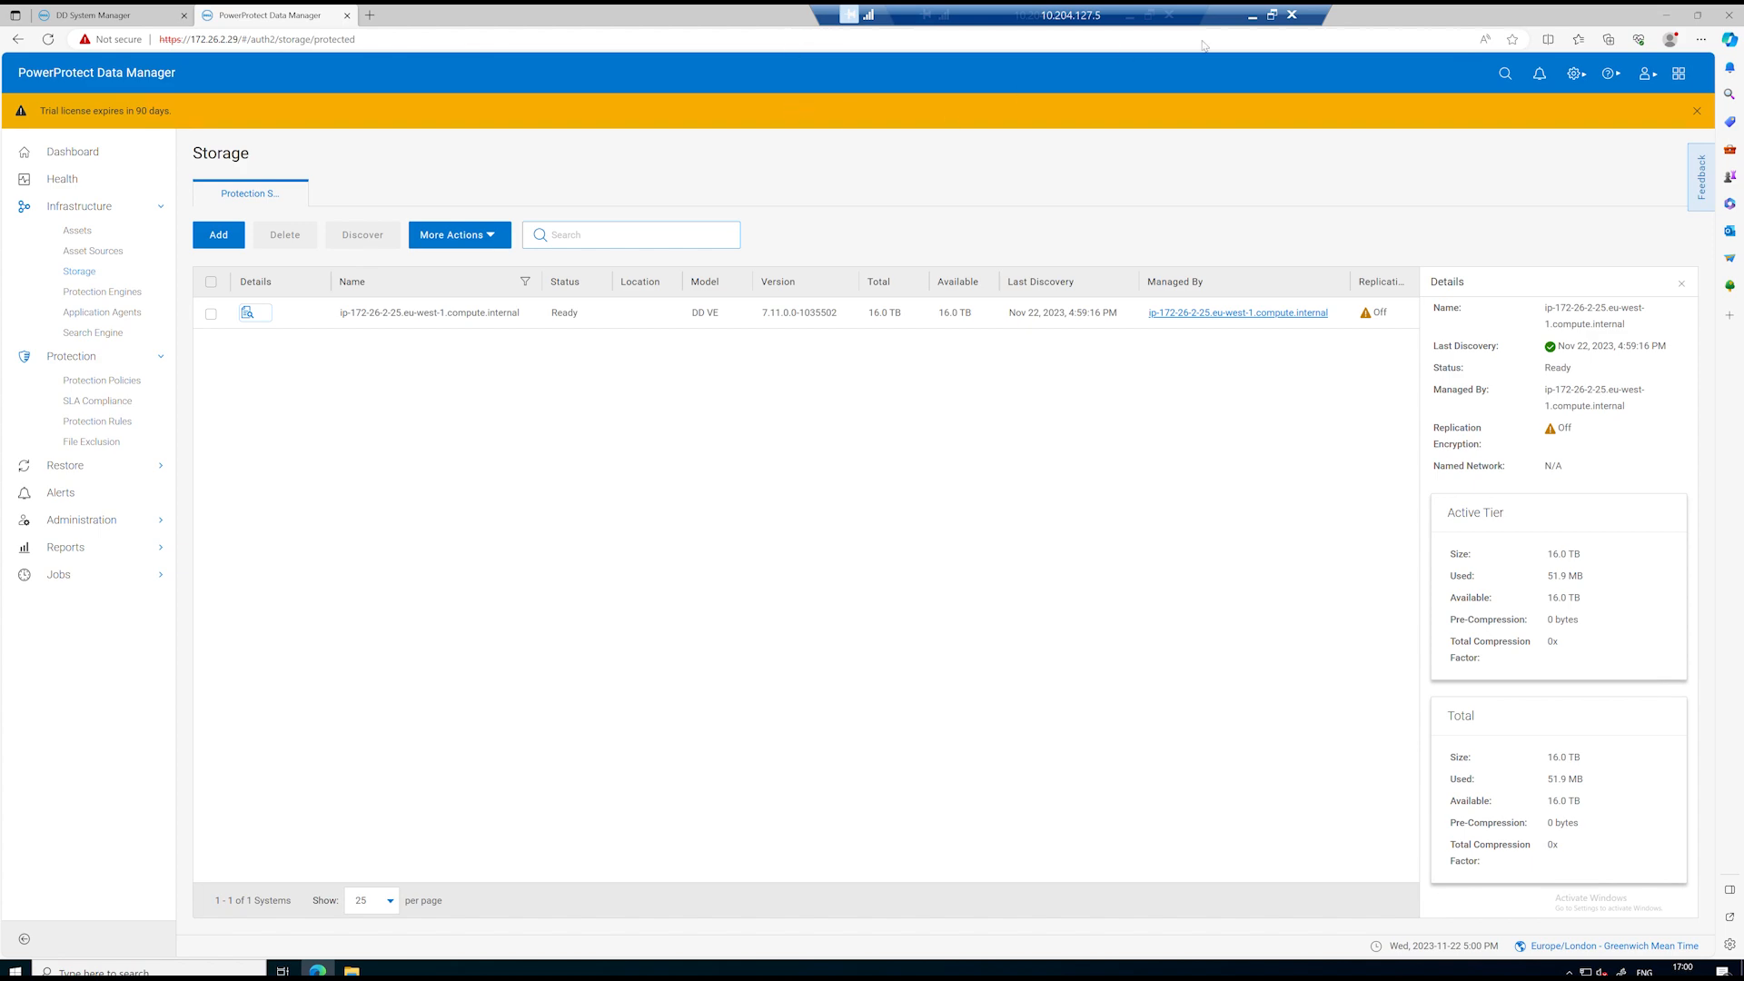
pyautogui.click(122, 15)
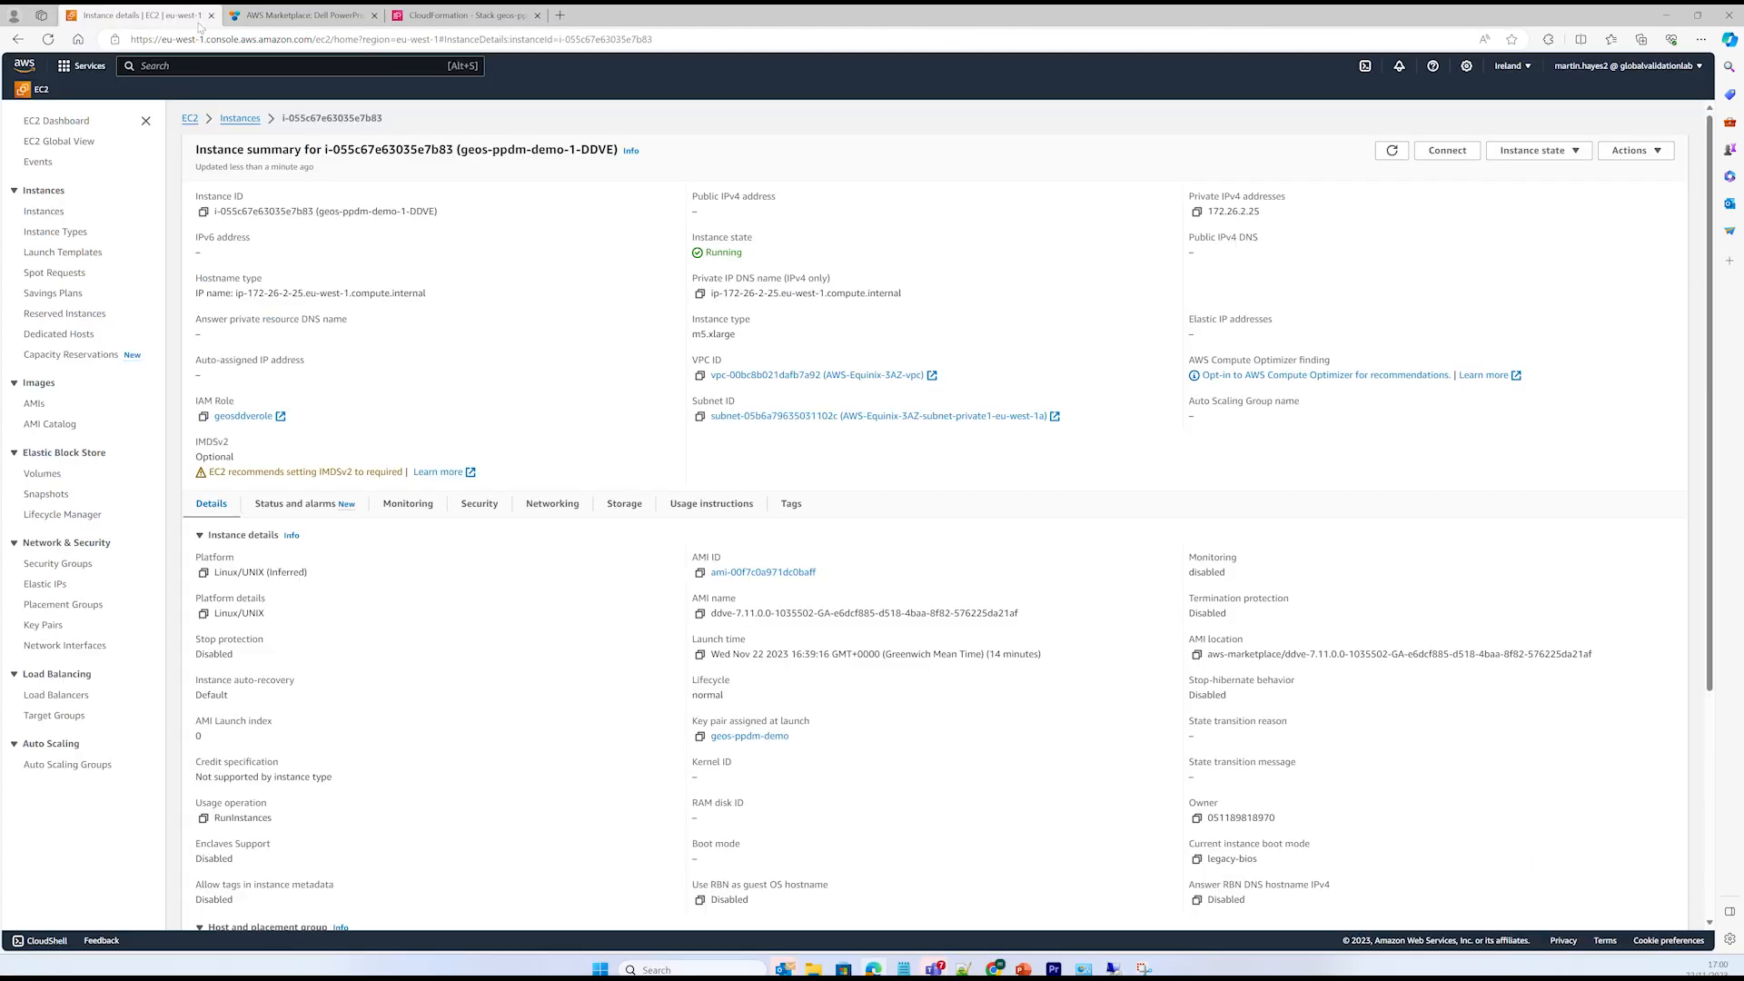
# - Find and open the S3 service from the console search
pyautogui.click(301, 65)
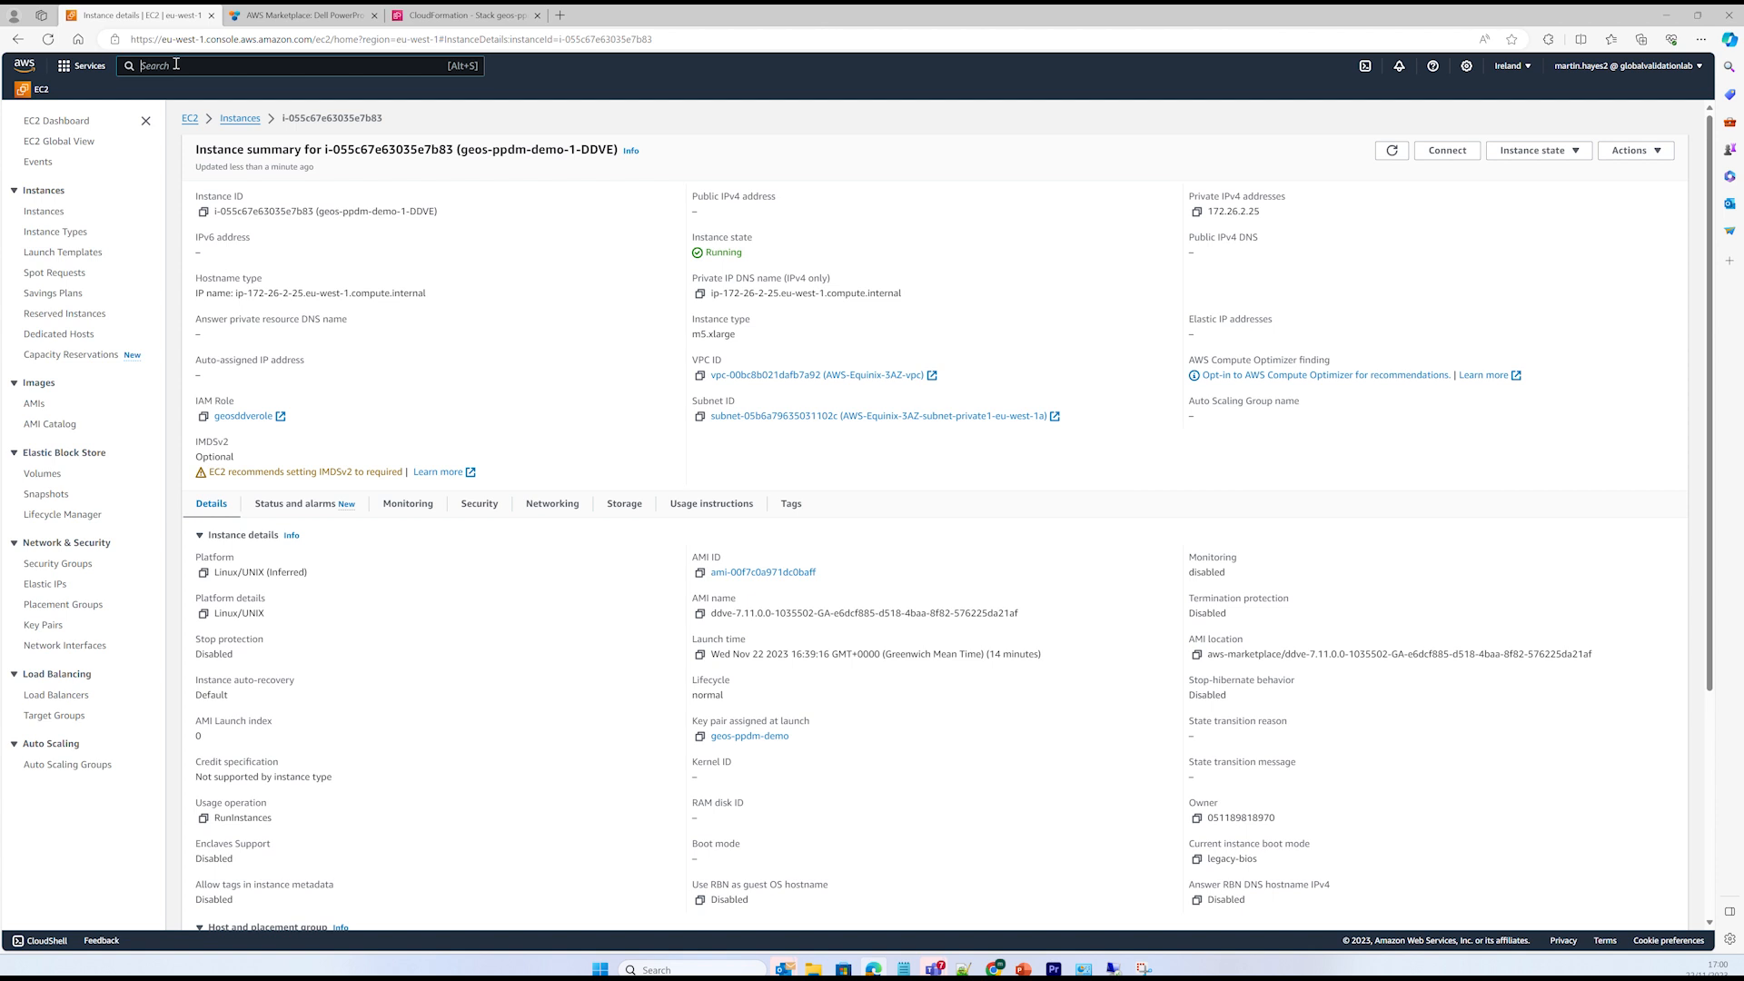
pyautogui.write('s3')
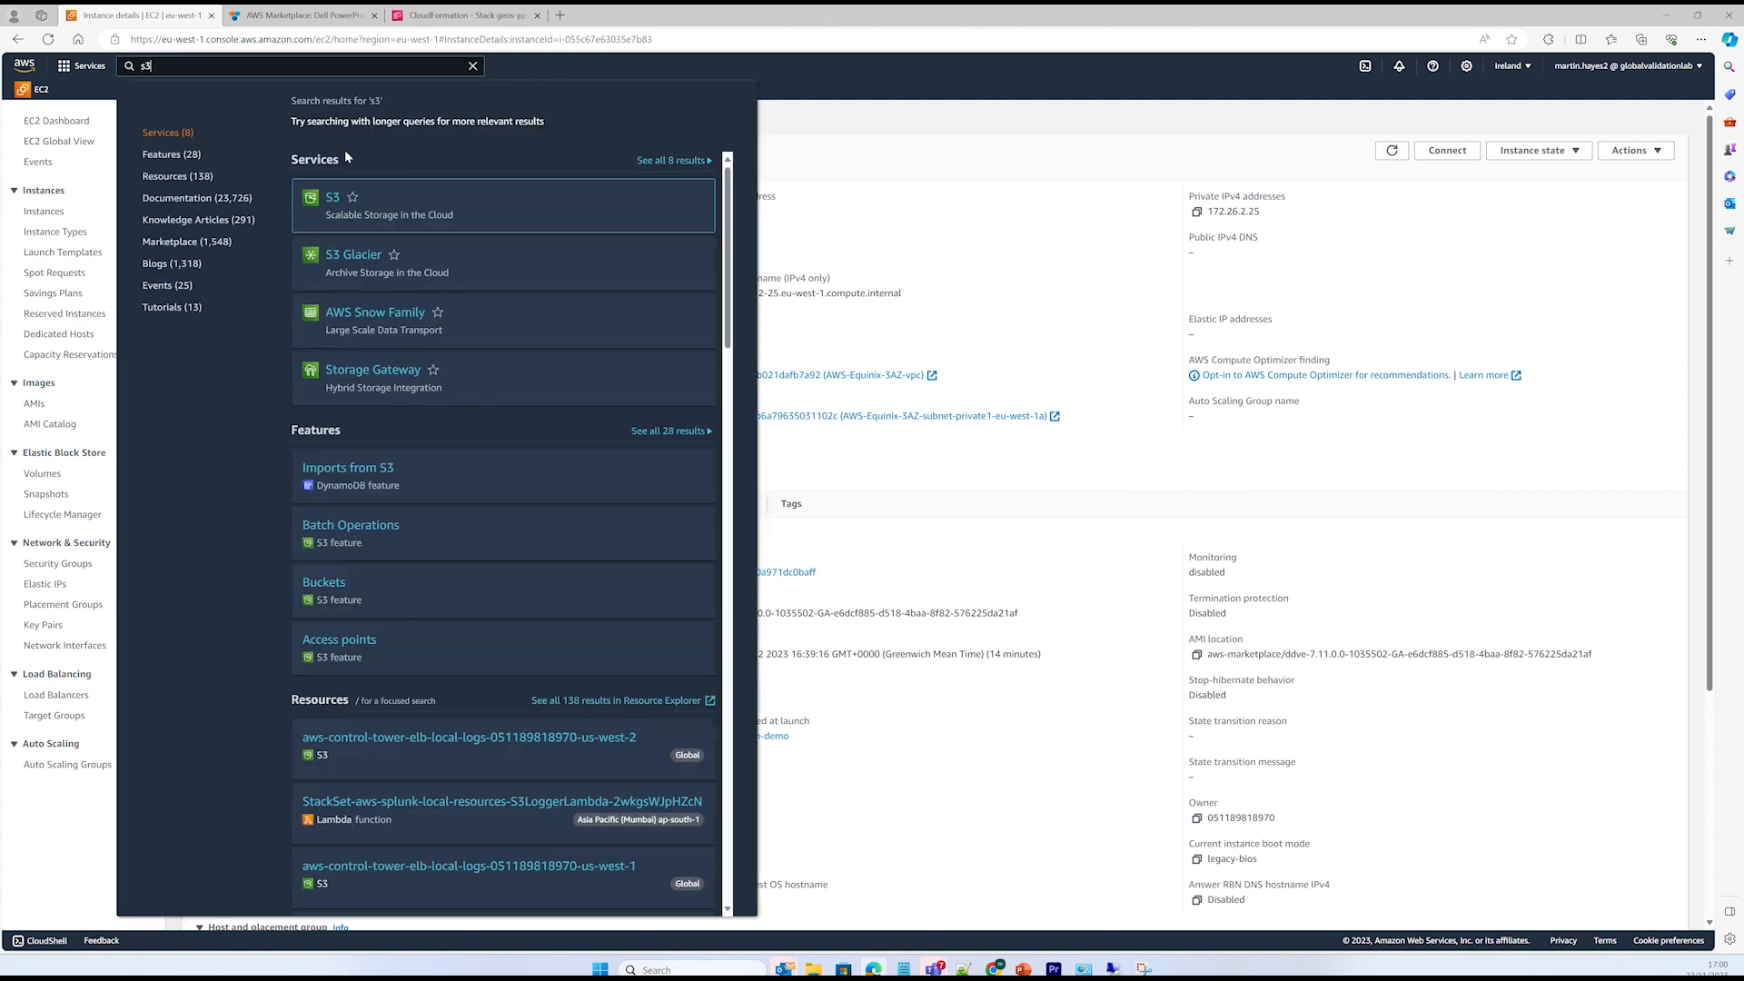
pyautogui.click(332, 204)
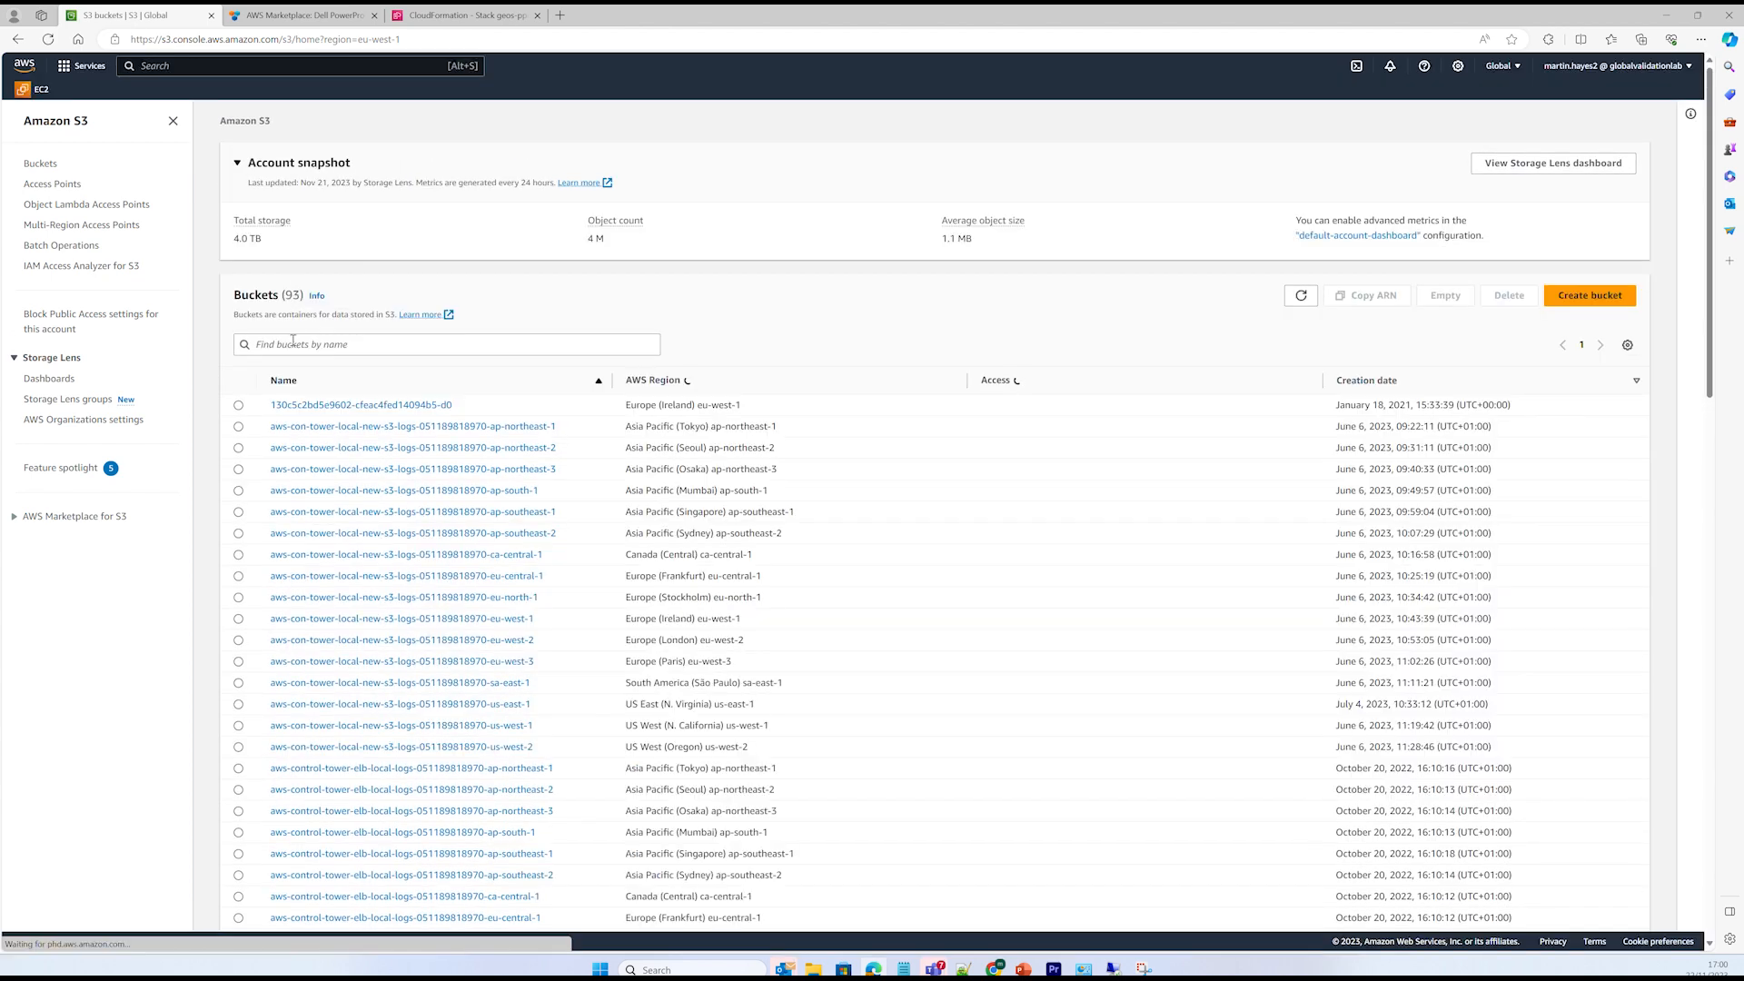
# - Filter buckets by 'ge' and open the m2 folder of geos-ppdm-demo-s3
pyautogui.write('geos')
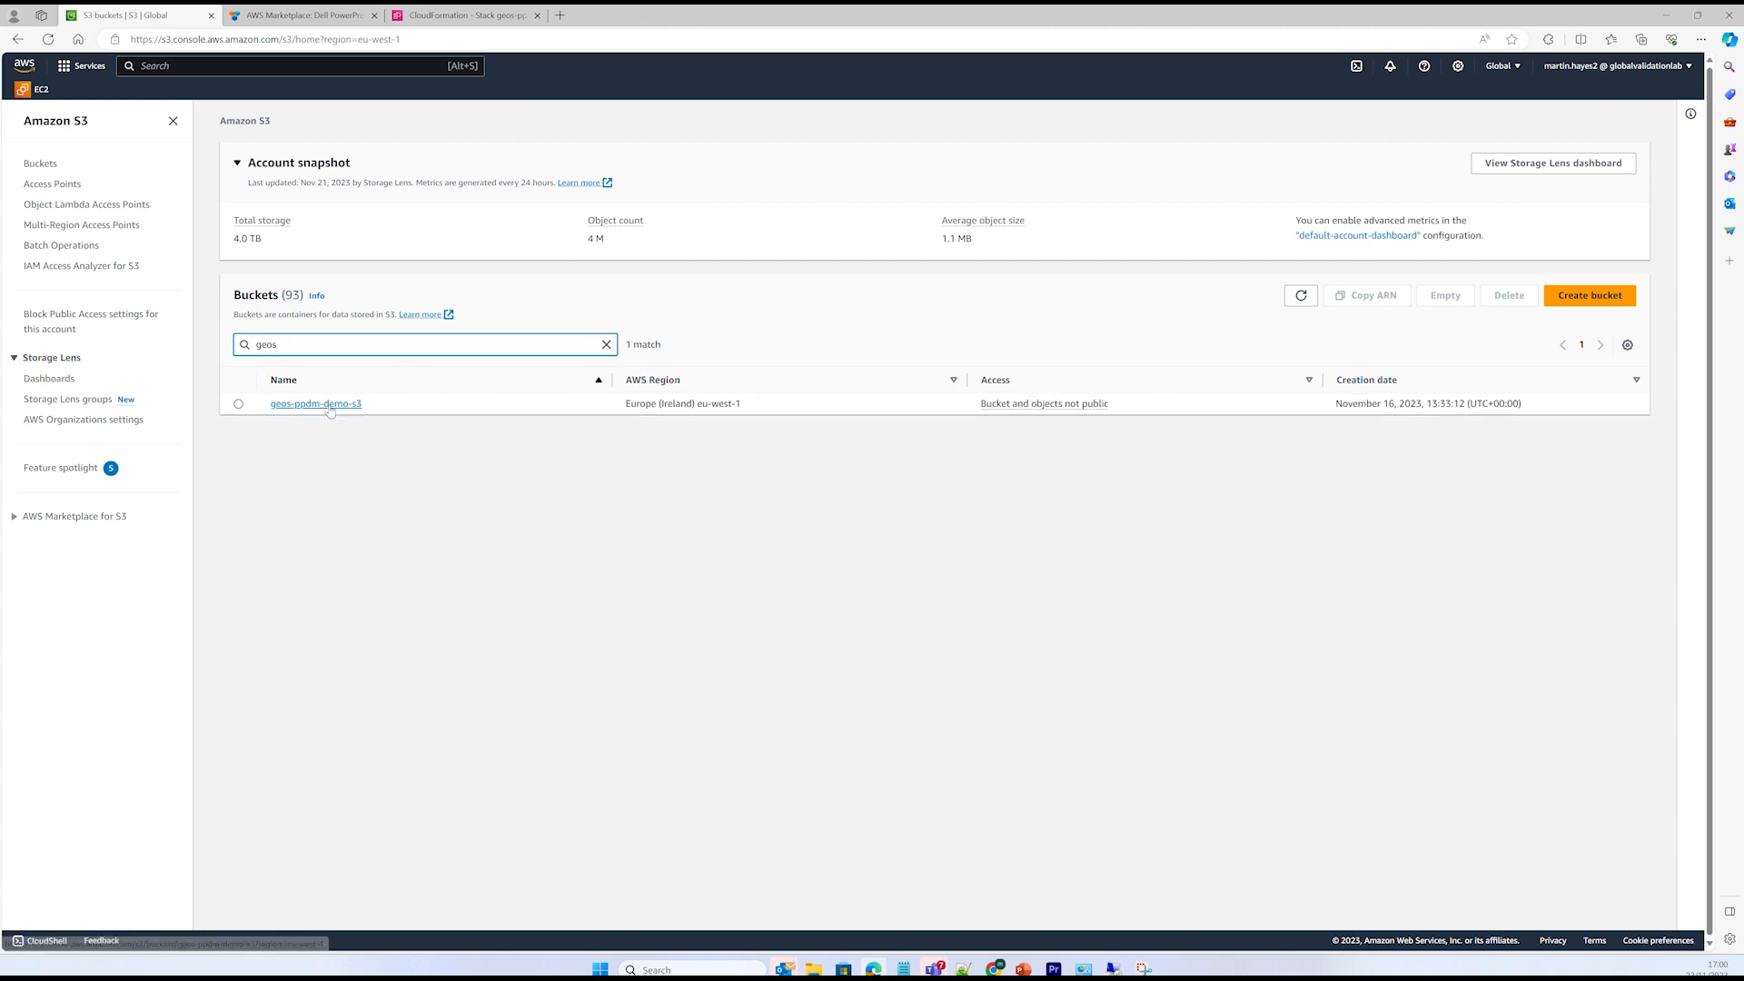
pyautogui.click(315, 403)
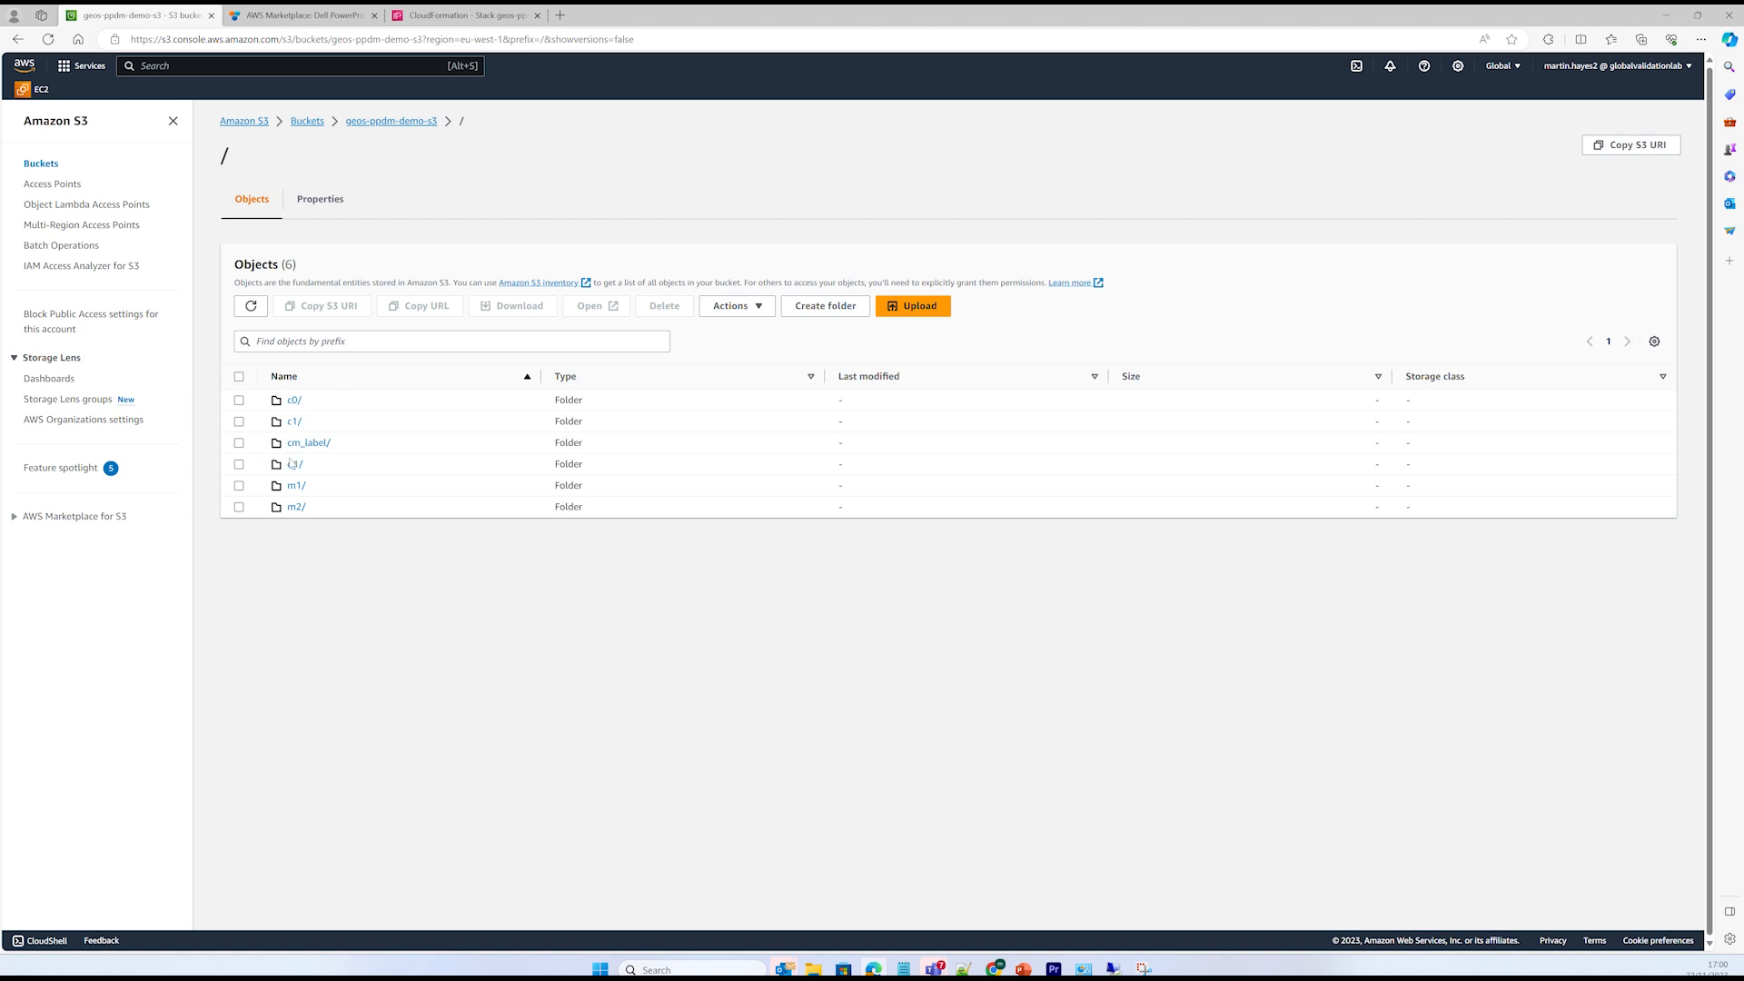
pyautogui.click(296, 506)
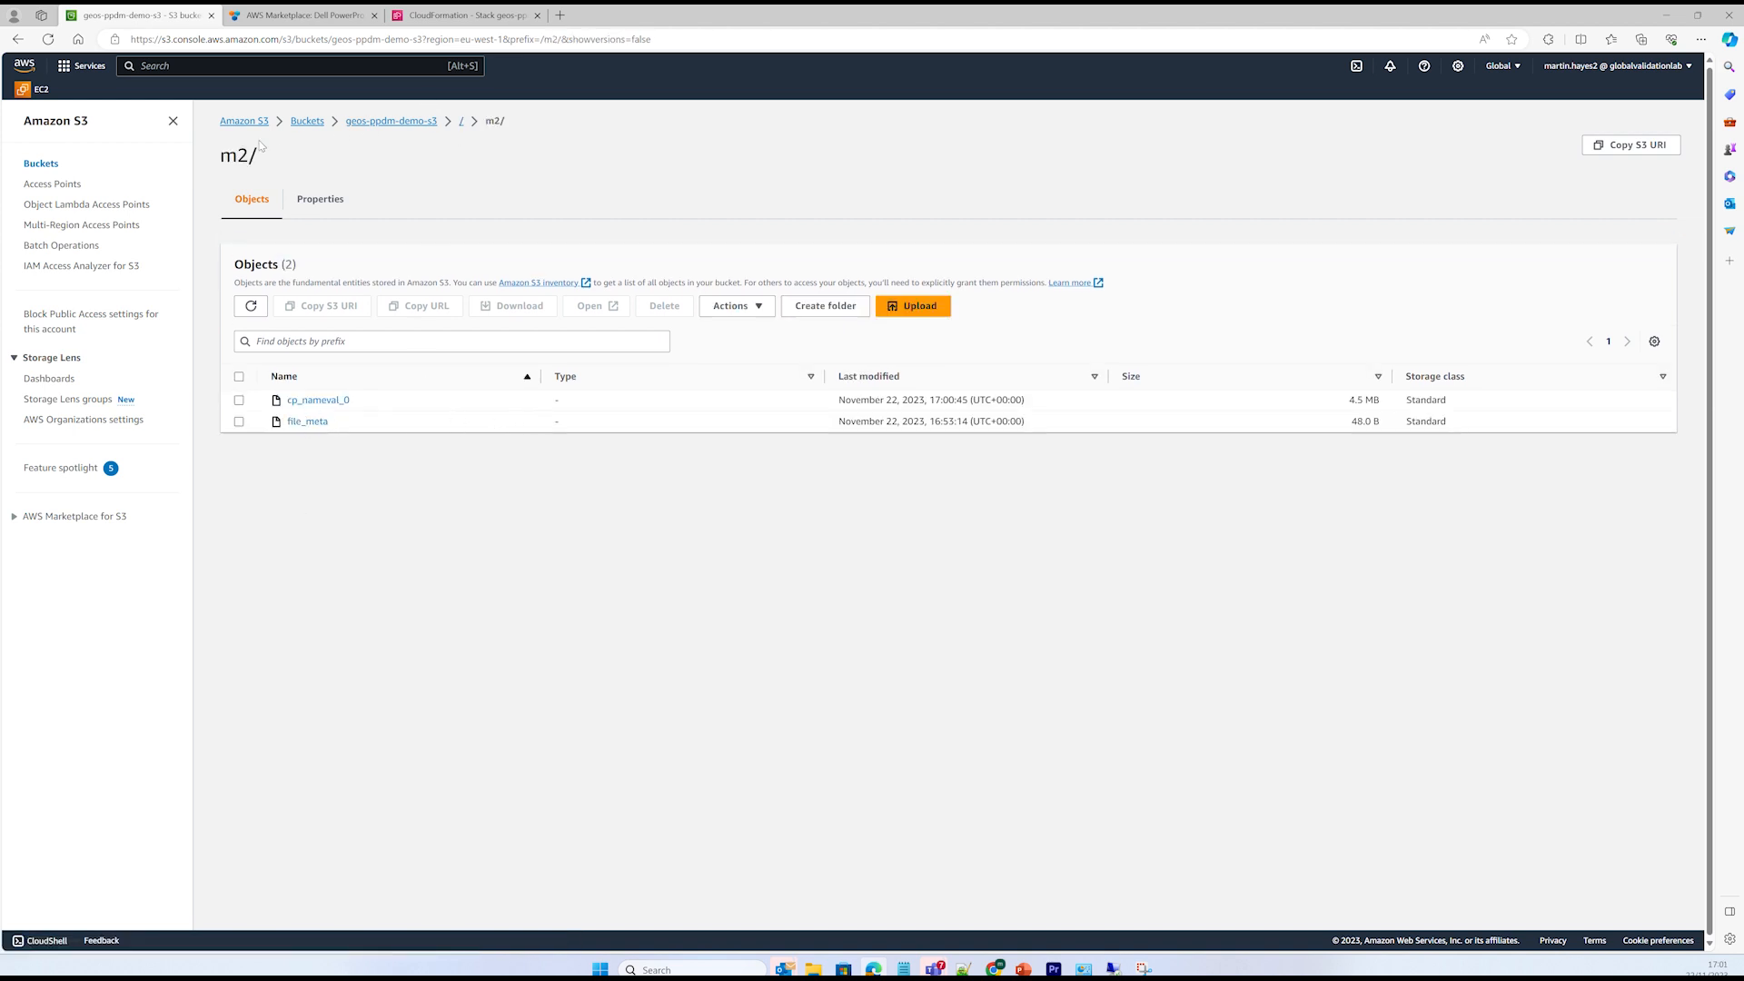
pyautogui.moveTo(803, 27)
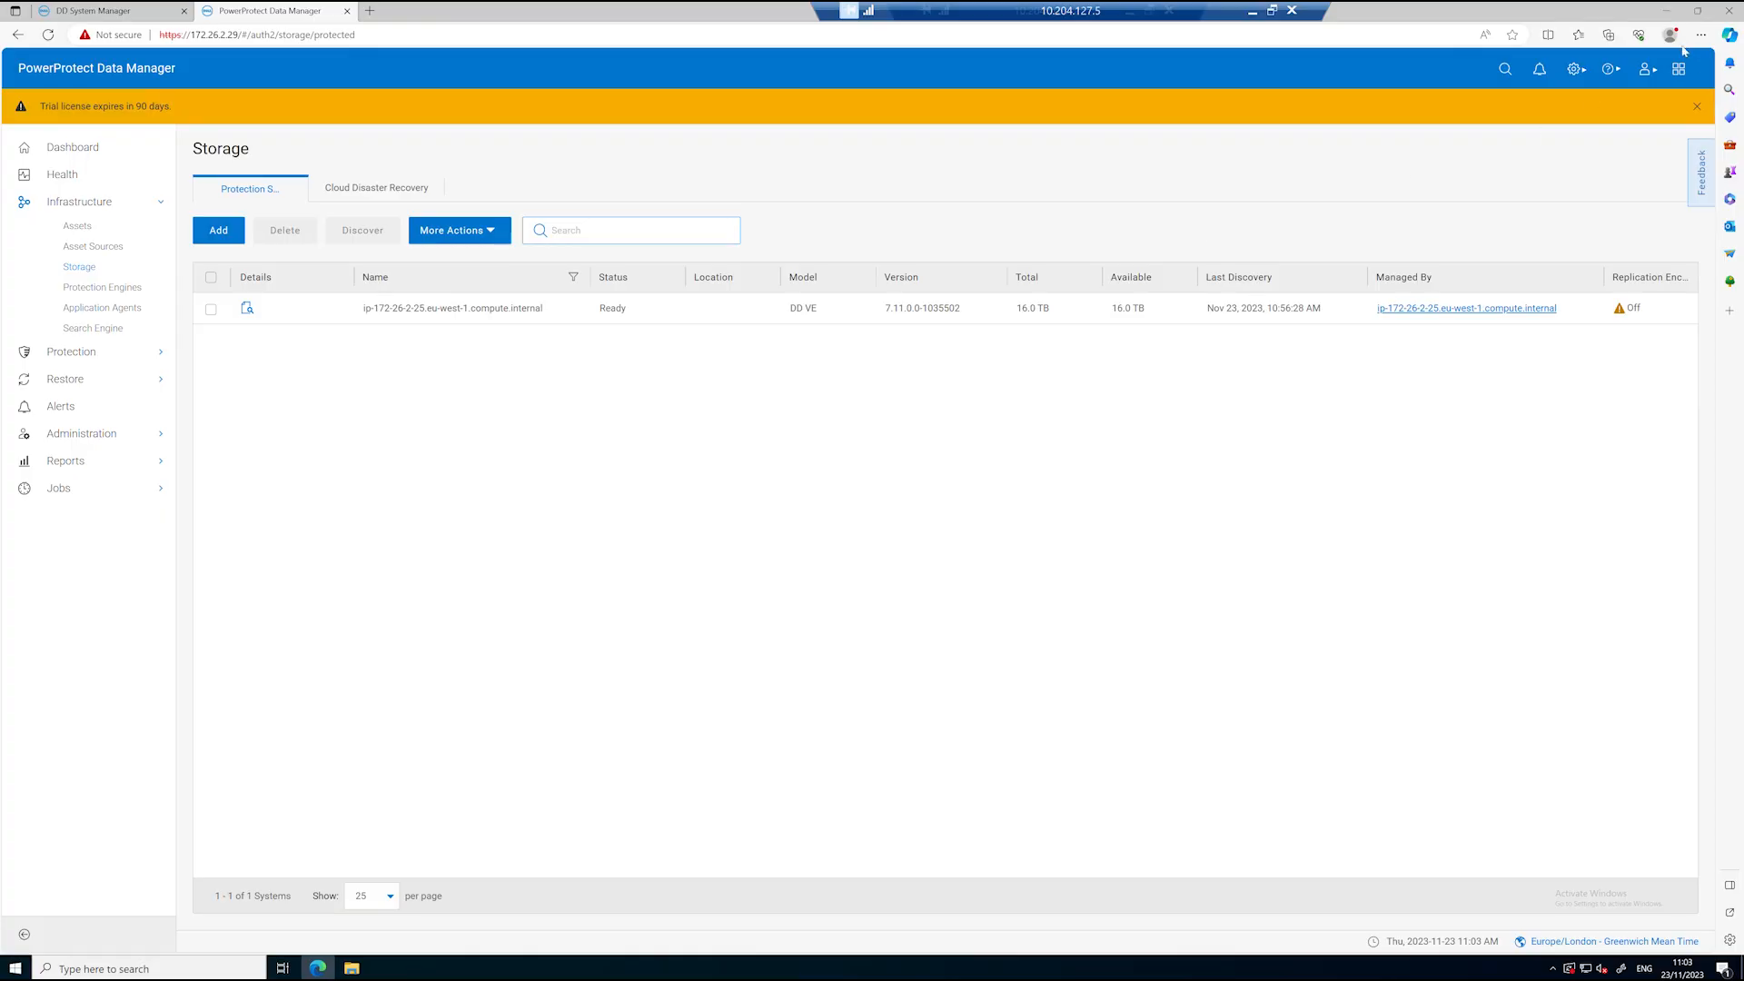
# - Reach the Kubernetes section of System Settings > Downloads
pyautogui.click(1573, 68)
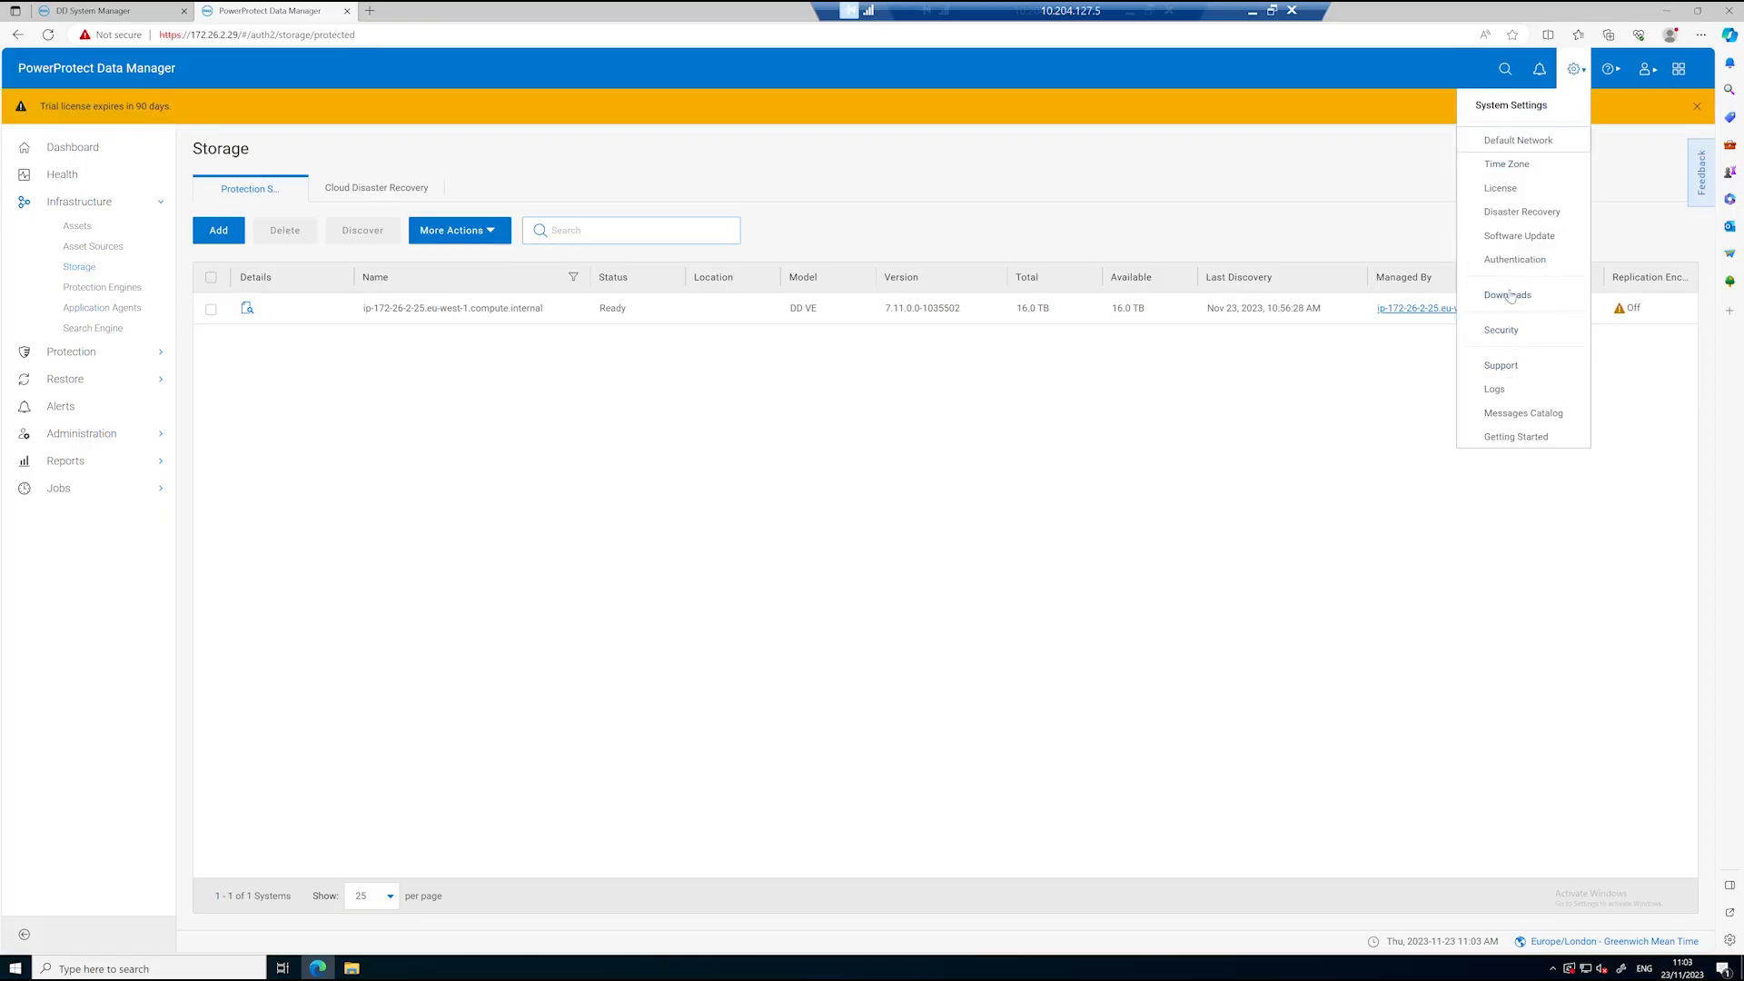
pyautogui.click(1071, 270)
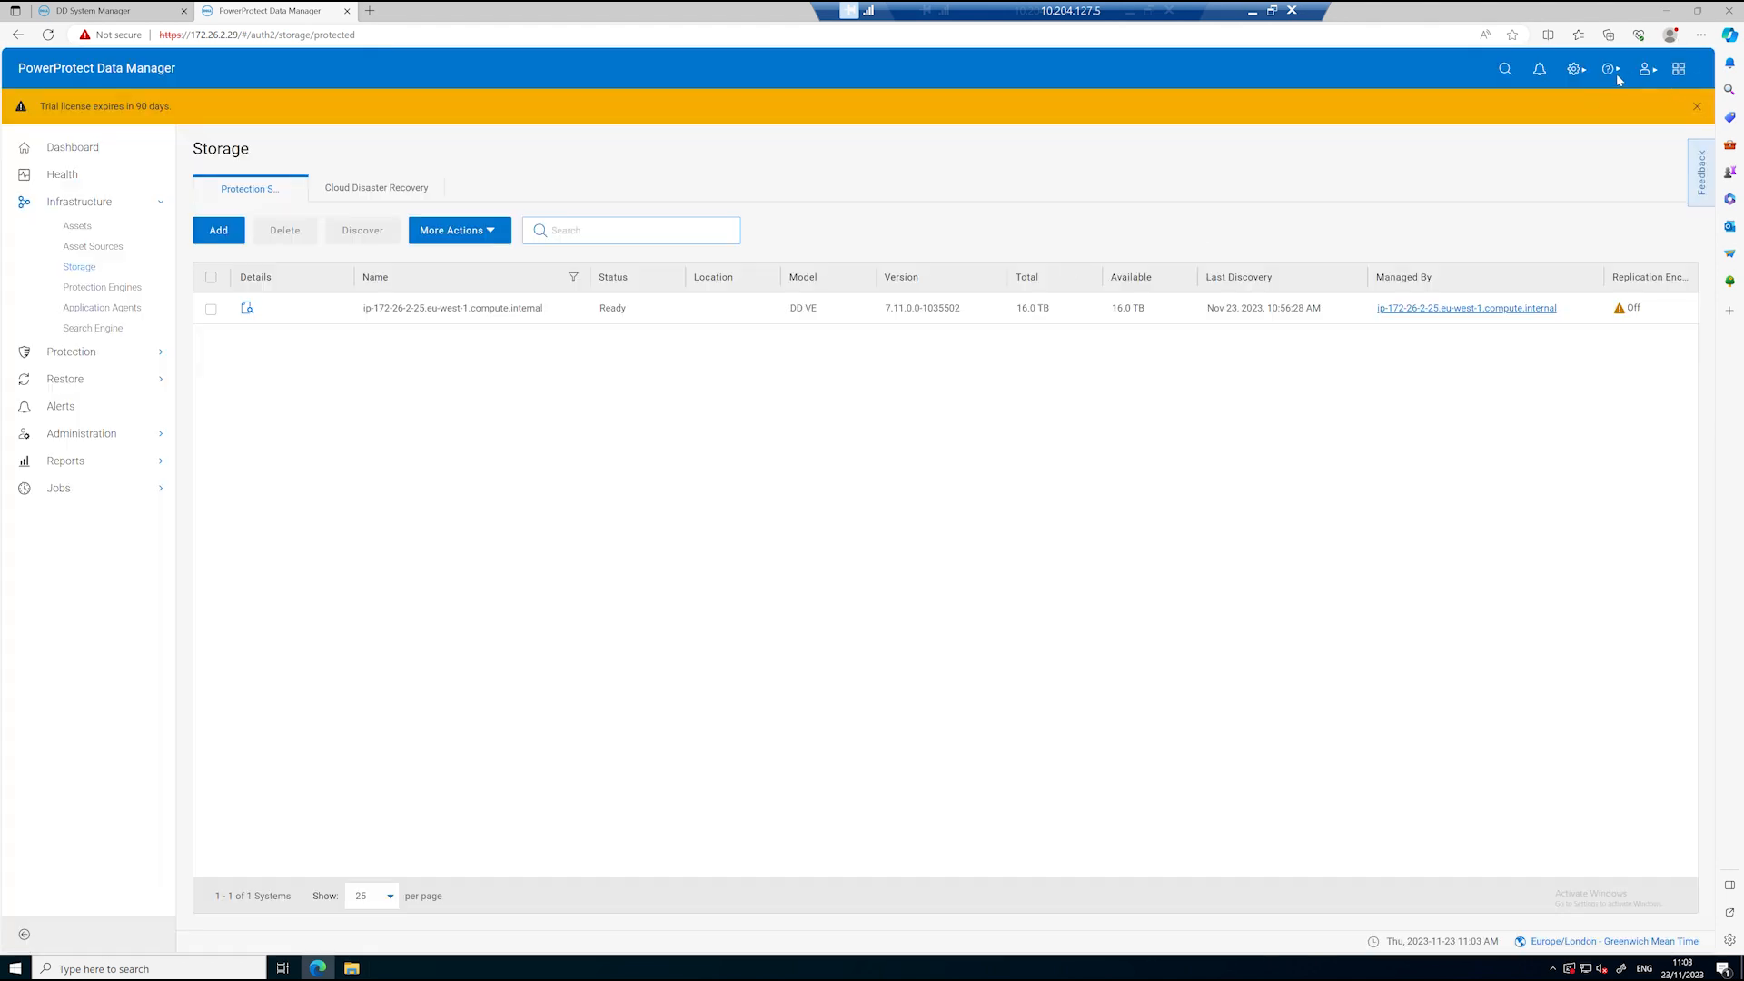
pyautogui.click(1575, 68)
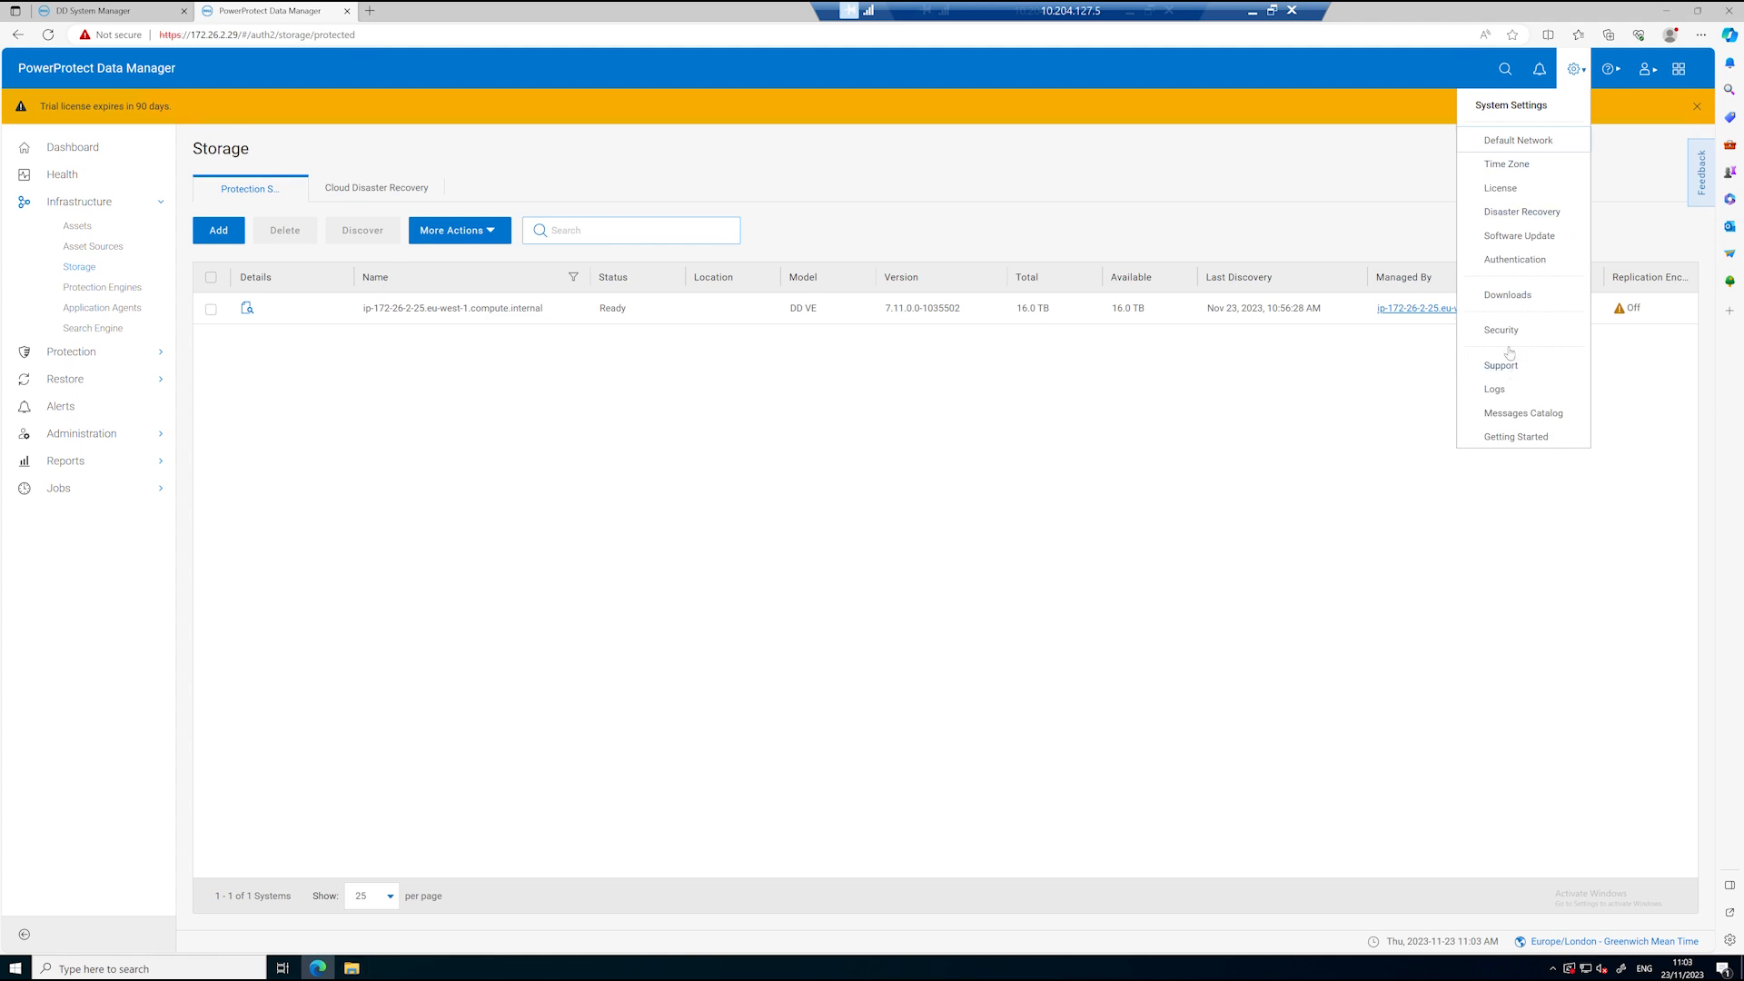
pyautogui.click(1507, 293)
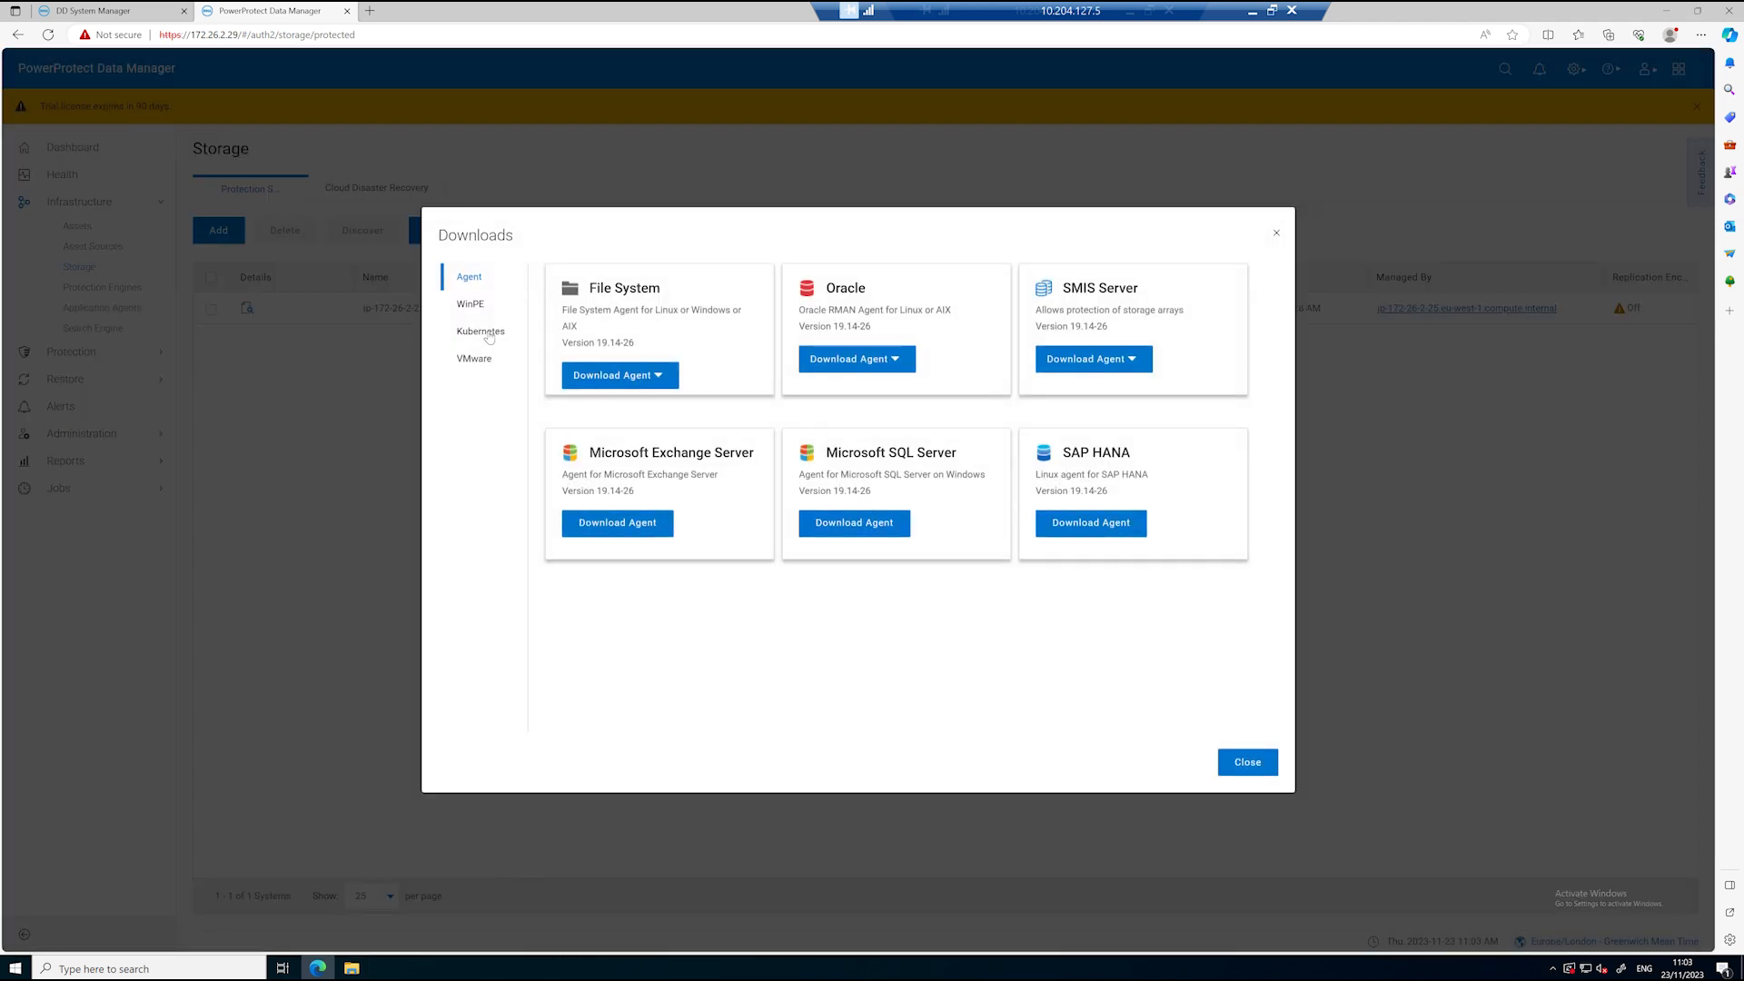
pyautogui.click(481, 330)
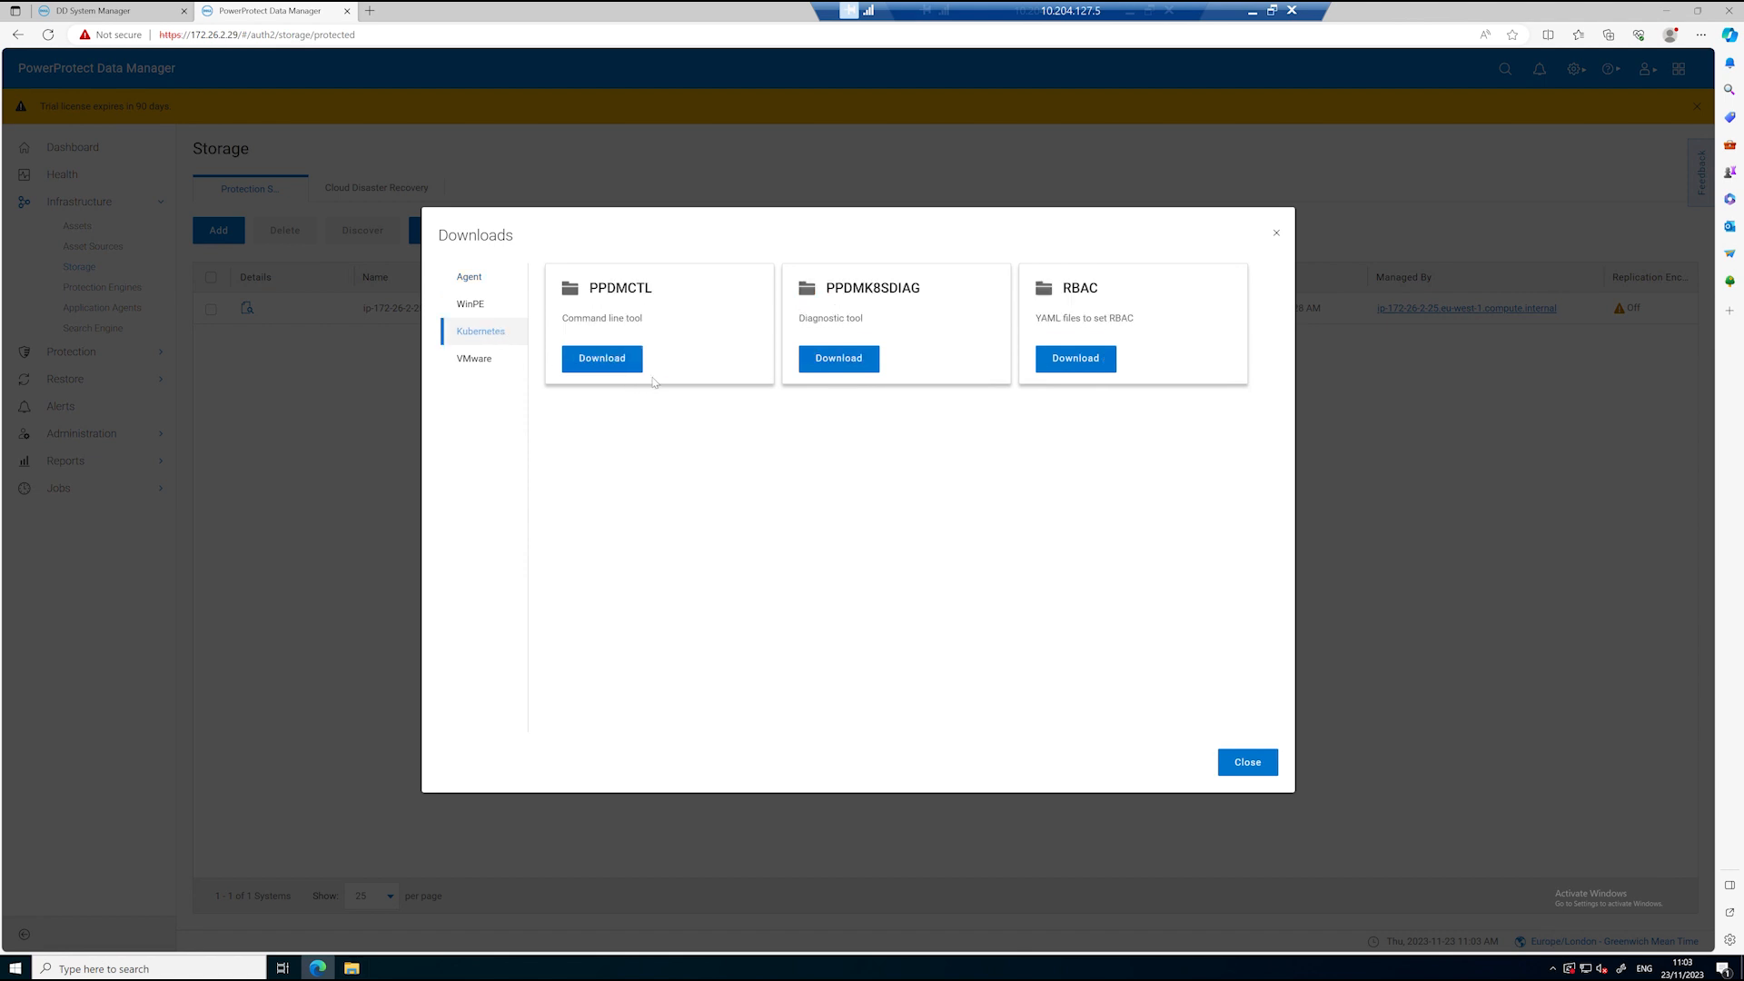
# - Download the RBAC YAML archive, locate it in its folder and close the downloads window
pyautogui.click(1075, 358)
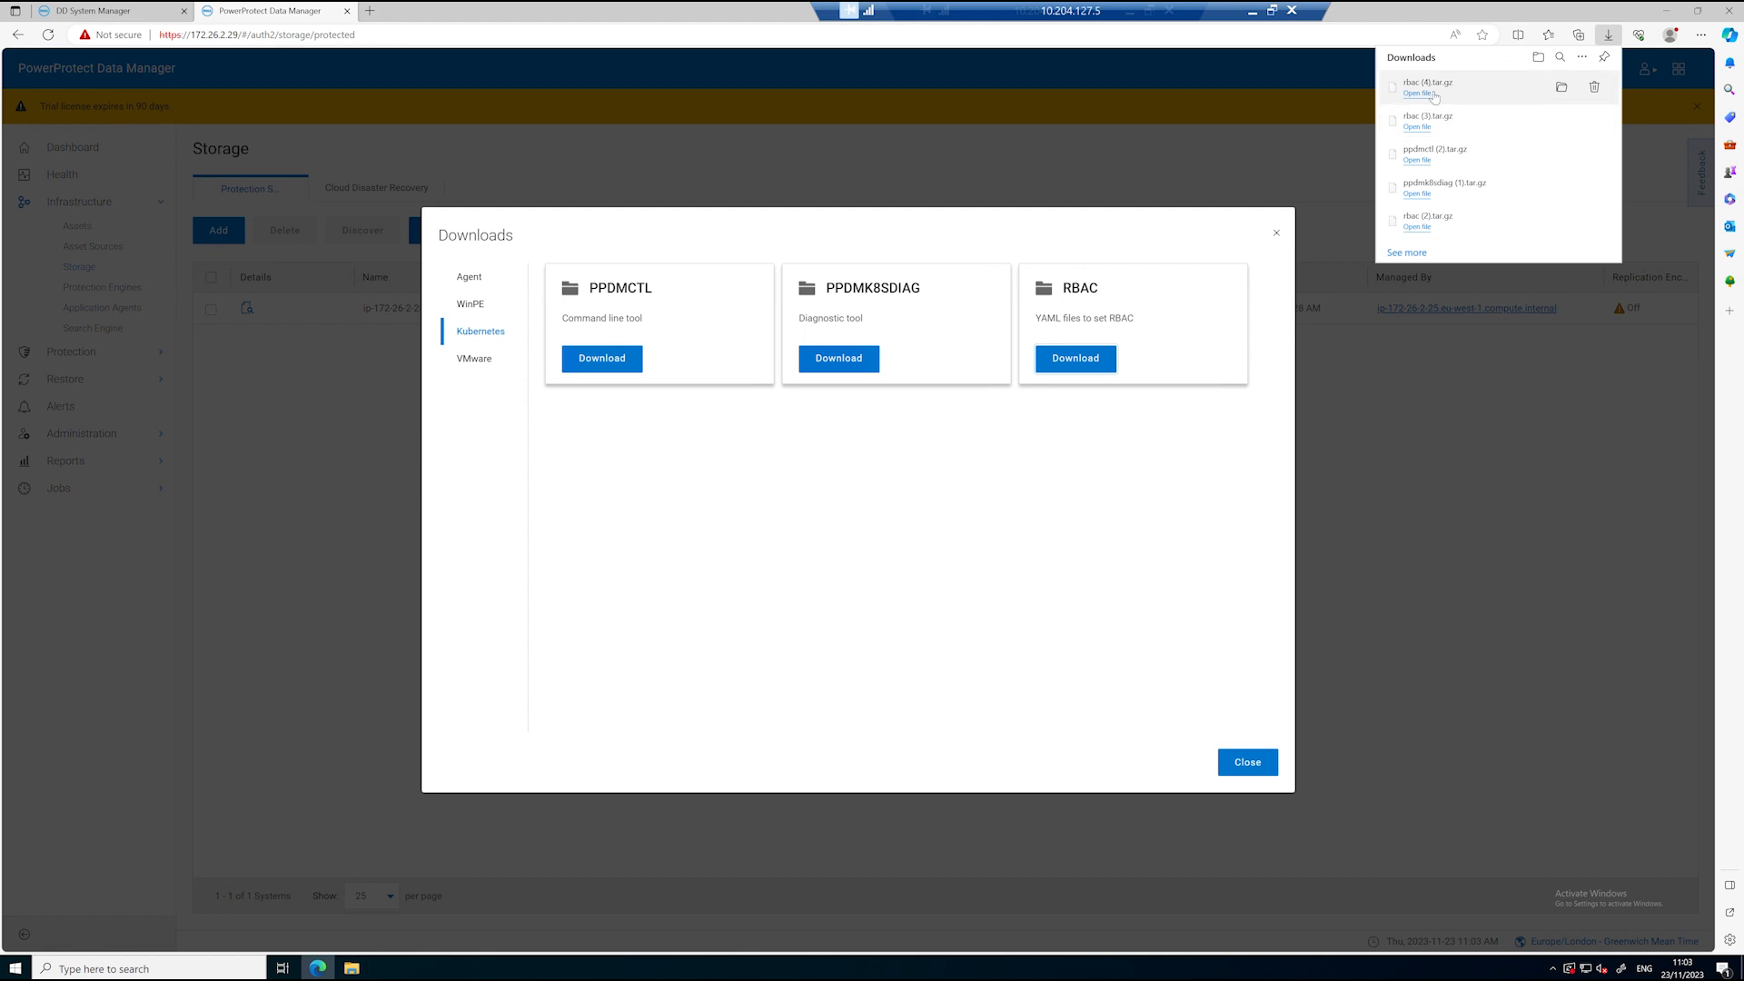
pyautogui.click(1417, 93)
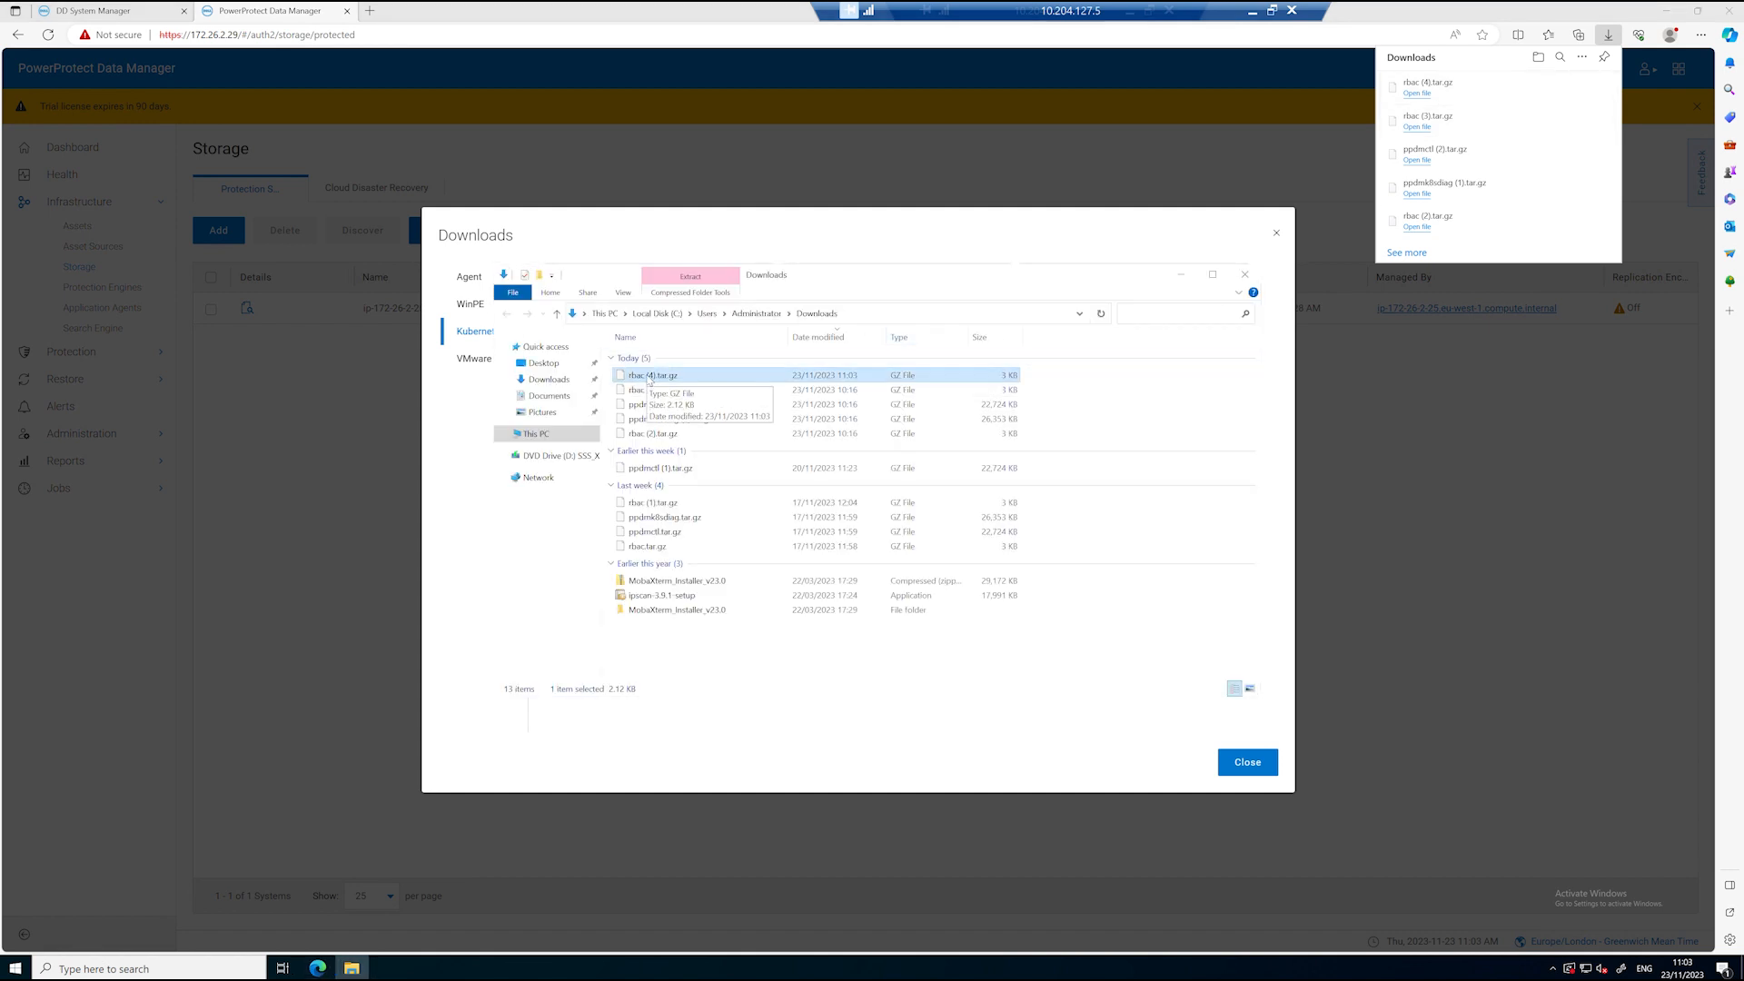
pyautogui.rightClick(651, 375)
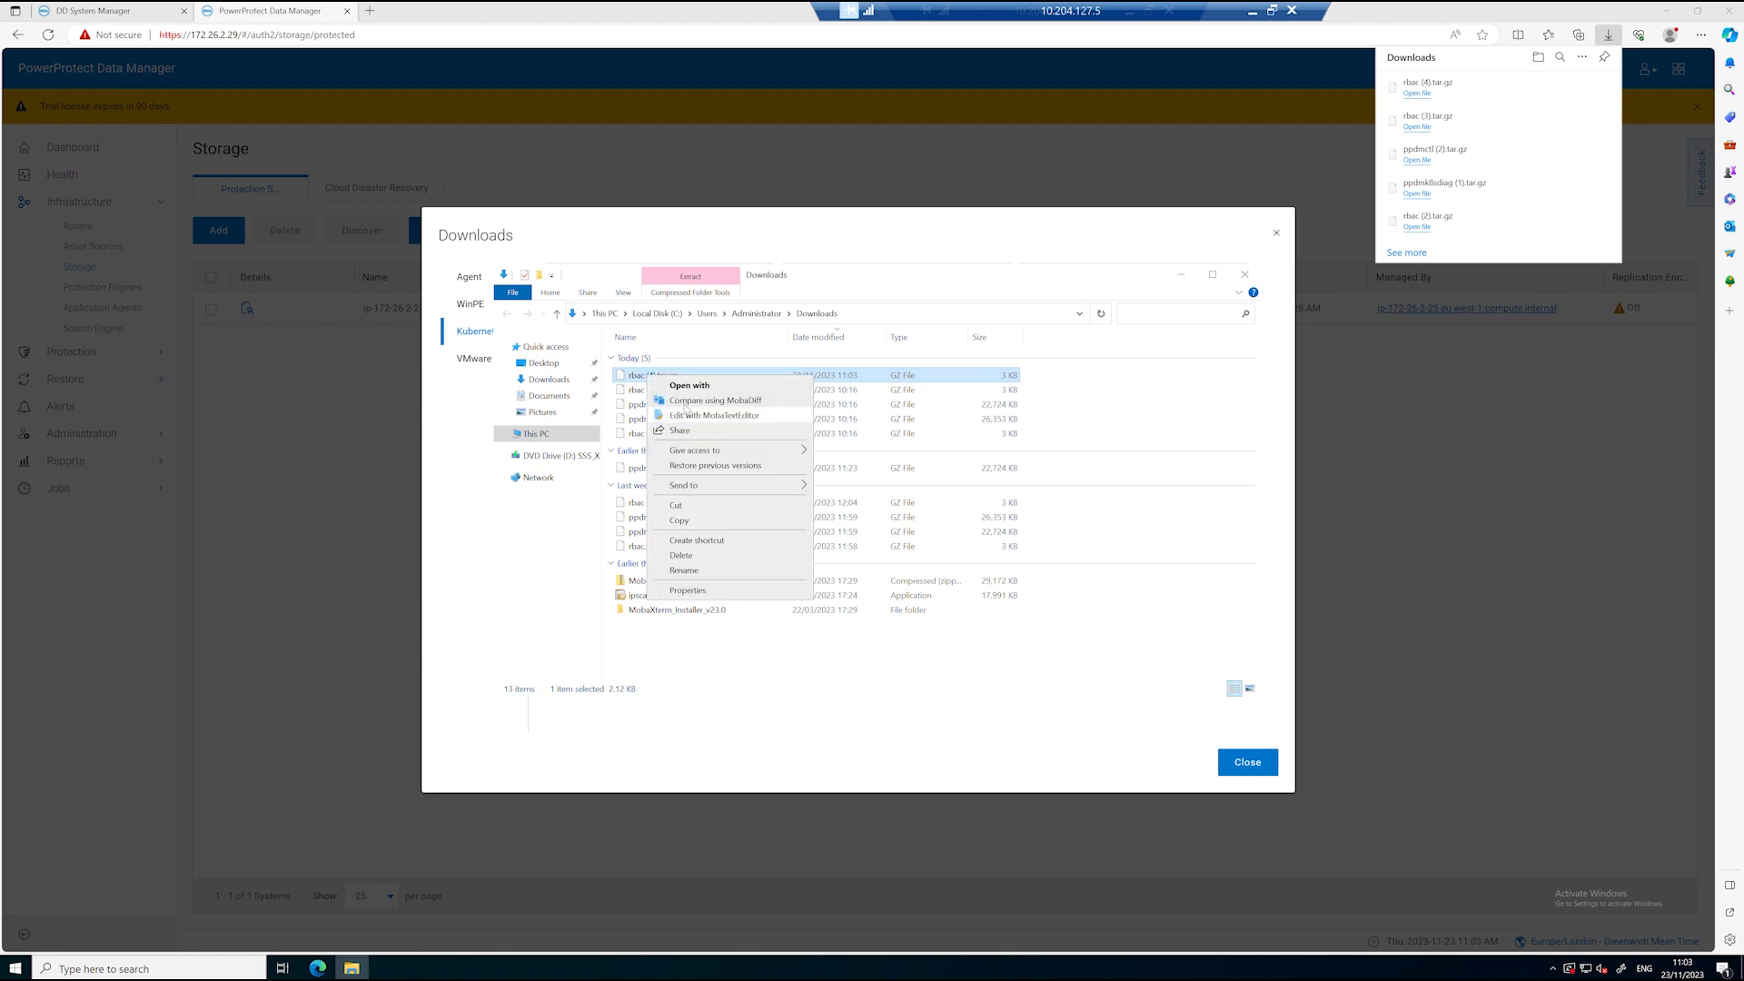
pyautogui.moveTo(679, 520)
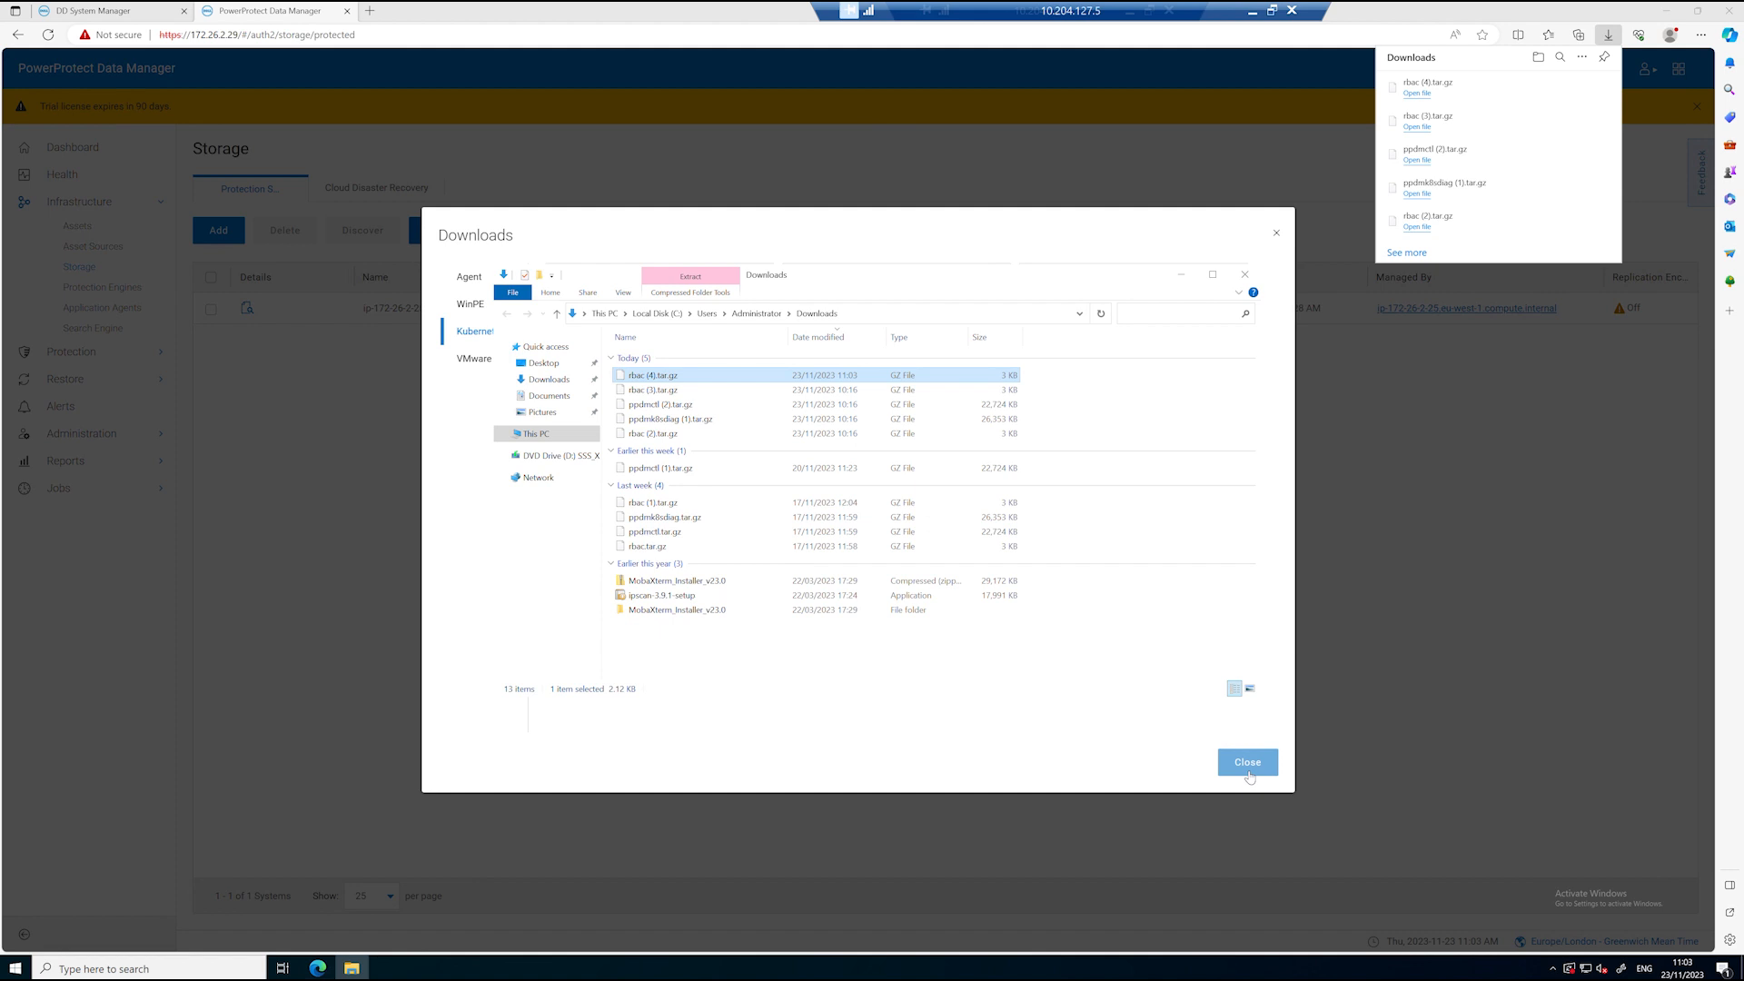
pyautogui.click(1246, 763)
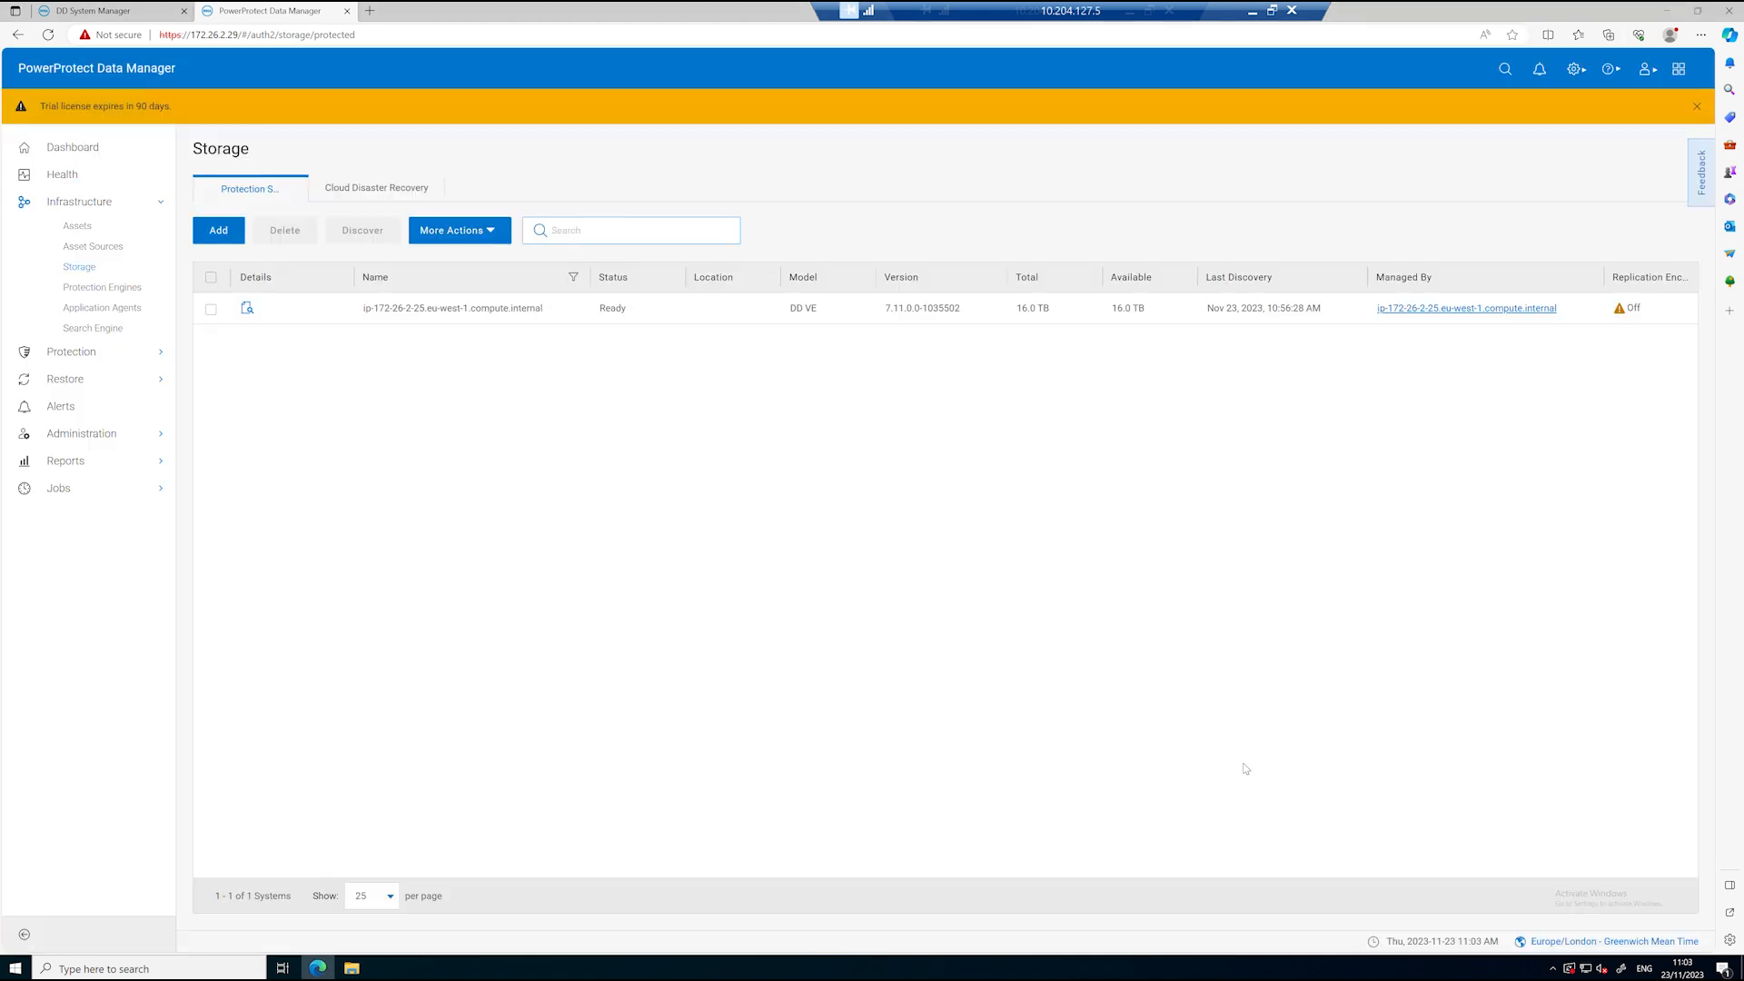
pyautogui.moveTo(1312, 470)
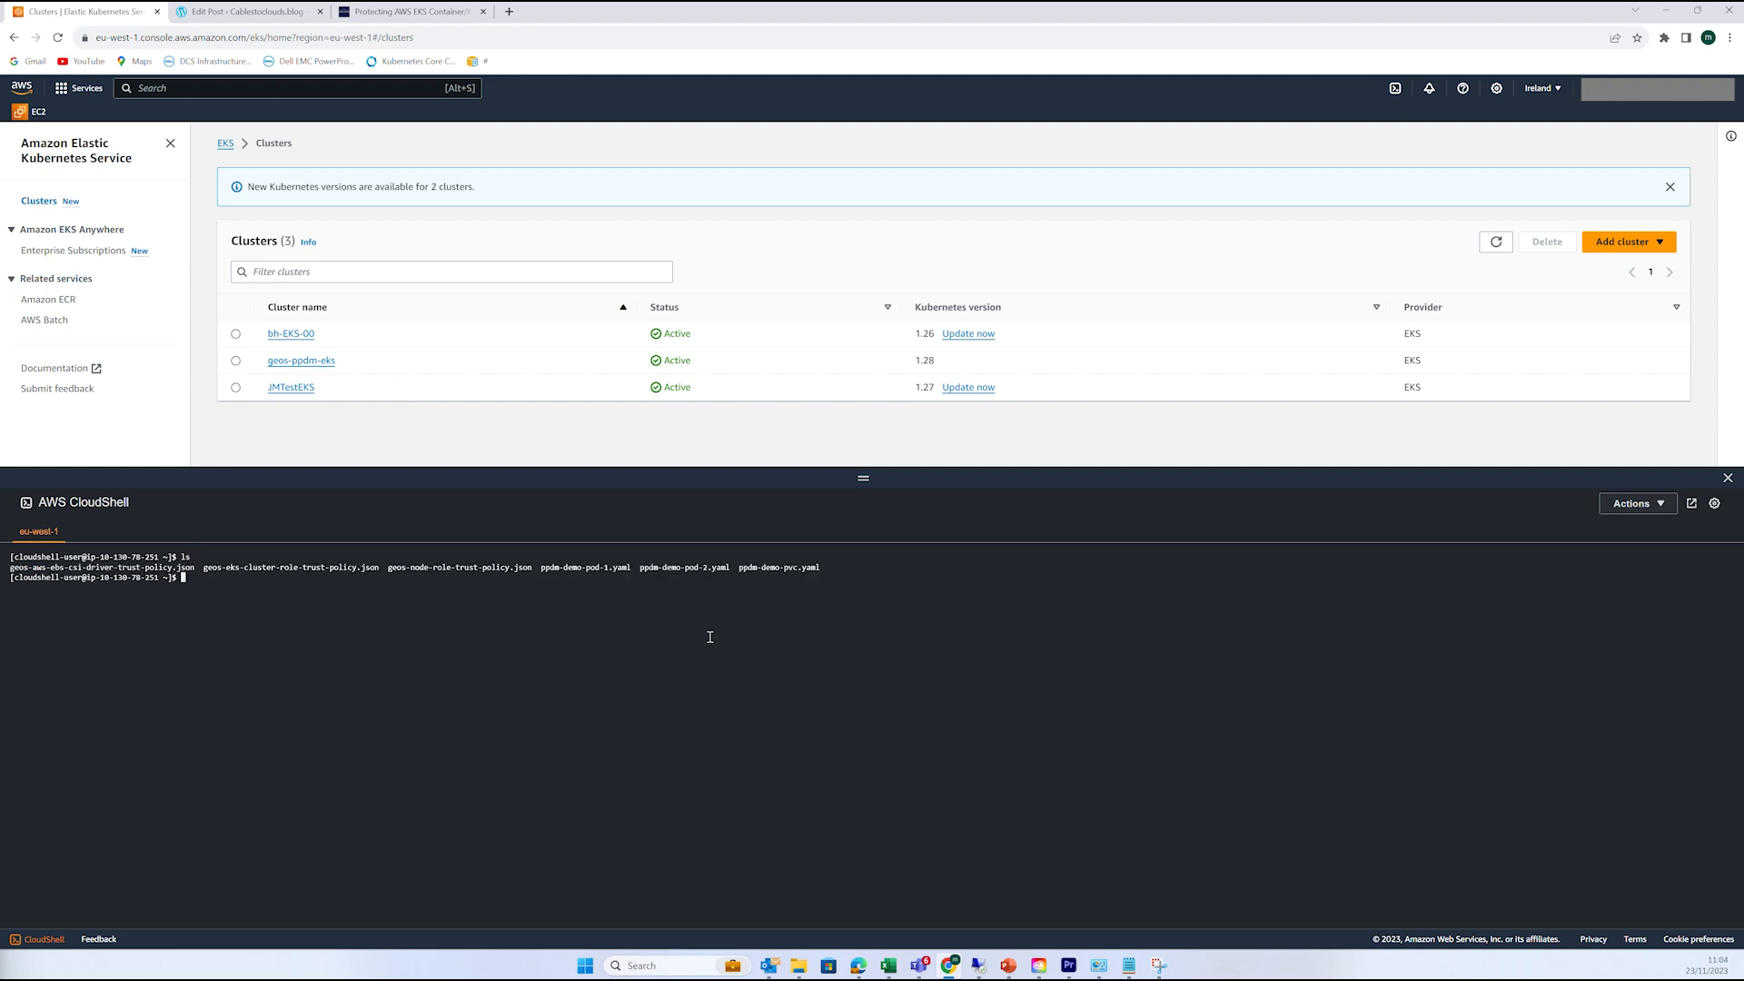
# - Upload ppdm-controller-rbac.yaml into CloudShell via Actions > Upload file
pyautogui.click(1636, 503)
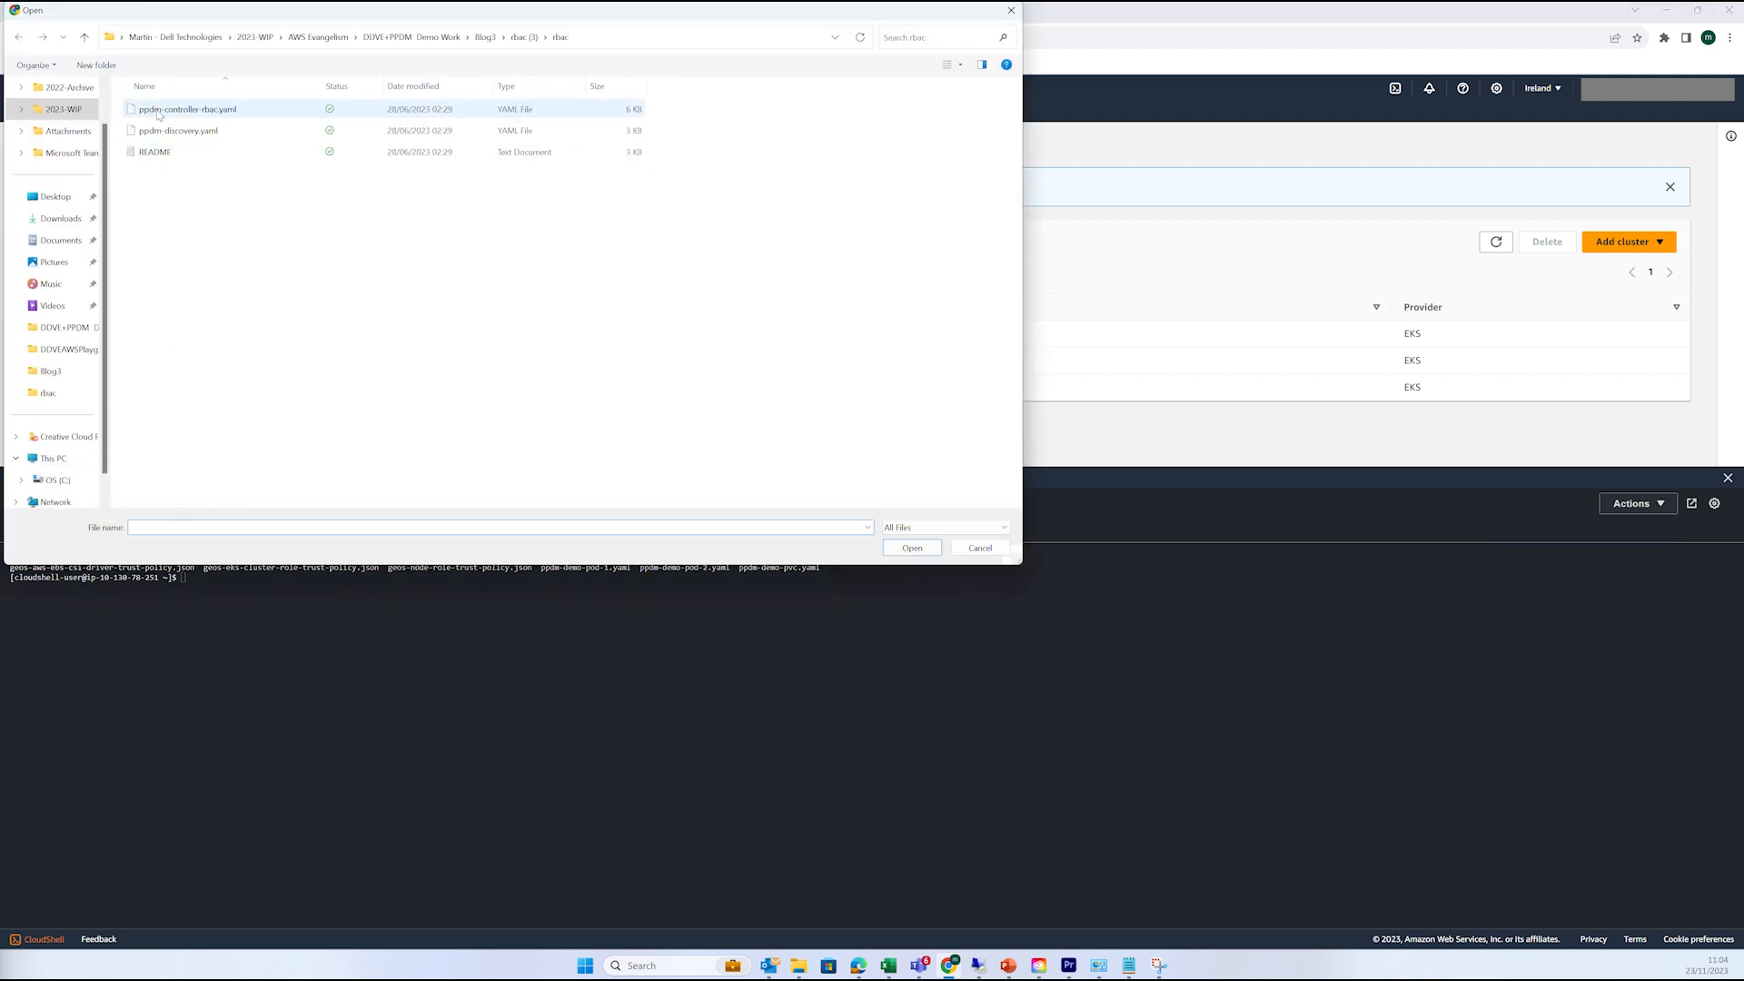
pyautogui.click(187, 108)
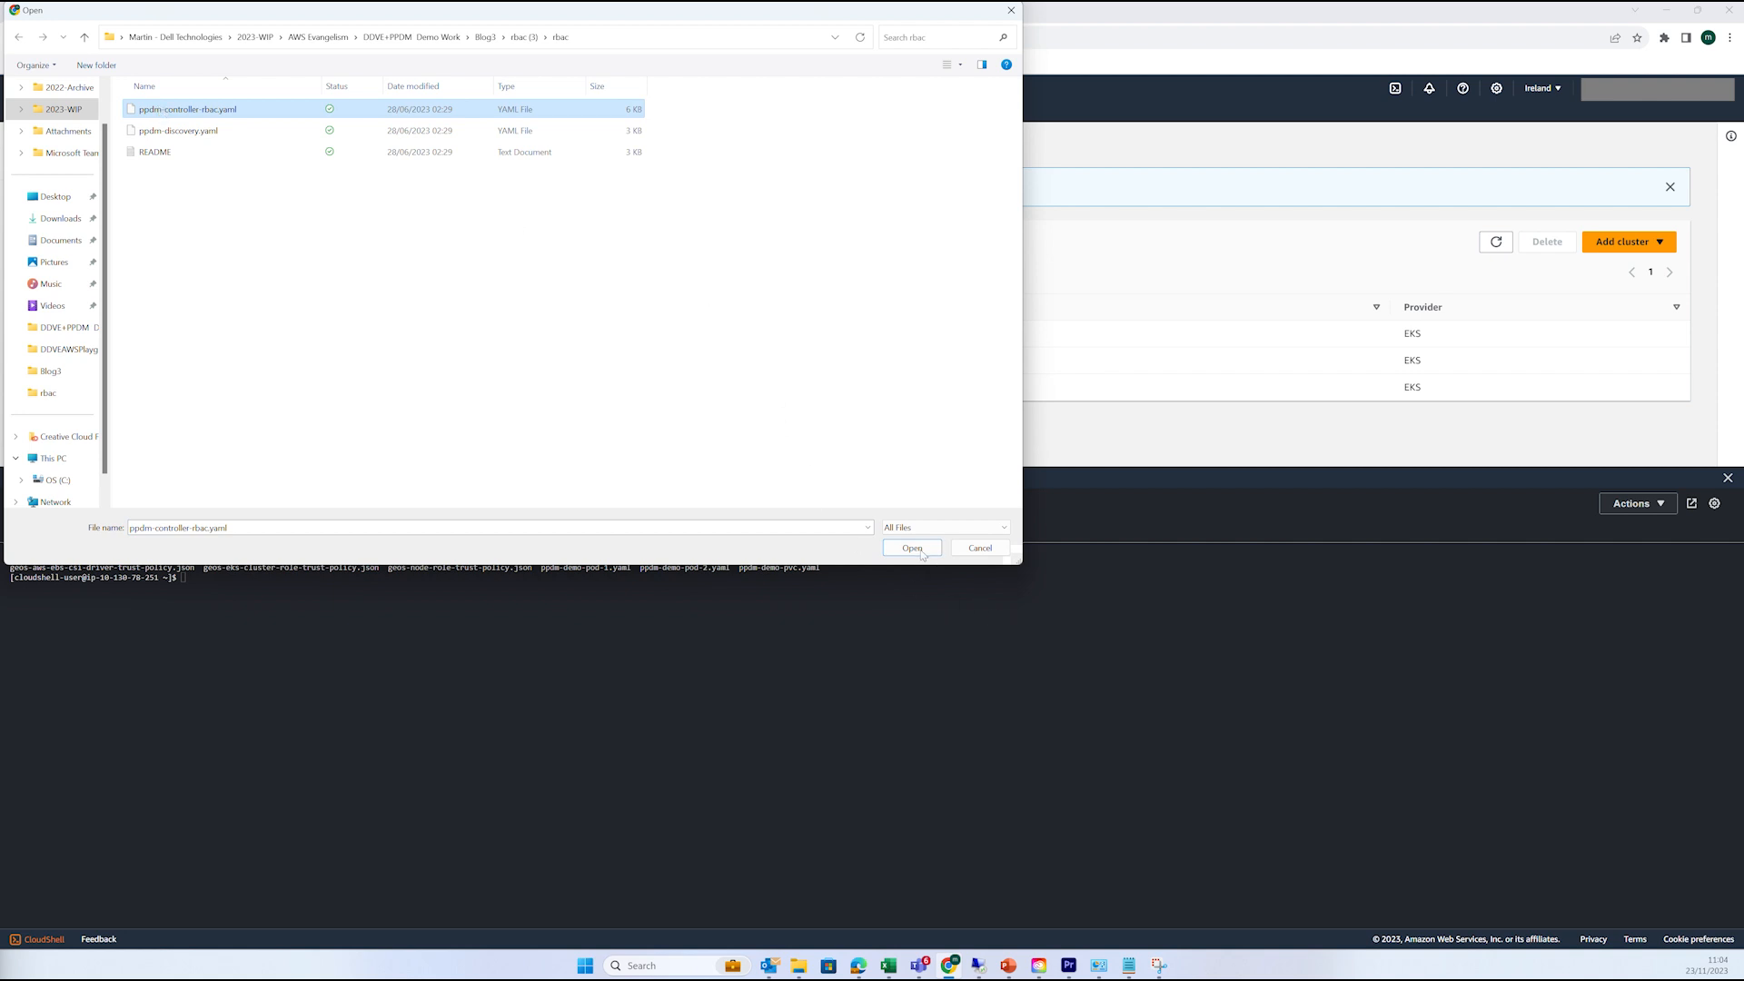
pyautogui.click(911, 547)
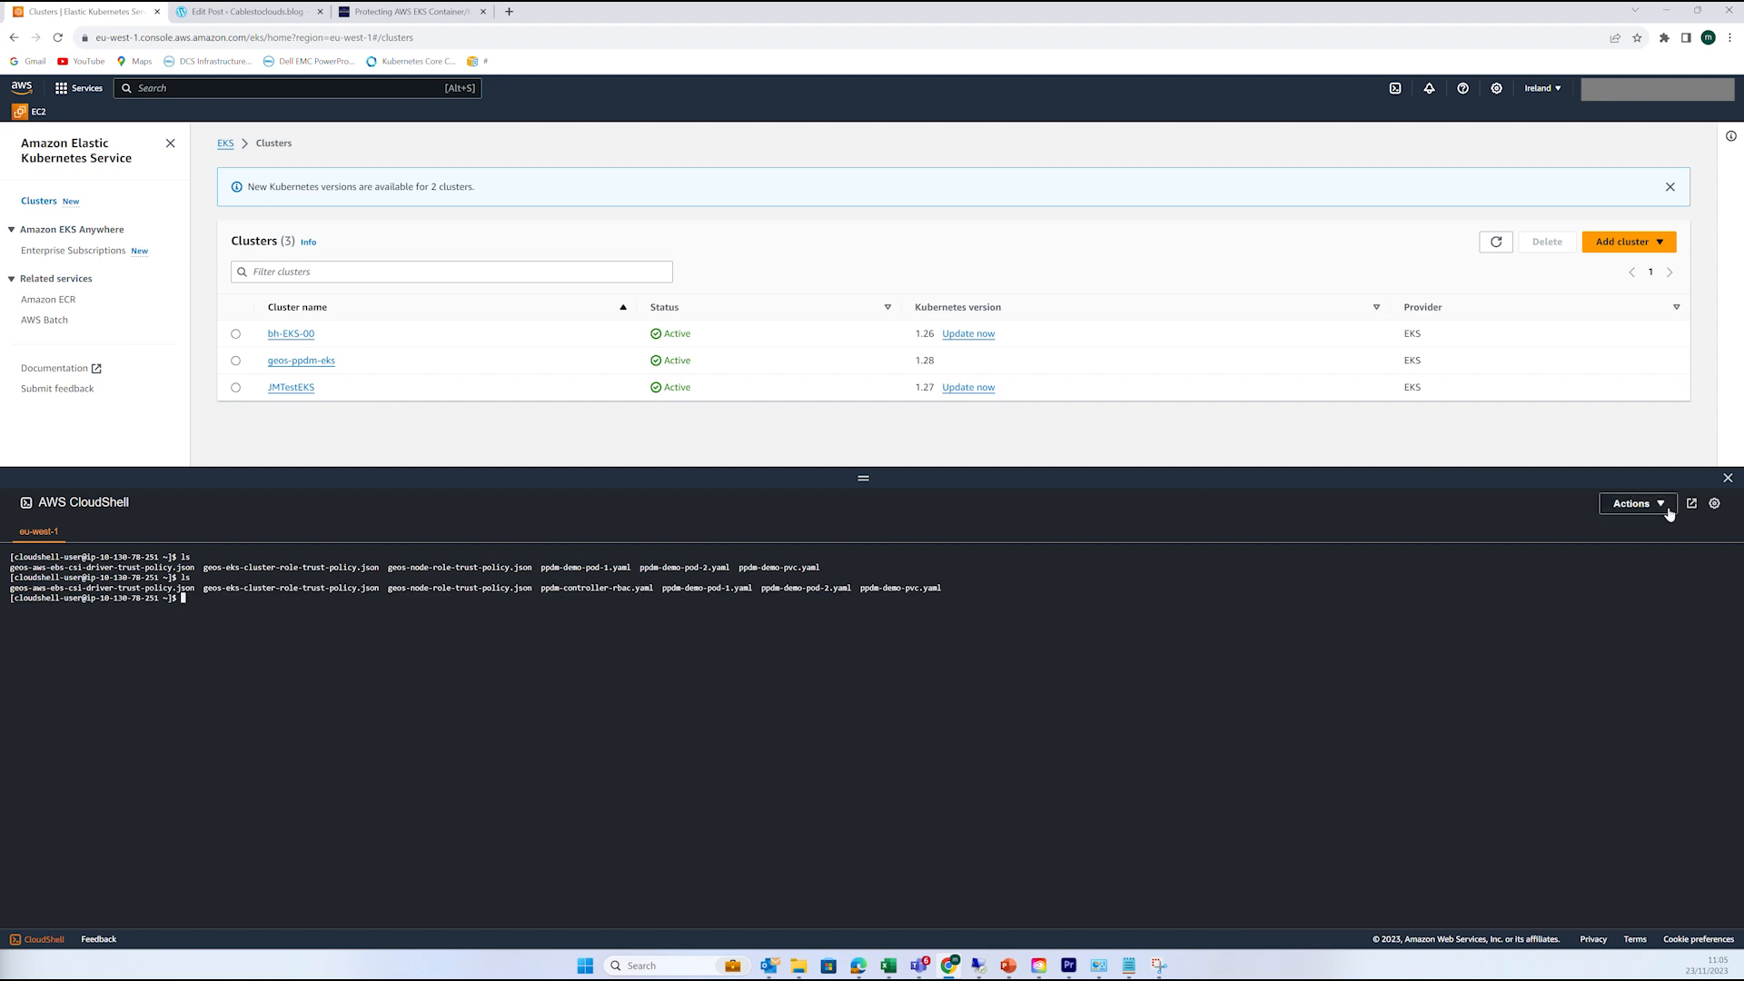
# - Upload ppdm-discovery.yaml into CloudShell and list the files with ls
pyautogui.click(1636, 502)
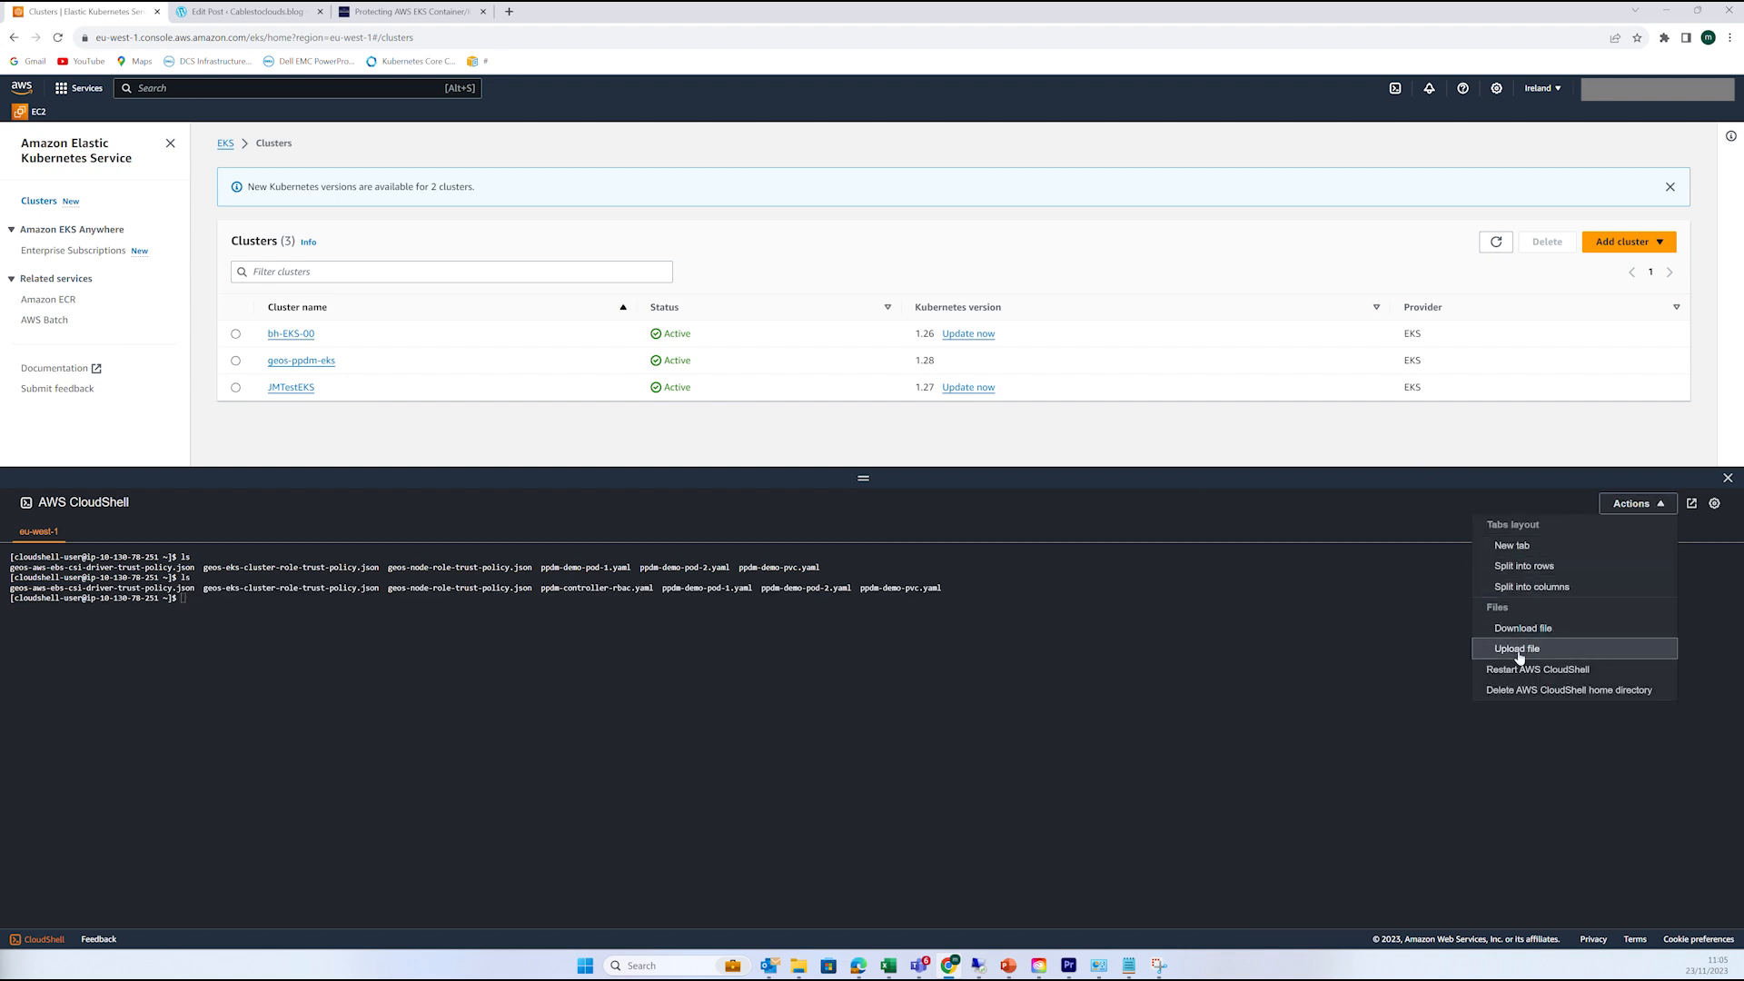
pyautogui.click(1517, 648)
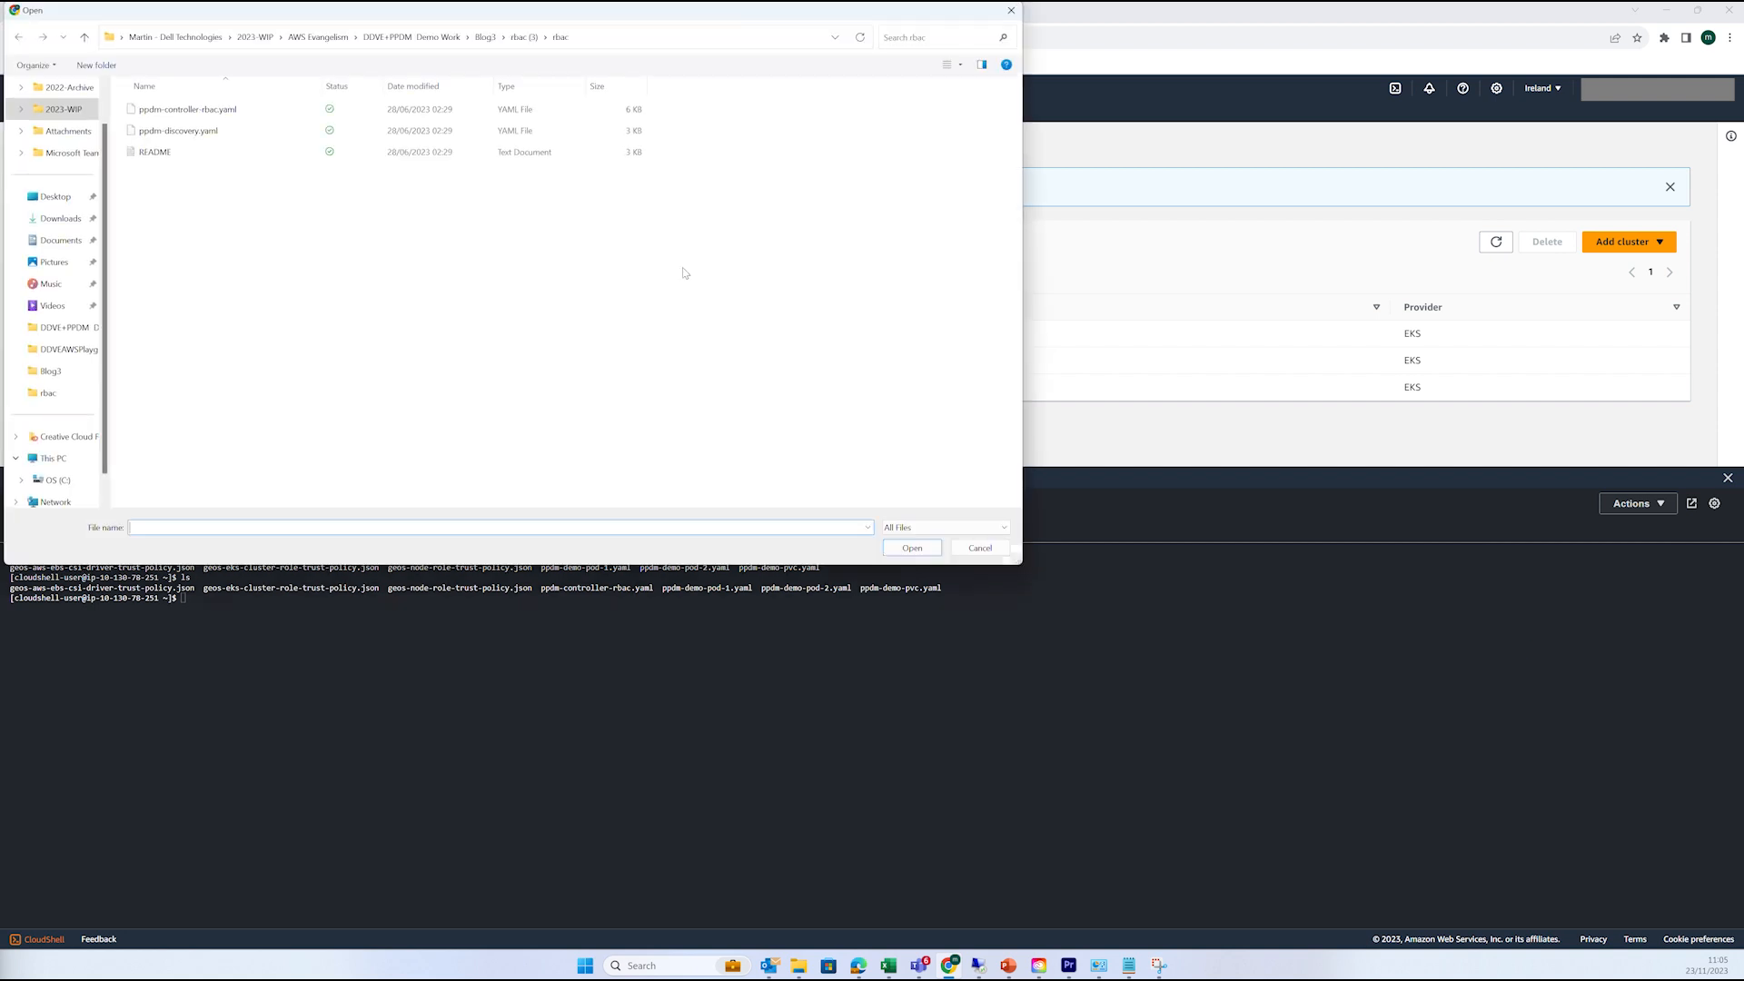
pyautogui.click(178, 130)
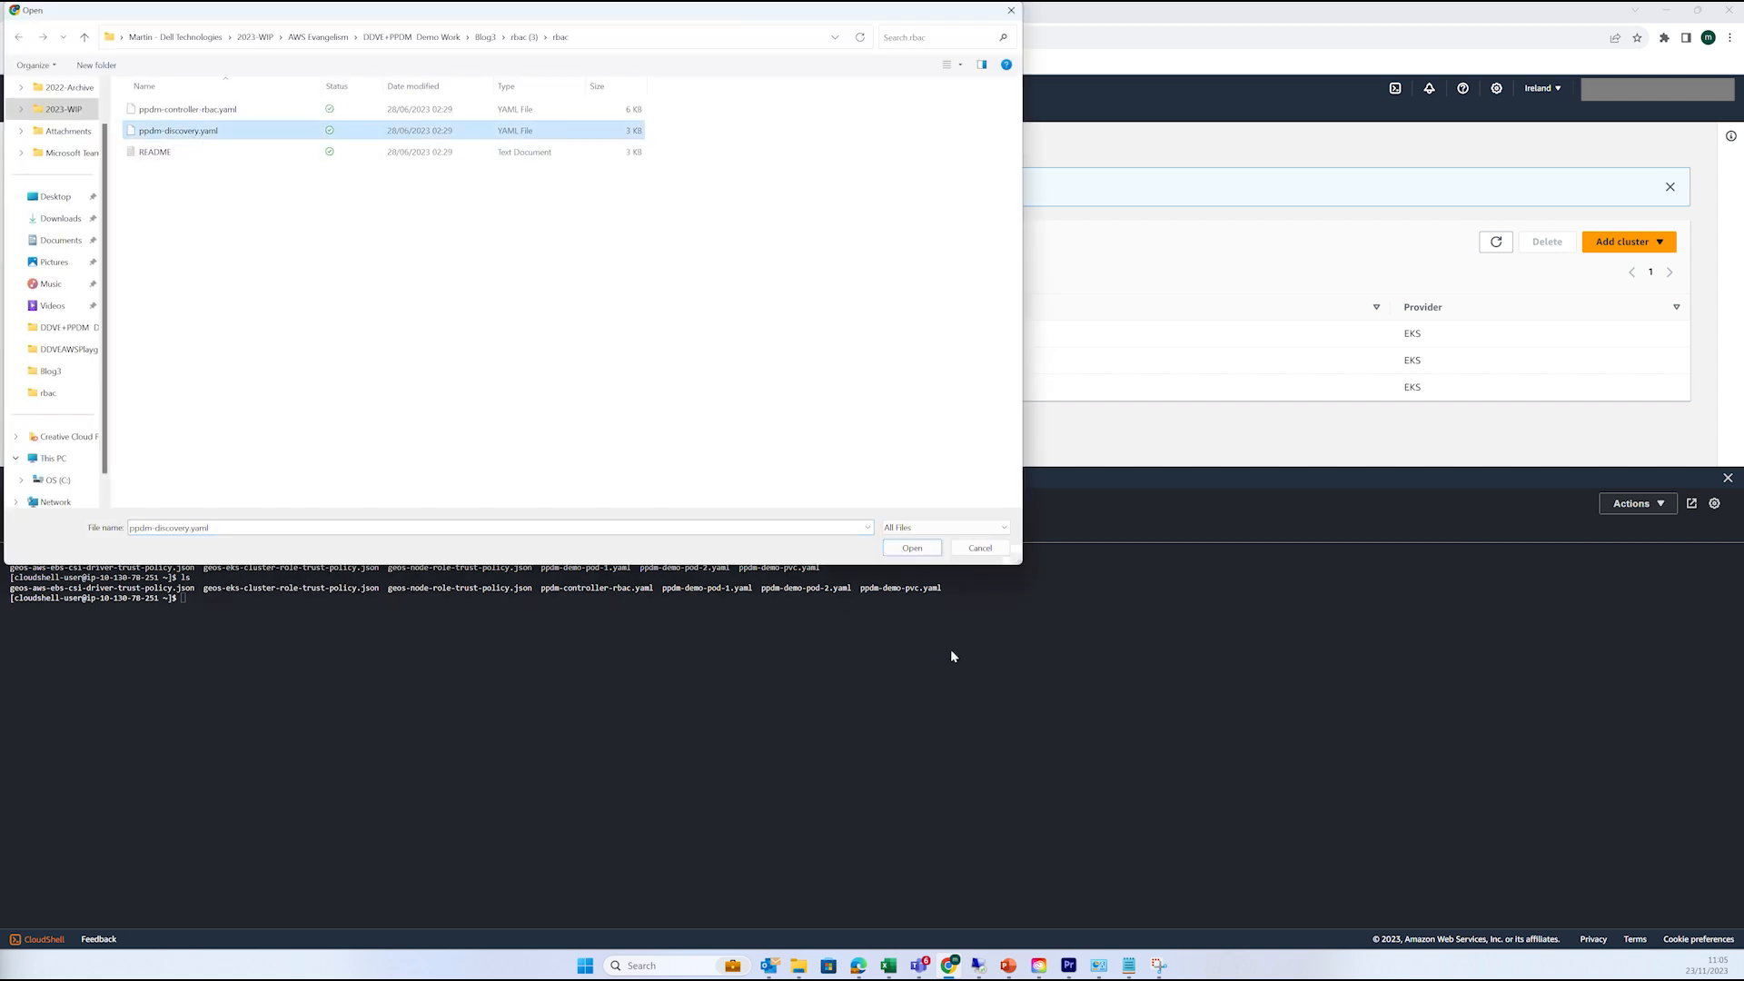
pyautogui.click(912, 547)
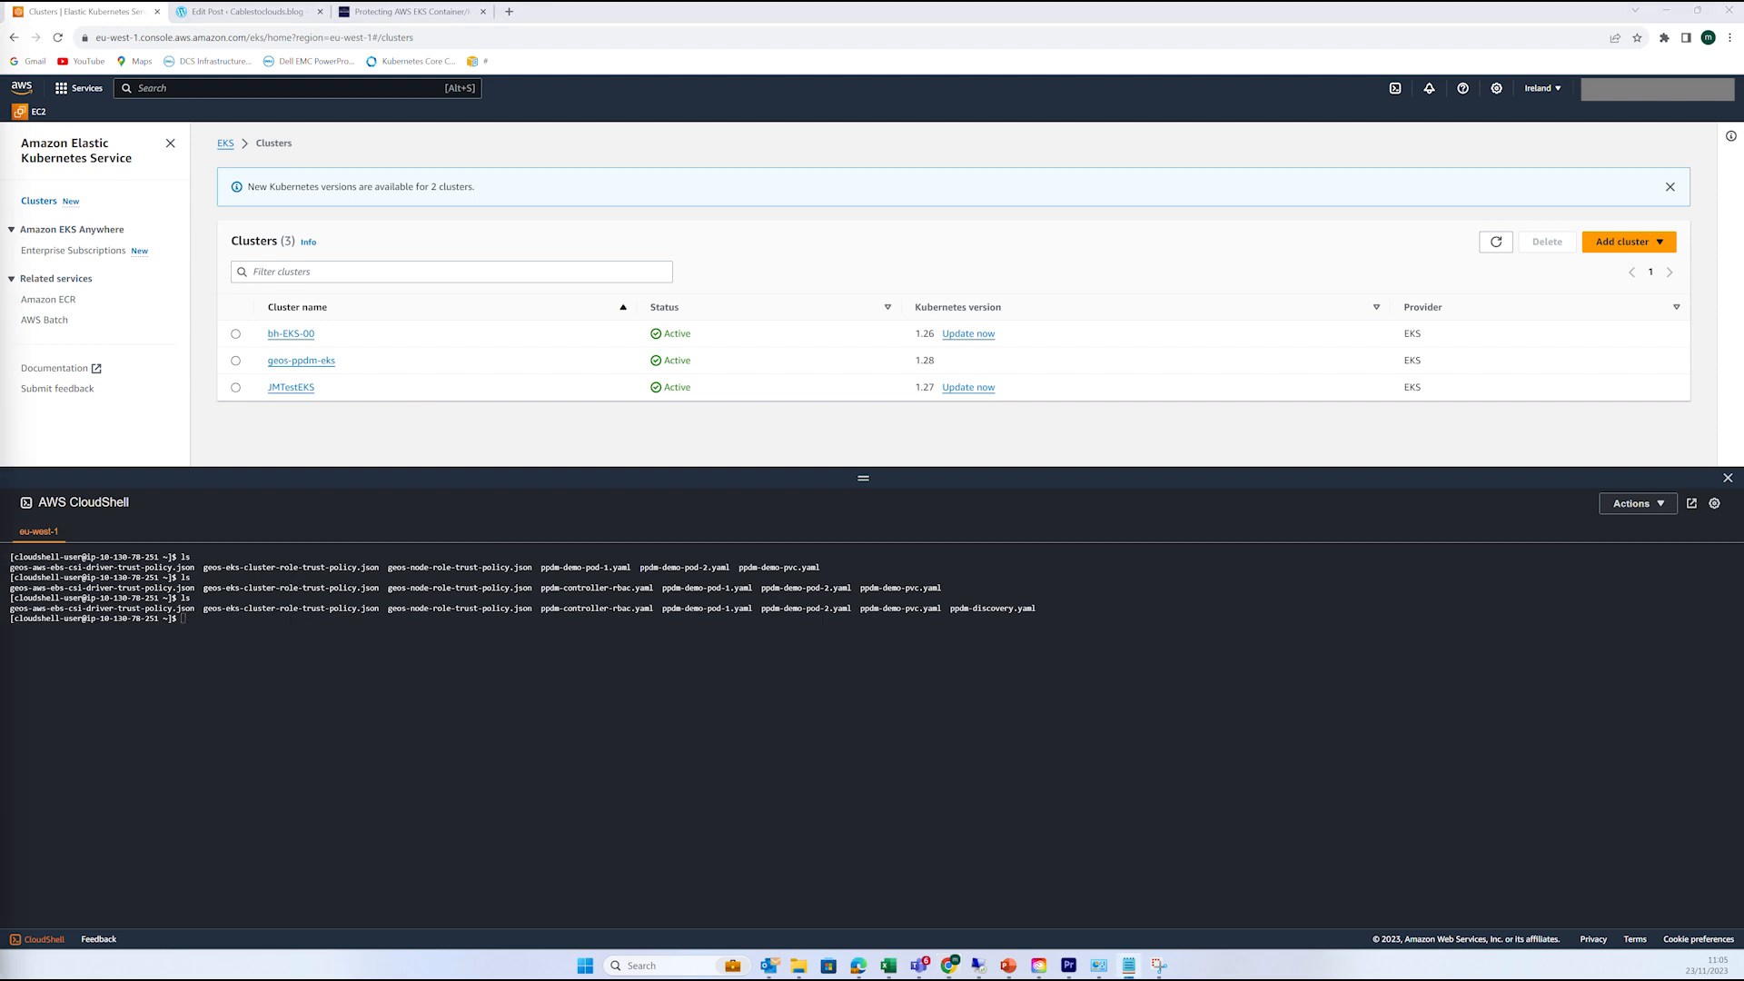
pyautogui.click(301, 360)
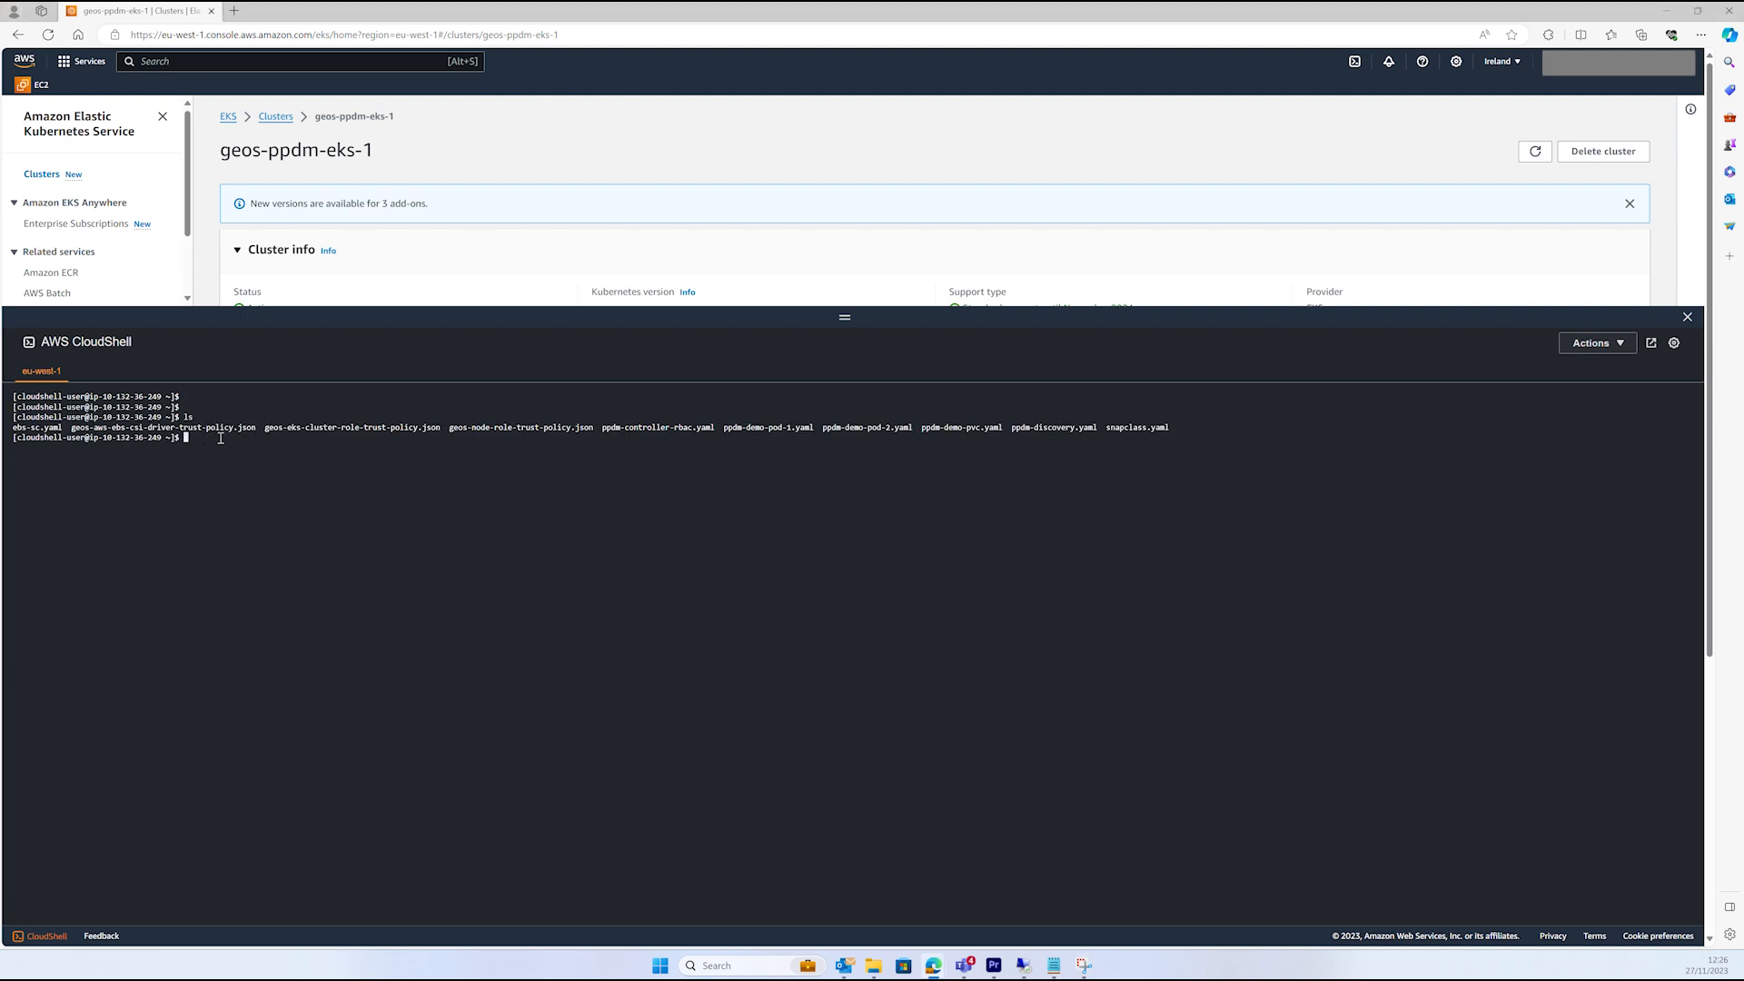
# - Apply both RBAC manifests, create the ppdm-discovery-serviceaccount-token secret, then clear the terminal
pyautogui.press('ctrl+v')
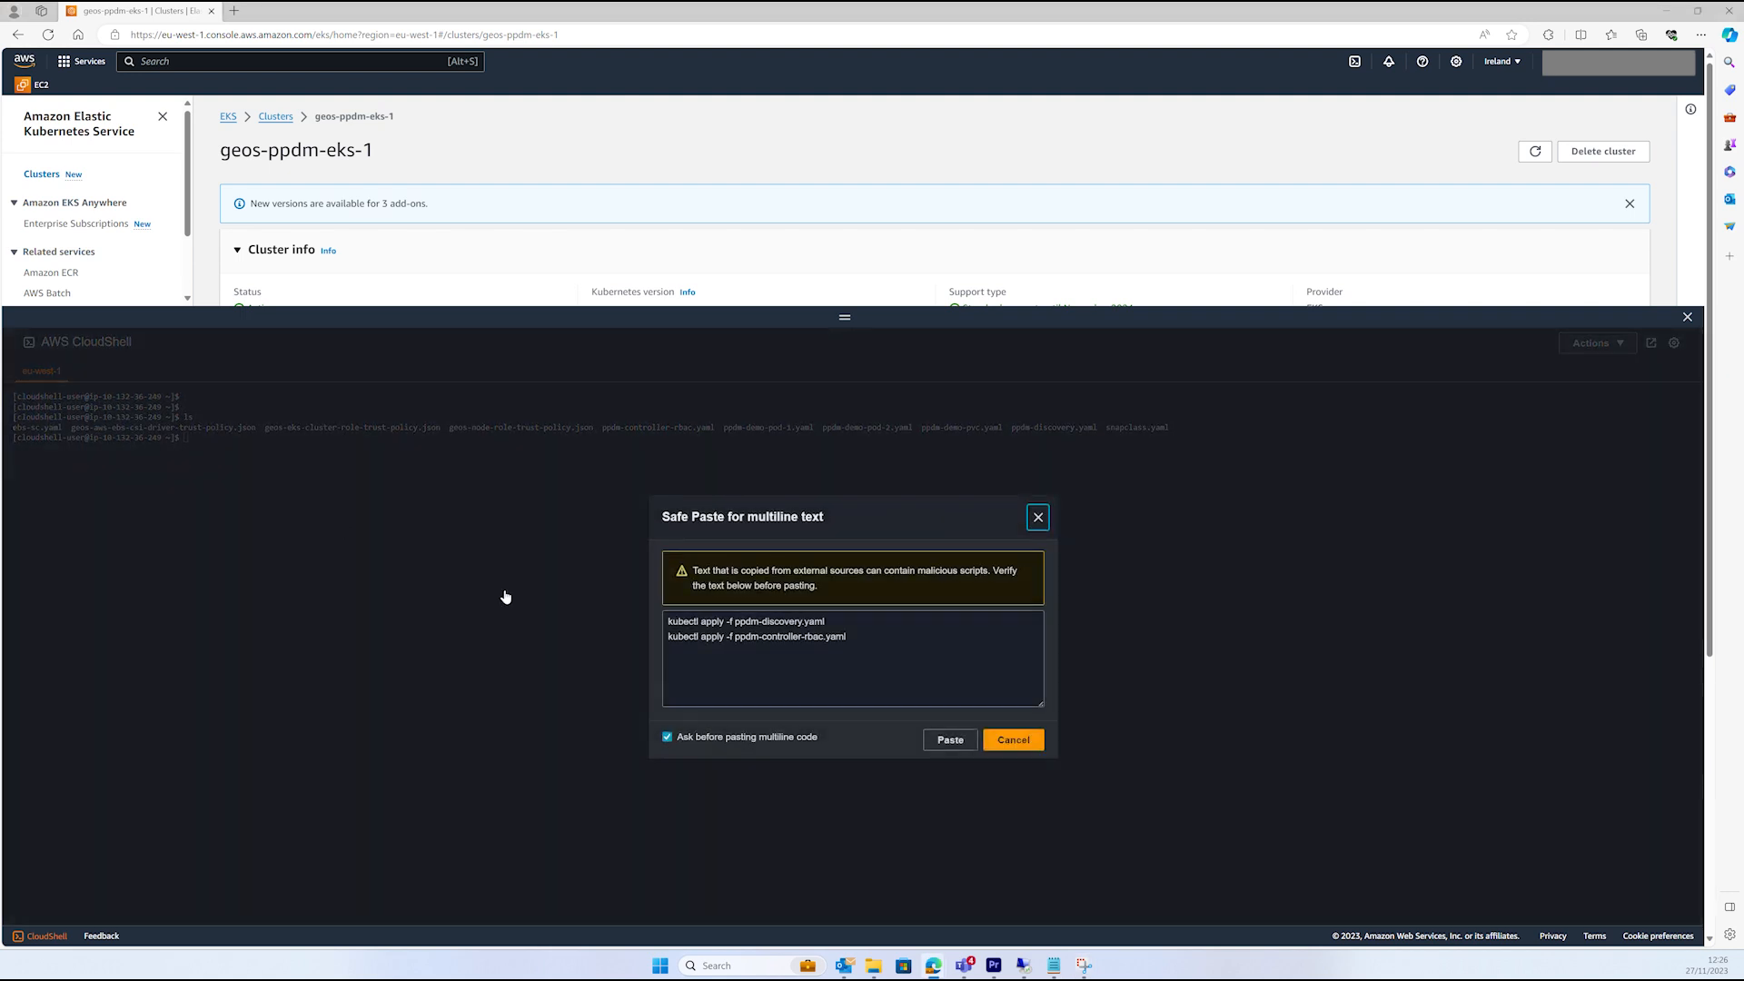
pyautogui.click(948, 740)
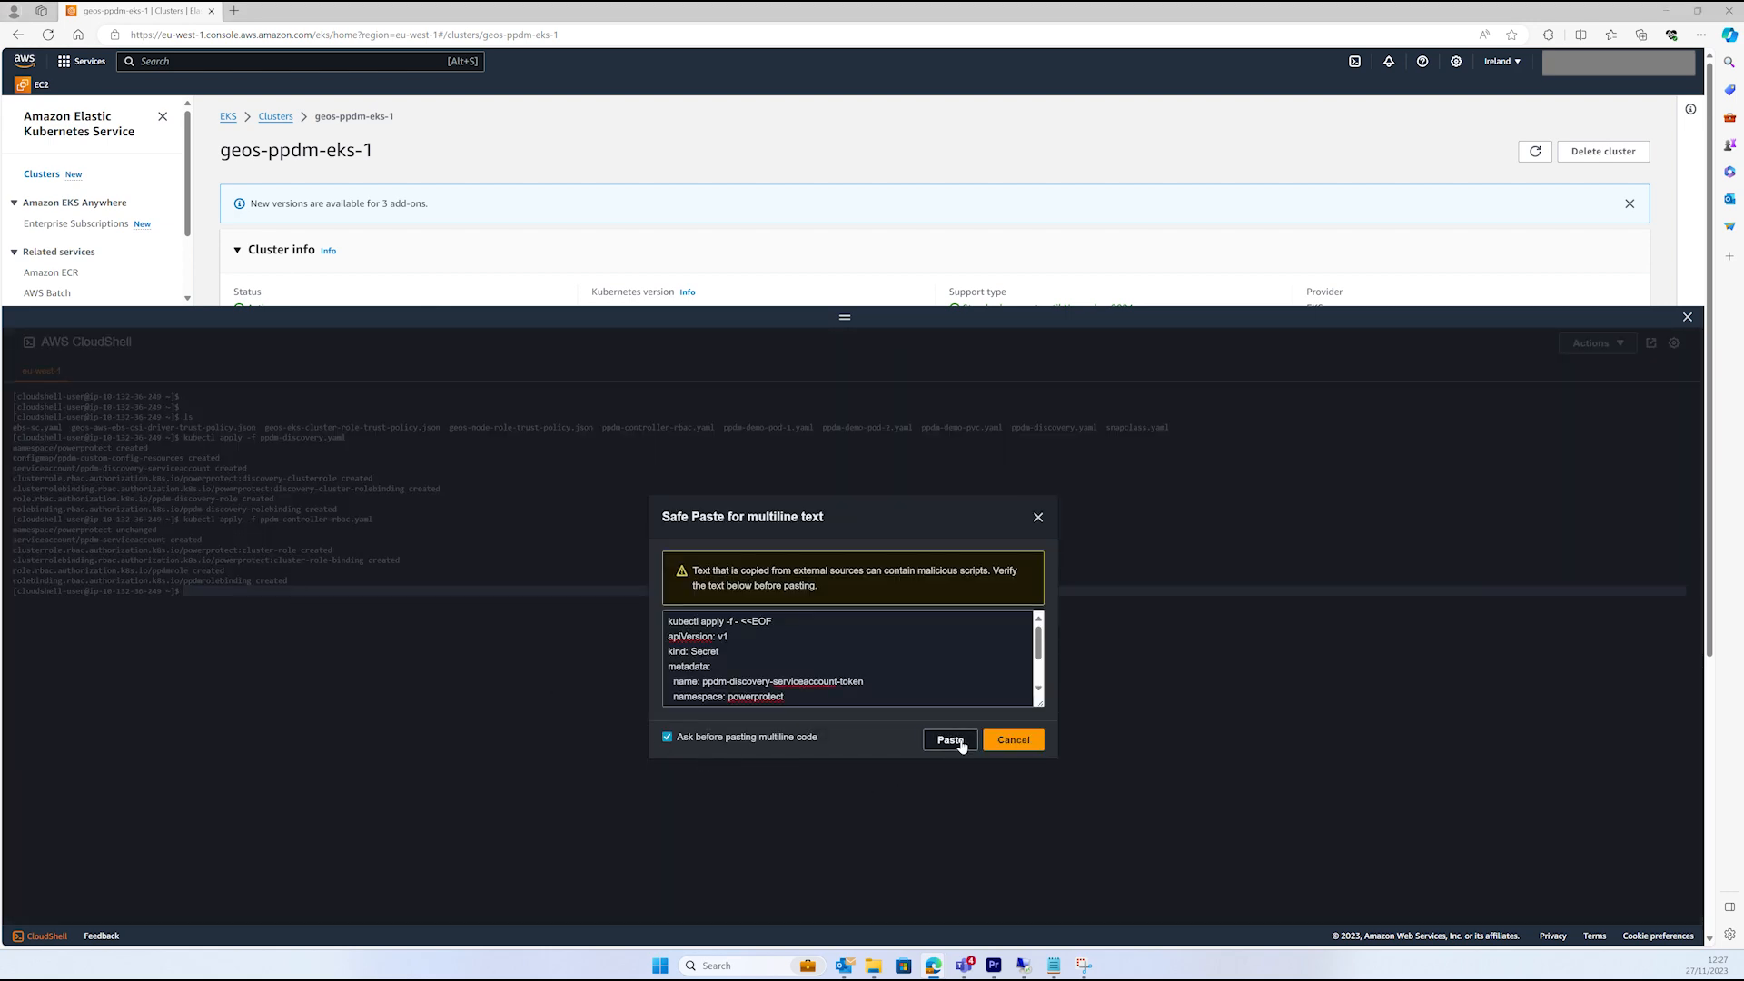
pyautogui.click(948, 740)
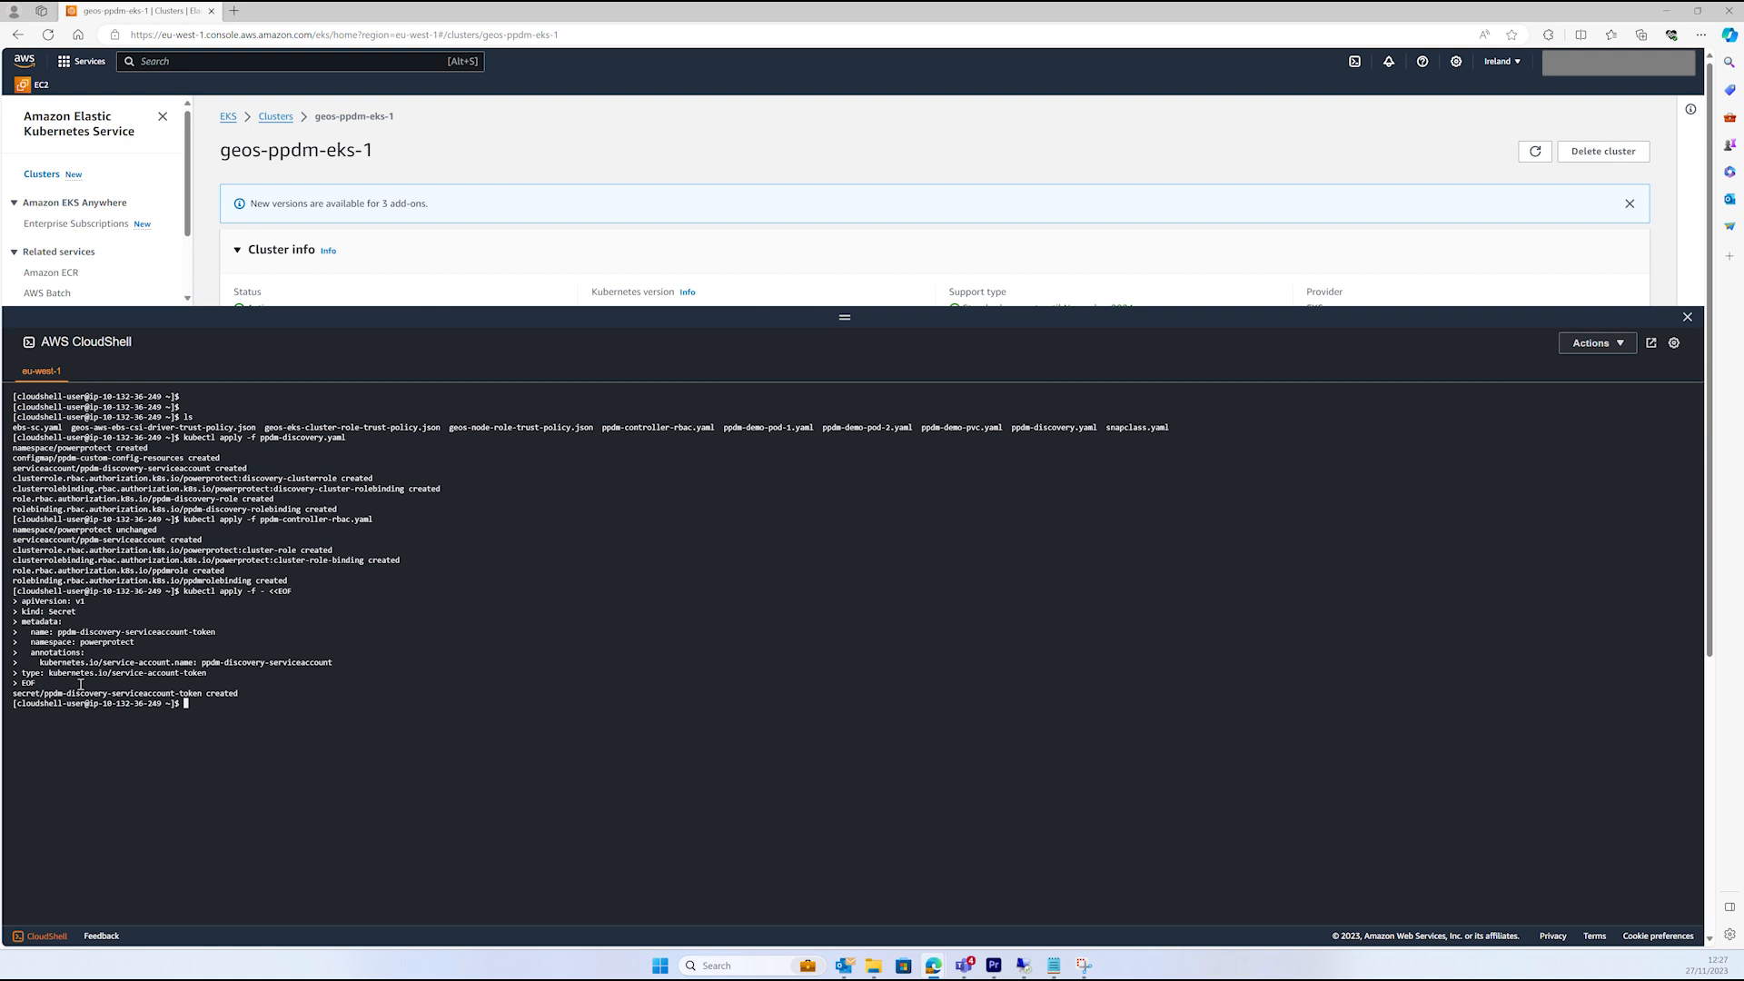
pyautogui.write('cl')
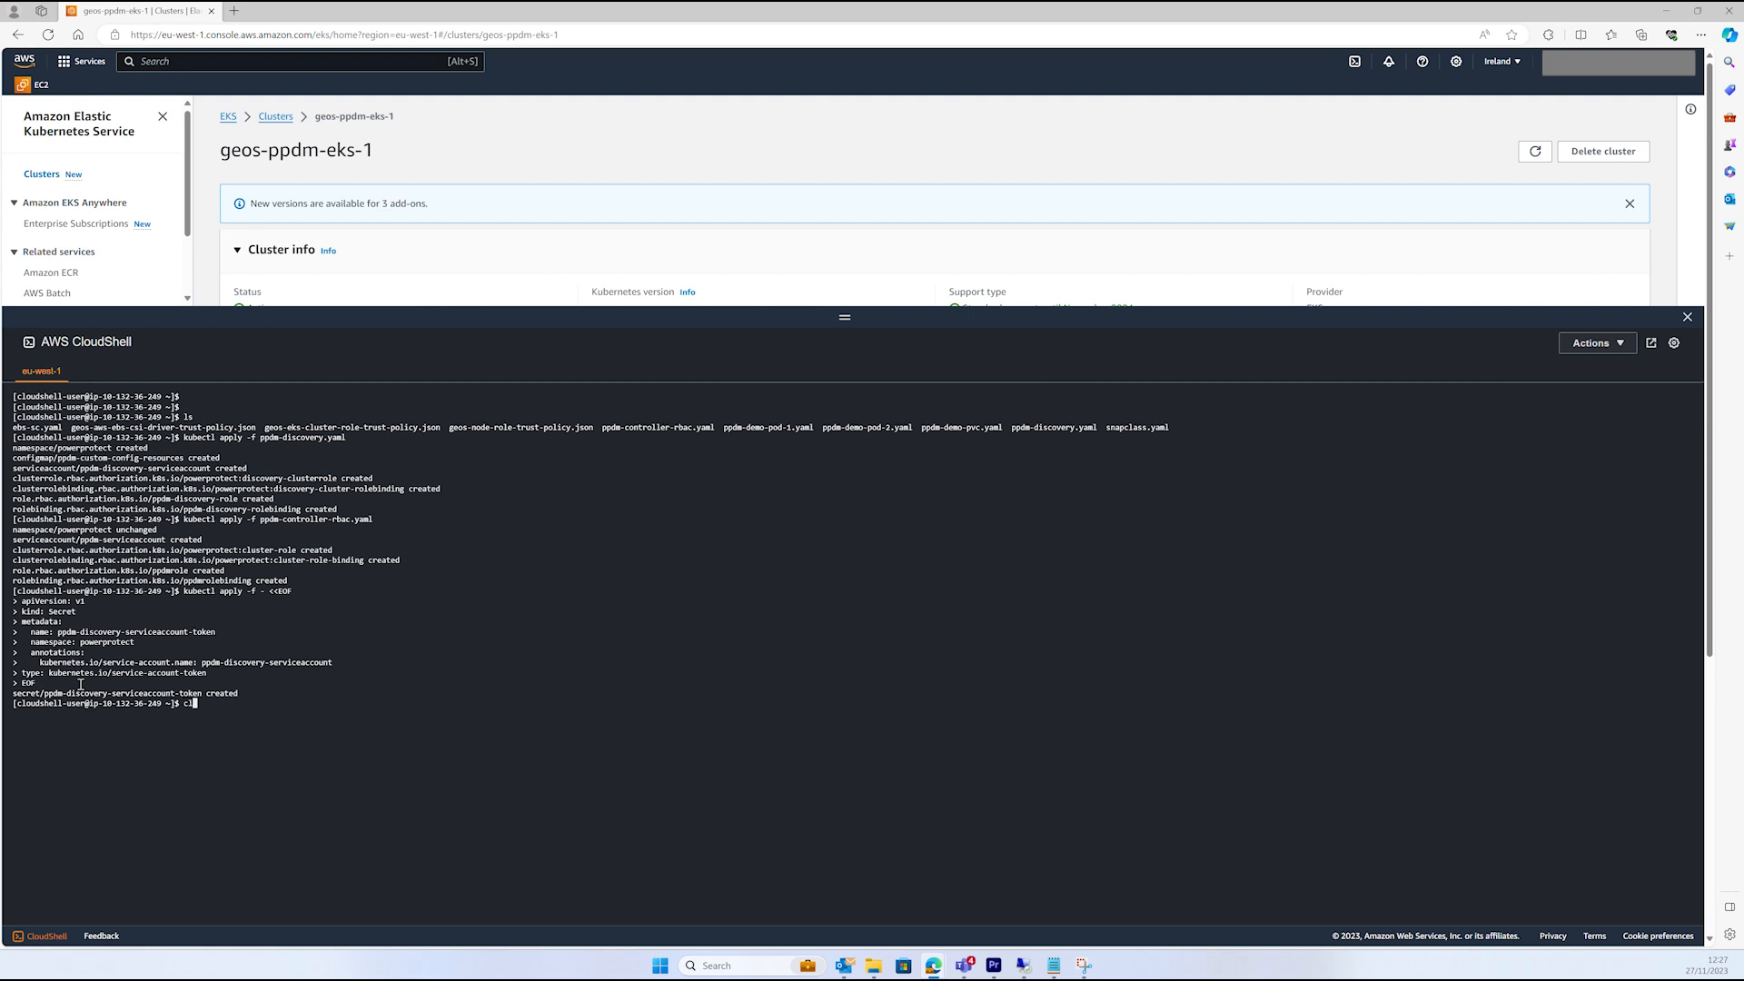
pyautogui.press('Enter')
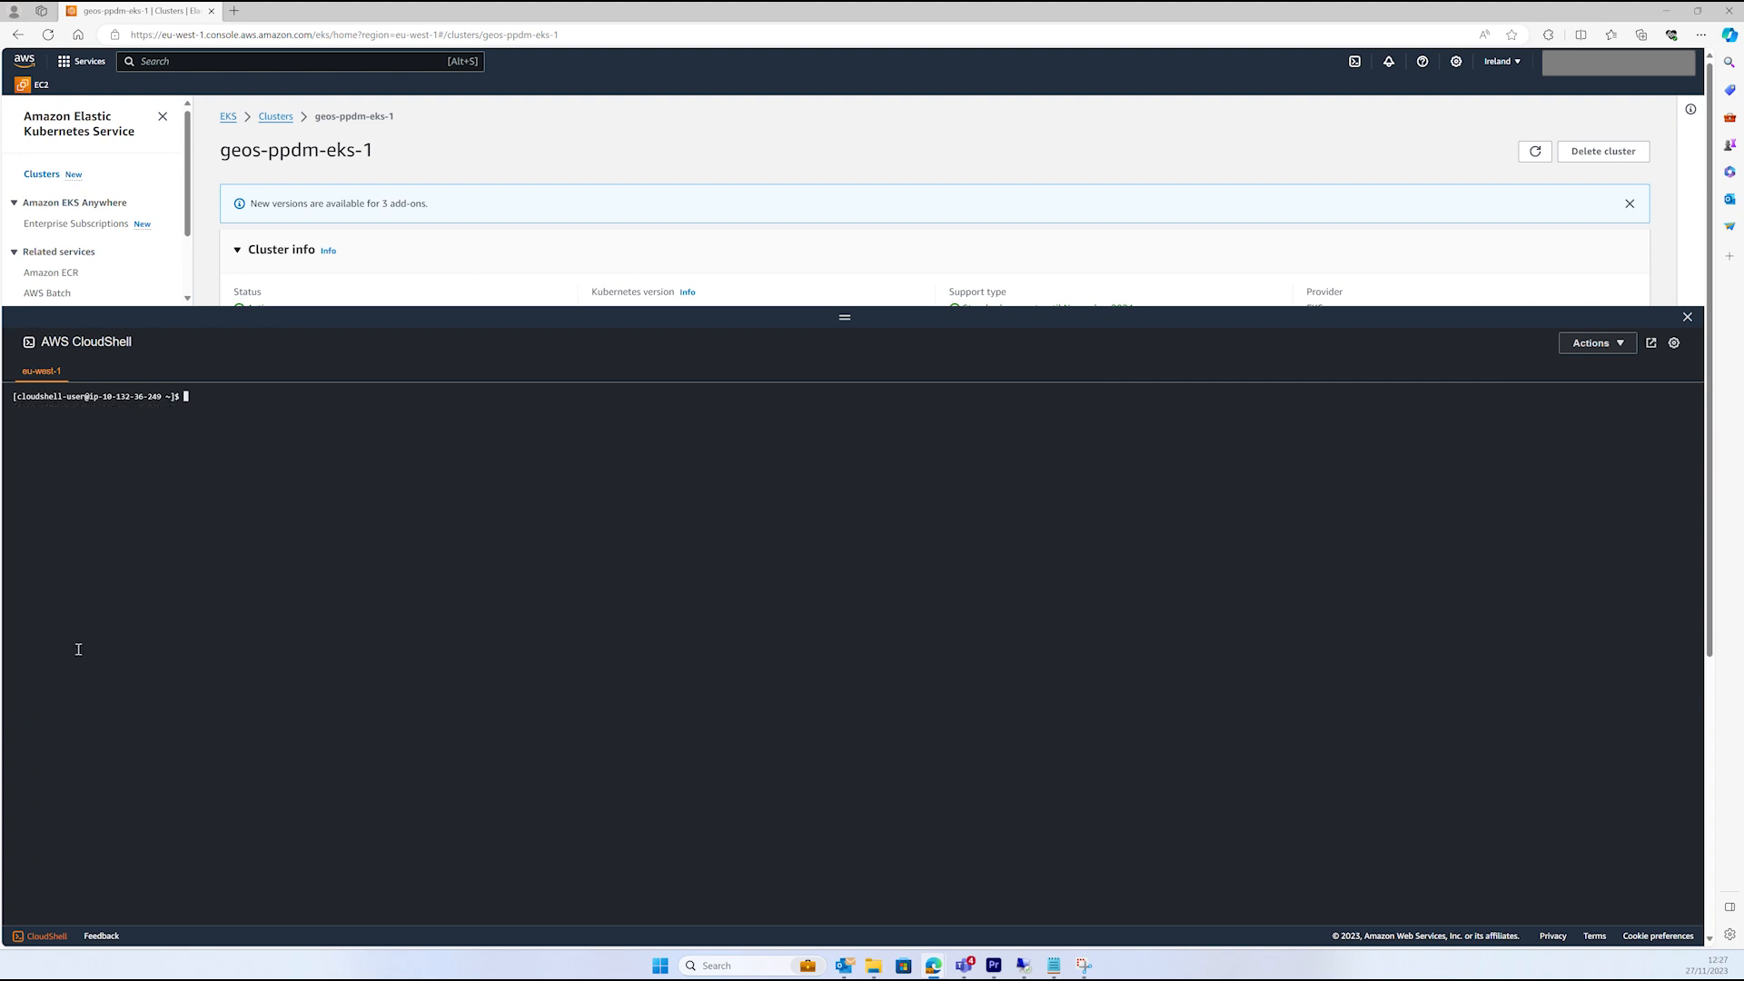
# - Print the discovery service account token with kubectl describe secret, copy it, and query geos-ppdm-eks certificate data
pyautogui.write('ku')
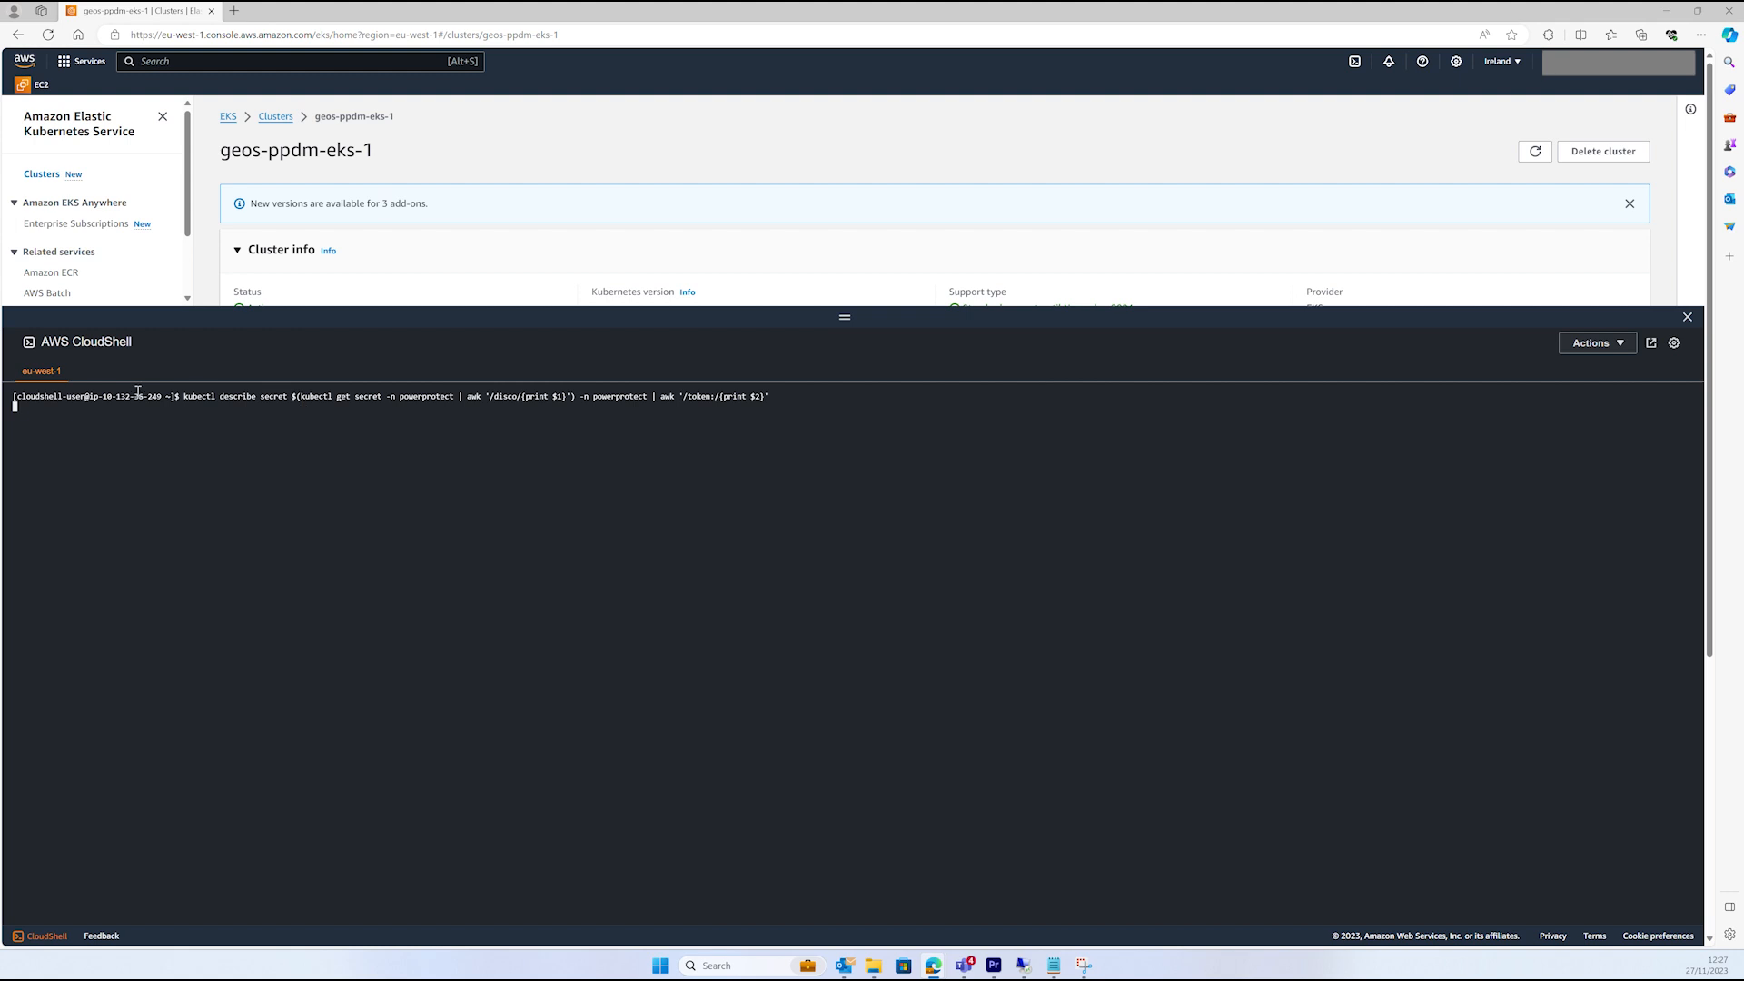
pyautogui.press('Return')
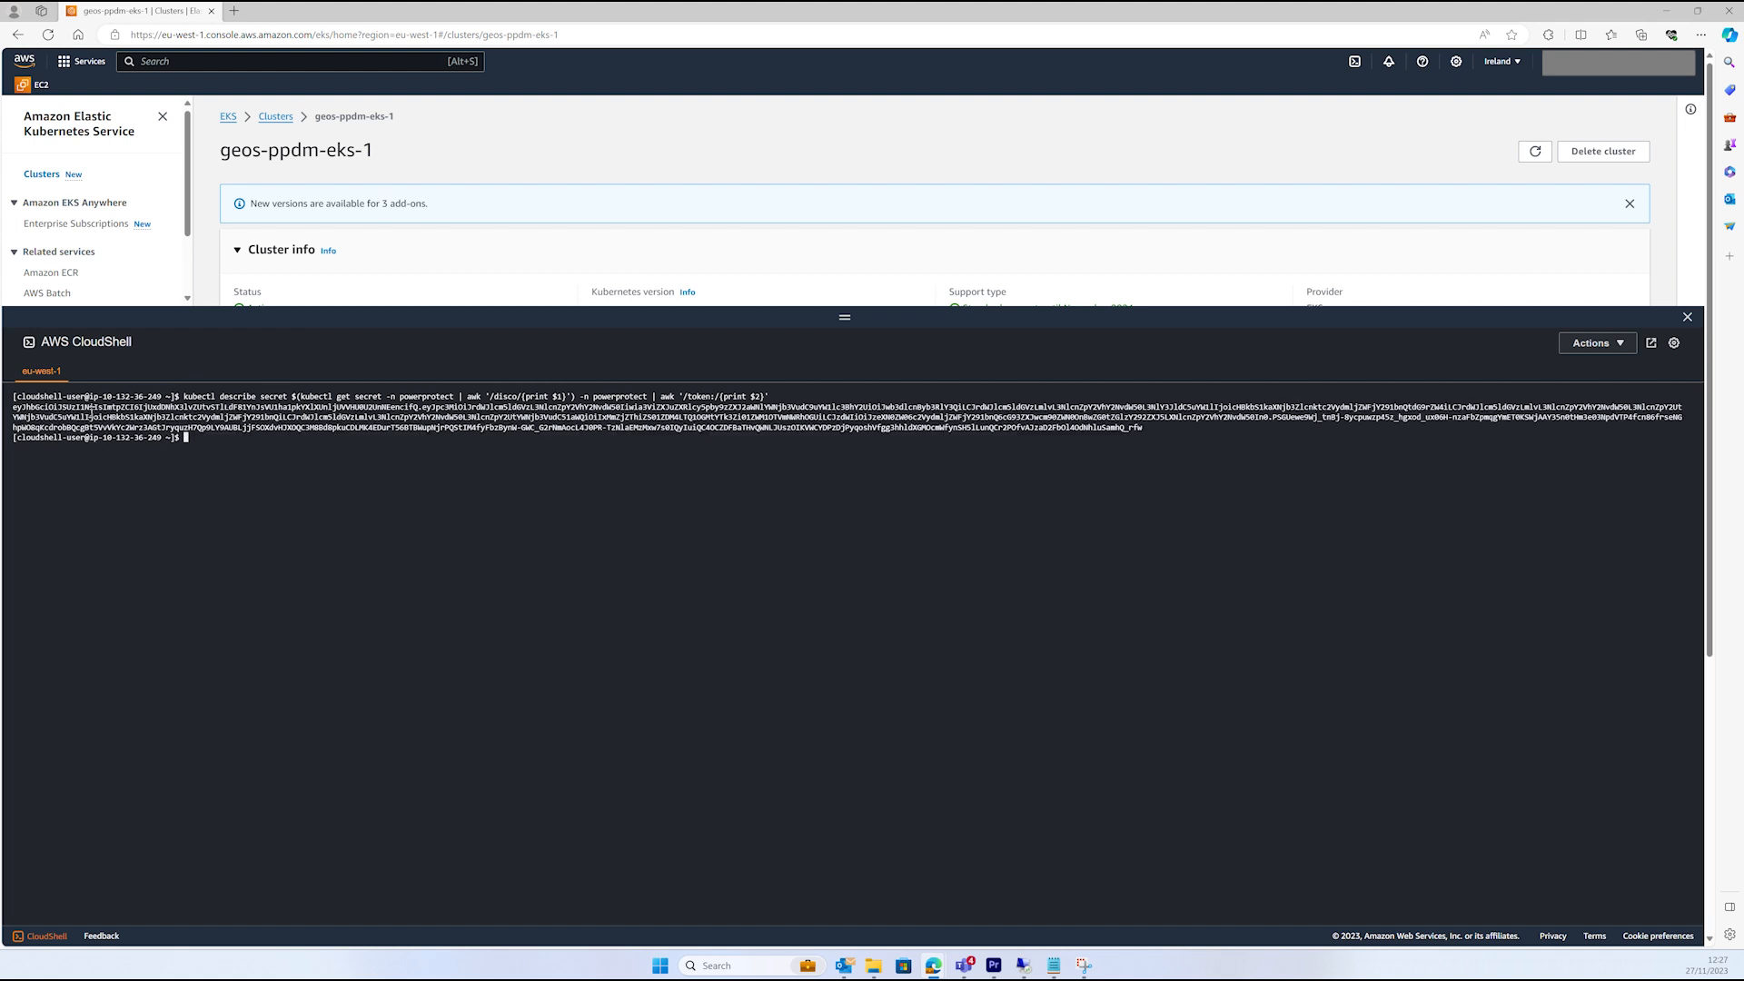
pyautogui.moveTo(1229, 421)
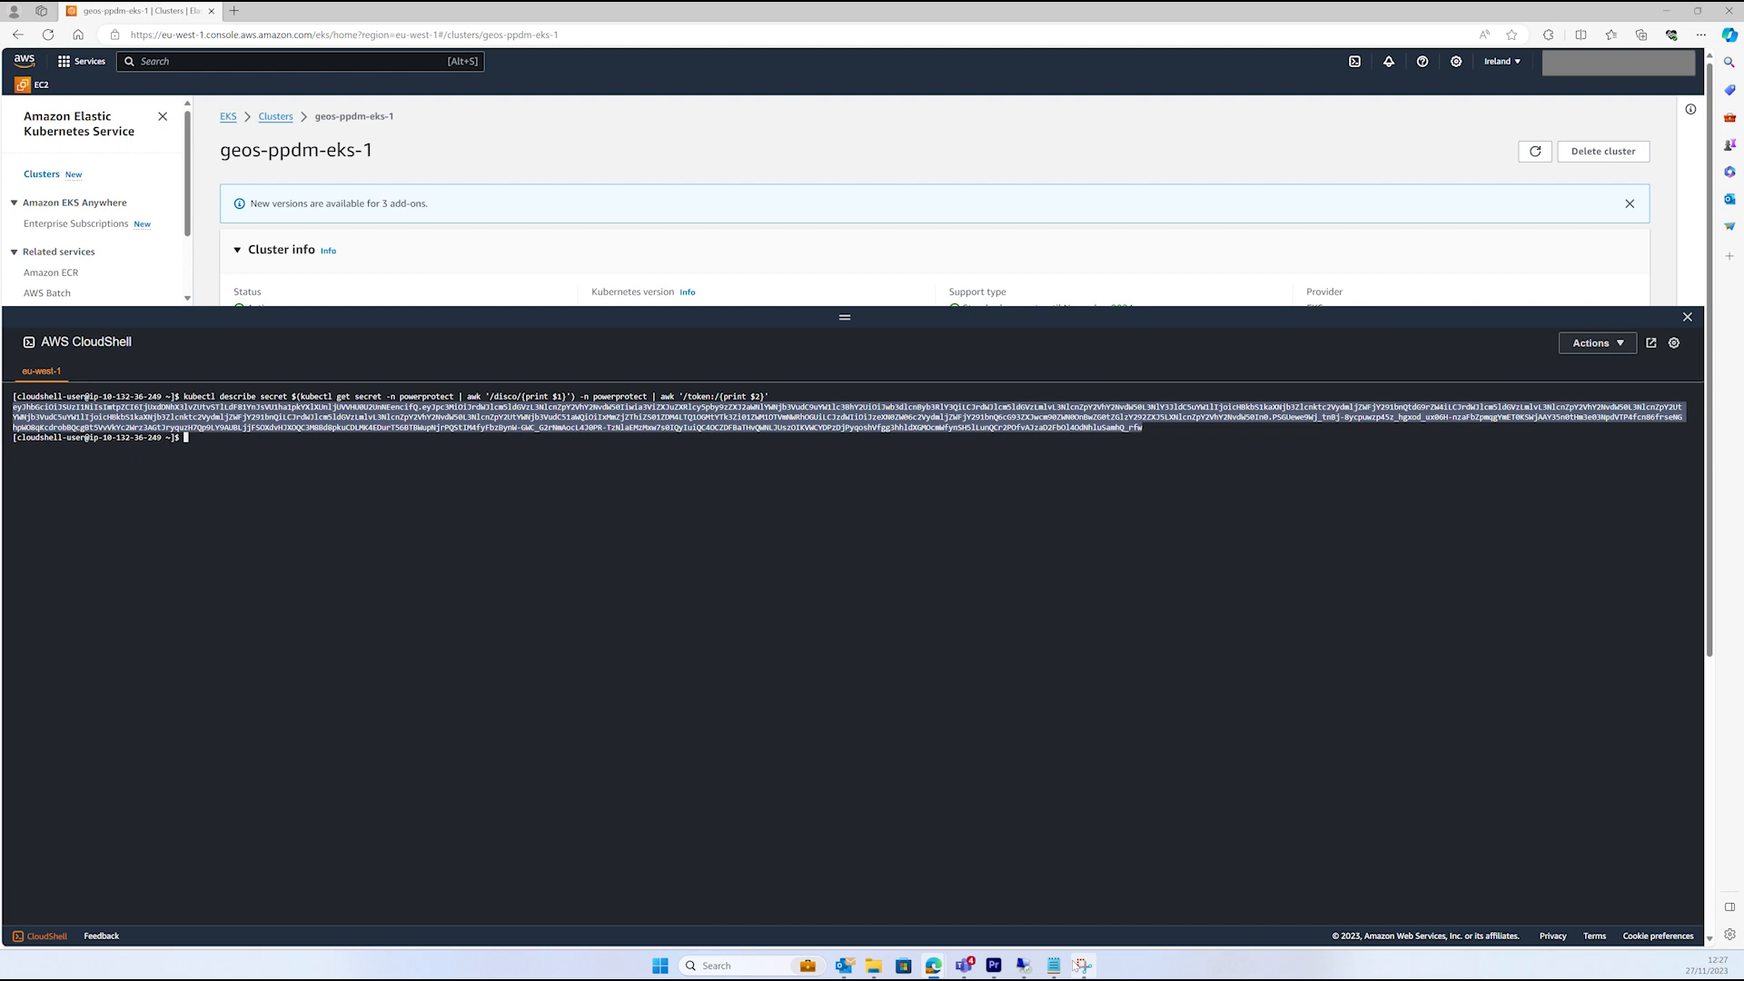
pyautogui.click(1080, 965)
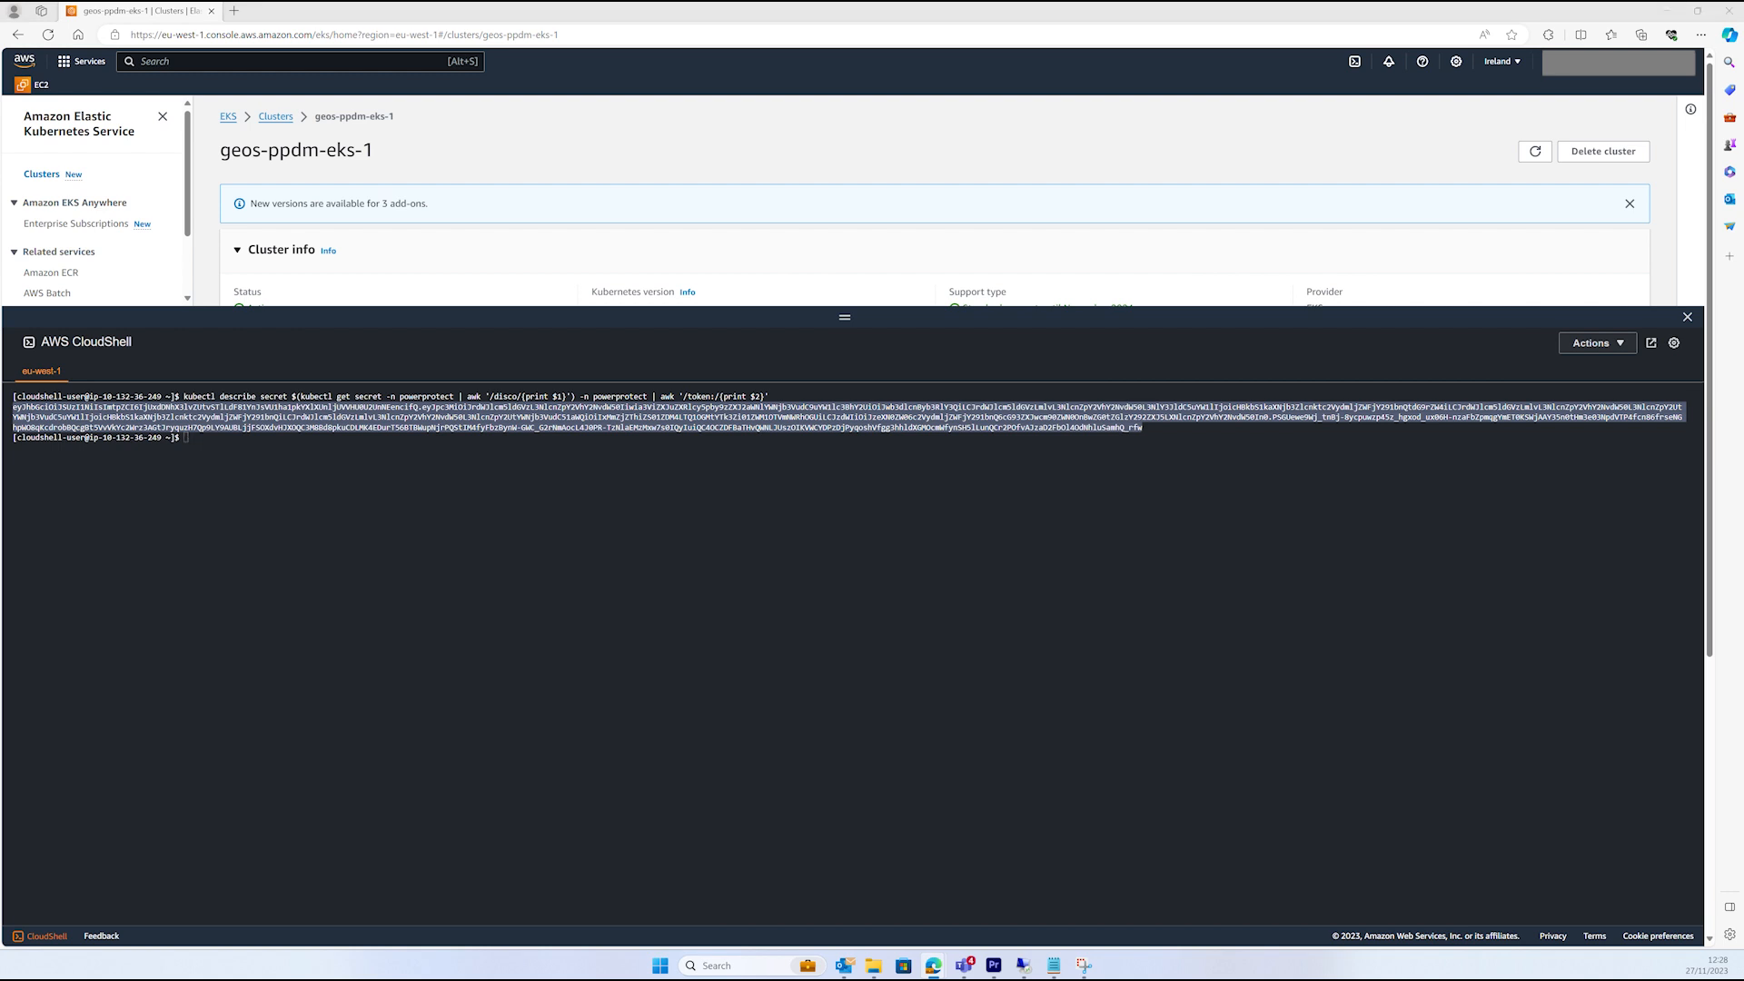
pyautogui.moveTo(229, 458)
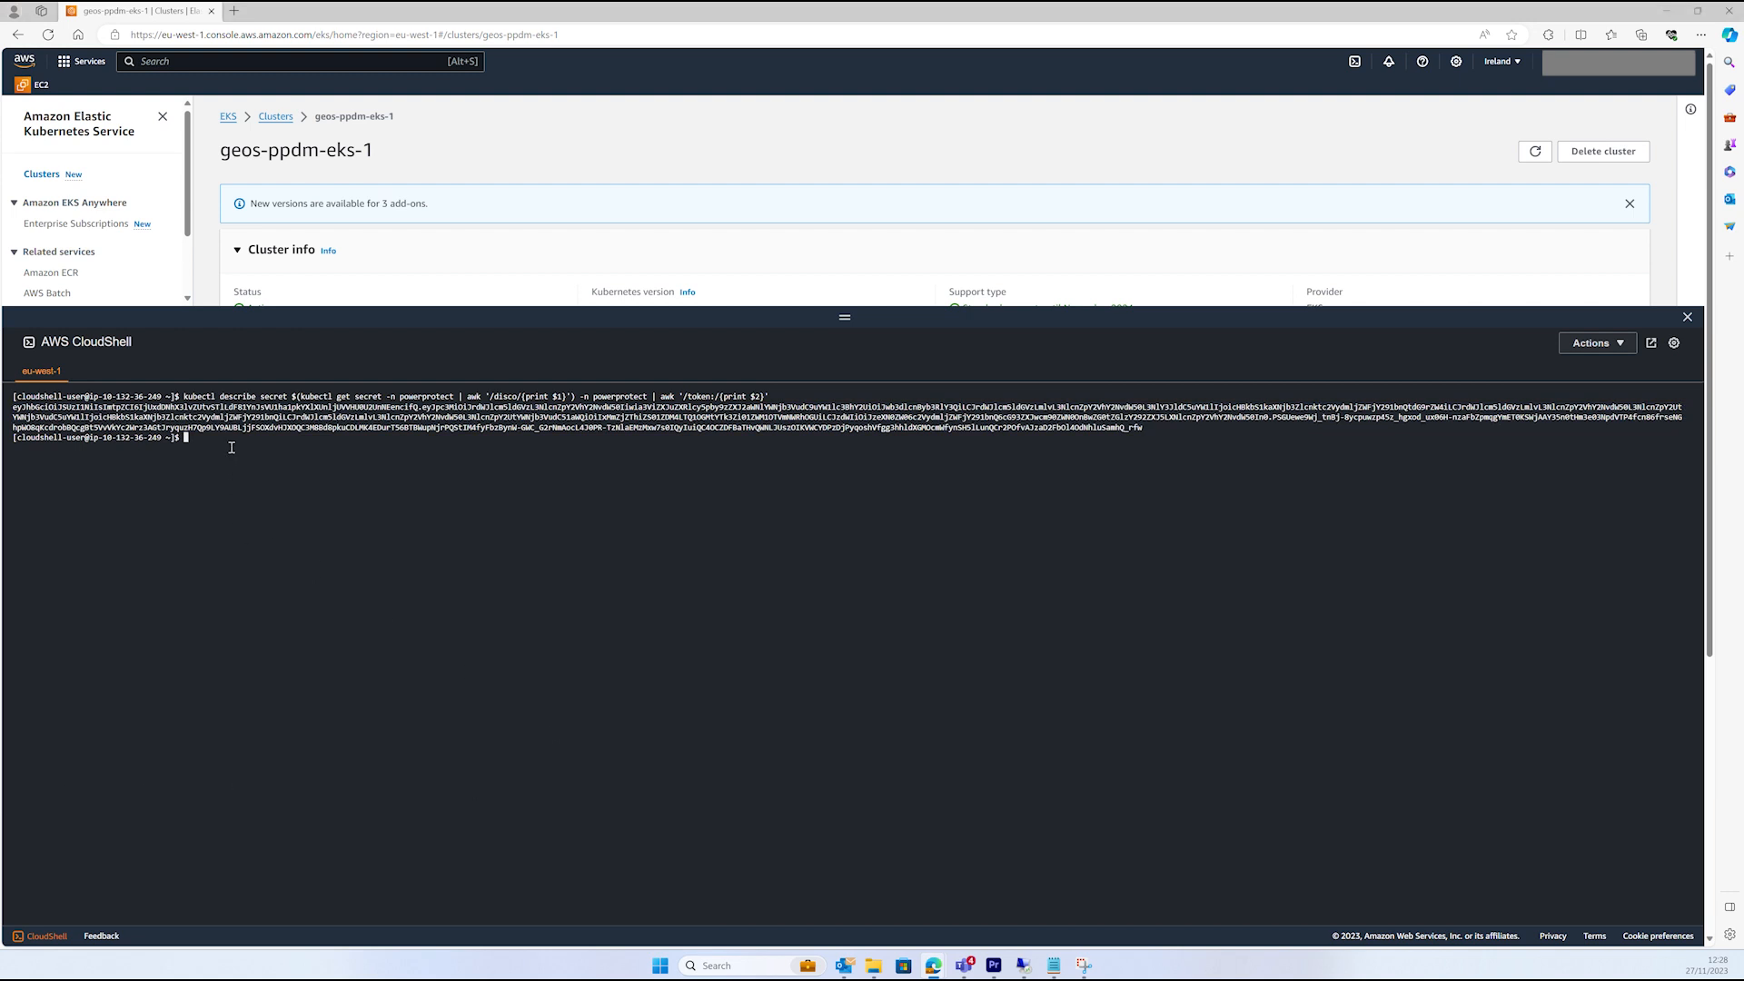
pyautogui.write("eksctl get_cluster geos-ppdm-eks -o yaml | awk '/Cert/{getline; print $2}'")
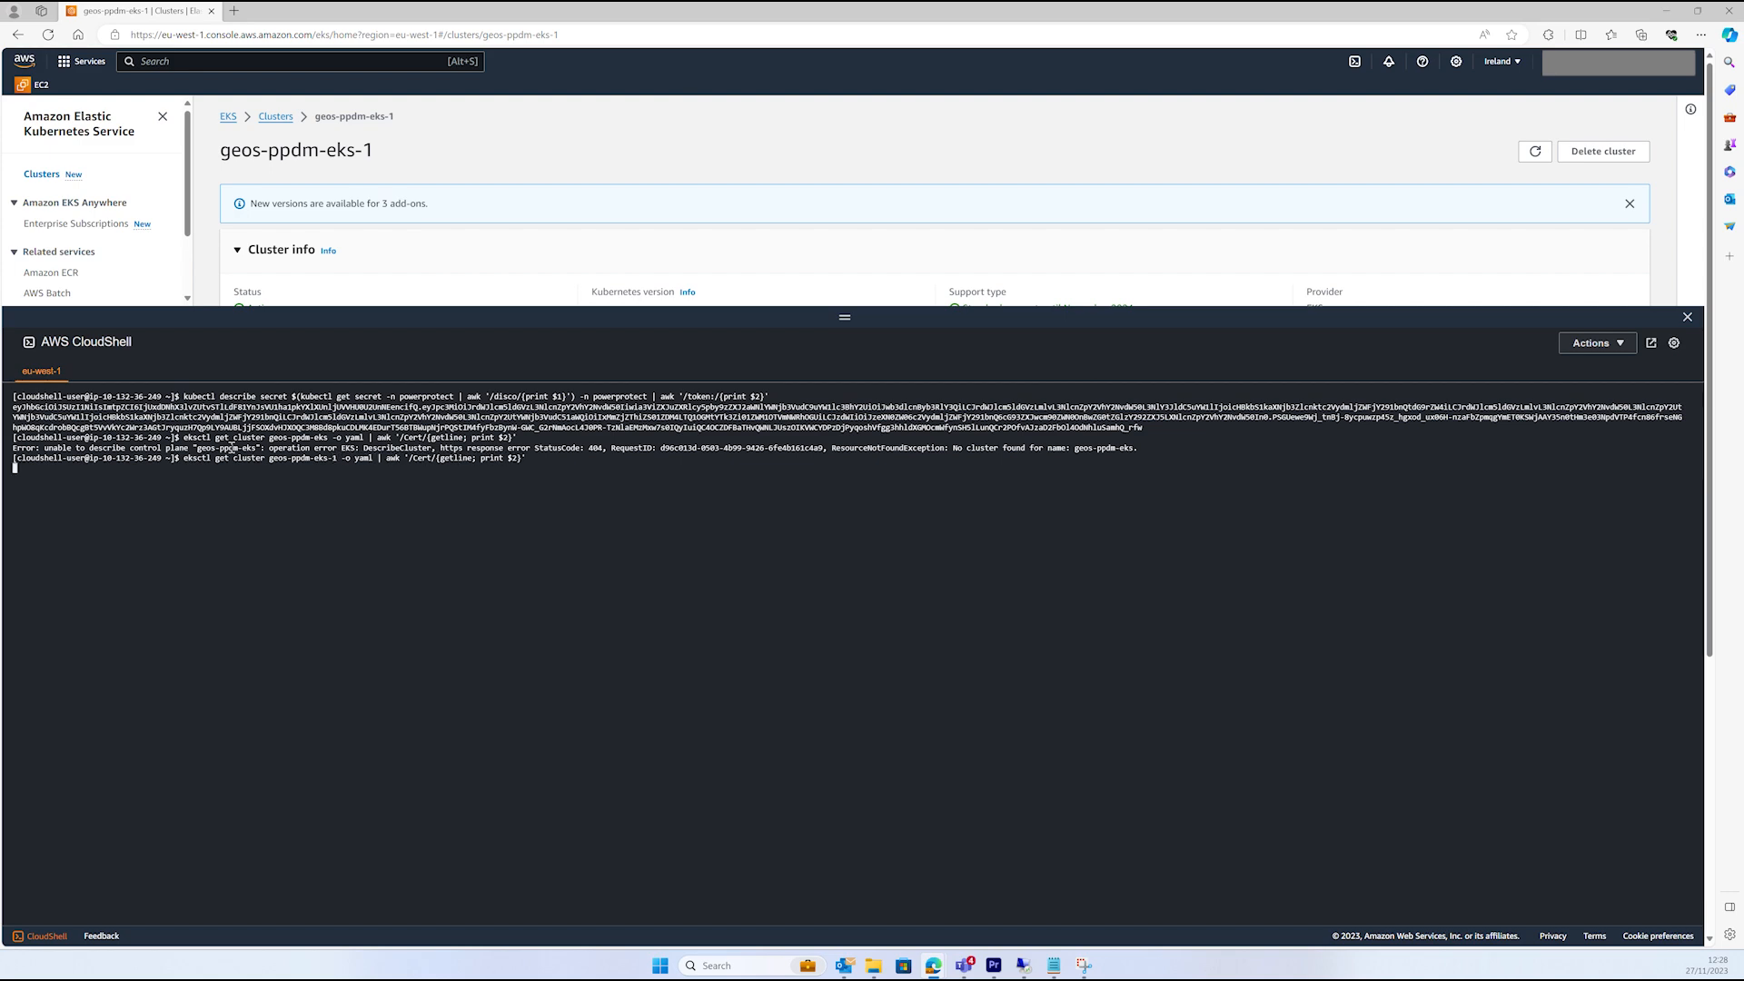
# - Print geos-ppdm-eks-1 certificate data and kubectl cluster-info, then copy the control plane address
pyautogui.write('clear')
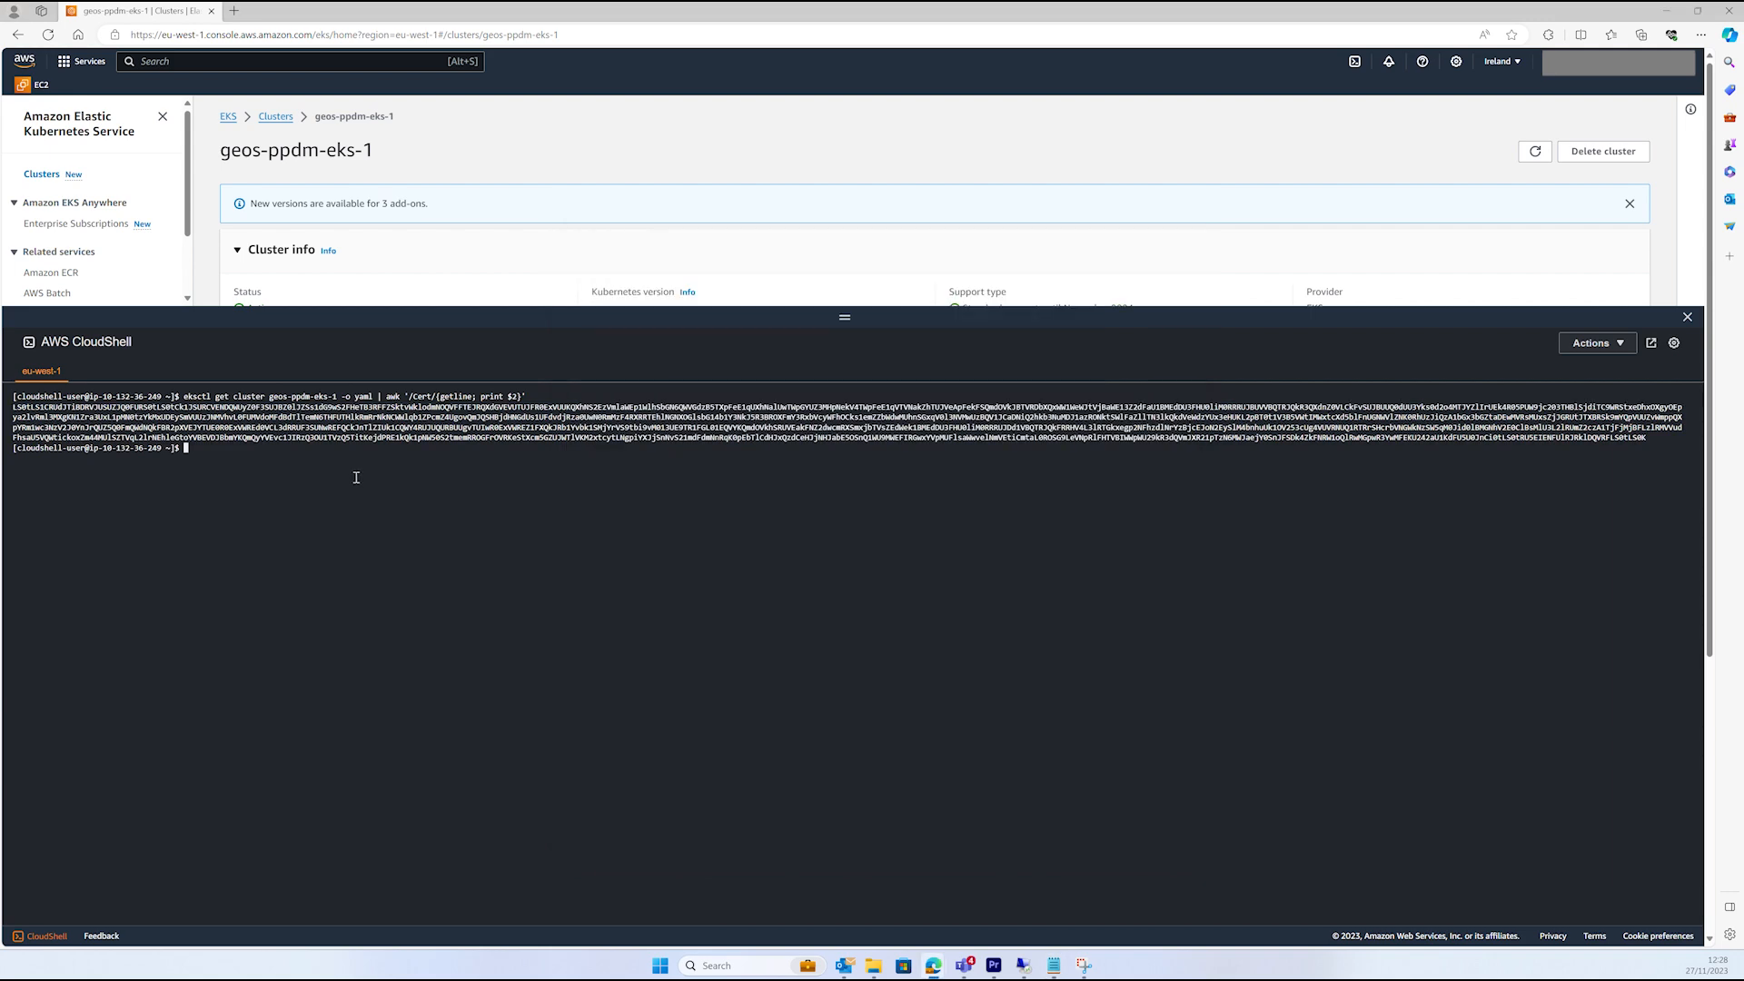
pyautogui.write('kubectl')
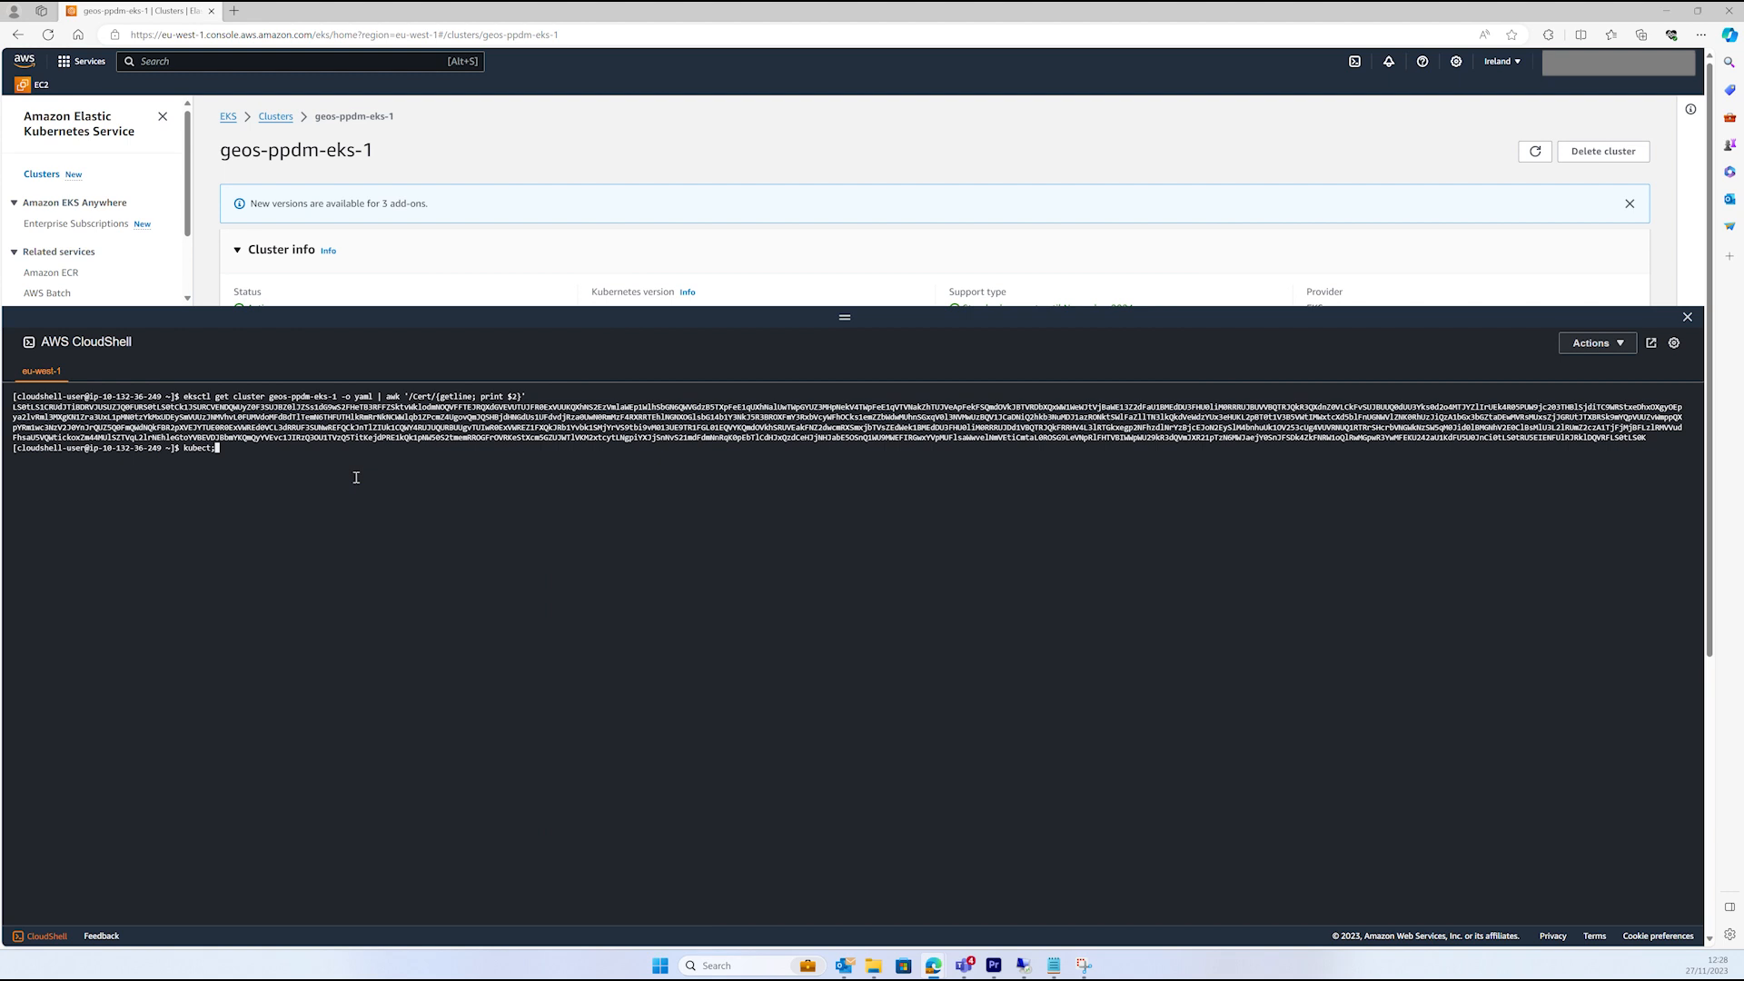
pyautogui.write('cluster-info')
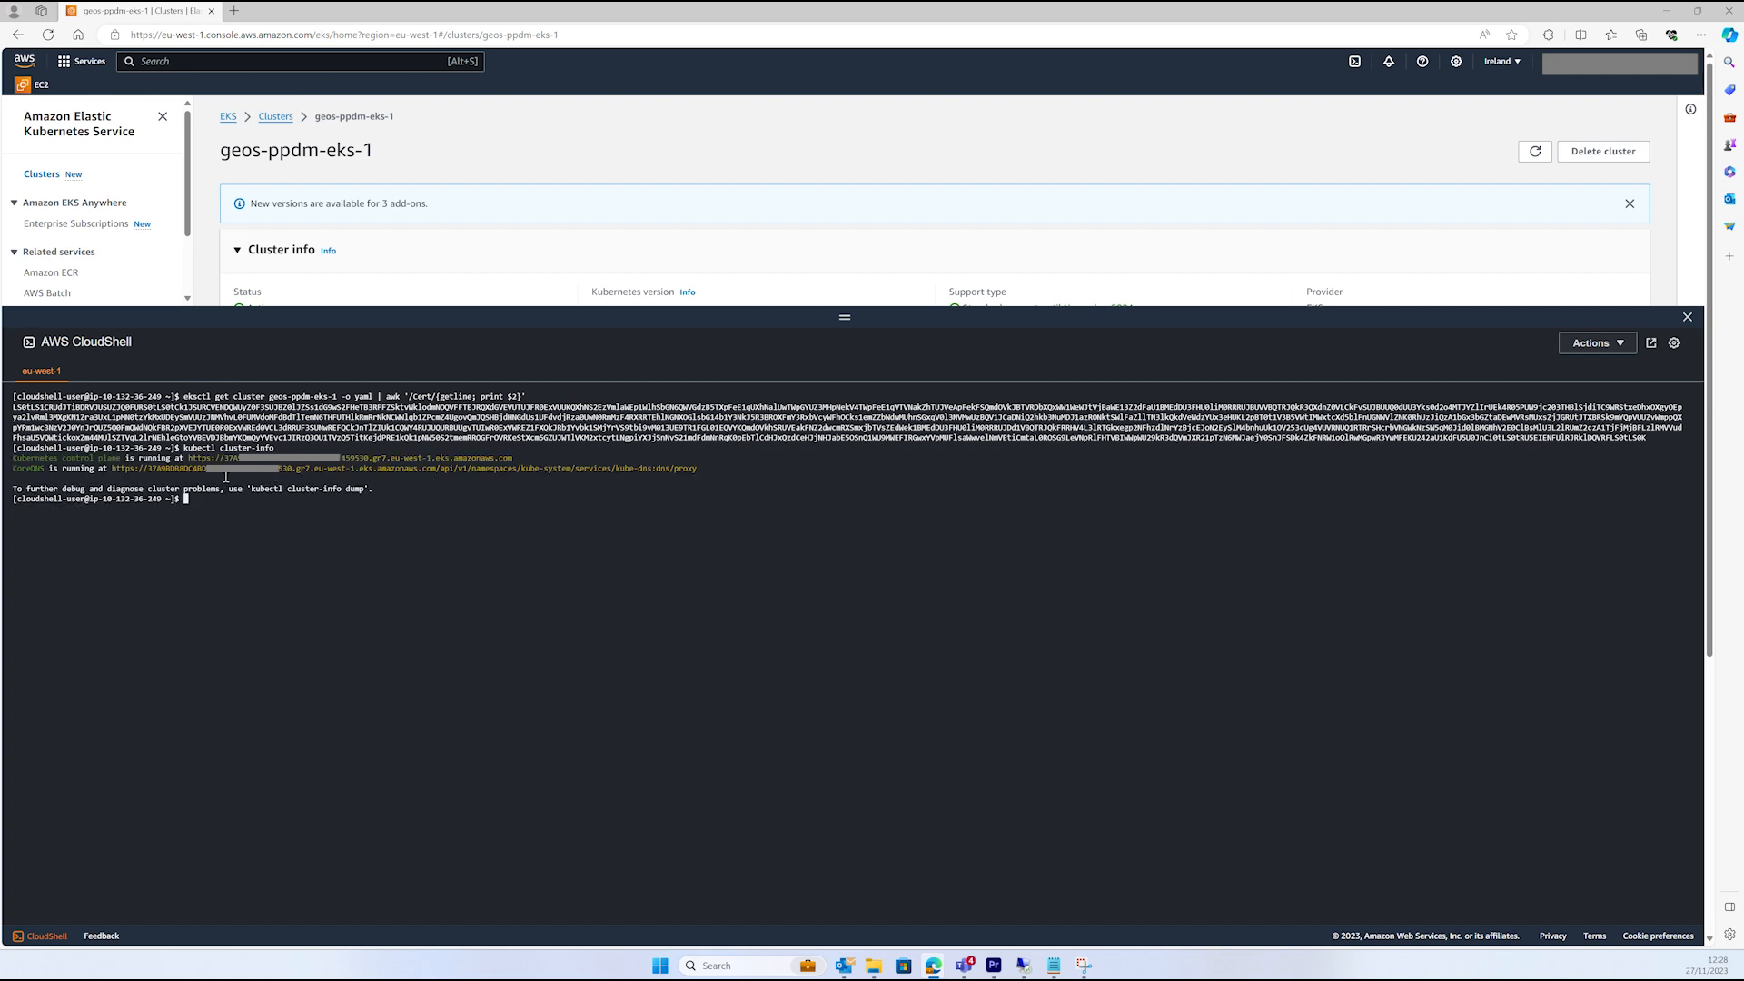
pyautogui.doubleClick(367, 458)
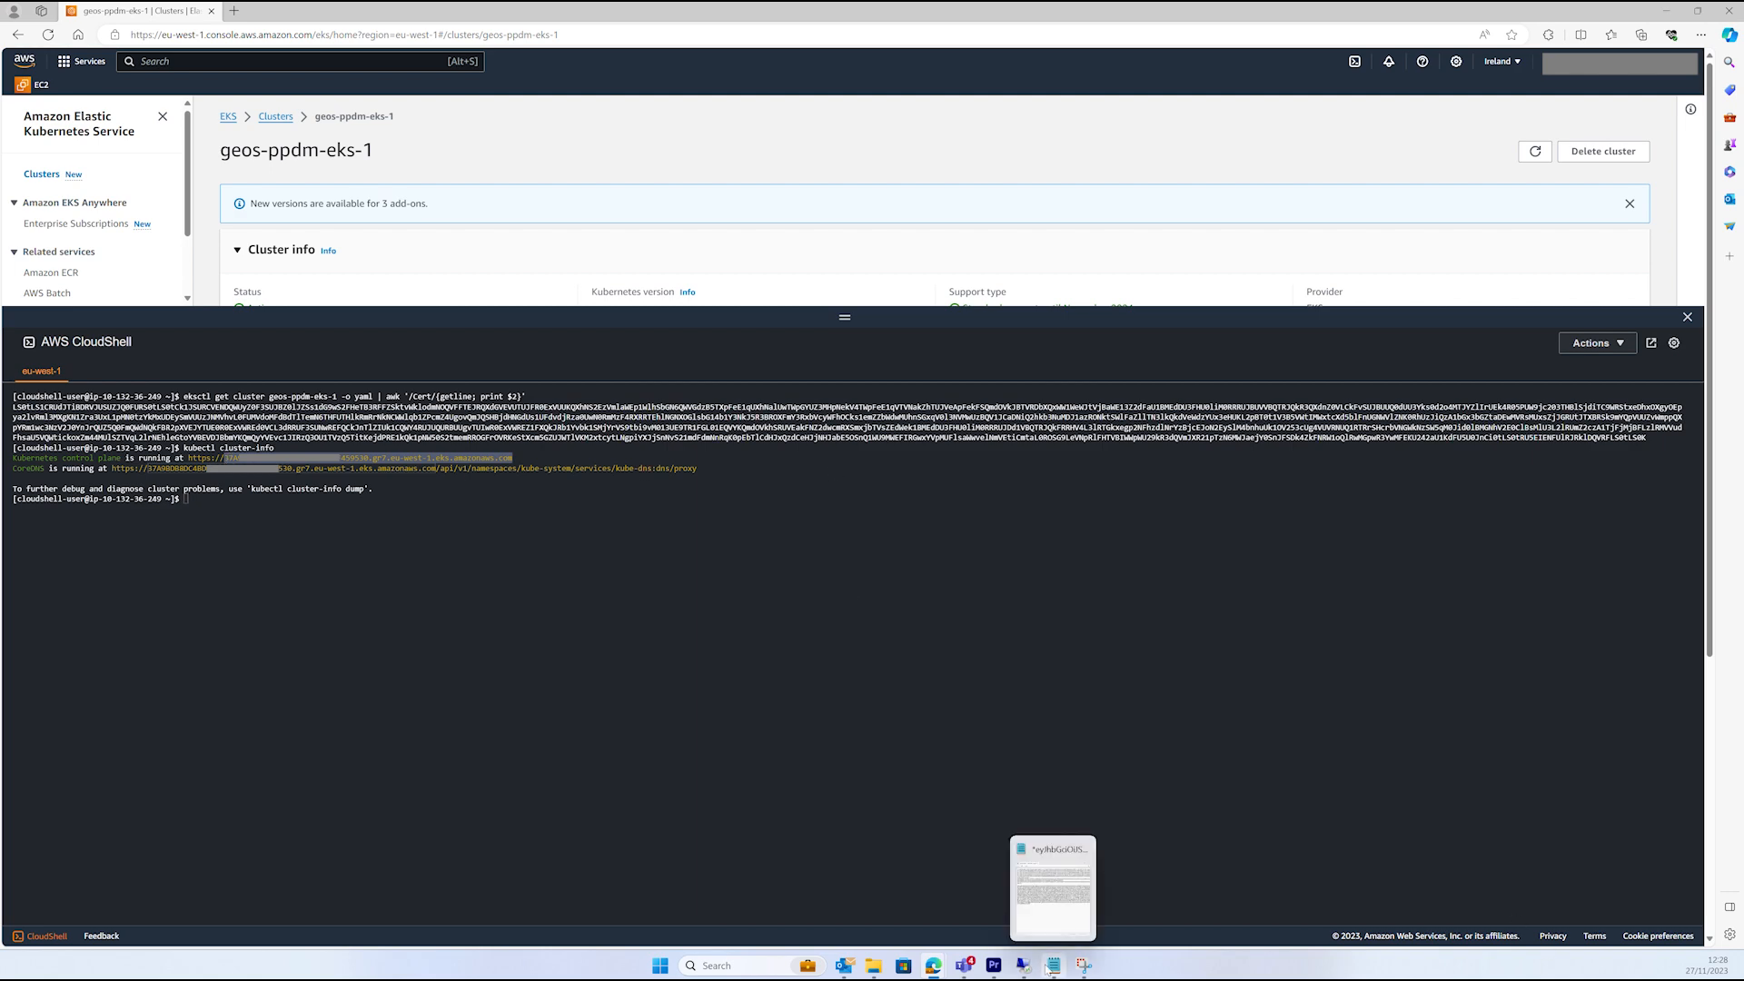
# - Paste the cluster endpoint into the Notepad notes under the token and certificate, then minimize Notepad
pyautogui.click(1051, 886)
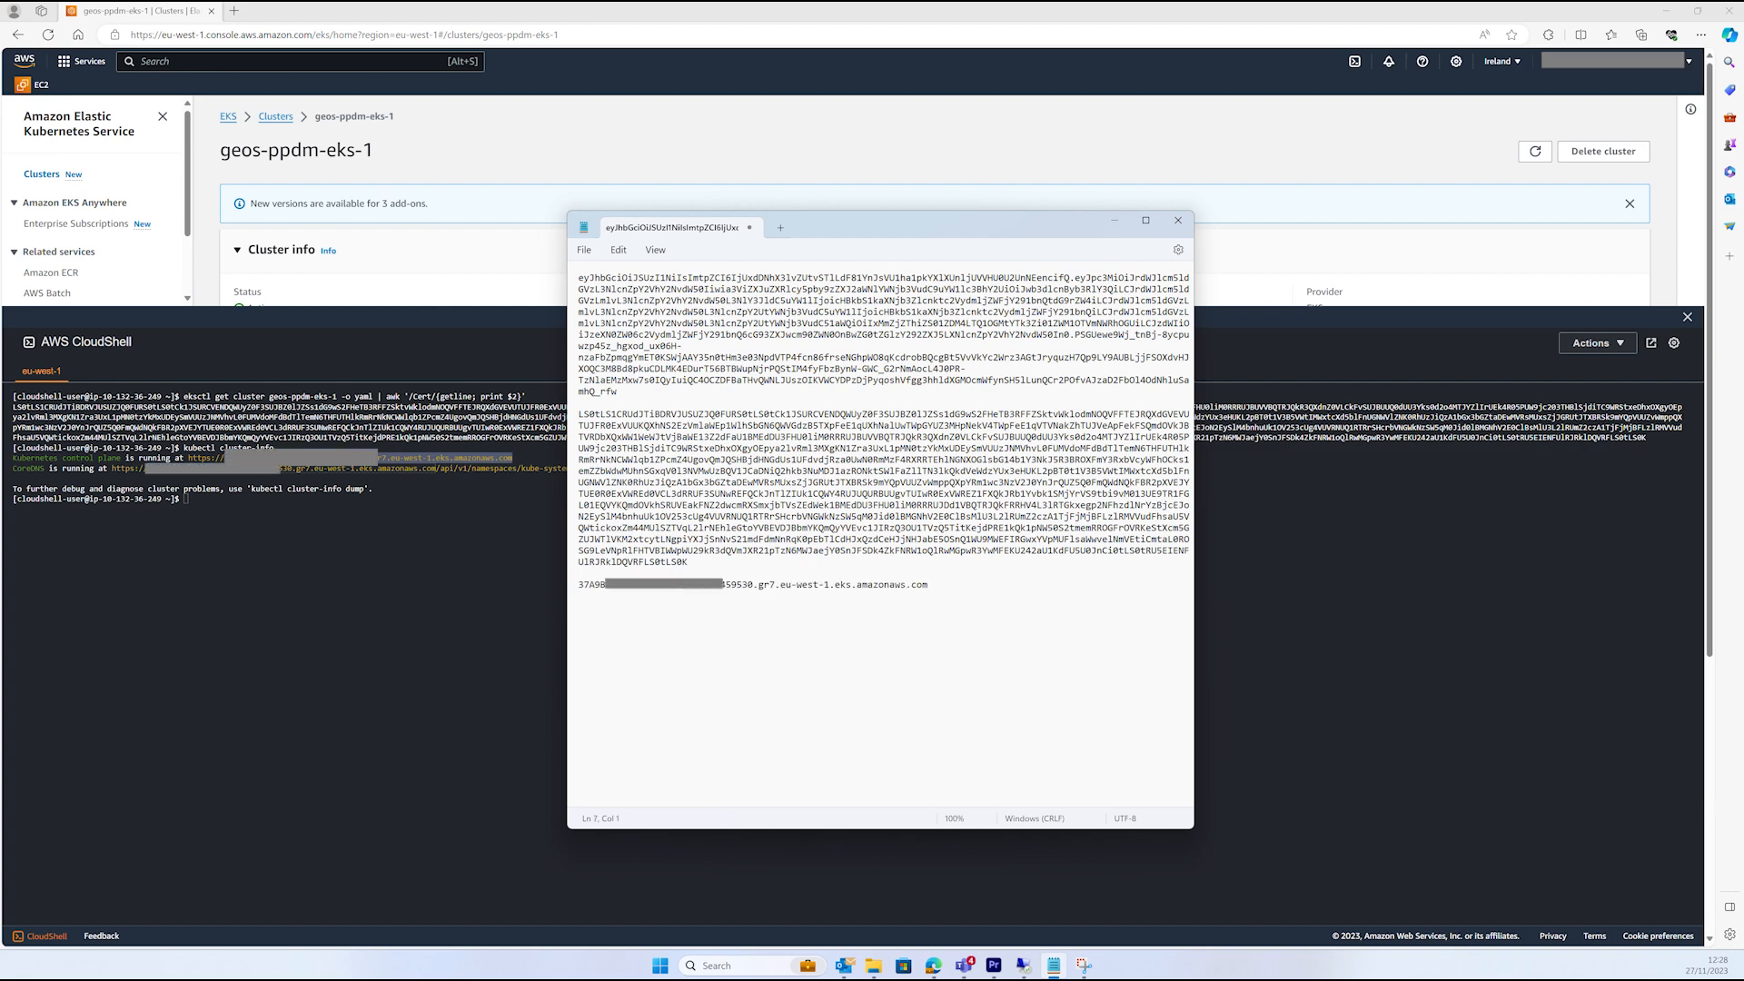
pyautogui.click(1177, 219)
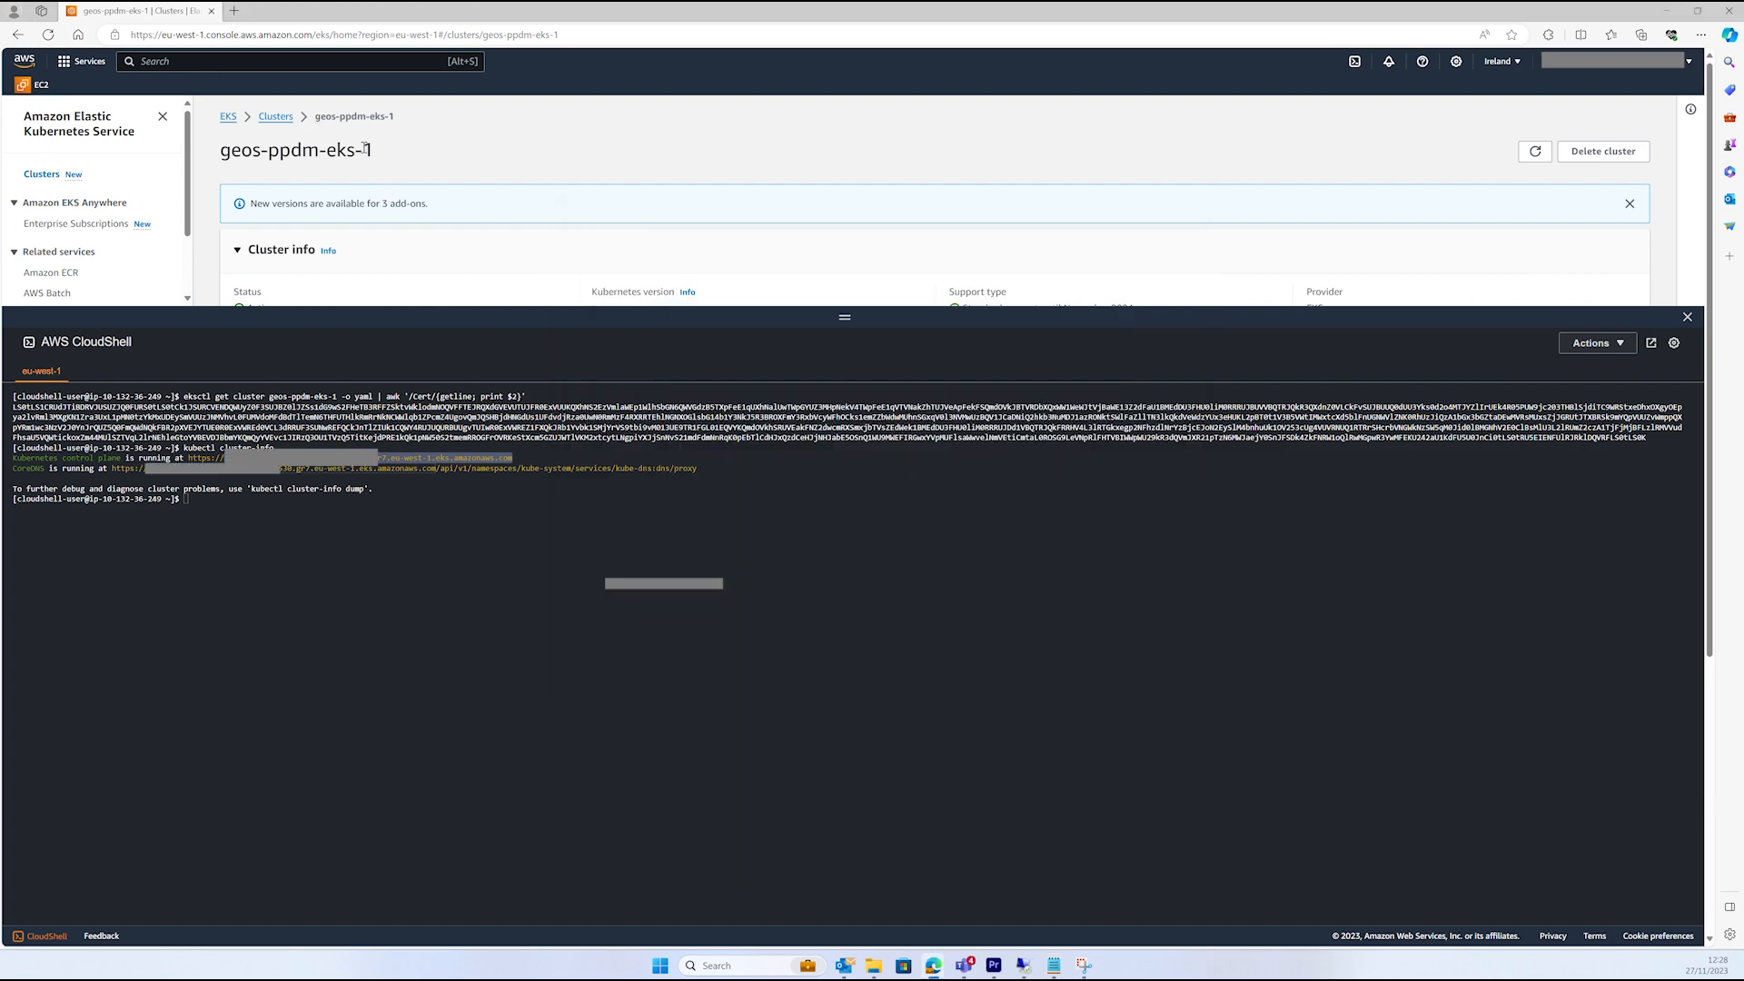
pyautogui.doubleClick(294, 150)
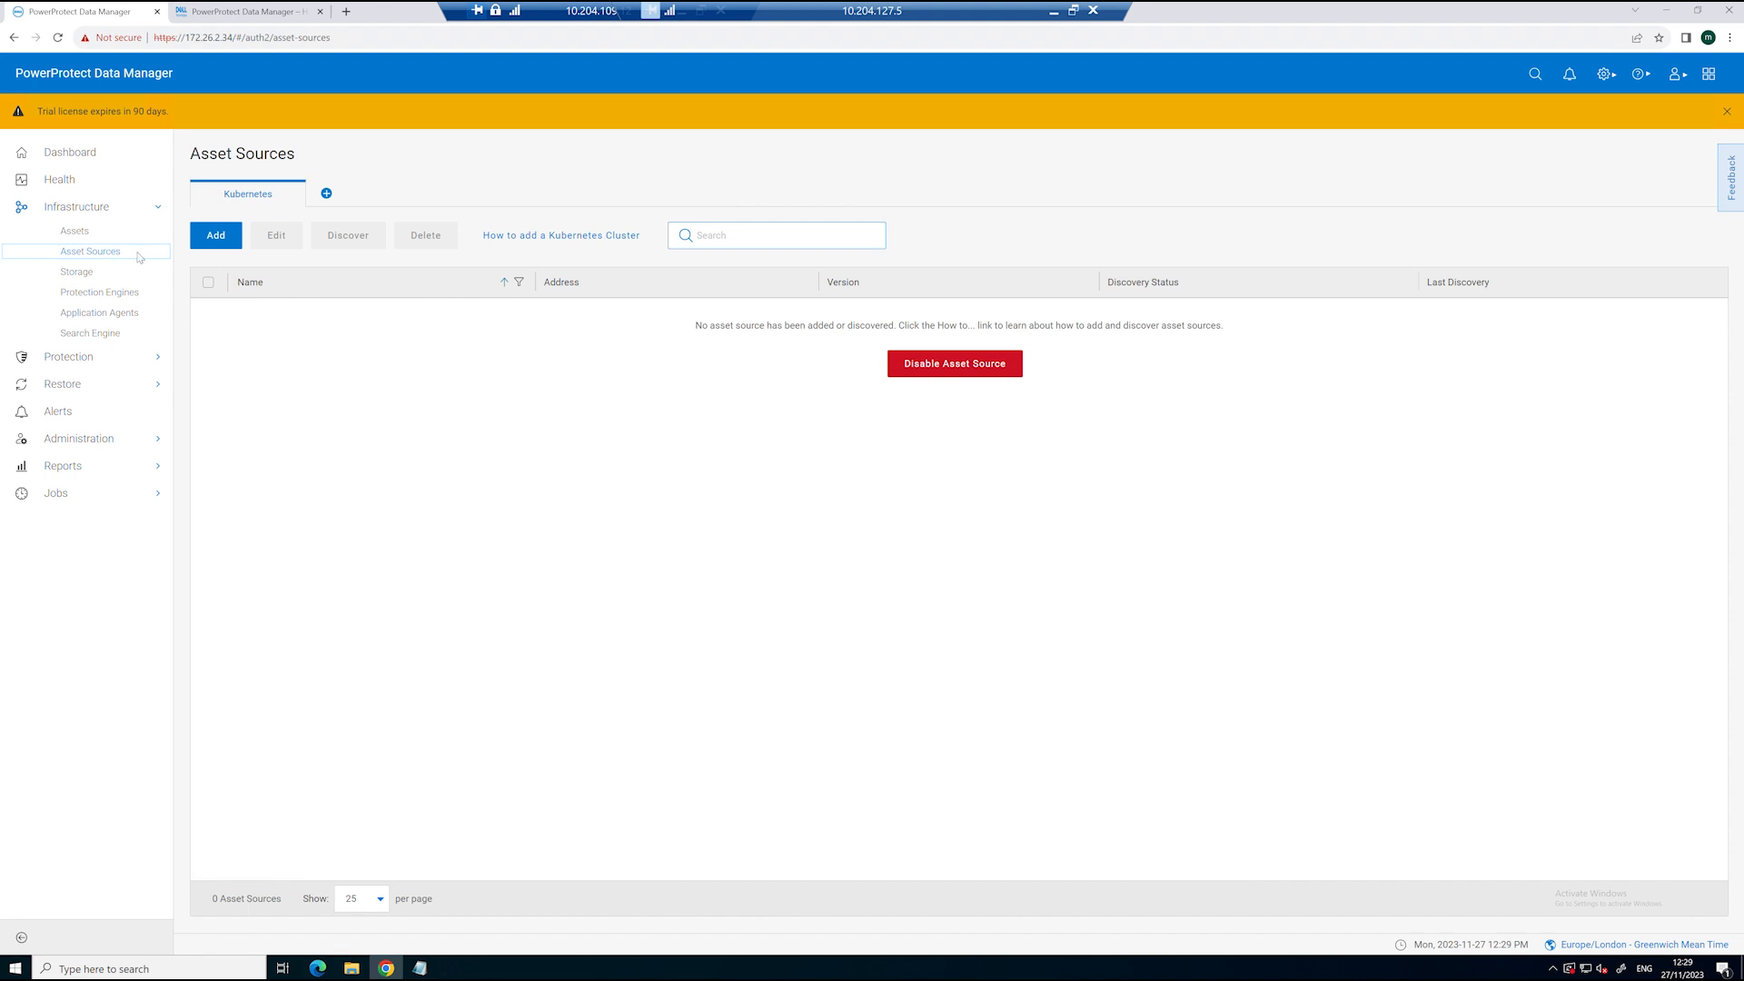
# - Navigate from Infrastructure Assets to Administration > Credentials
pyautogui.click(75, 230)
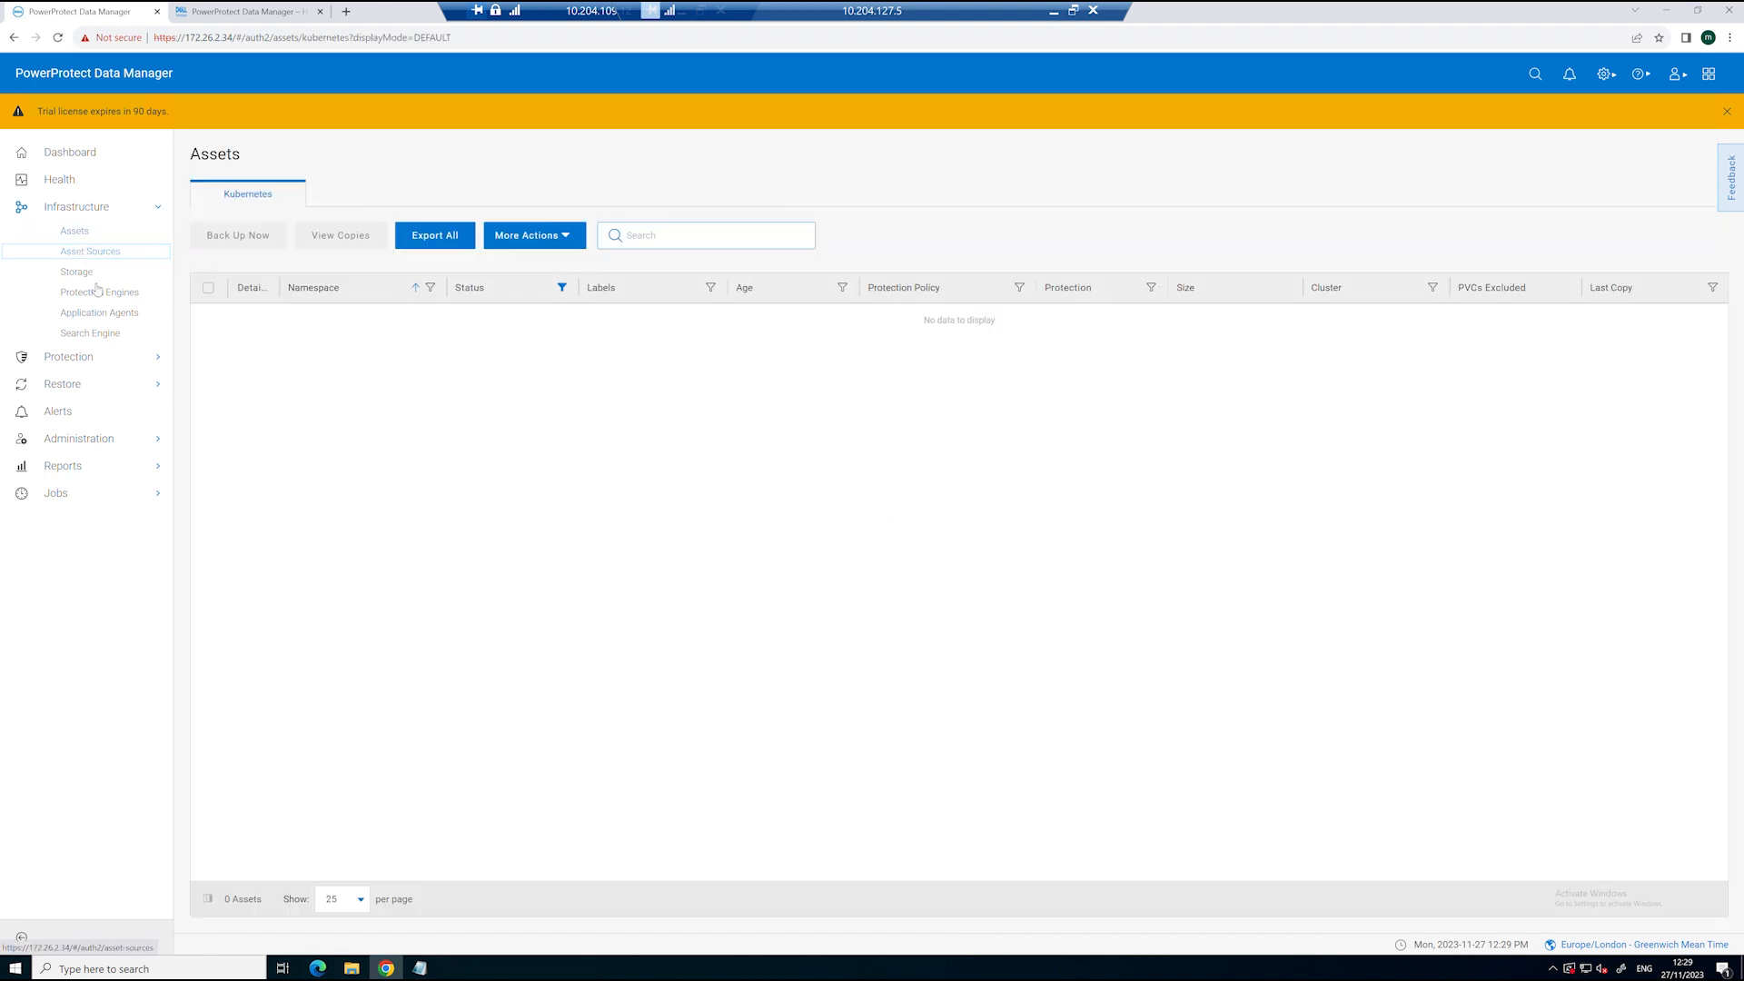
pyautogui.click(79, 437)
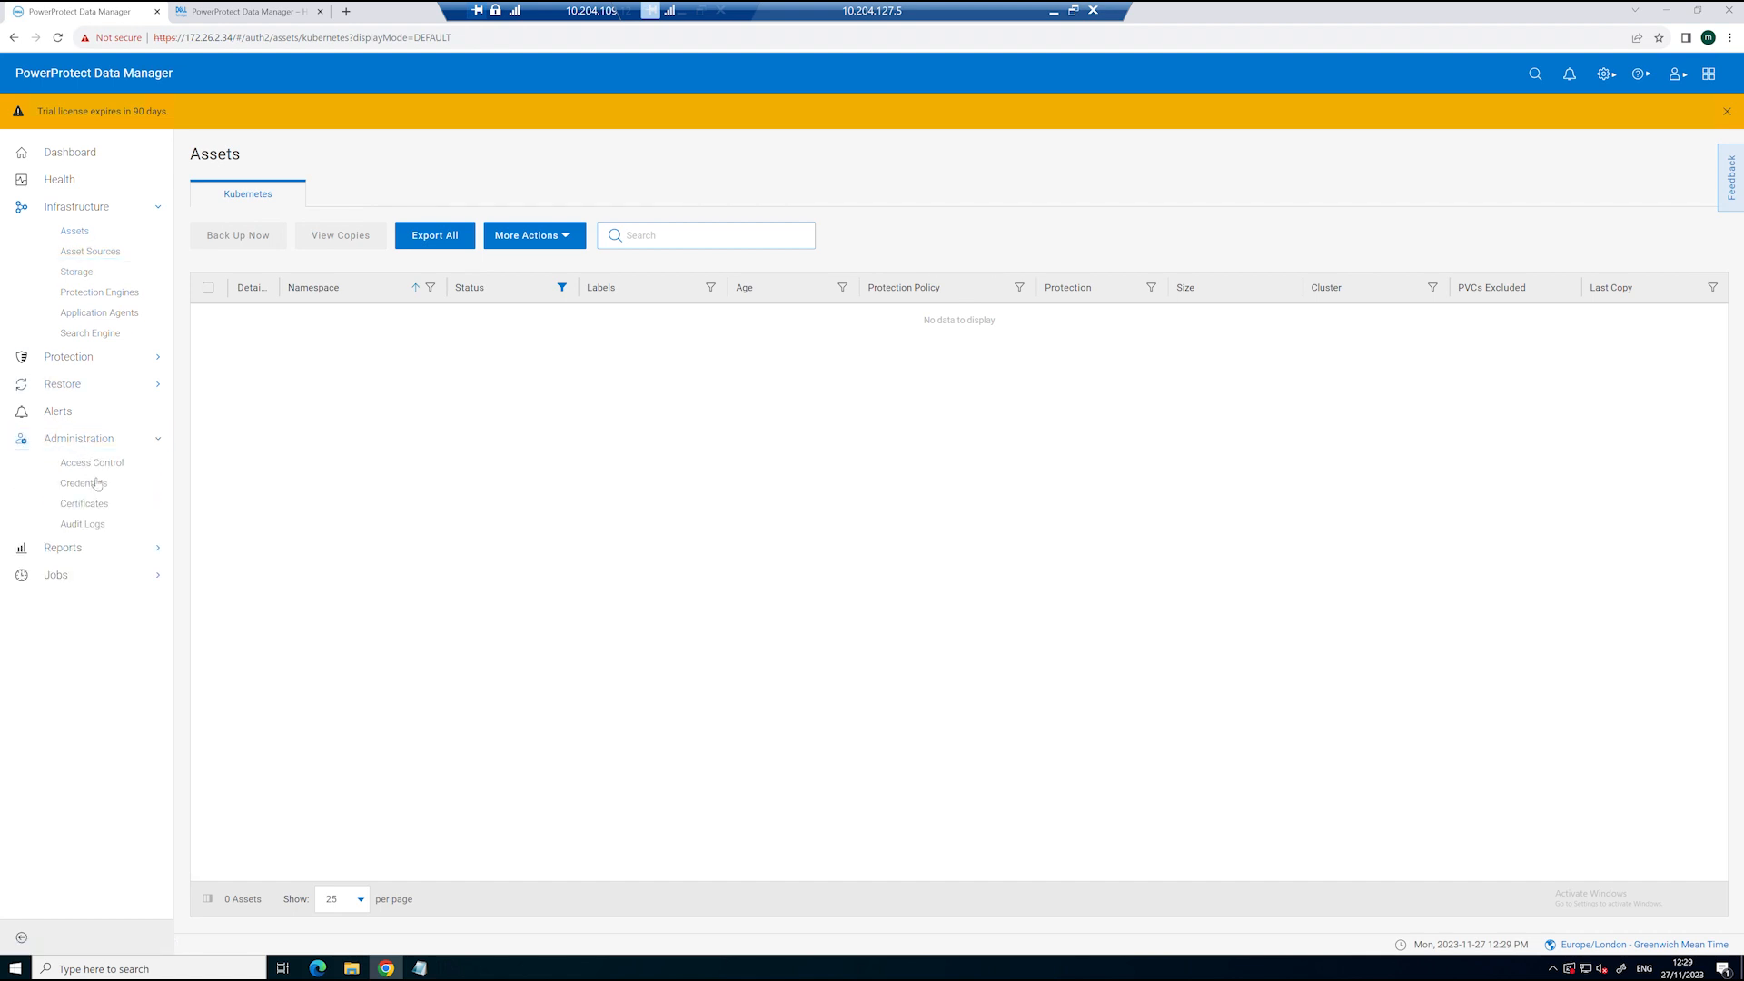
pyautogui.click(83, 482)
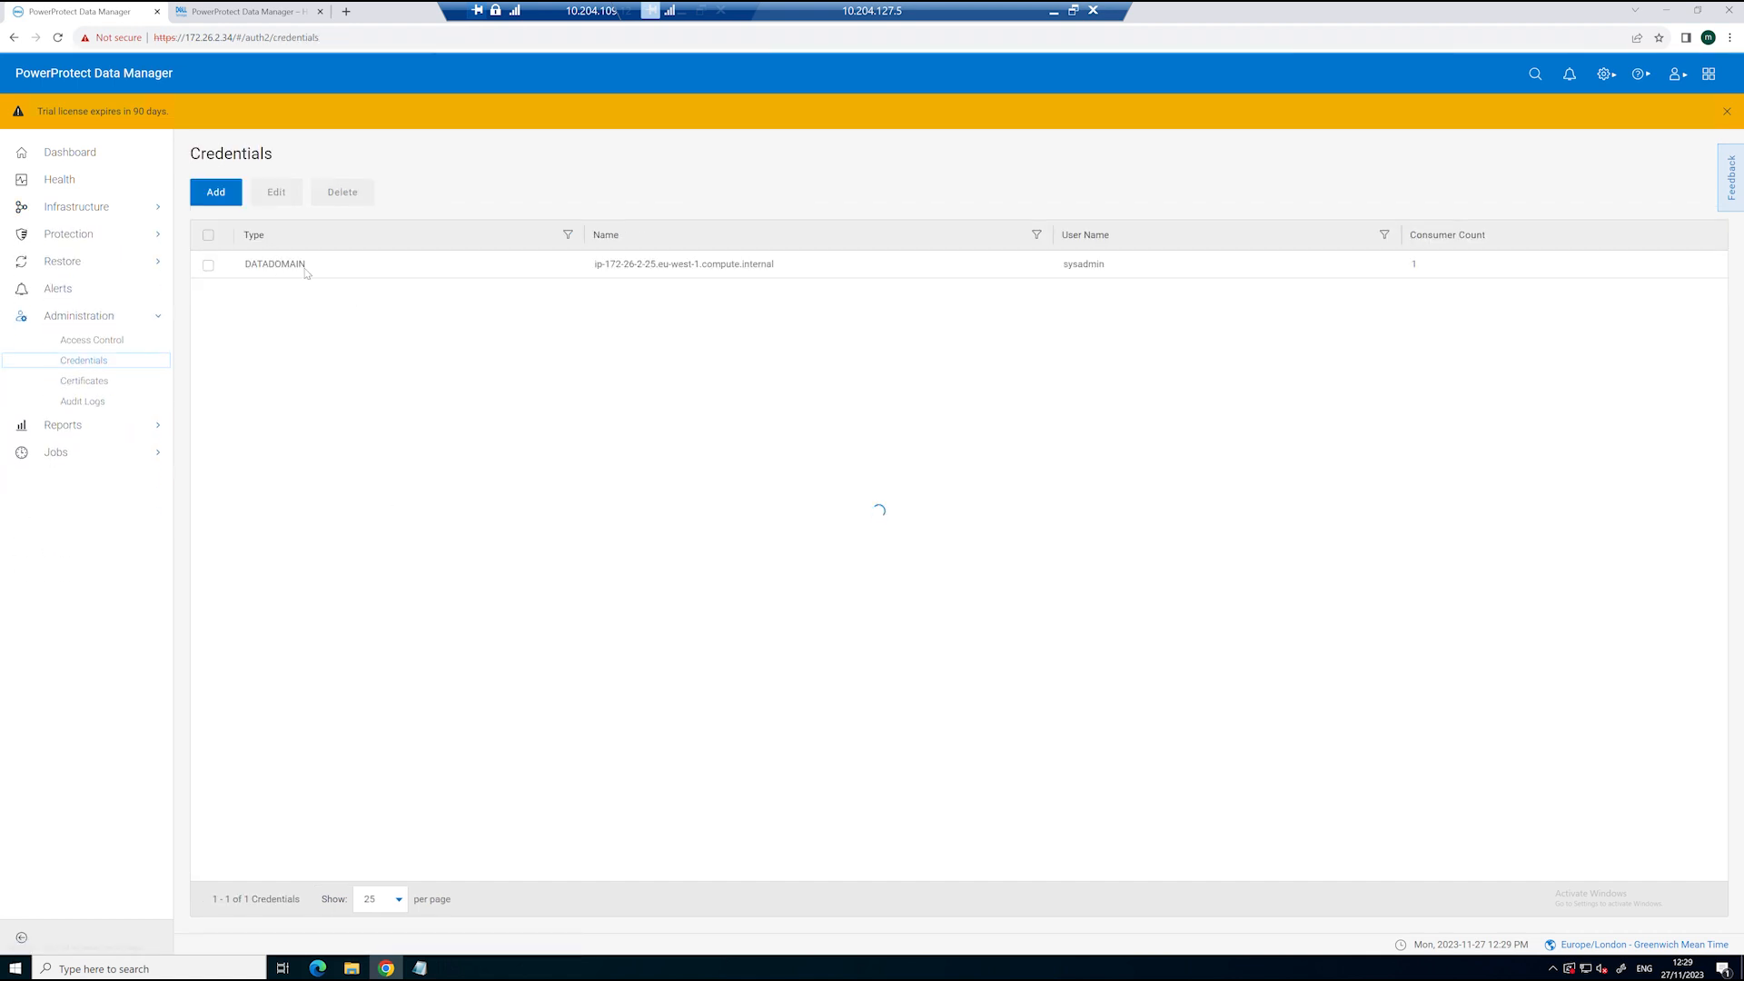
# - Start a new KUBERNETES credential named demo-geos-user
pyautogui.click(215, 191)
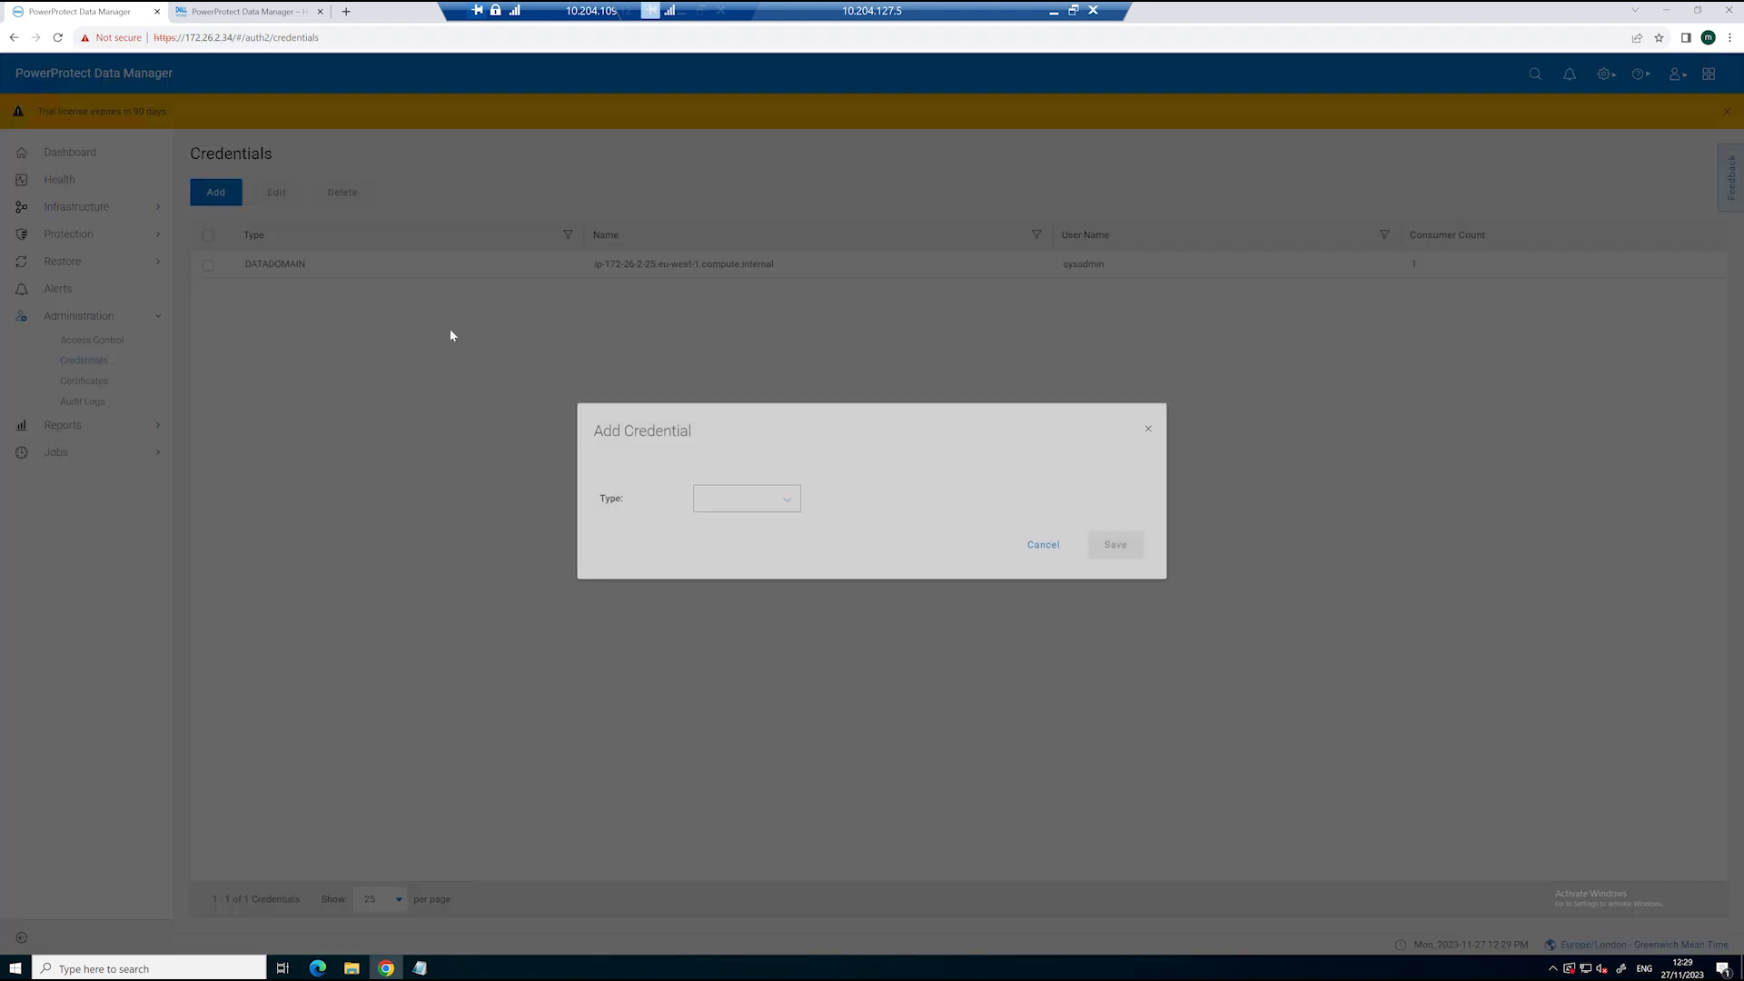
pyautogui.click(745, 499)
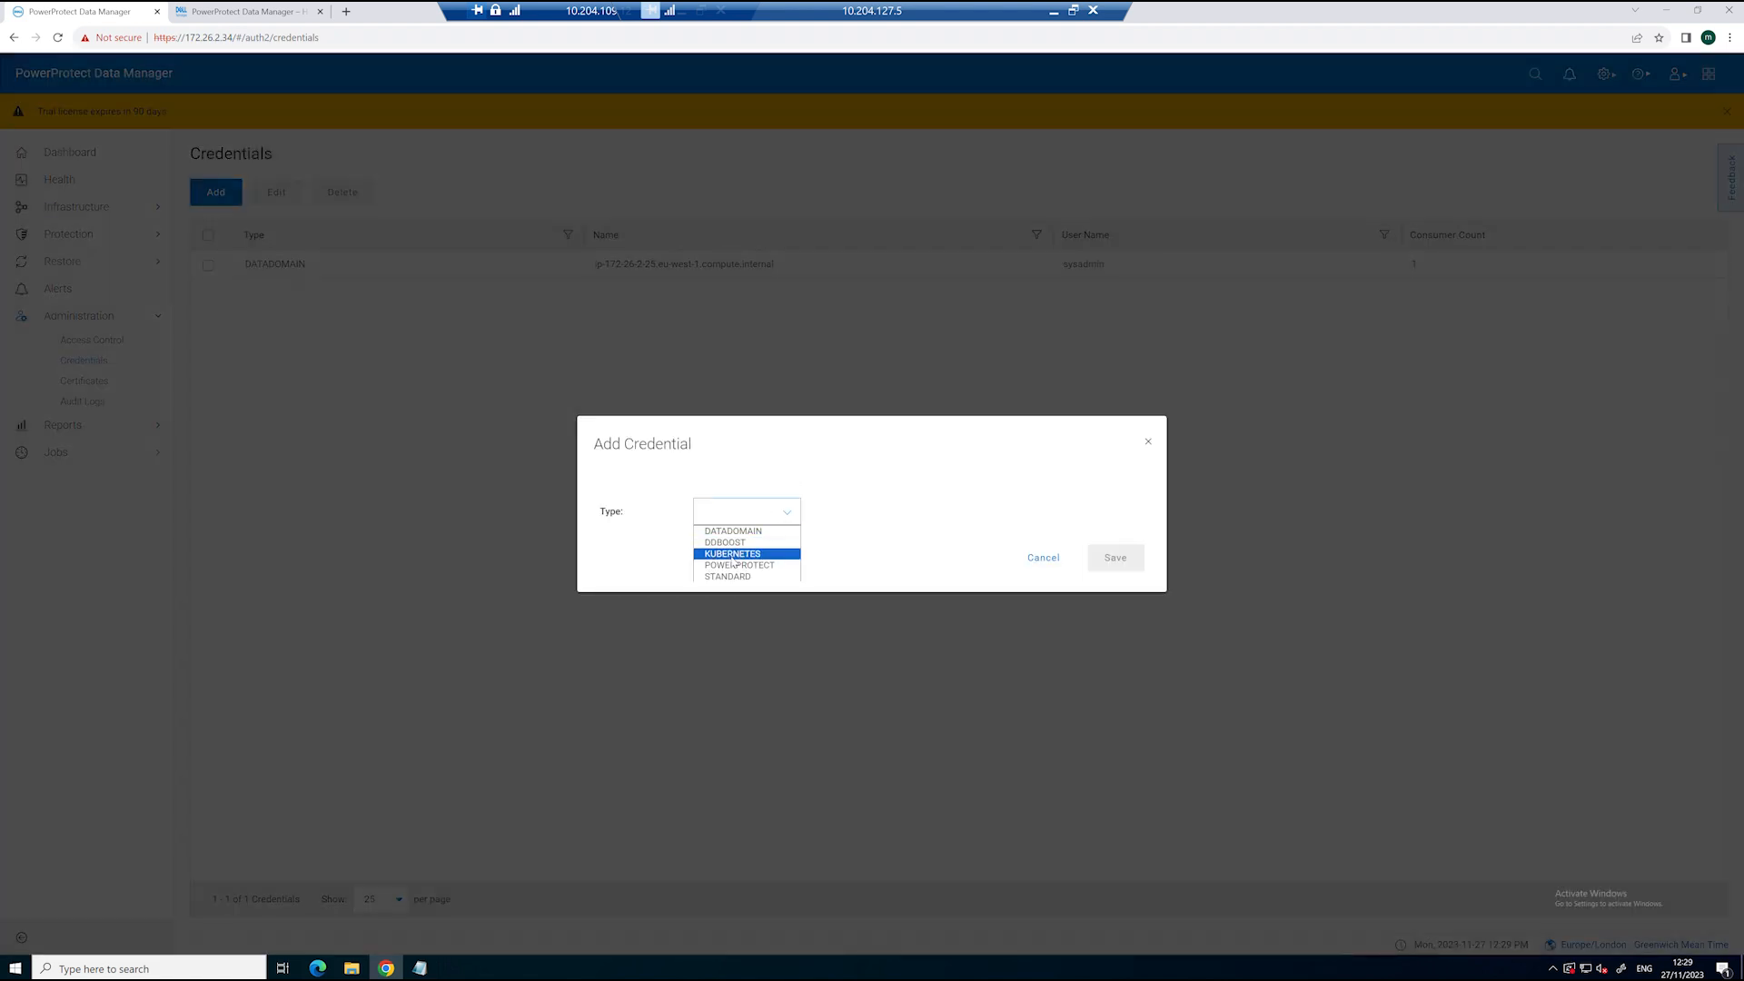
pyautogui.click(733, 553)
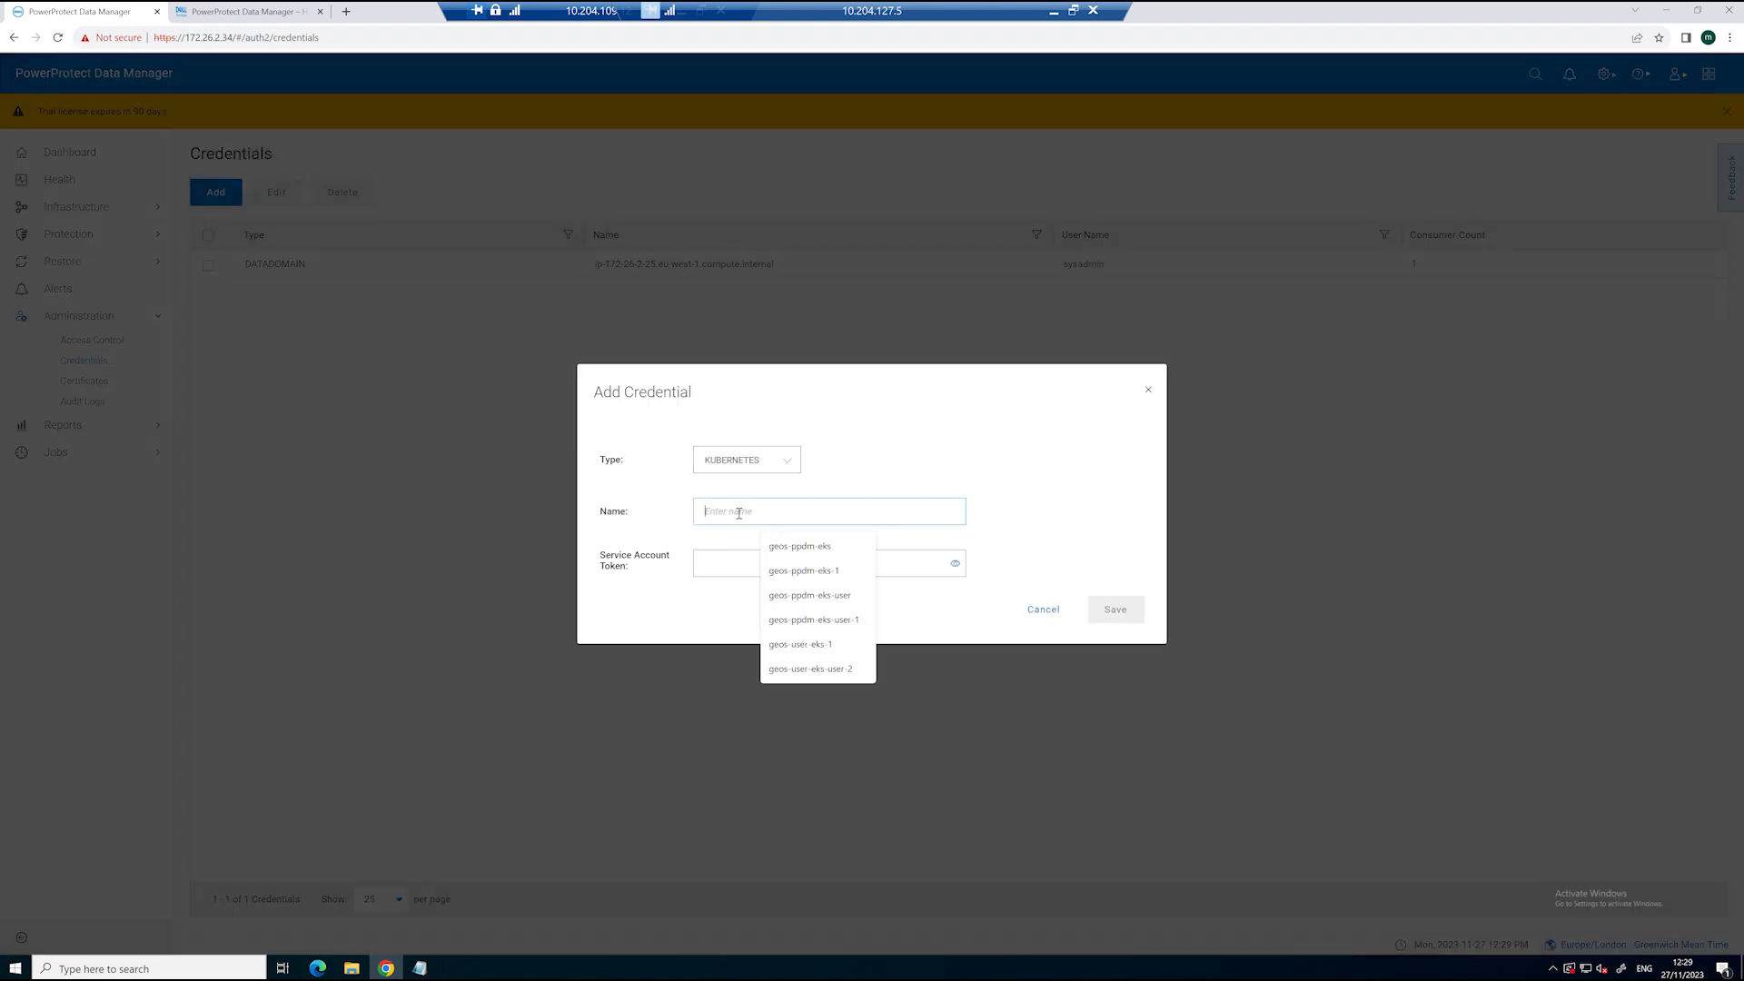
pyautogui.write('demo-geos-user')
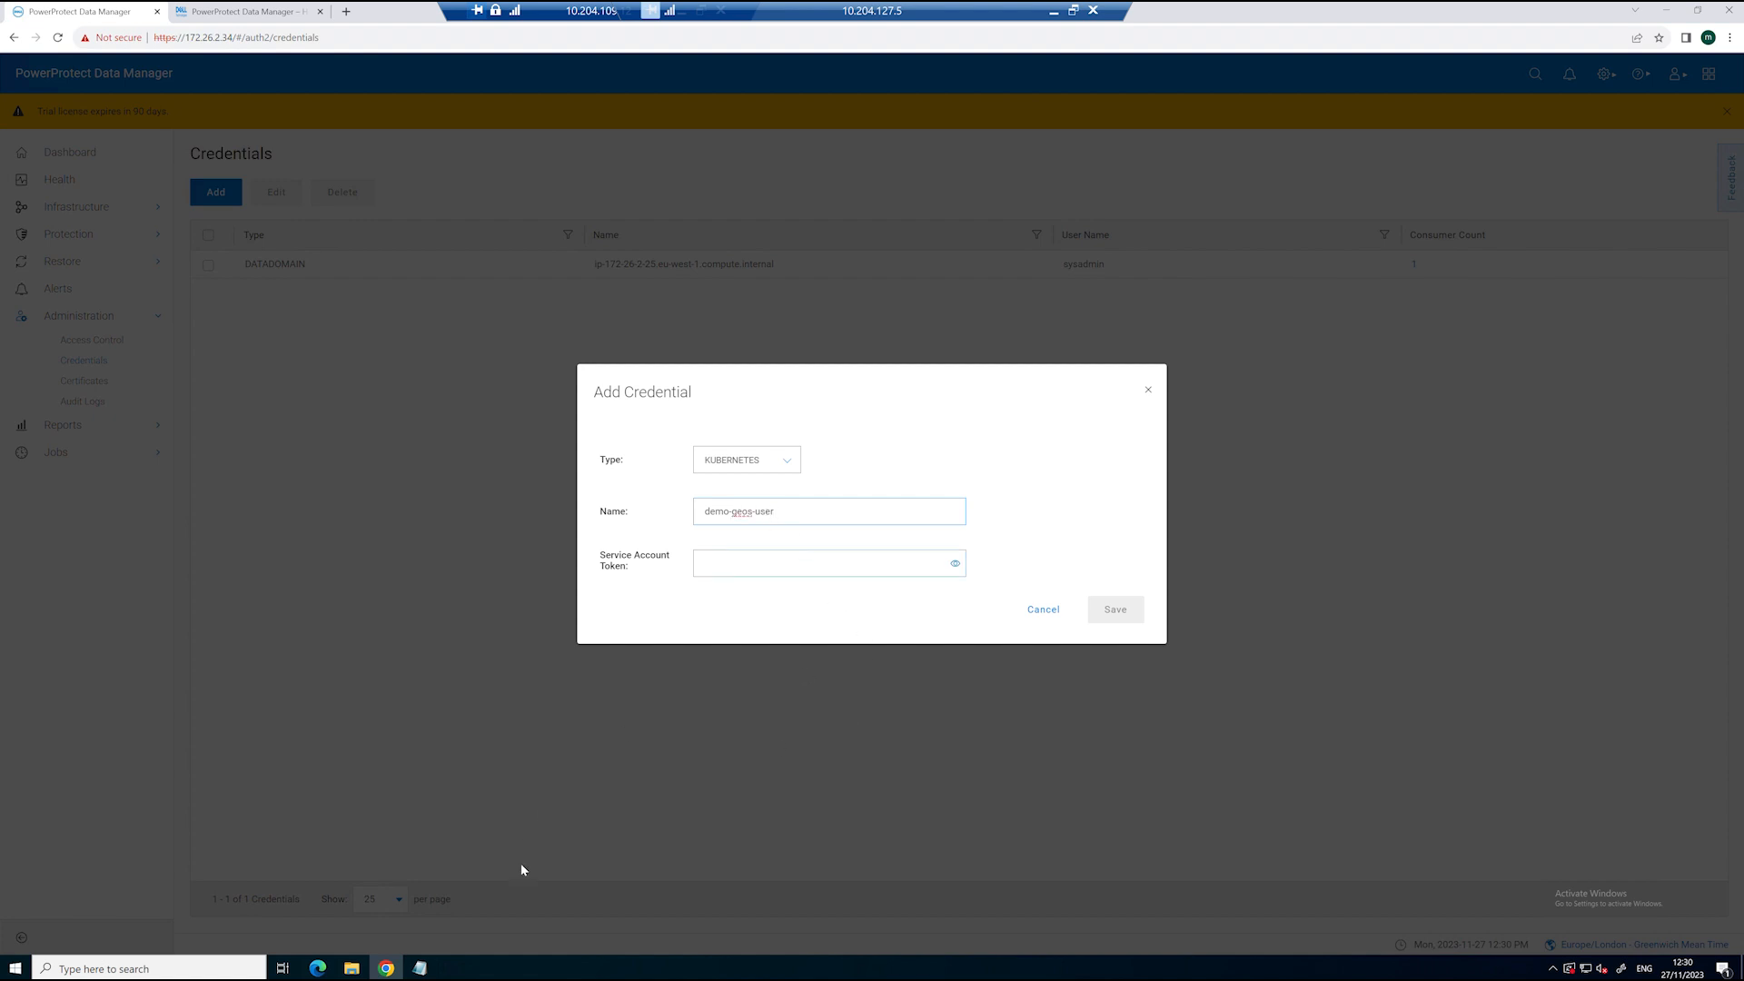
# - Paste the service account token copied from Notepad and save the credential
pyautogui.click(420, 968)
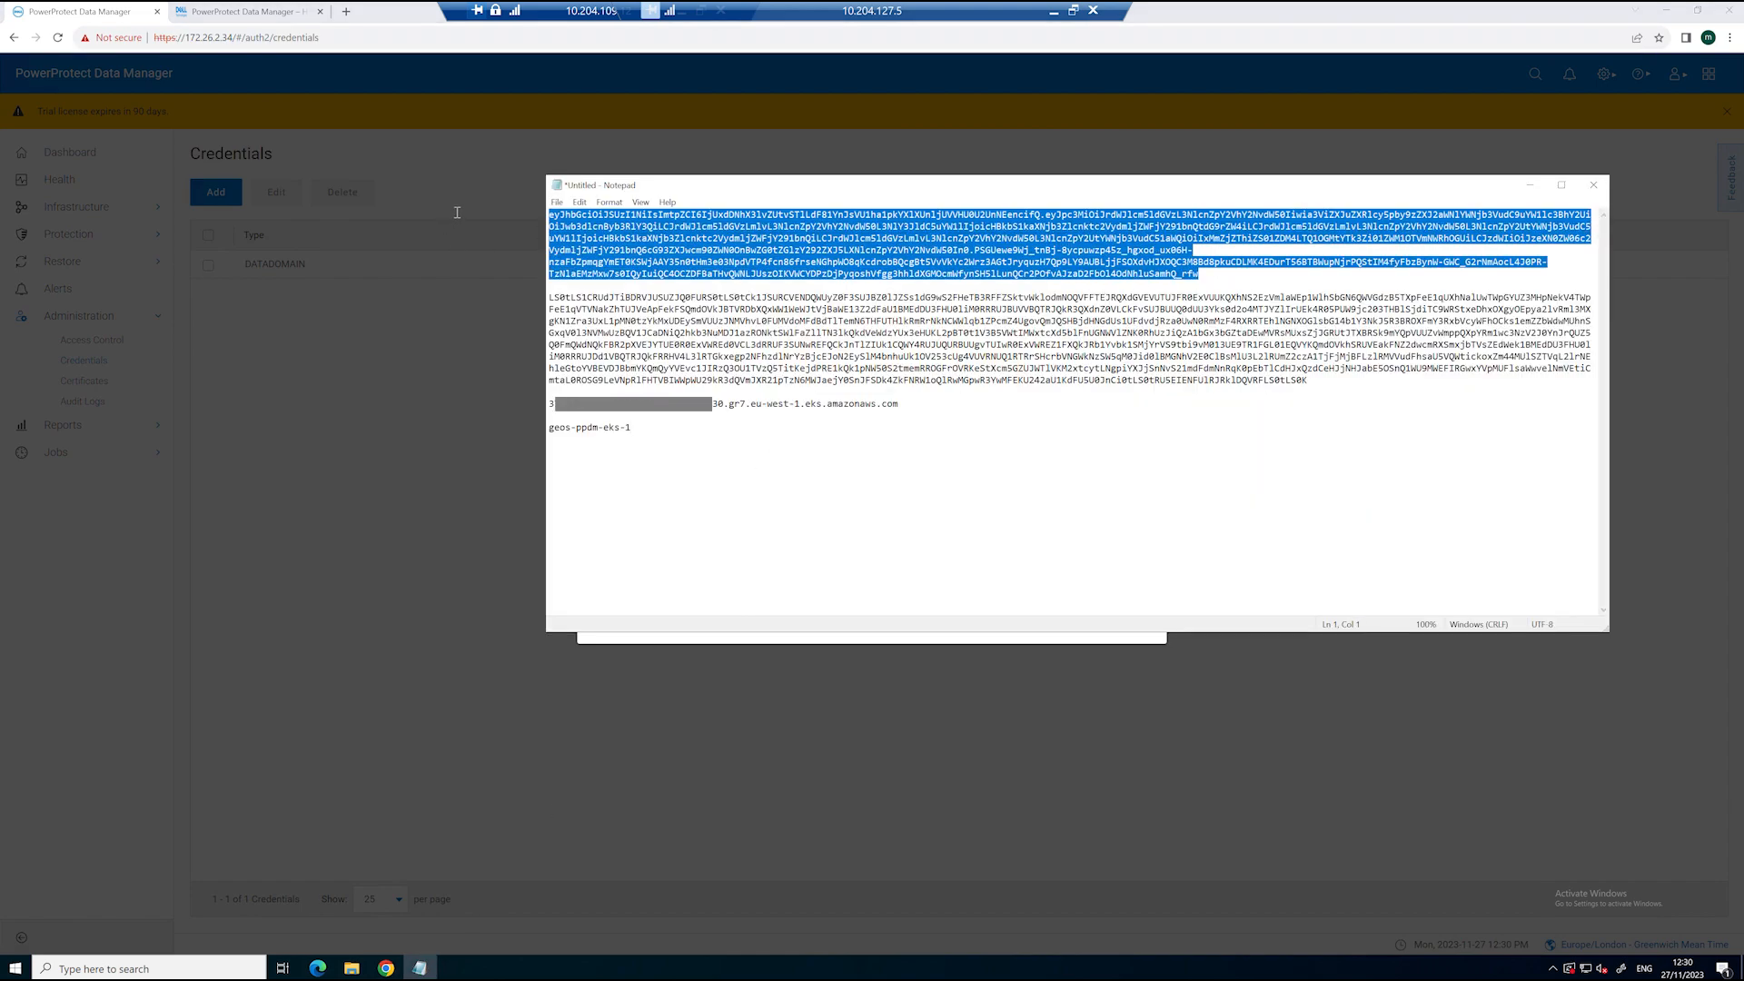
pyautogui.click(578, 202)
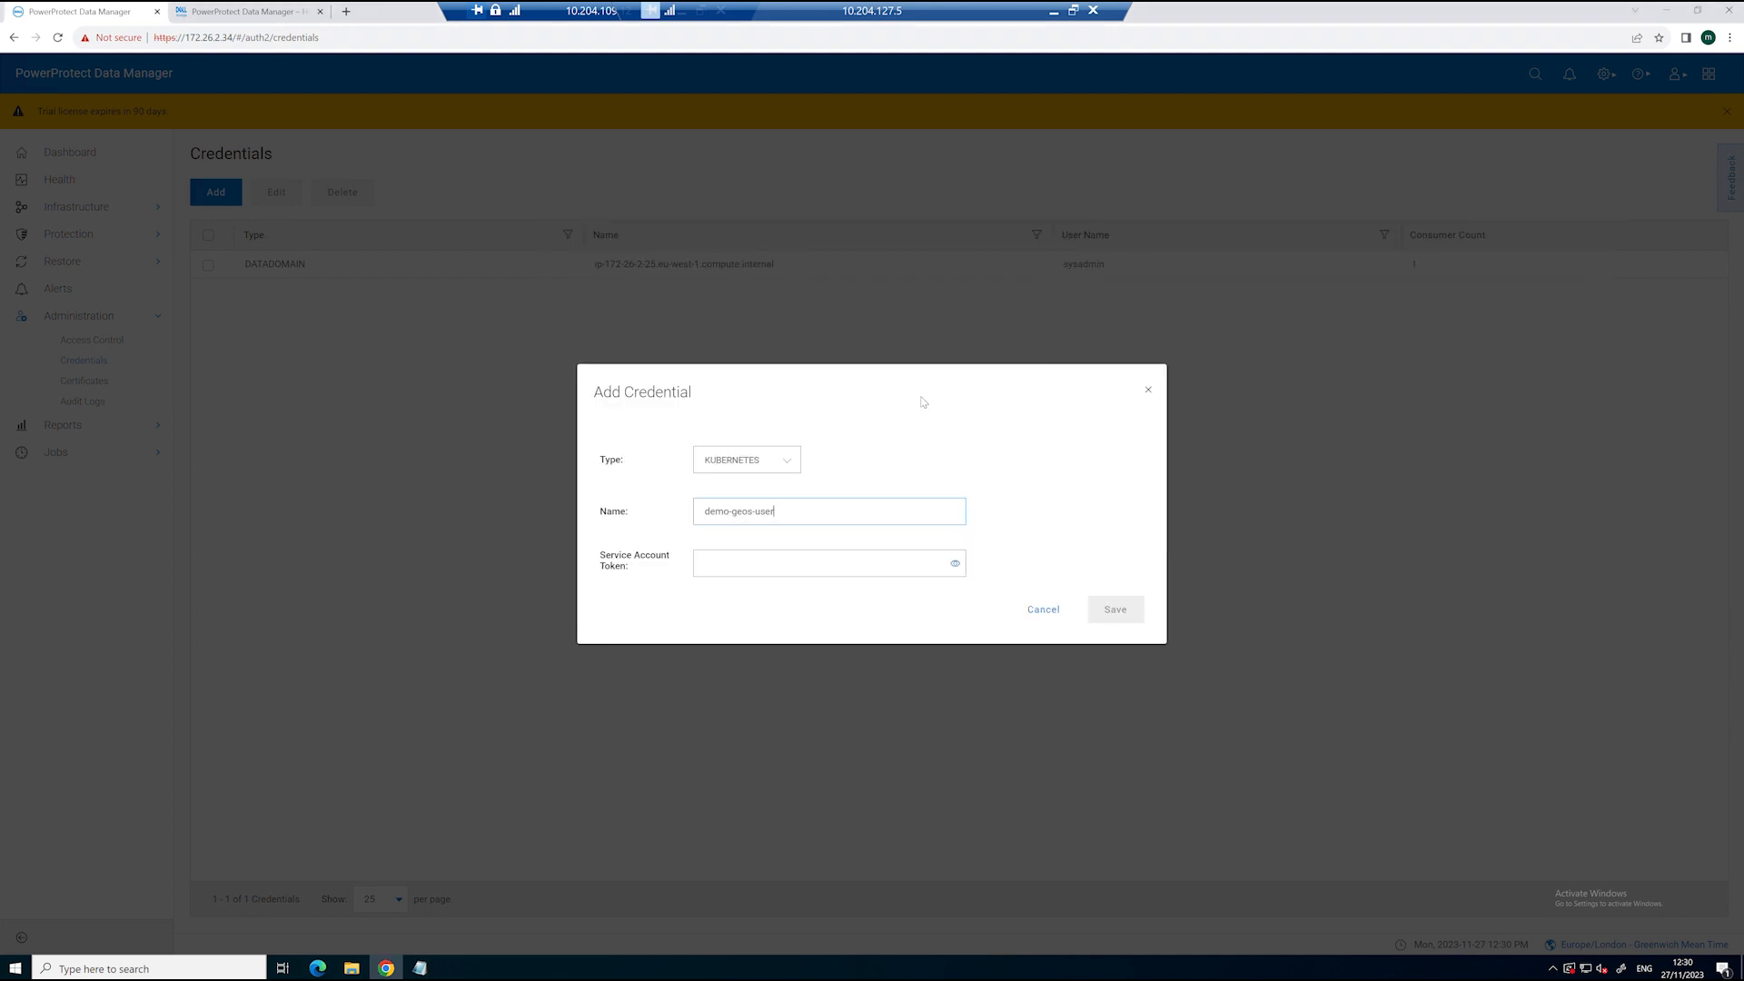
pyautogui.click(828, 563)
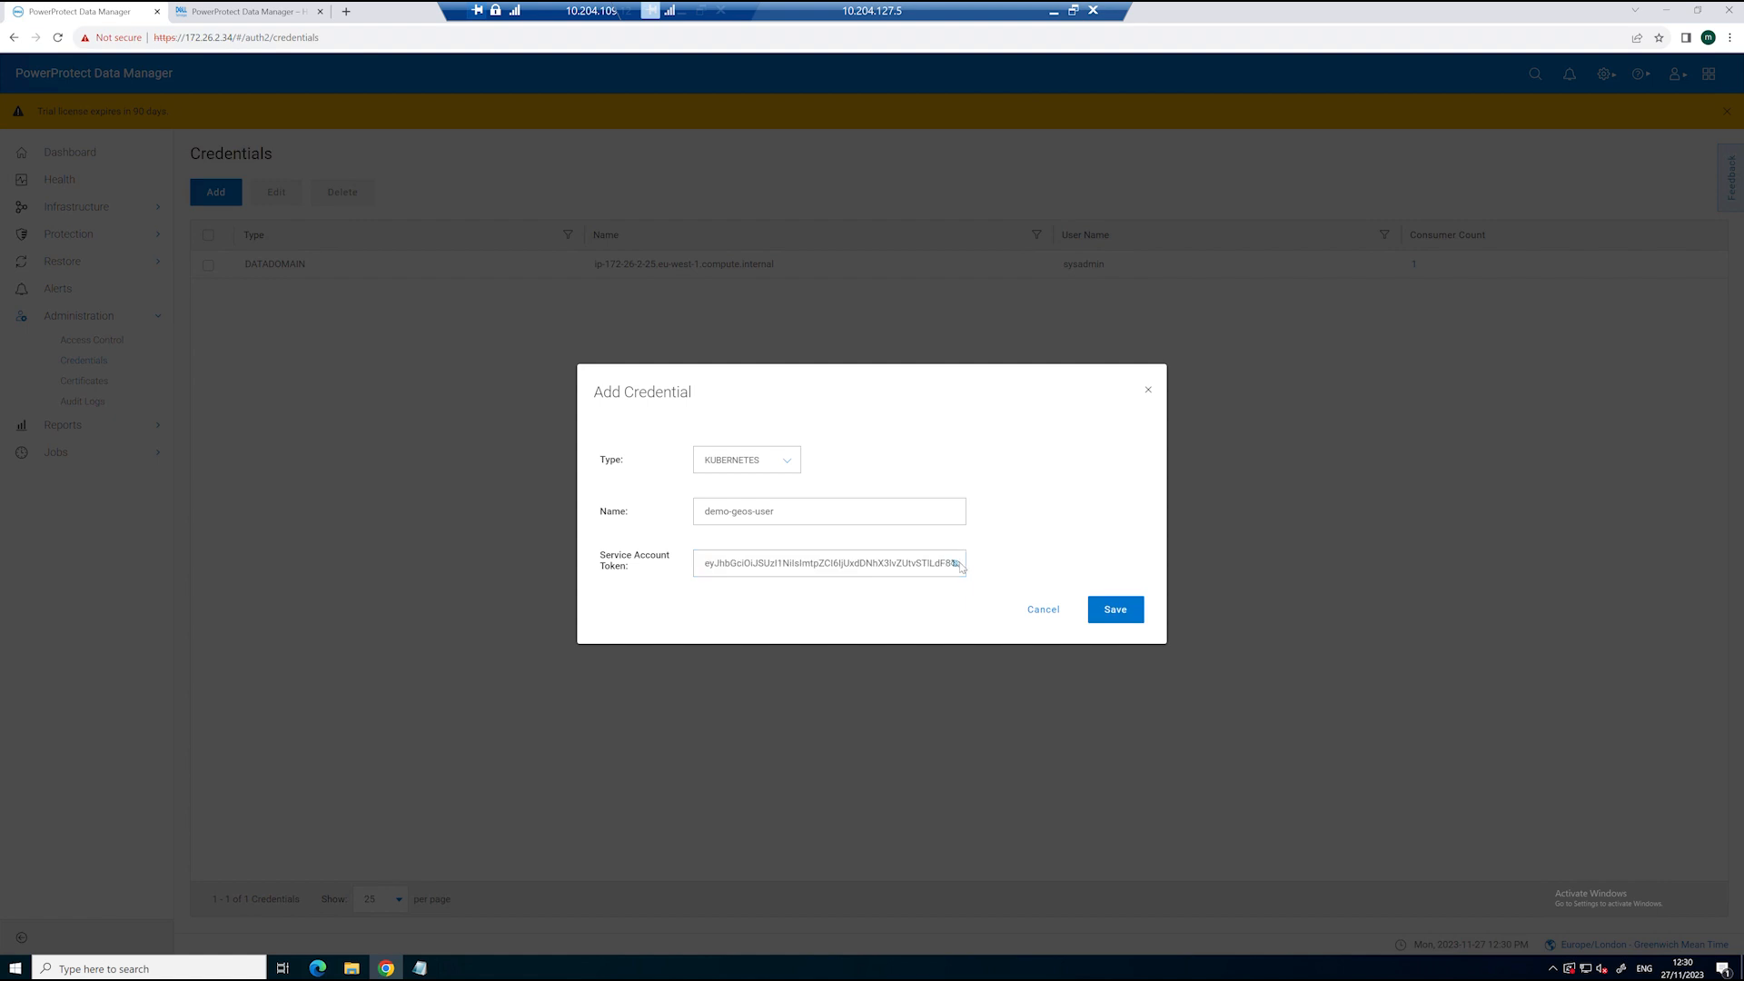
pyautogui.click(1114, 609)
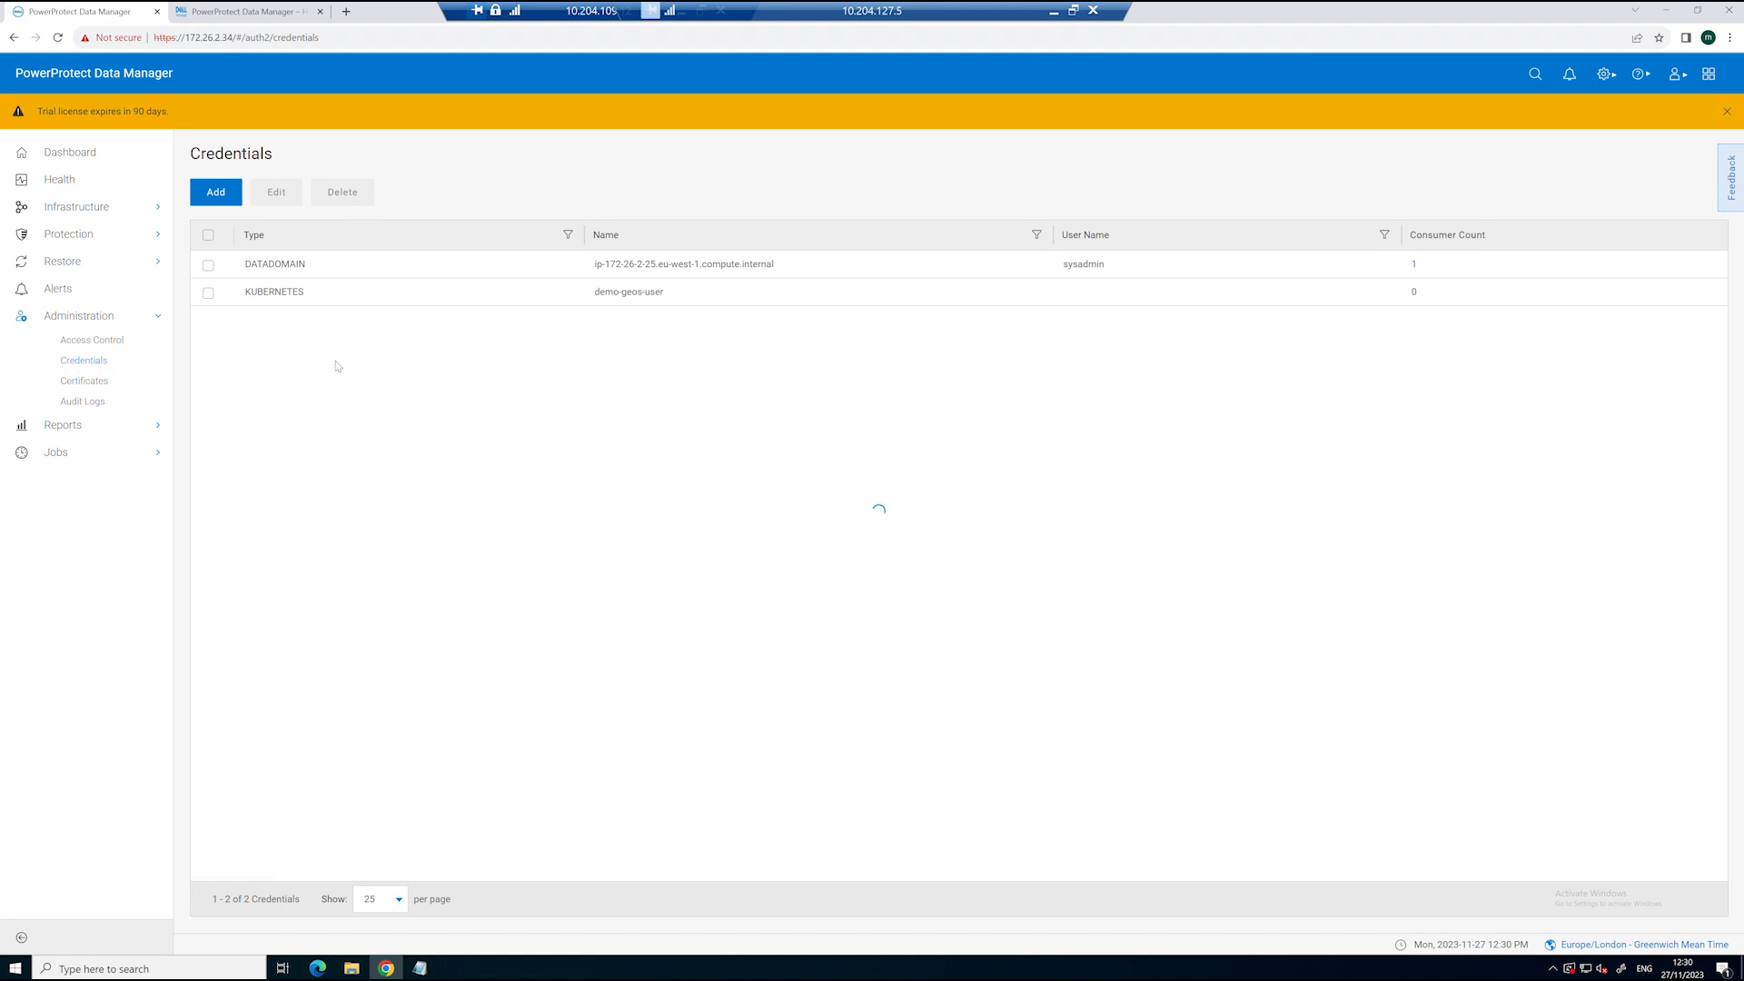
# - Start a new Kubernetes asset source named geos-ppdm-eks-1 with the EKS endpoint from the notes
pyautogui.click(75, 207)
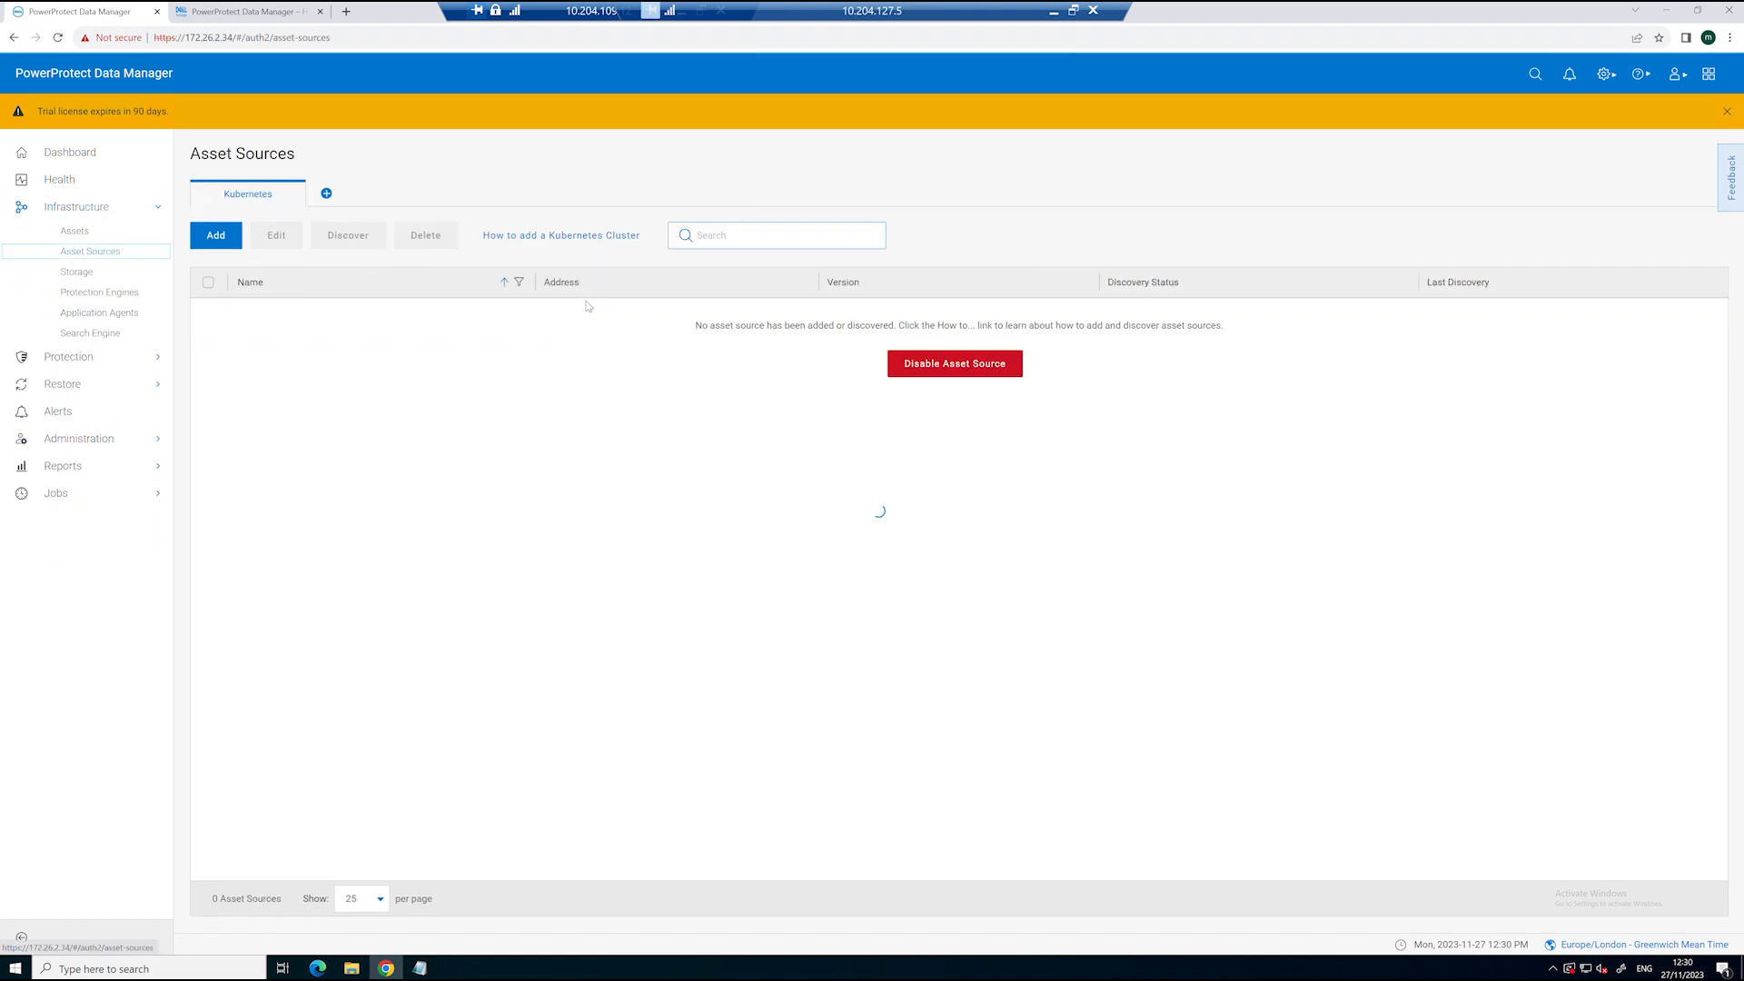
pyautogui.click(215, 234)
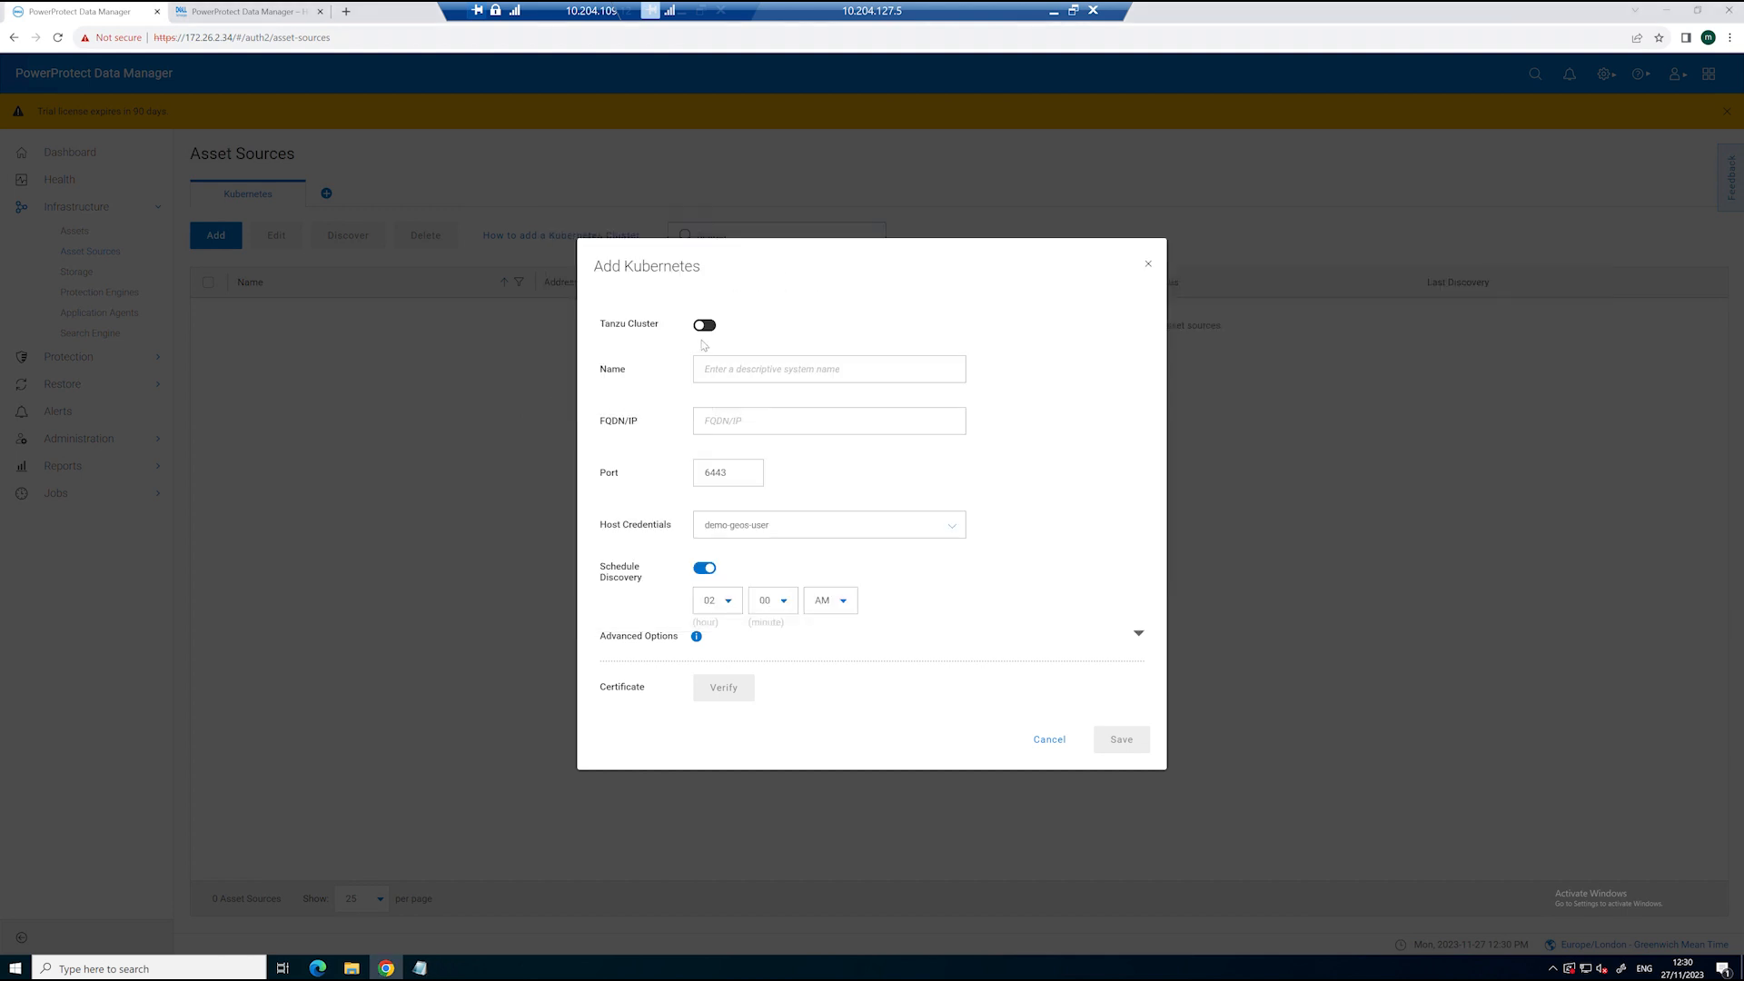
pyautogui.write('geos-ppdm-eks-1')
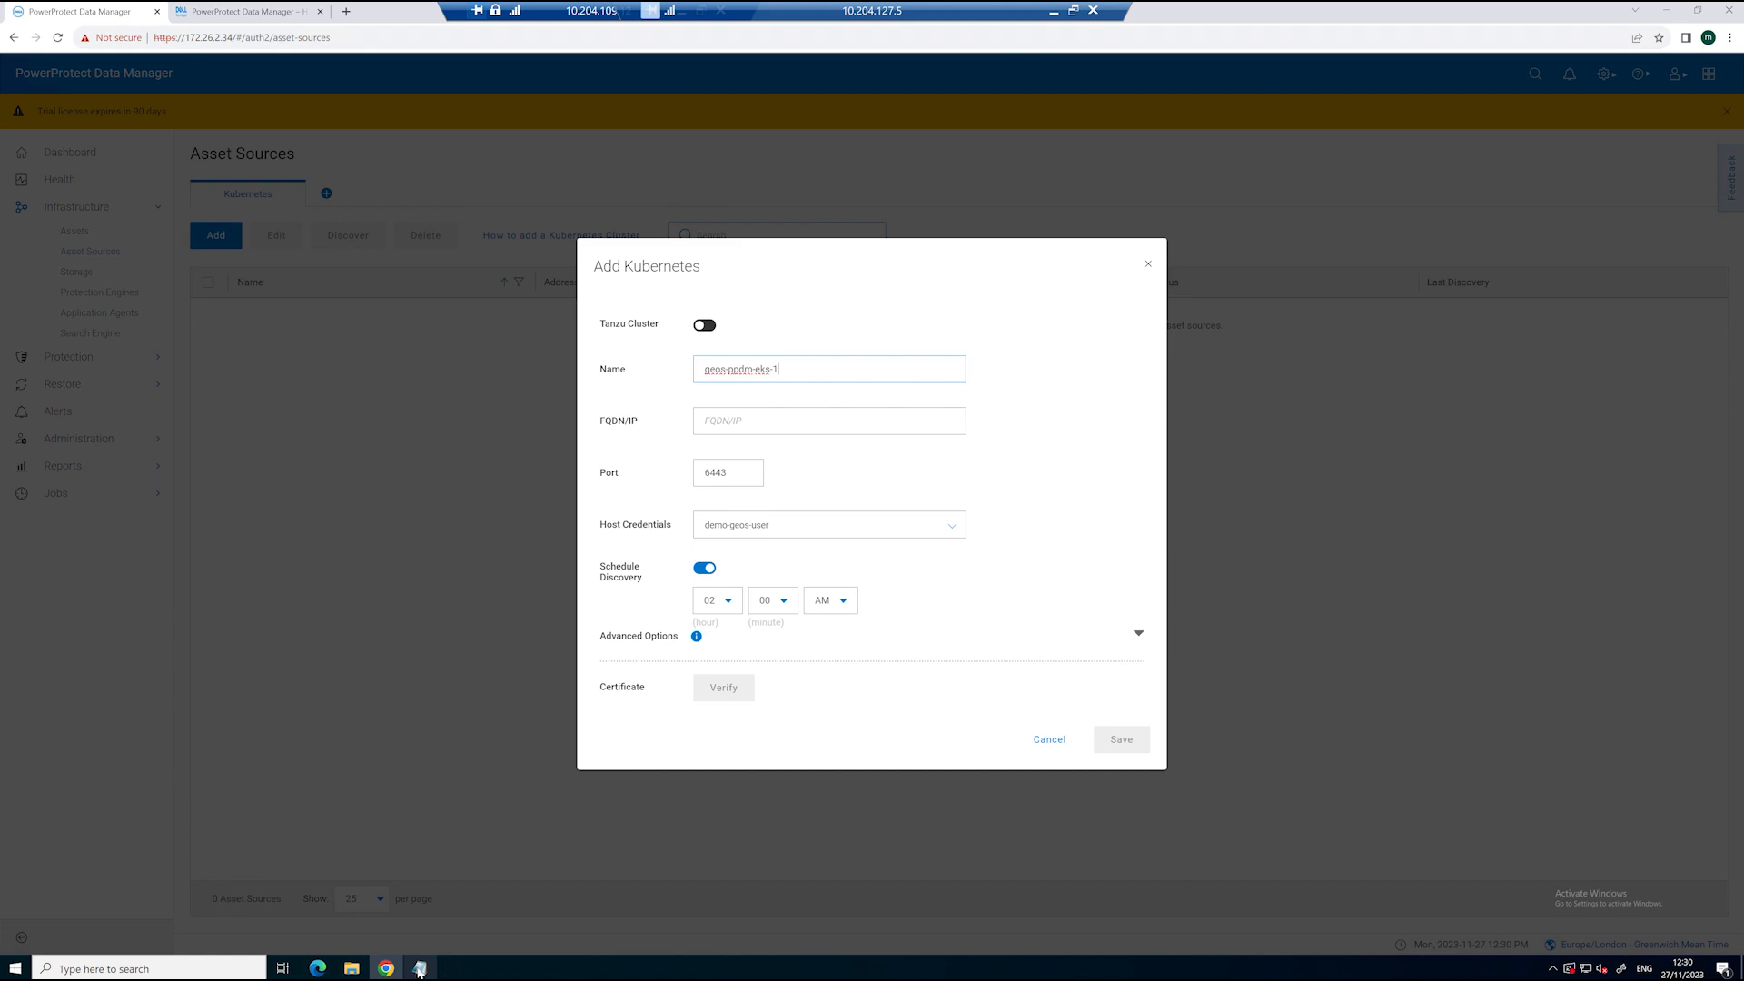
pyautogui.click(420, 968)
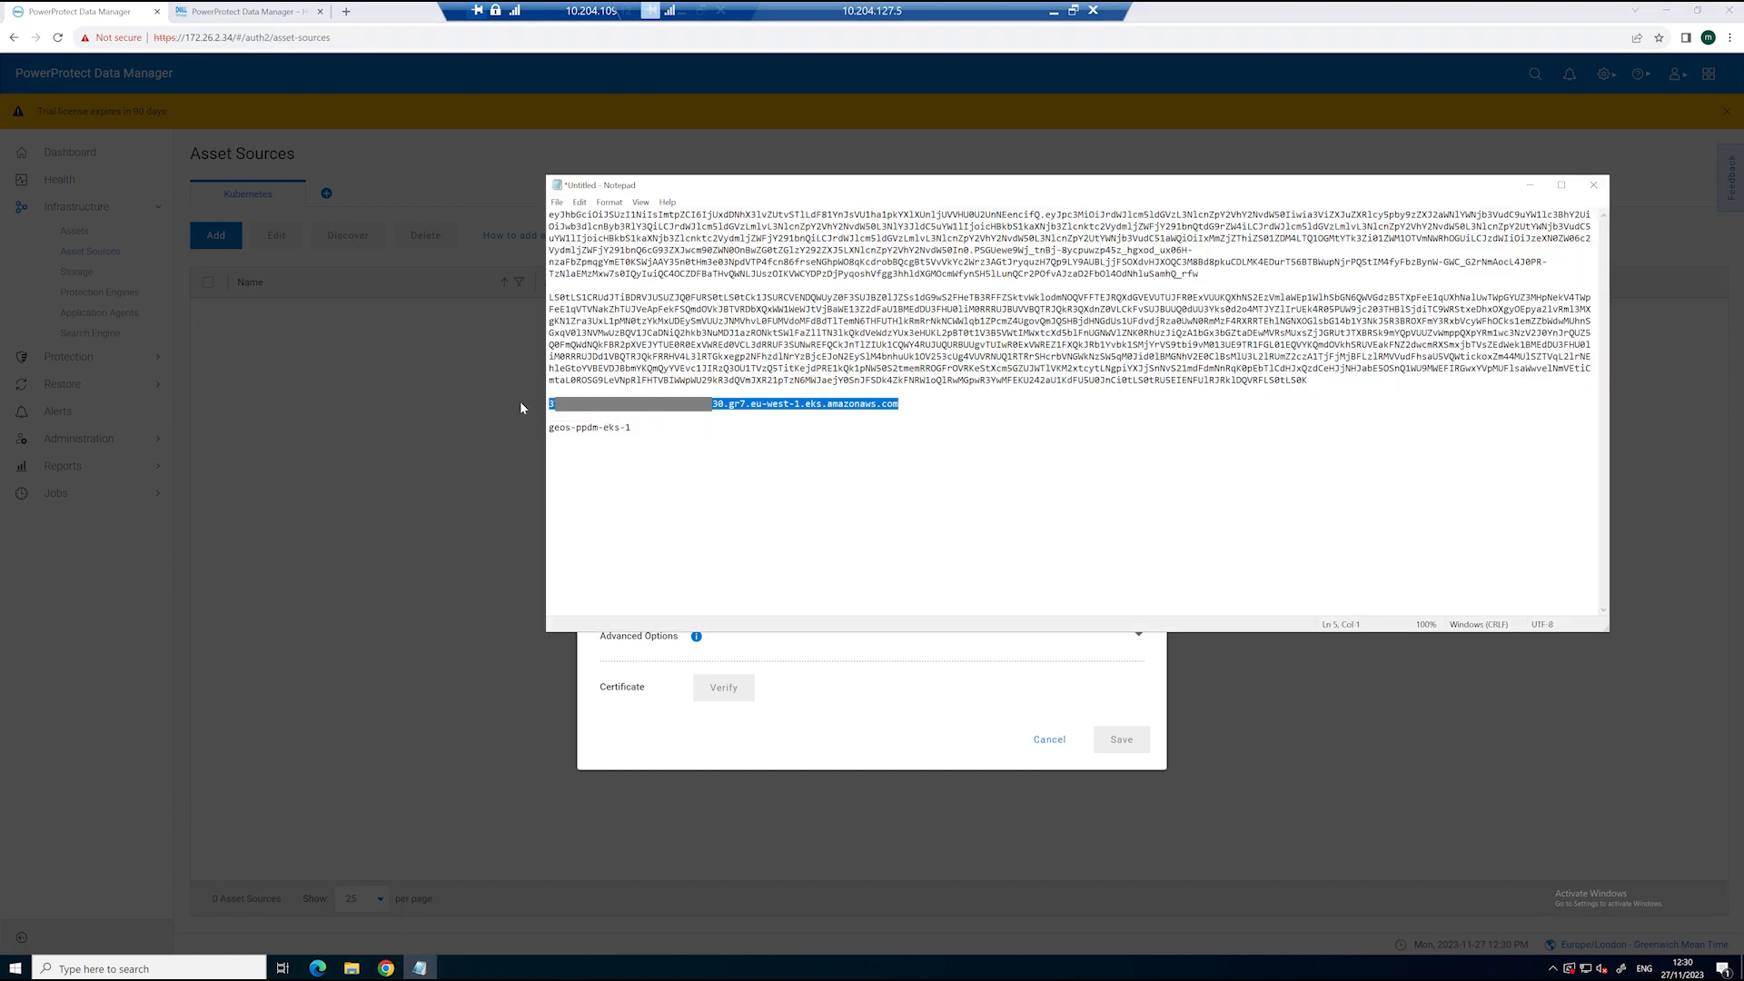
pyautogui.moveTo(1686, 210)
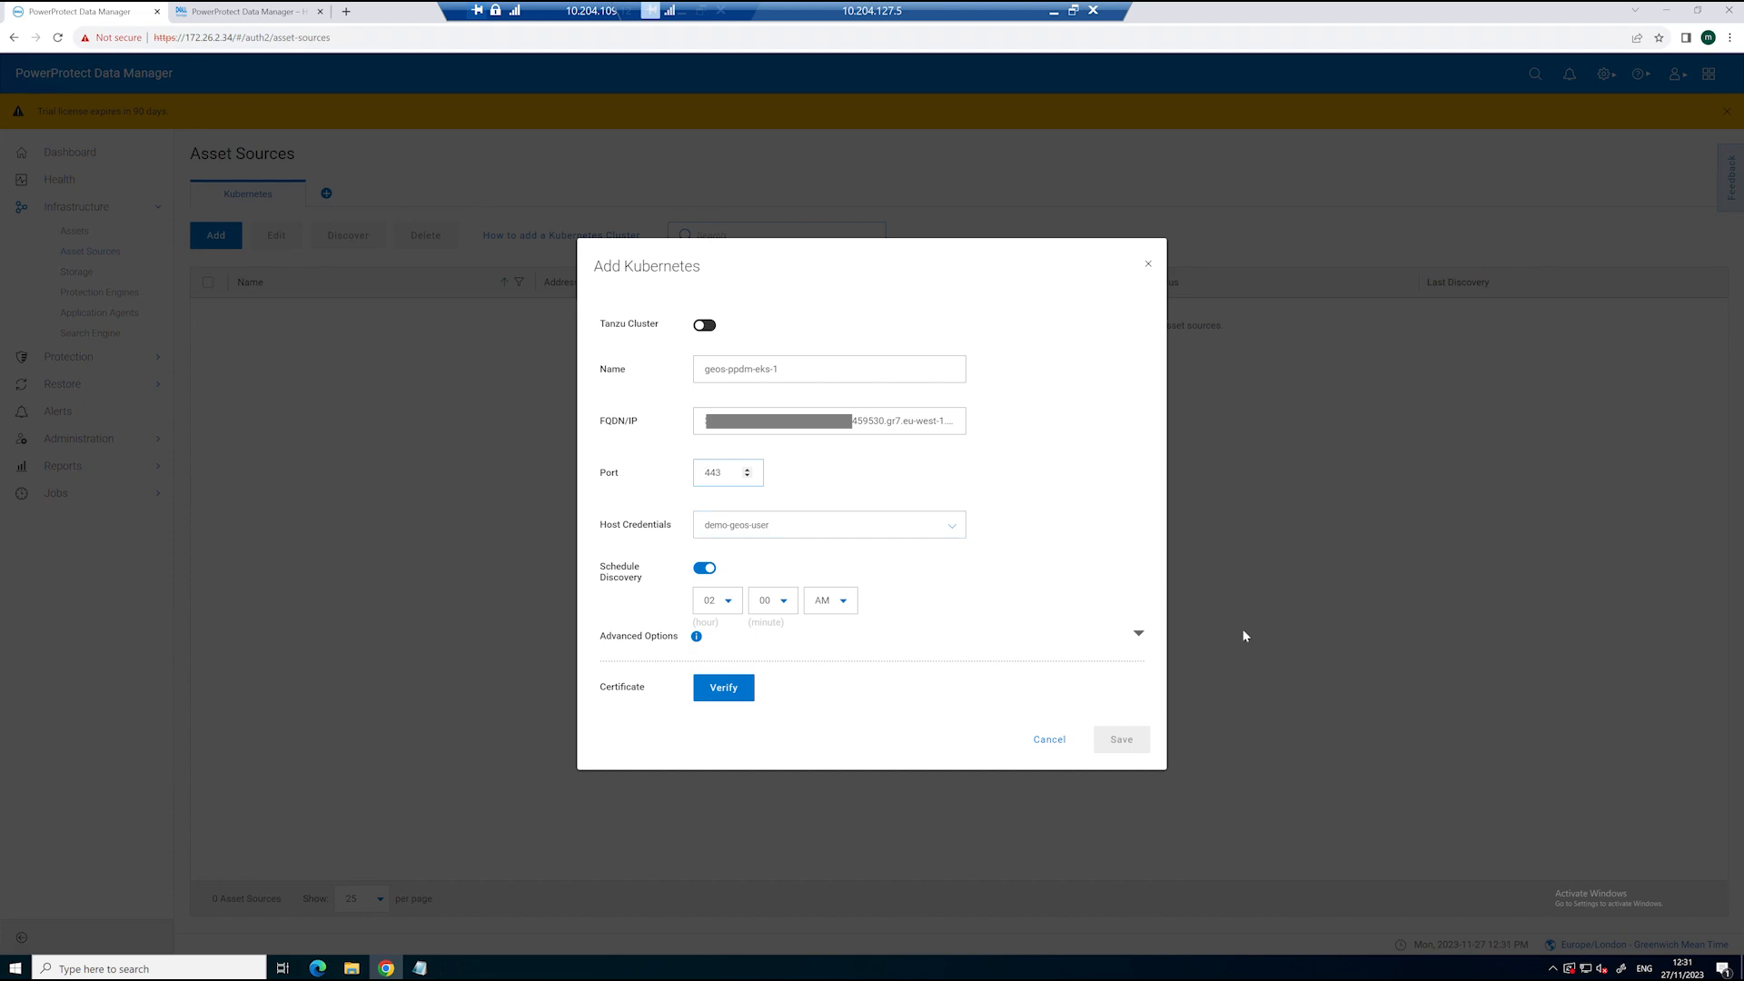
# - Under Advanced Options verify the cluster certificate and save the asset source on port 443
pyautogui.click(1139, 634)
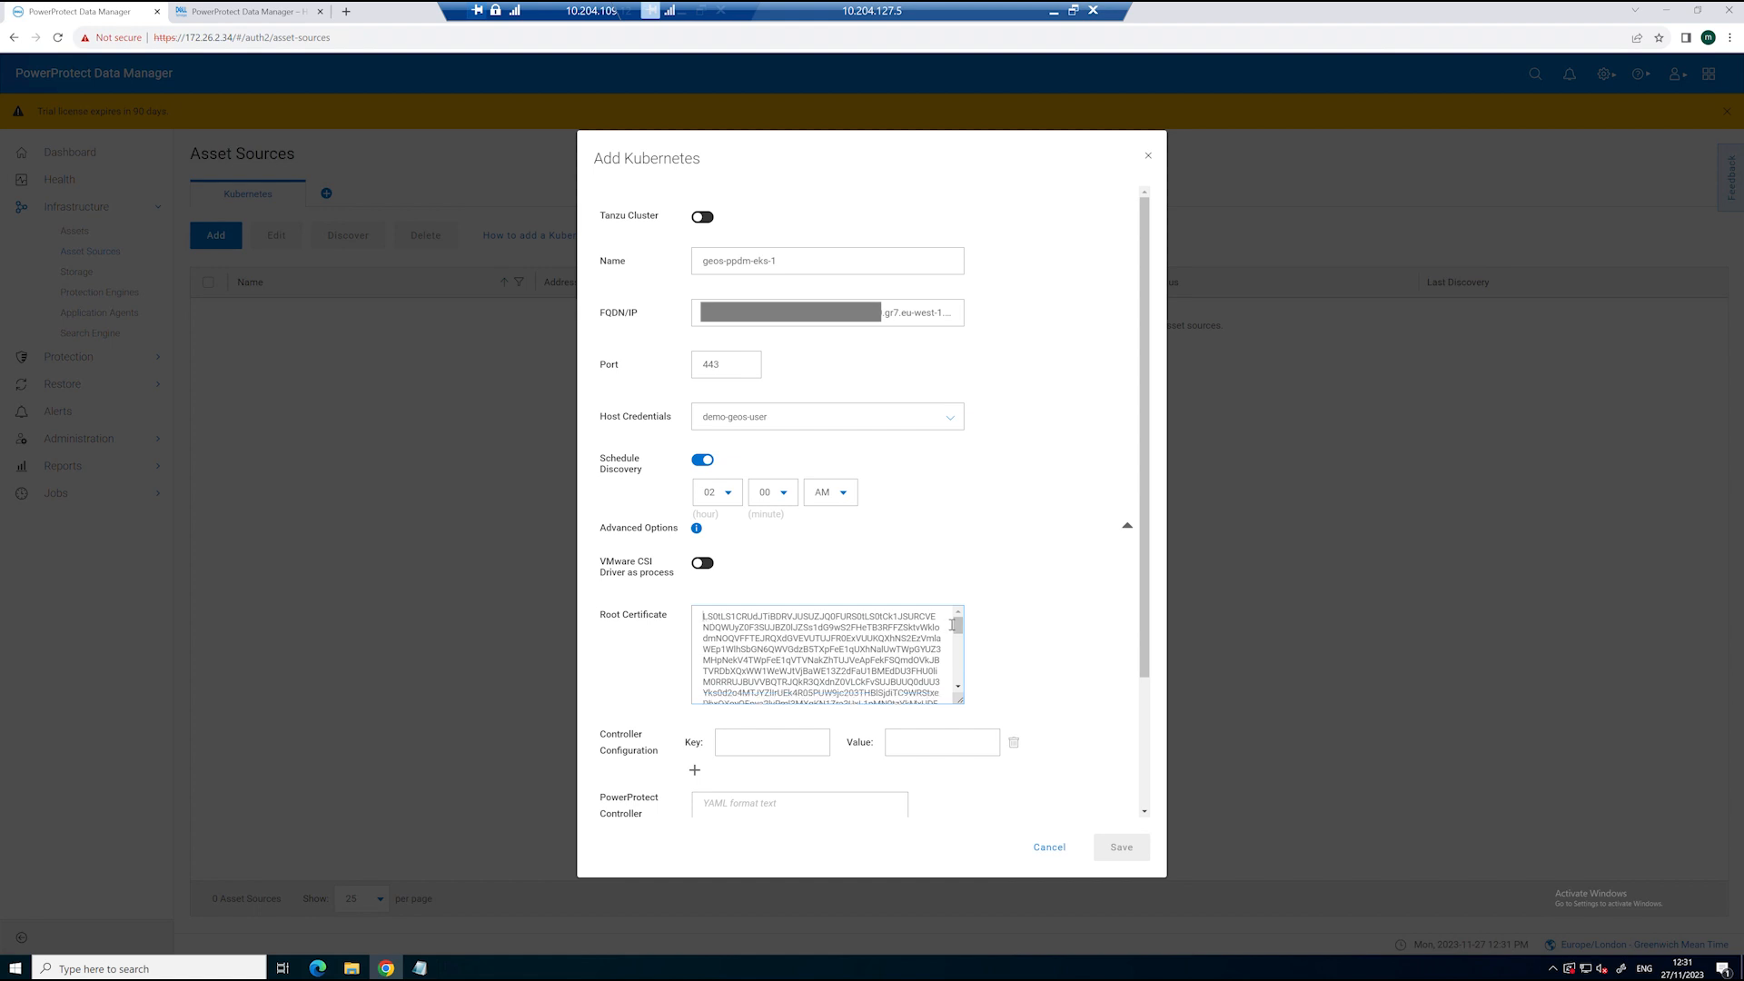
pyautogui.scroll(-3)
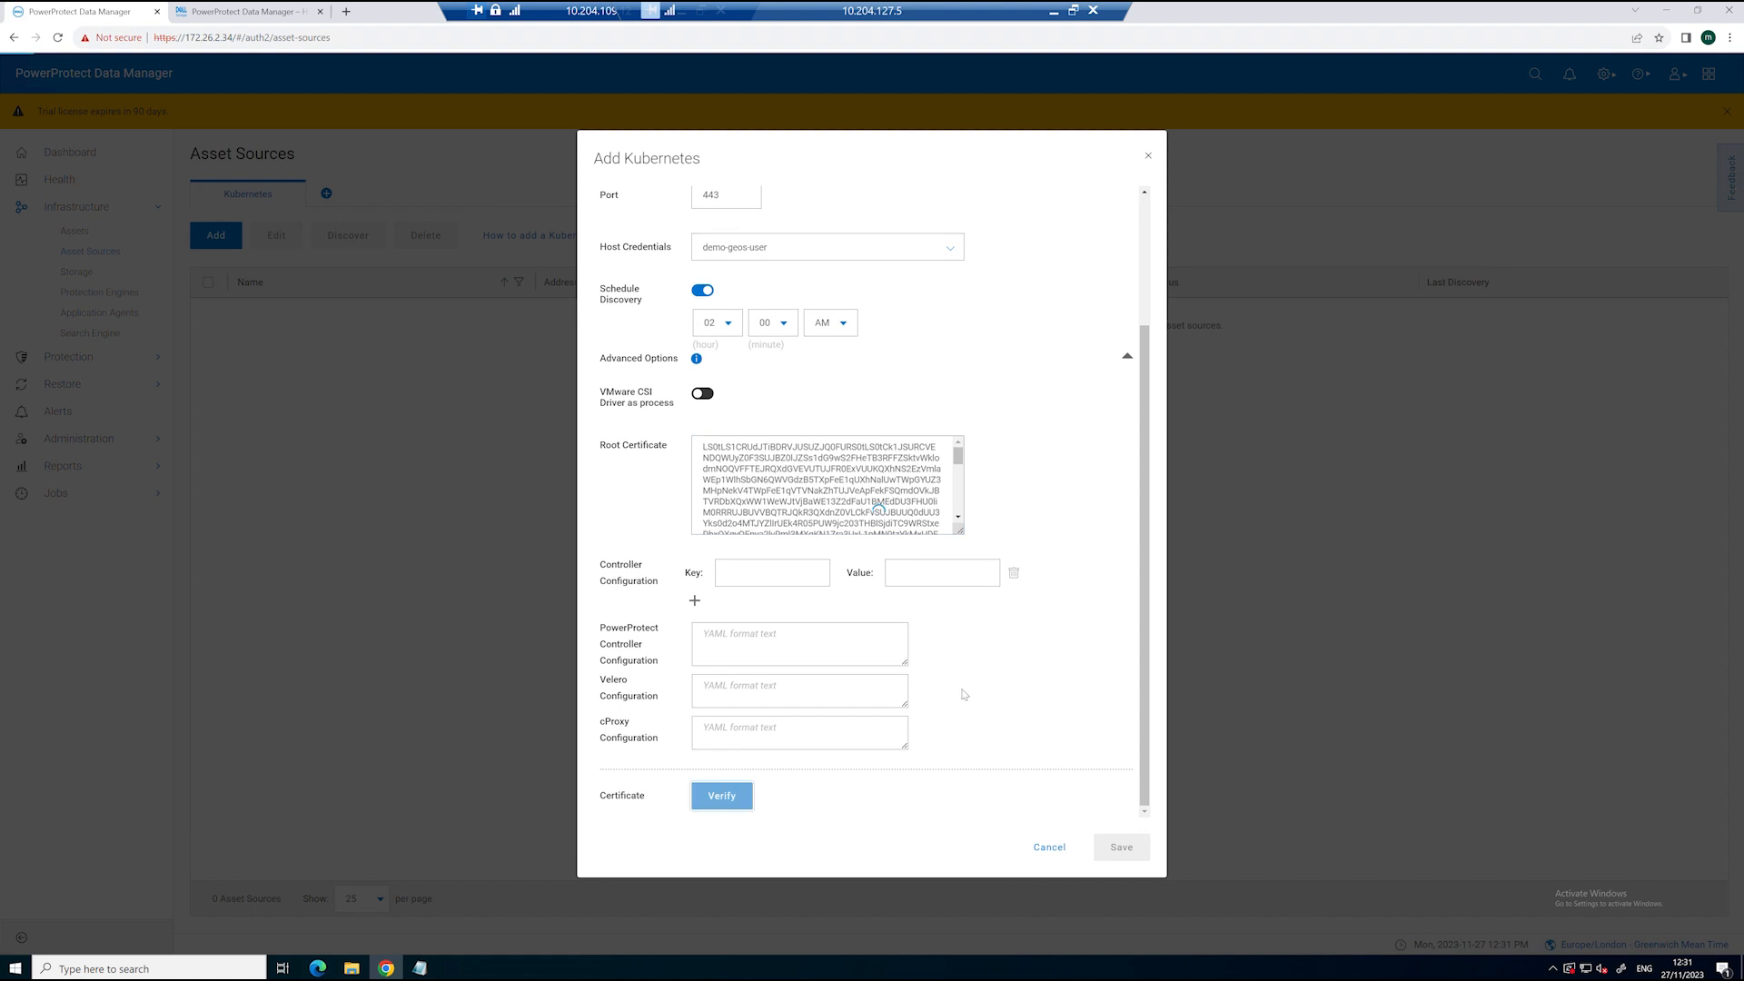
pyautogui.click(720, 795)
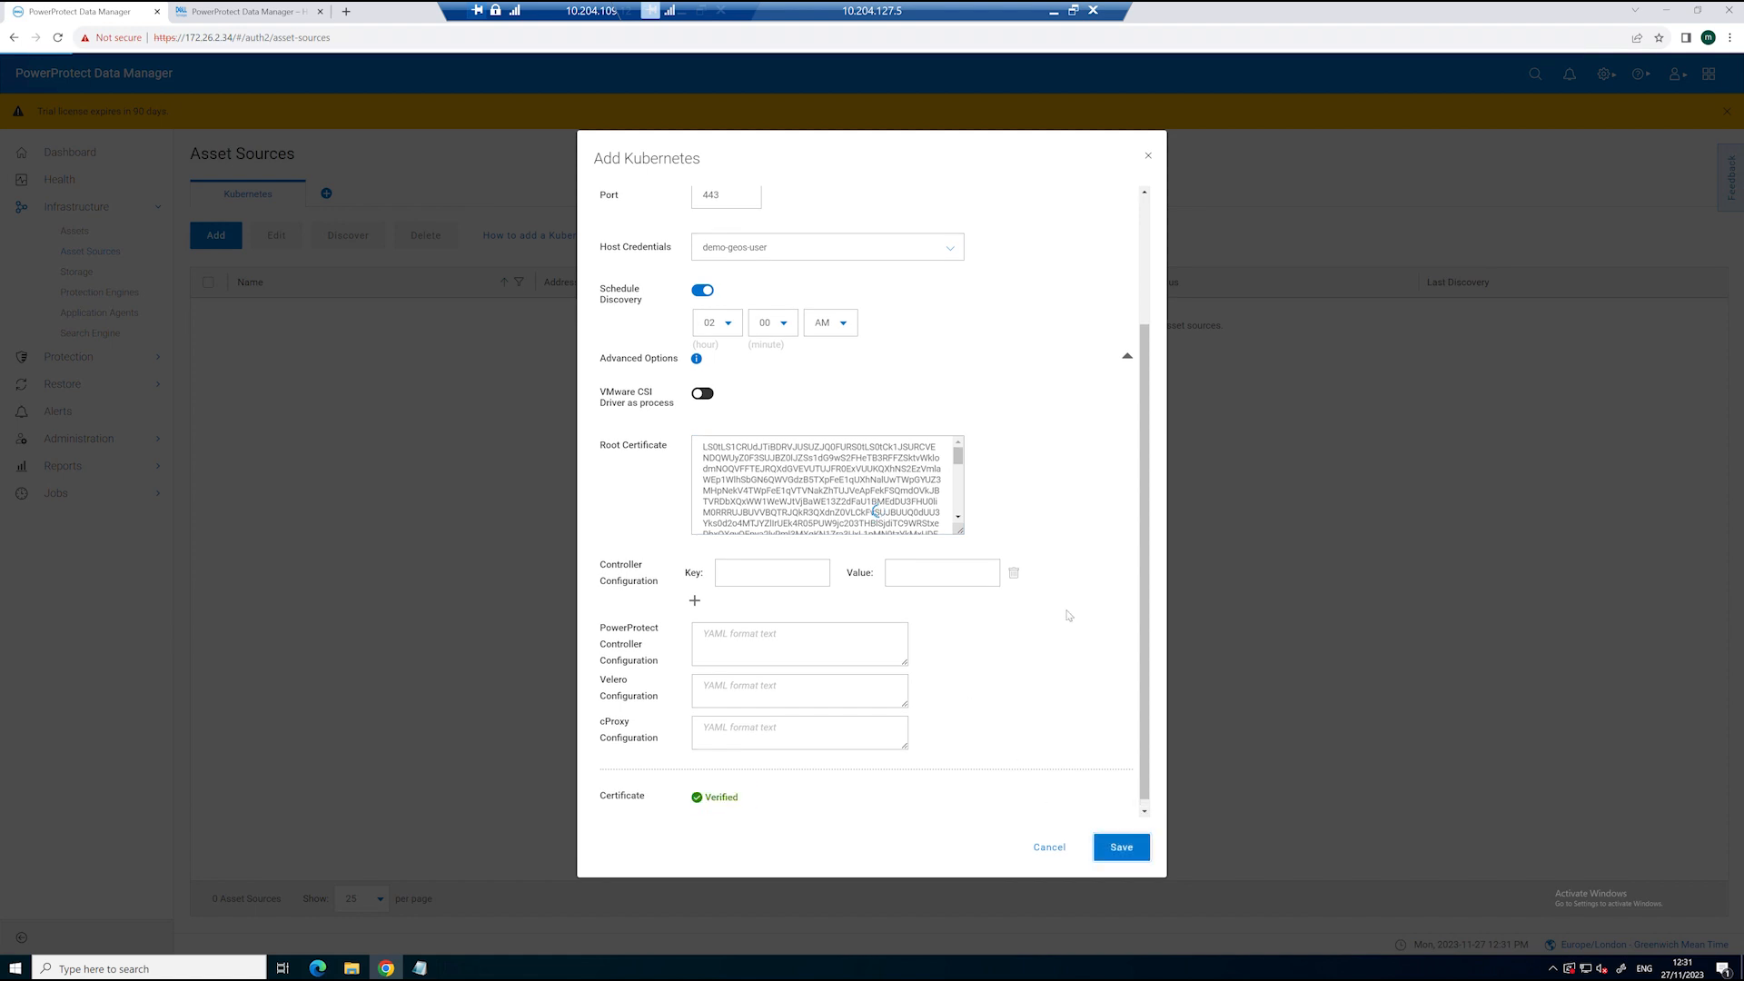
pyautogui.click(1120, 847)
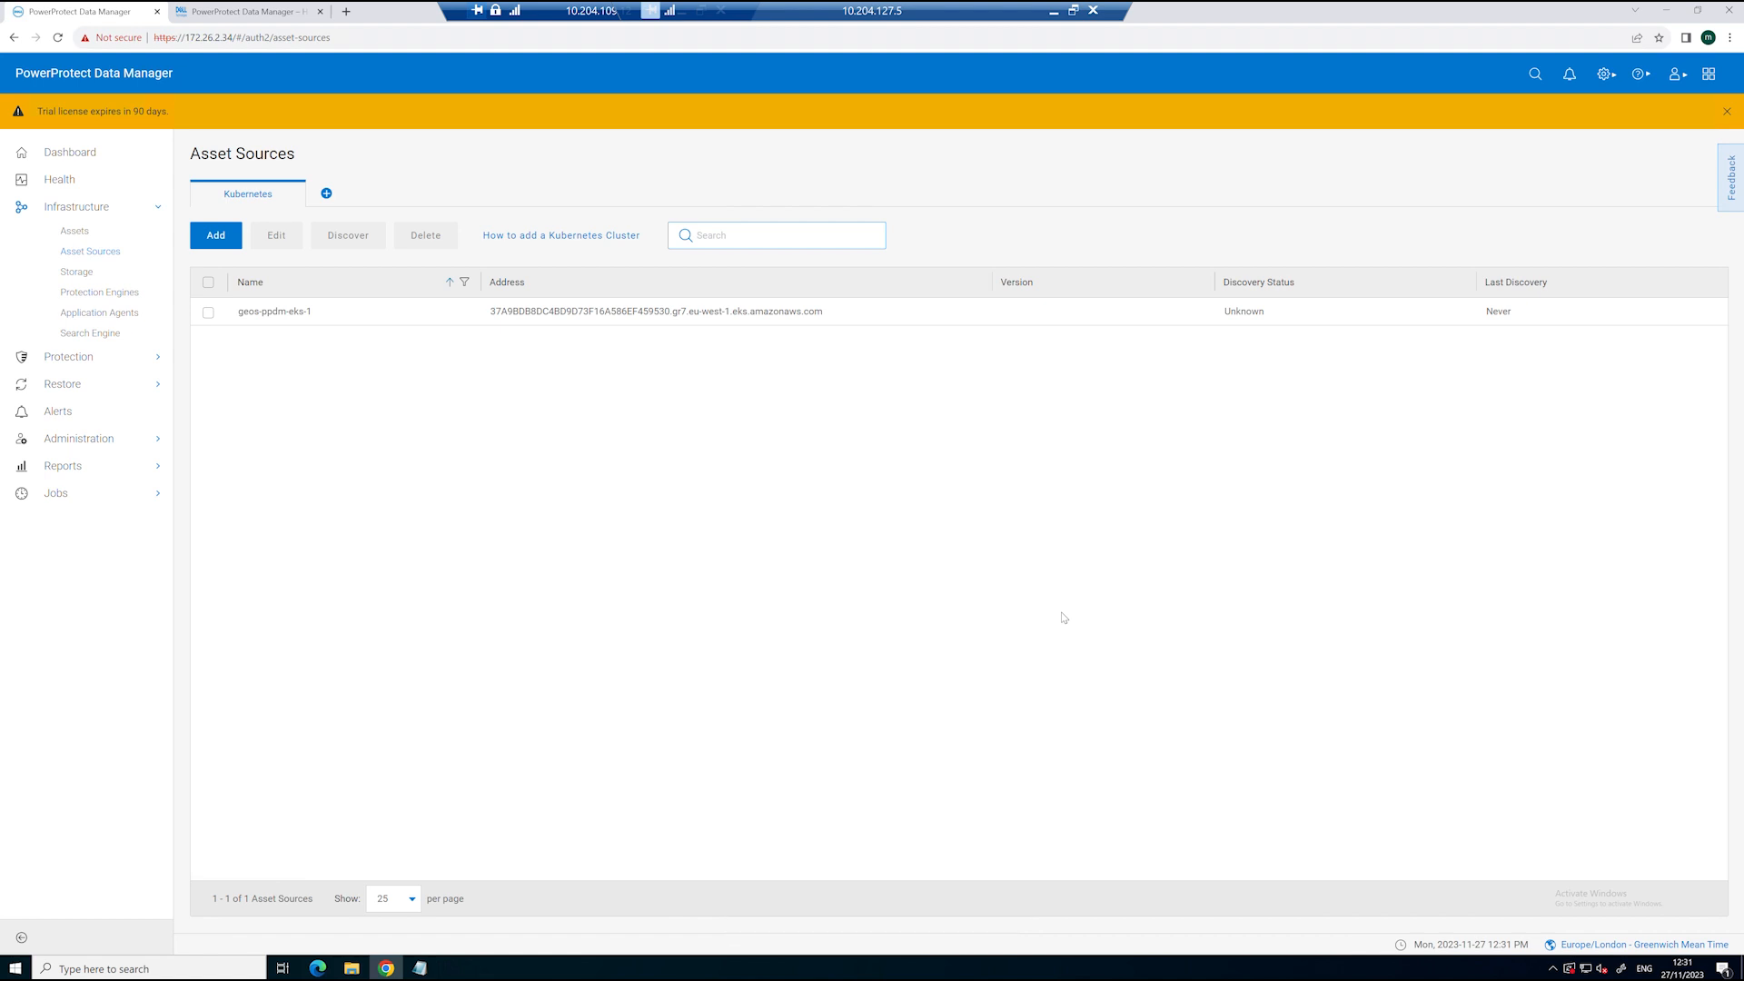
pyautogui.moveTo(650, 239)
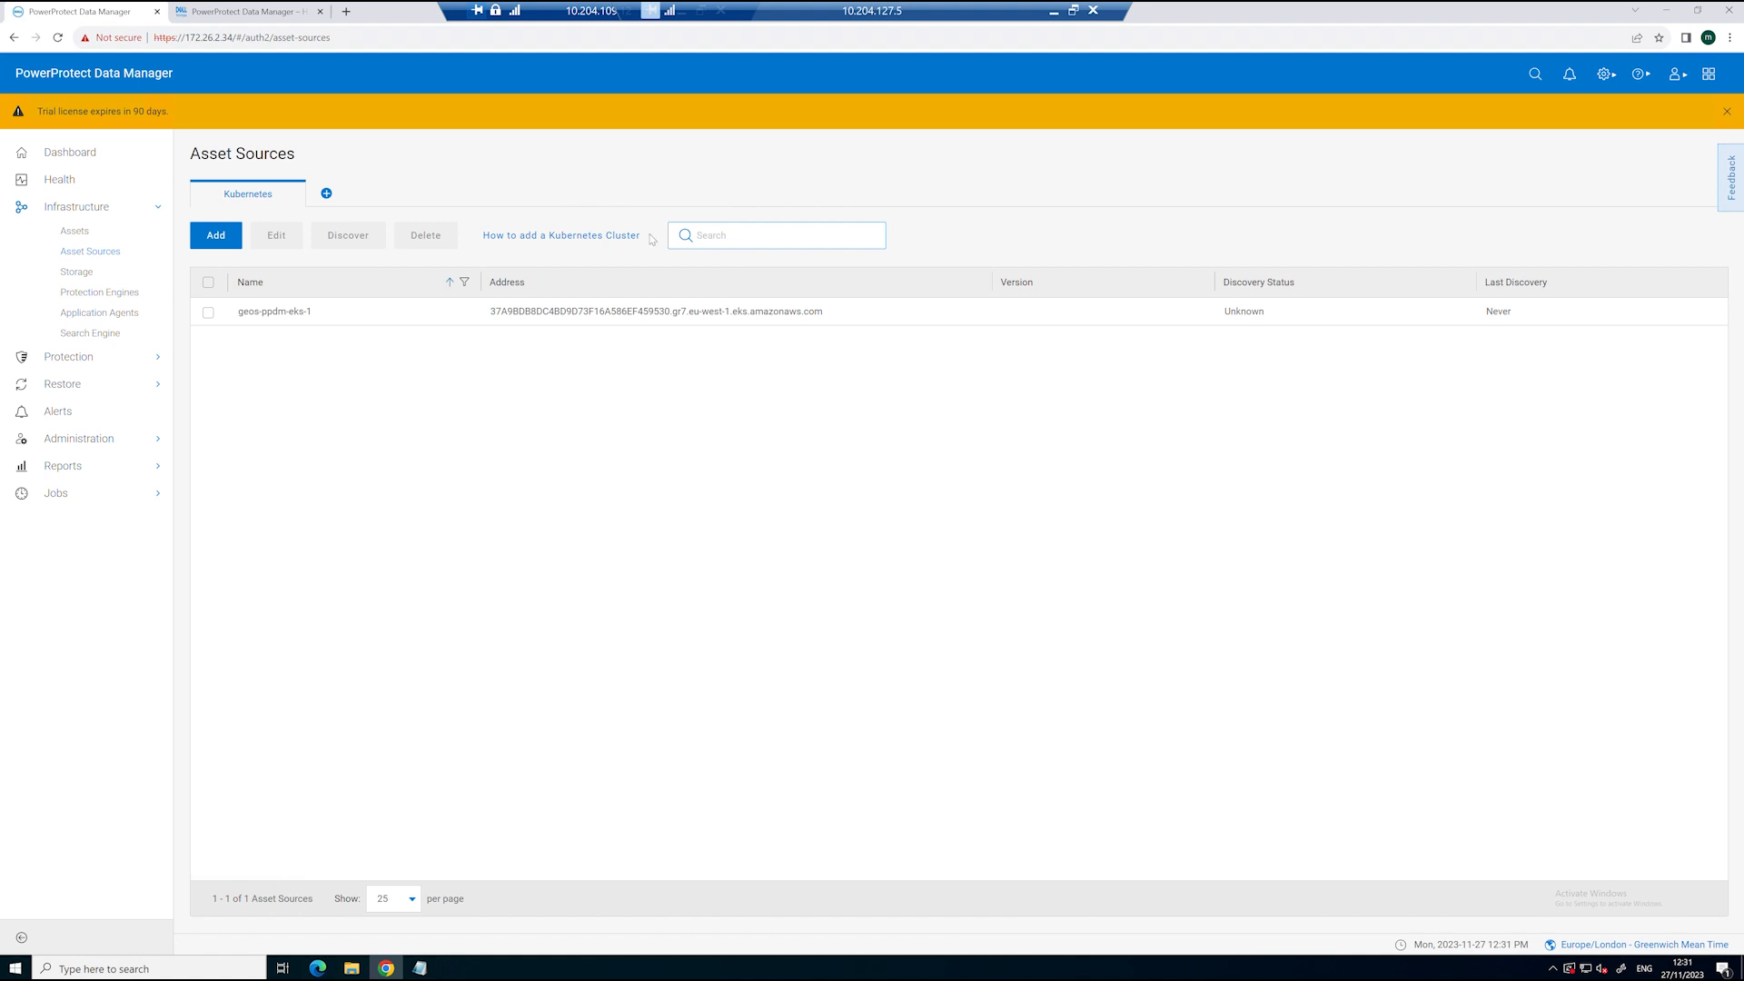
pyautogui.moveTo(1580, 535)
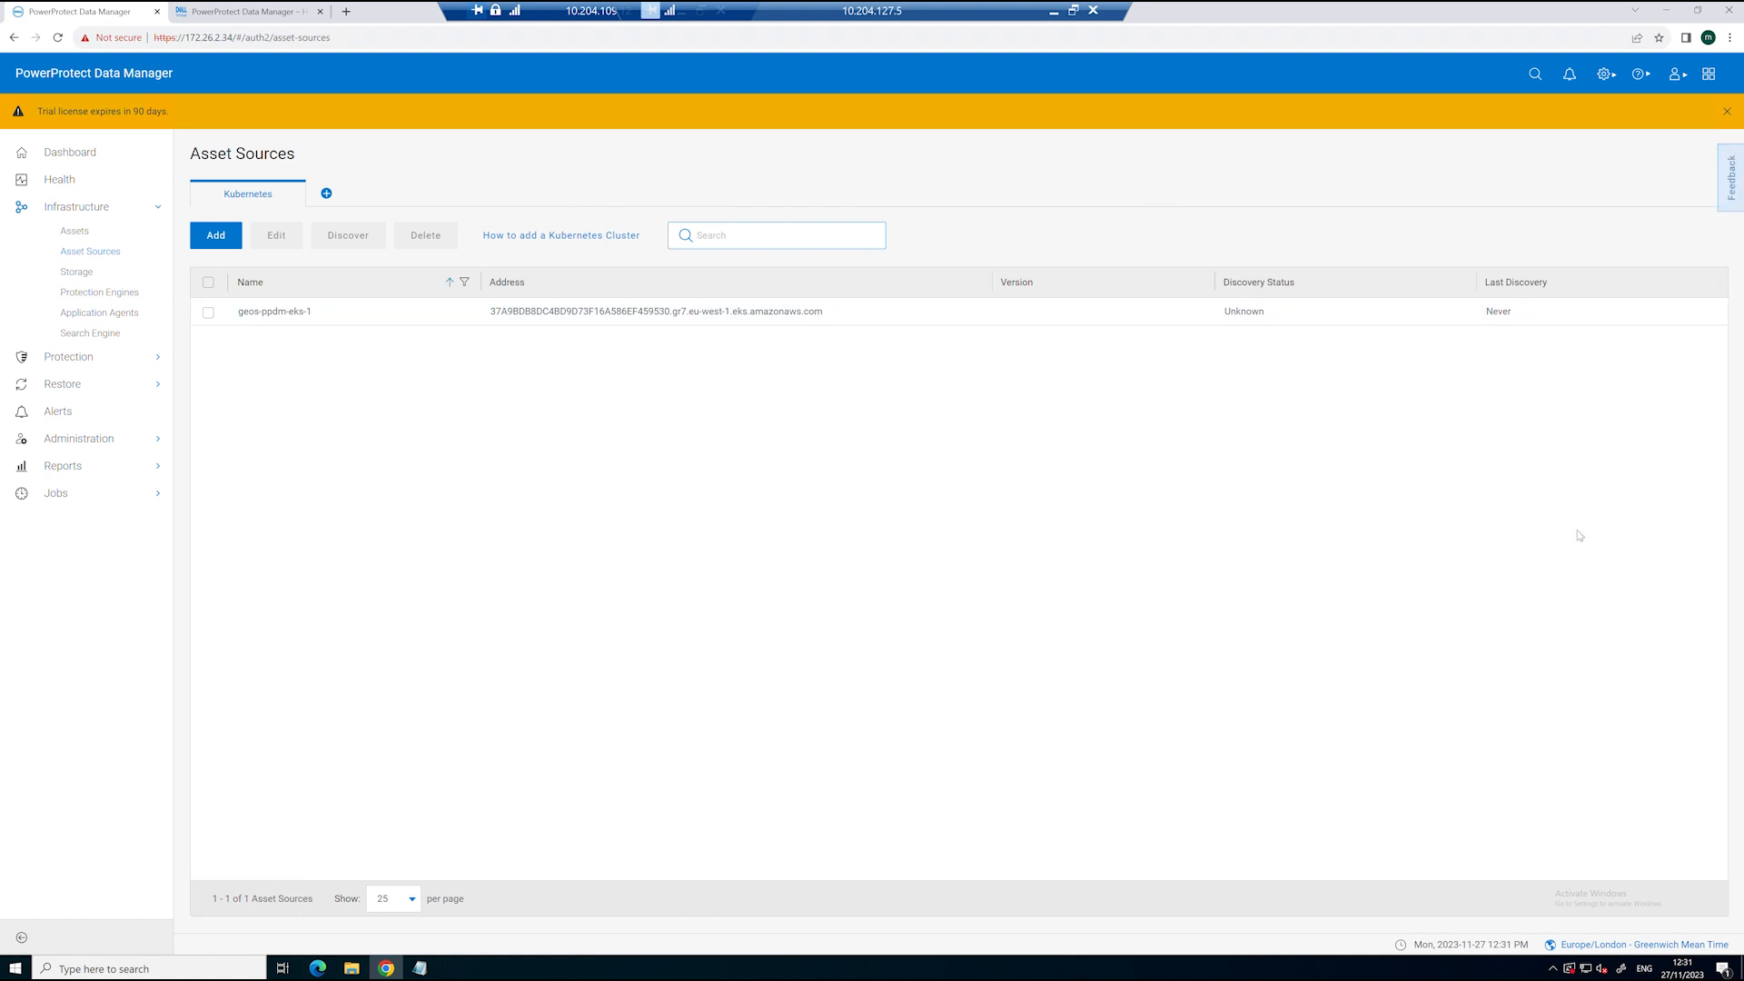
pyautogui.moveTo(1487, 401)
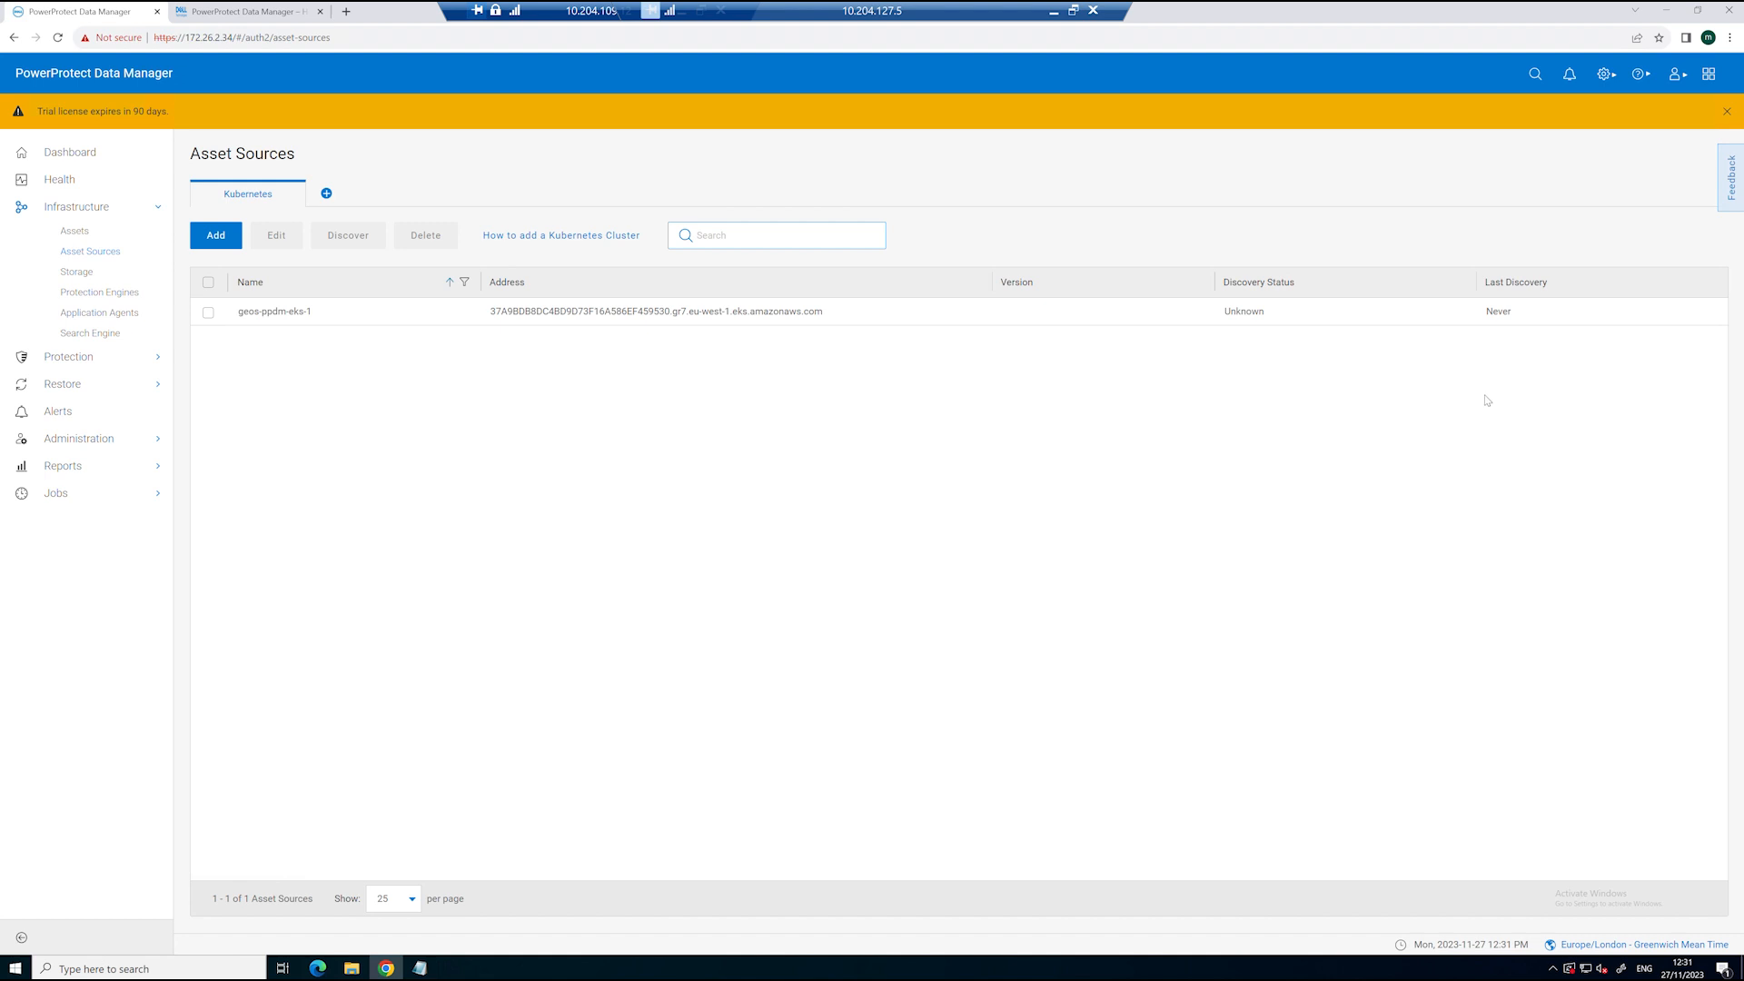
pyautogui.moveTo(1370, 524)
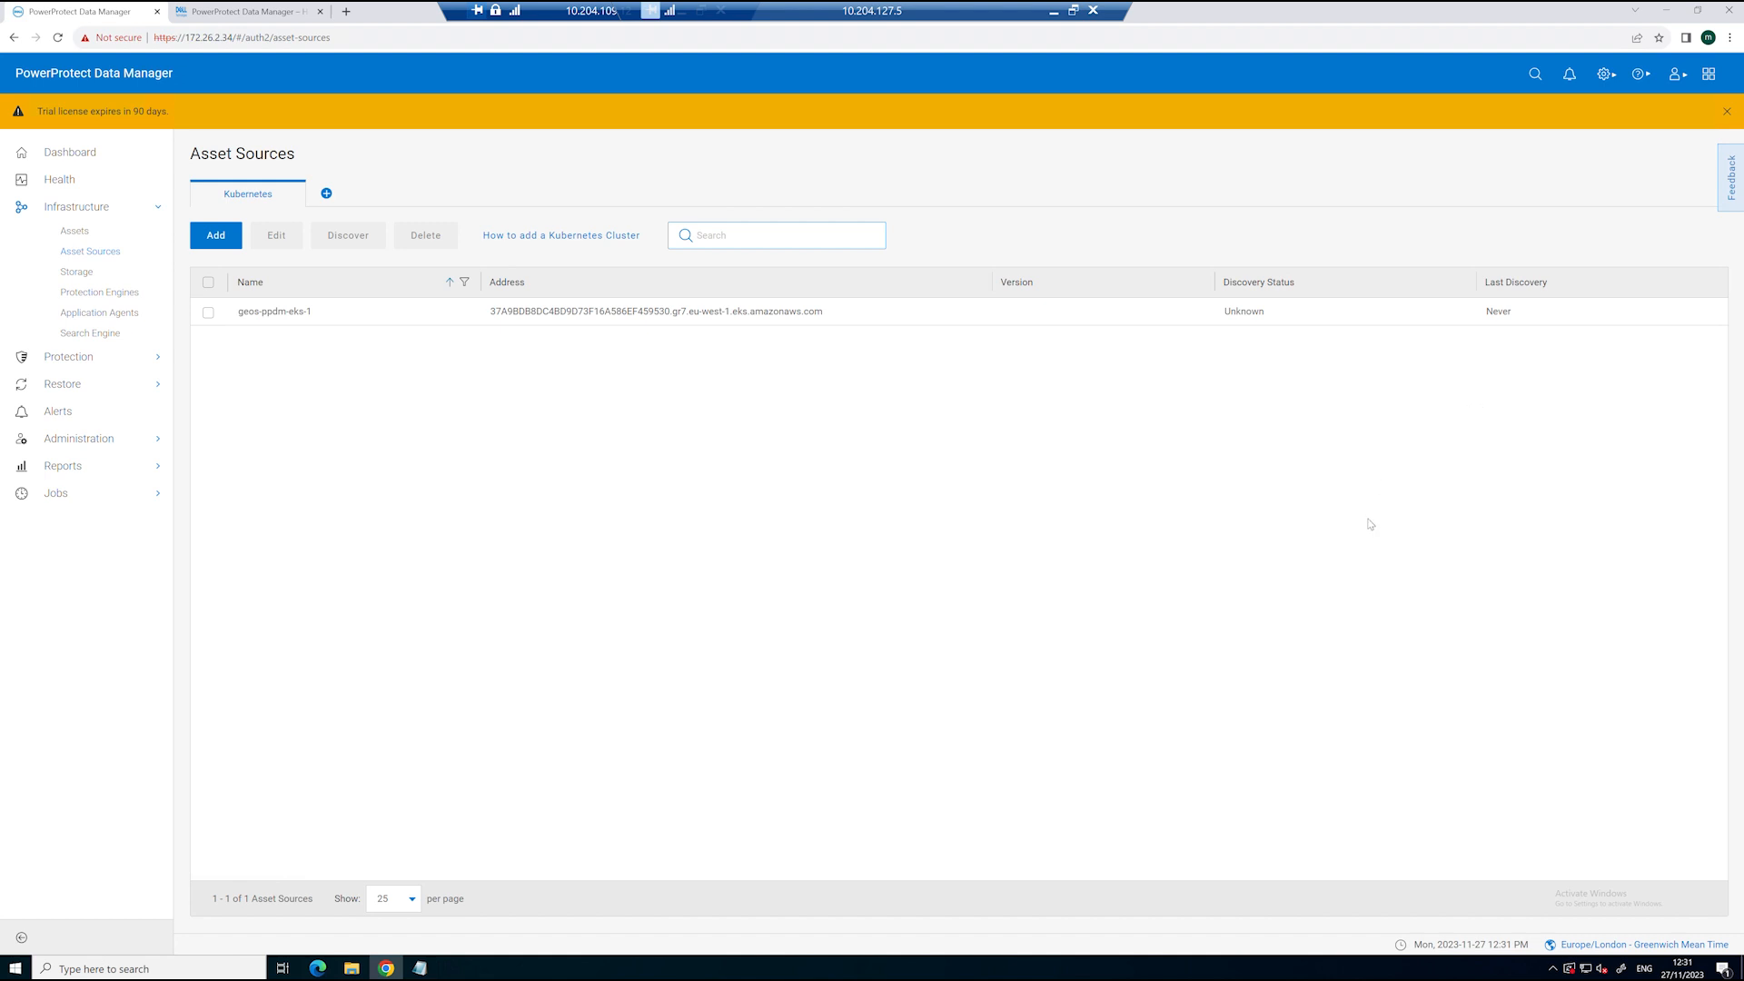
pyautogui.moveTo(162, 300)
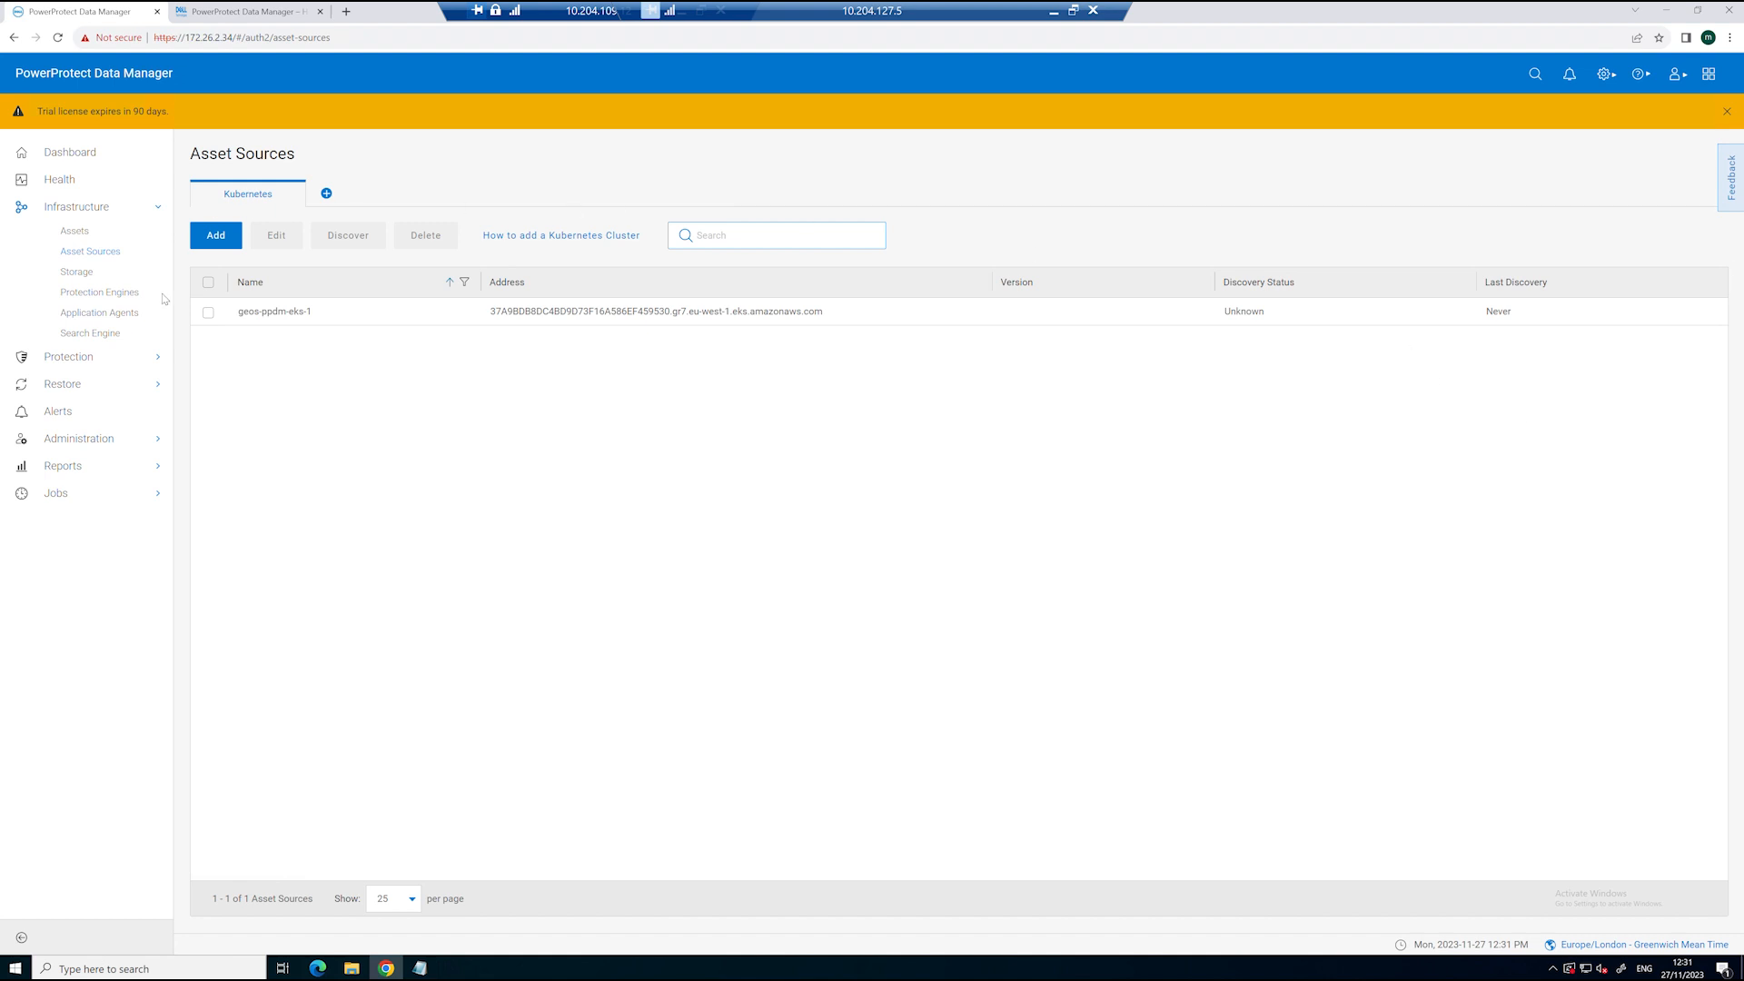
# - Select the geos-ppdm-eks-1 asset source checkbox in the Asset Sources list
pyautogui.click(208, 282)
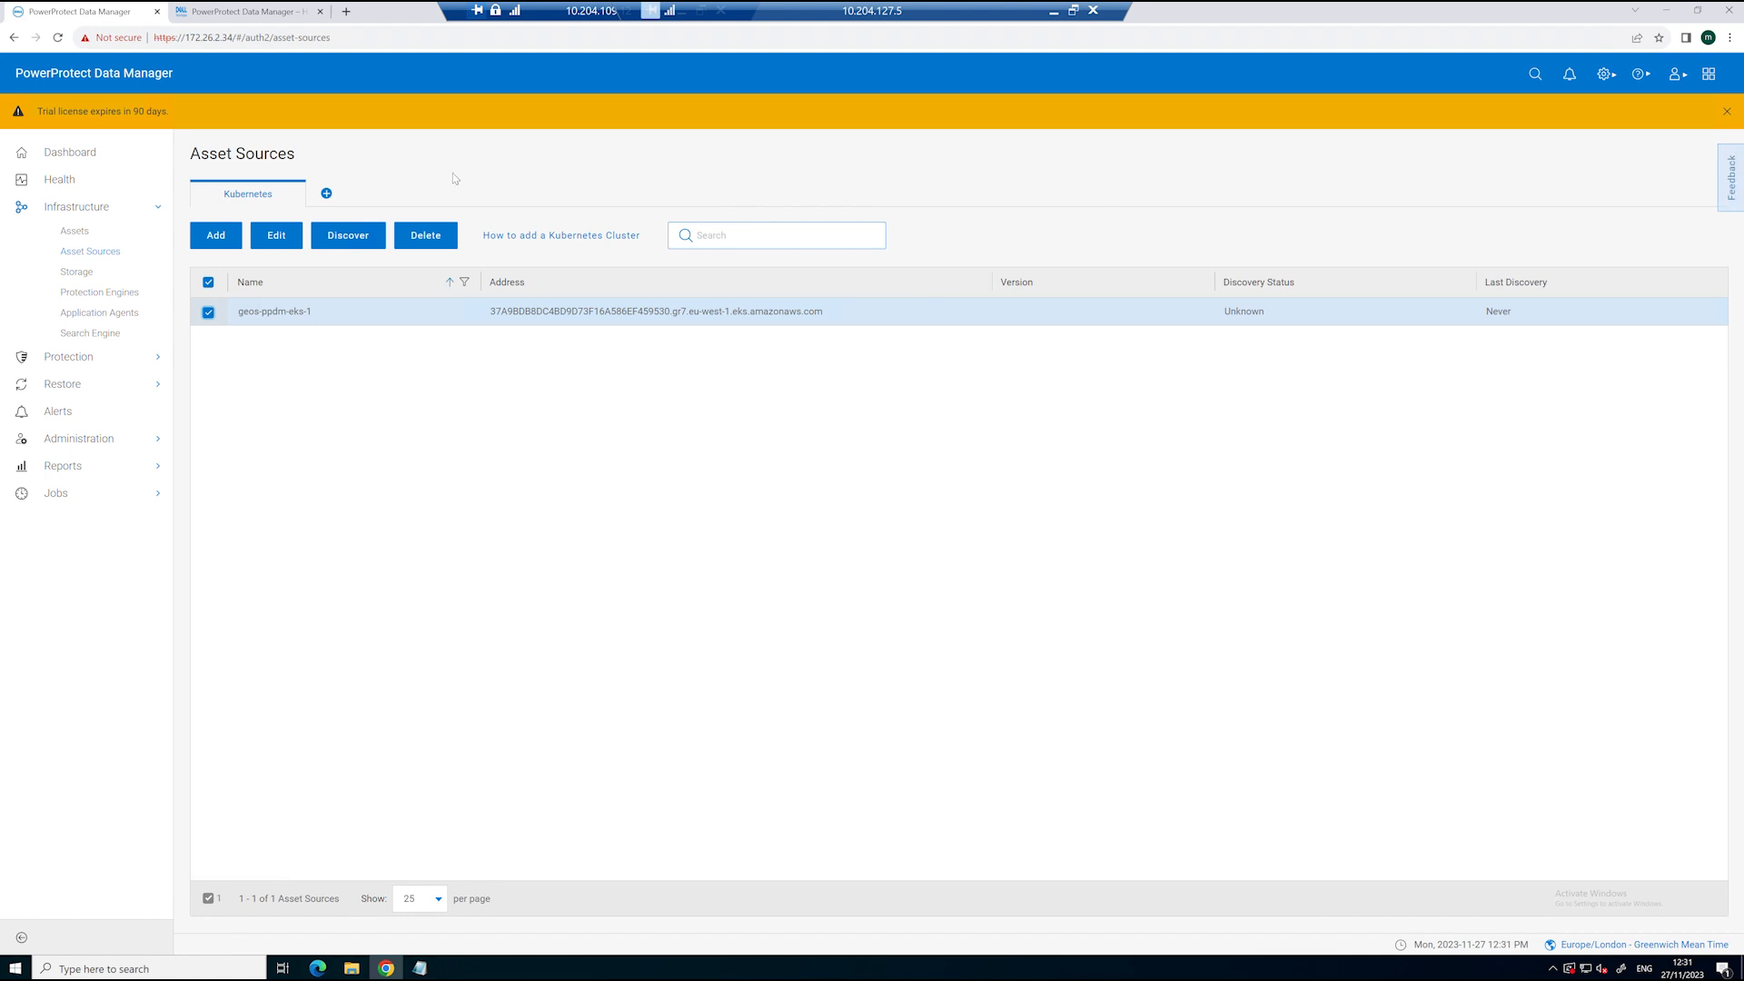
pyautogui.moveTo(714, 426)
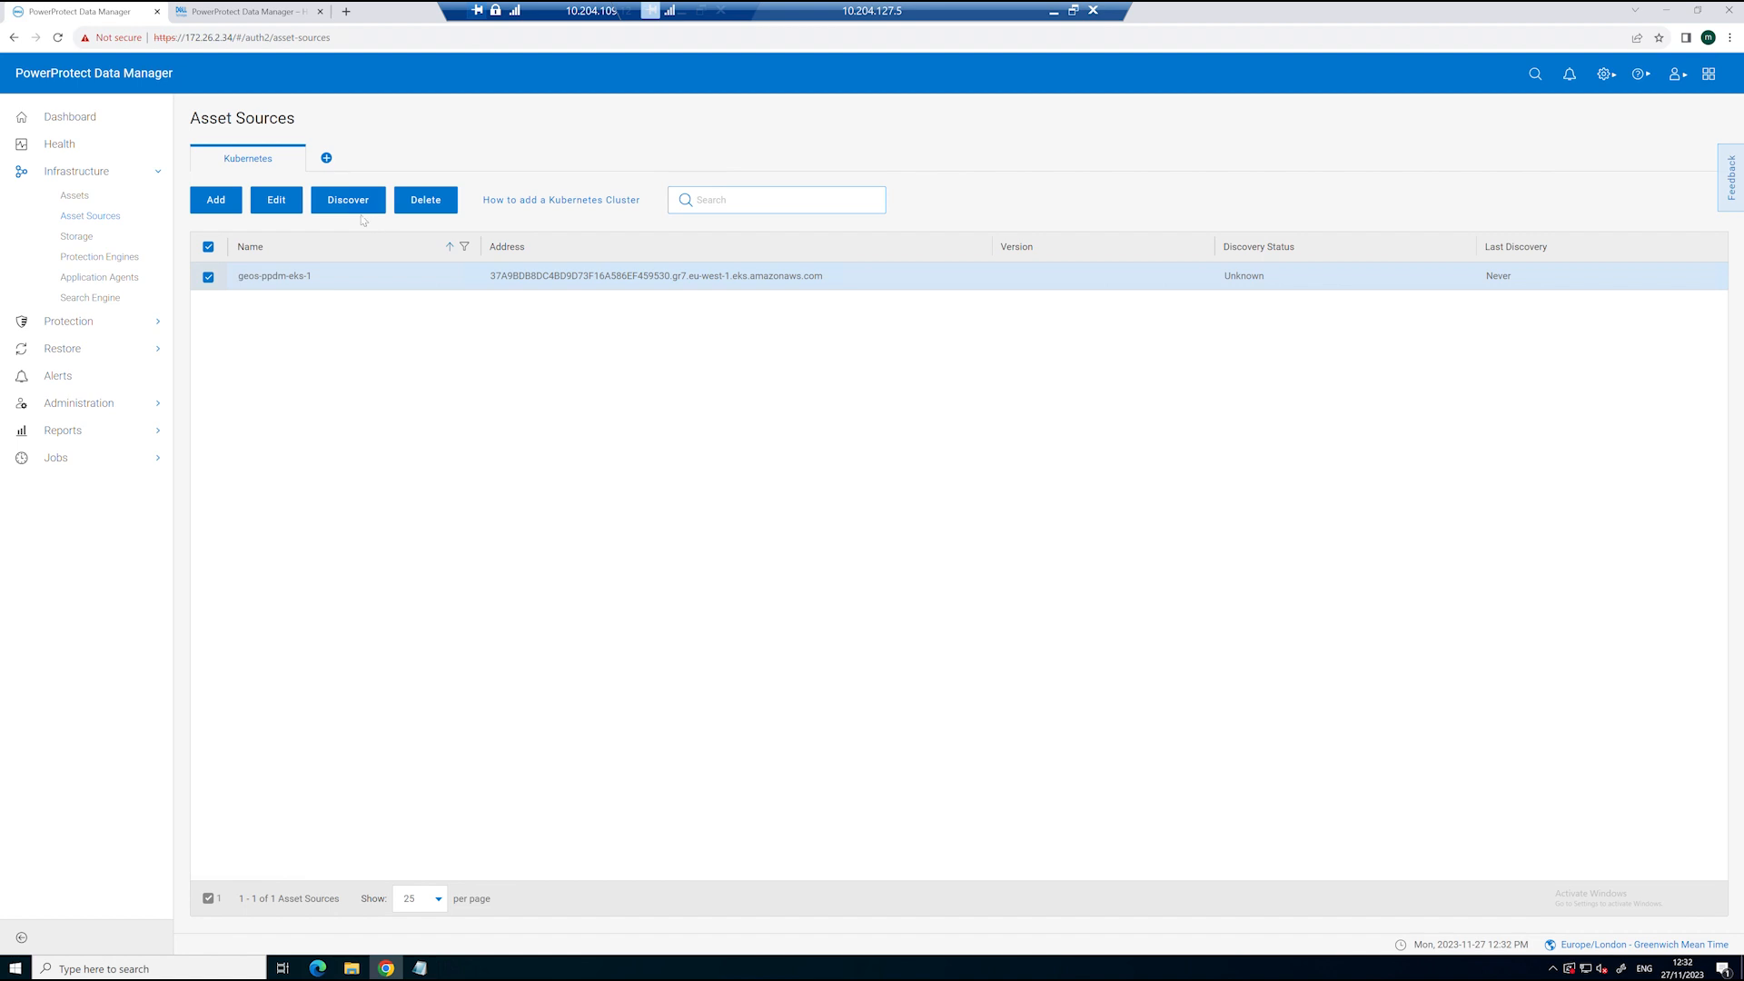
# - Initiate discovery on geos-ppdm-eks-1 and confirm with Yes
pyautogui.click(347, 198)
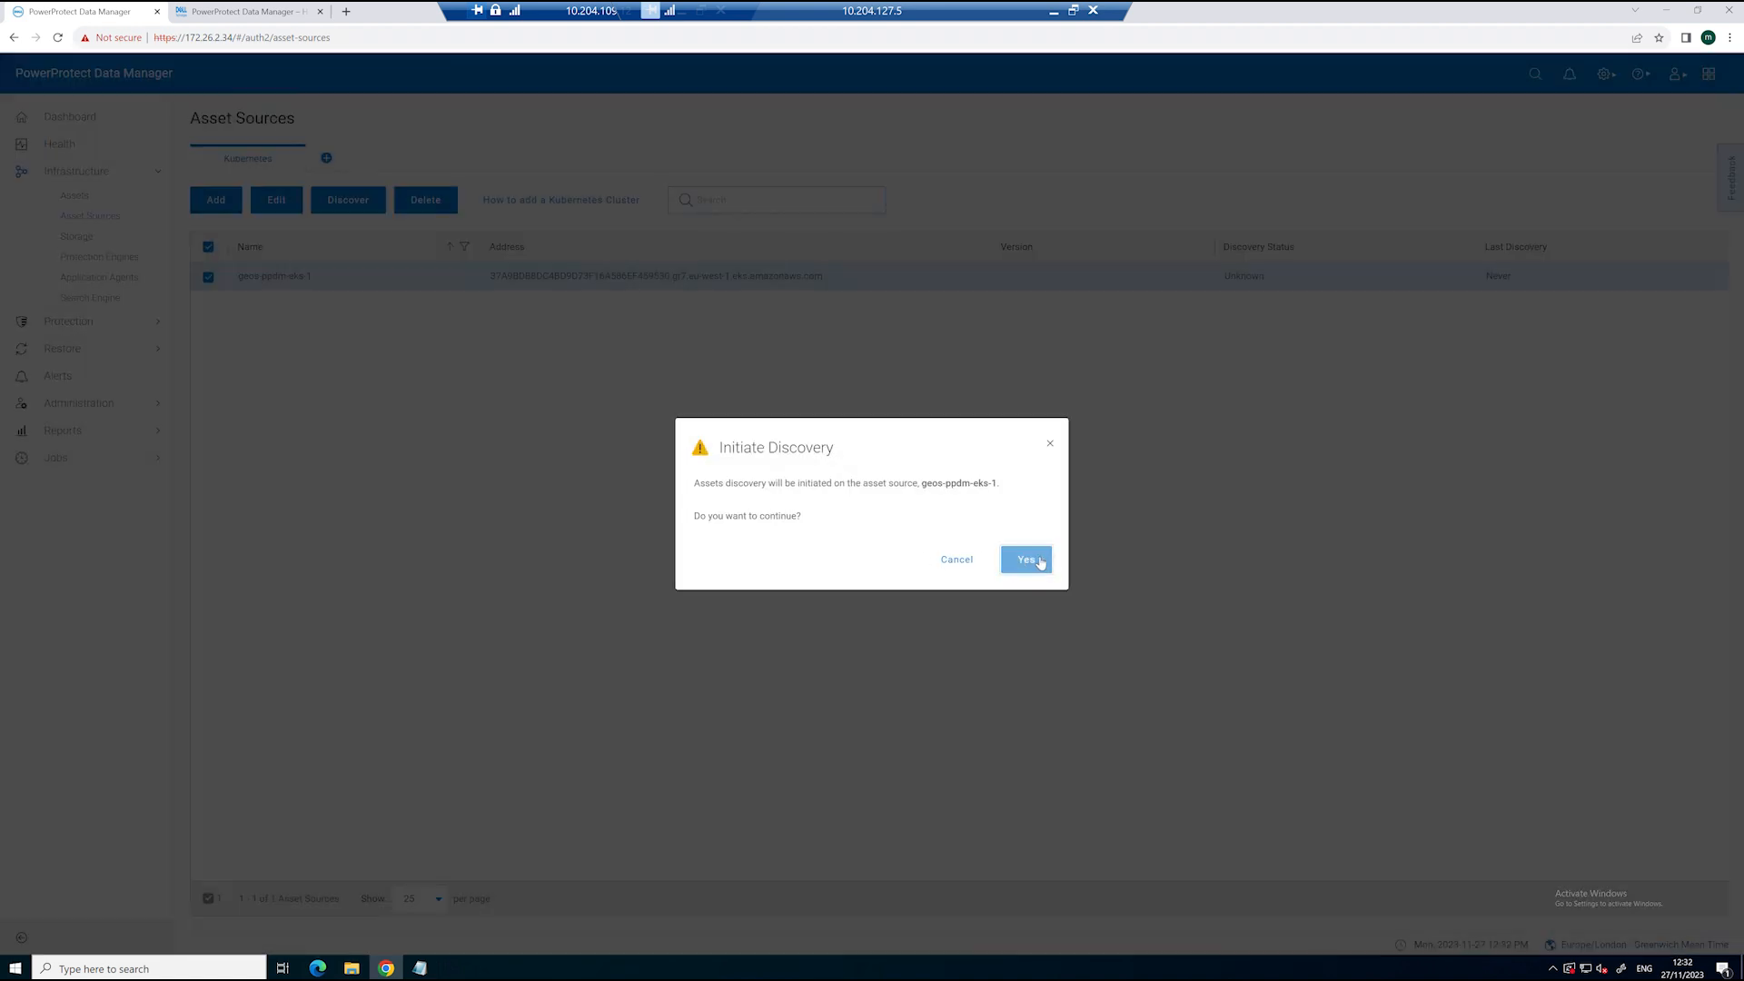
pyautogui.click(1025, 559)
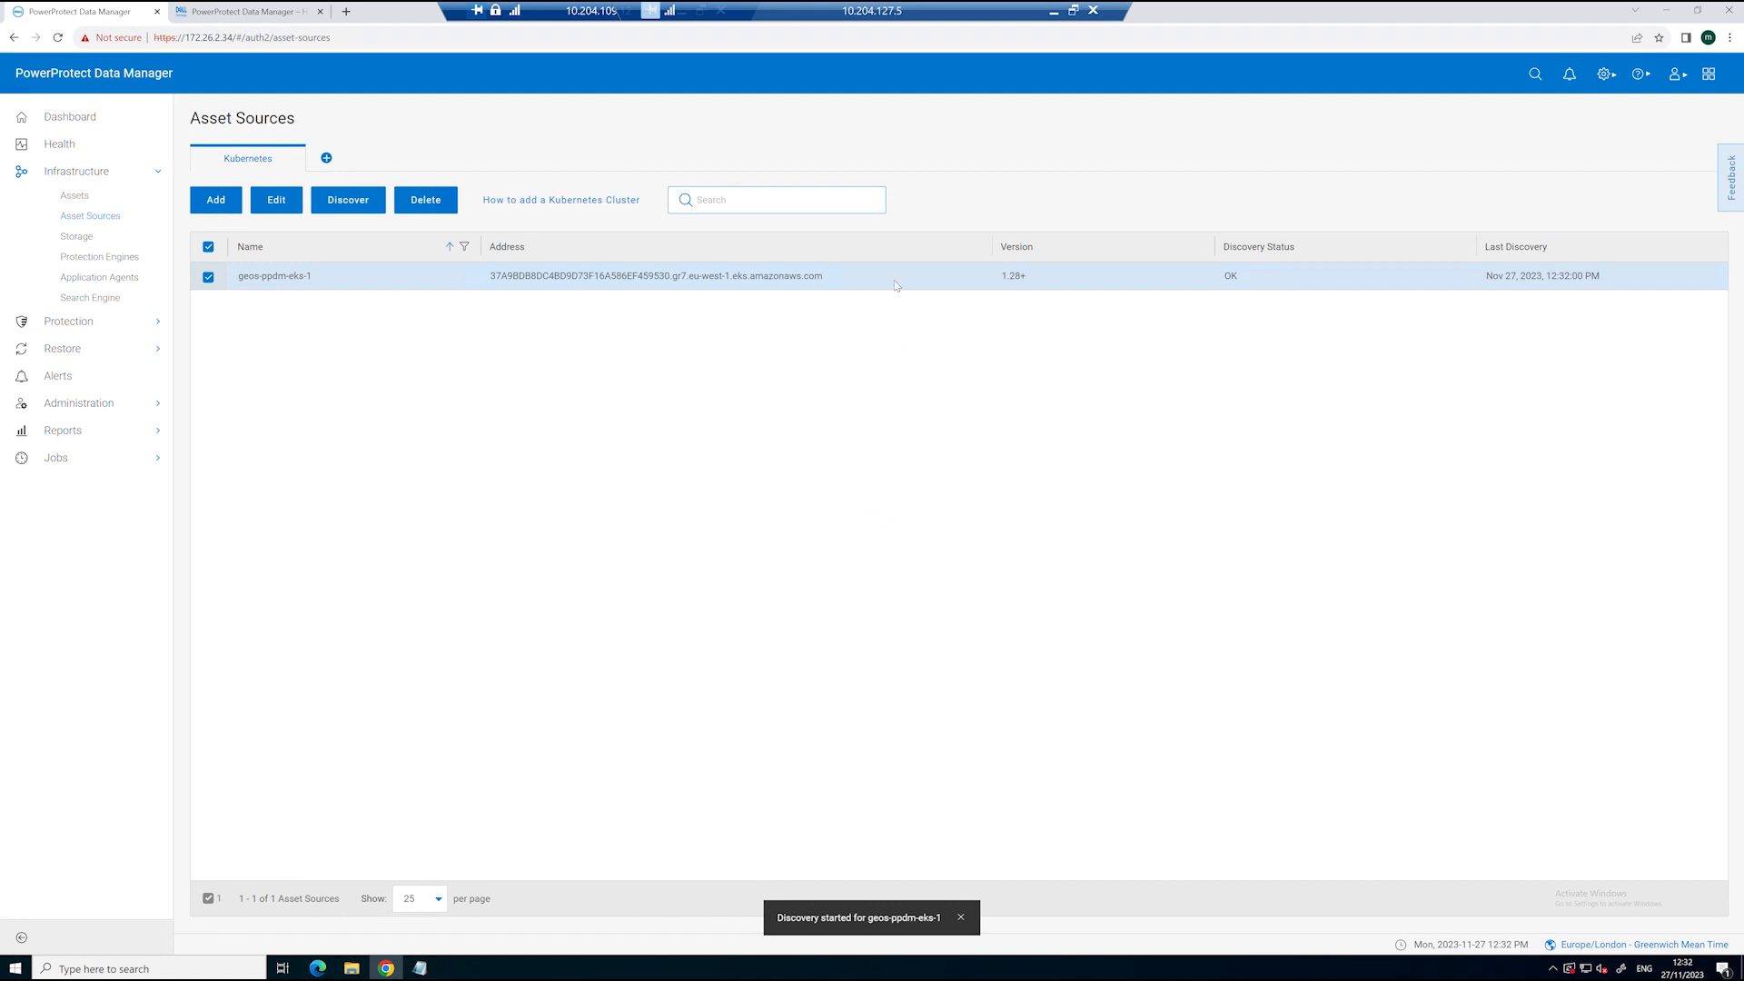
pyautogui.moveTo(887, 927)
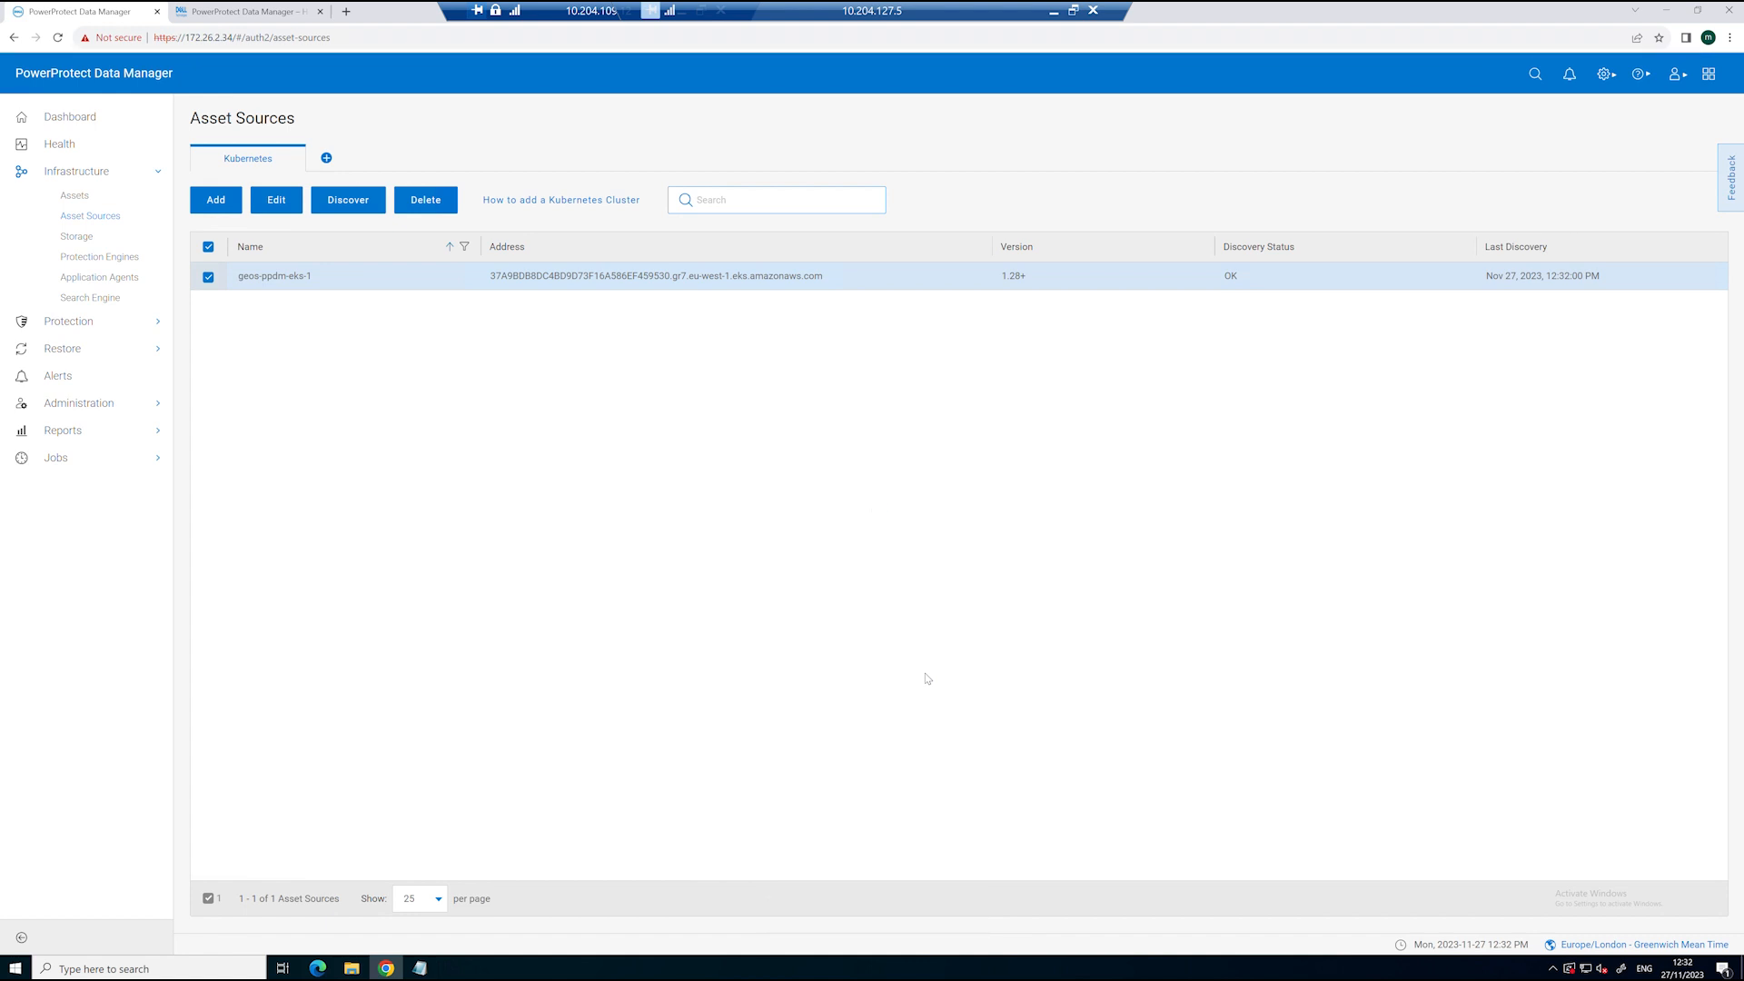
pyautogui.moveTo(680, 428)
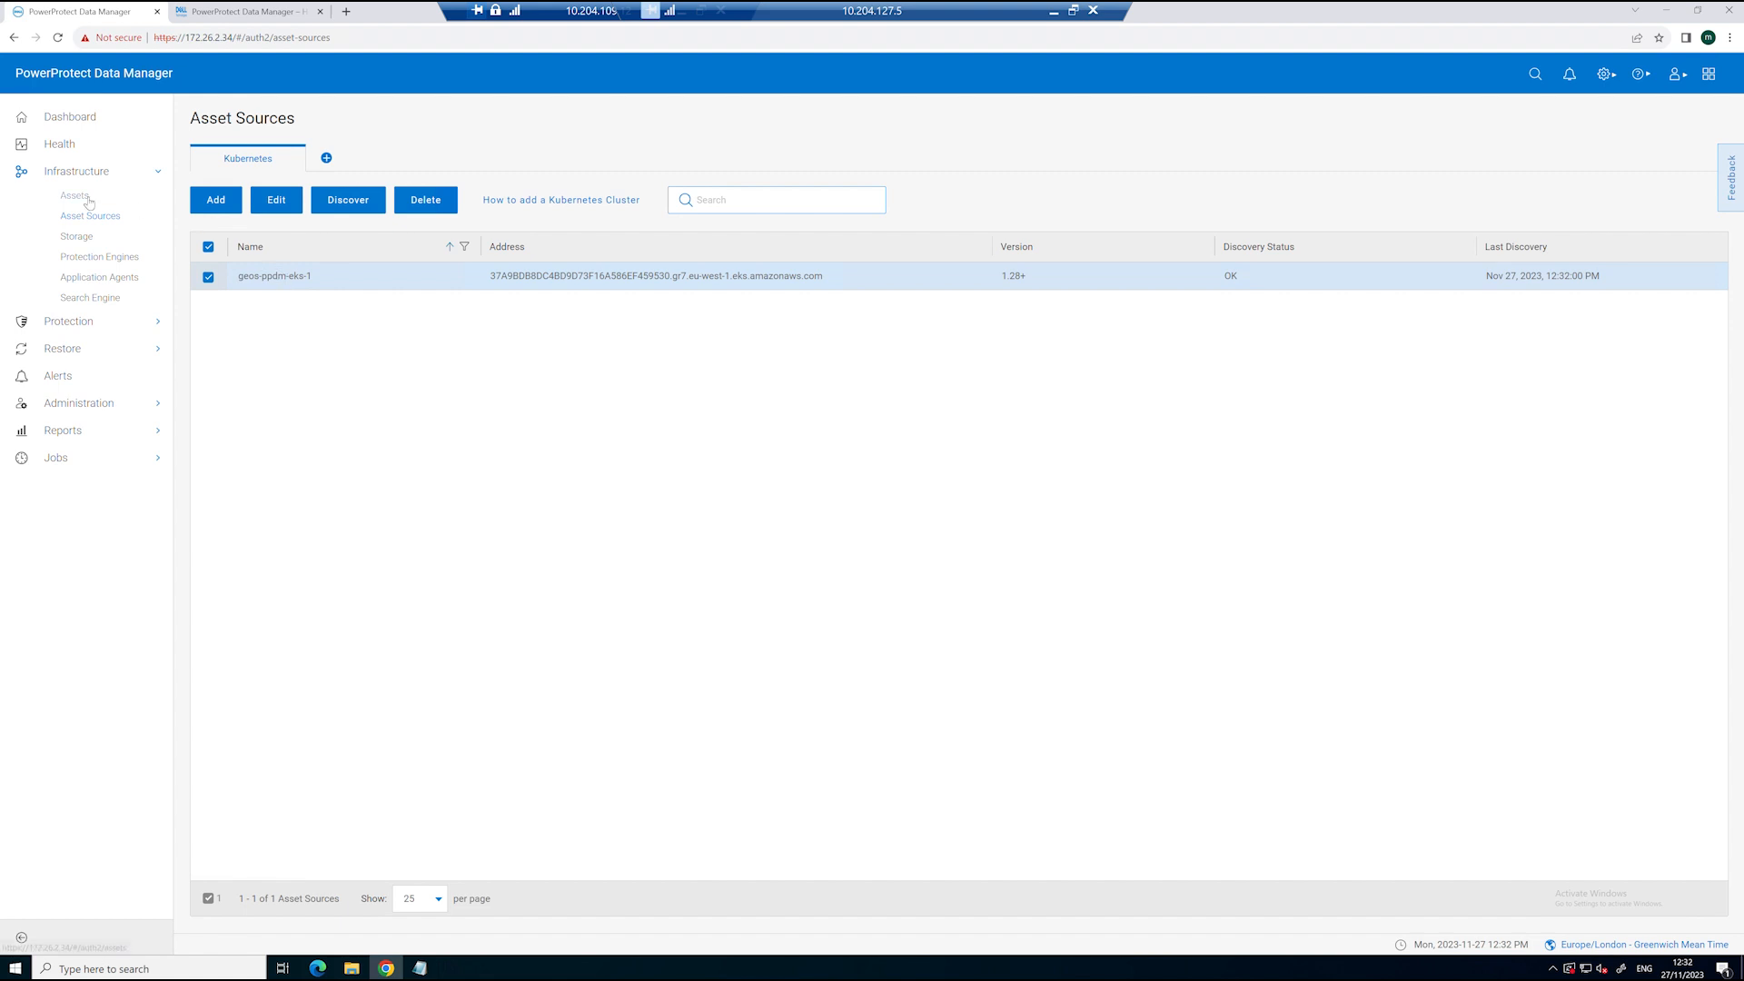
# - List the Kubernetes namespace assets discovered from geos-ppdm-eks-1, all six unprotected
pyautogui.click(75, 194)
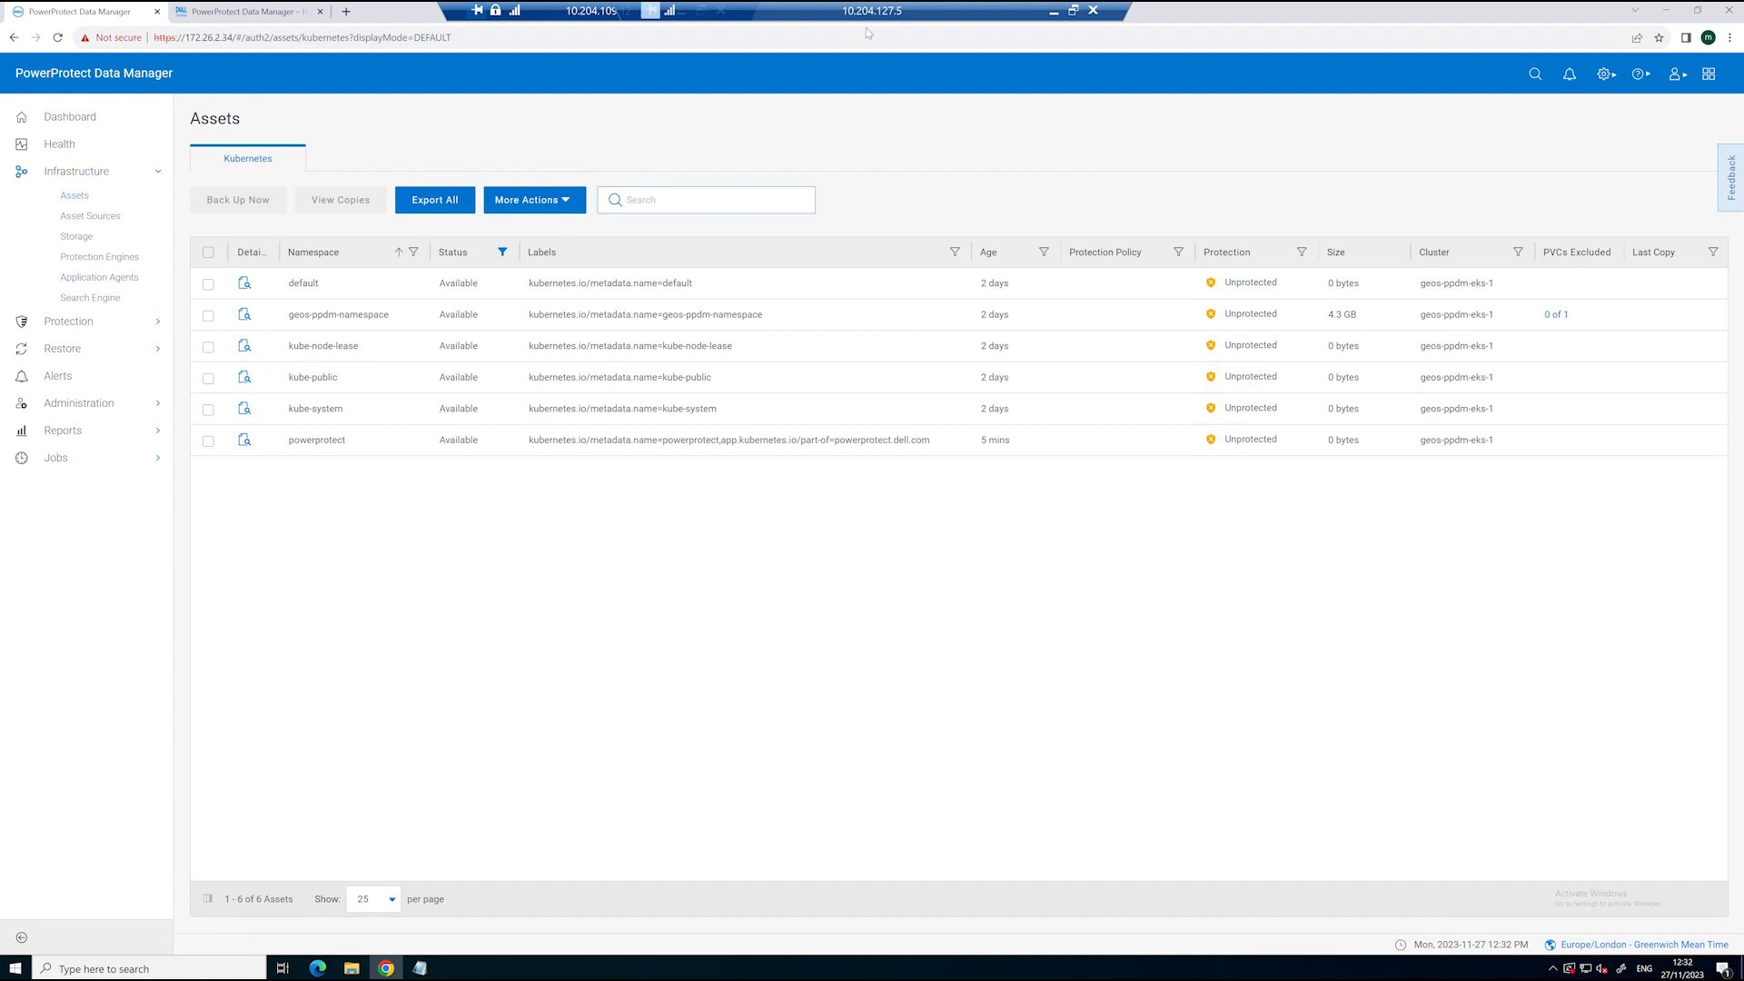
pyautogui.moveTo(906, 34)
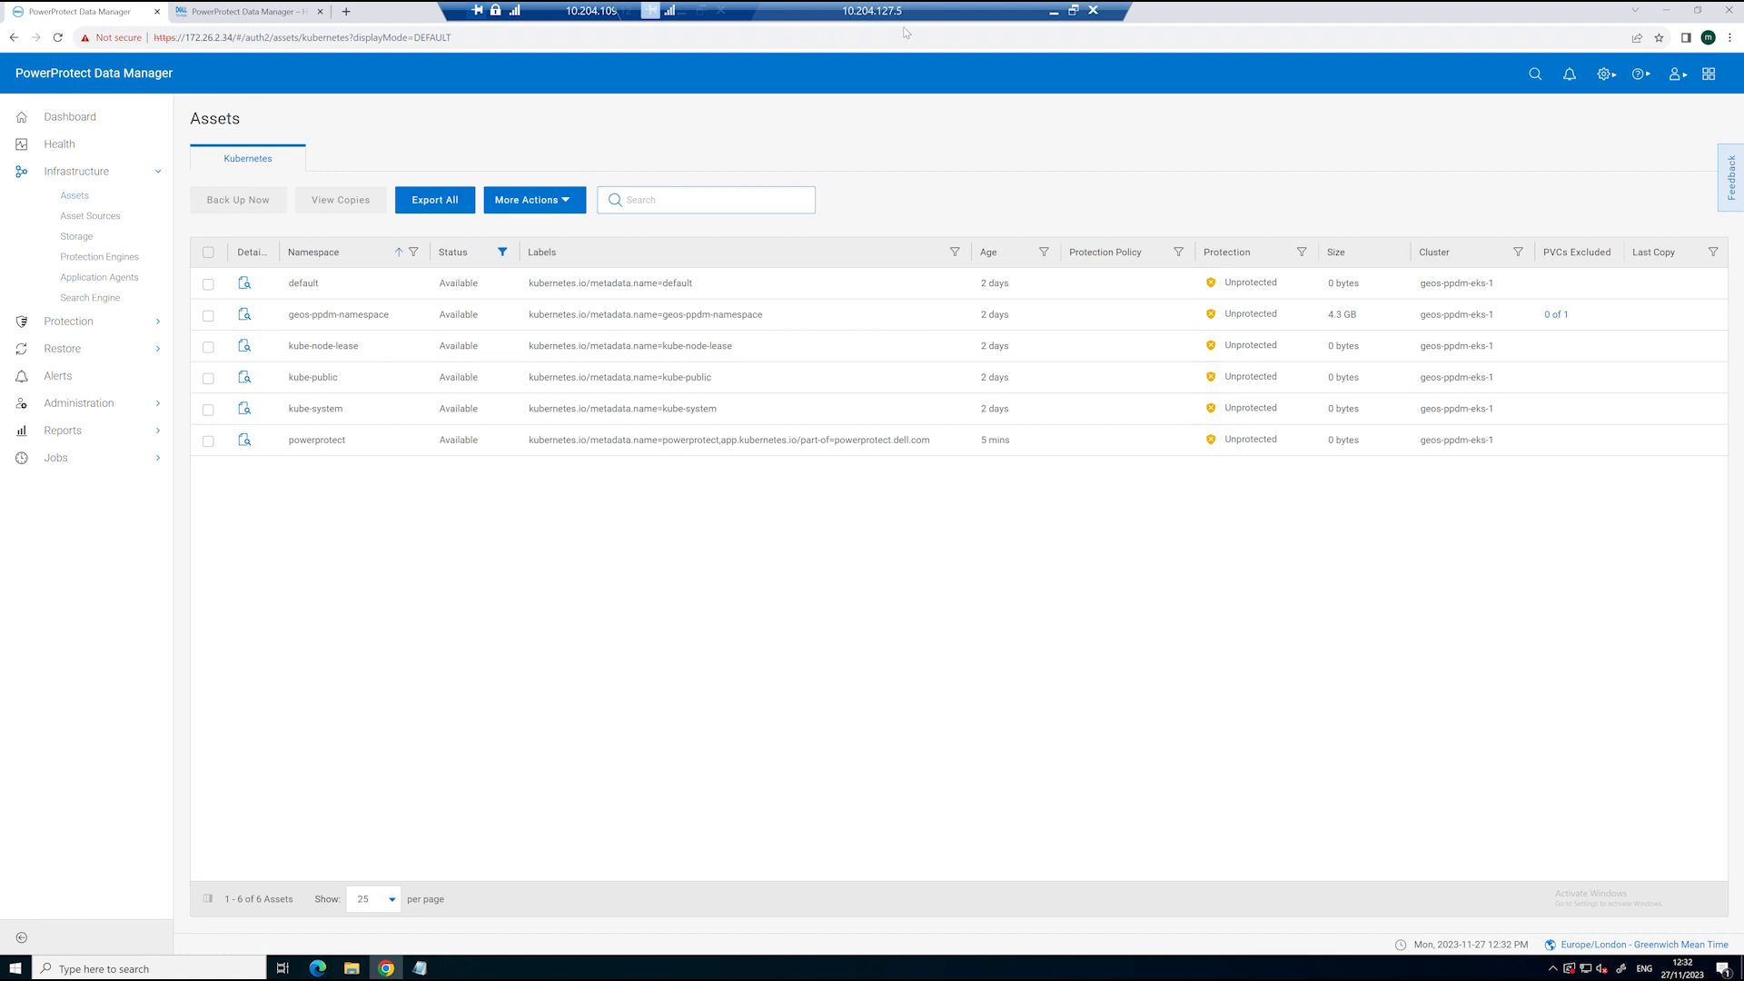